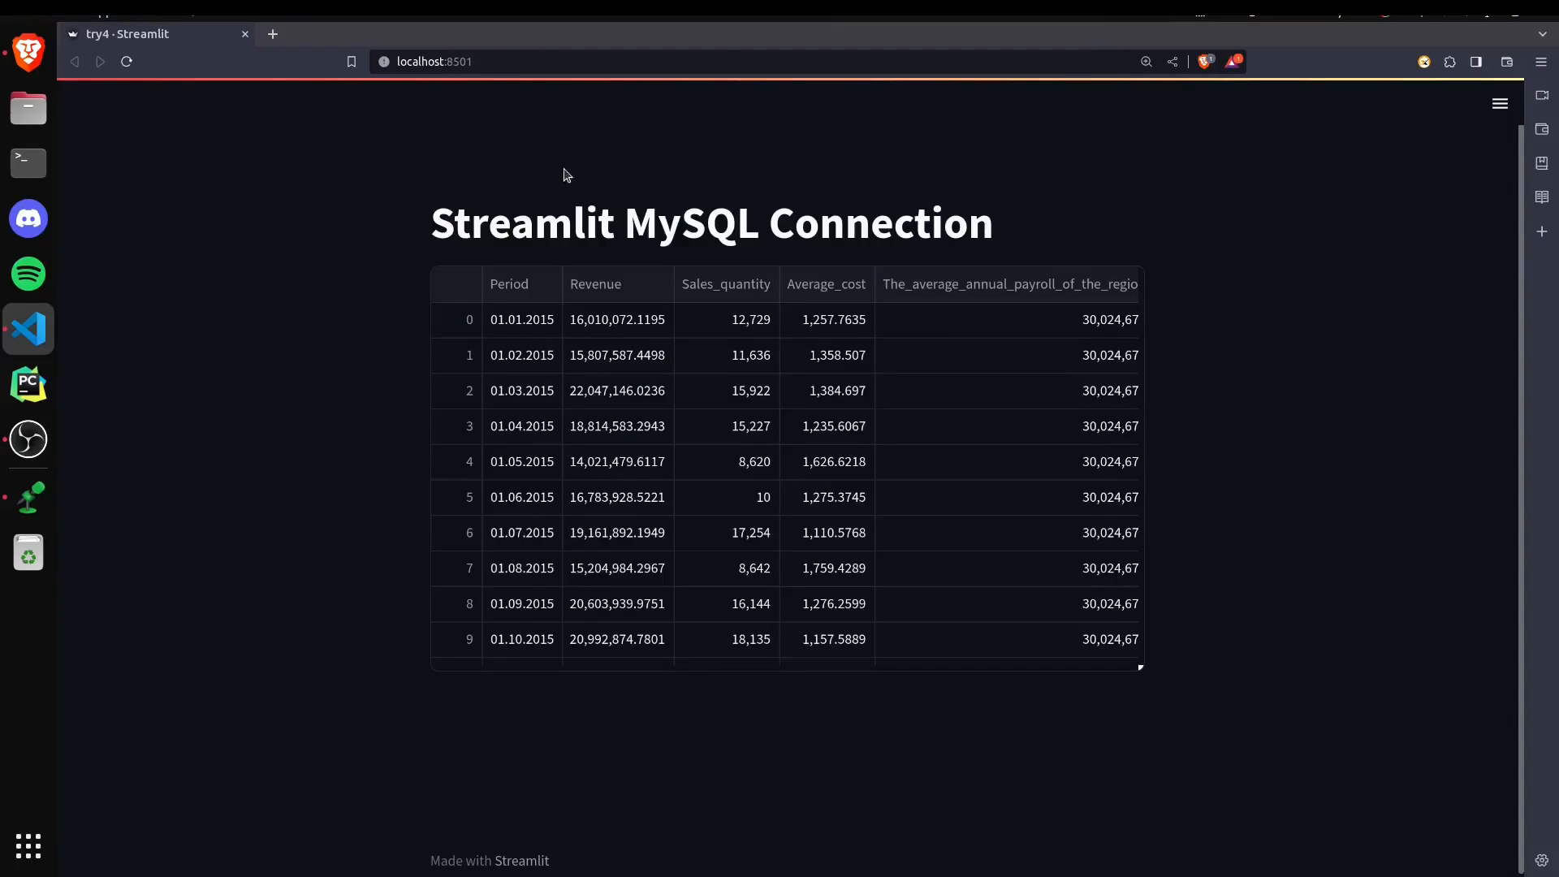
Open db4free.net in a new browser tab after skimming the current page.
double_click(651, 222)
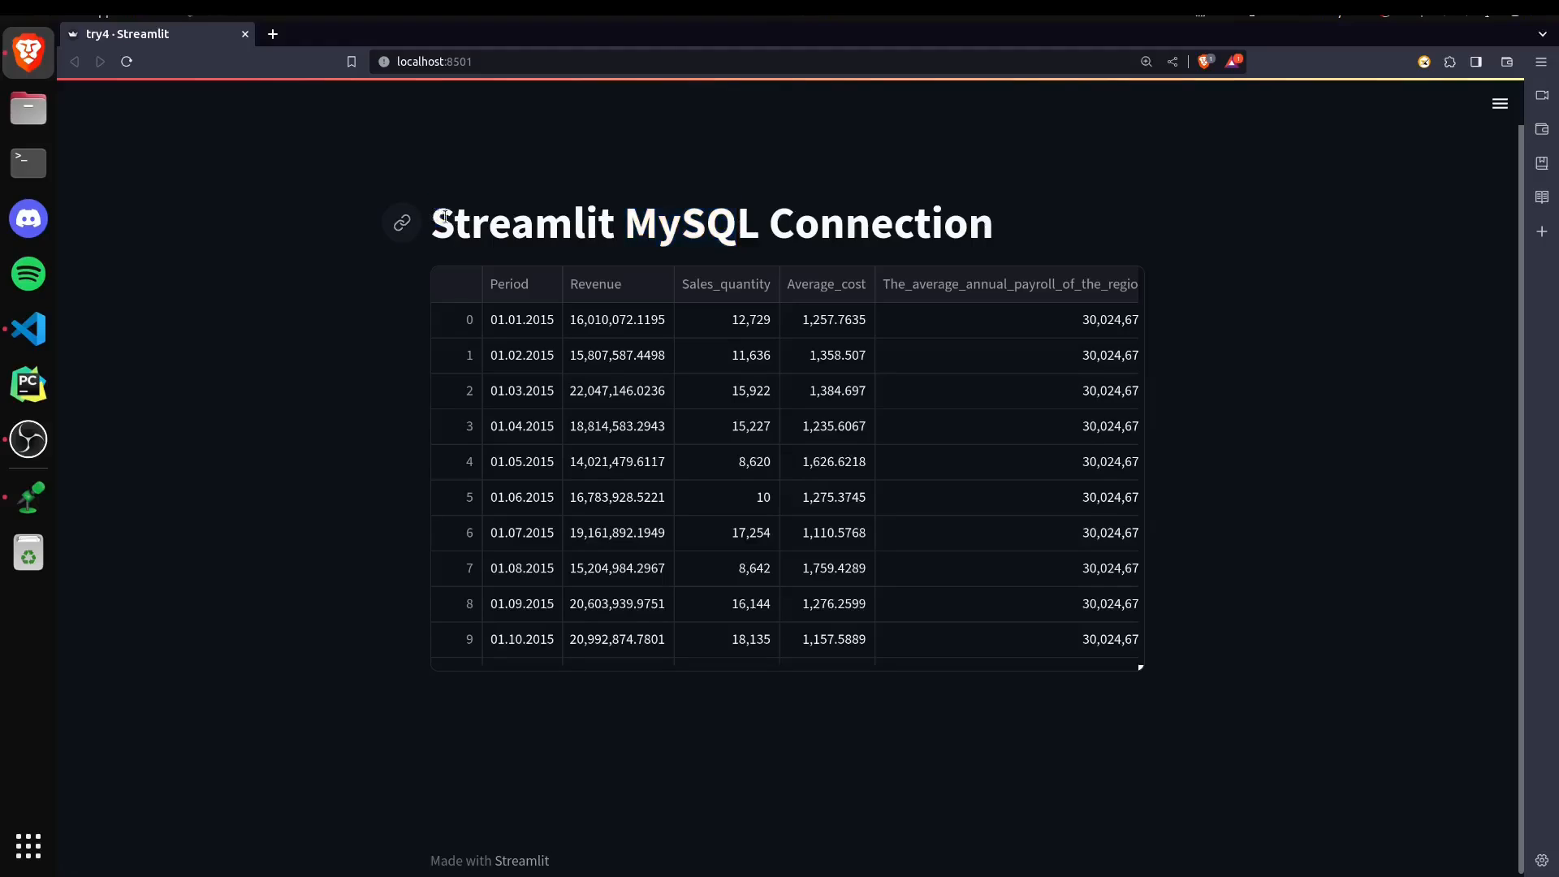
mouse_move(1293, 228)
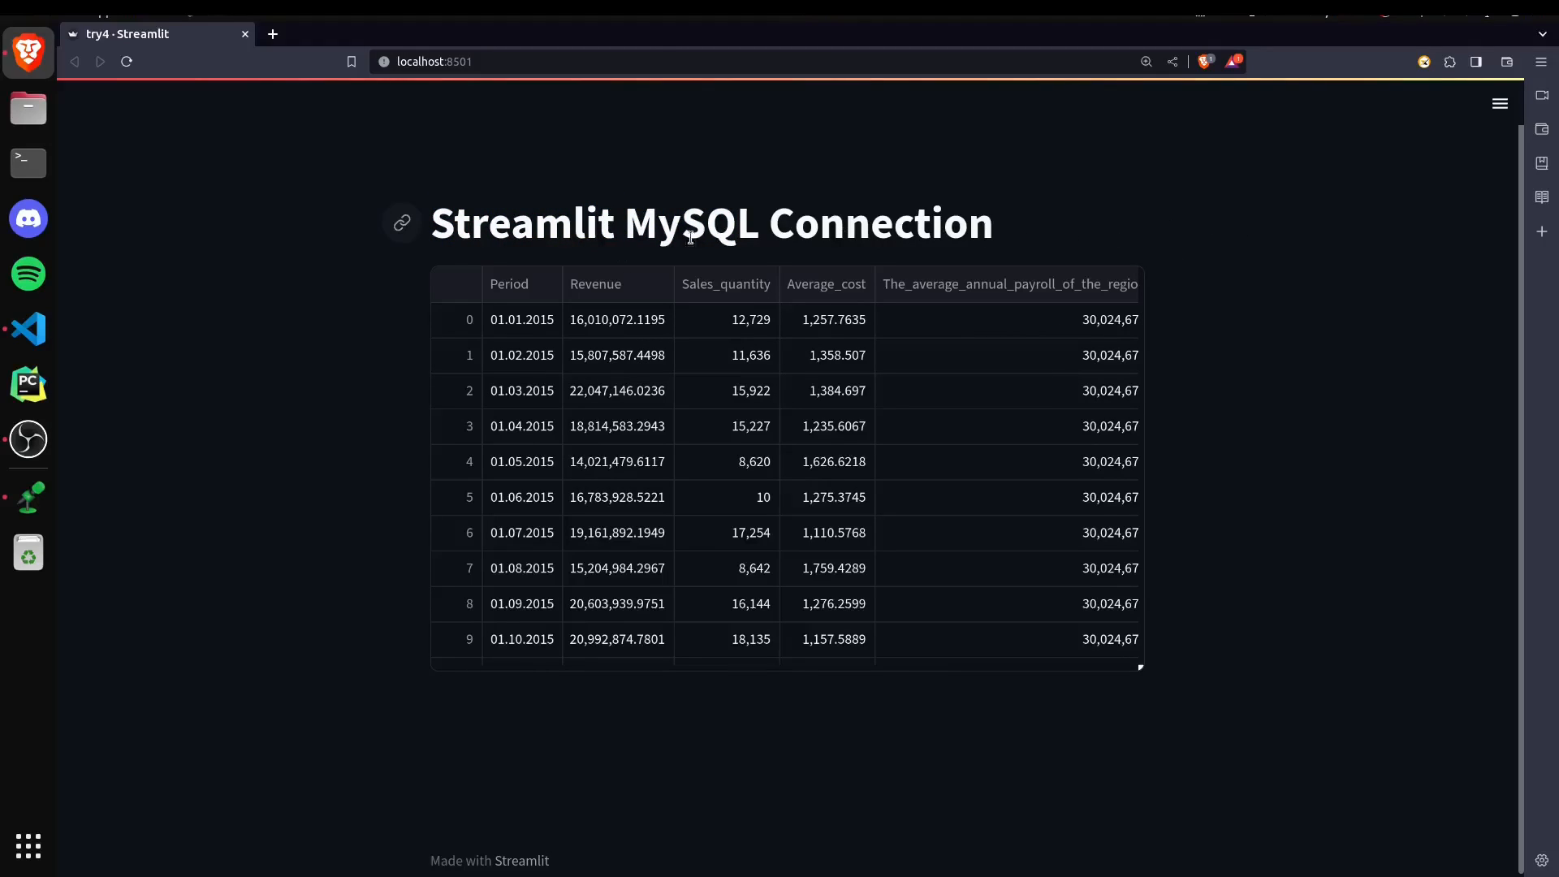
double_click(690, 222)
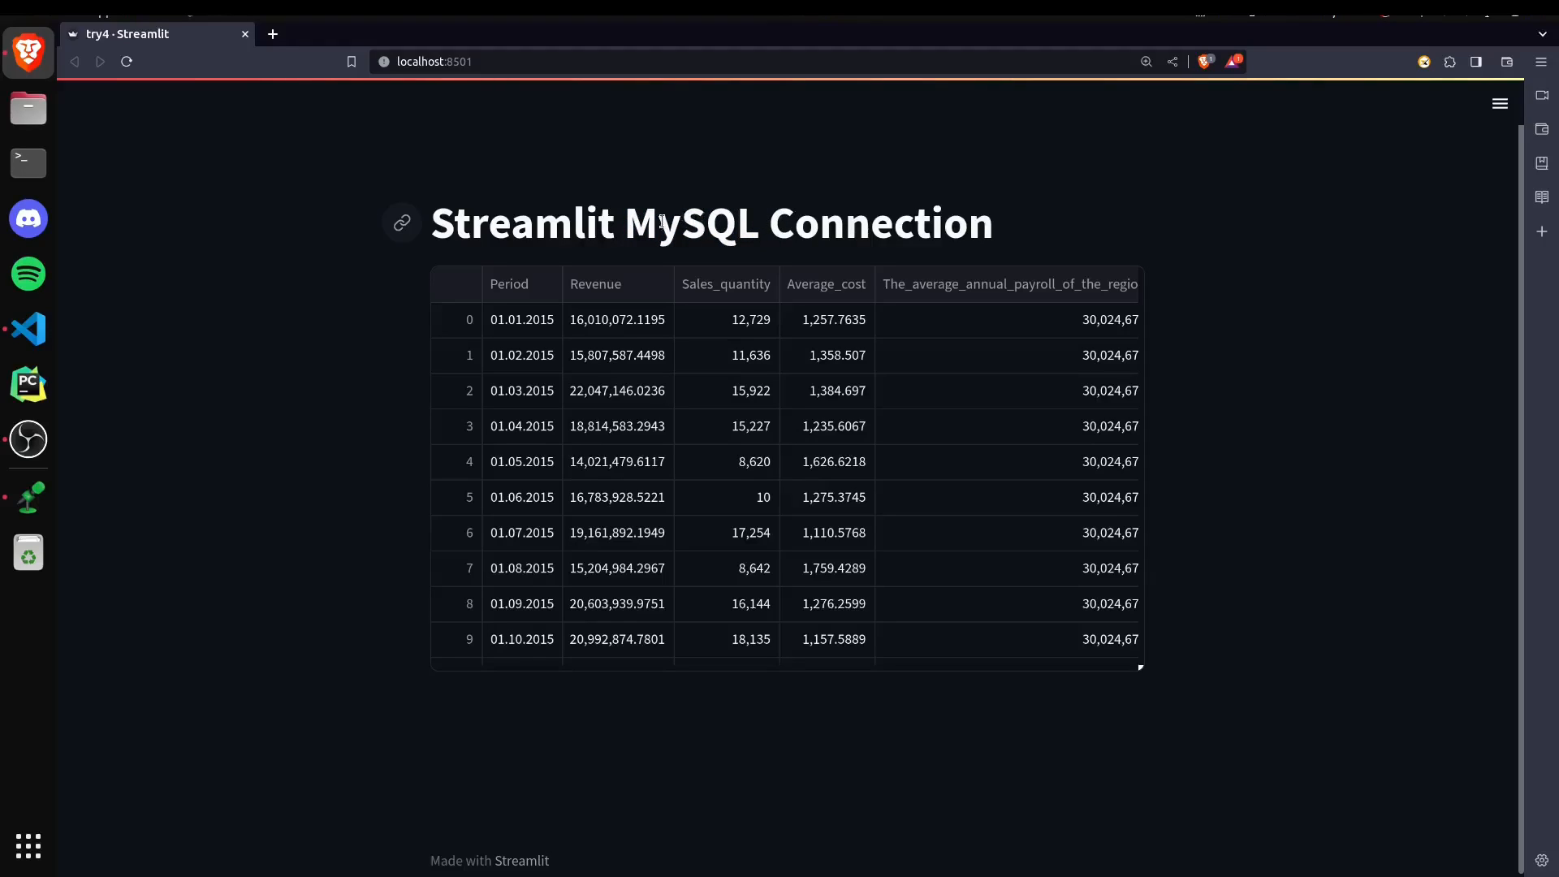
mouse_move(538, 263)
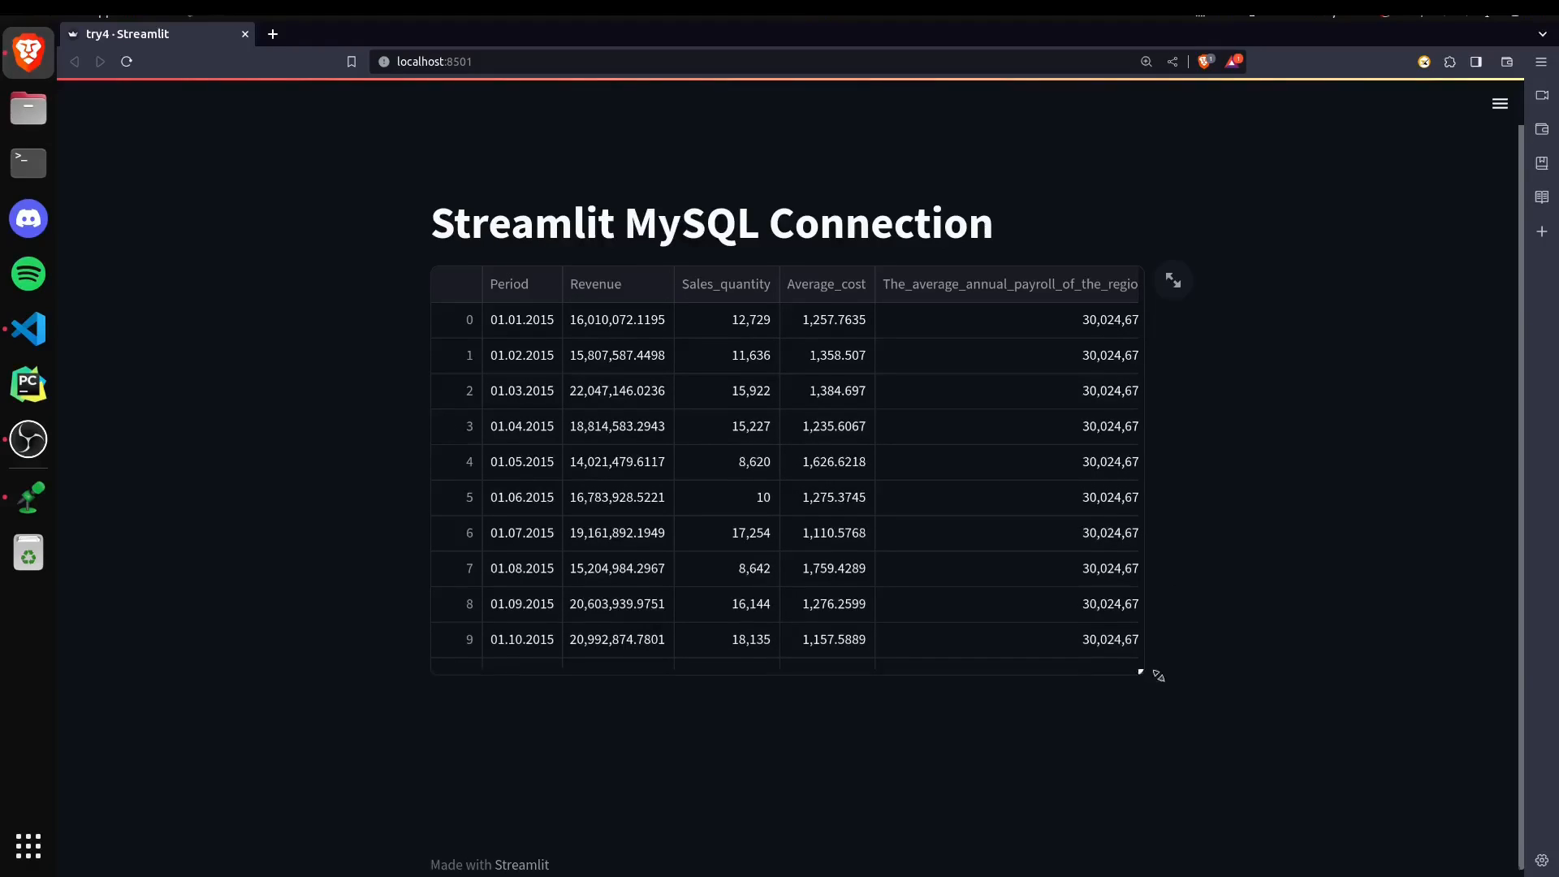
scroll(down, 3)
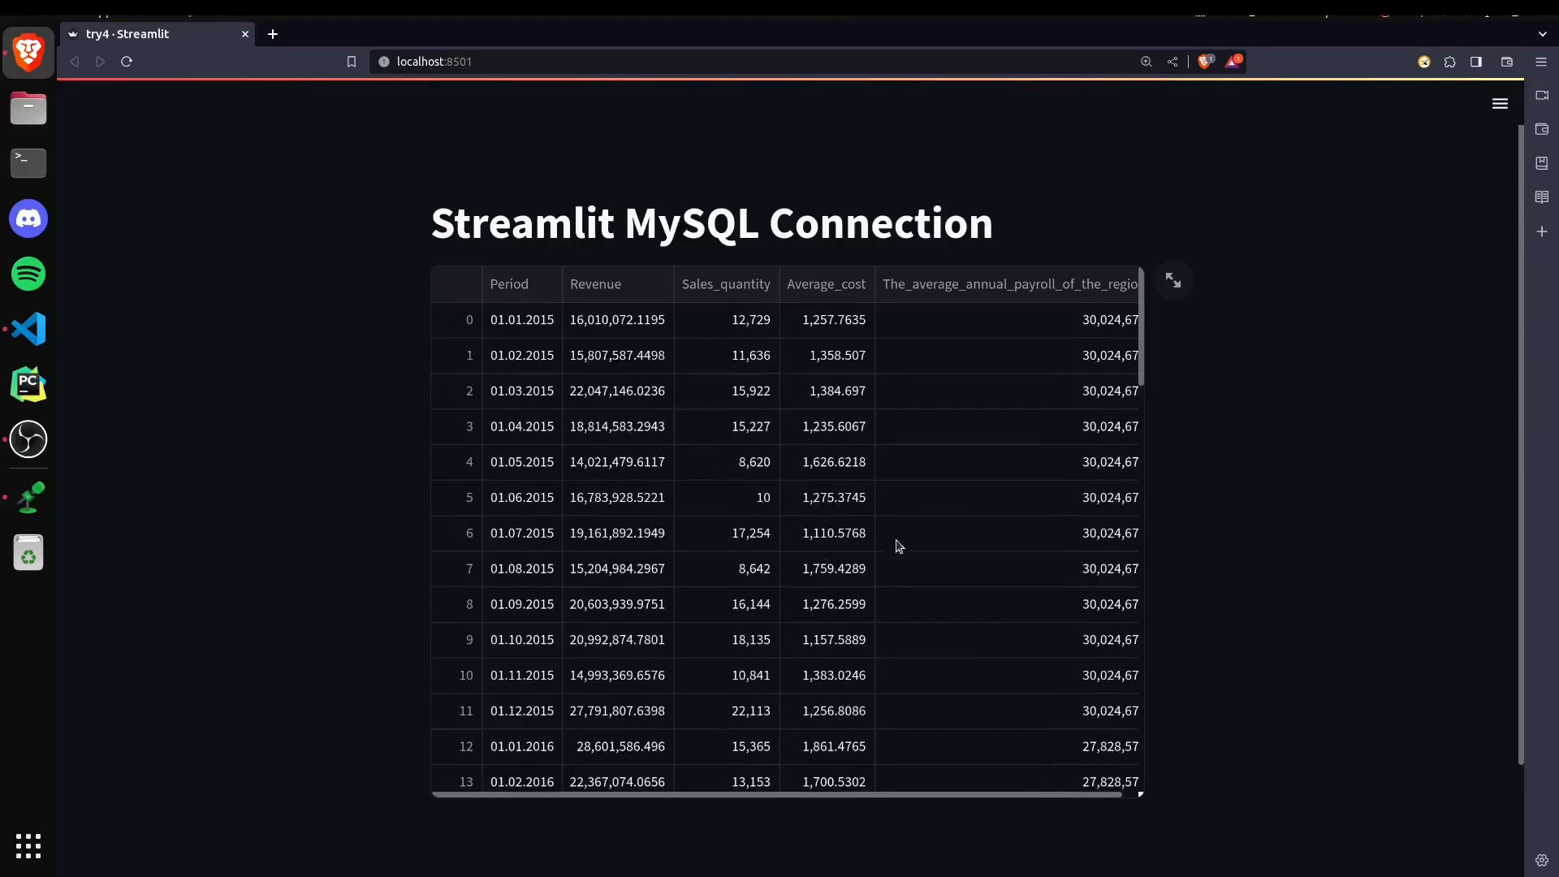
scroll(down, 3)
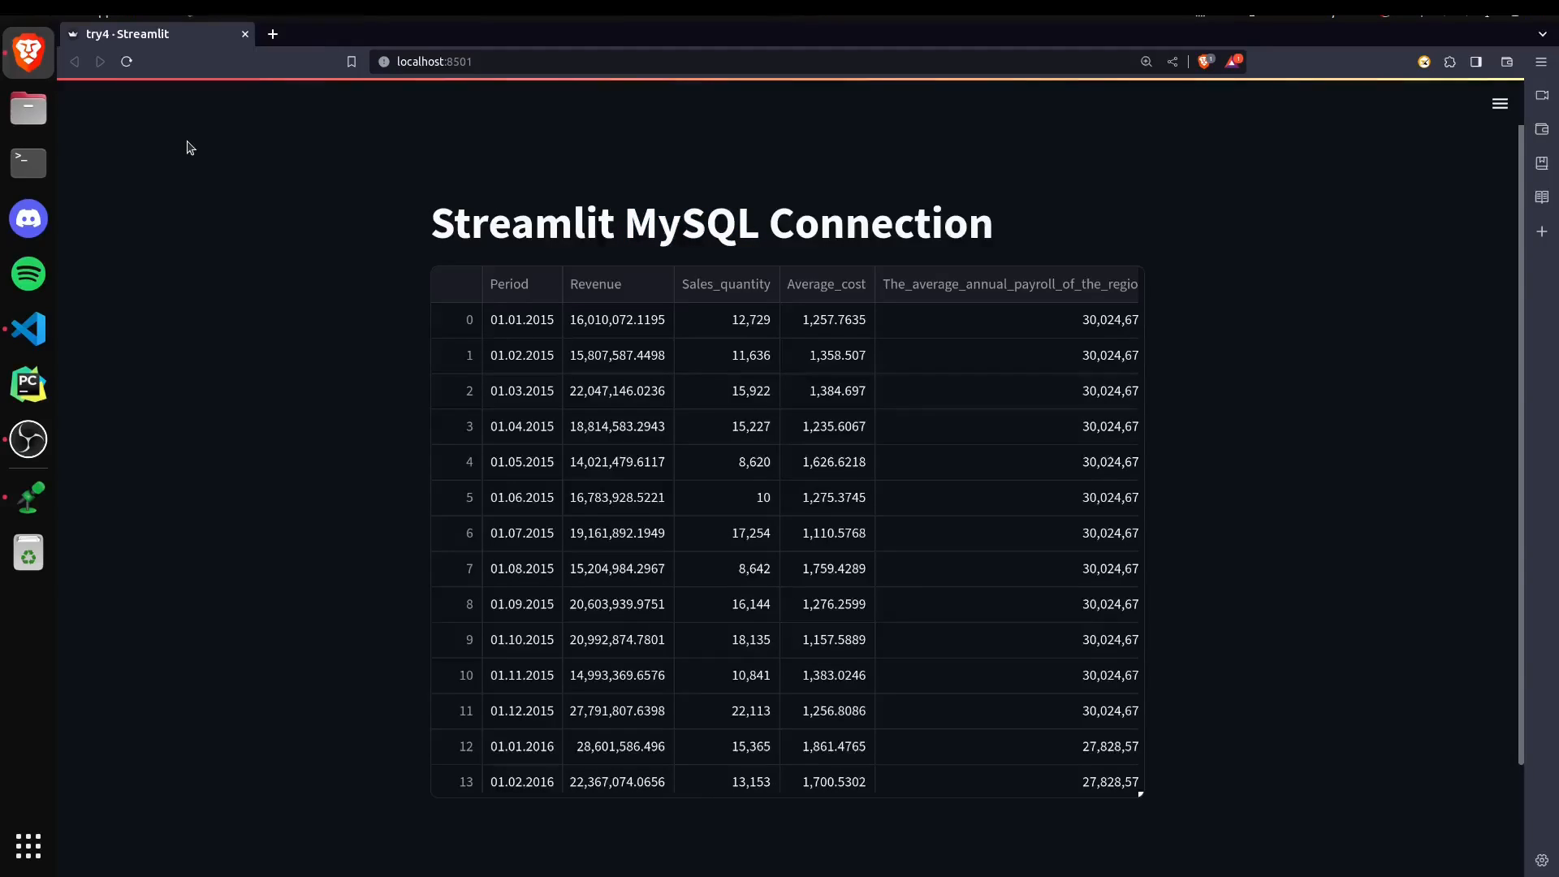
click(271, 34)
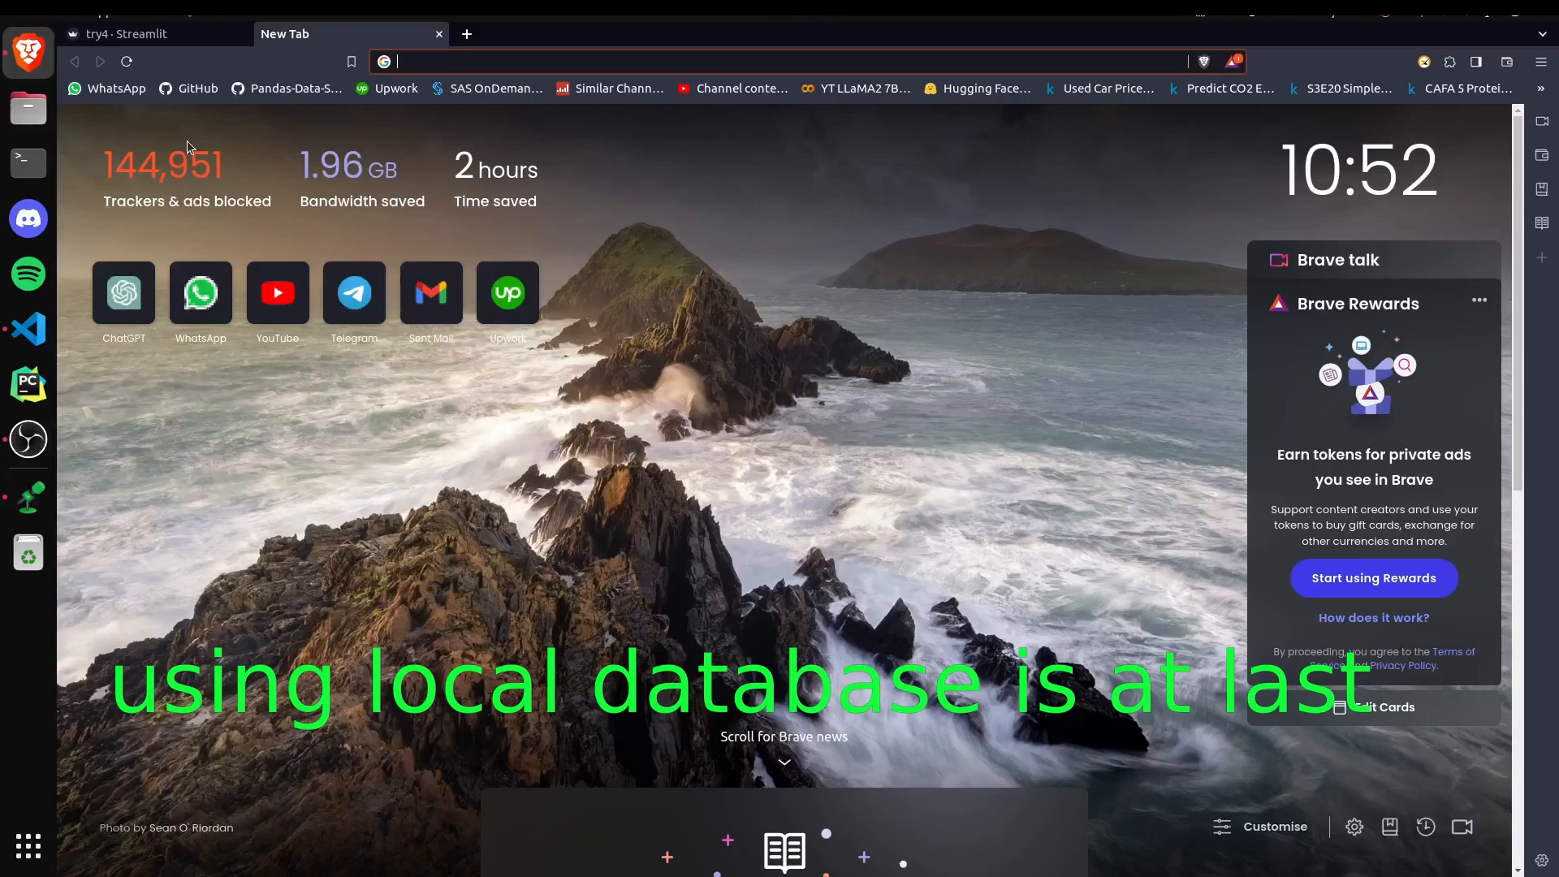
text(db4free.net)
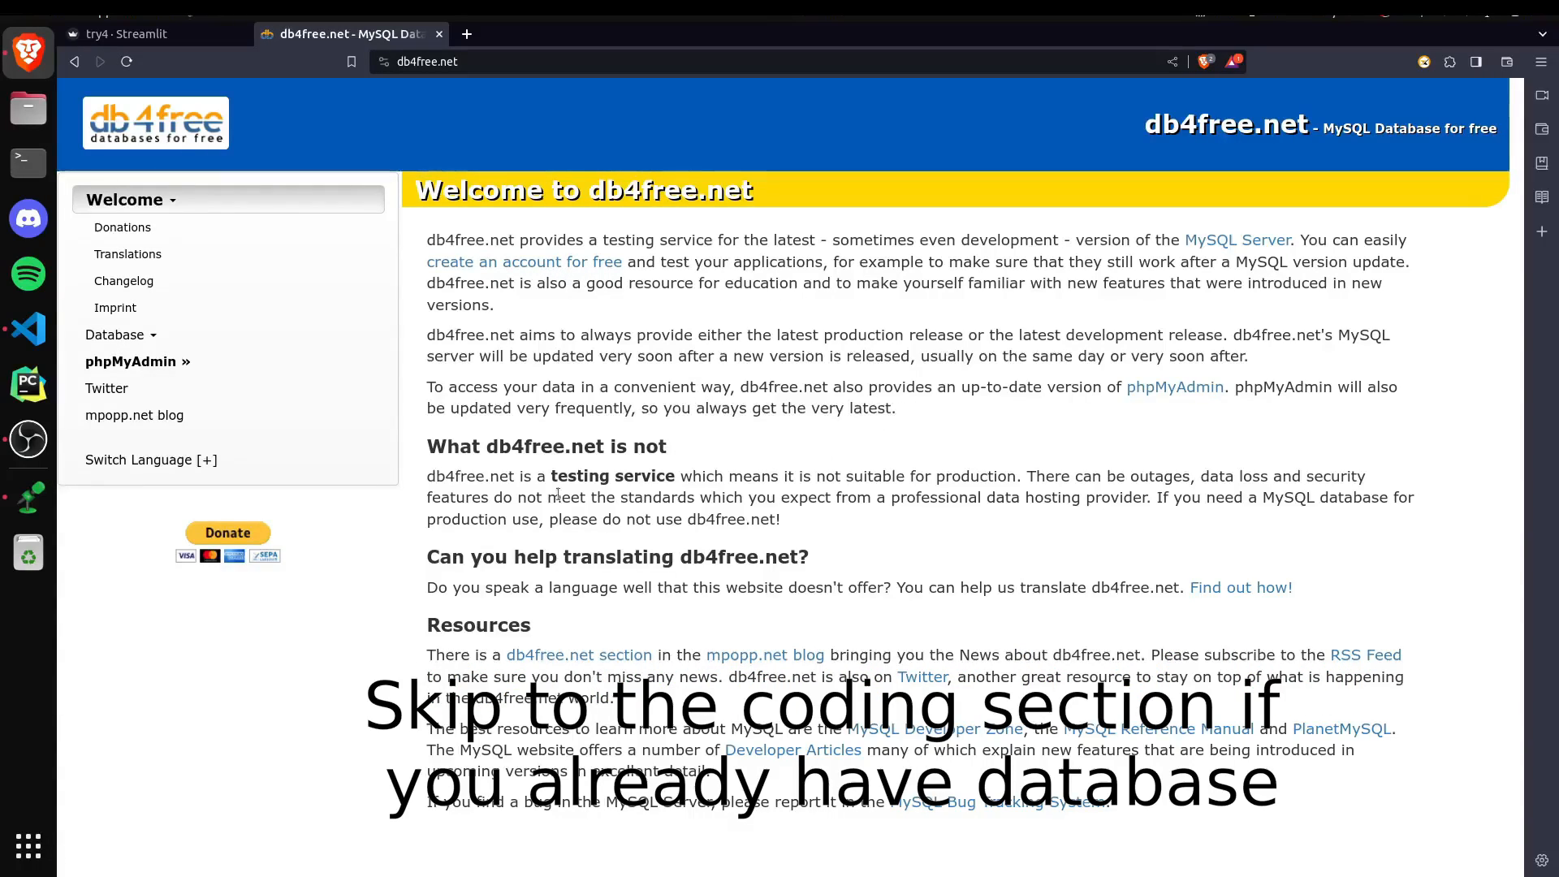
mouse_move(740, 299)
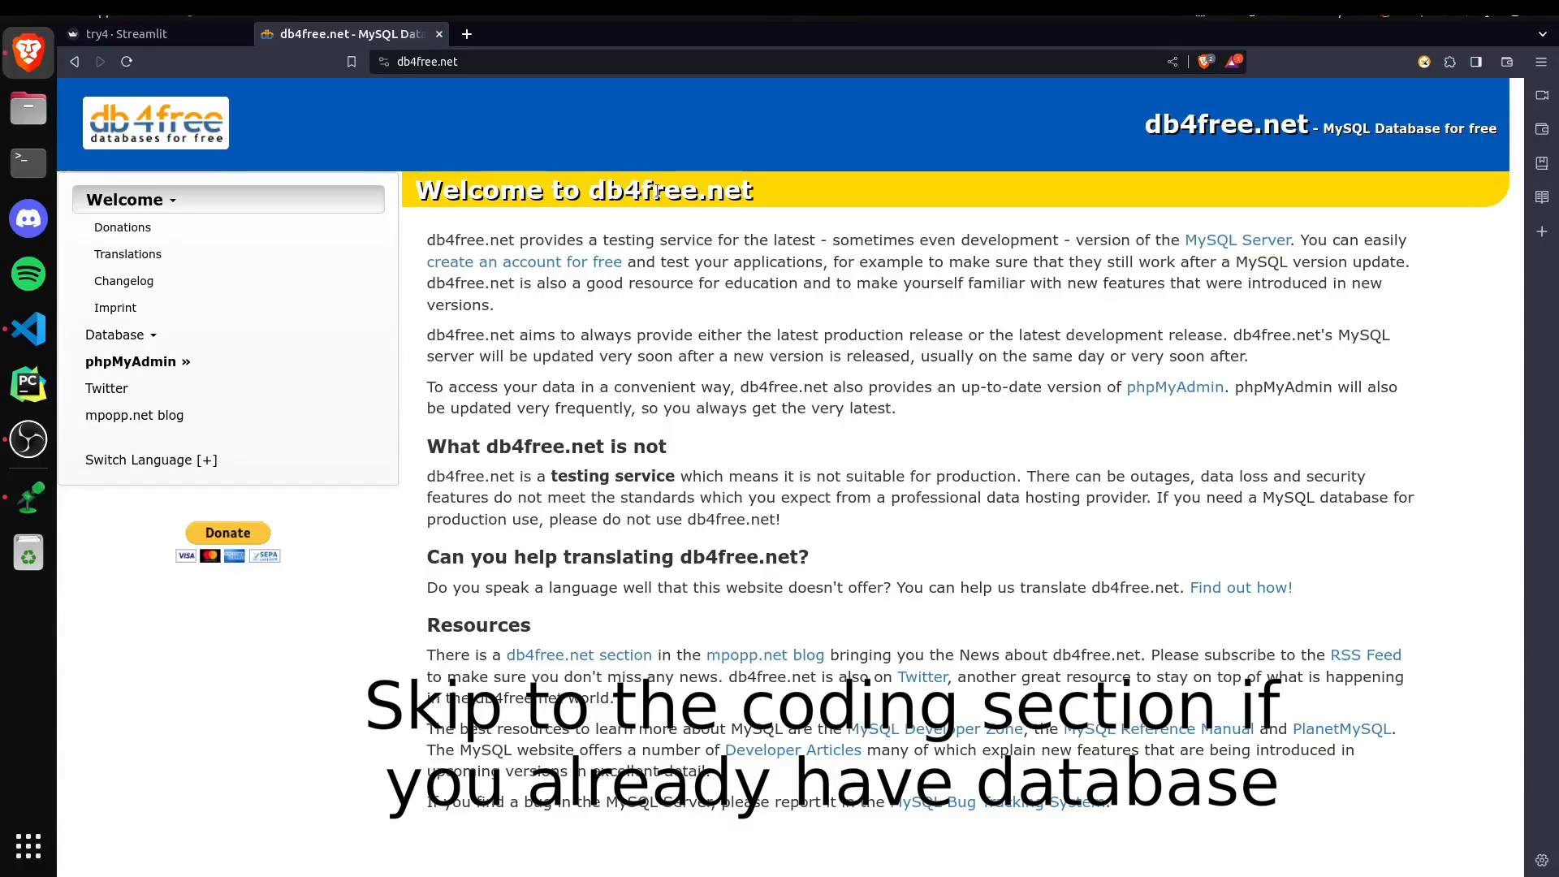
mouse_move(847, 225)
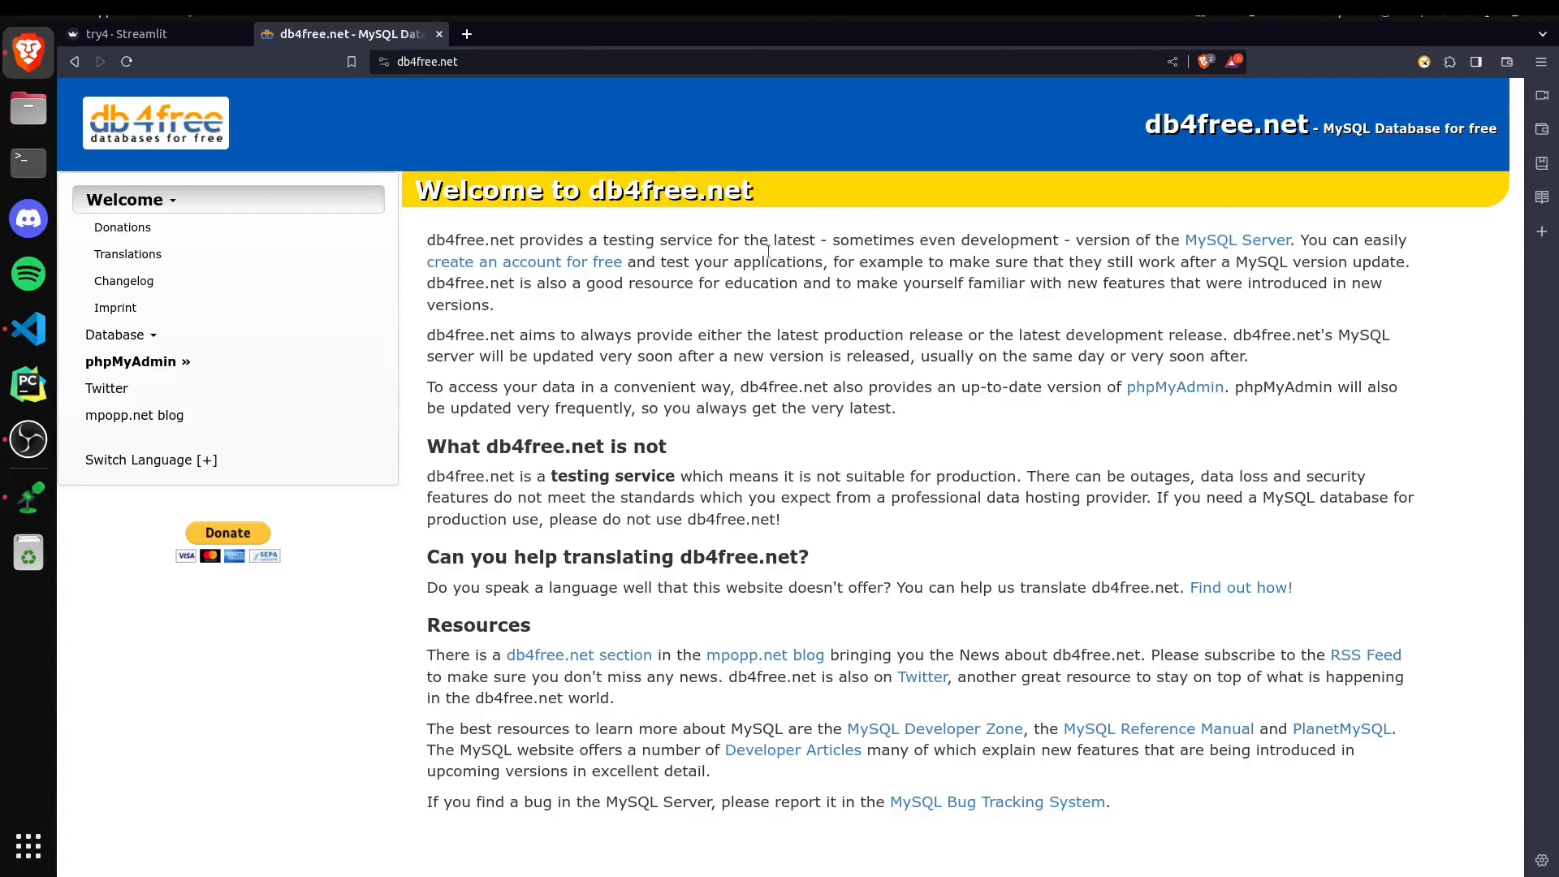
mouse_move(932, 426)
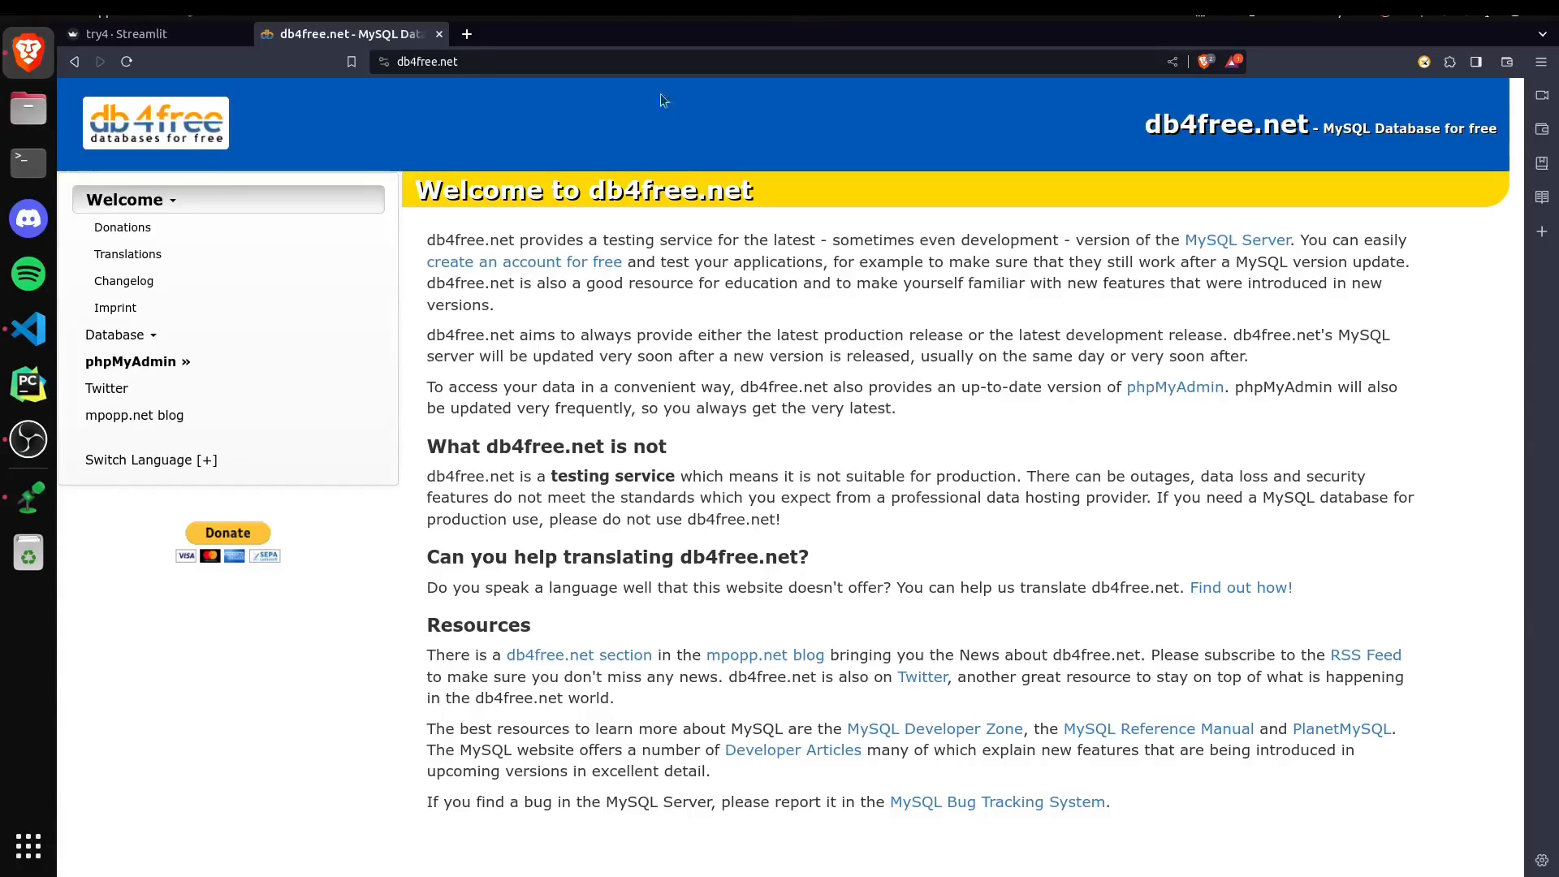
mouse_move(409, 113)
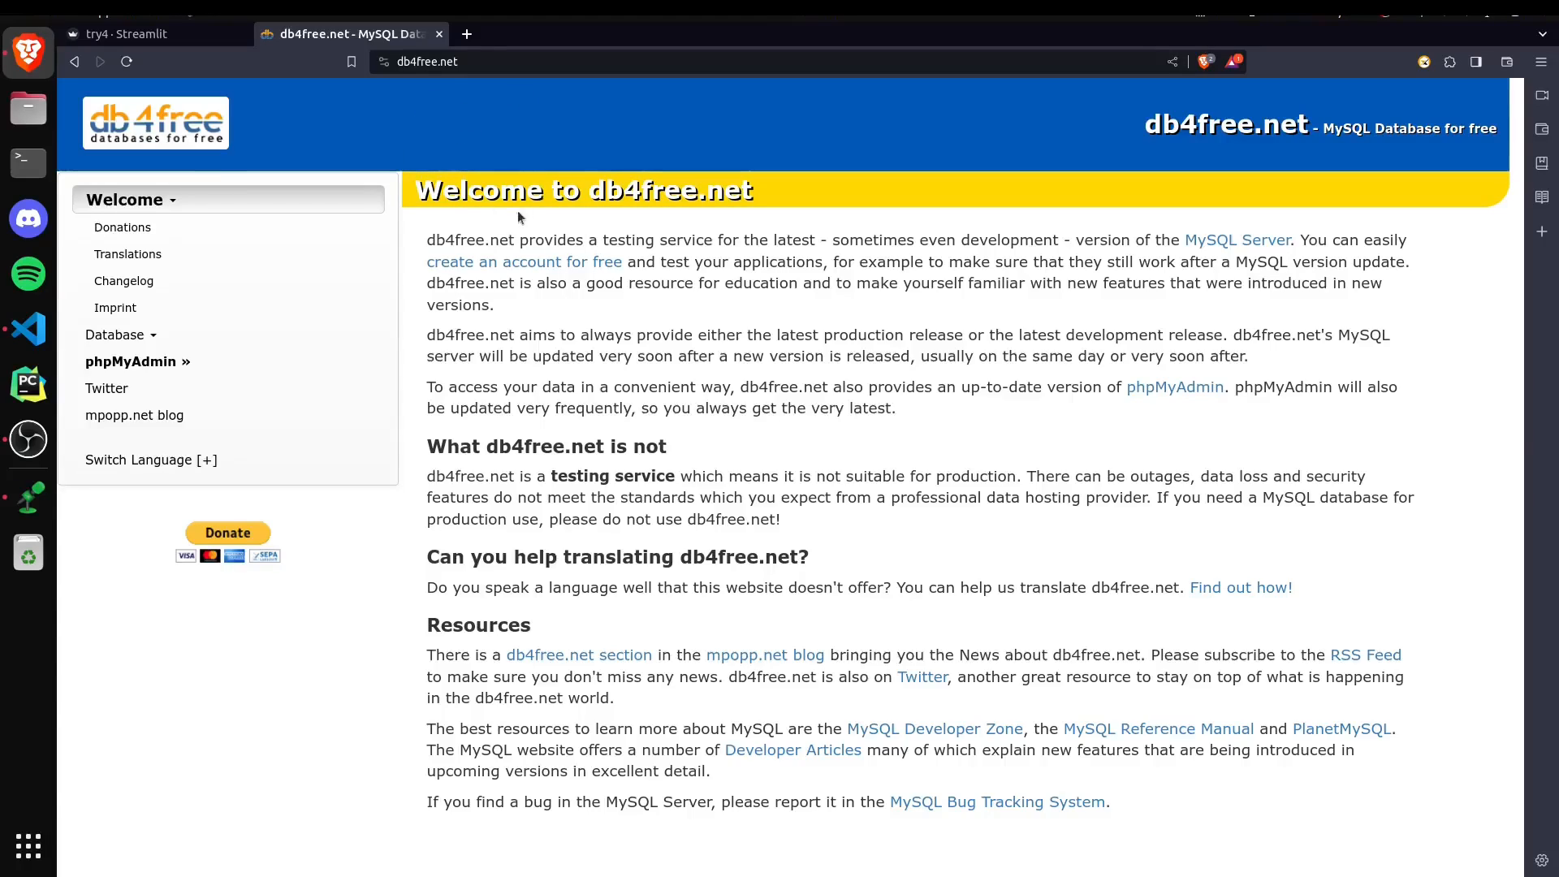
mouse_move(427, 117)
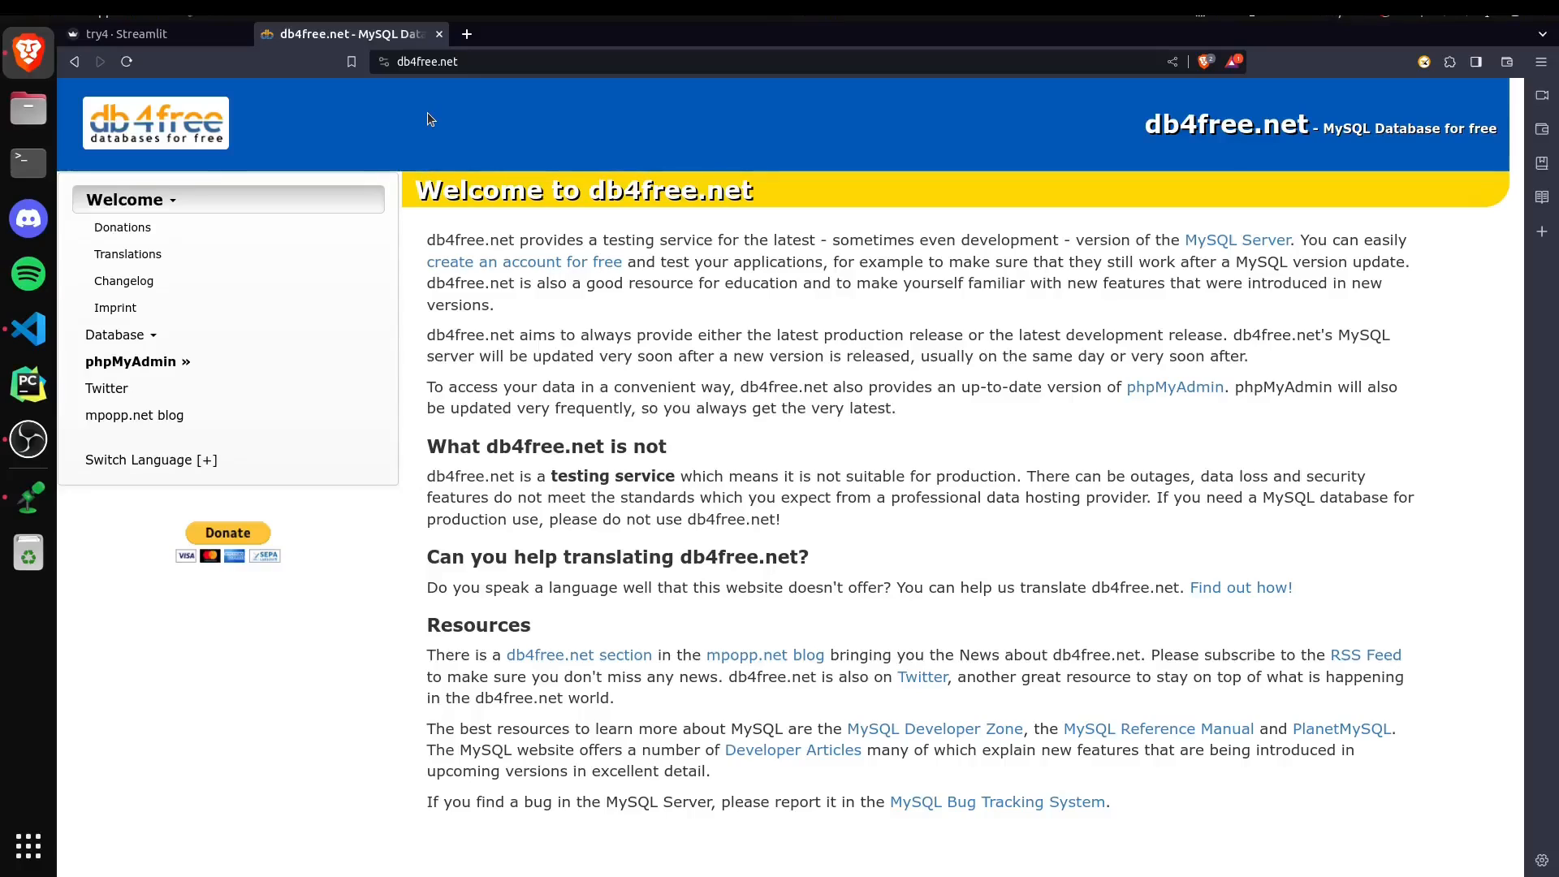
mouse_move(337, 348)
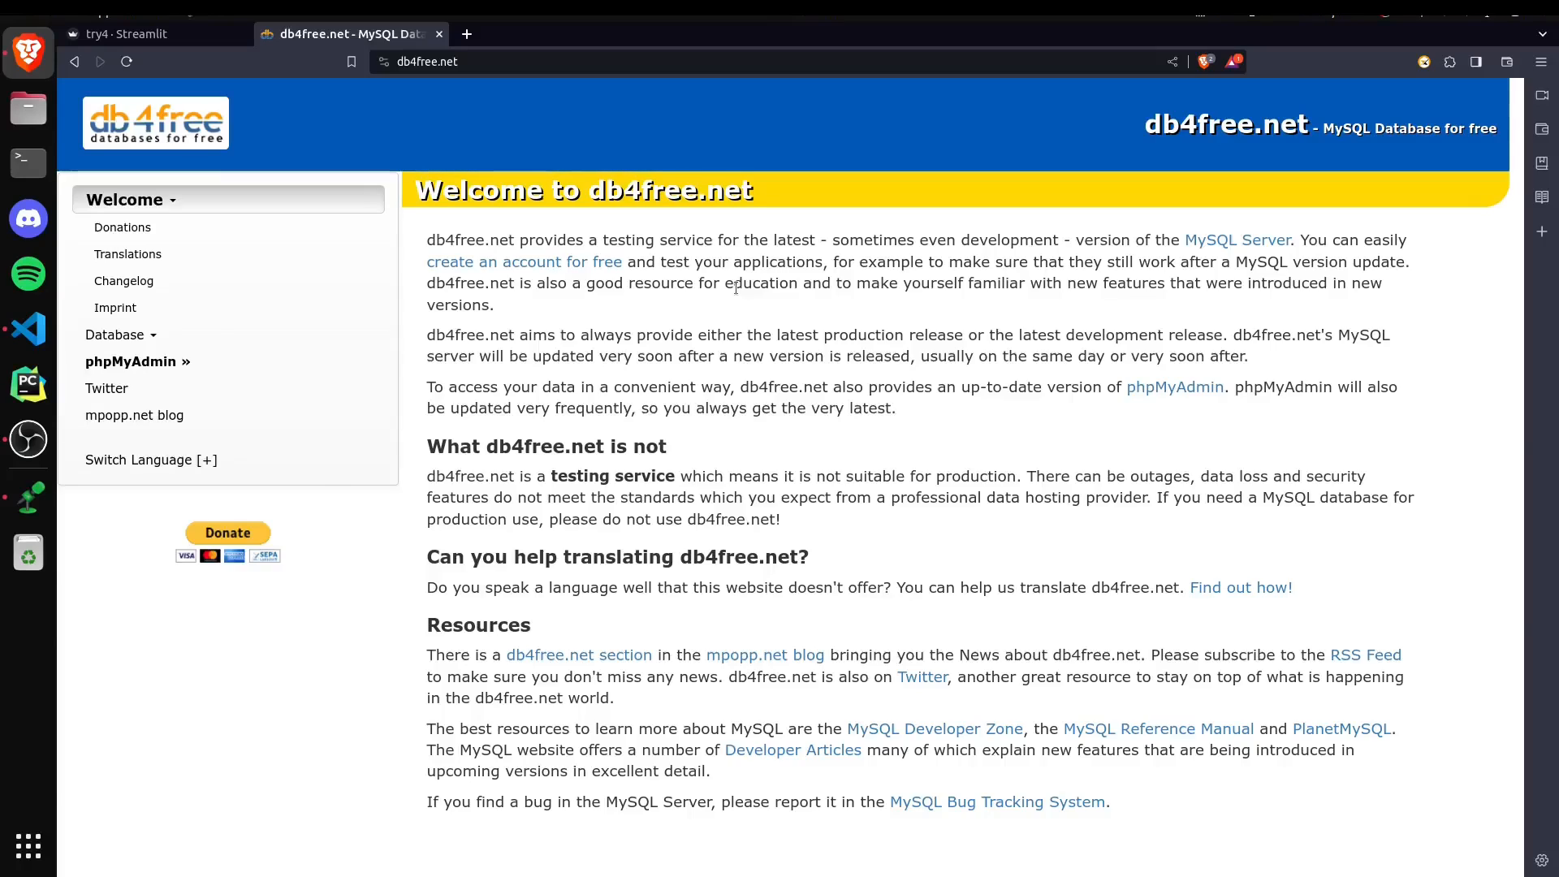
mouse_move(369, 161)
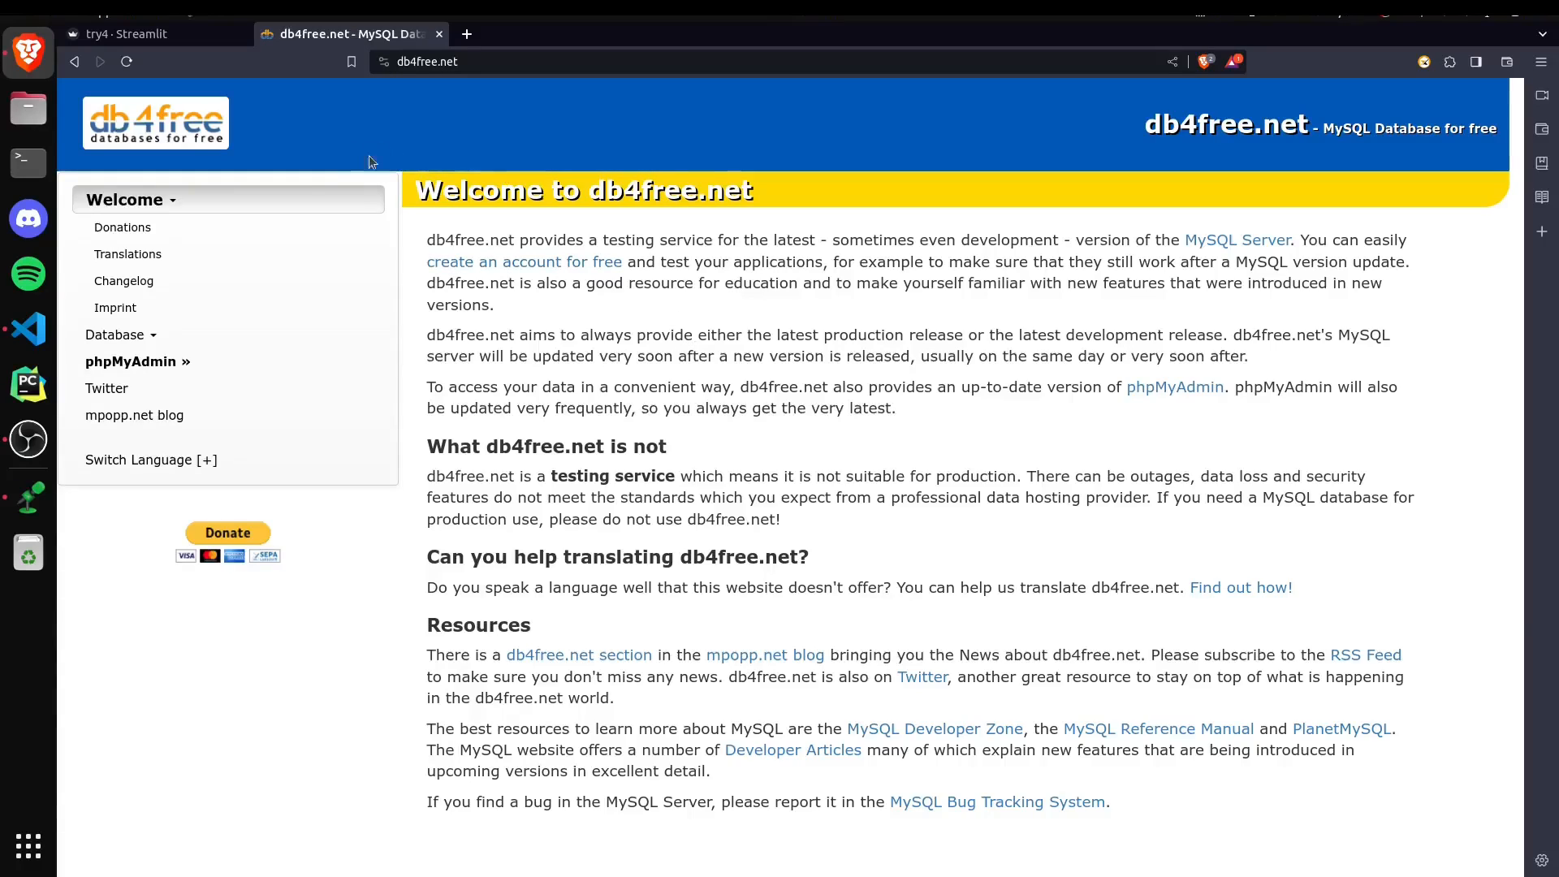
mouse_move(567, 179)
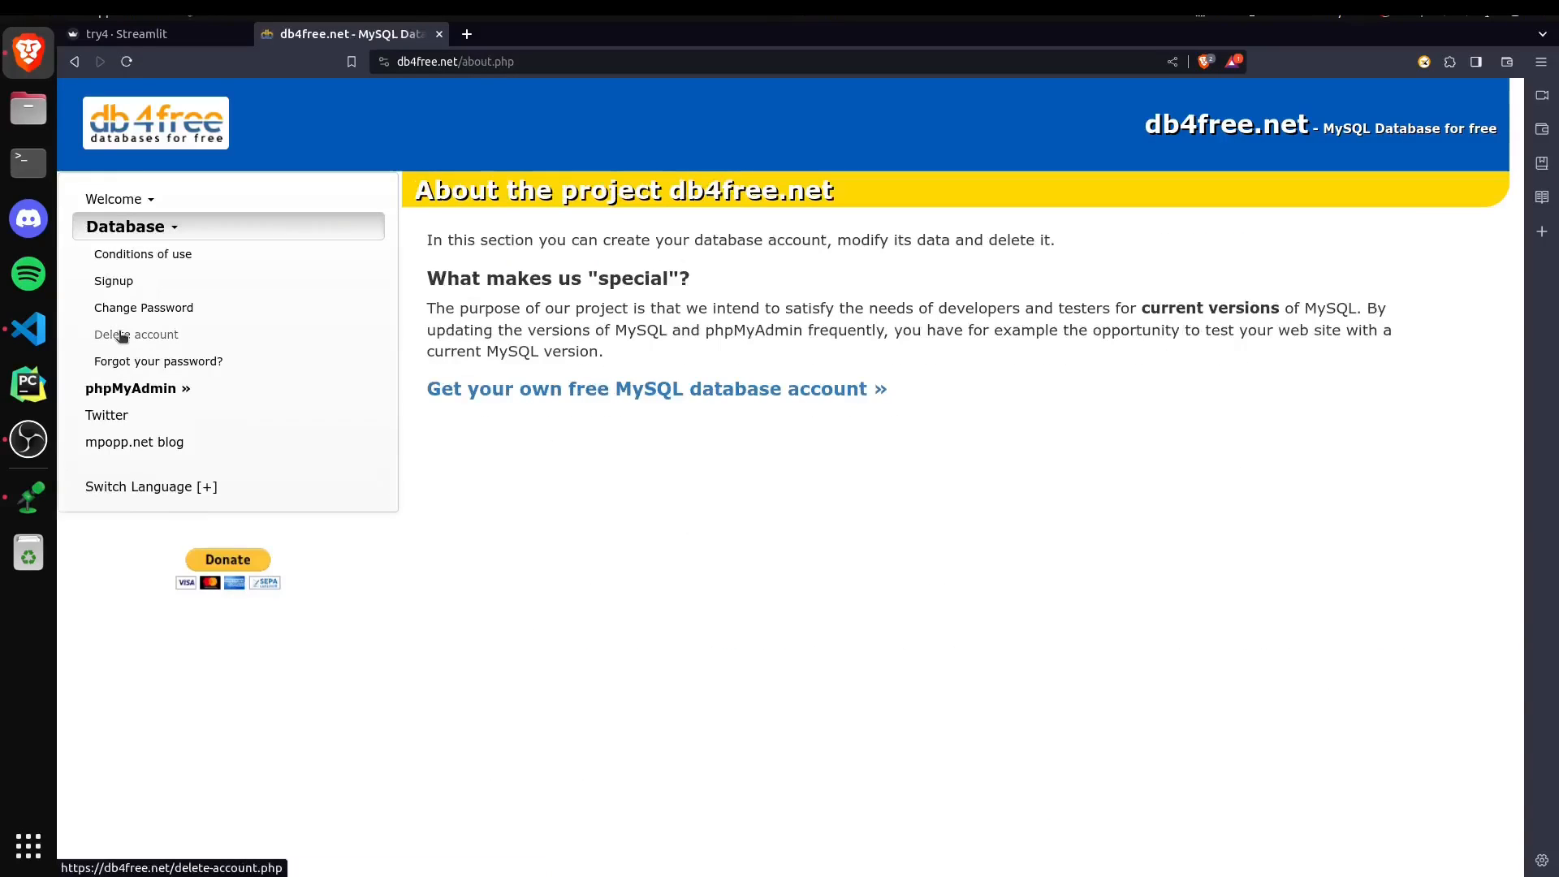
Start the signup form with database name learning_tu...
click(114, 281)
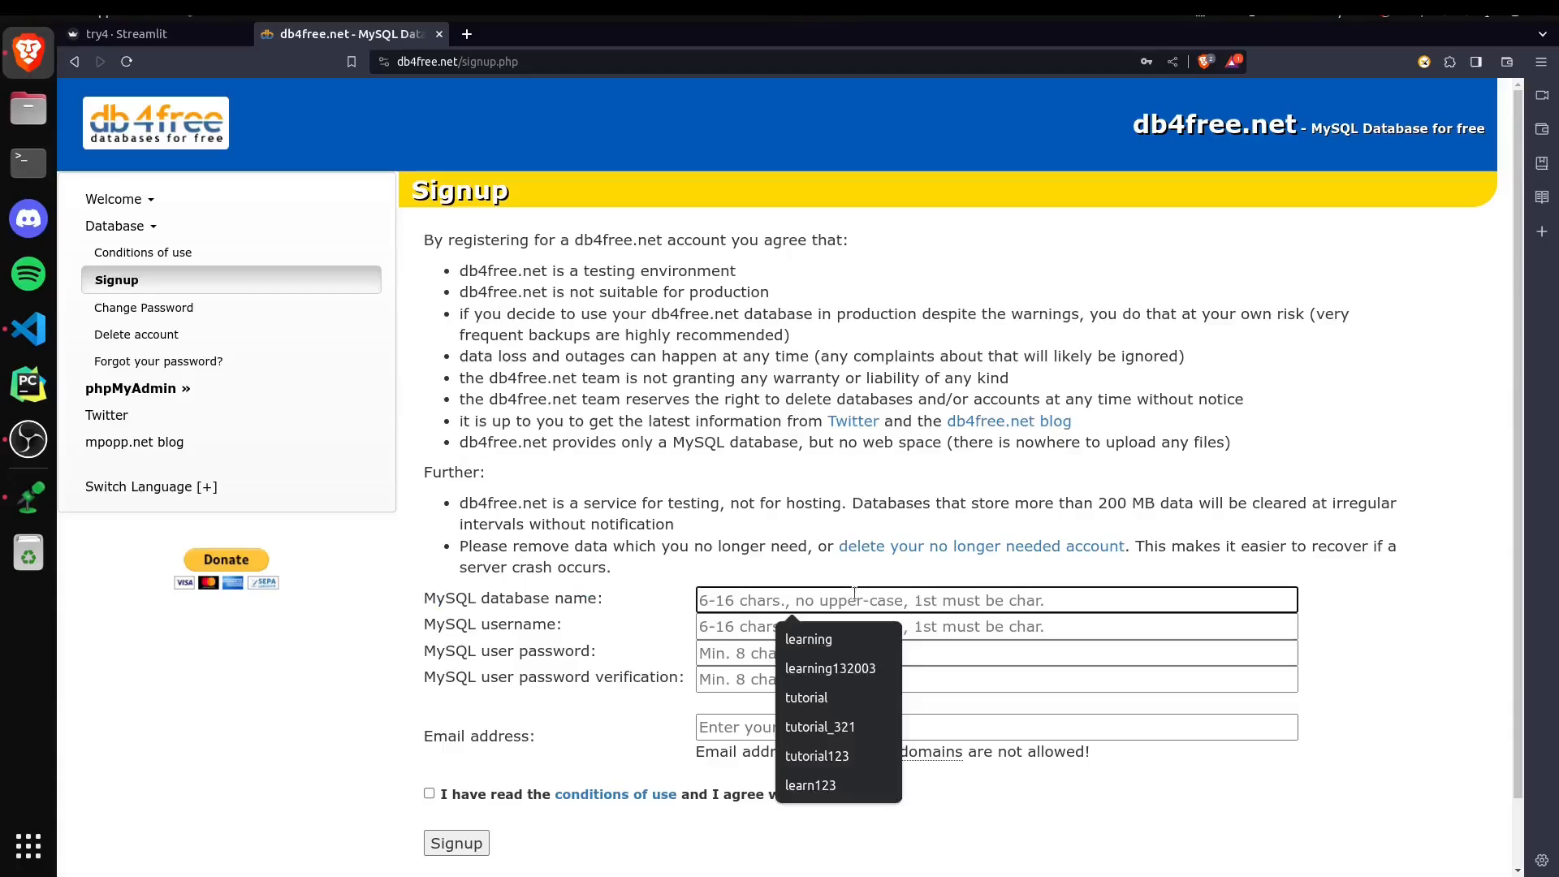
text(lea)
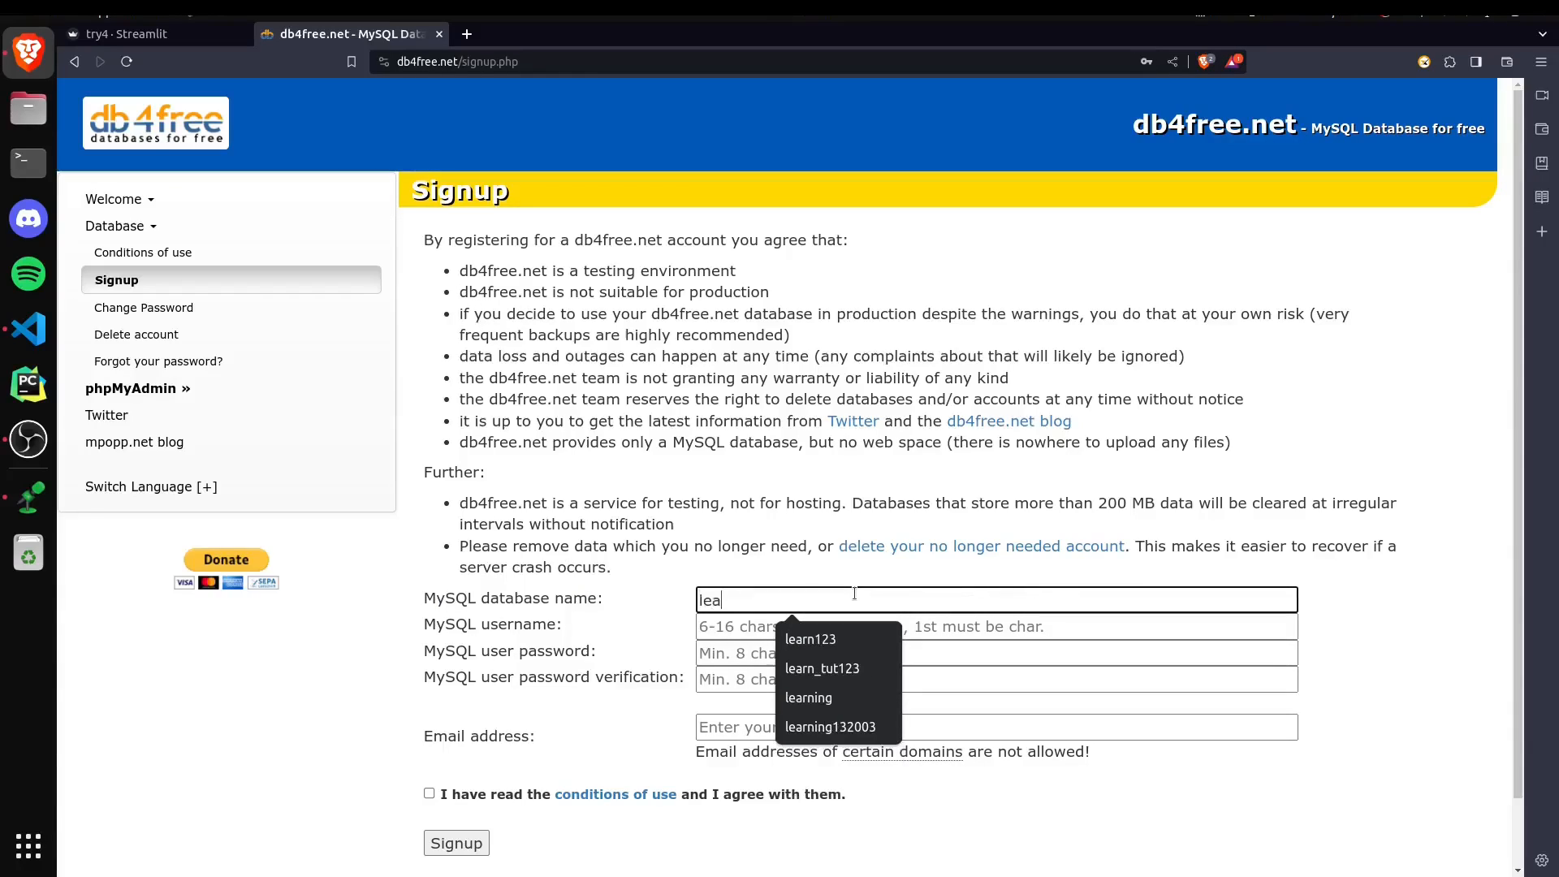
text(learning_tut1234)
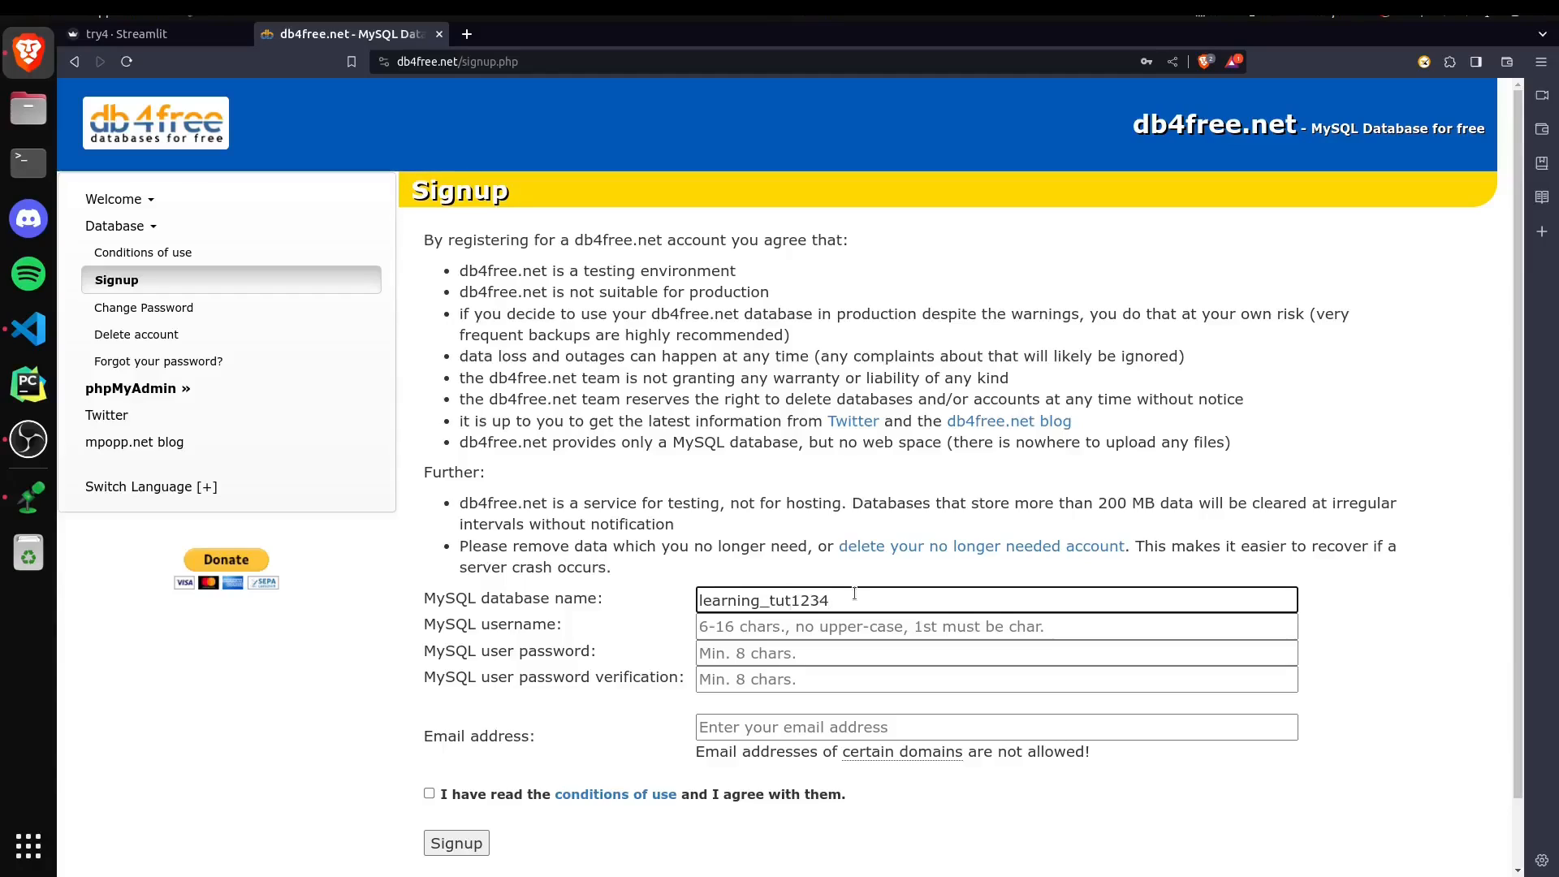
Enter username code_...123 and password, agree to the conditions and submit the registration.
click(994, 627)
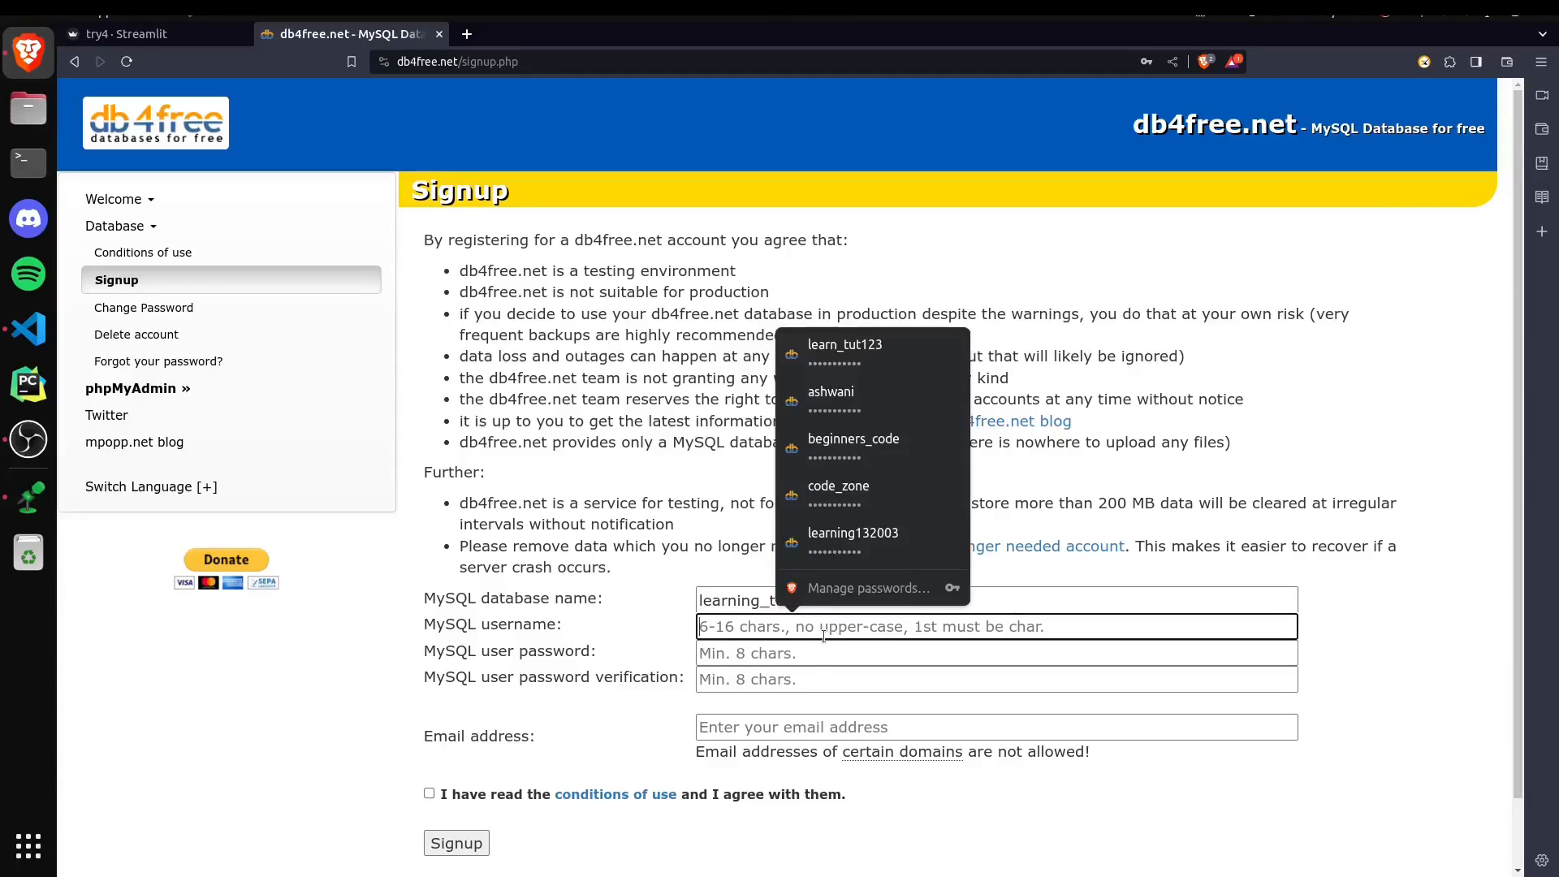
text(code_zone_)
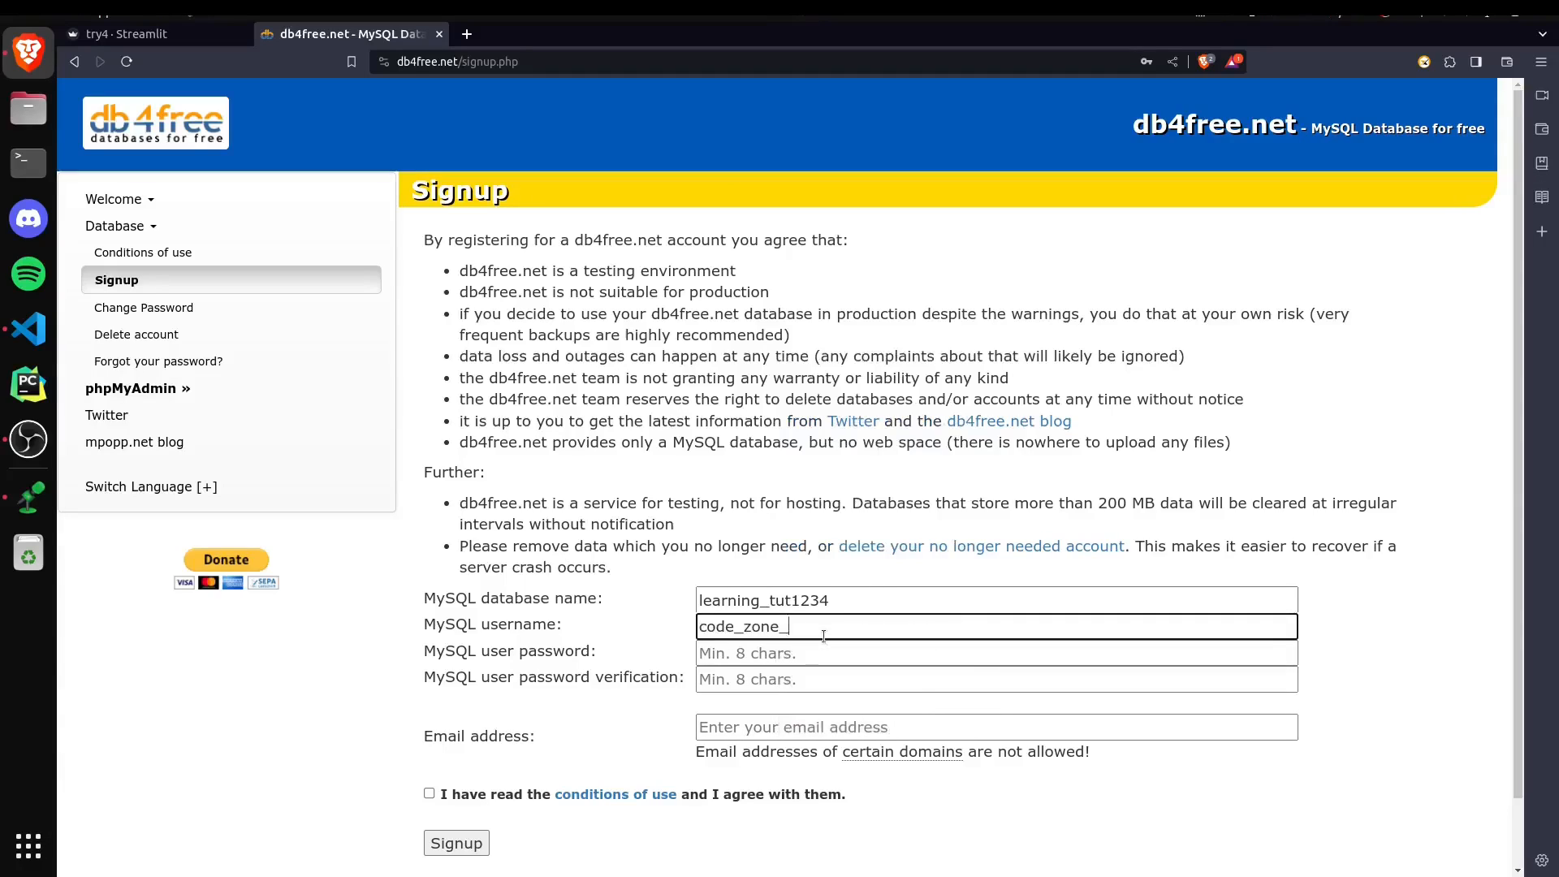
text(123)
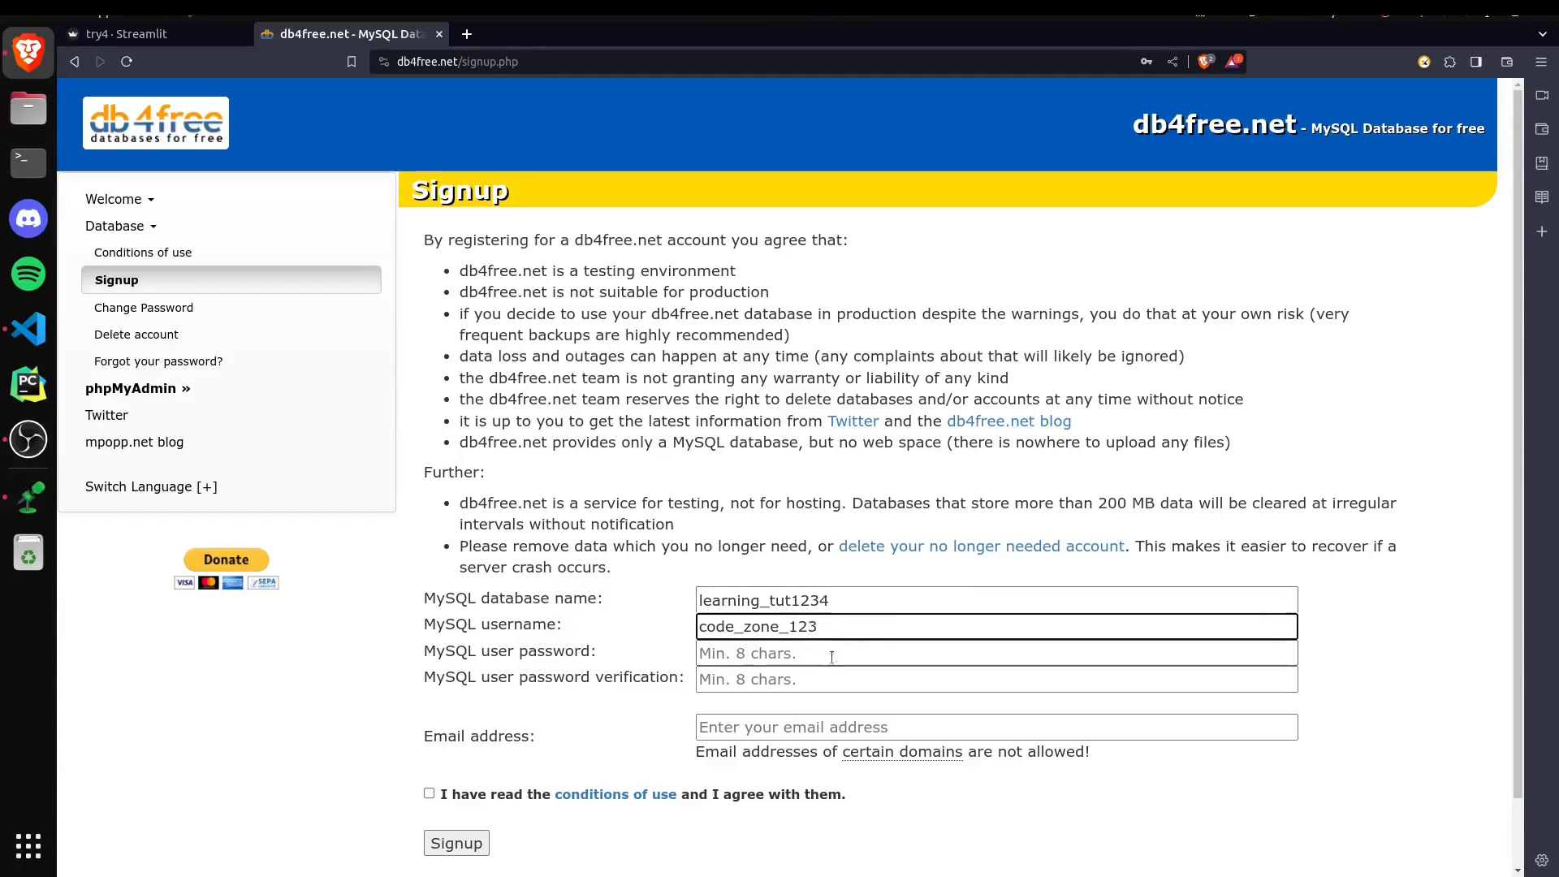
text(•••••)
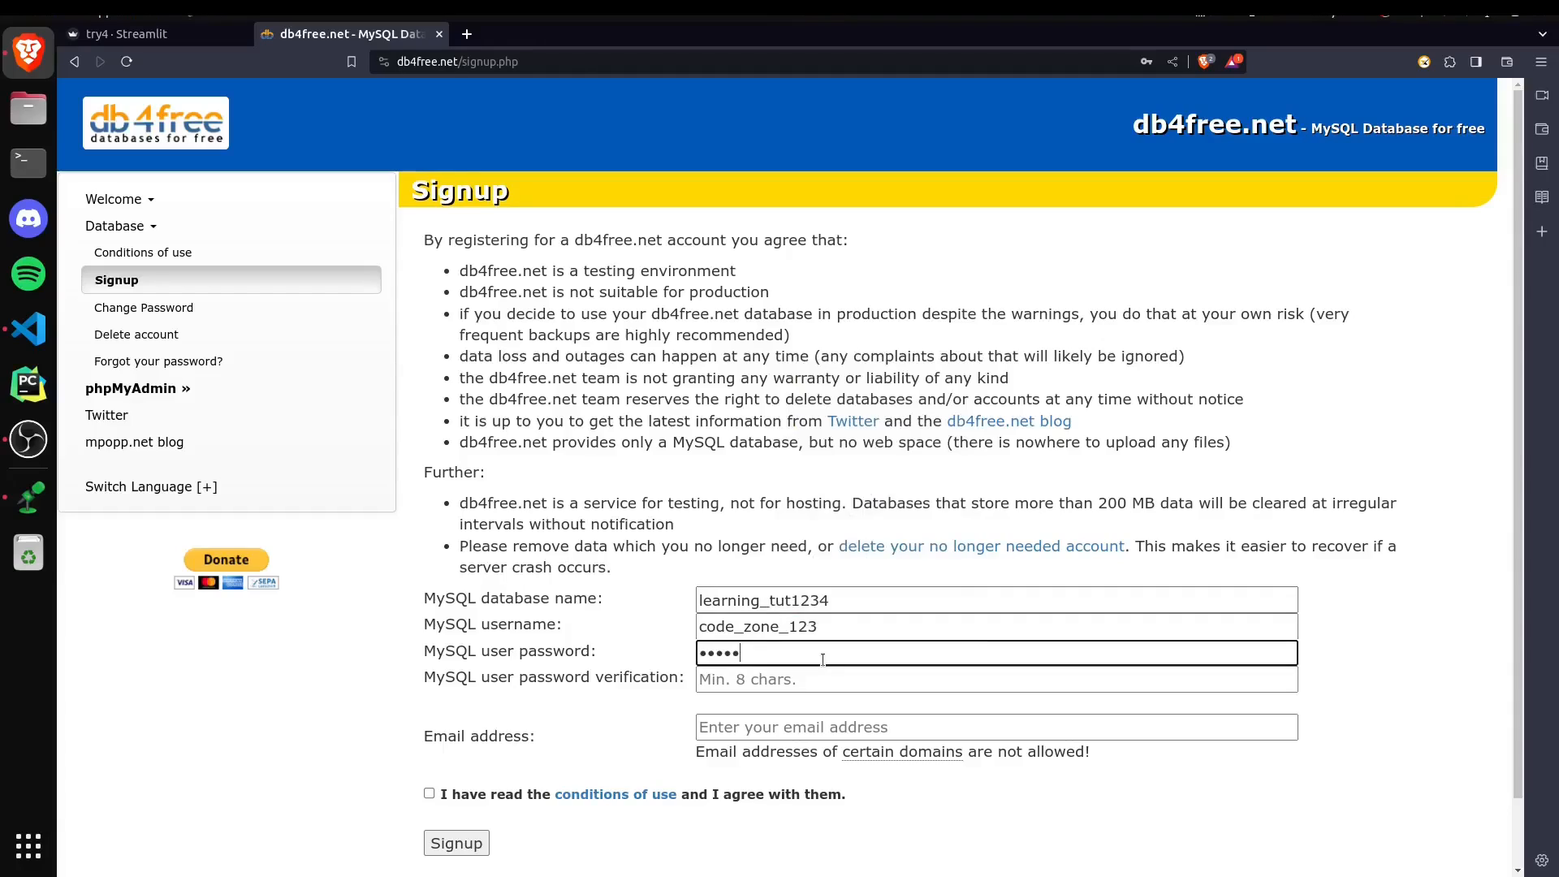
key(backspace)
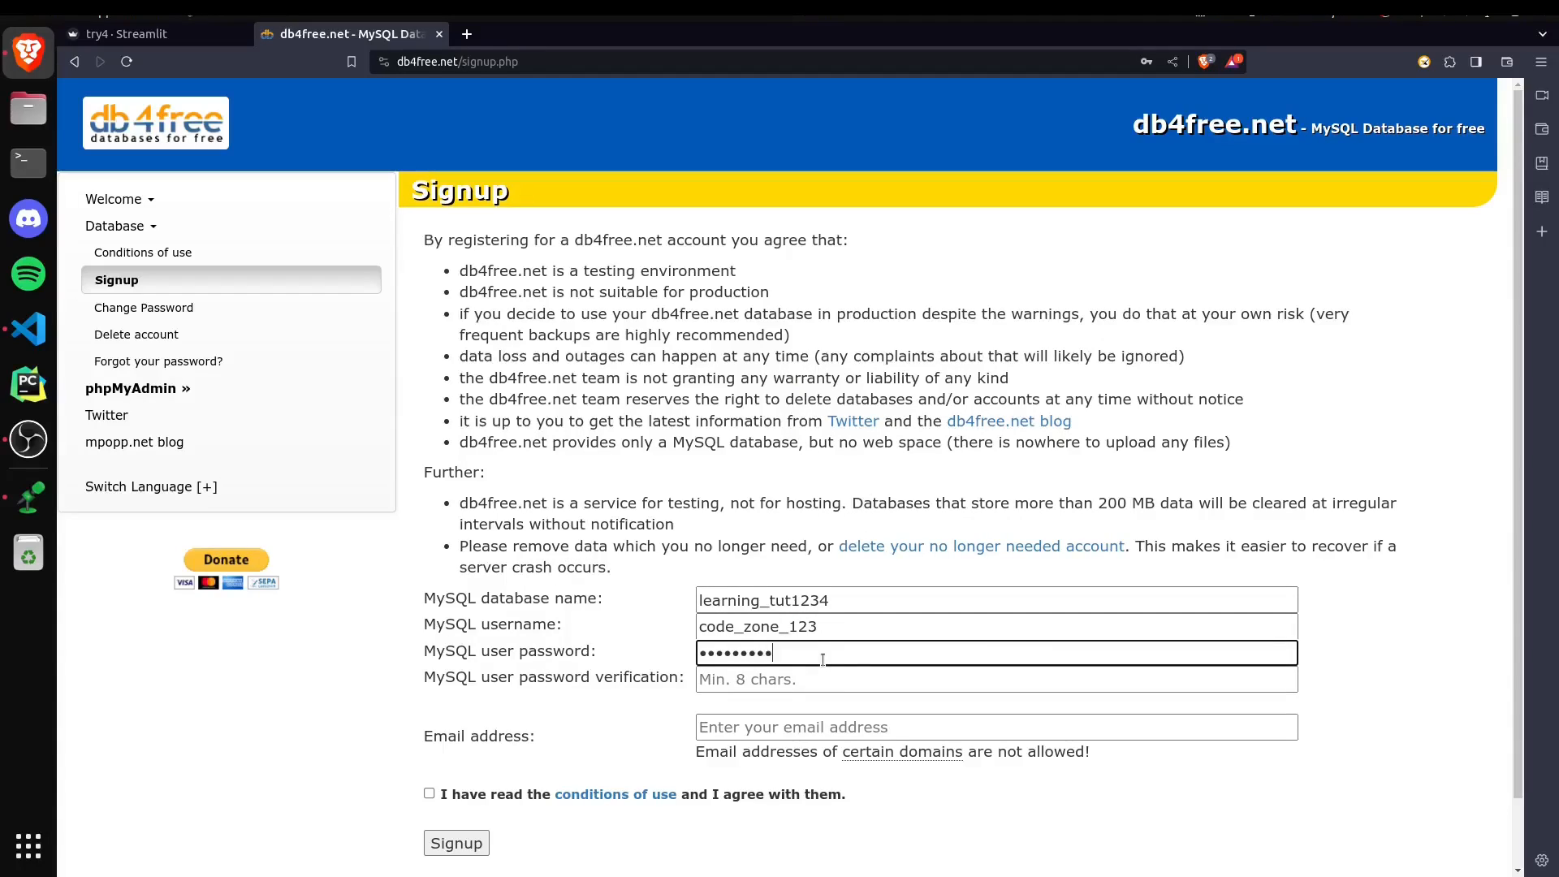
text(••)
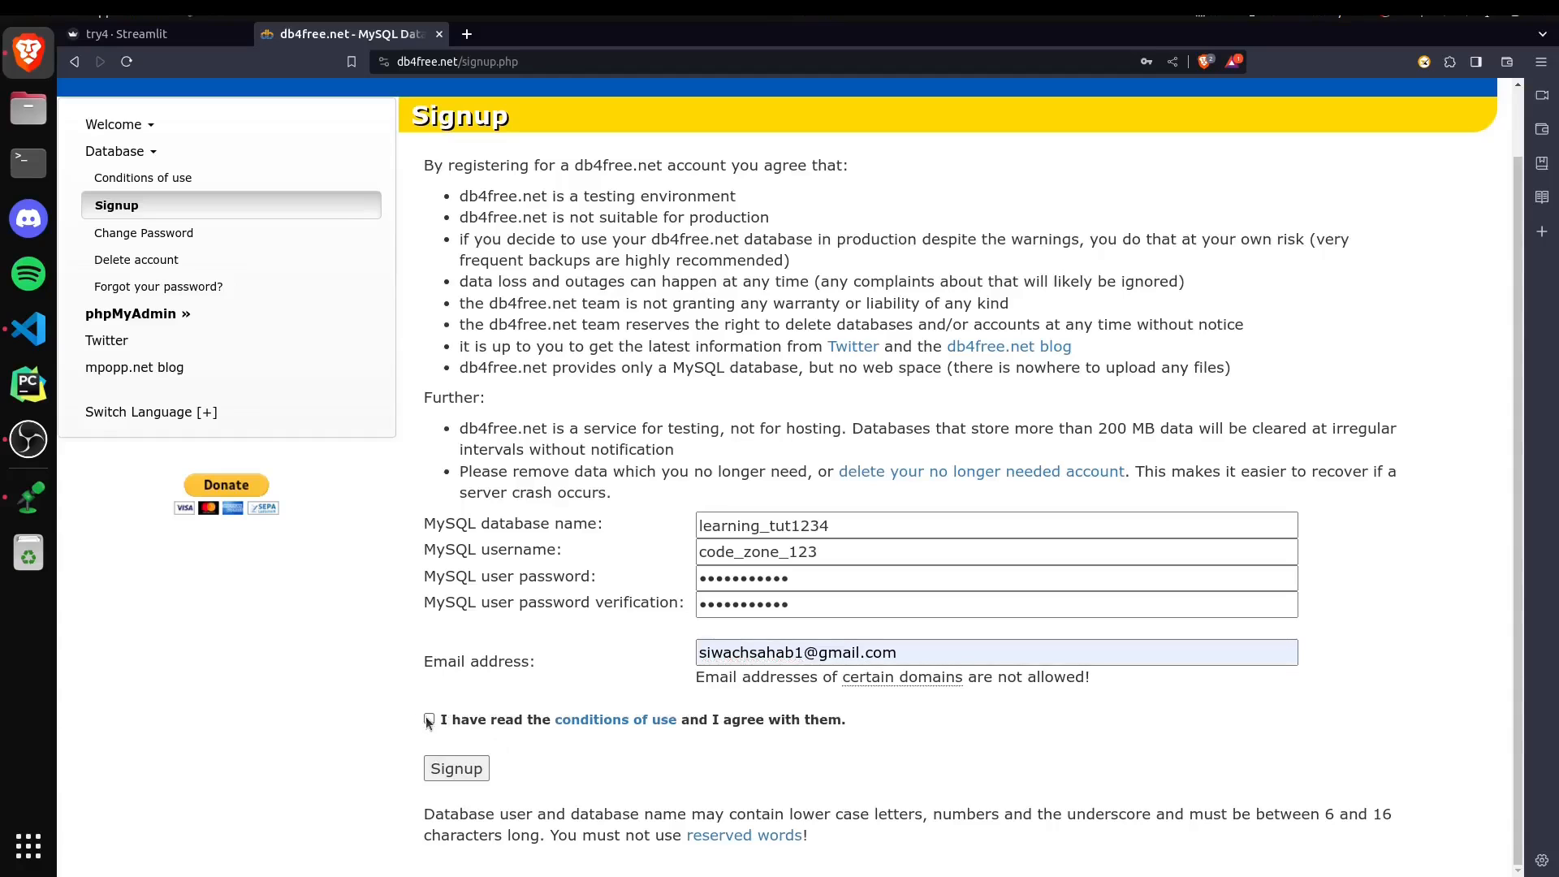
click(428, 720)
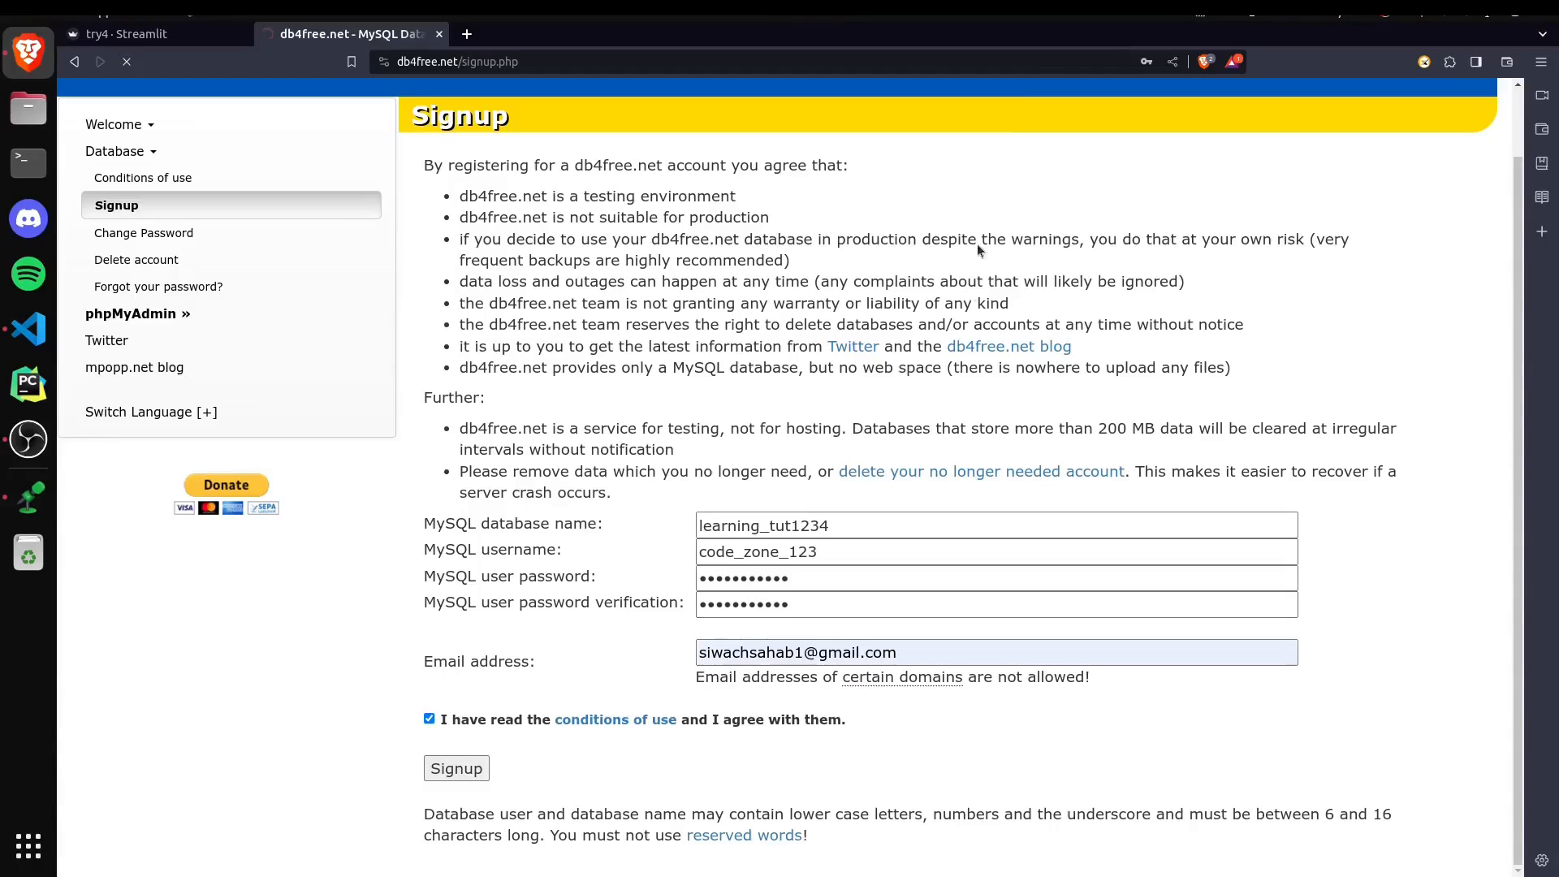
click(455, 768)
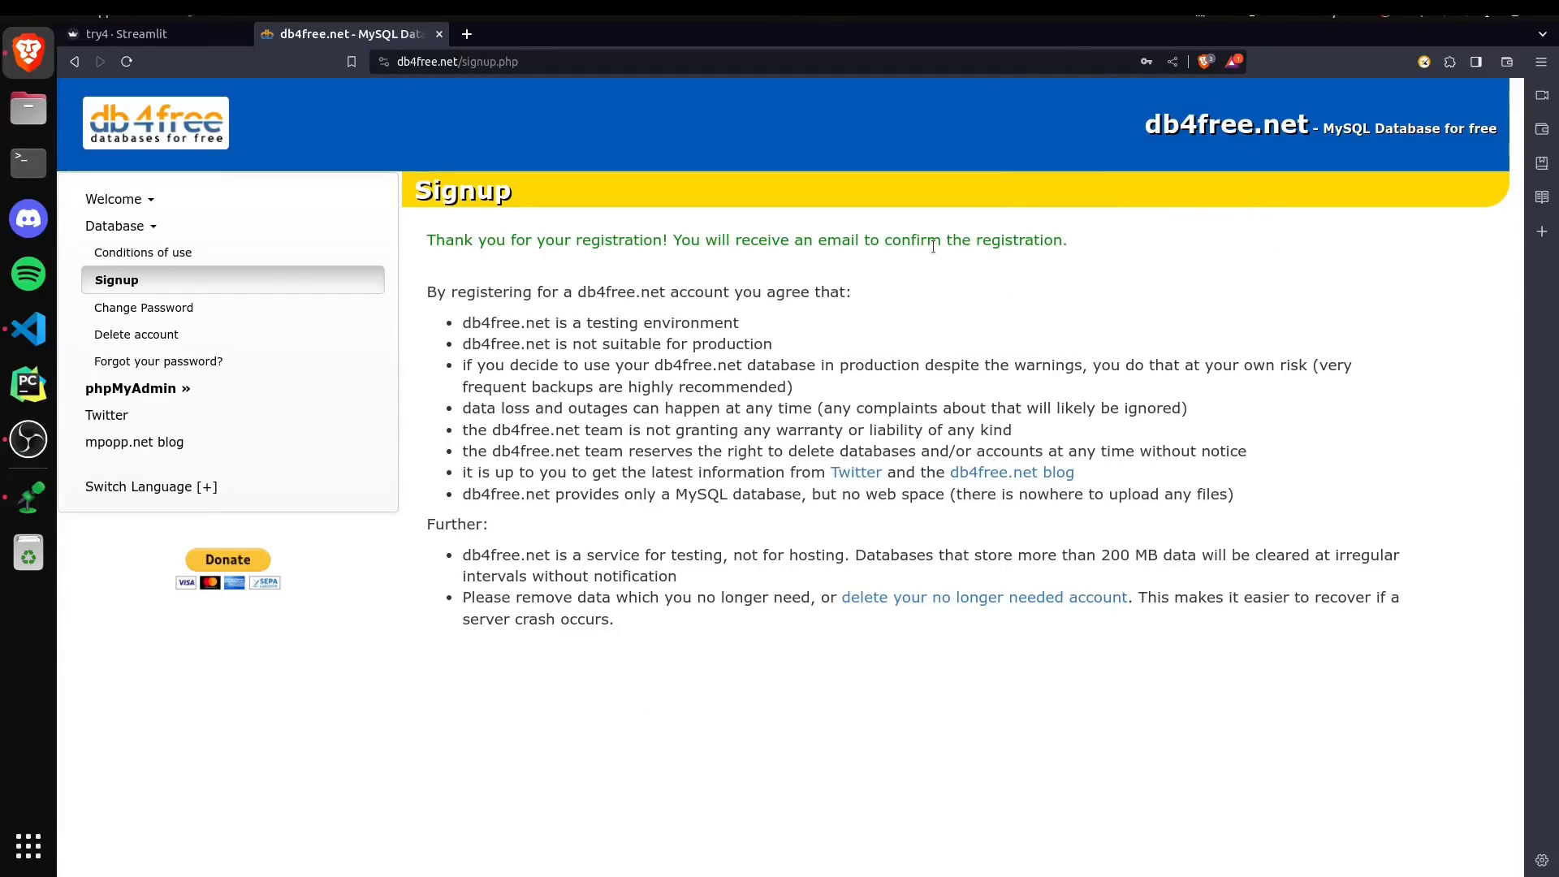
mouse_move(1138, 309)
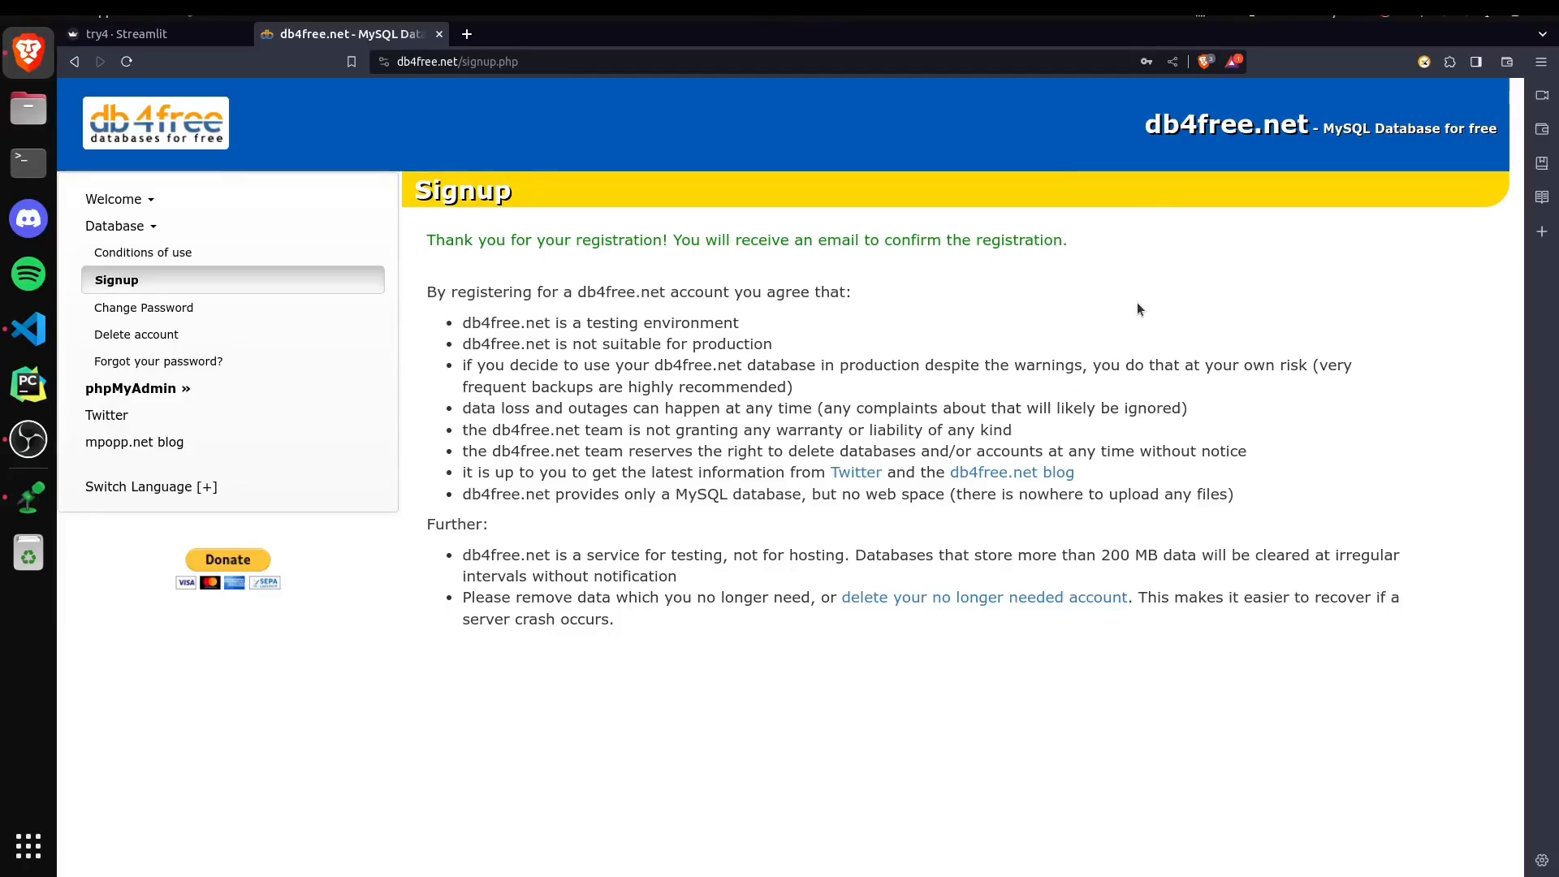
mouse_move(1191, 347)
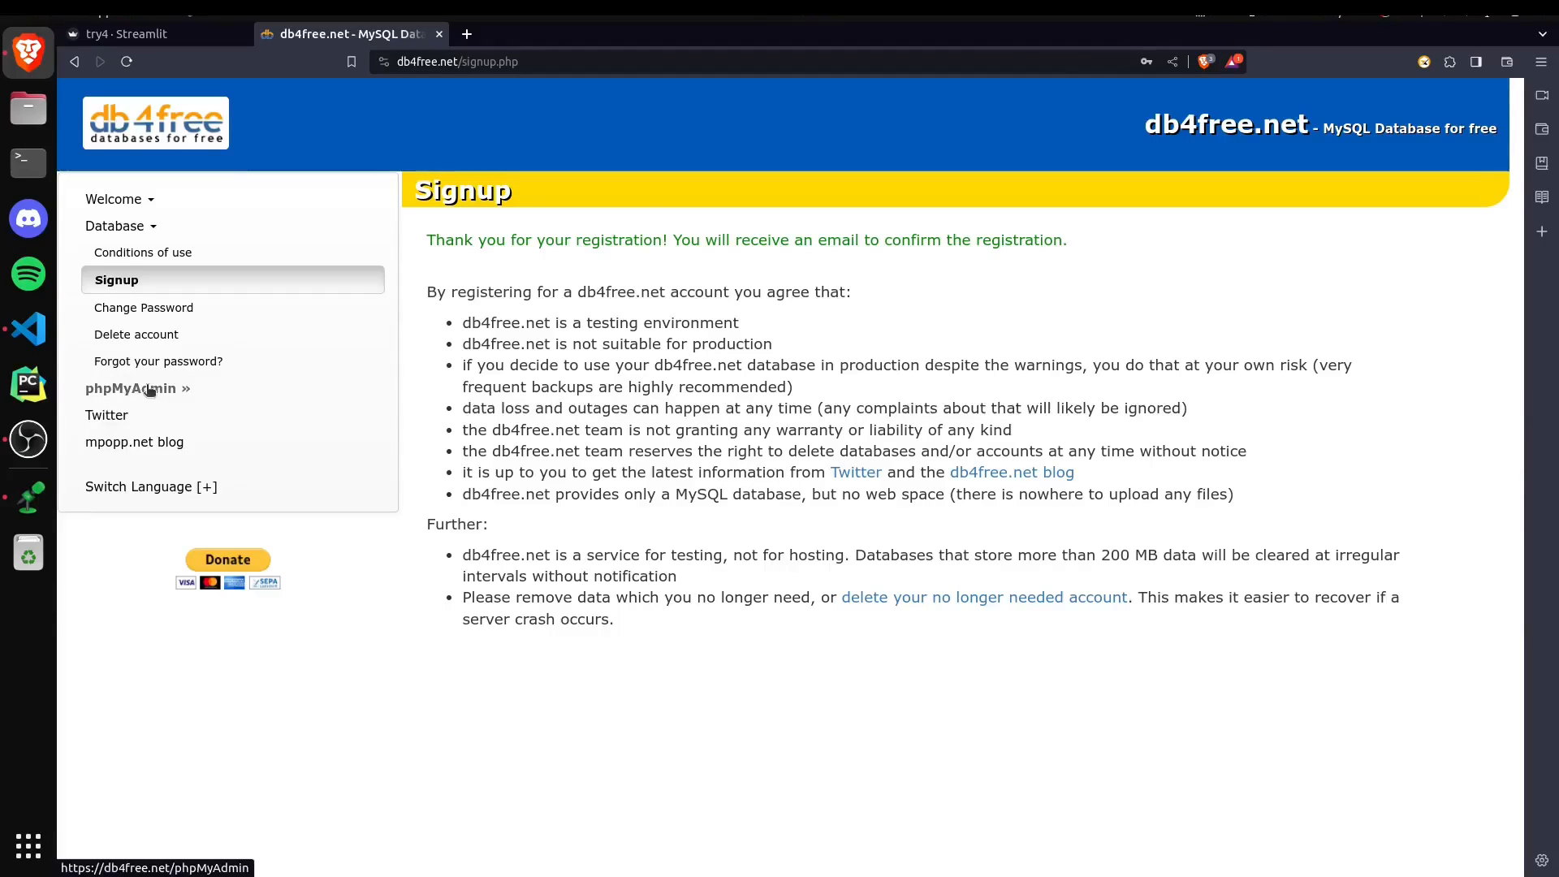
Log in to phpMyAdmin using the browser's saved credentials for the new account.
click(130, 388)
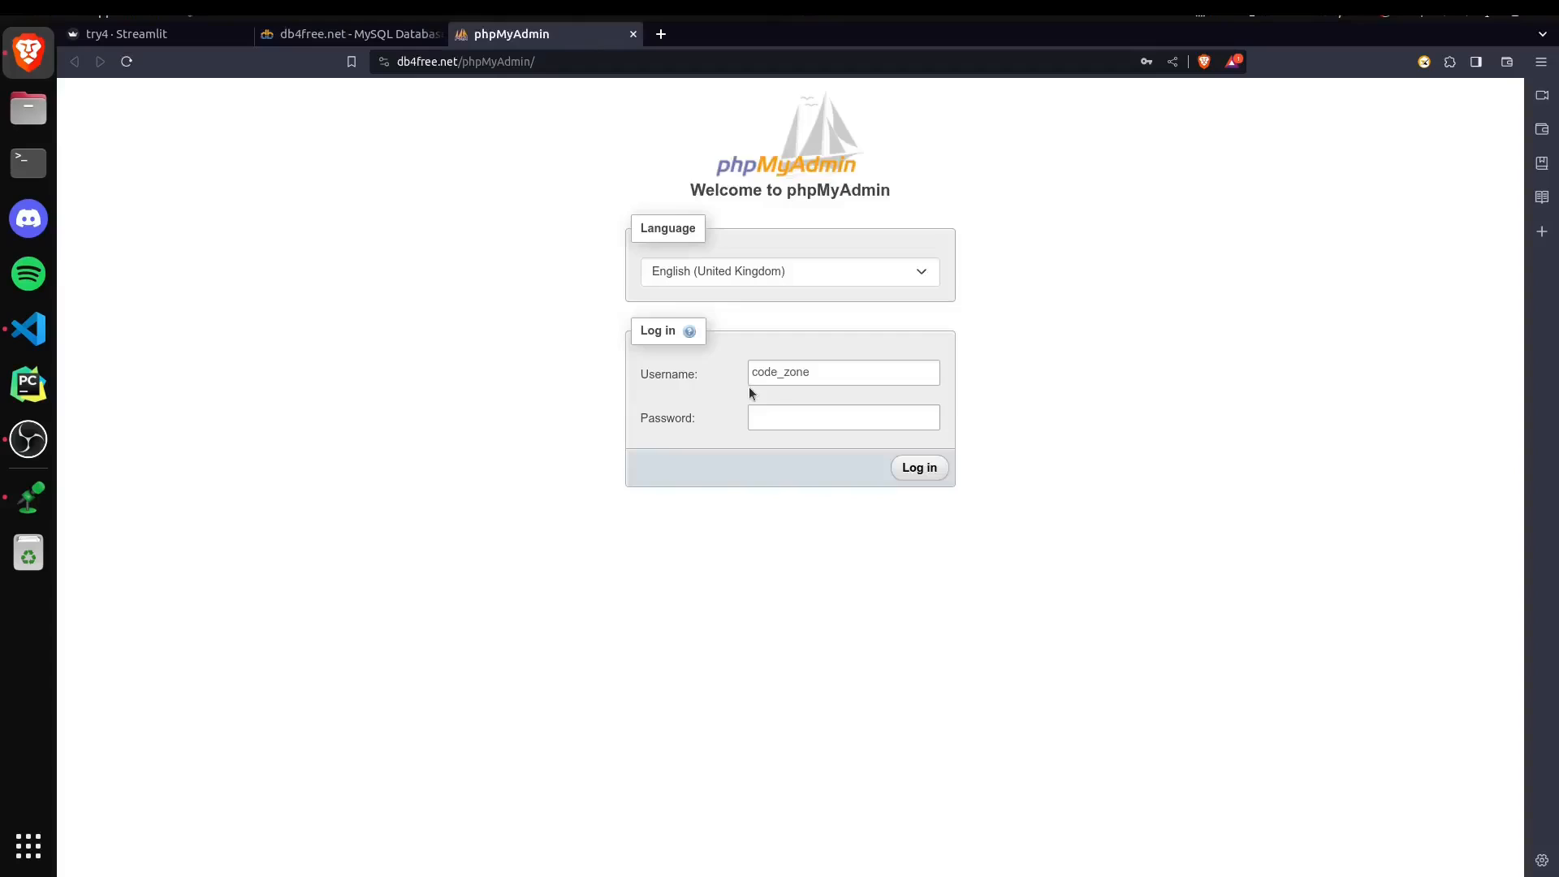
click(841, 372)
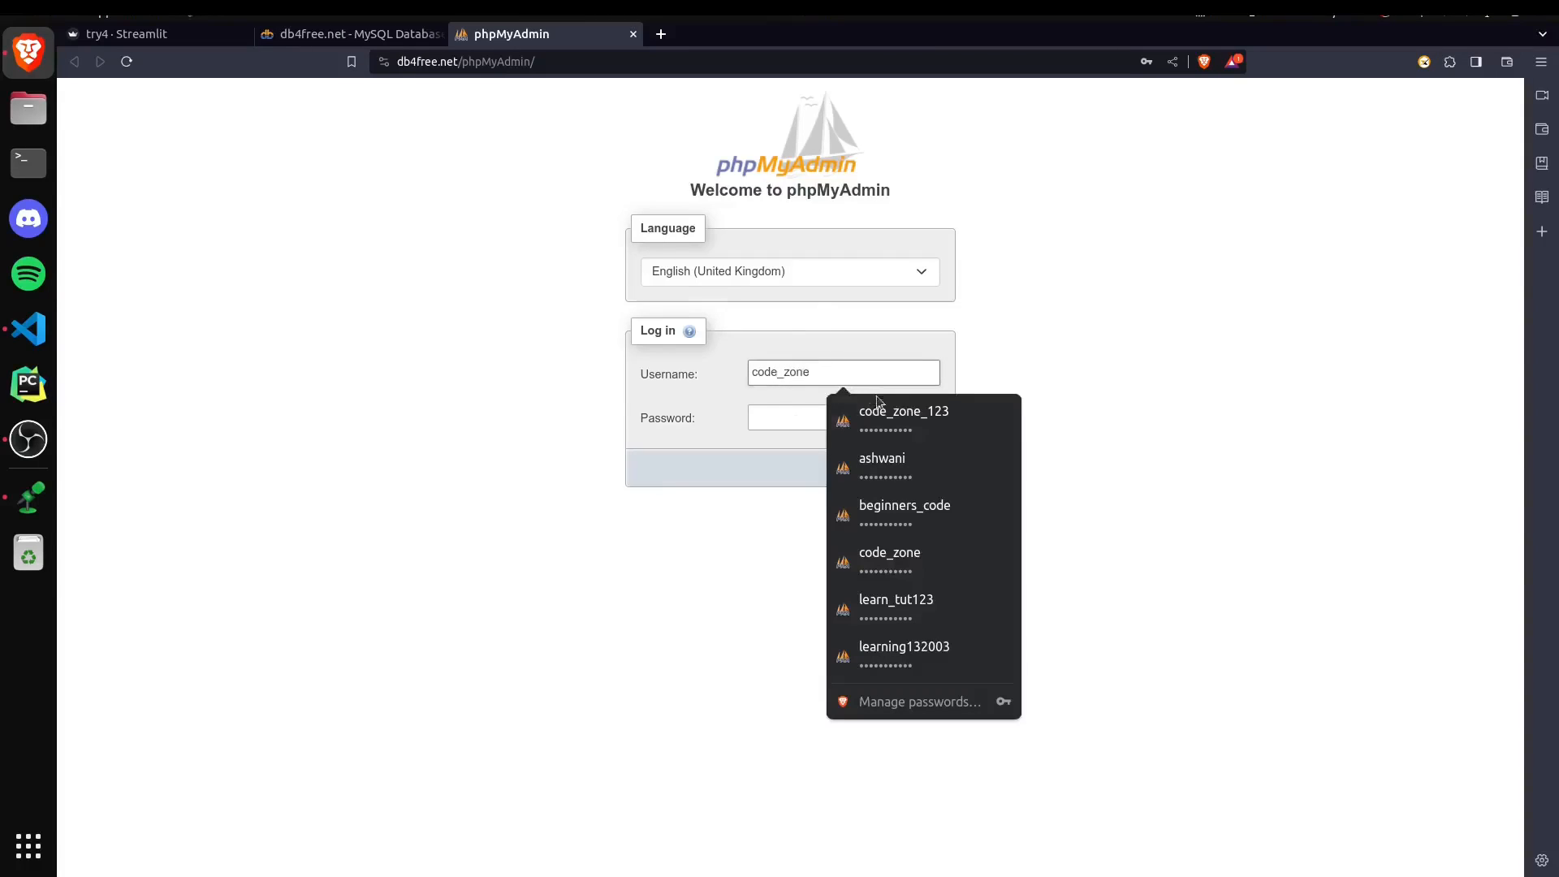
click(903, 411)
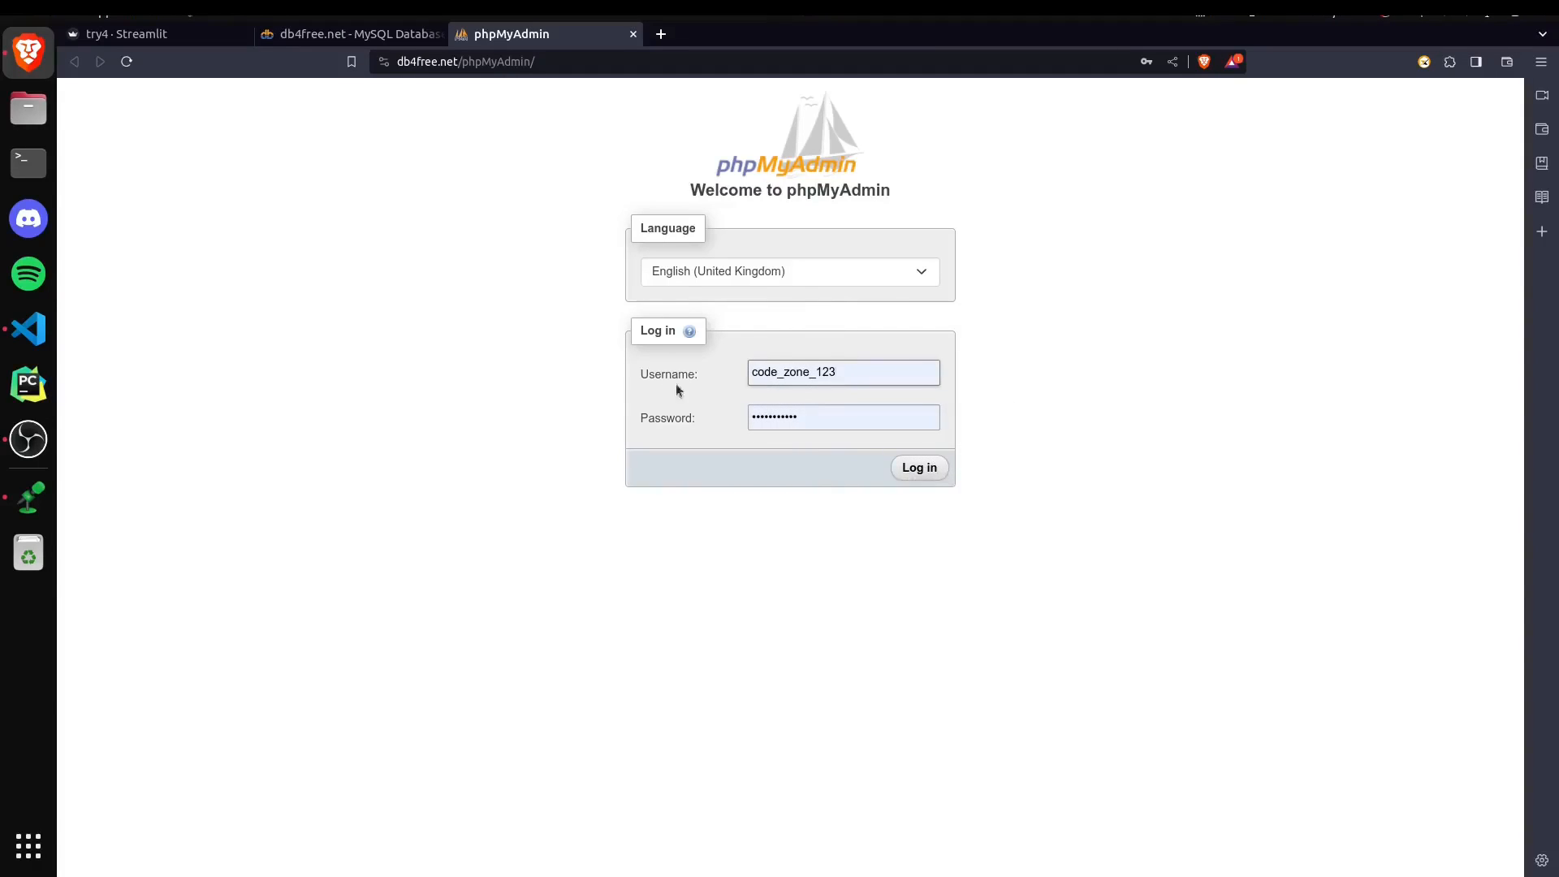
click(917, 467)
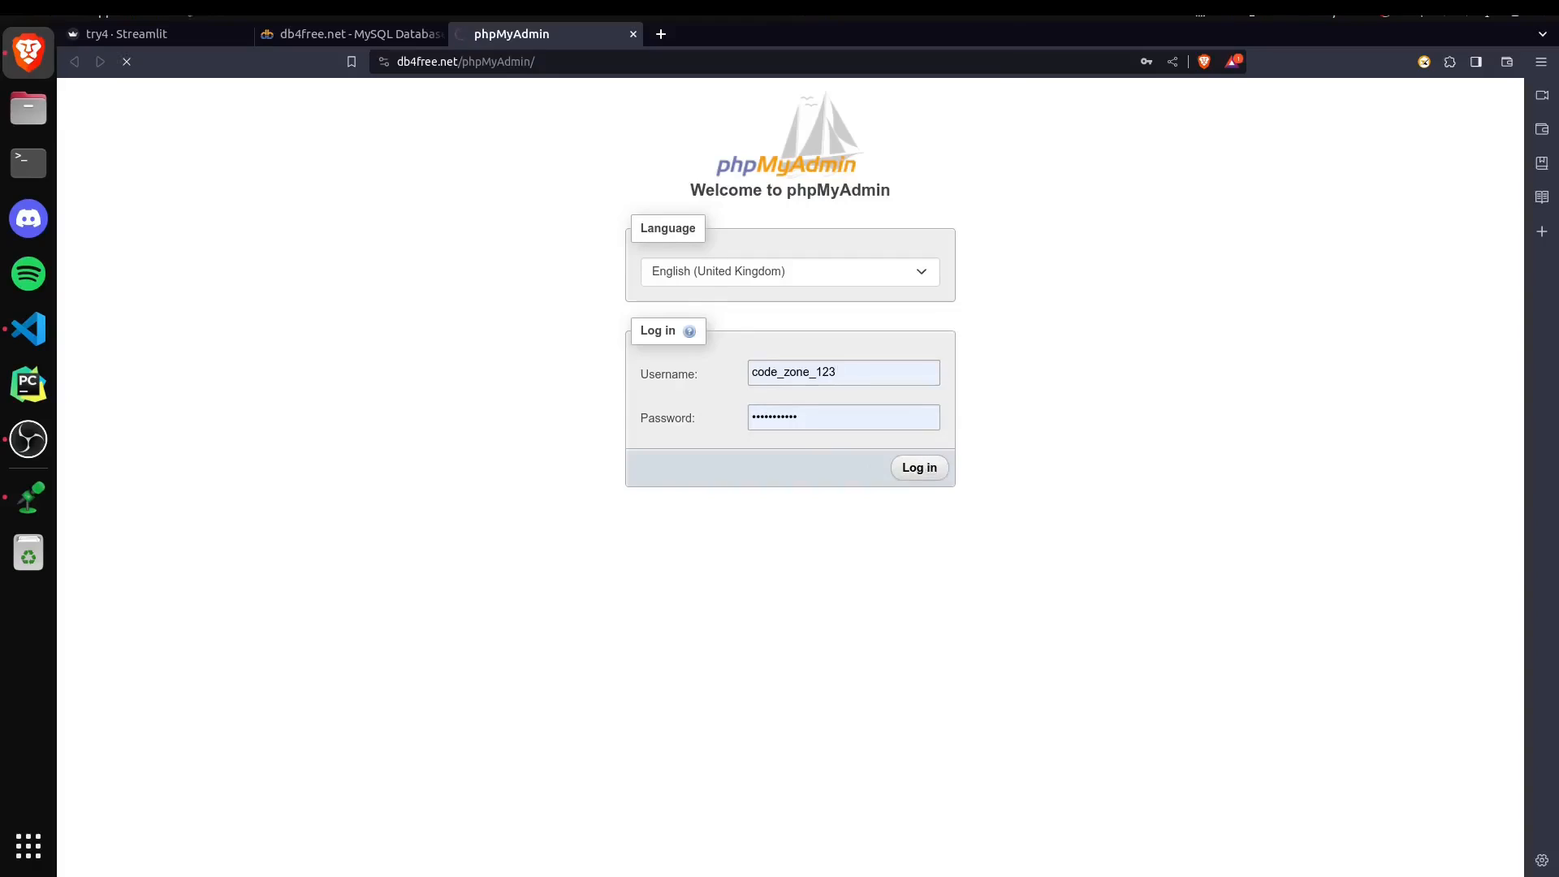
click(916, 468)
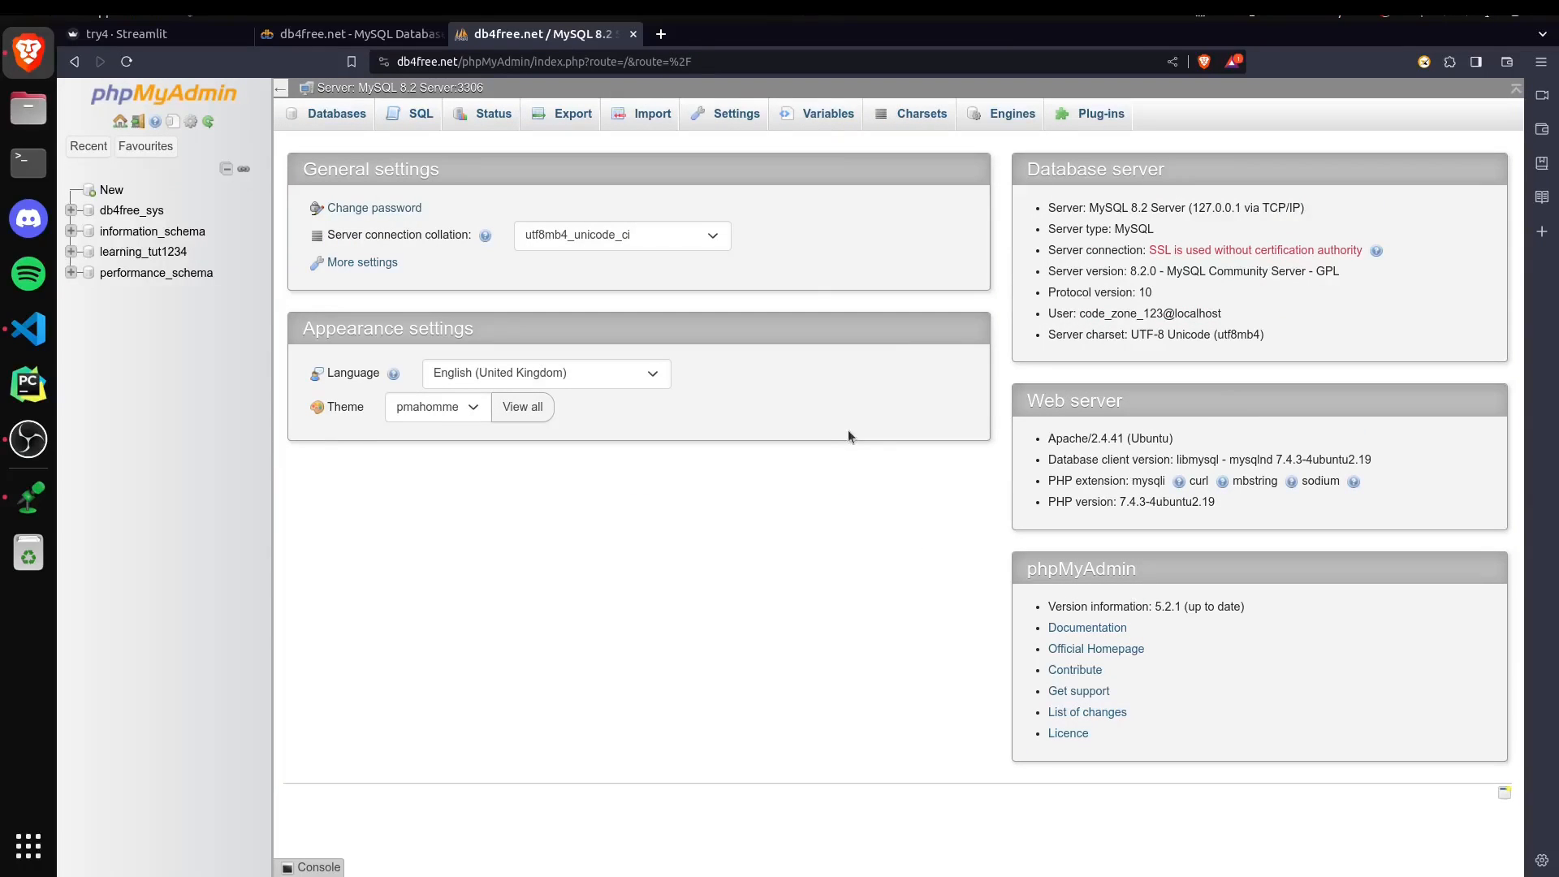
mouse_move(291, 386)
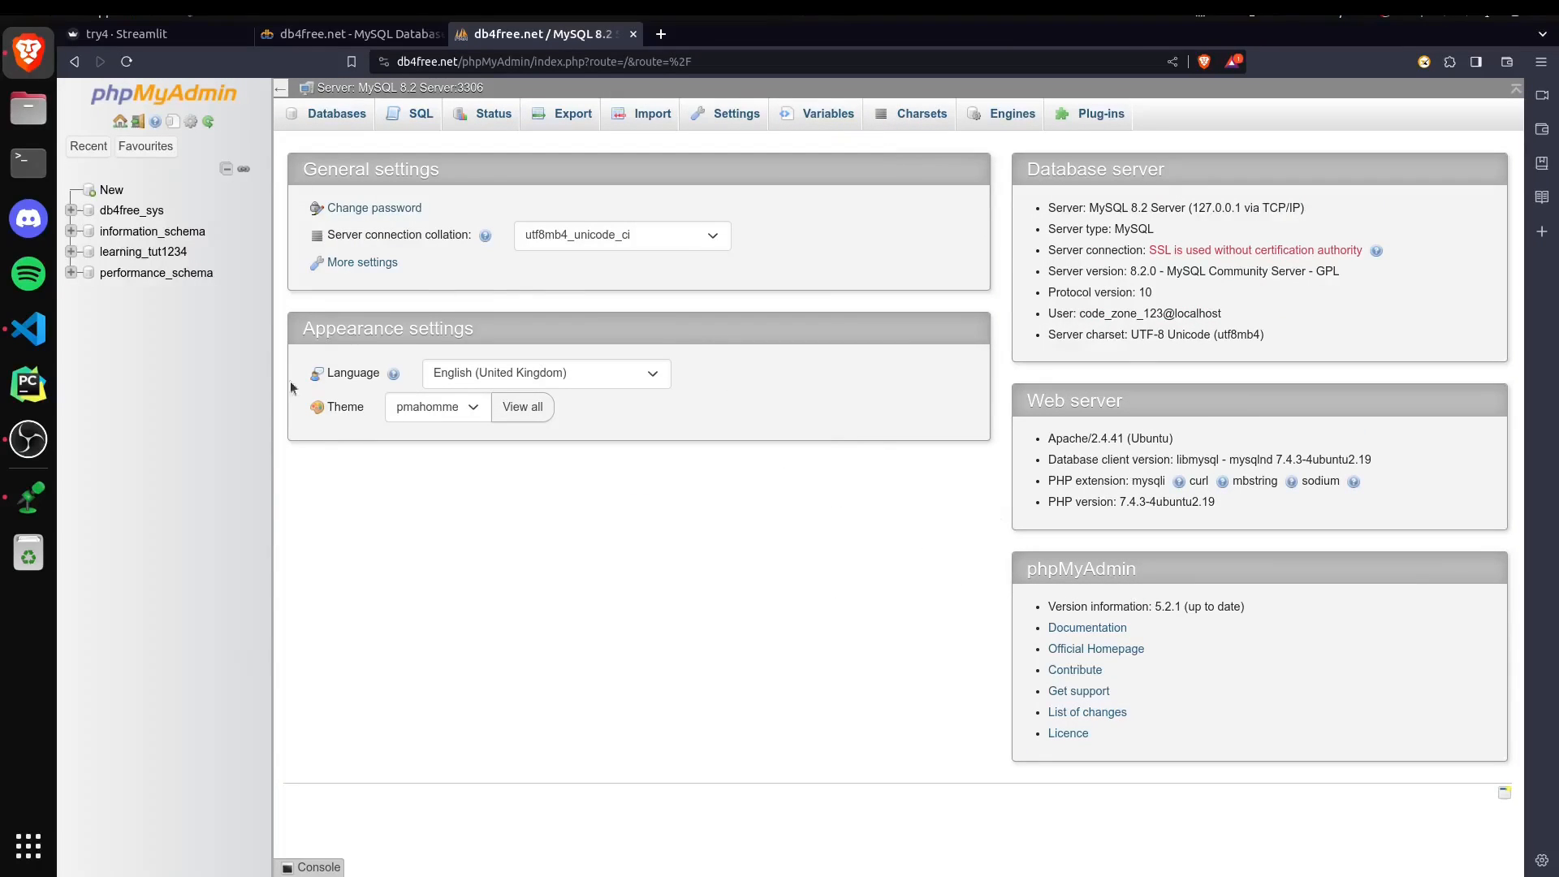
mouse_move(157, 422)
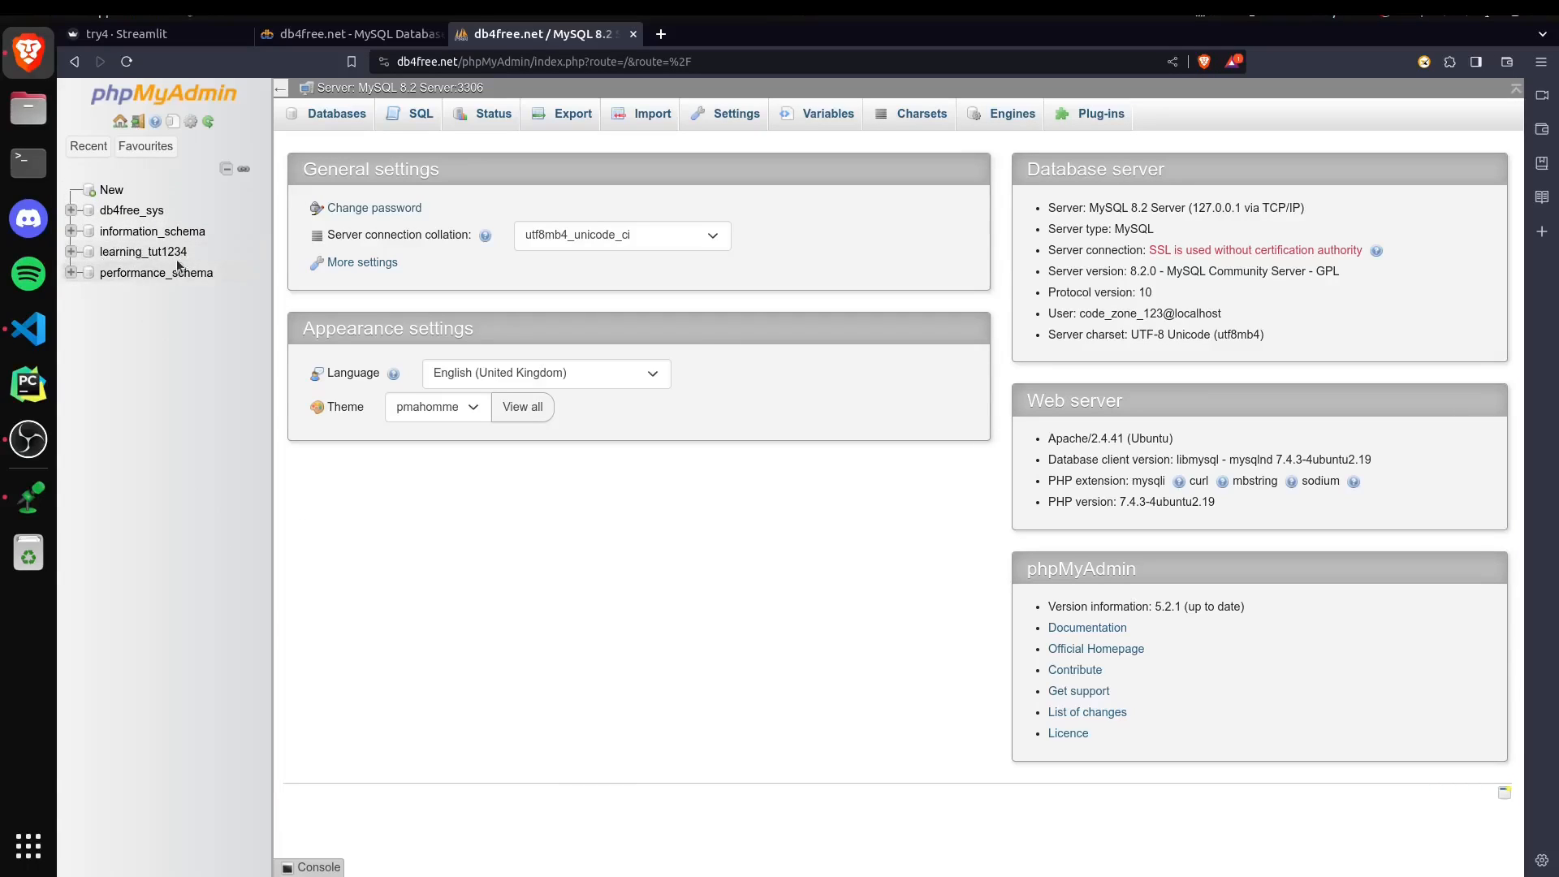
mouse_move(143, 251)
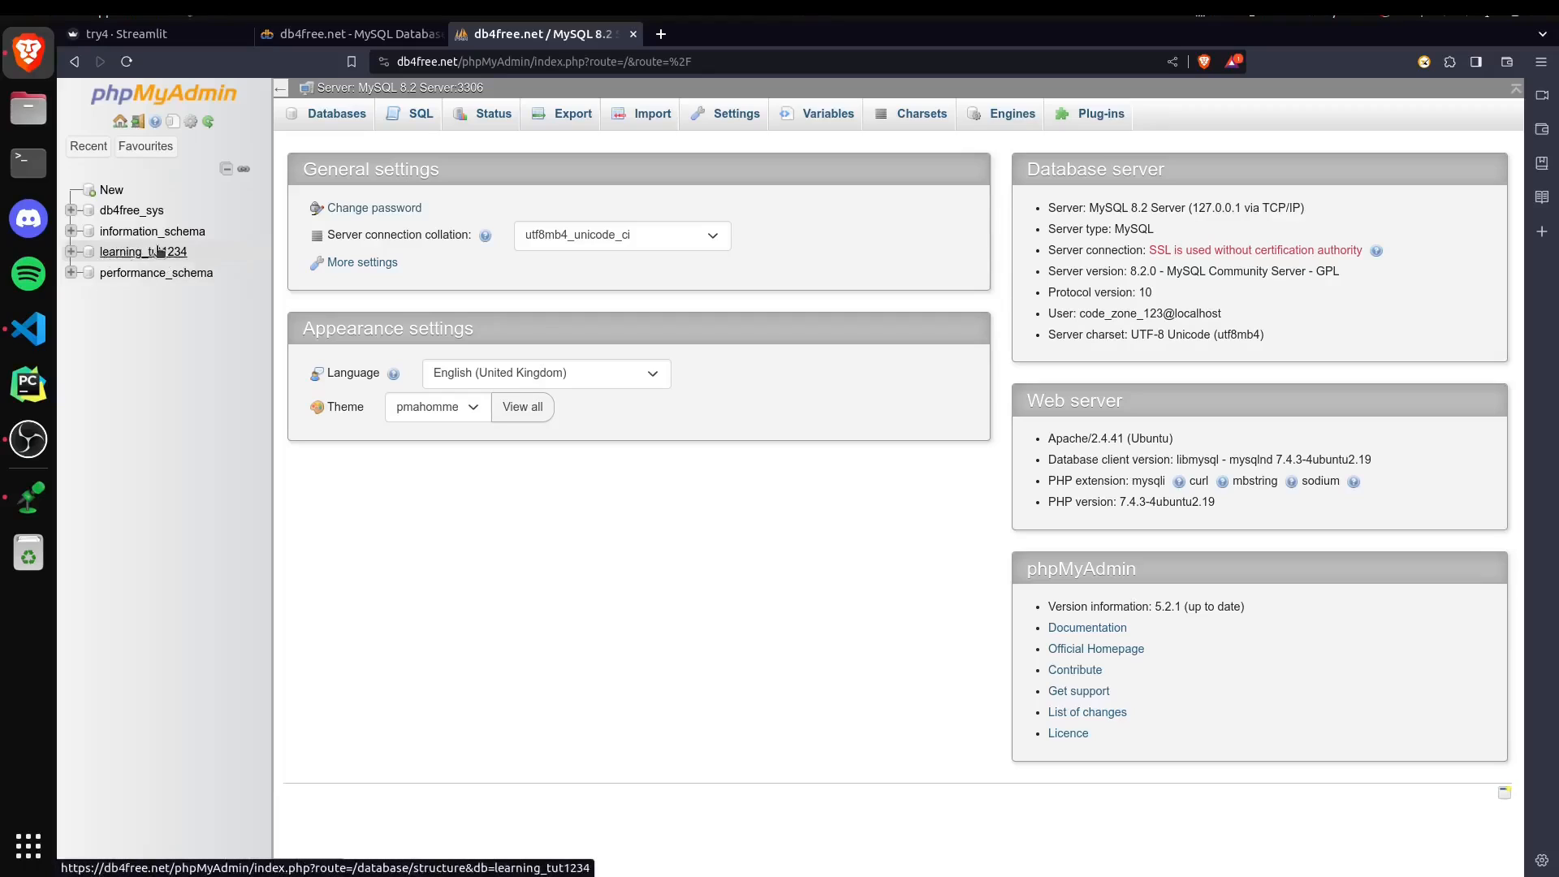
Go to the learning_tut1234 database's SQL query editor.
click(143, 252)
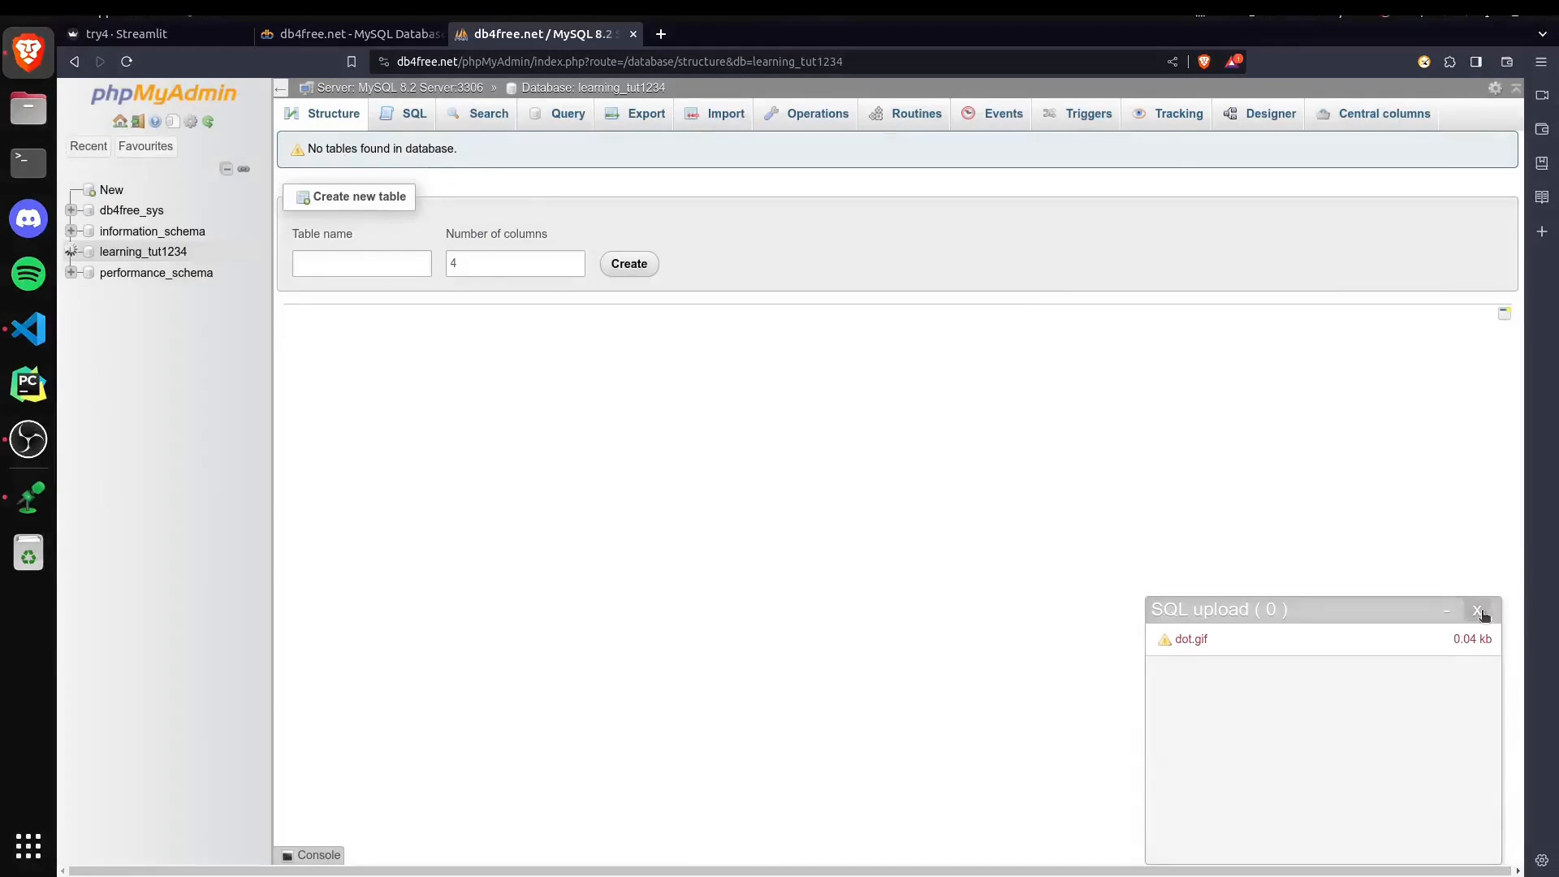
click(1481, 609)
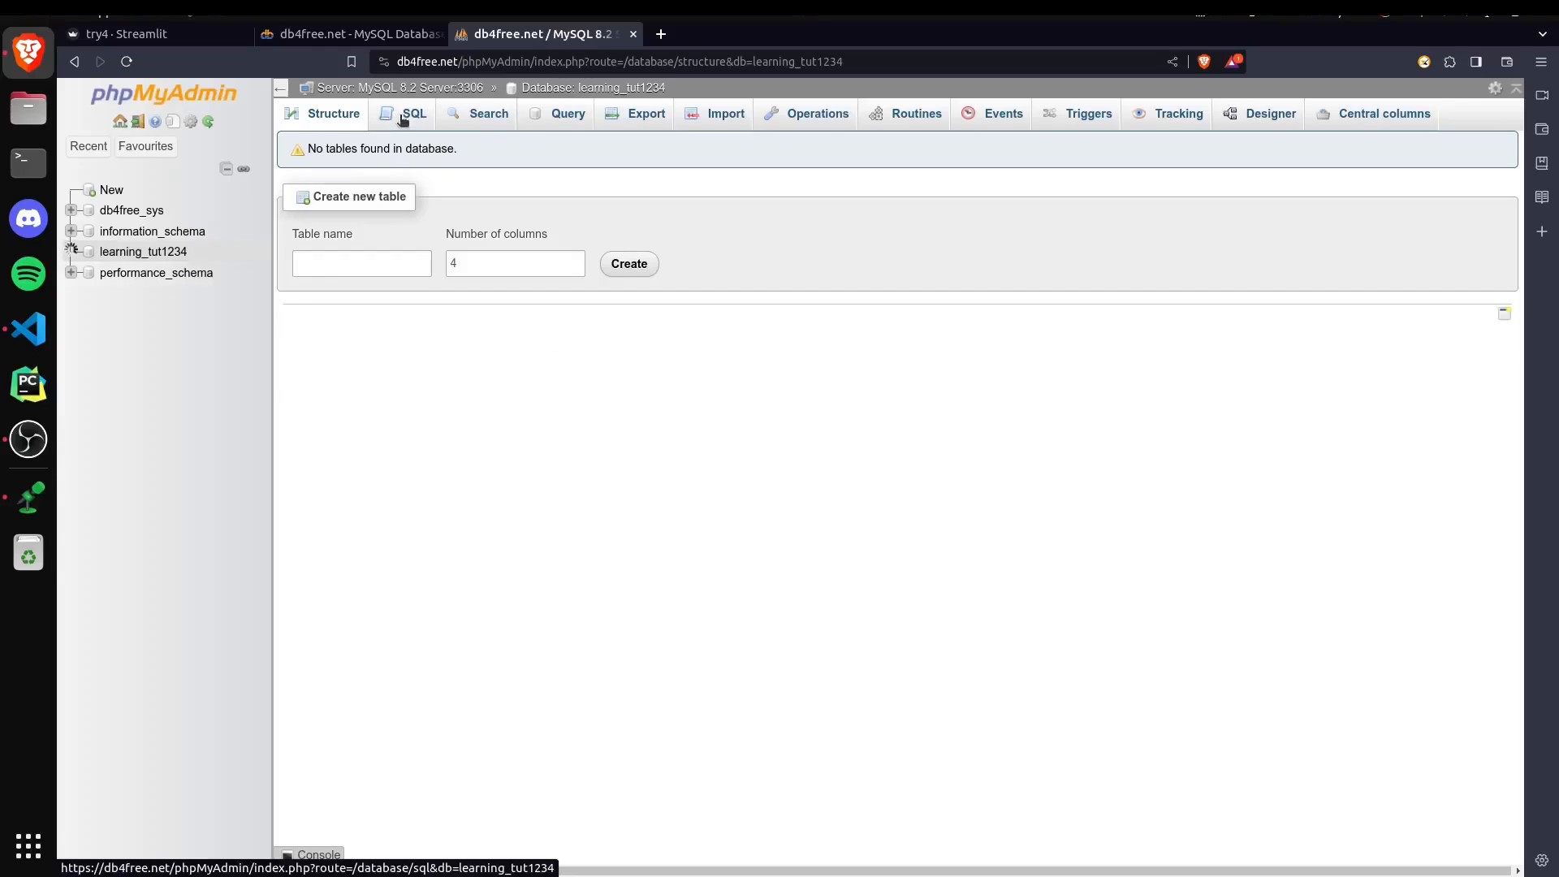
mouse_move(1062, 137)
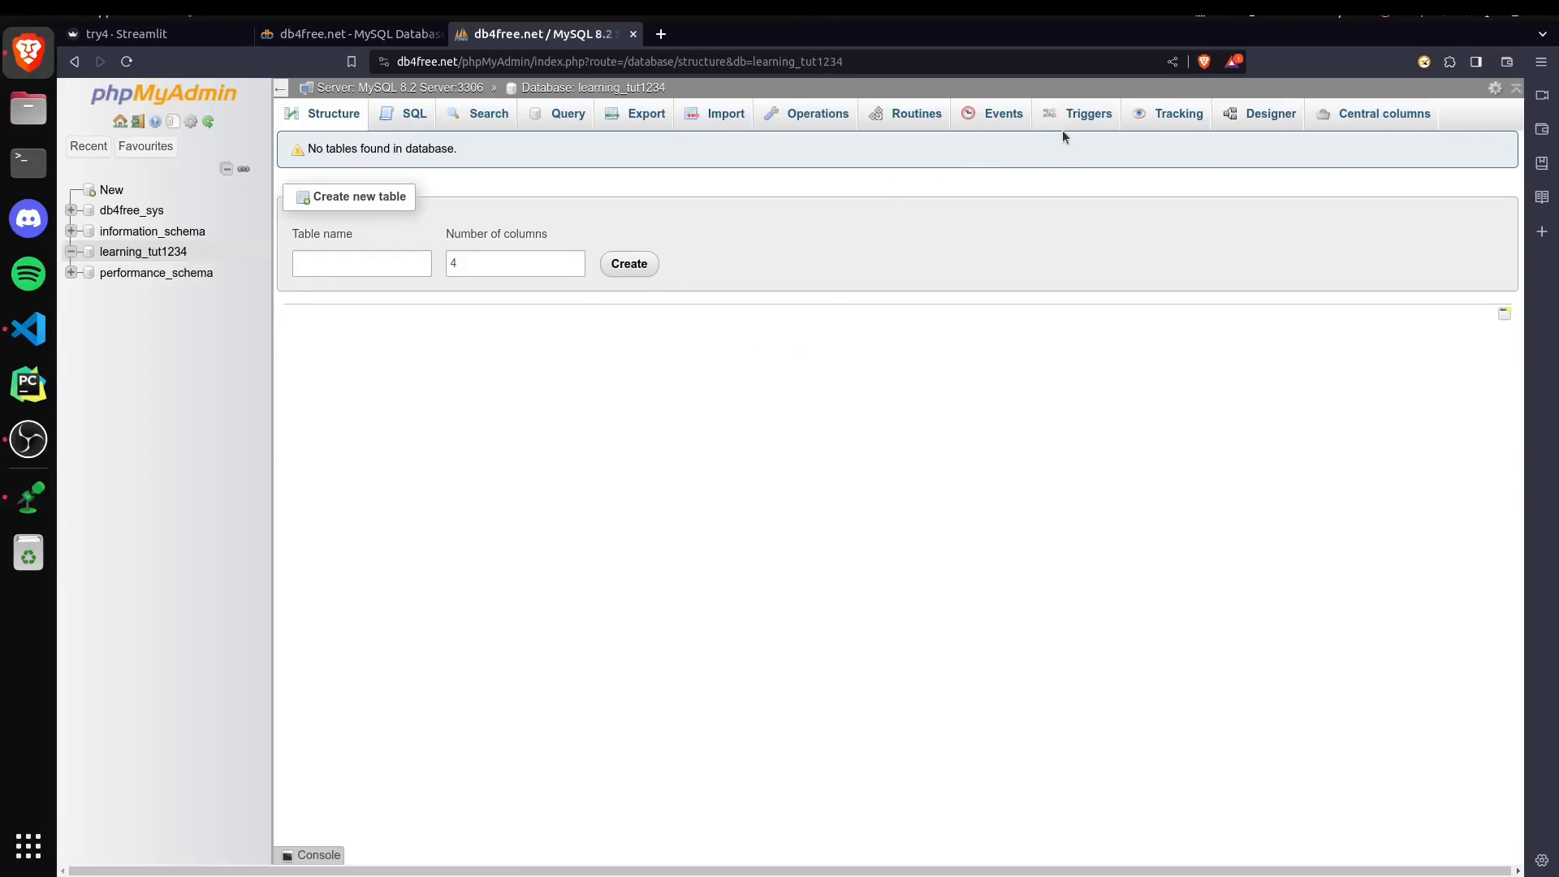
mouse_move(724, 114)
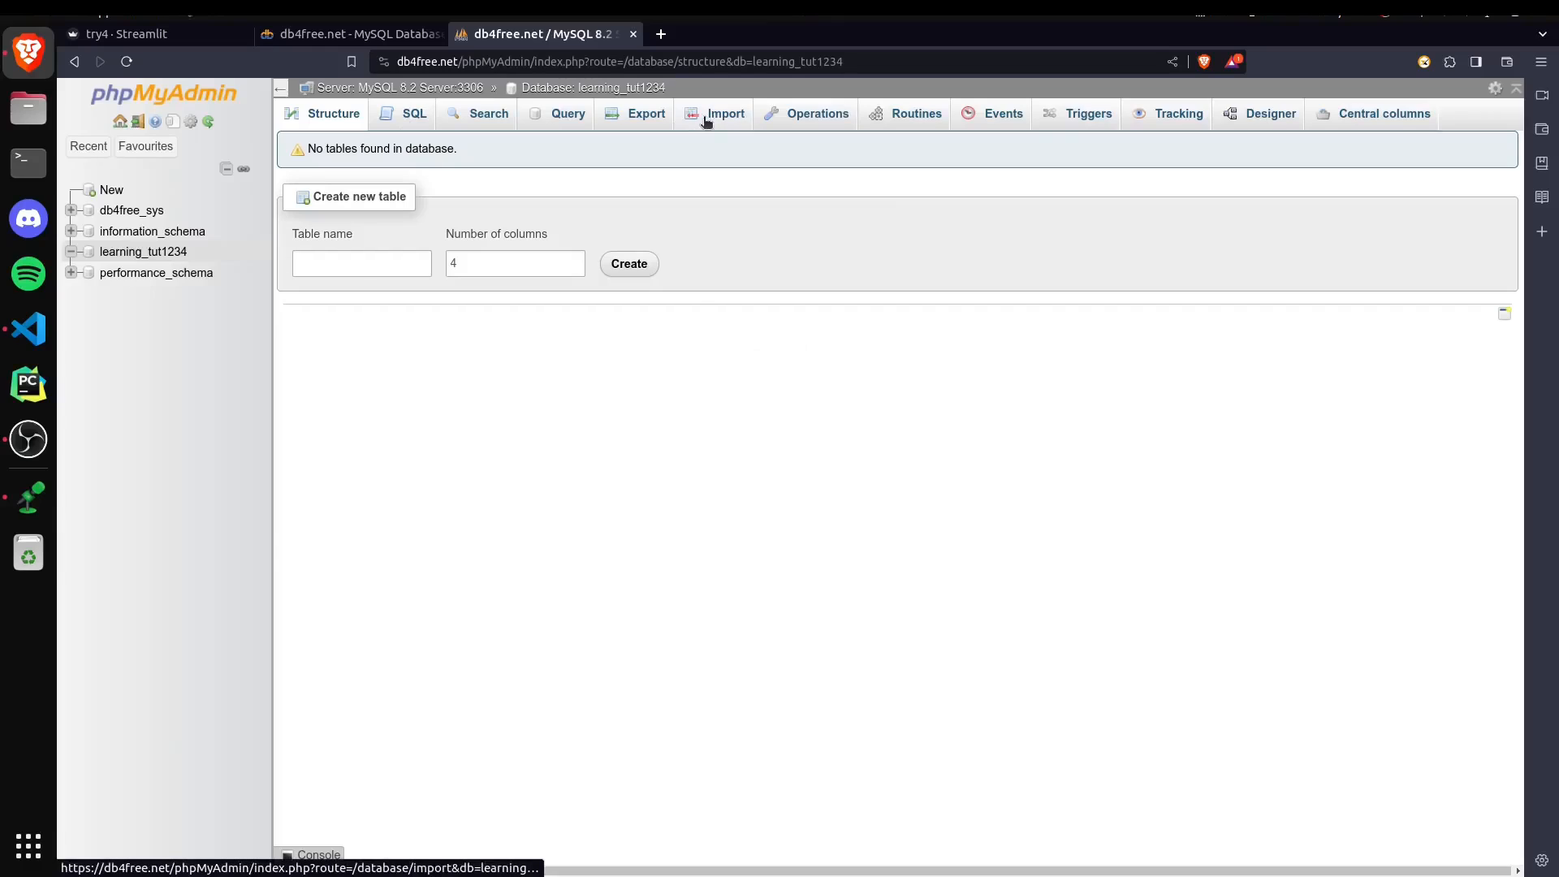
mouse_move(424, 430)
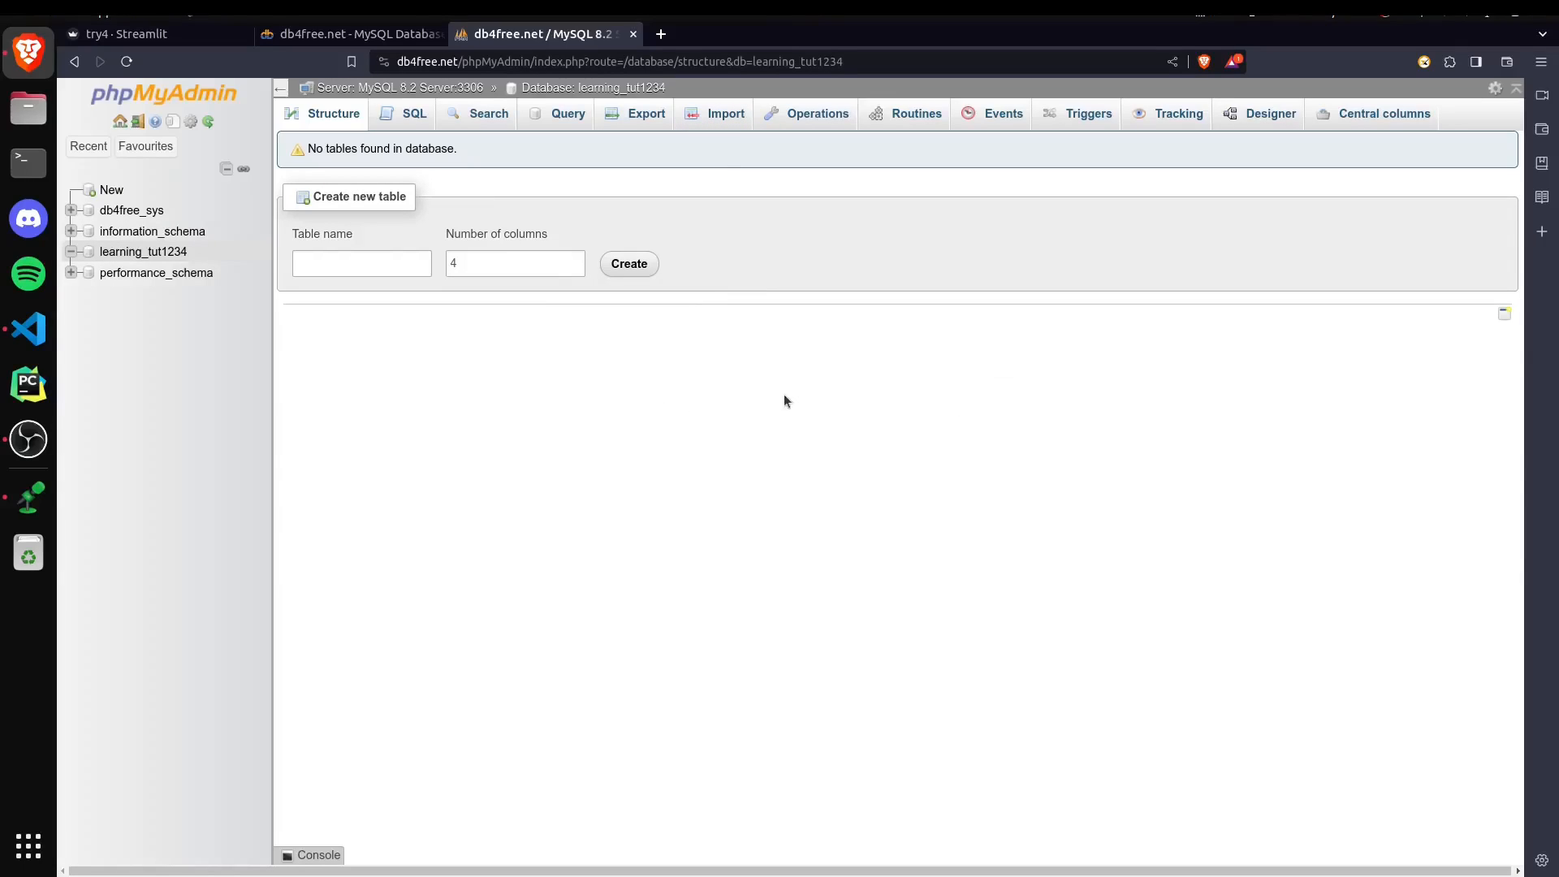
click(415, 113)
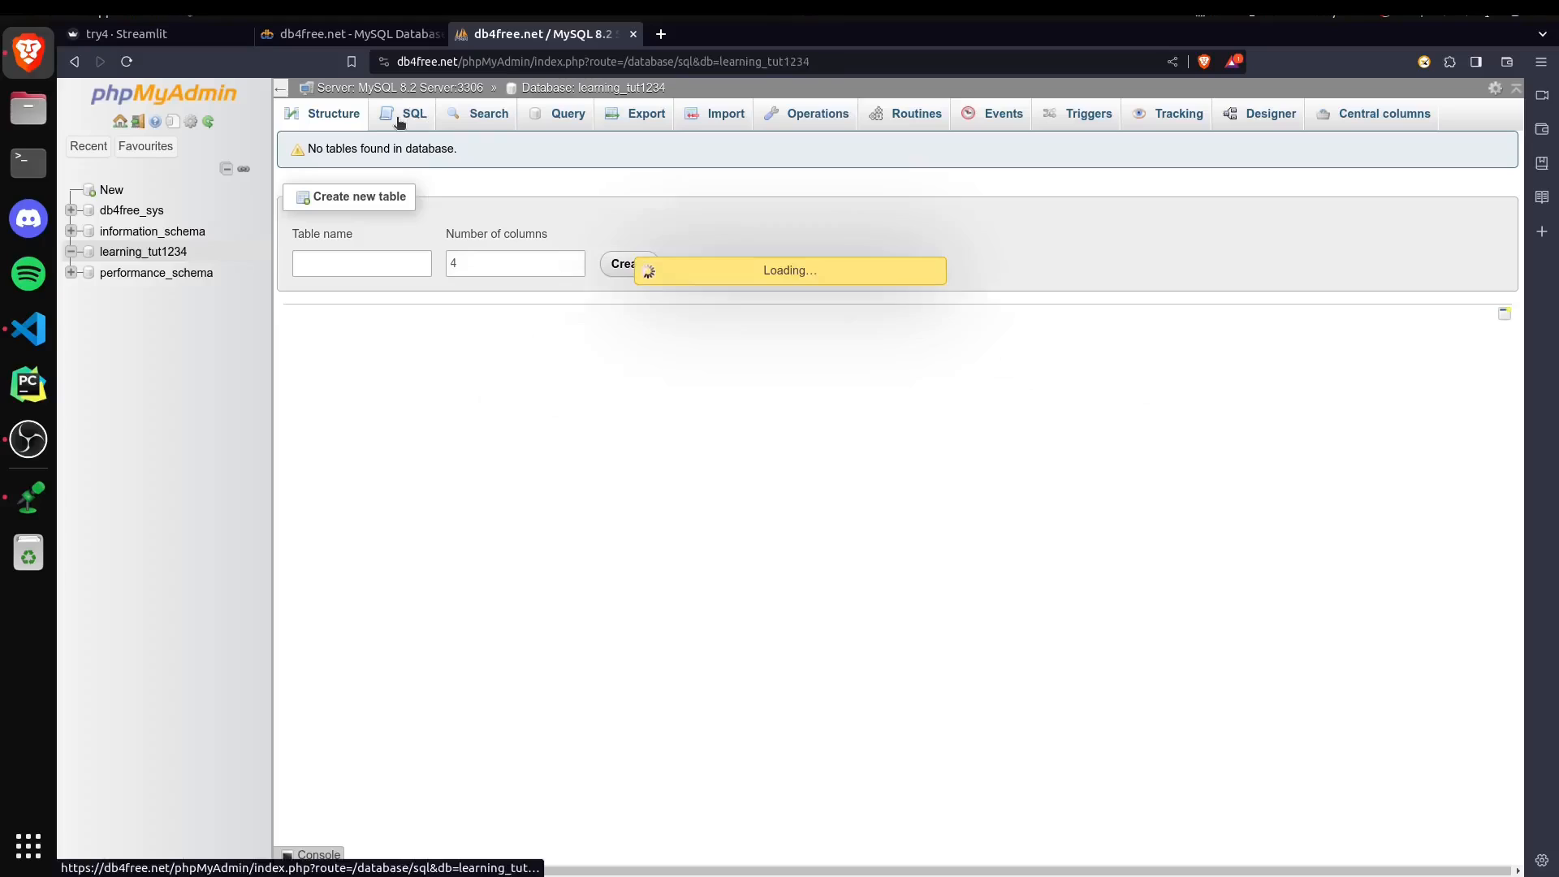
click(414, 112)
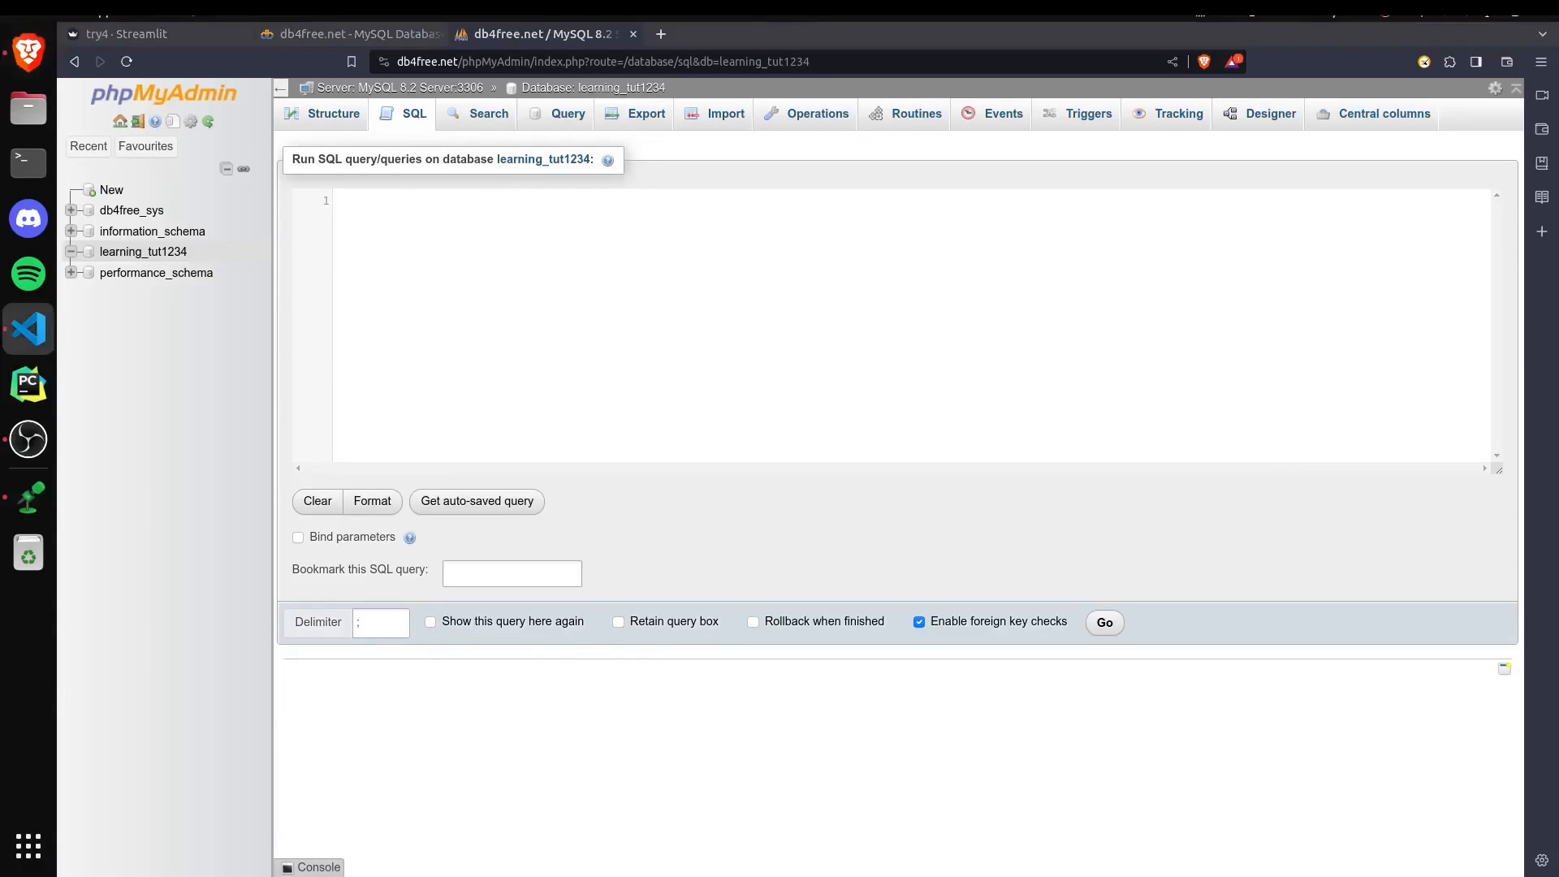
mouse_move(680, 234)
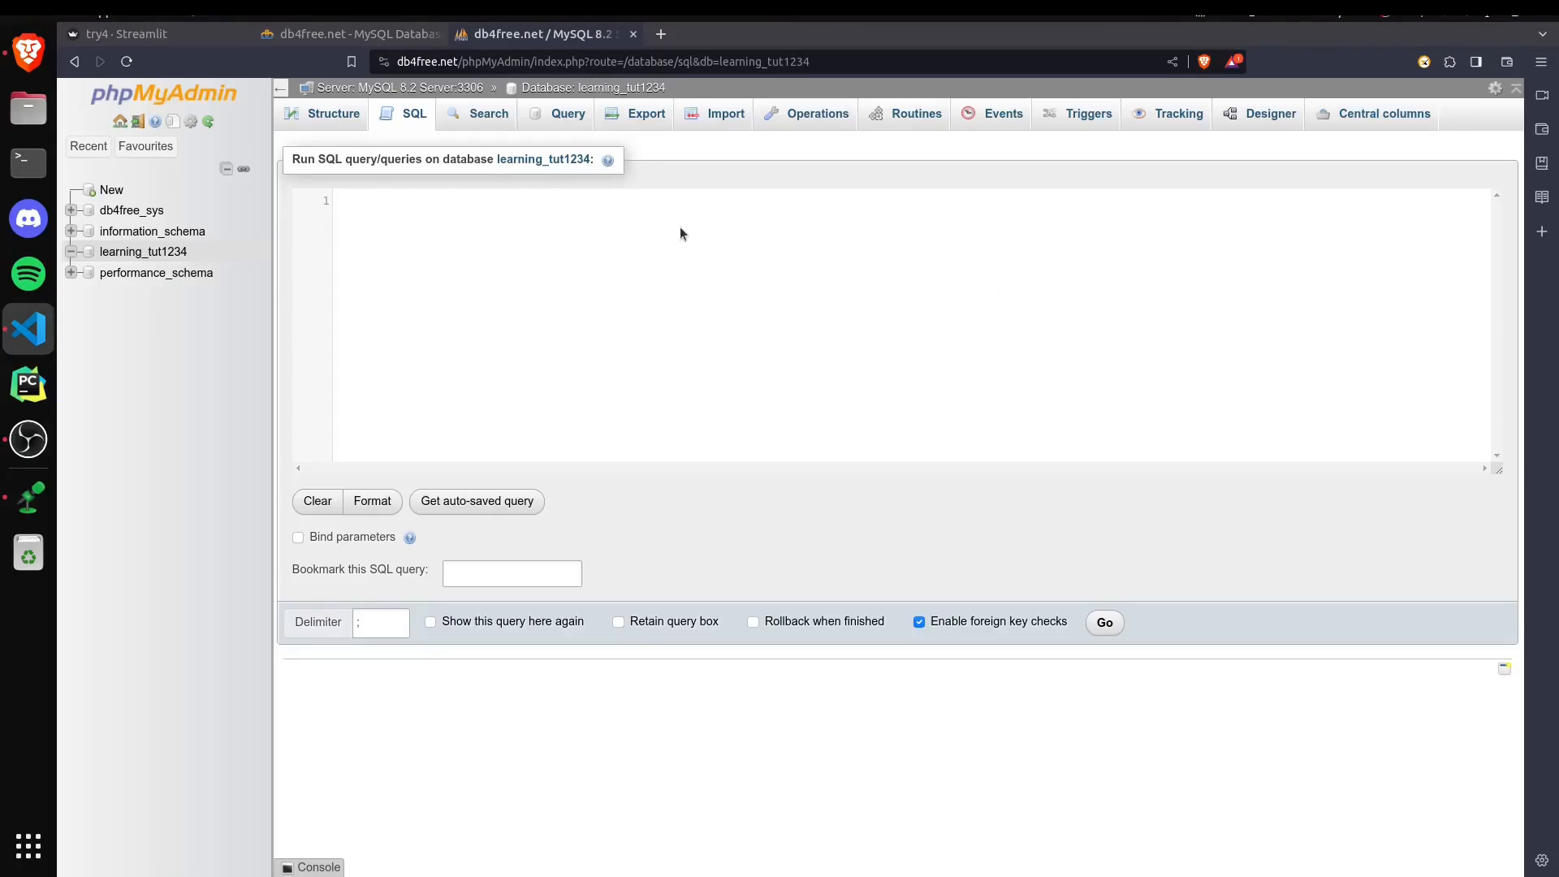
Write the USE statement pointing at learning_tut1234.
text(USE learning132003;)
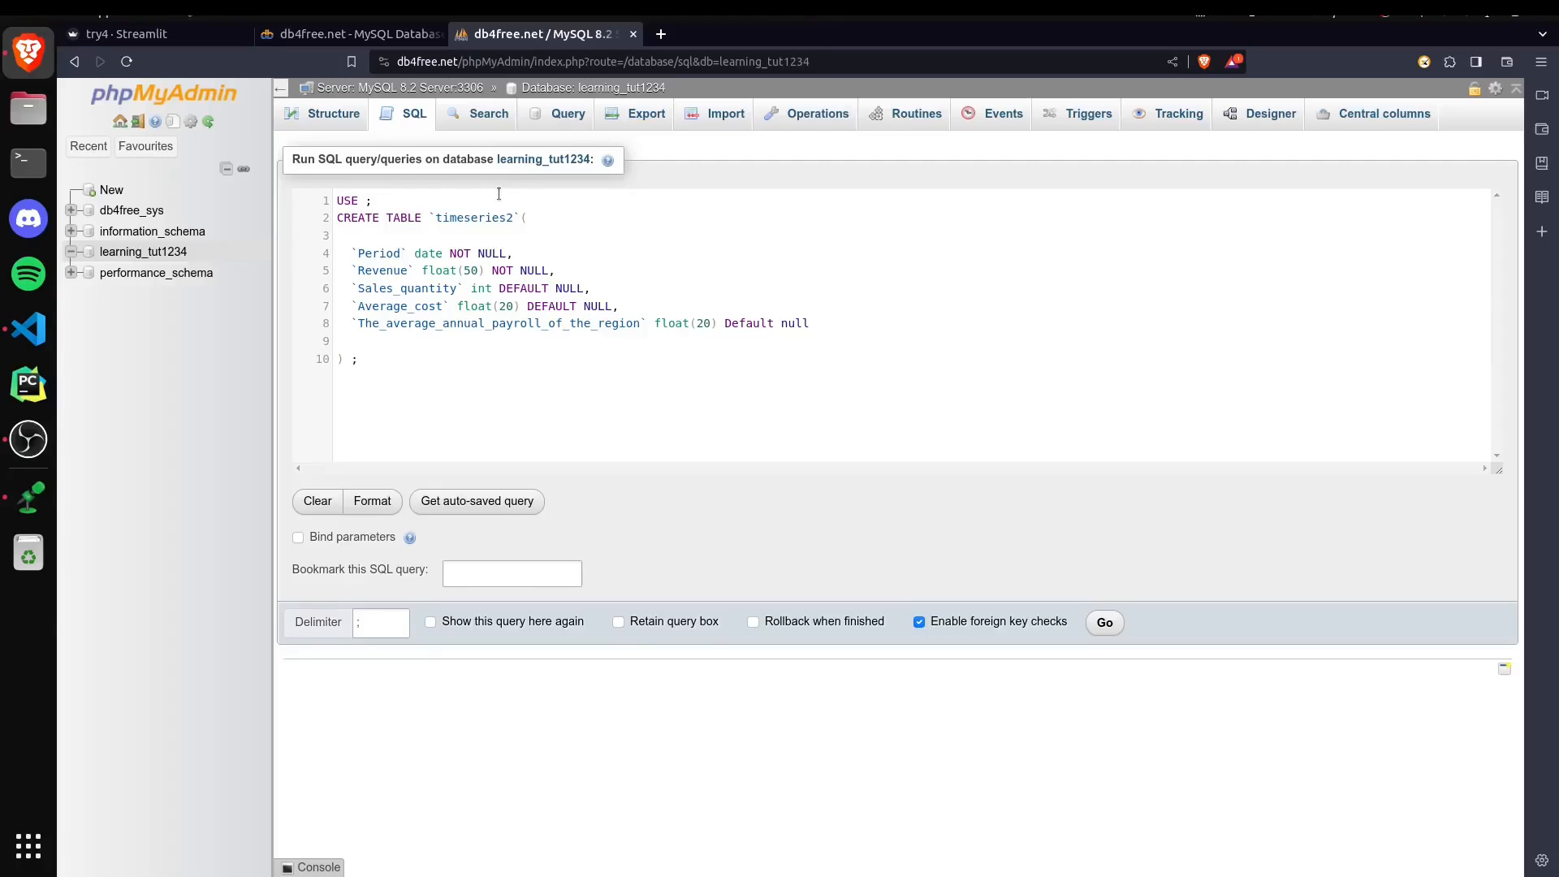
text(learnin)
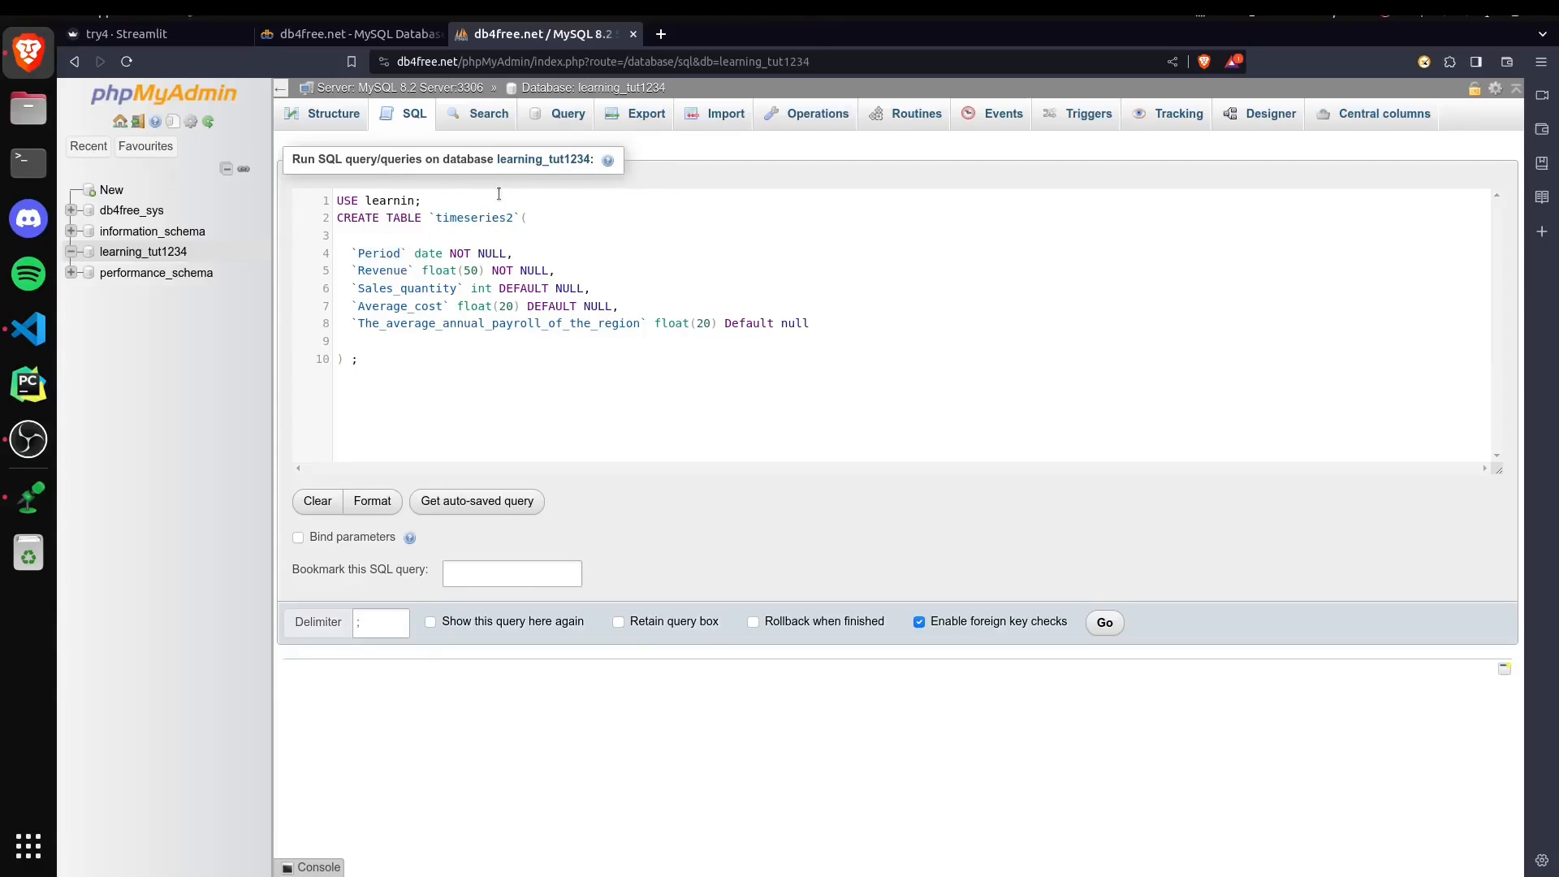
text(g_tut)
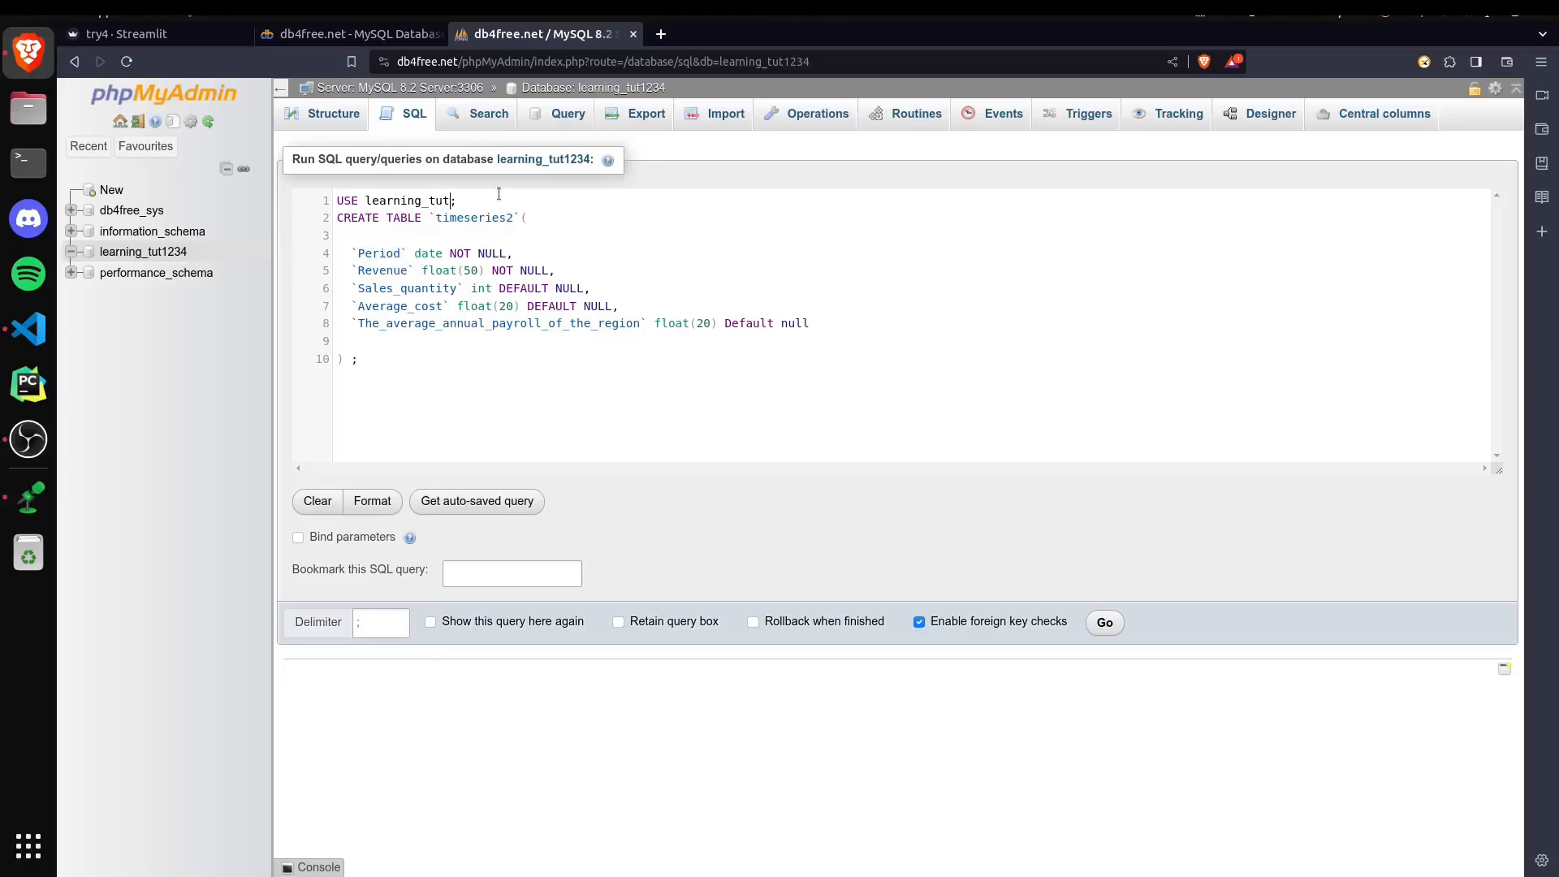
text(1234)
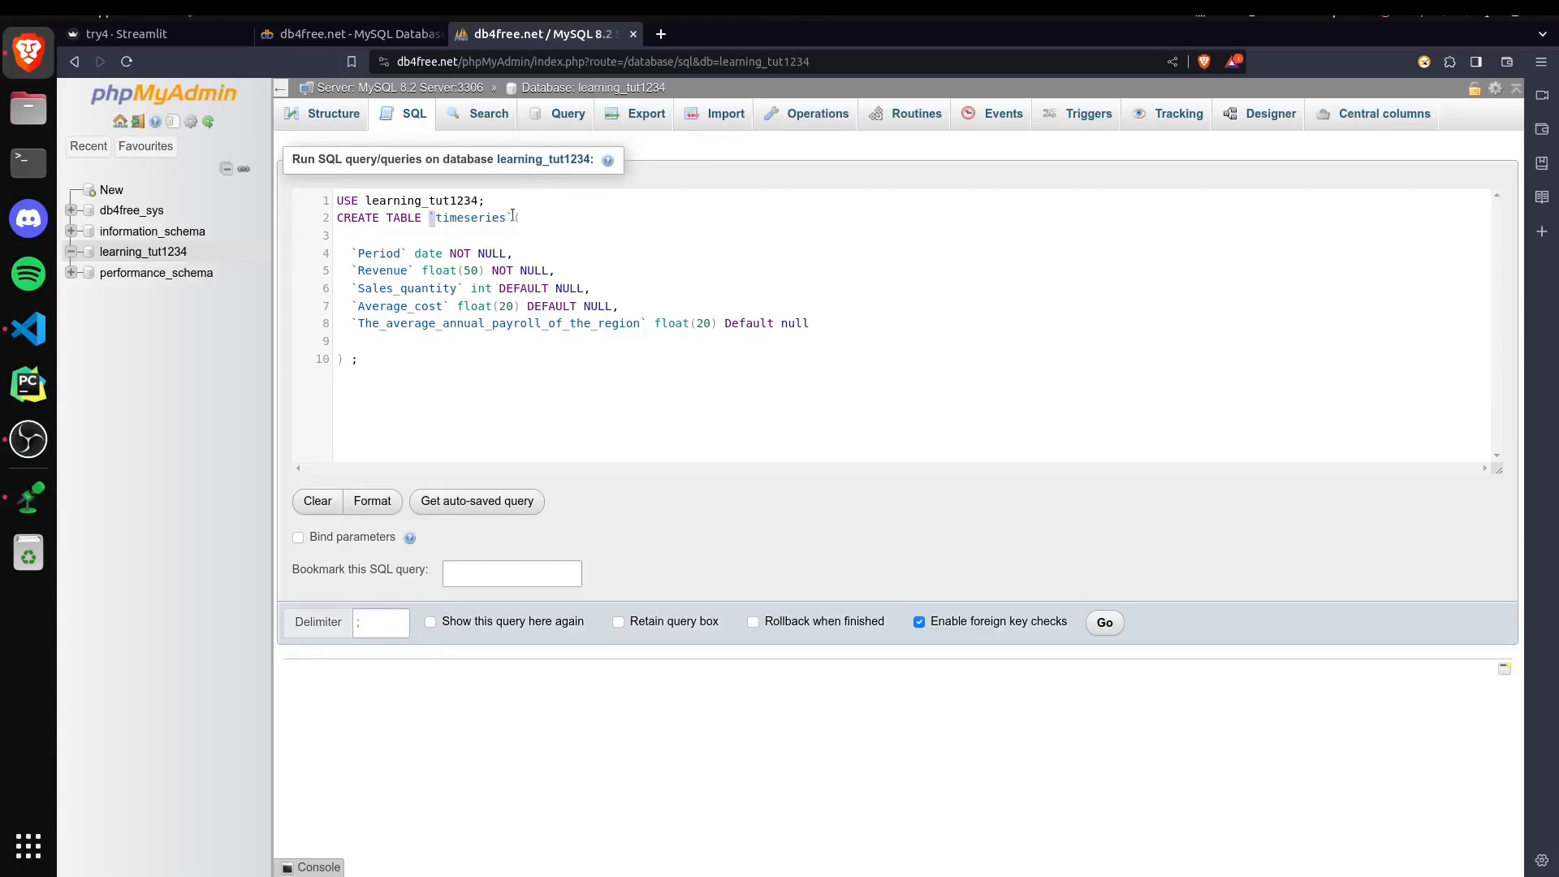
Rename the CREATE TABLE target to timeseries and run the query.
double_click(469, 216)
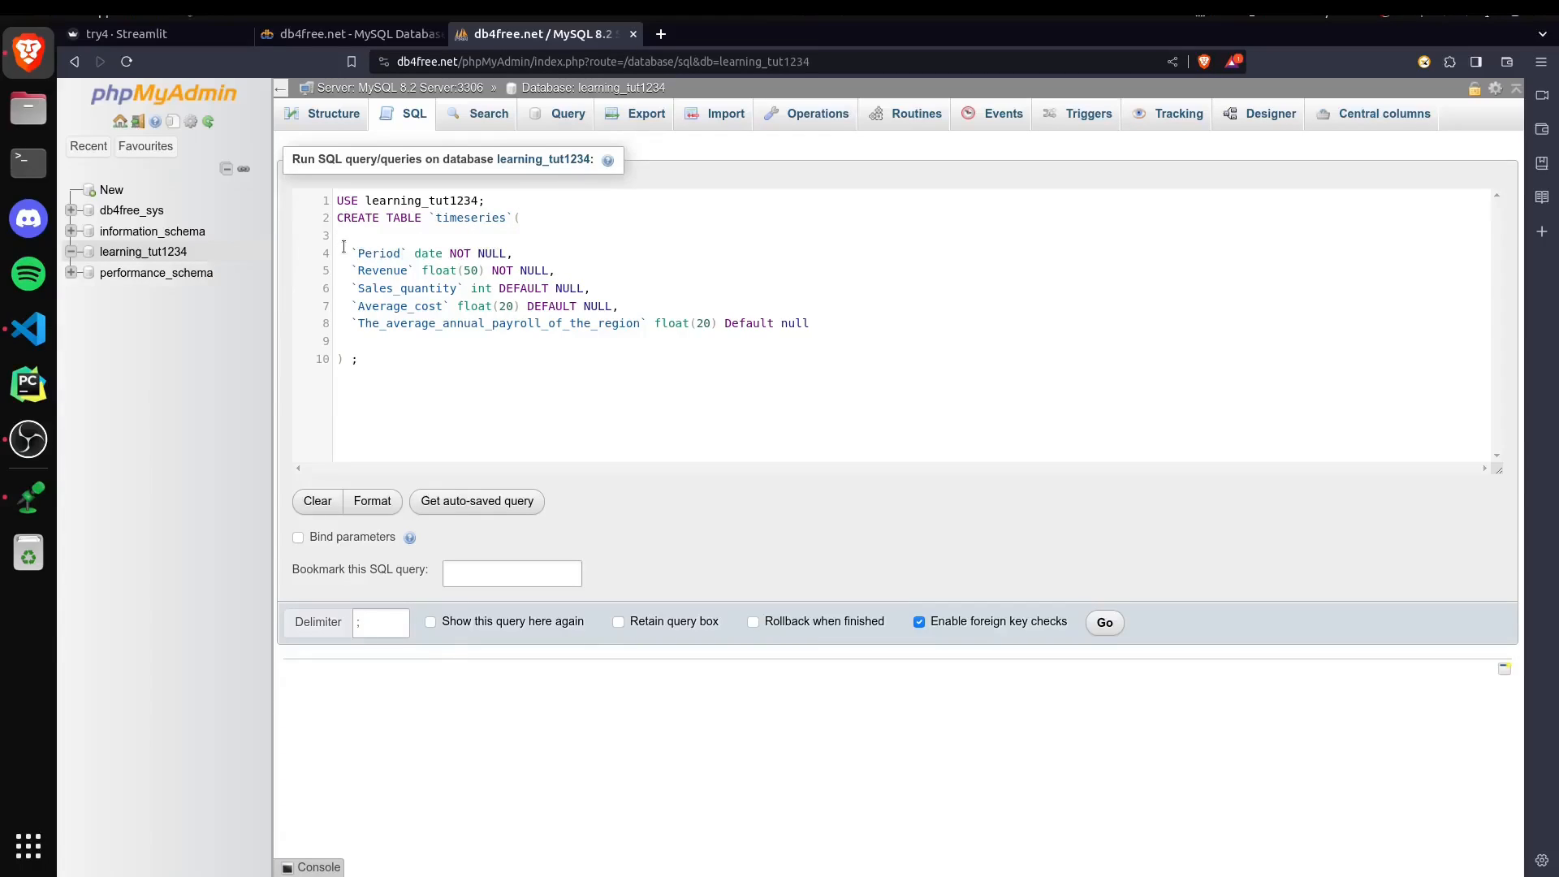
double_click(378, 253)
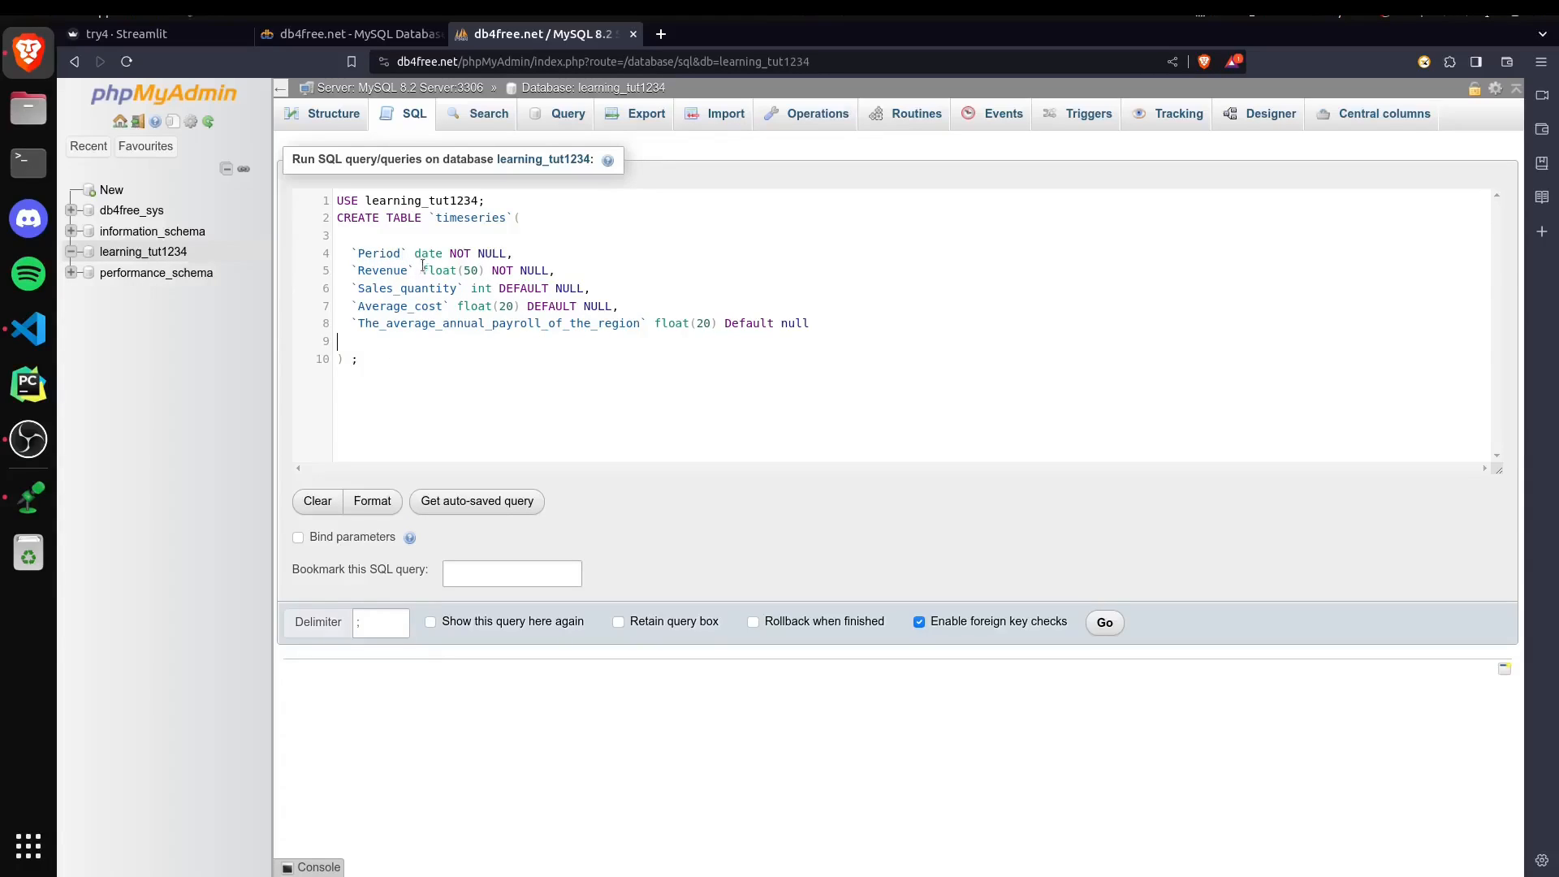
double_click(445, 269)
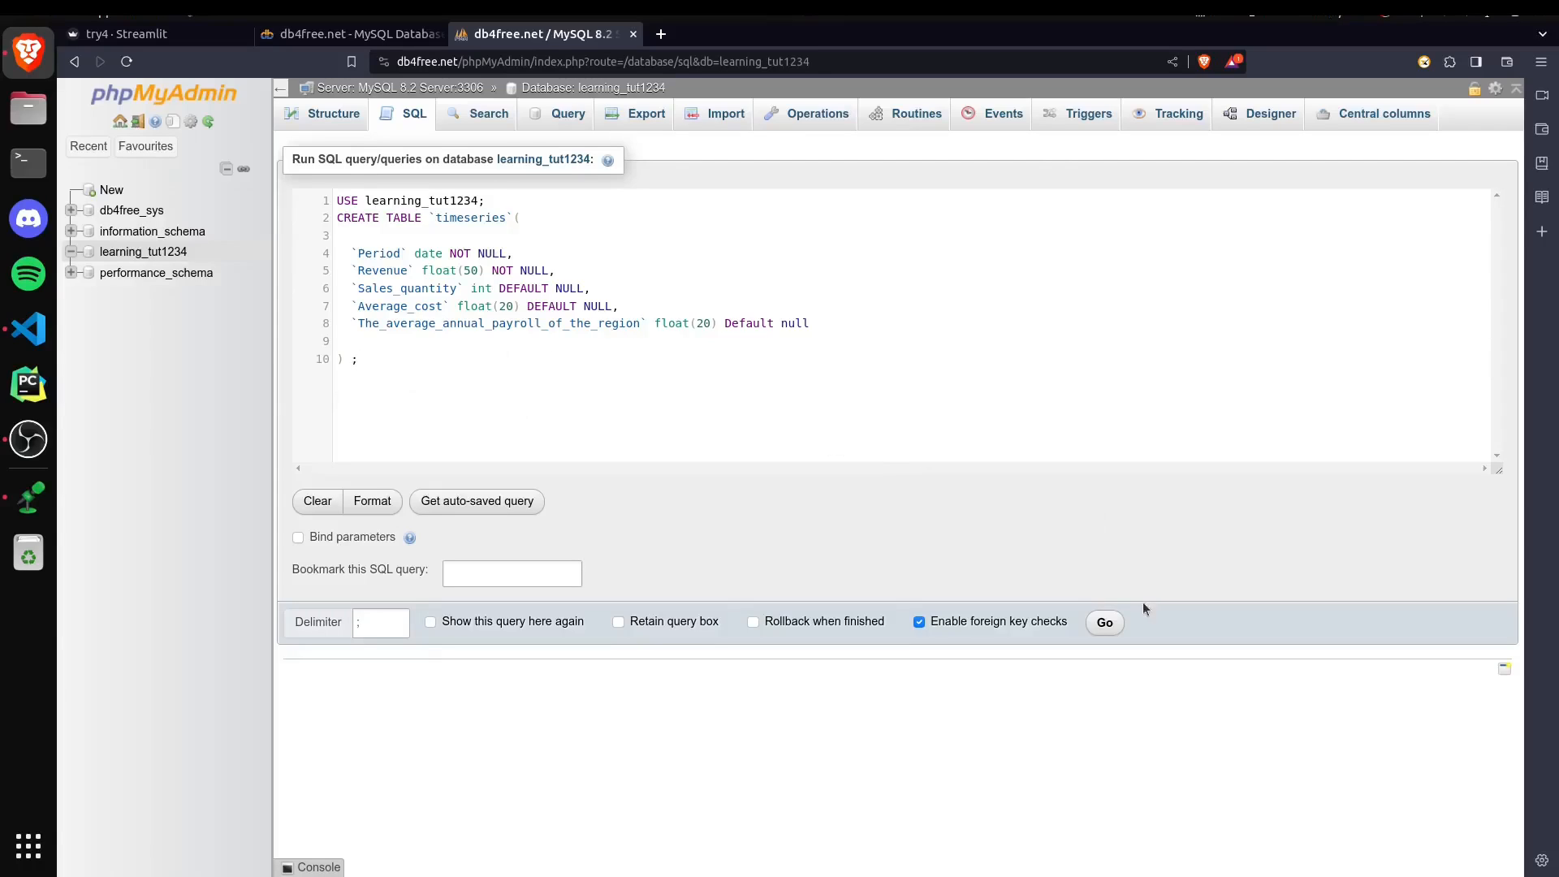
click(1105, 622)
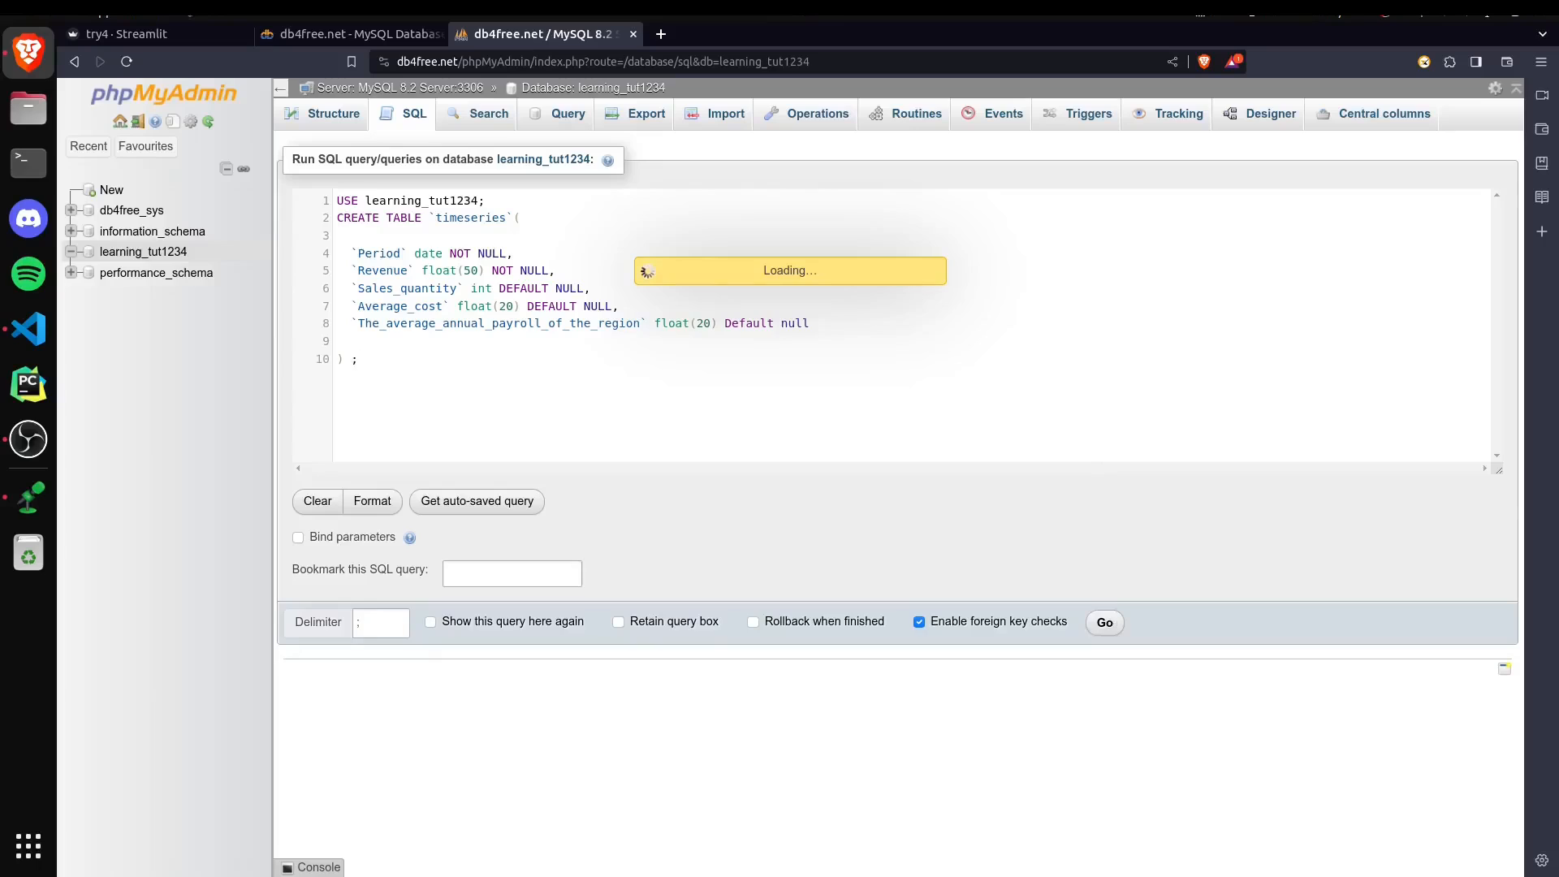
Browse the new timeseries table under learning_tut1234 showing its five empty columns.
click(1102, 622)
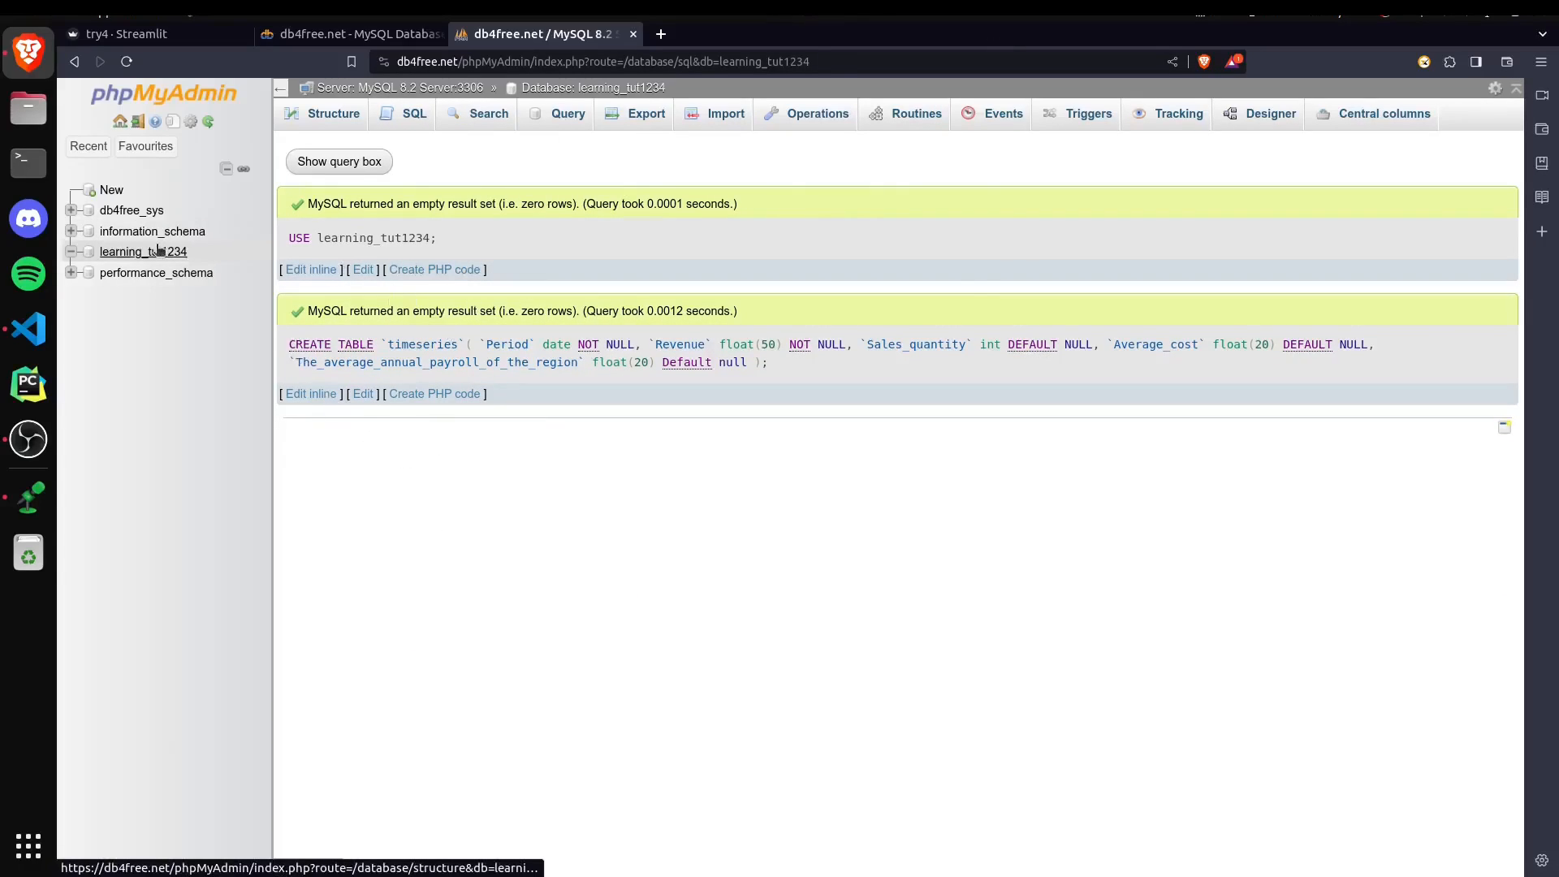
click(333, 113)
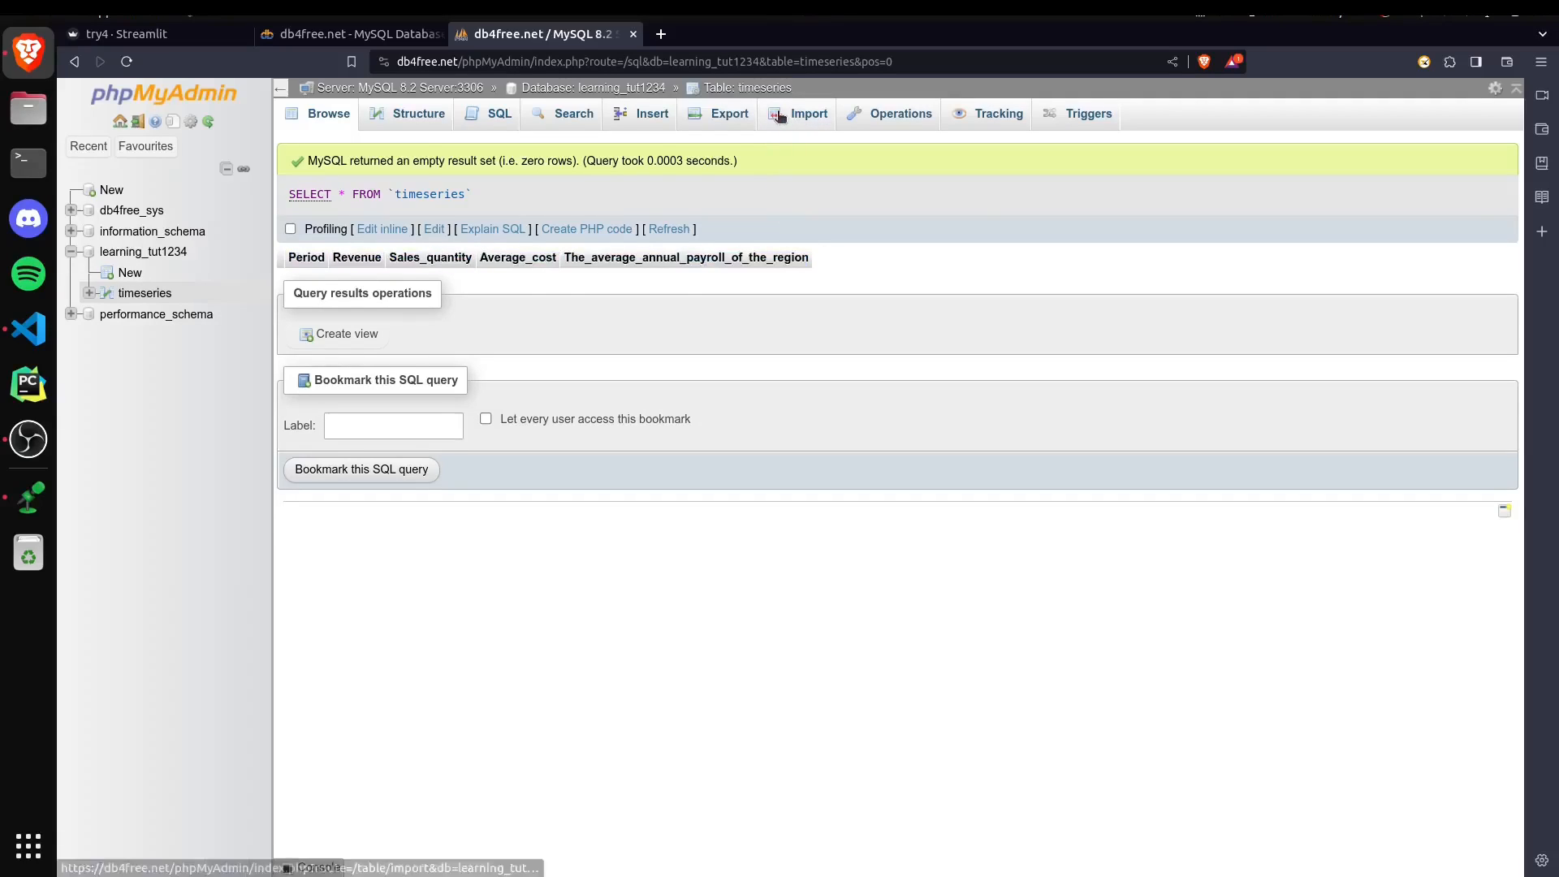
Import the CSV data file into the timeseries table.
click(807, 114)
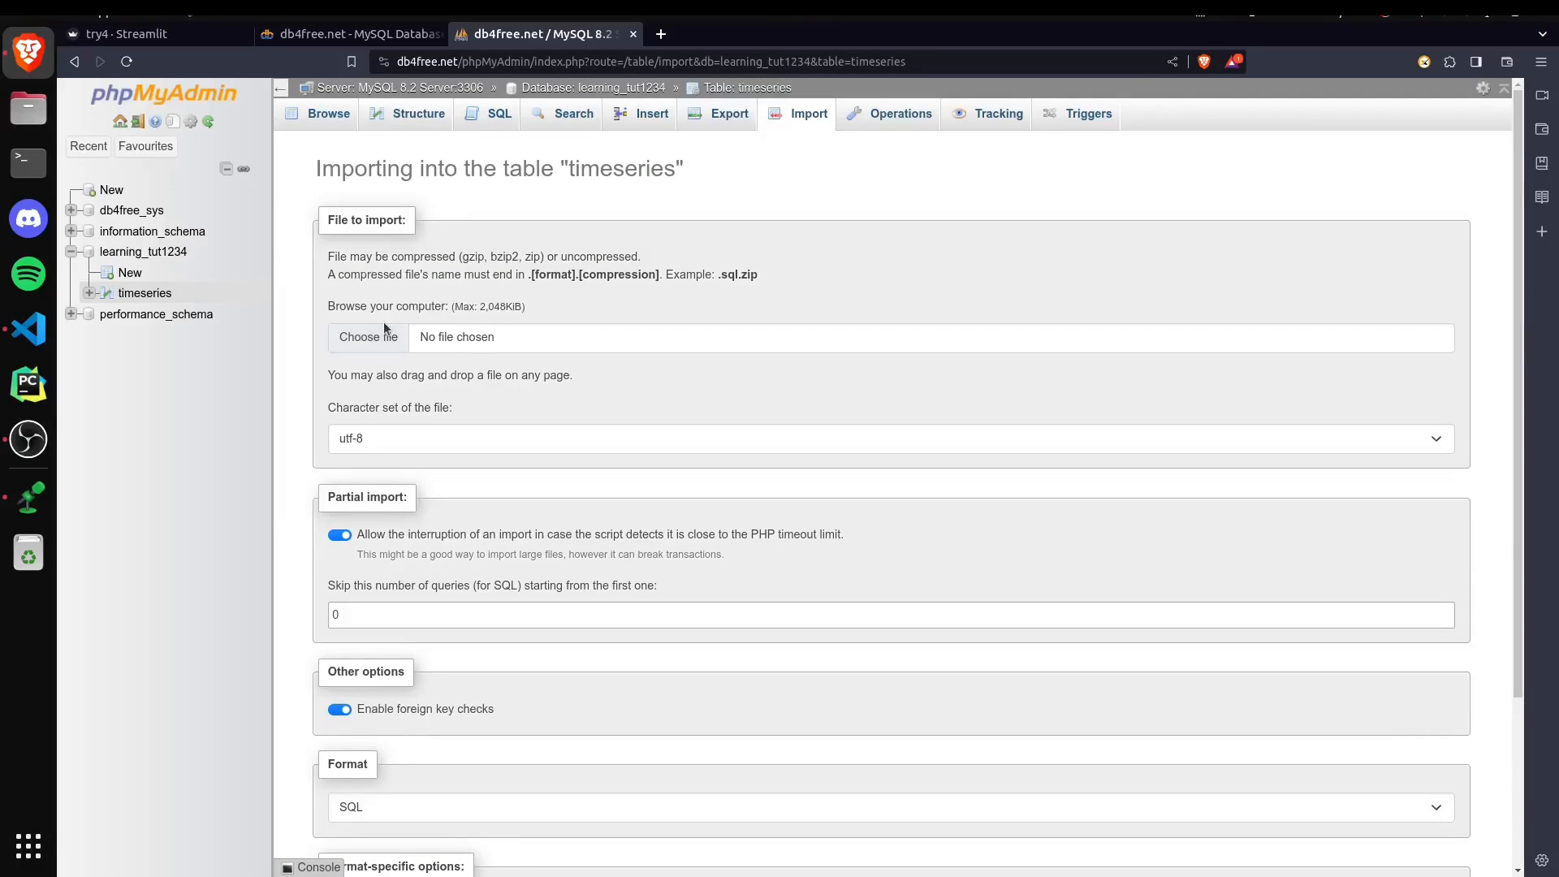
click(367, 337)
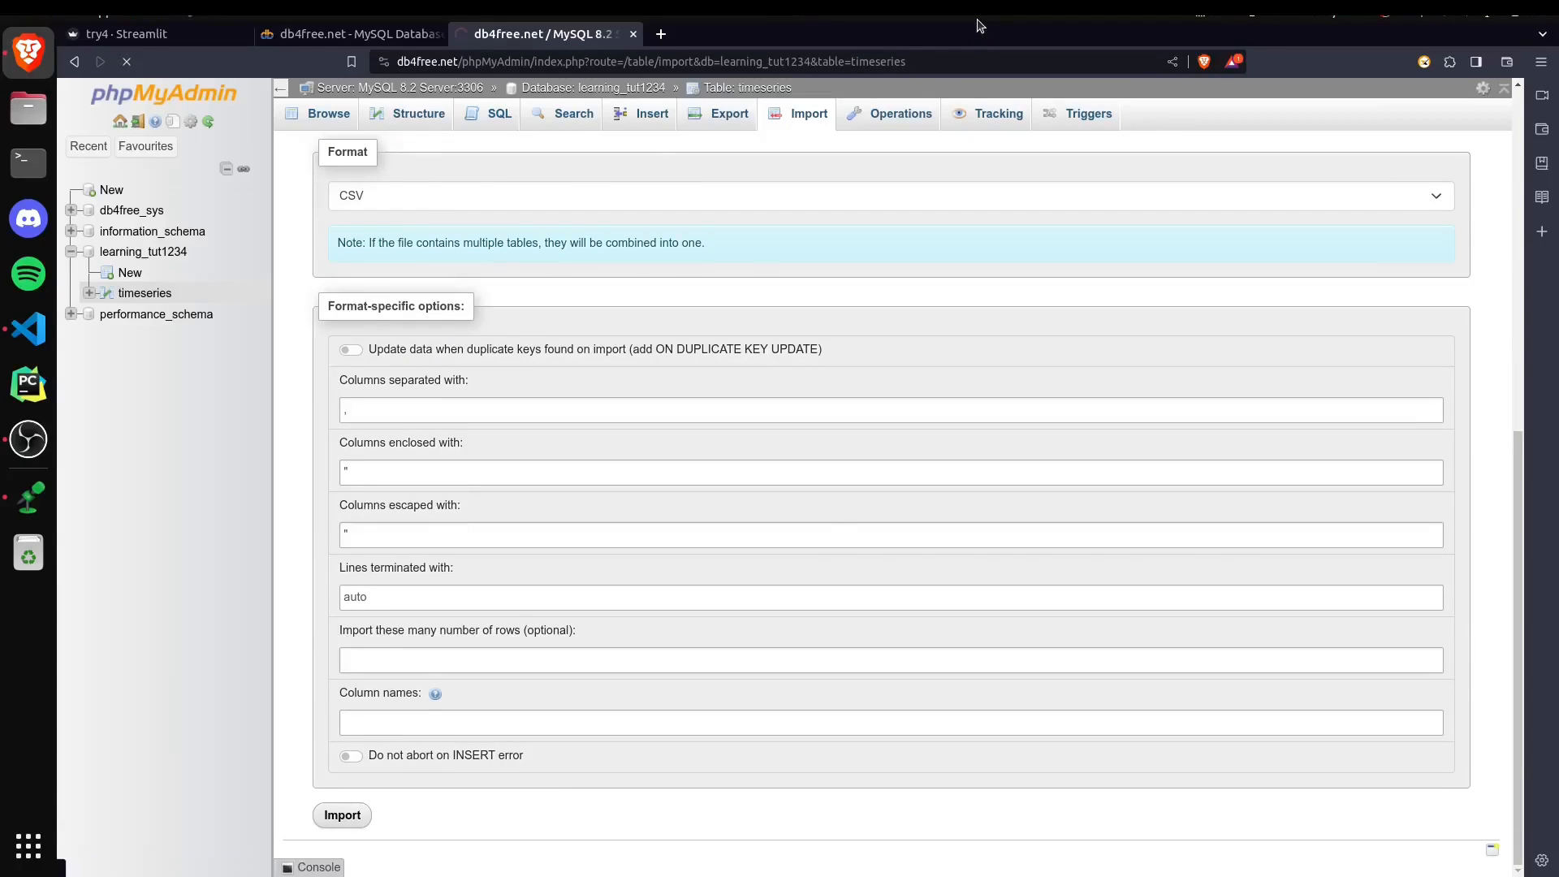
click(341, 814)
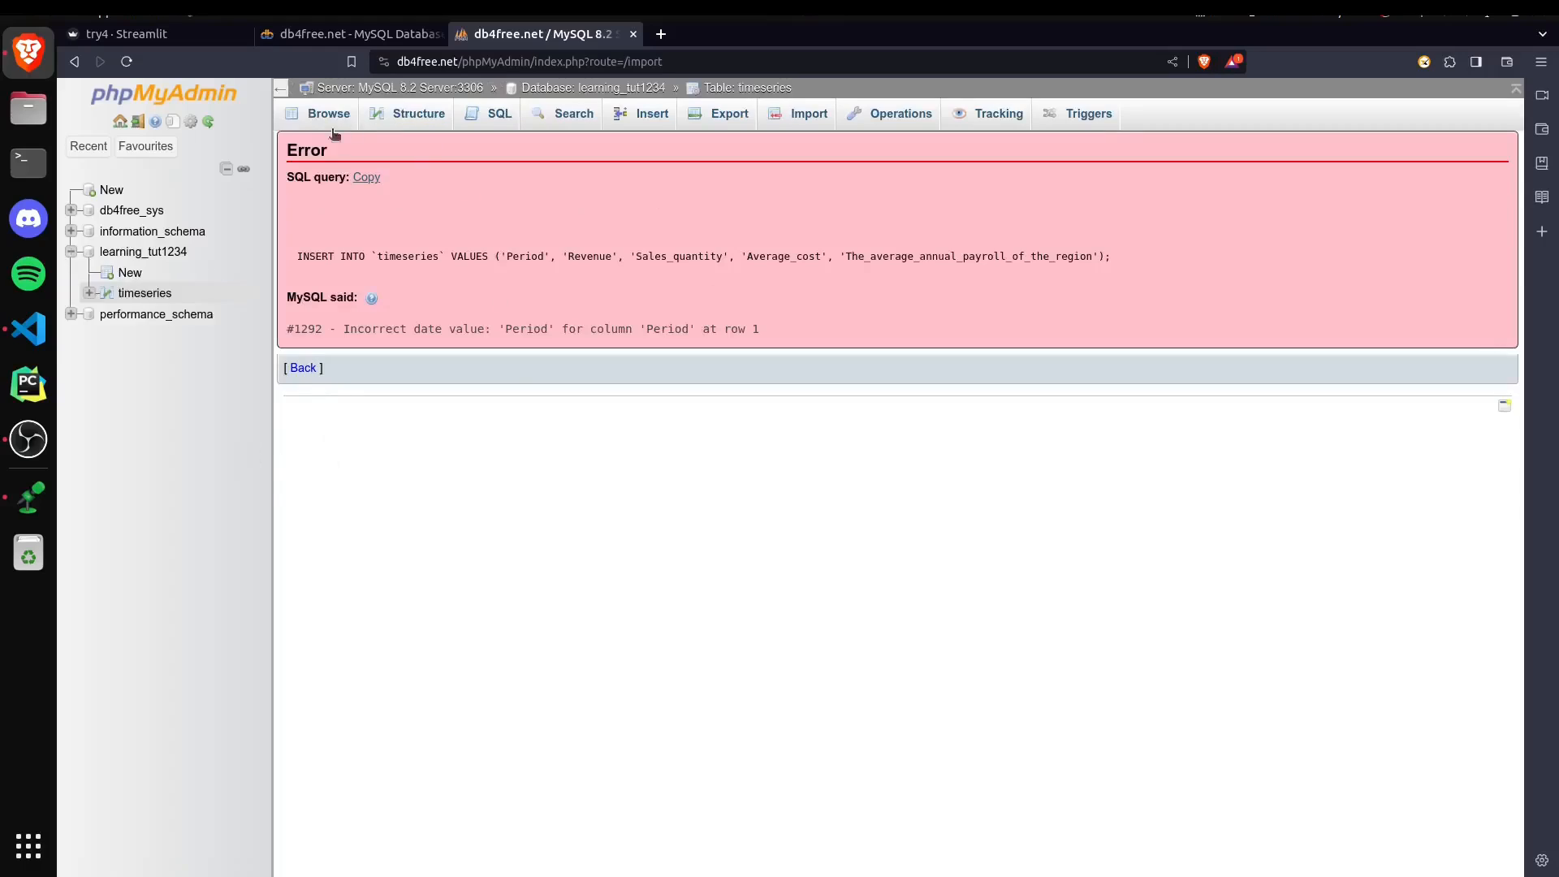
Review the header-row date error, then view the 64 imported rows in timeseries.
double_click(414, 329)
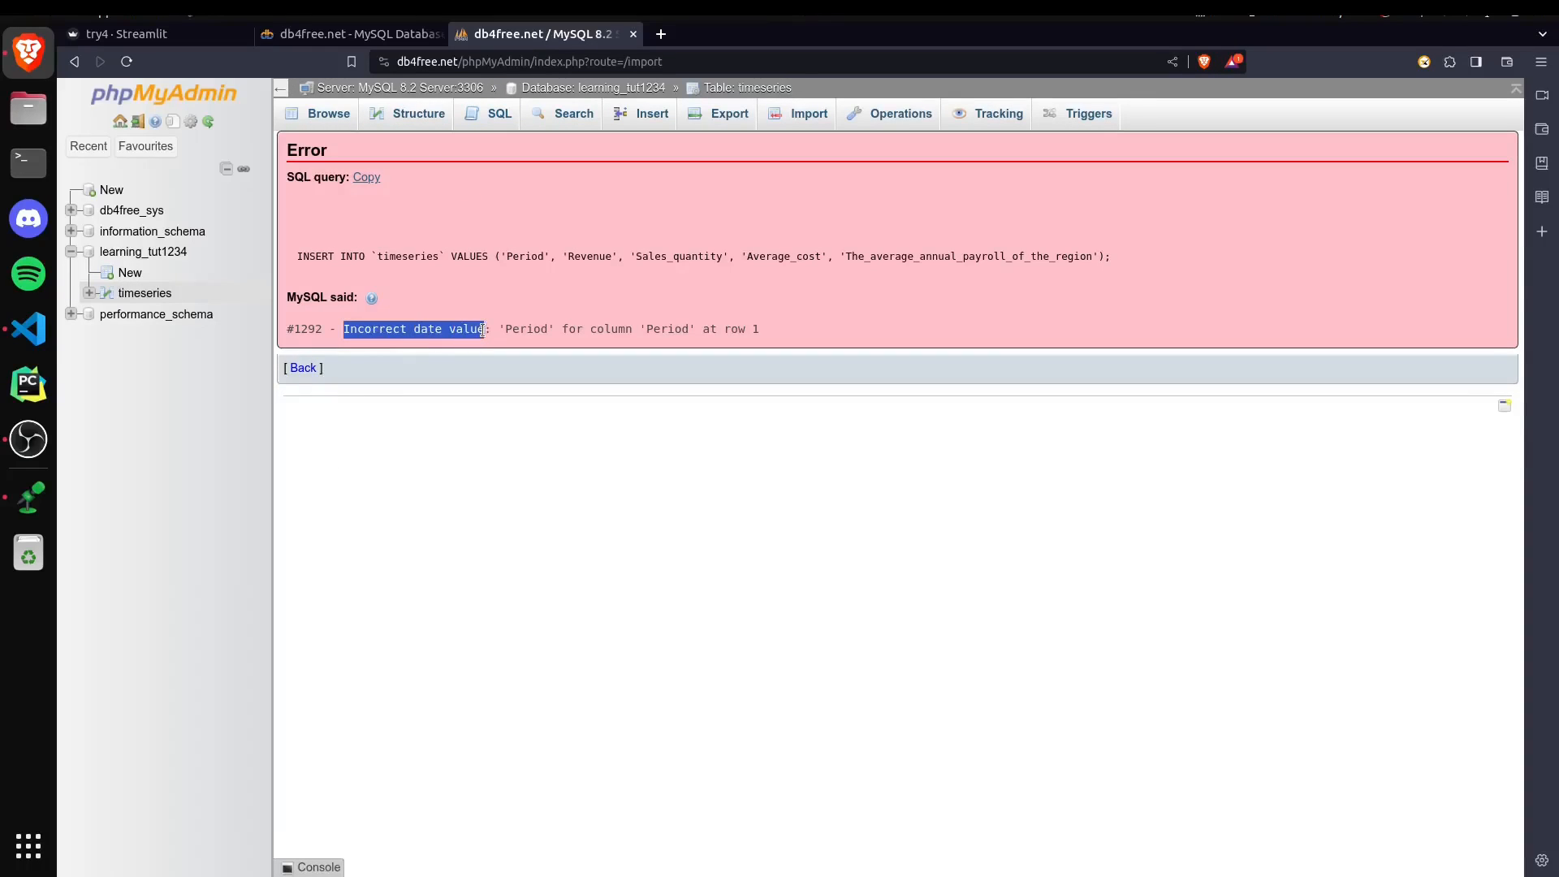
click(650, 341)
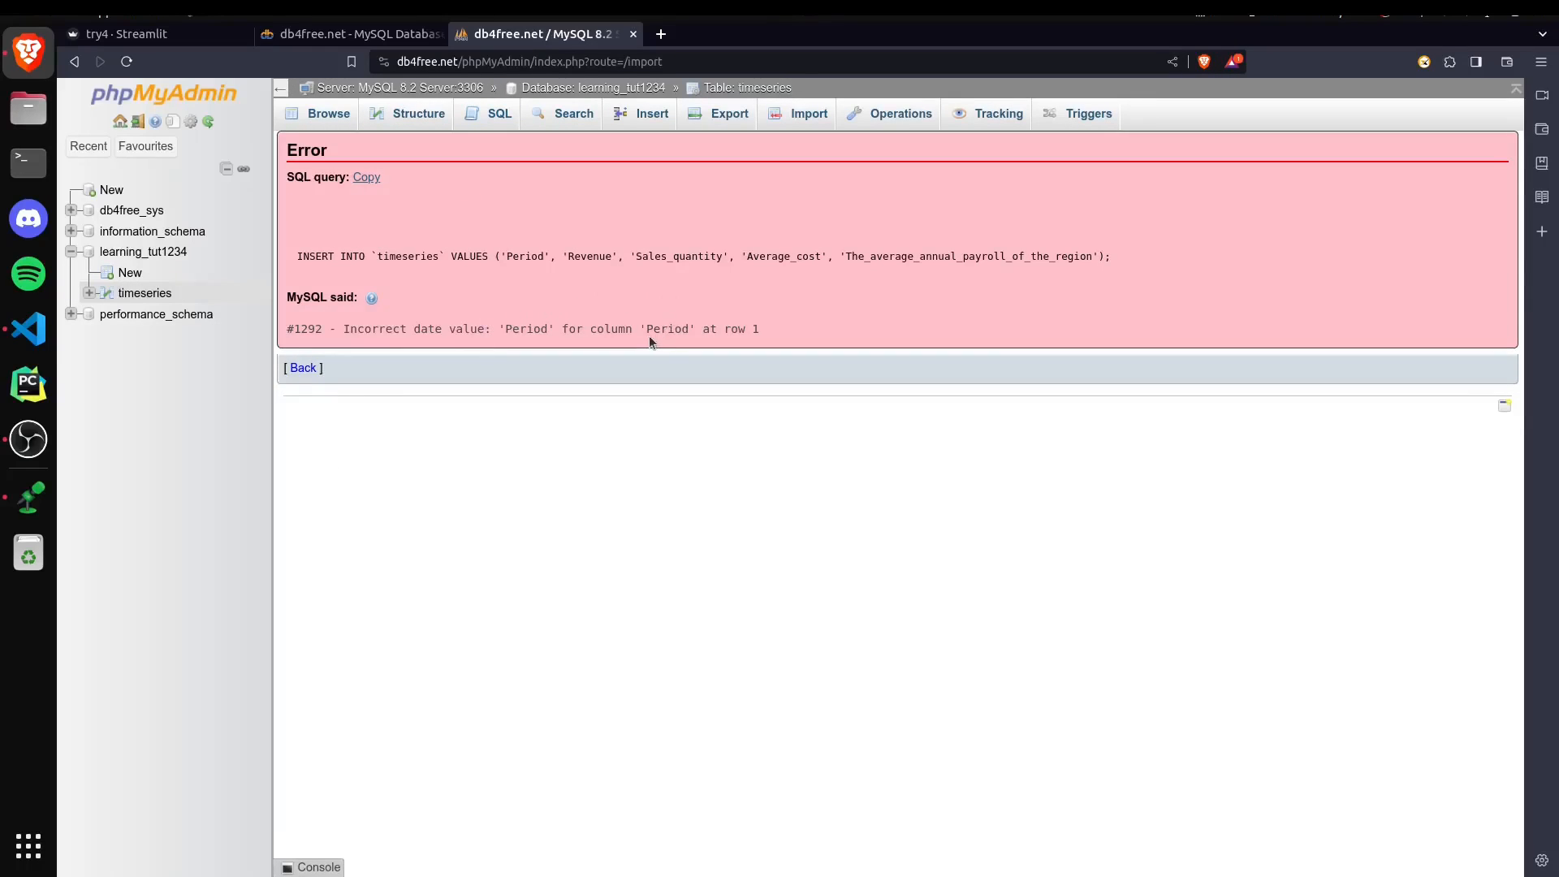
double_click(448, 330)
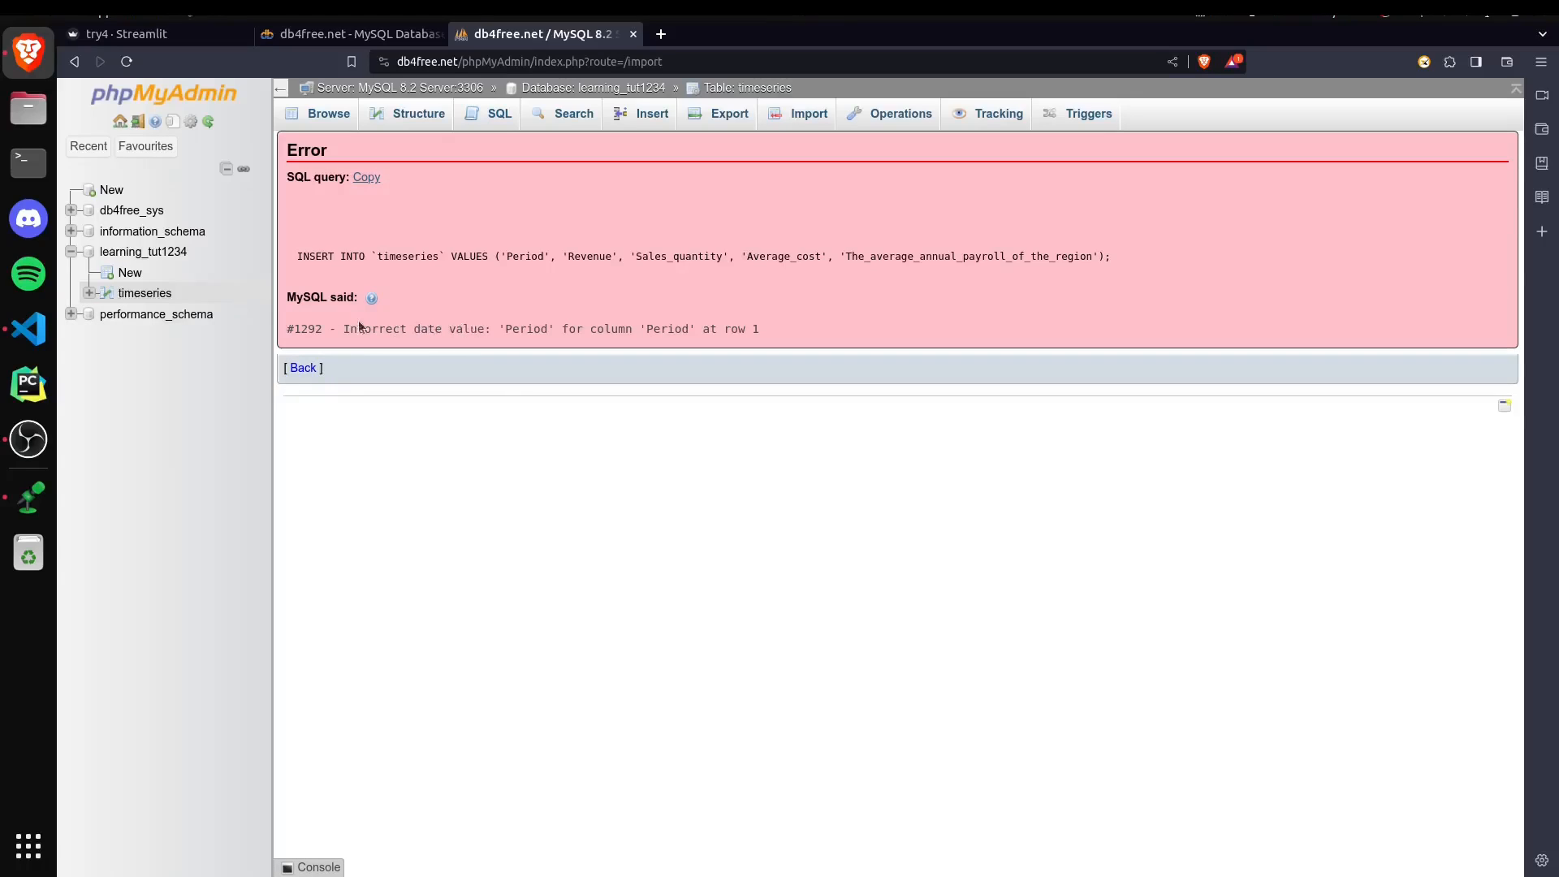
click(145, 292)
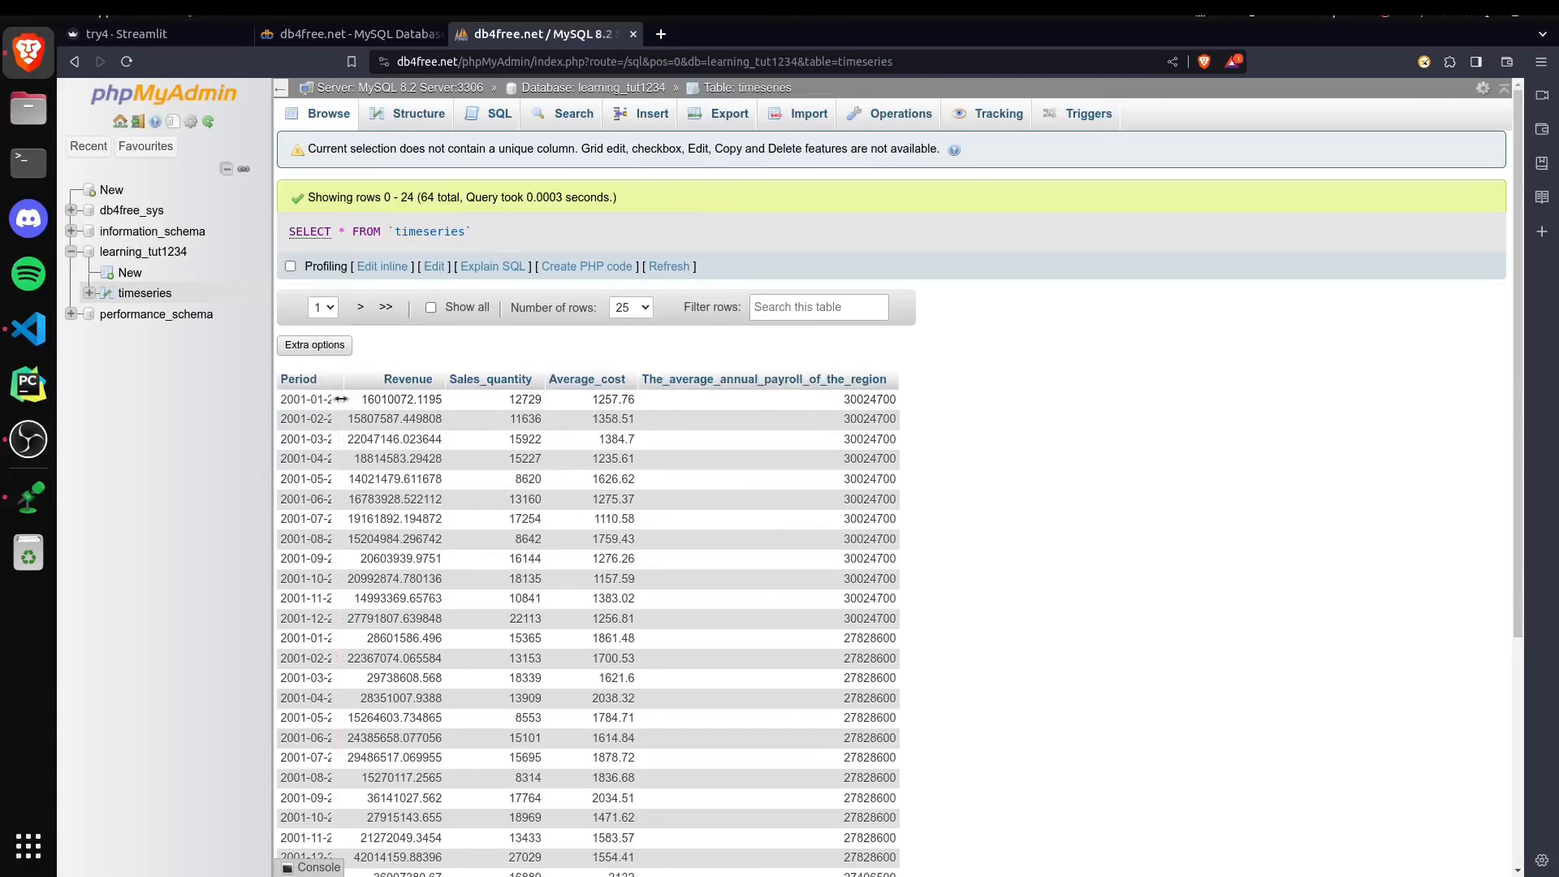
scroll(down, 3)
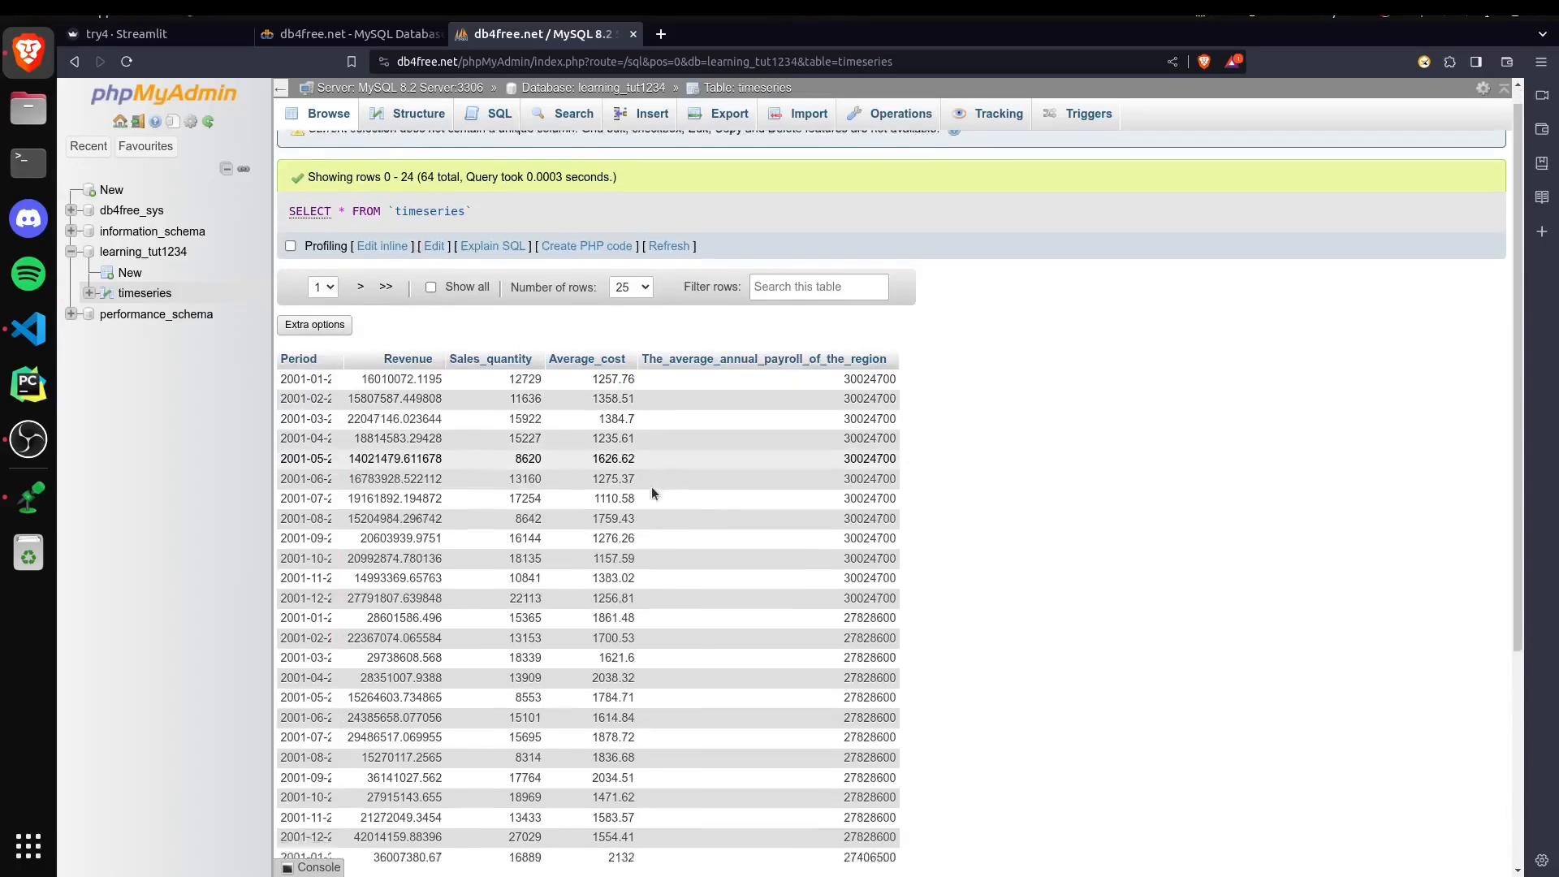
click(386, 725)
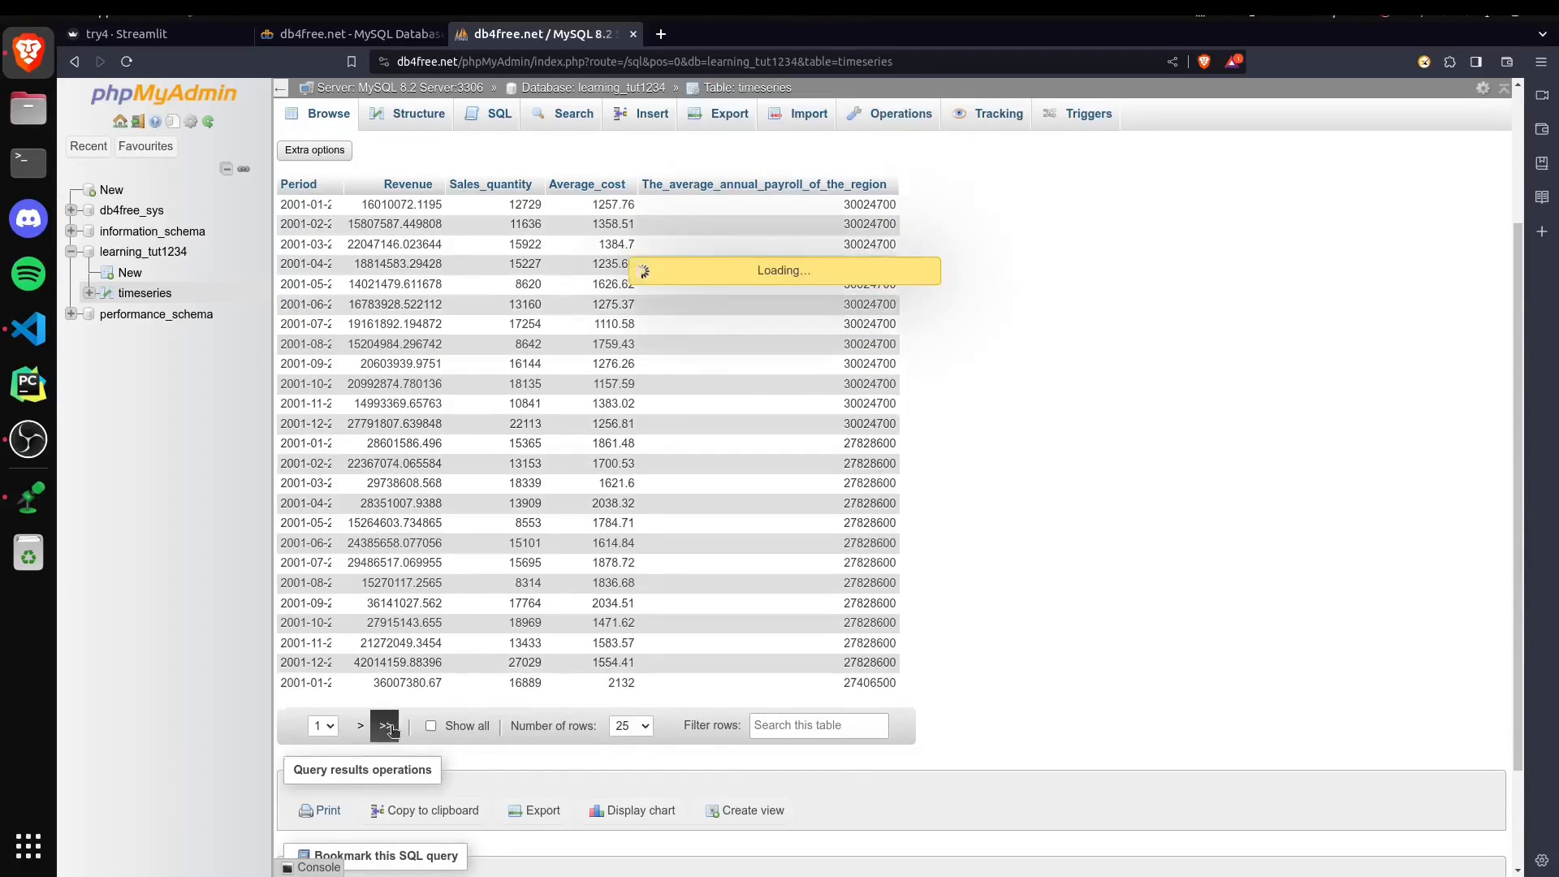
click(387, 725)
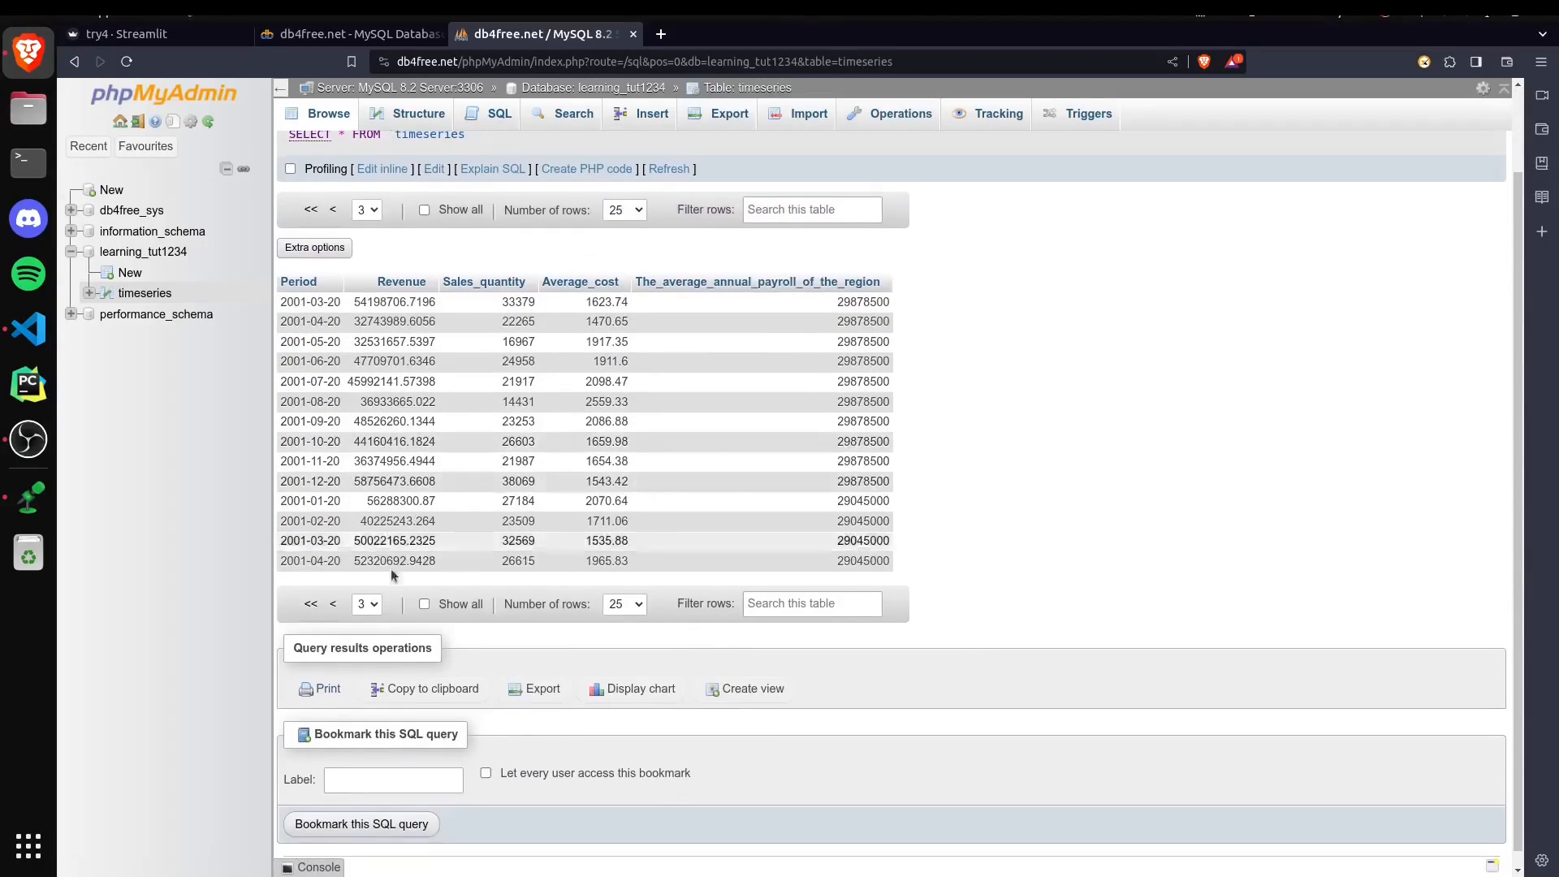
mouse_move(742, 387)
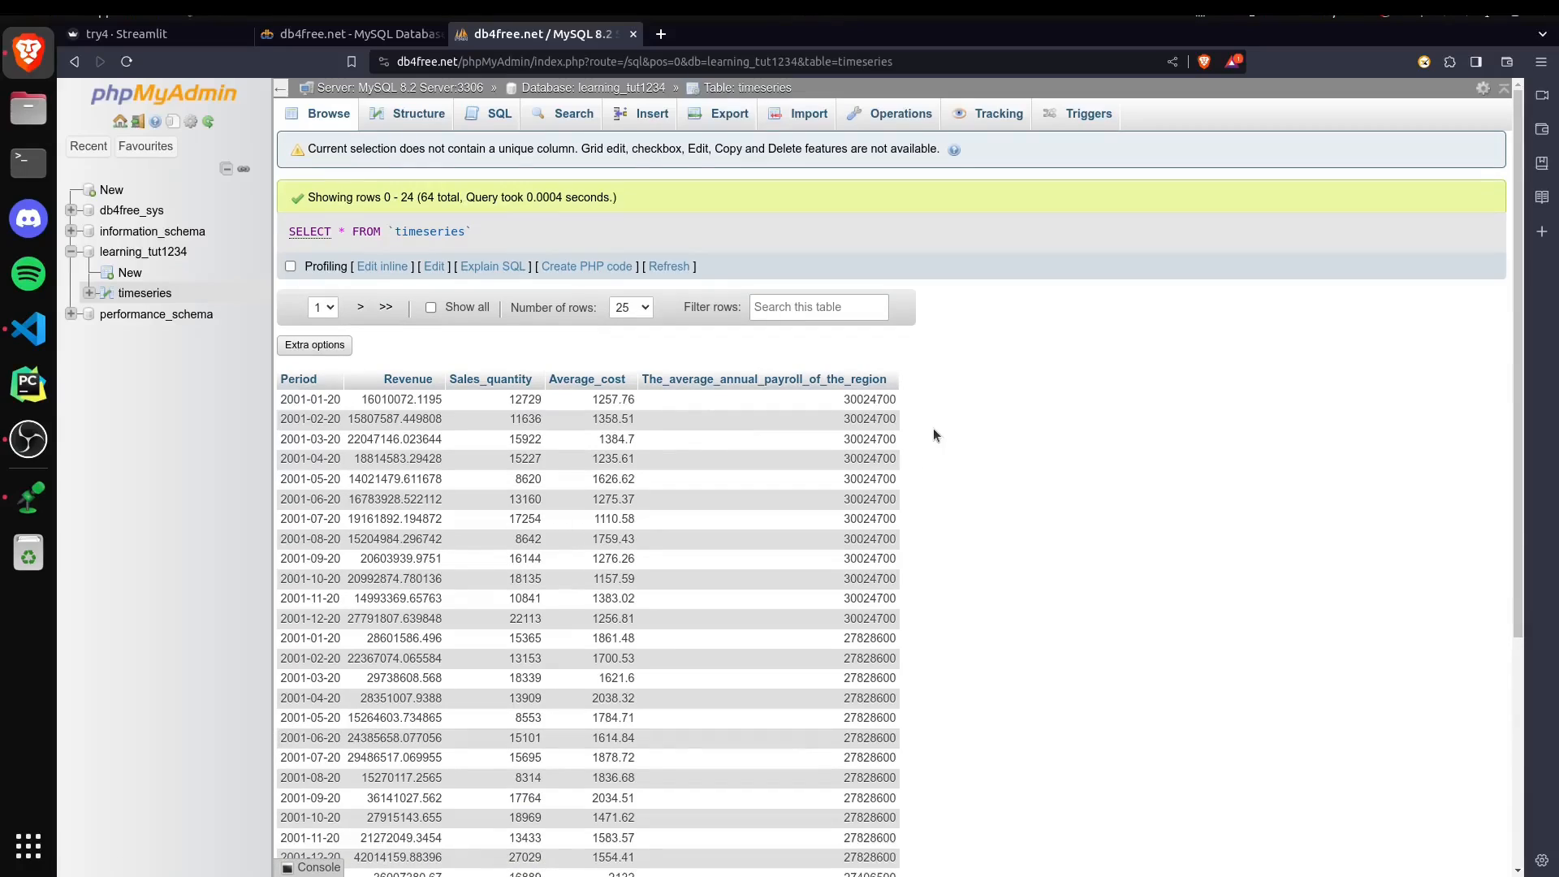
mouse_move(920, 414)
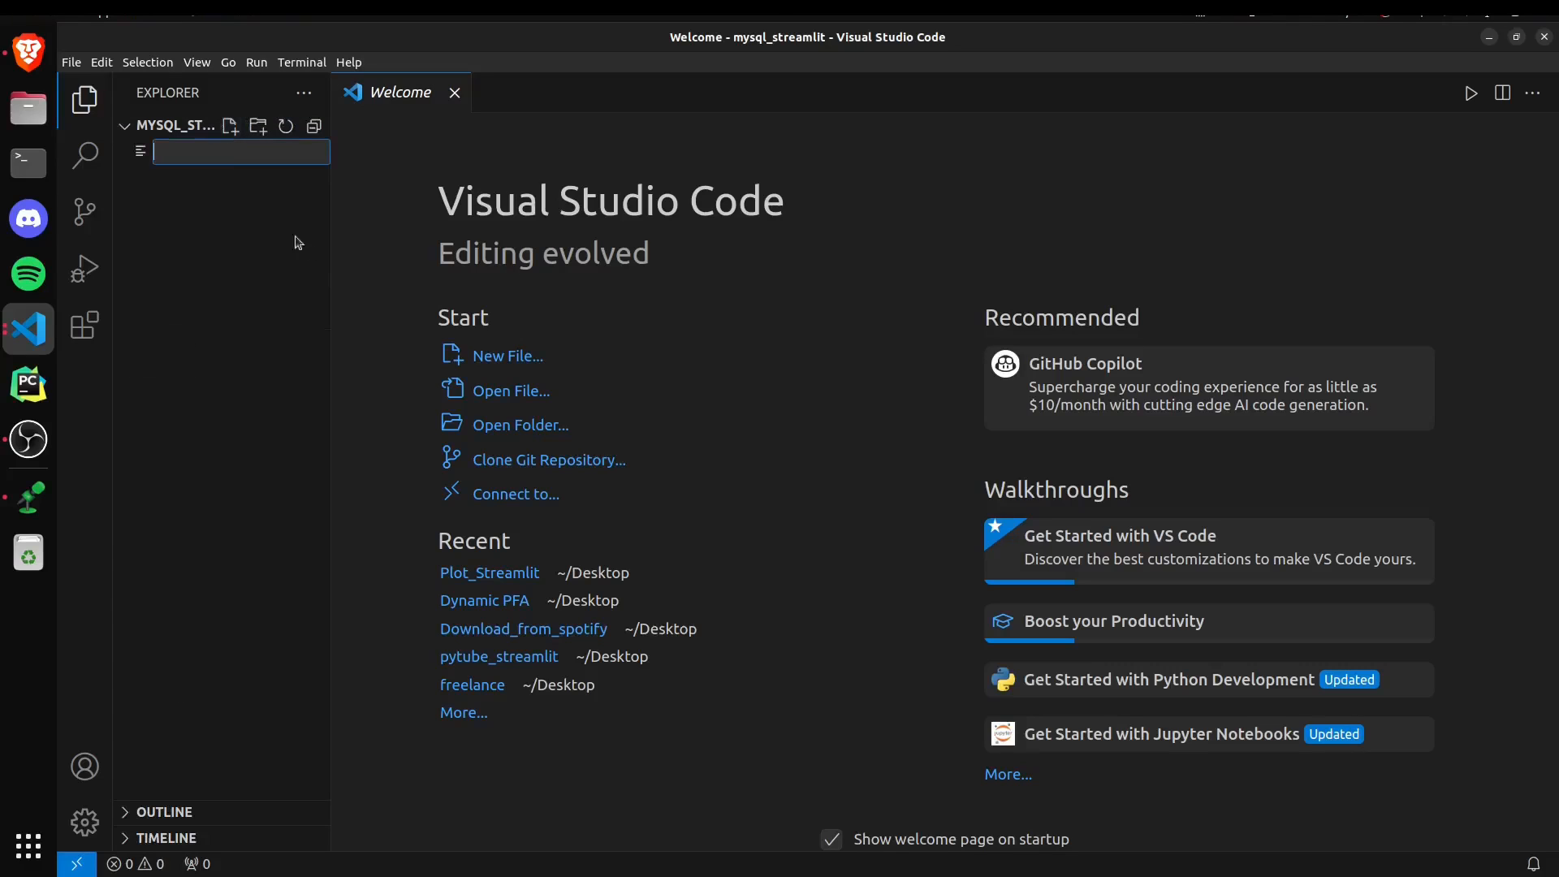
Create main.py and pip install the mysql connector in a new terminal.
text(main.)
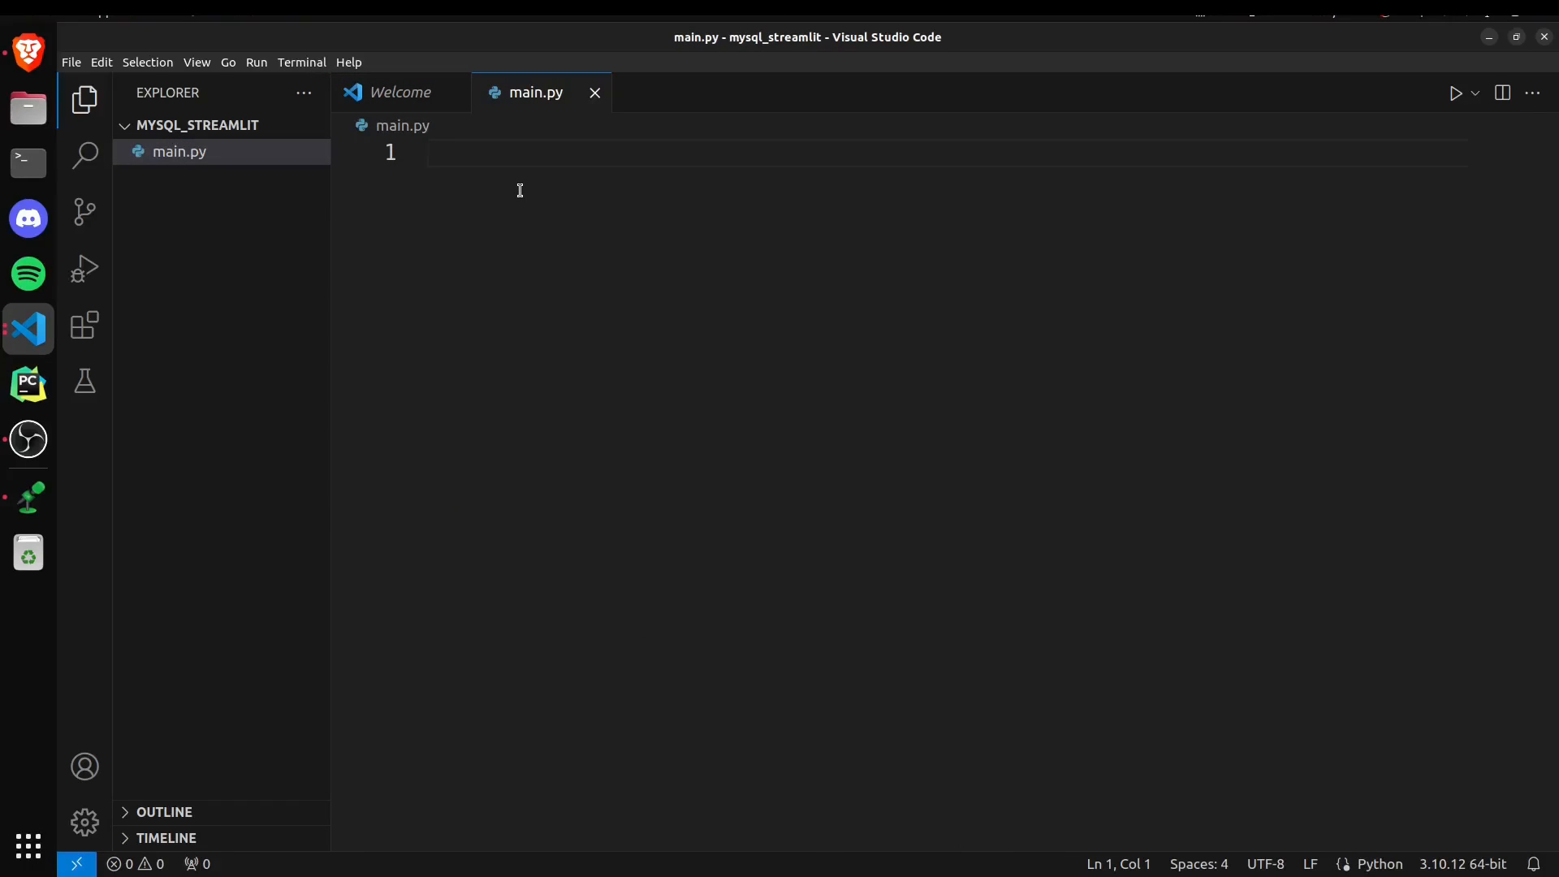
click(300, 62)
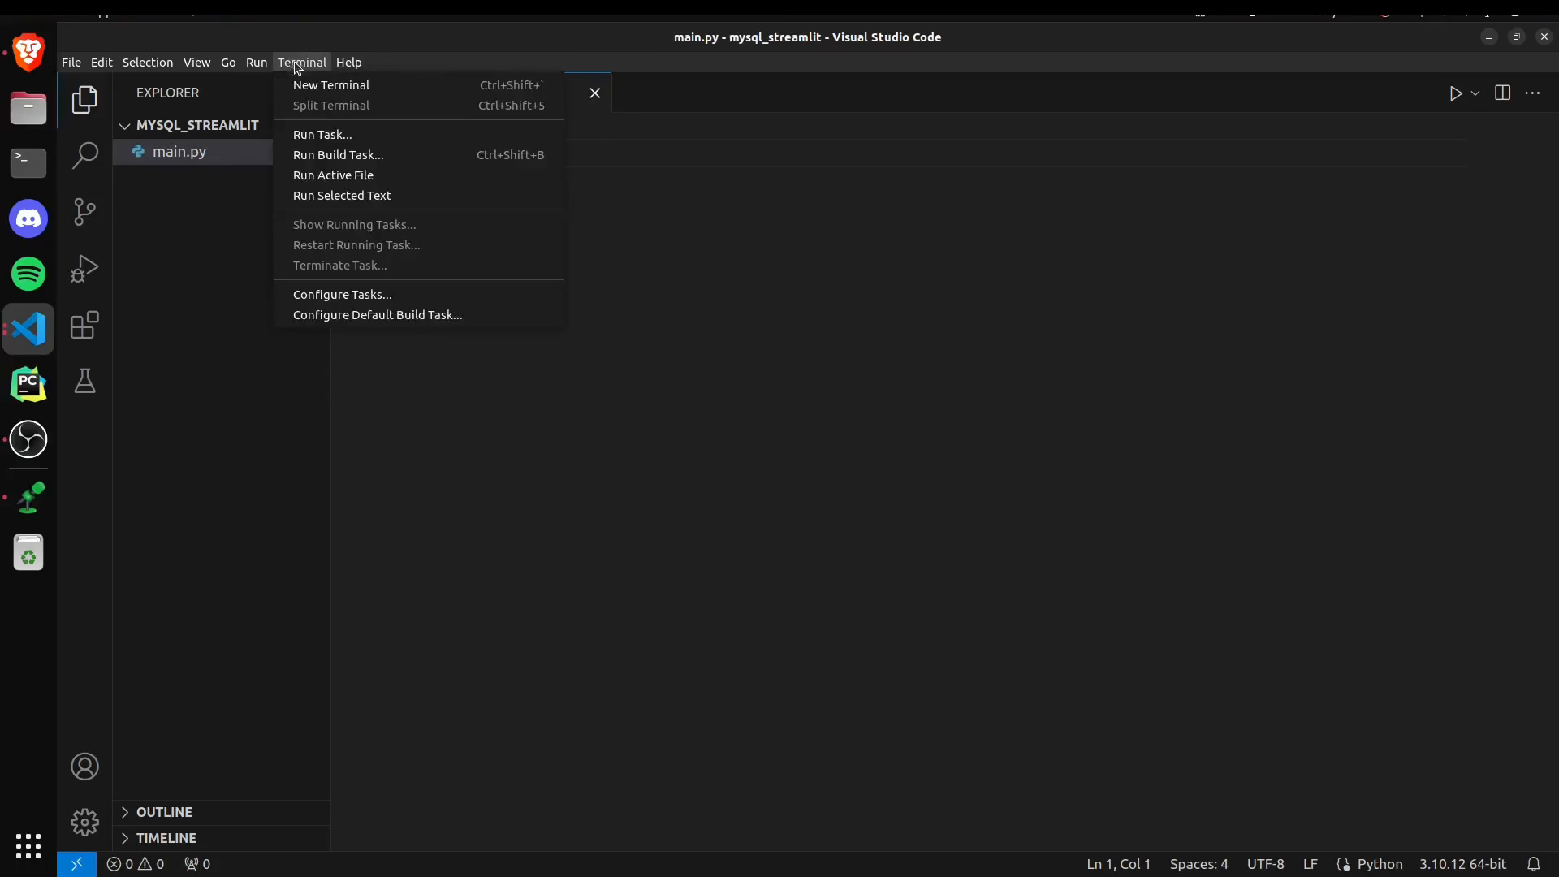
click(331, 84)
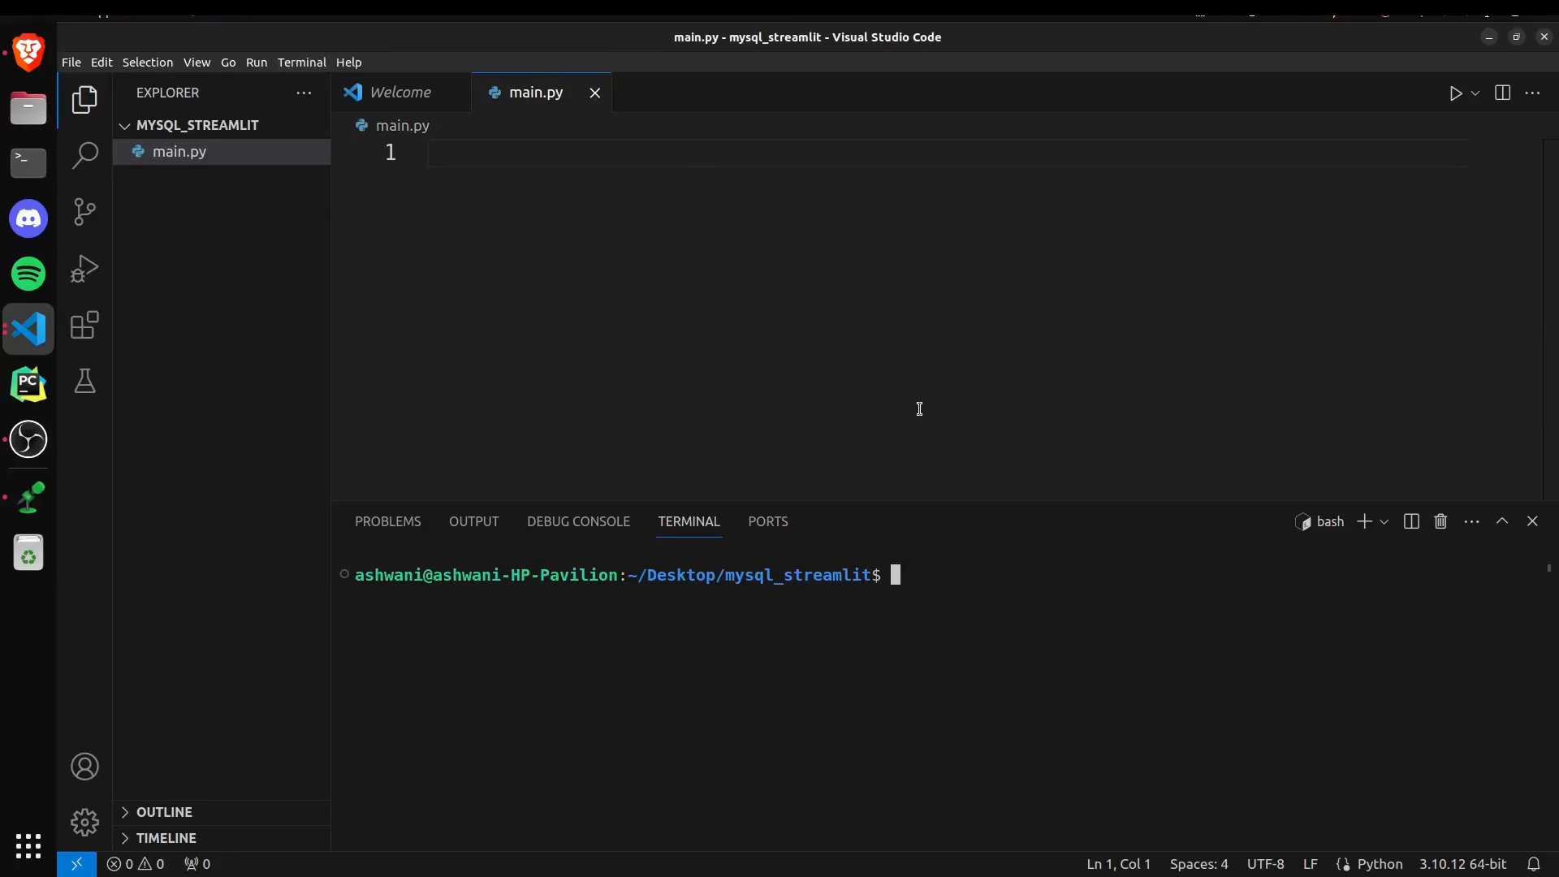
text(pip install)
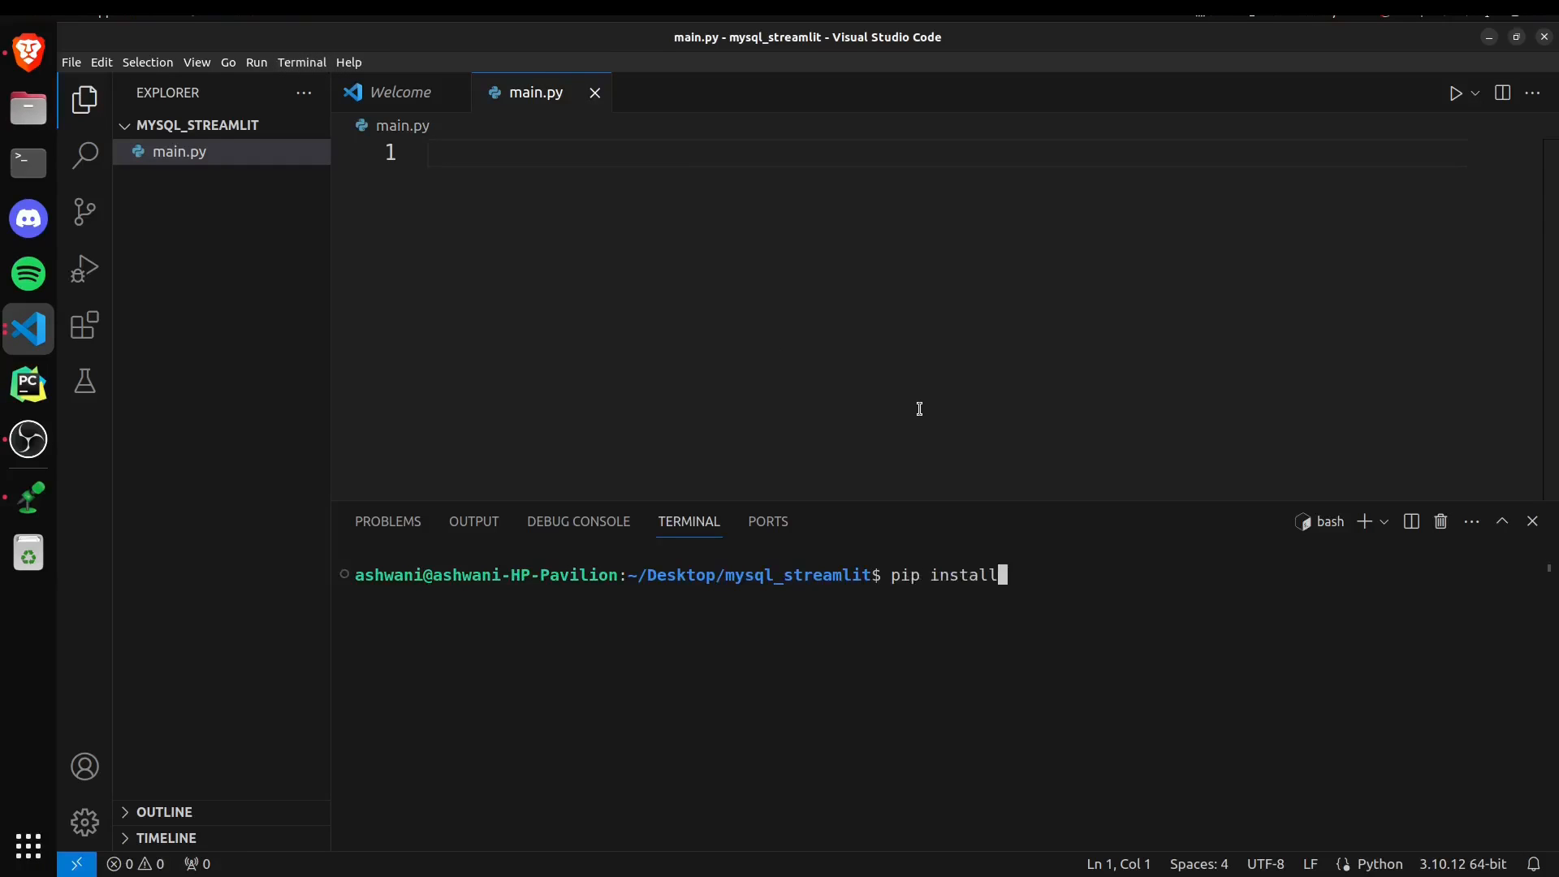
text(mysql.)
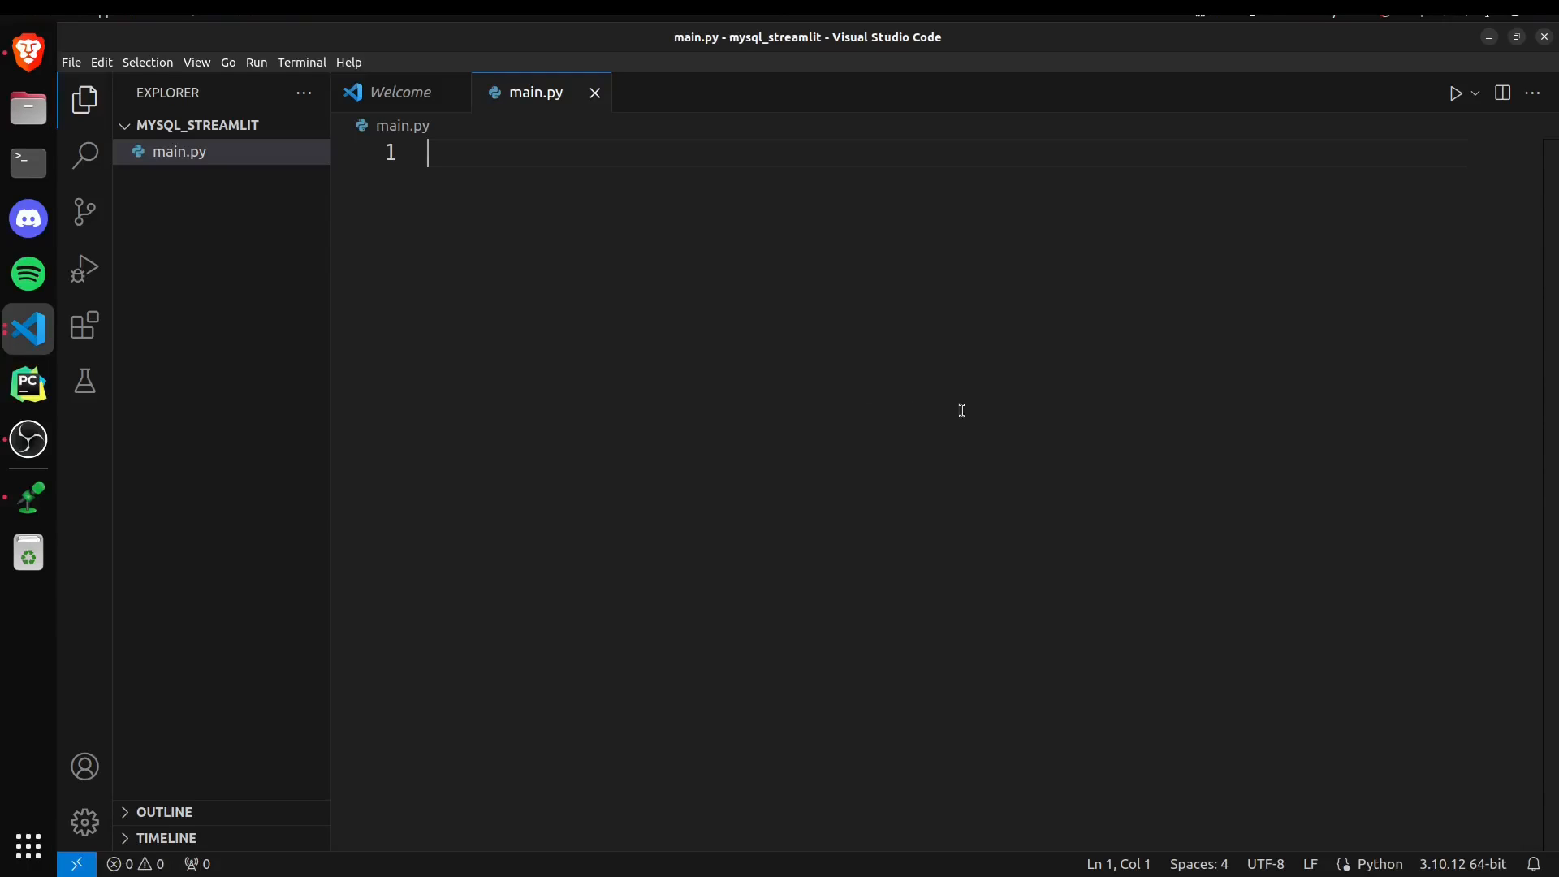
Import mysql.connector and start connection = mysql.connector.connect(...).
text(import mysql)
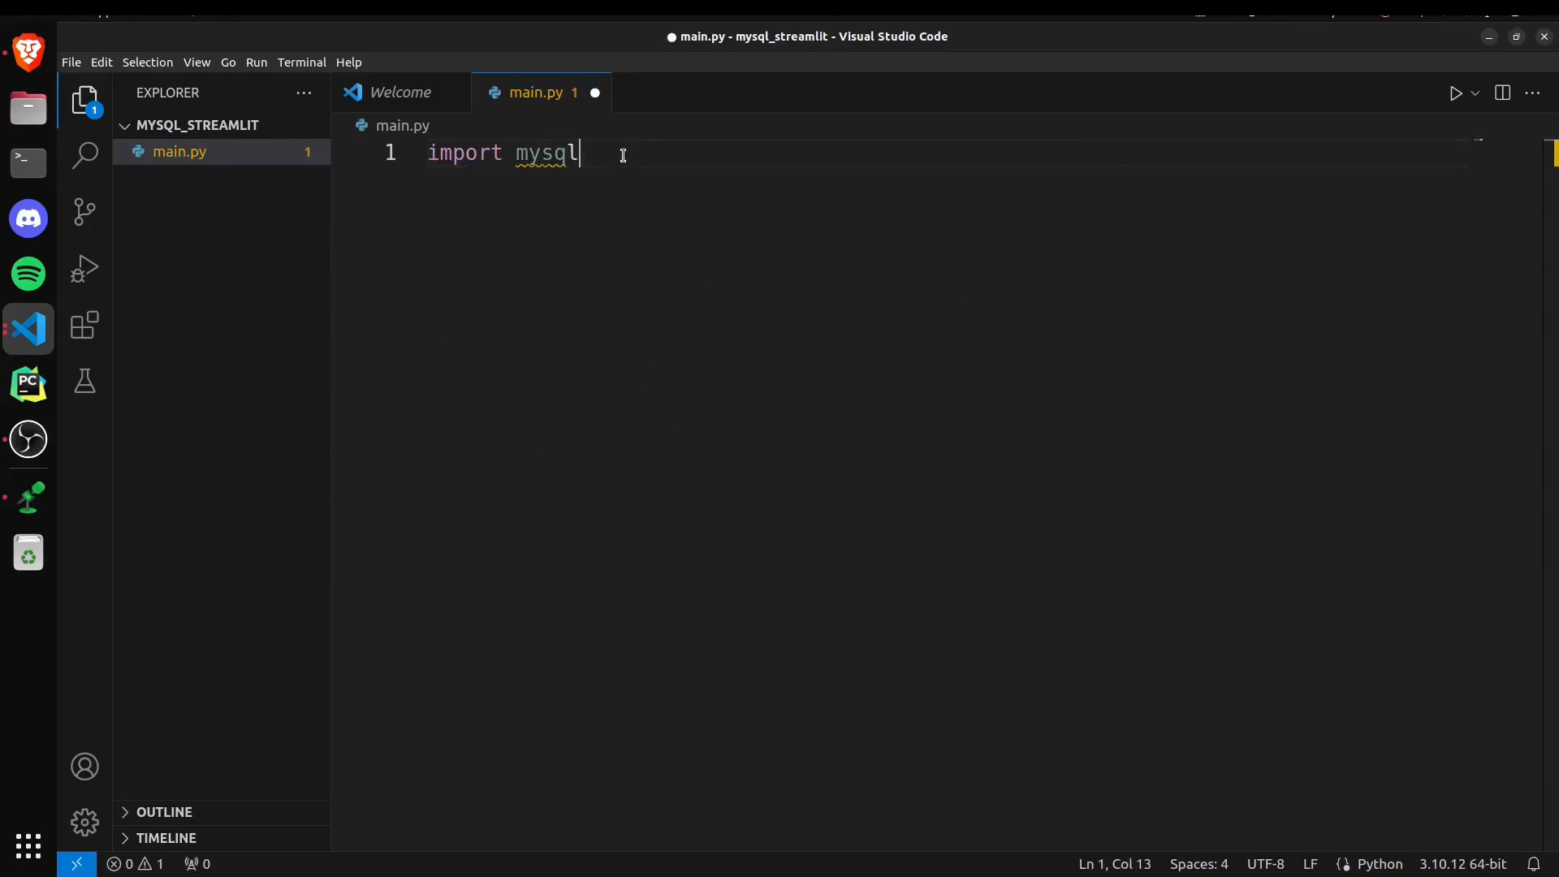
text(.connector)
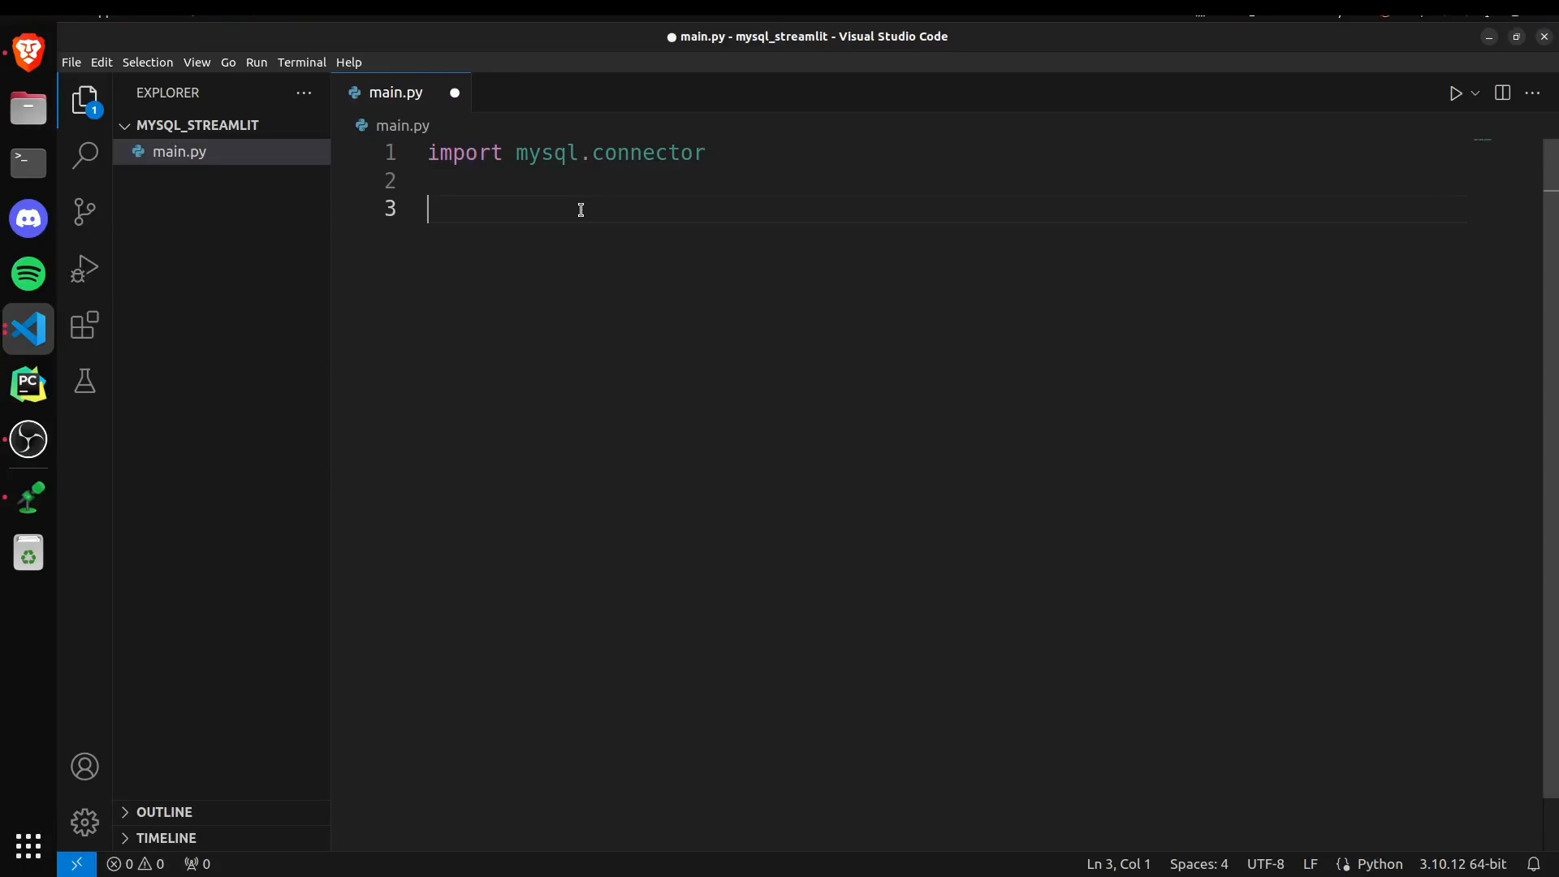
text(connect)
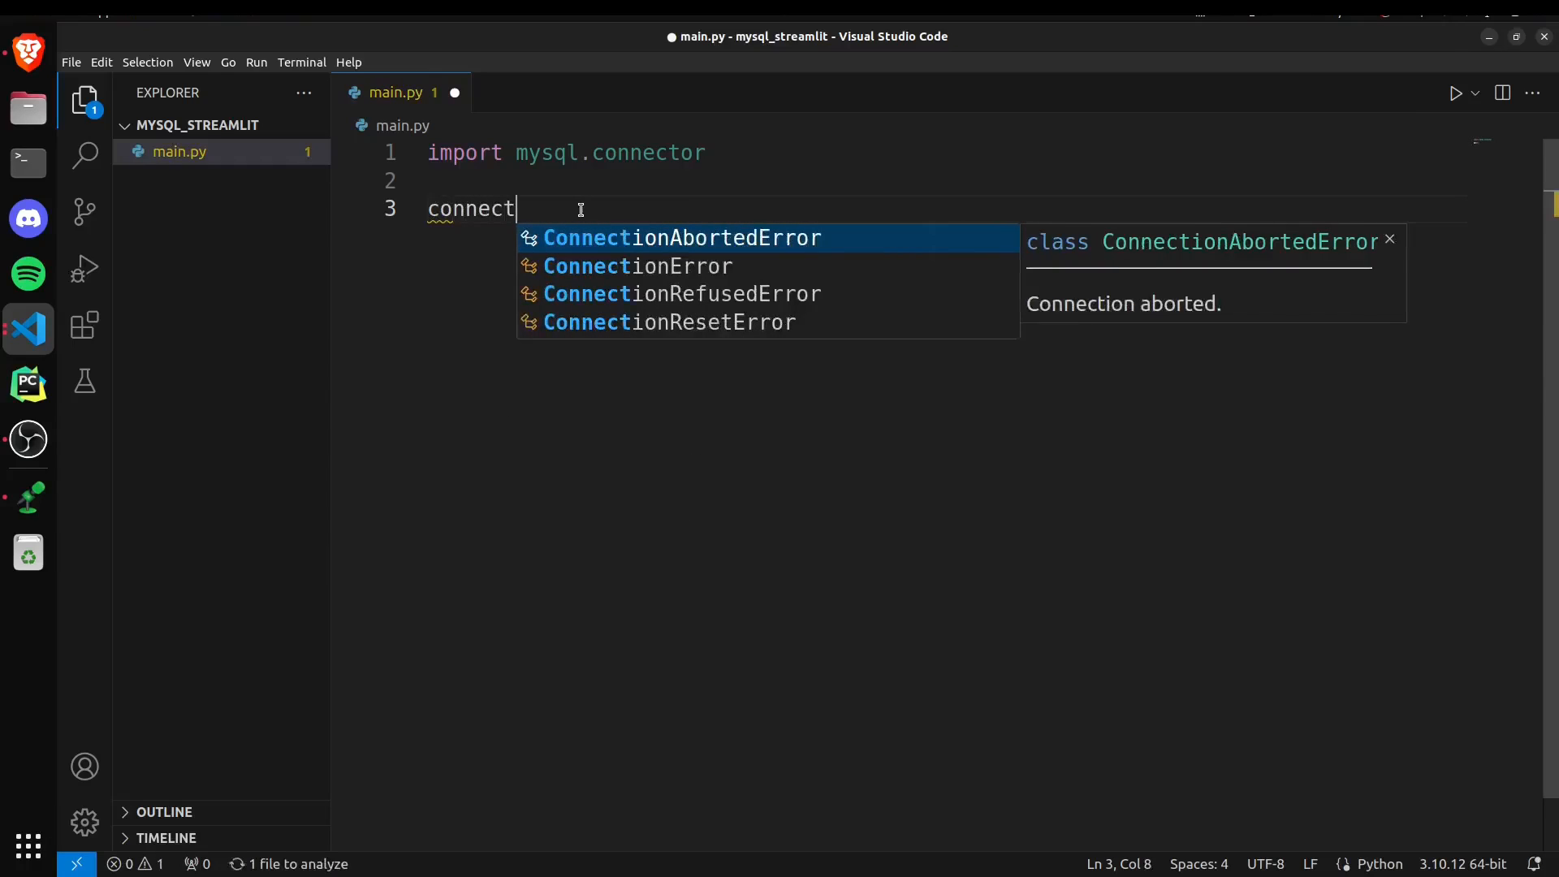
text(ion =)
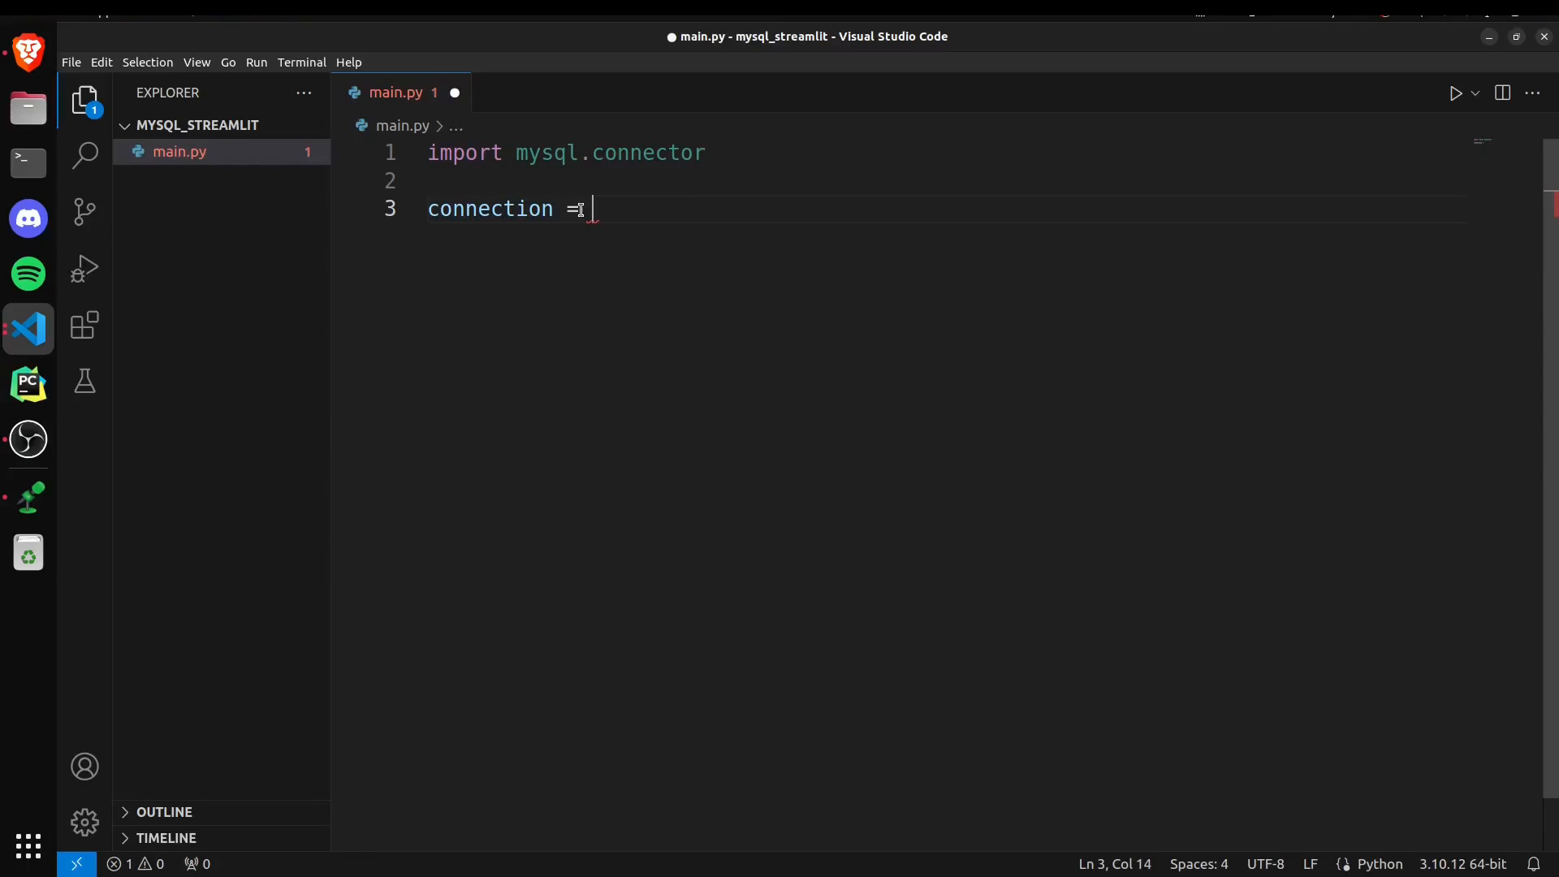
text(mysql.connector.connect()
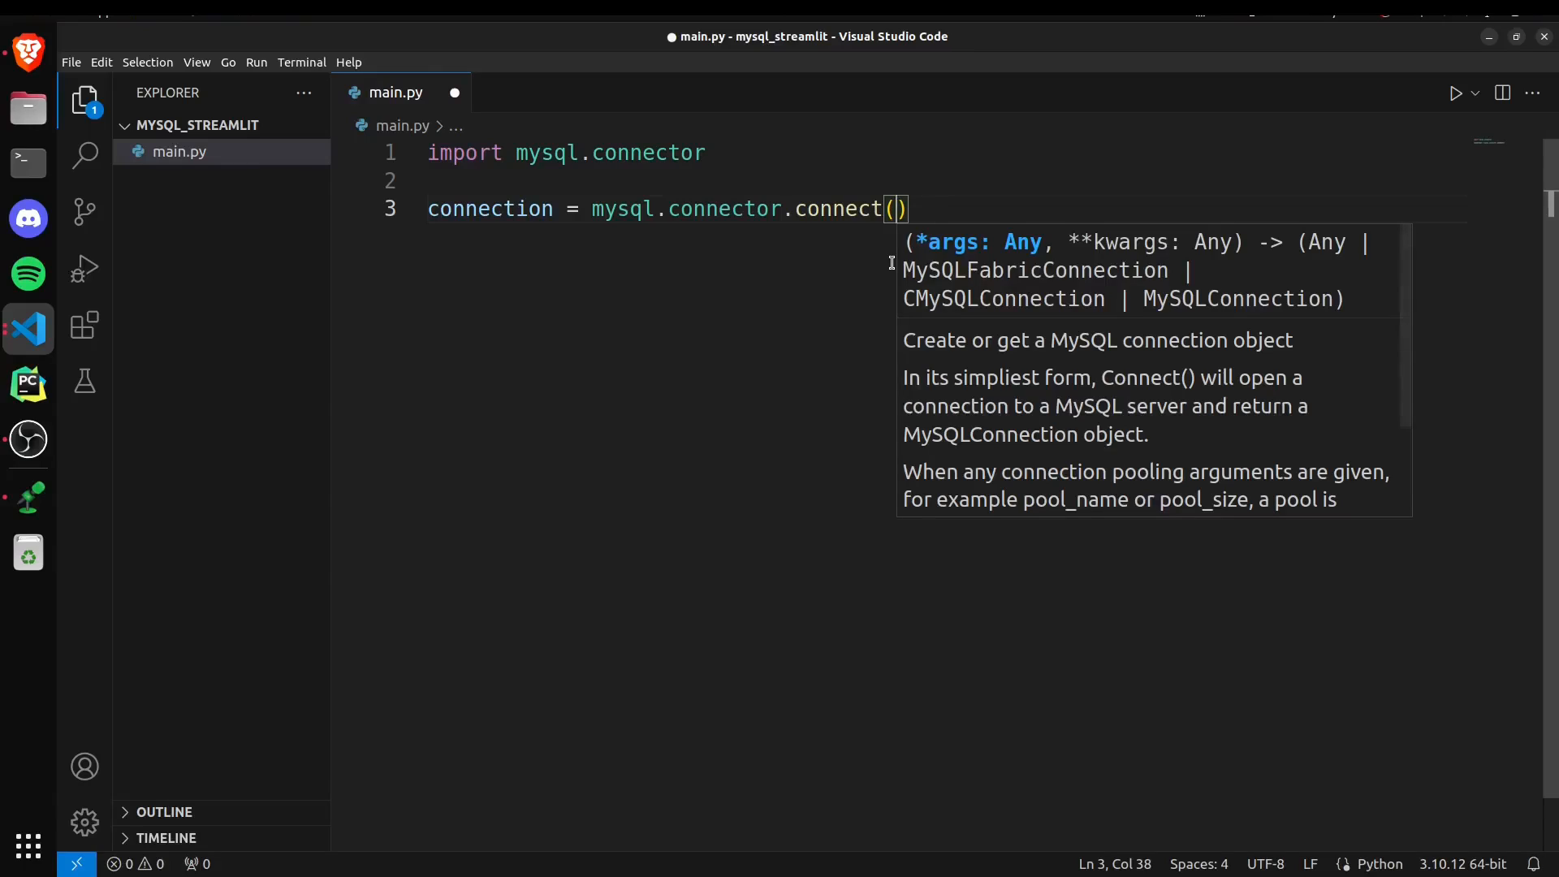
key(Enter)
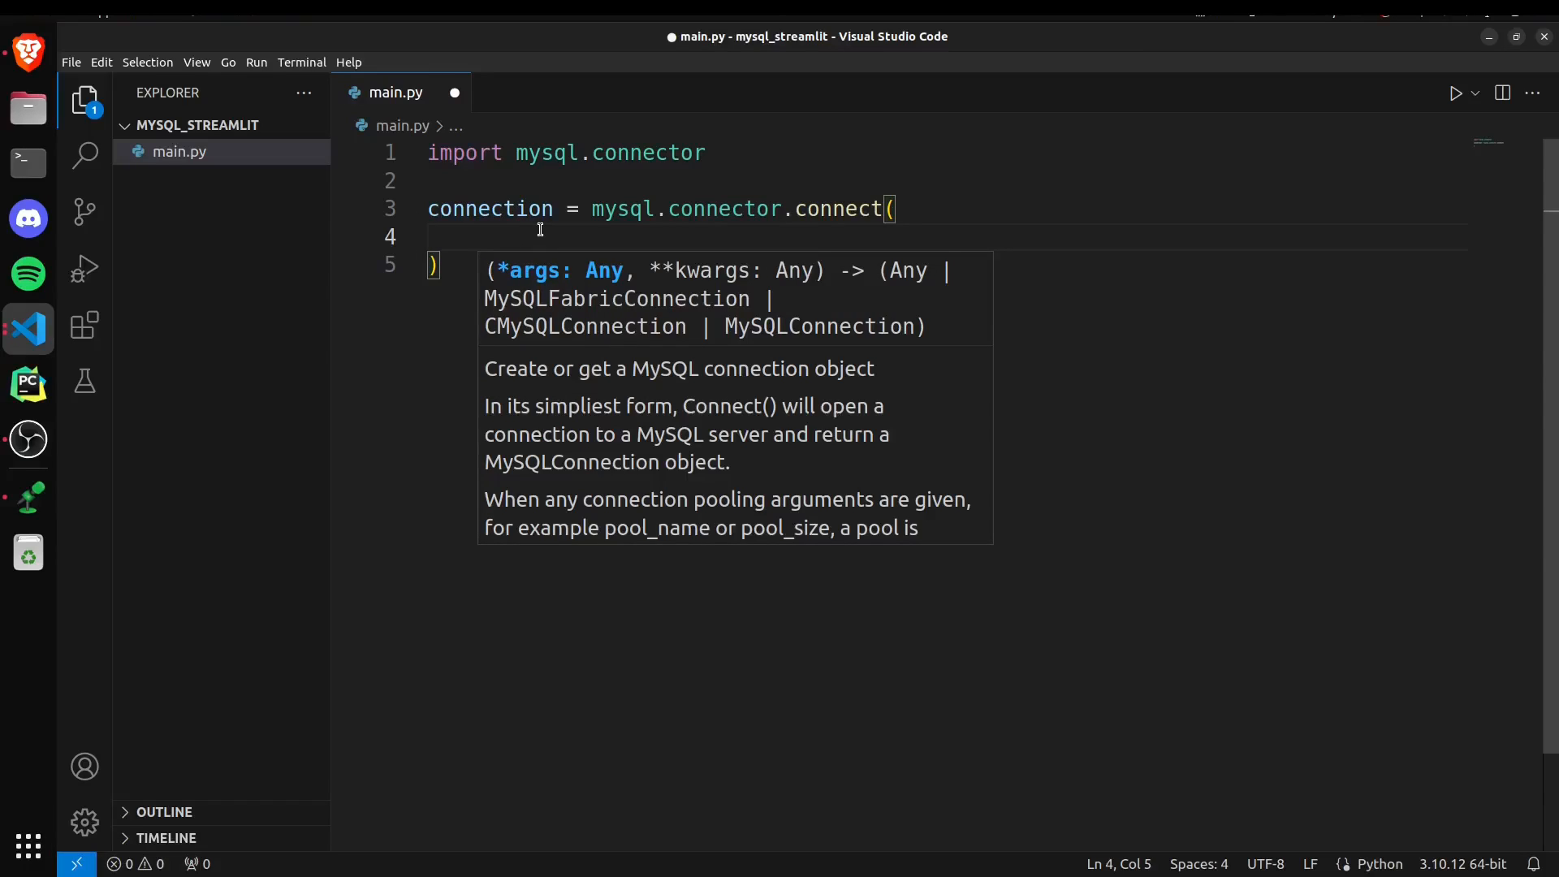
Set host='db4free.net', replacing the initial localhost value.
text(host=)
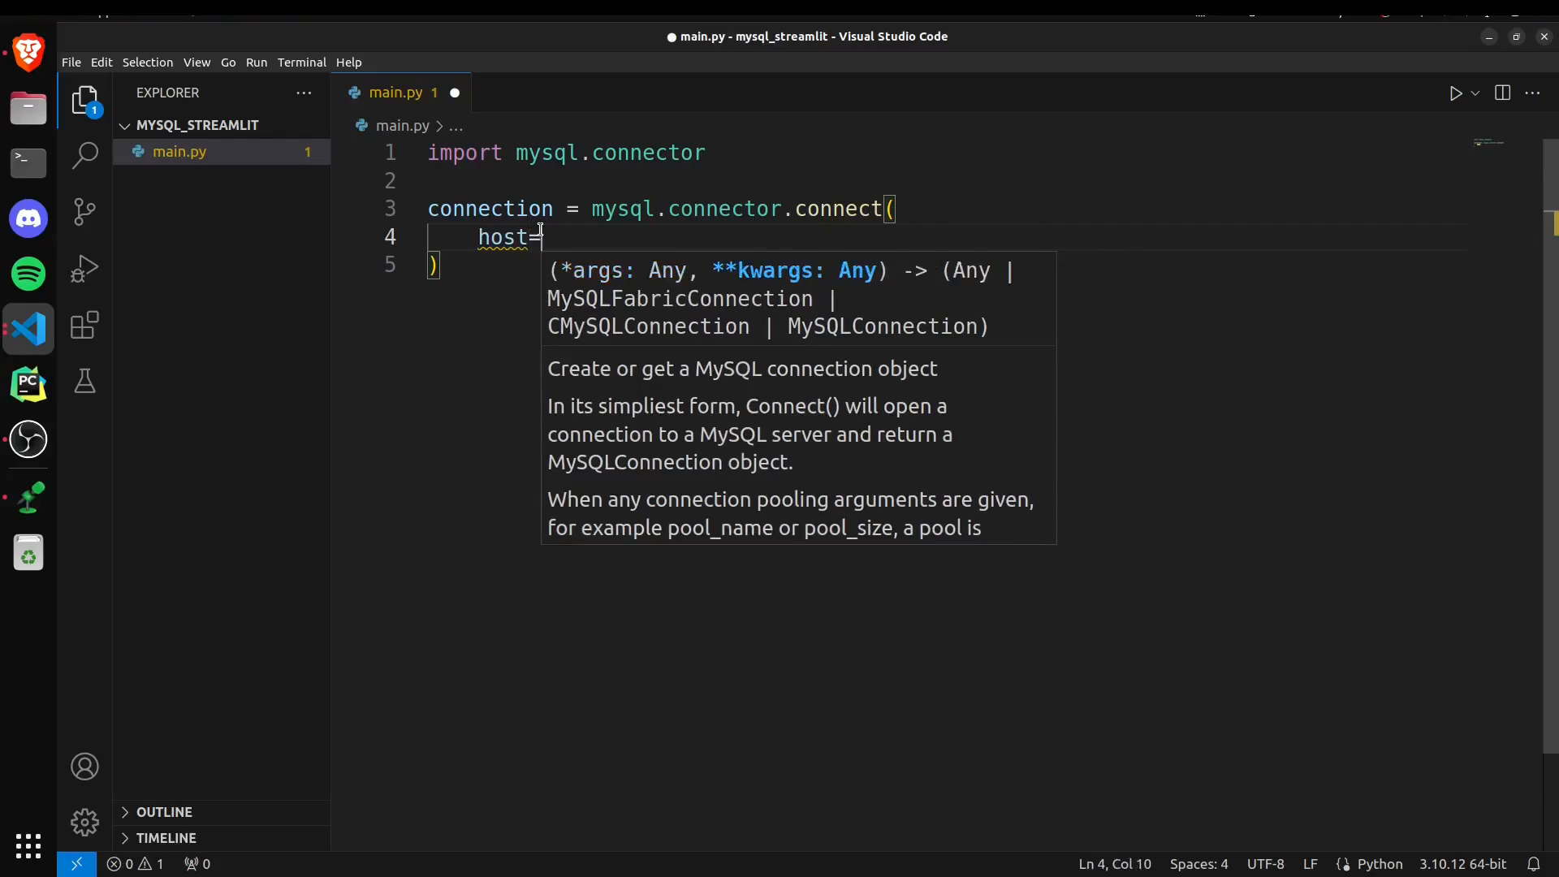
text('',)
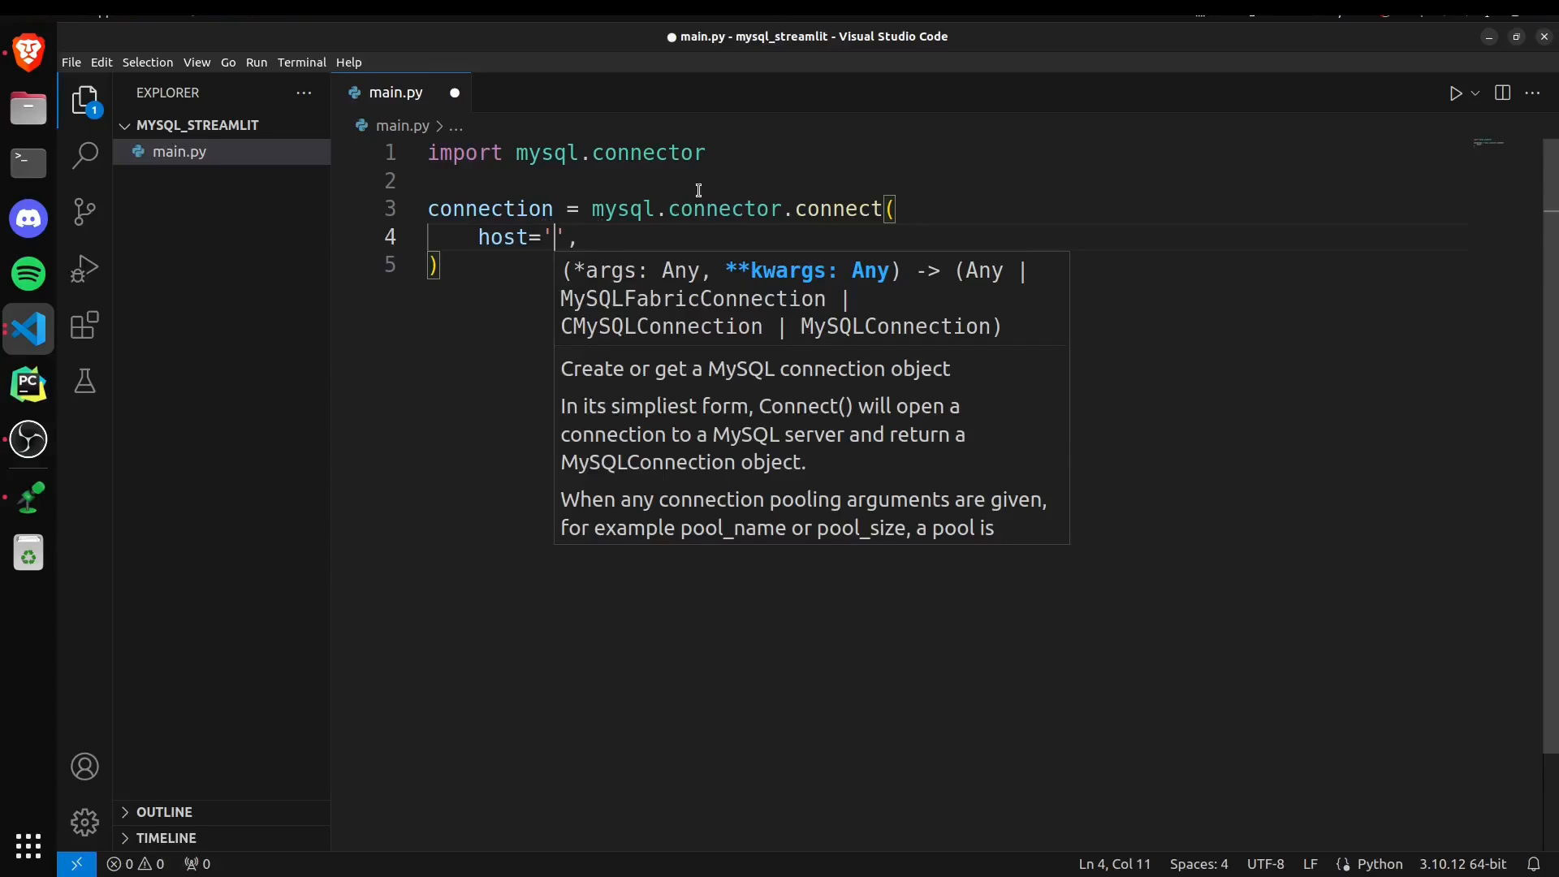
text(localhos)
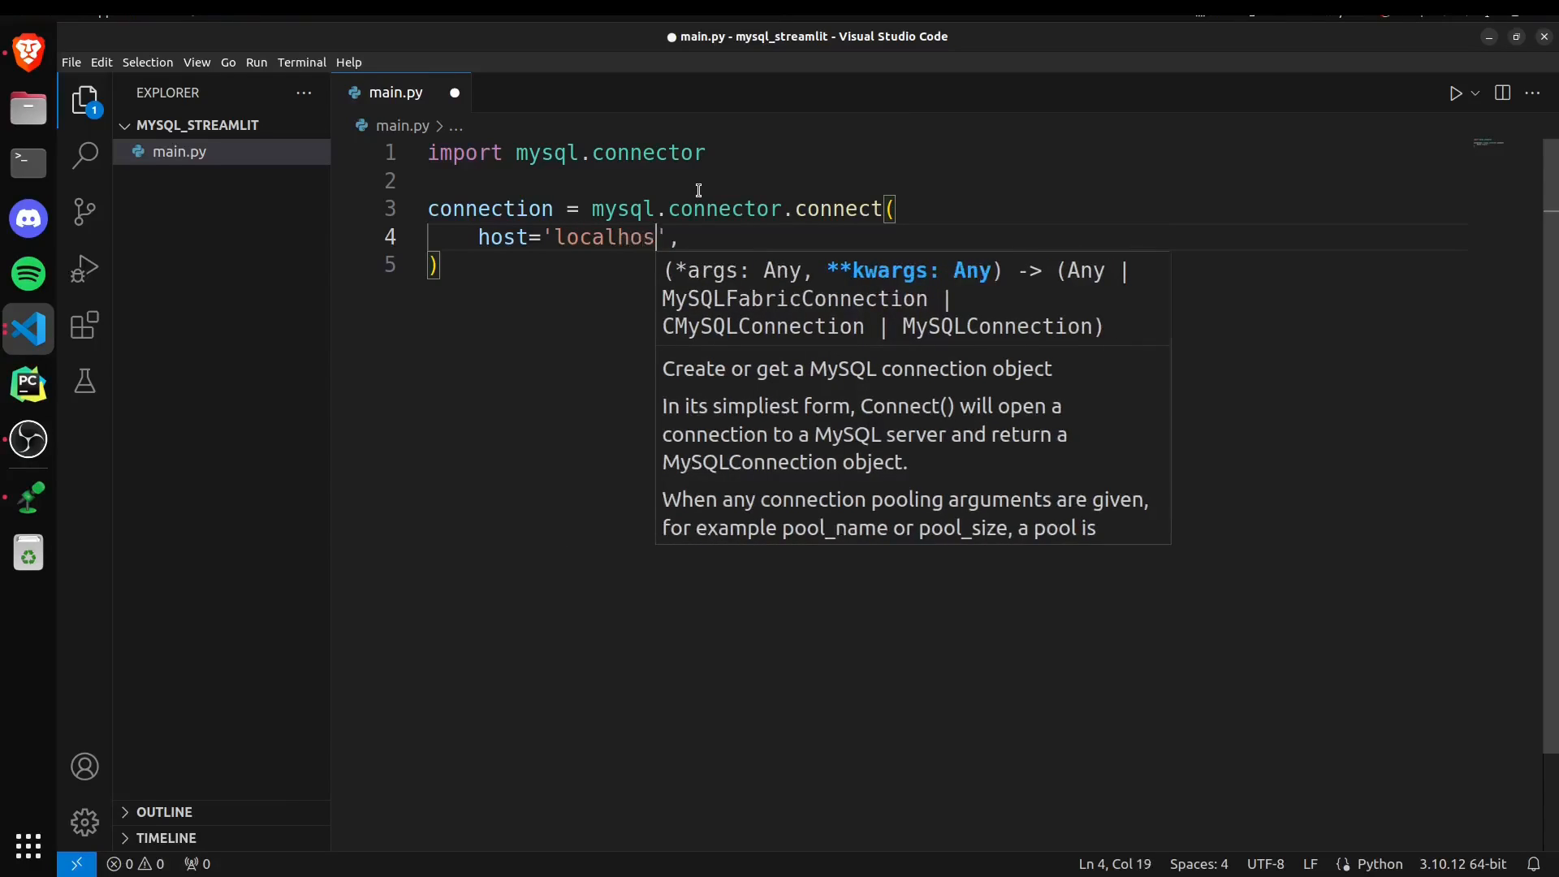
key(Backspace)
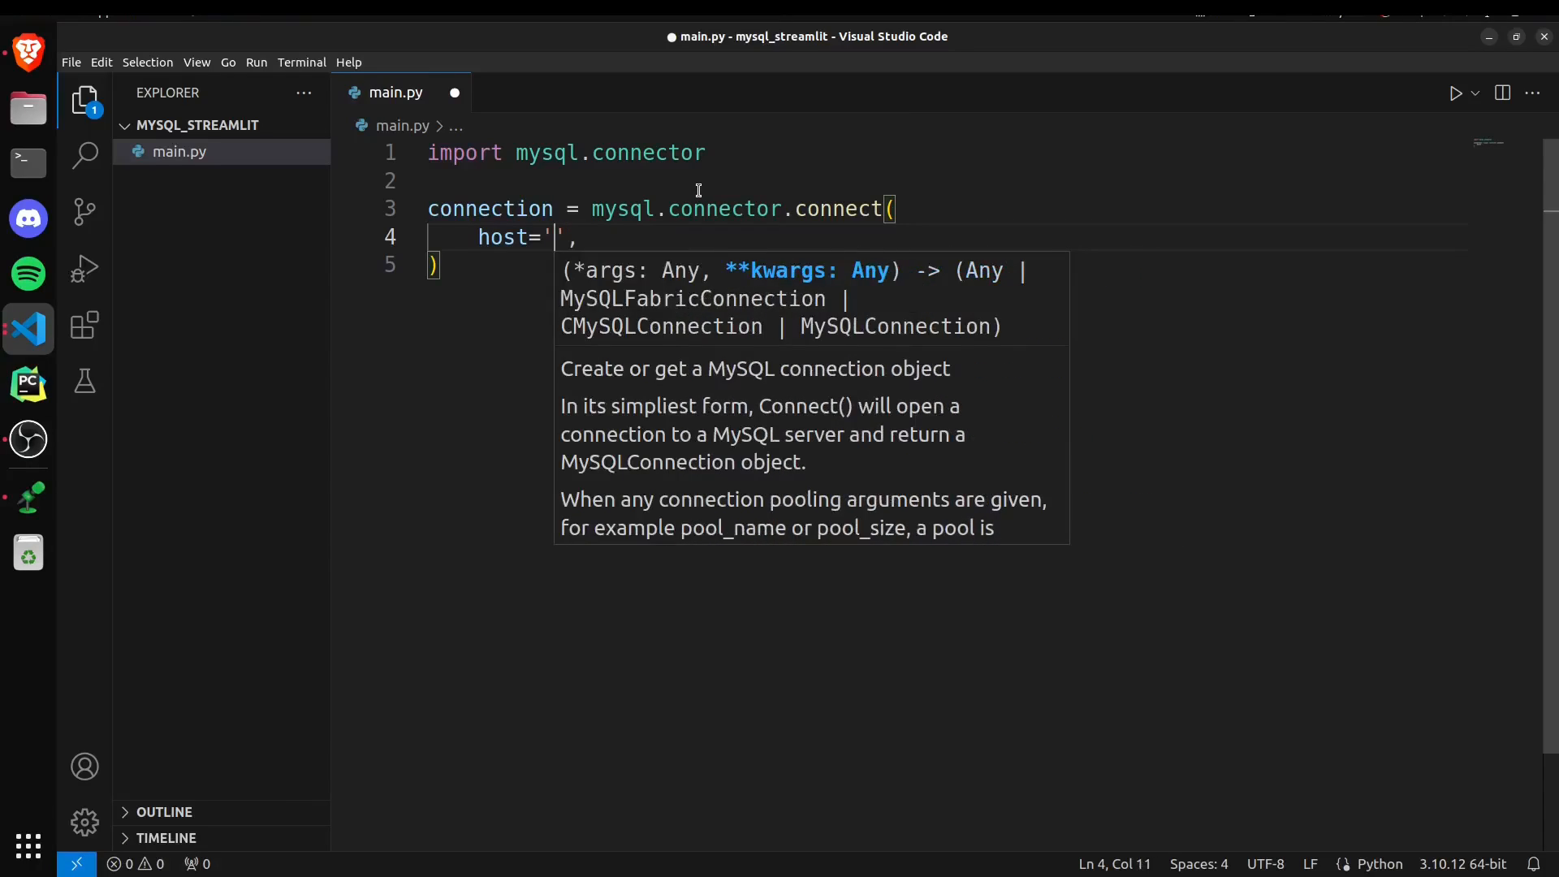
click(342, 34)
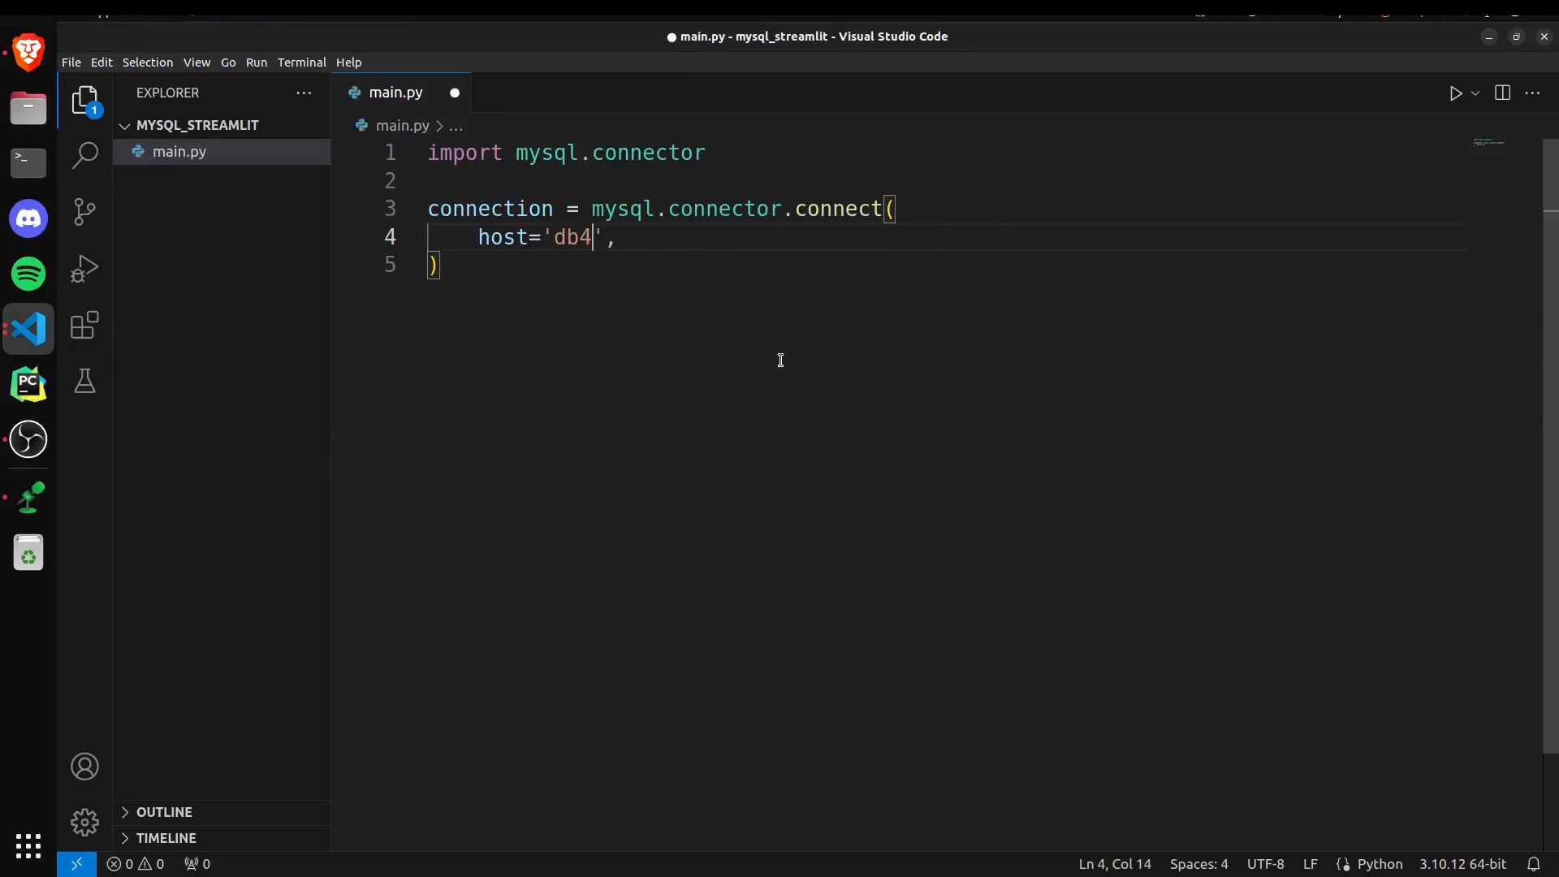
text(free.net)
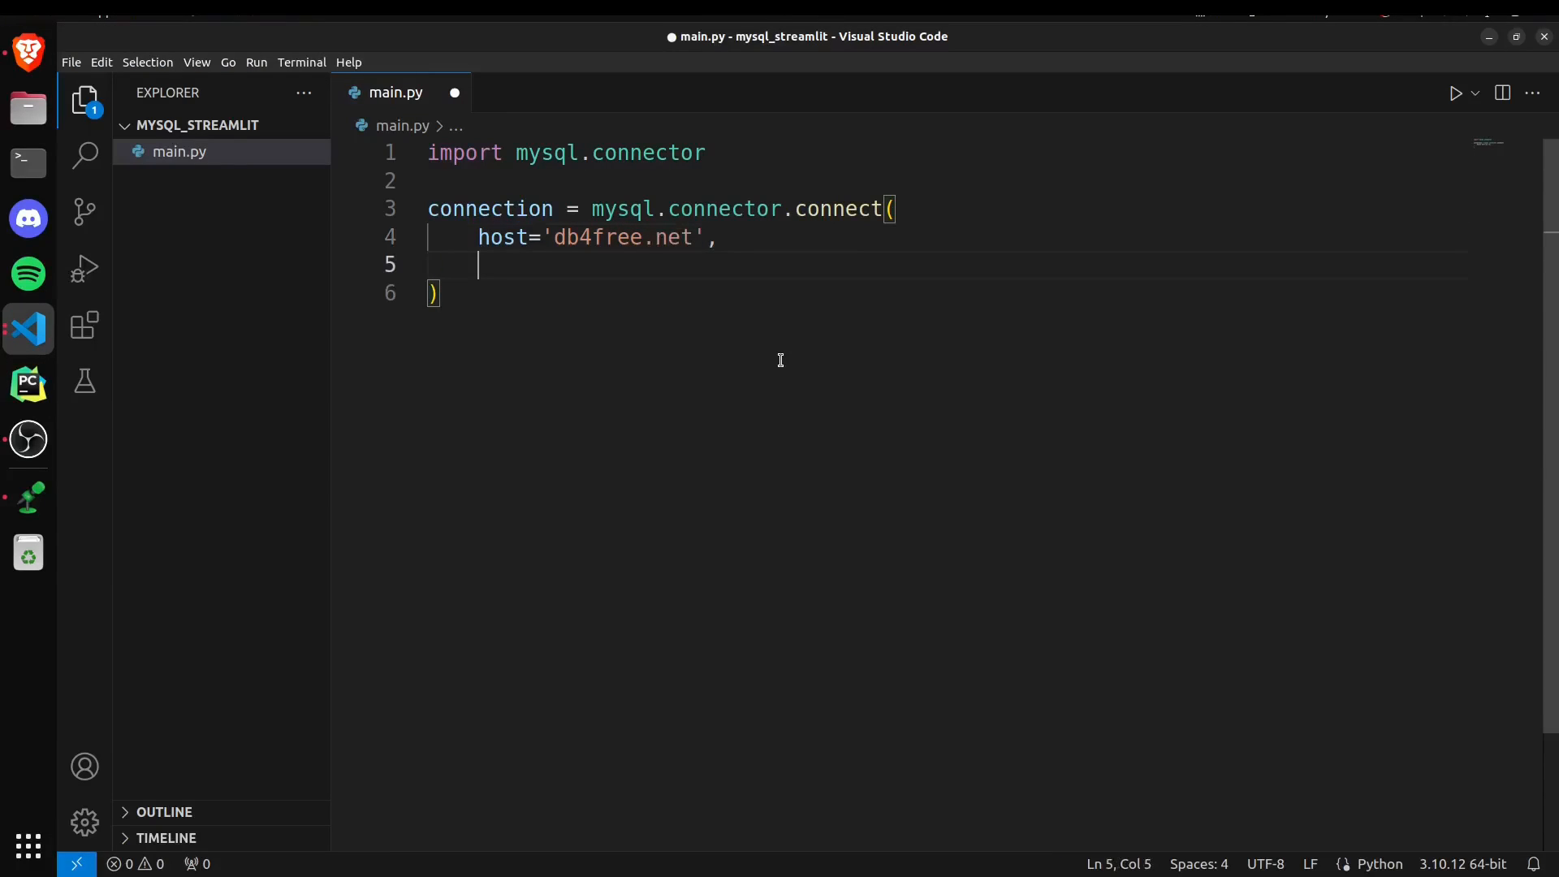
Add blank user, password and database arguments, then return to the db4free page.
text(user=')
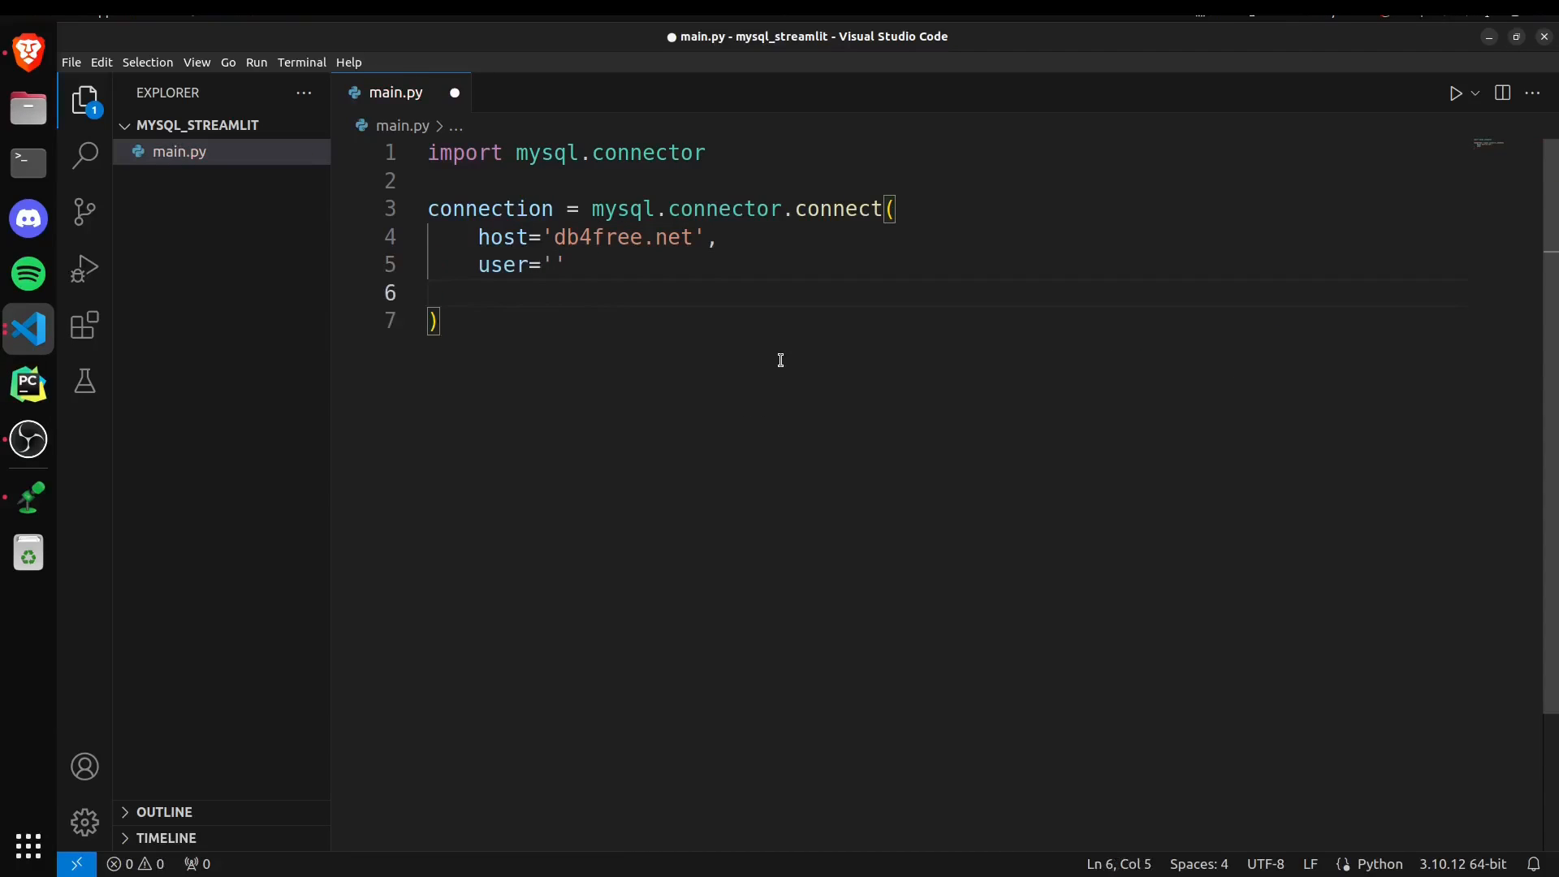
text(password)
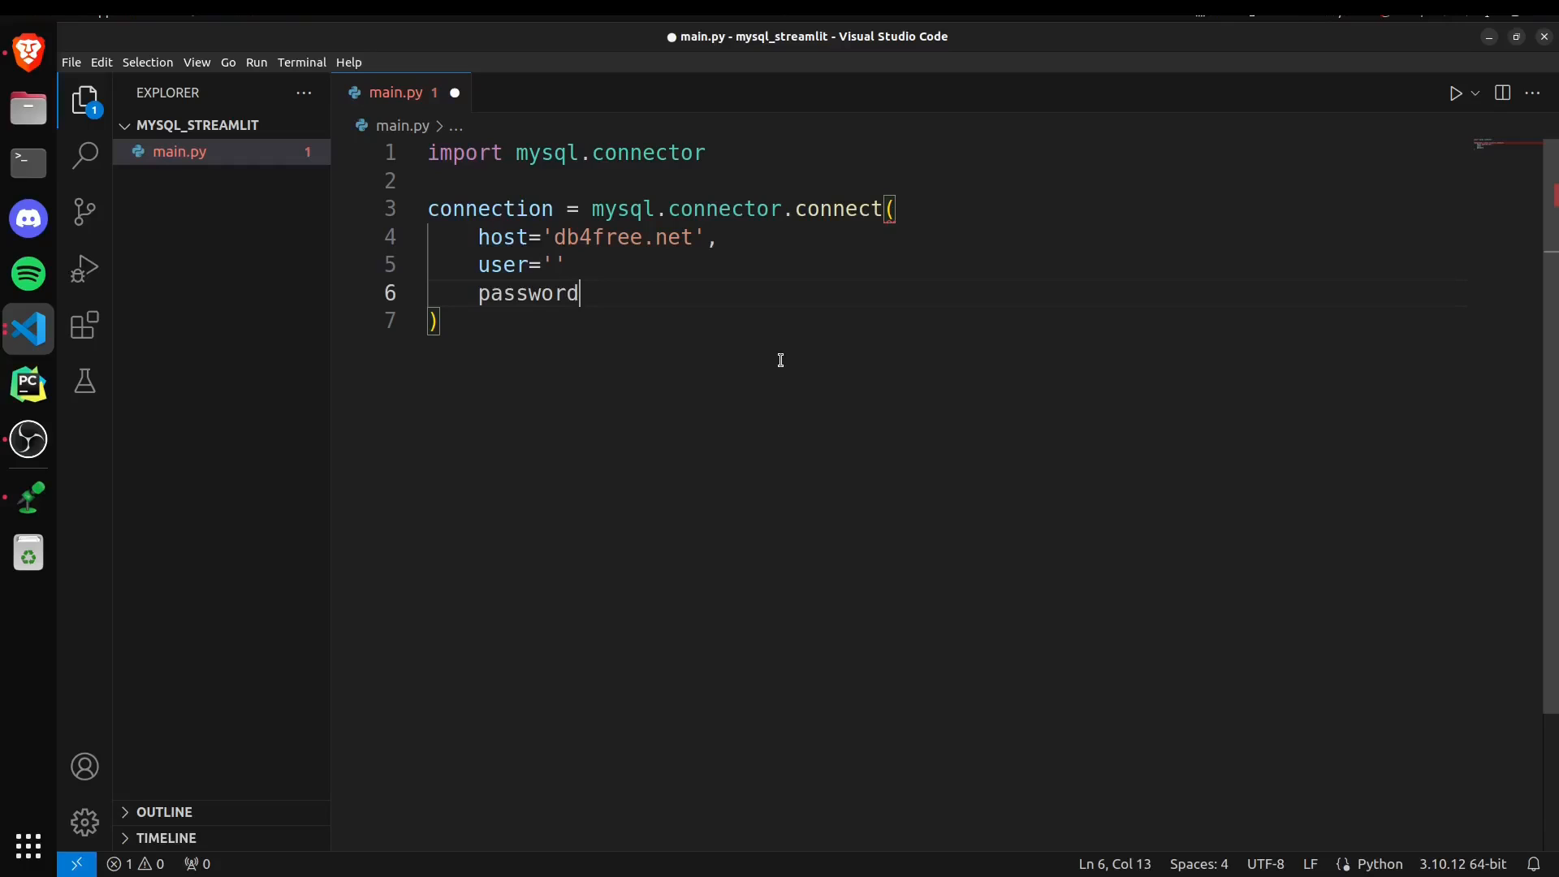
text(='',)
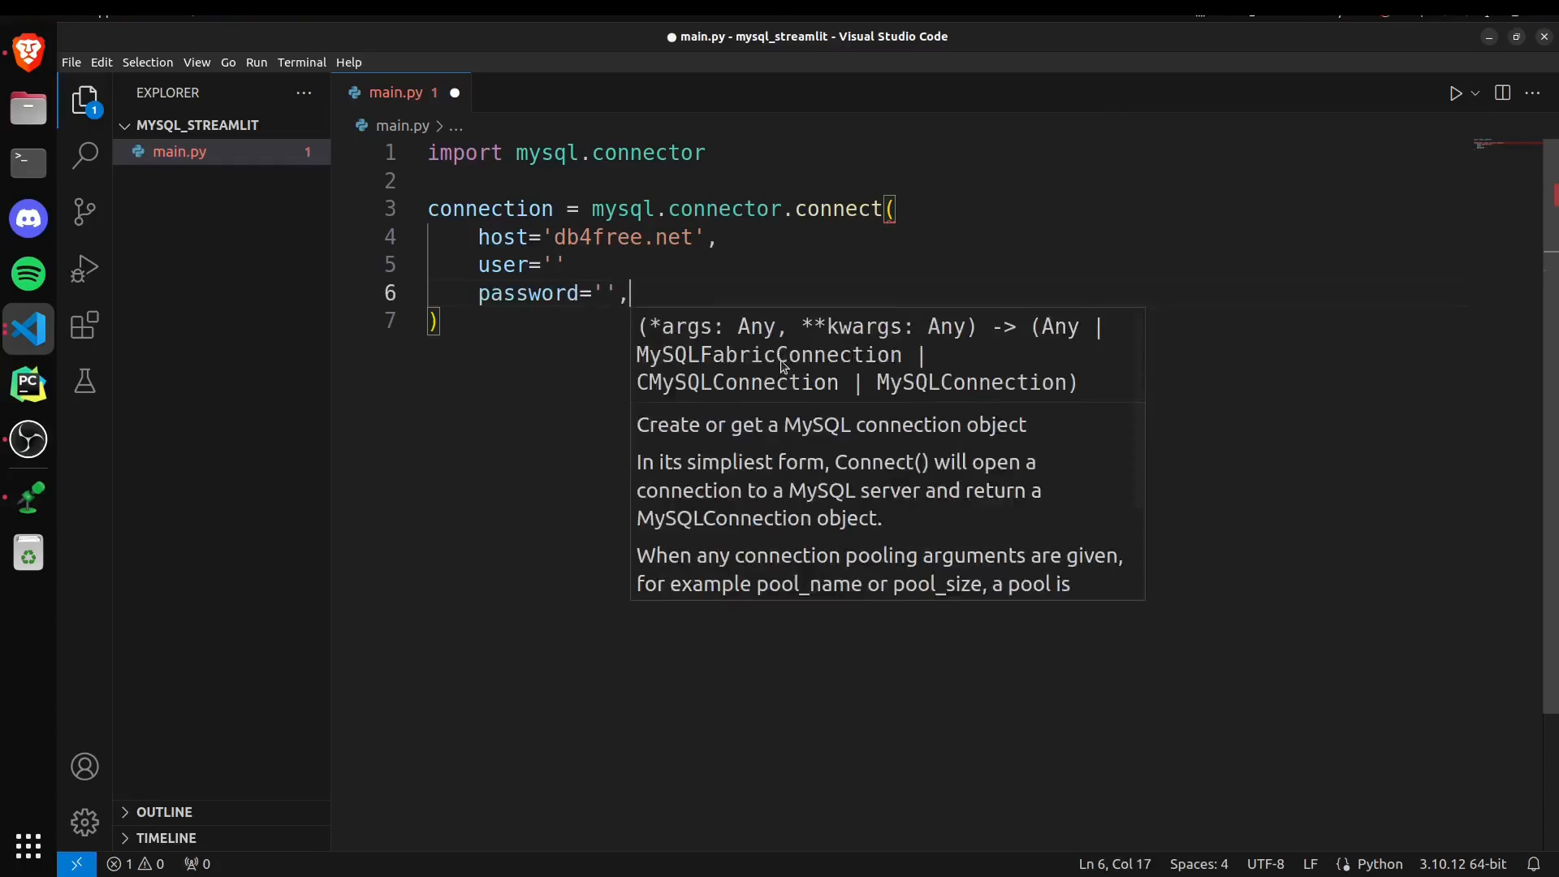
text(databas)
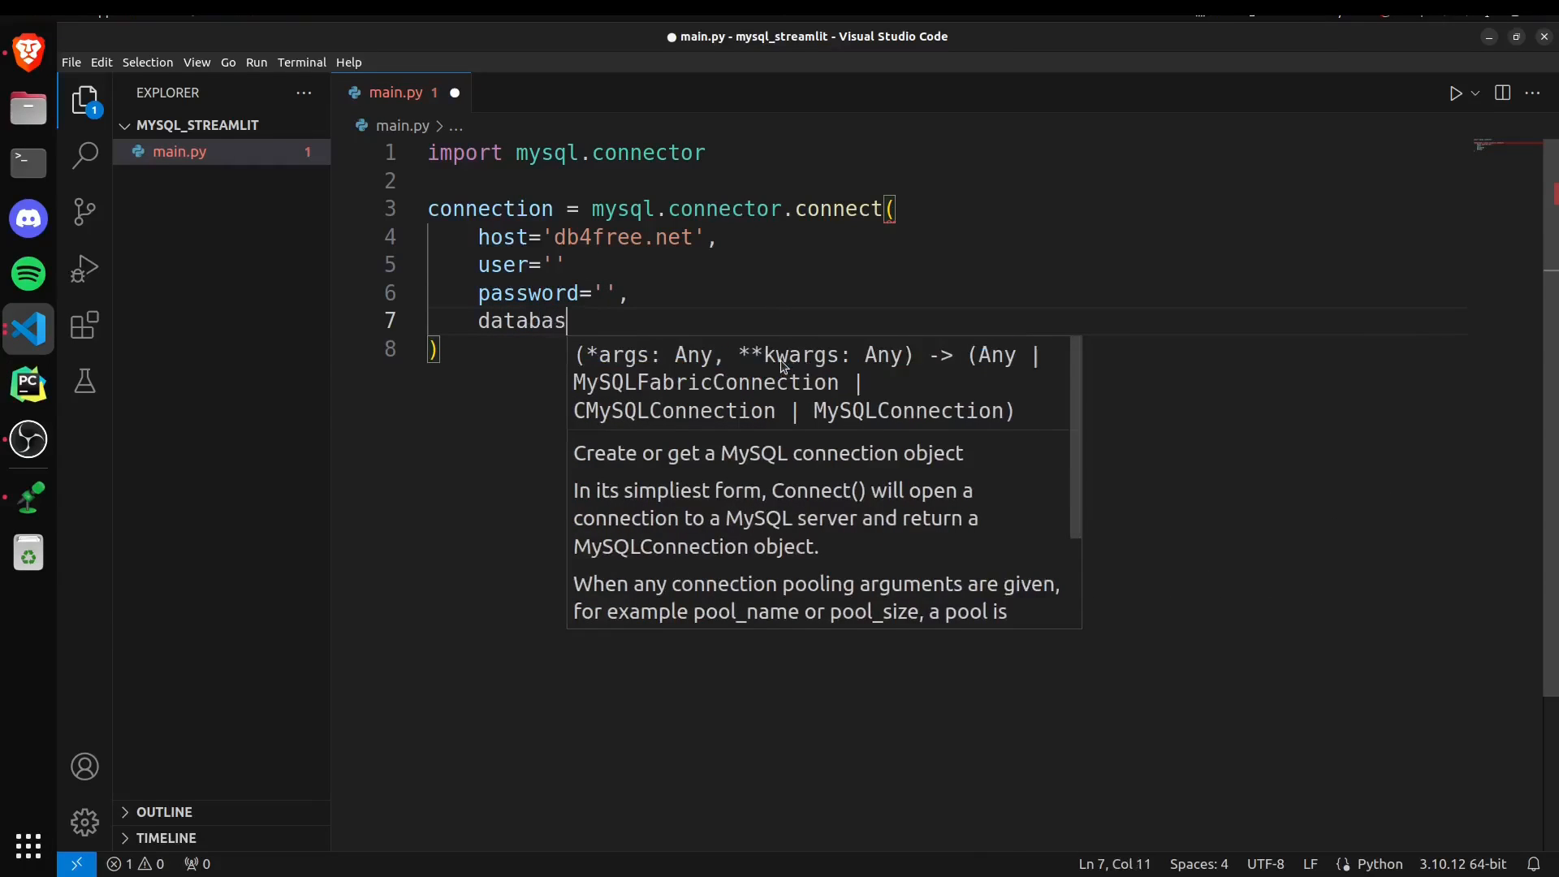
text(e='')
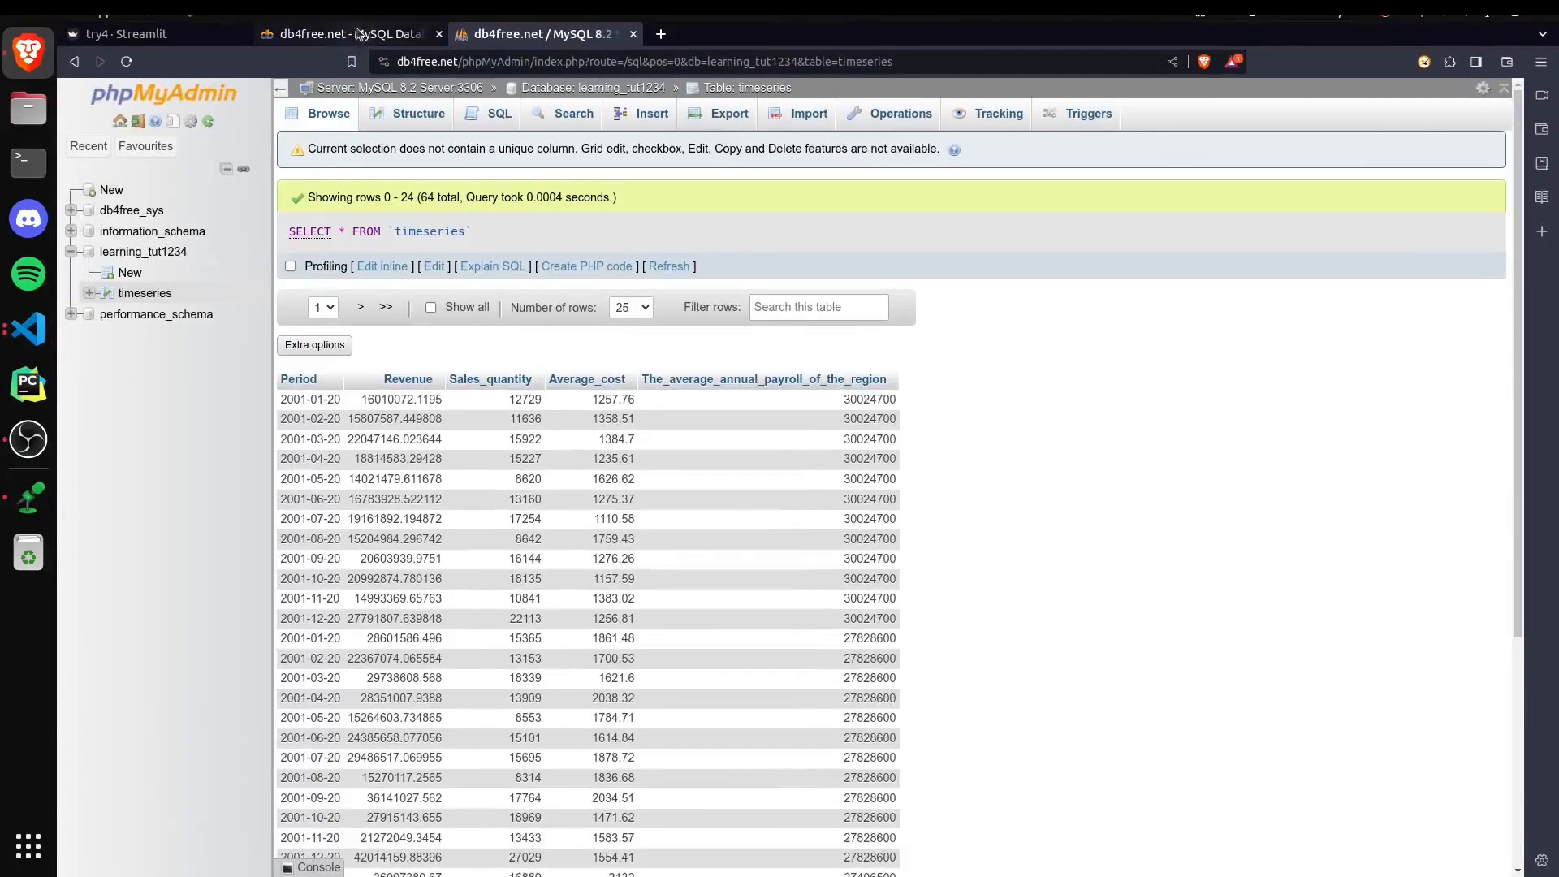
click(347, 34)
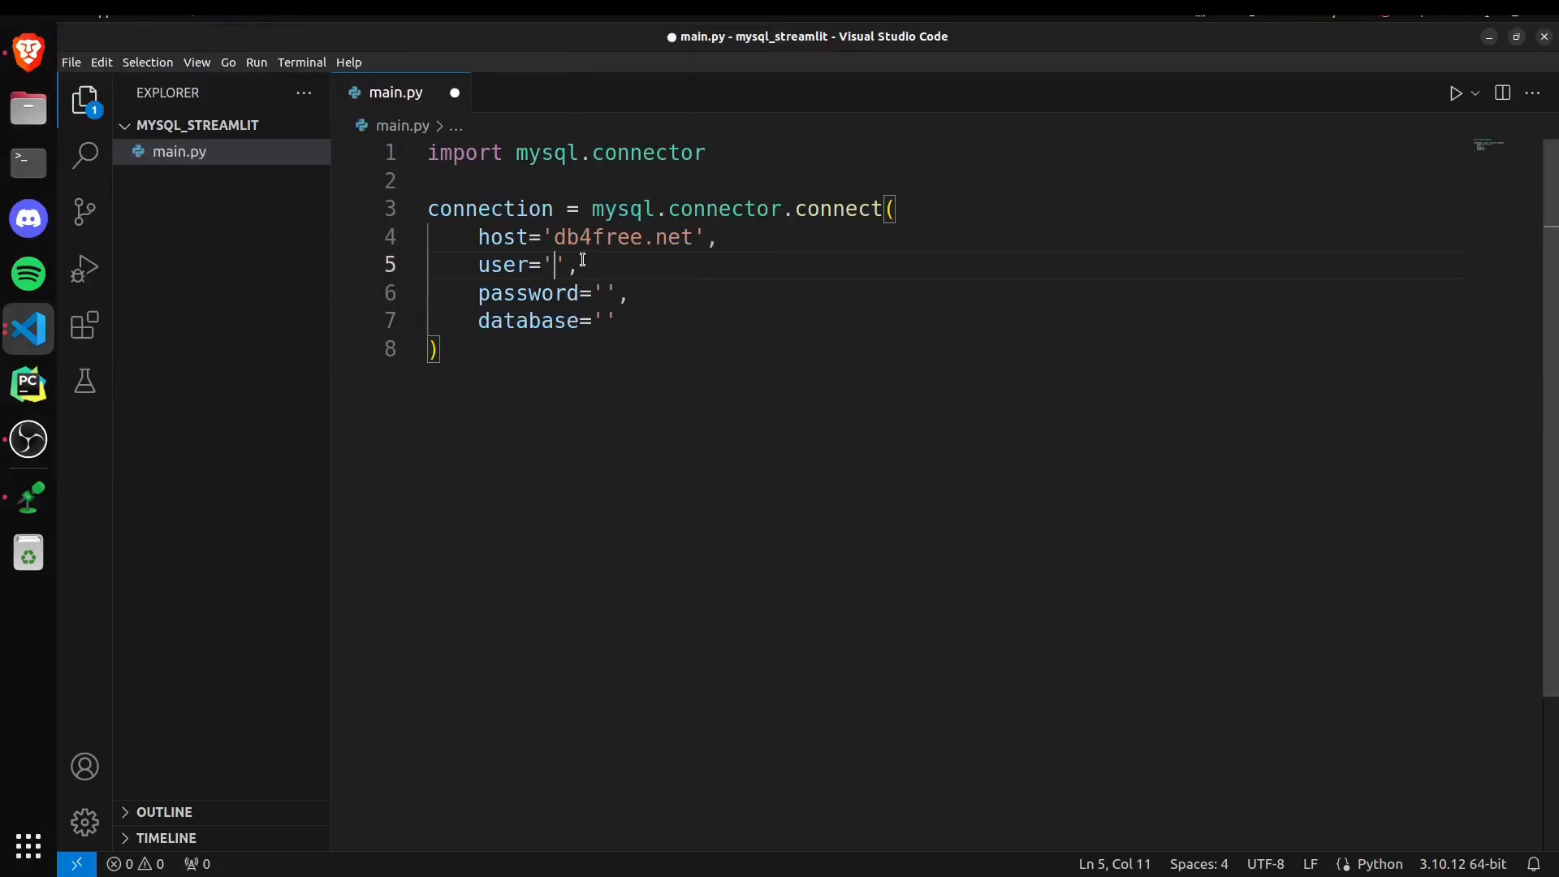
text(code_zone_123)
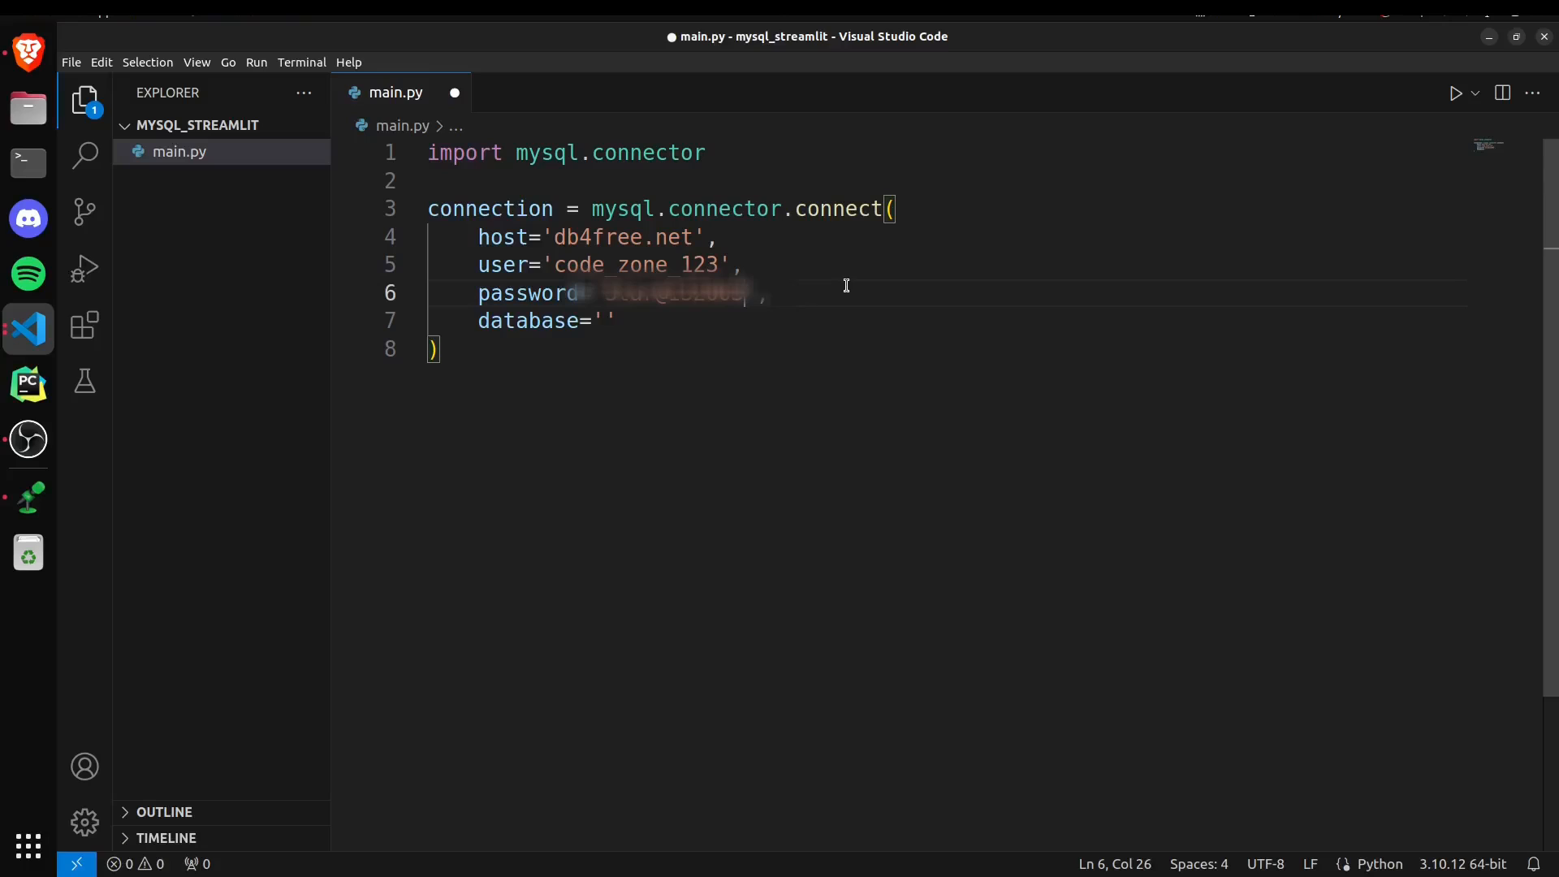
mouse_move(773, 325)
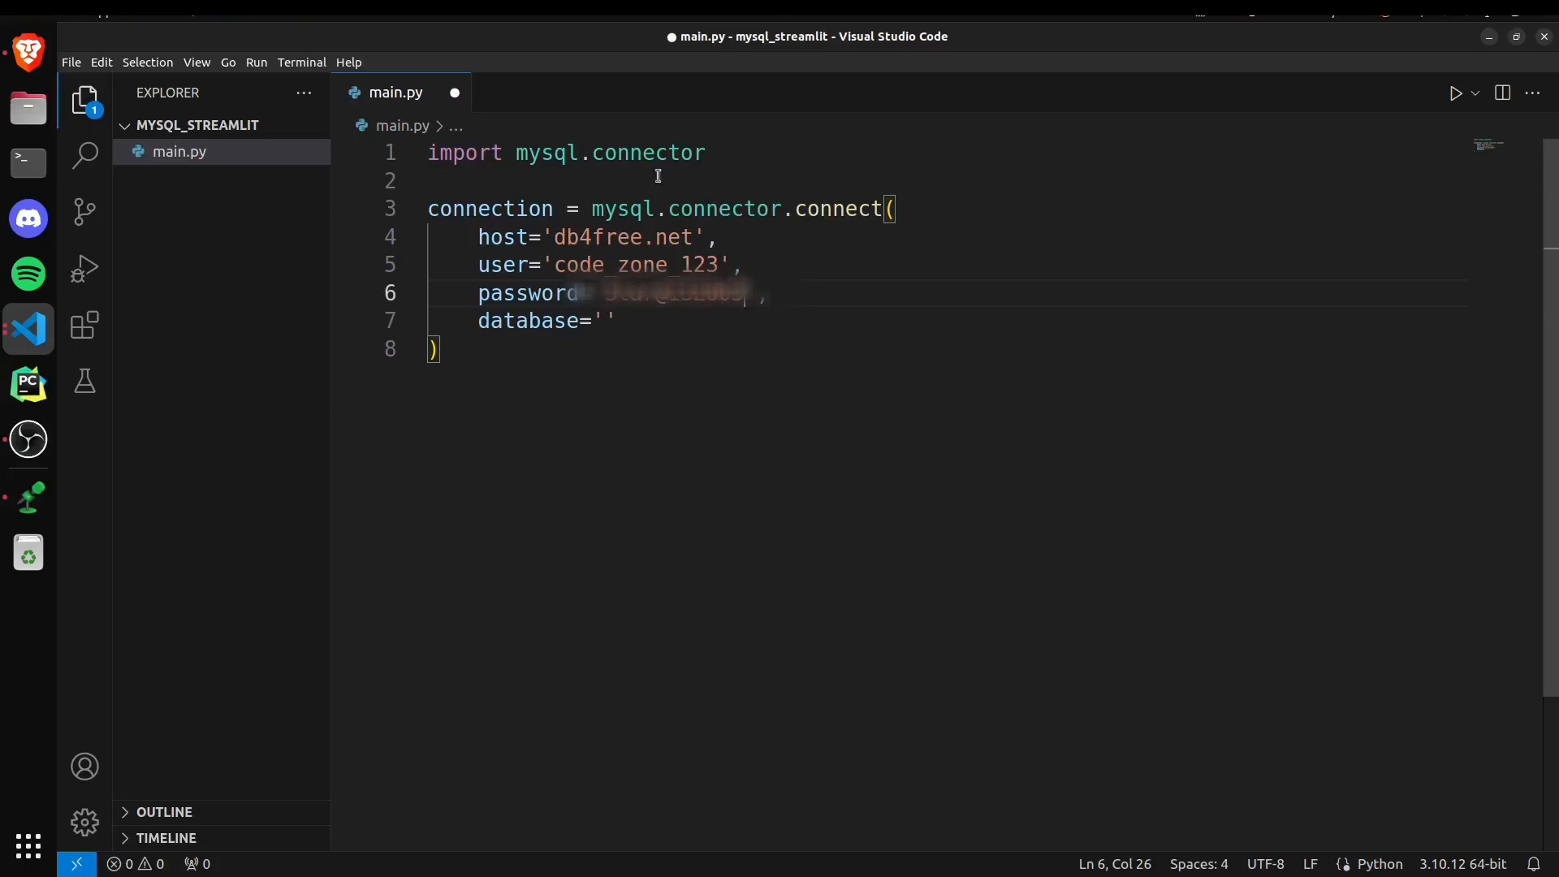
mouse_move(571, 285)
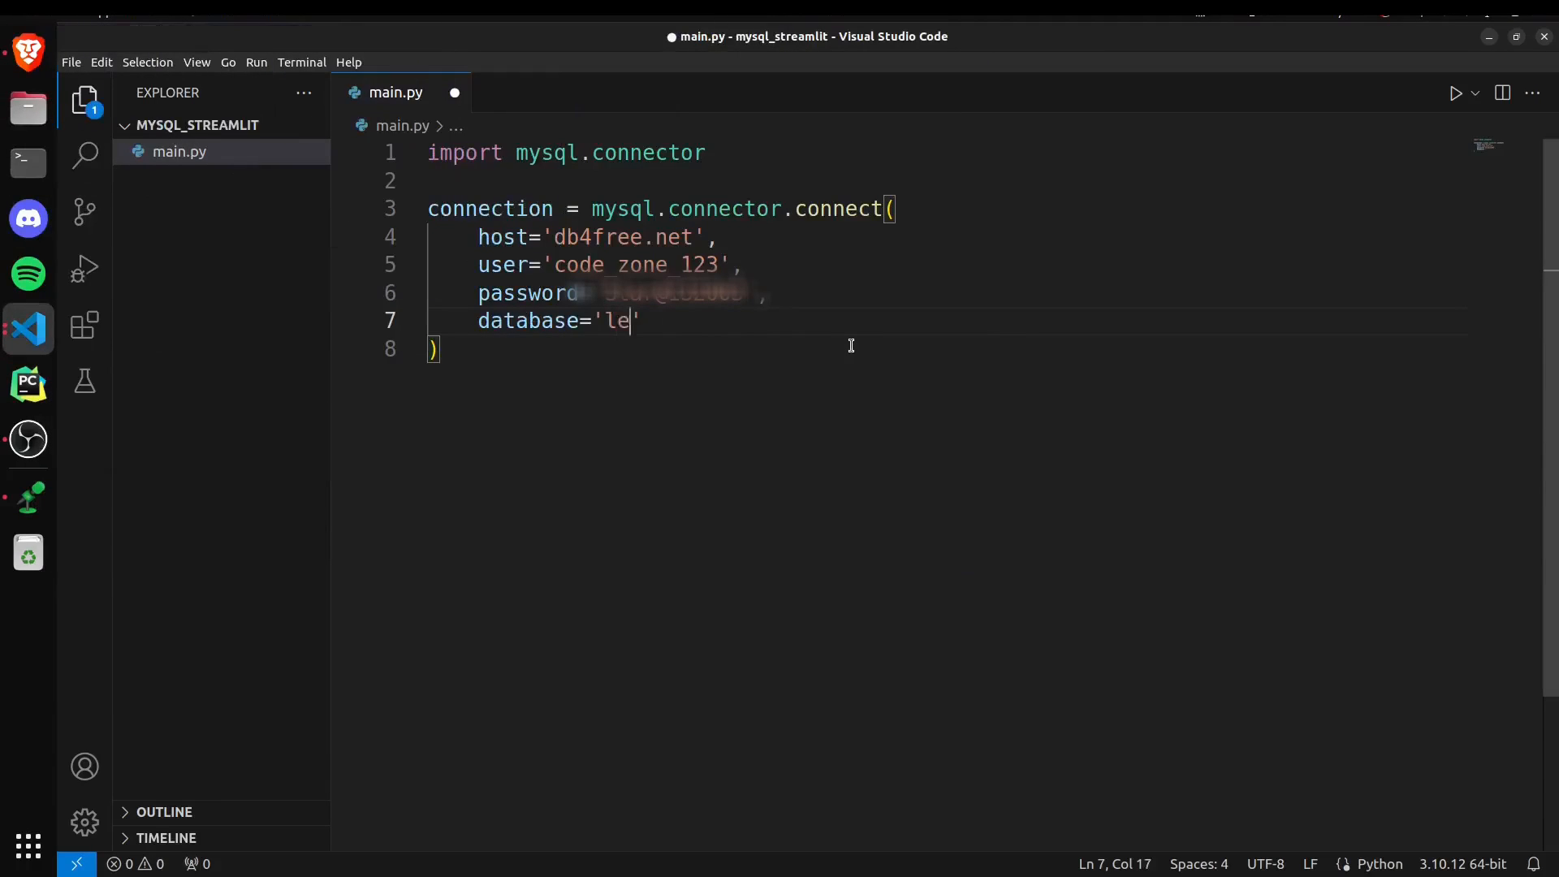
text(a)
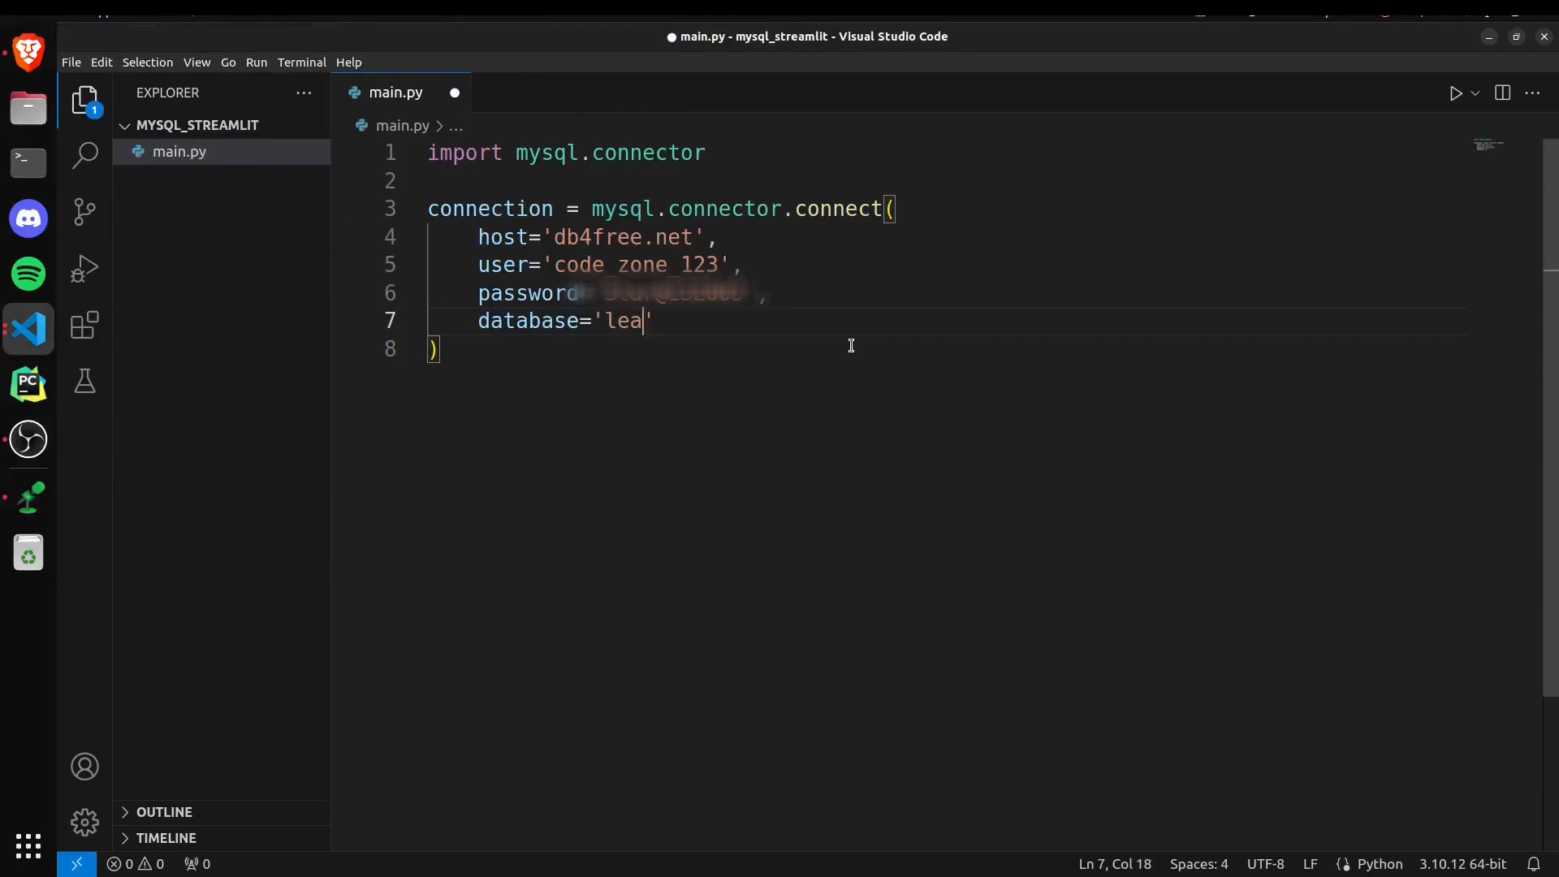
text(rning_tut1234)
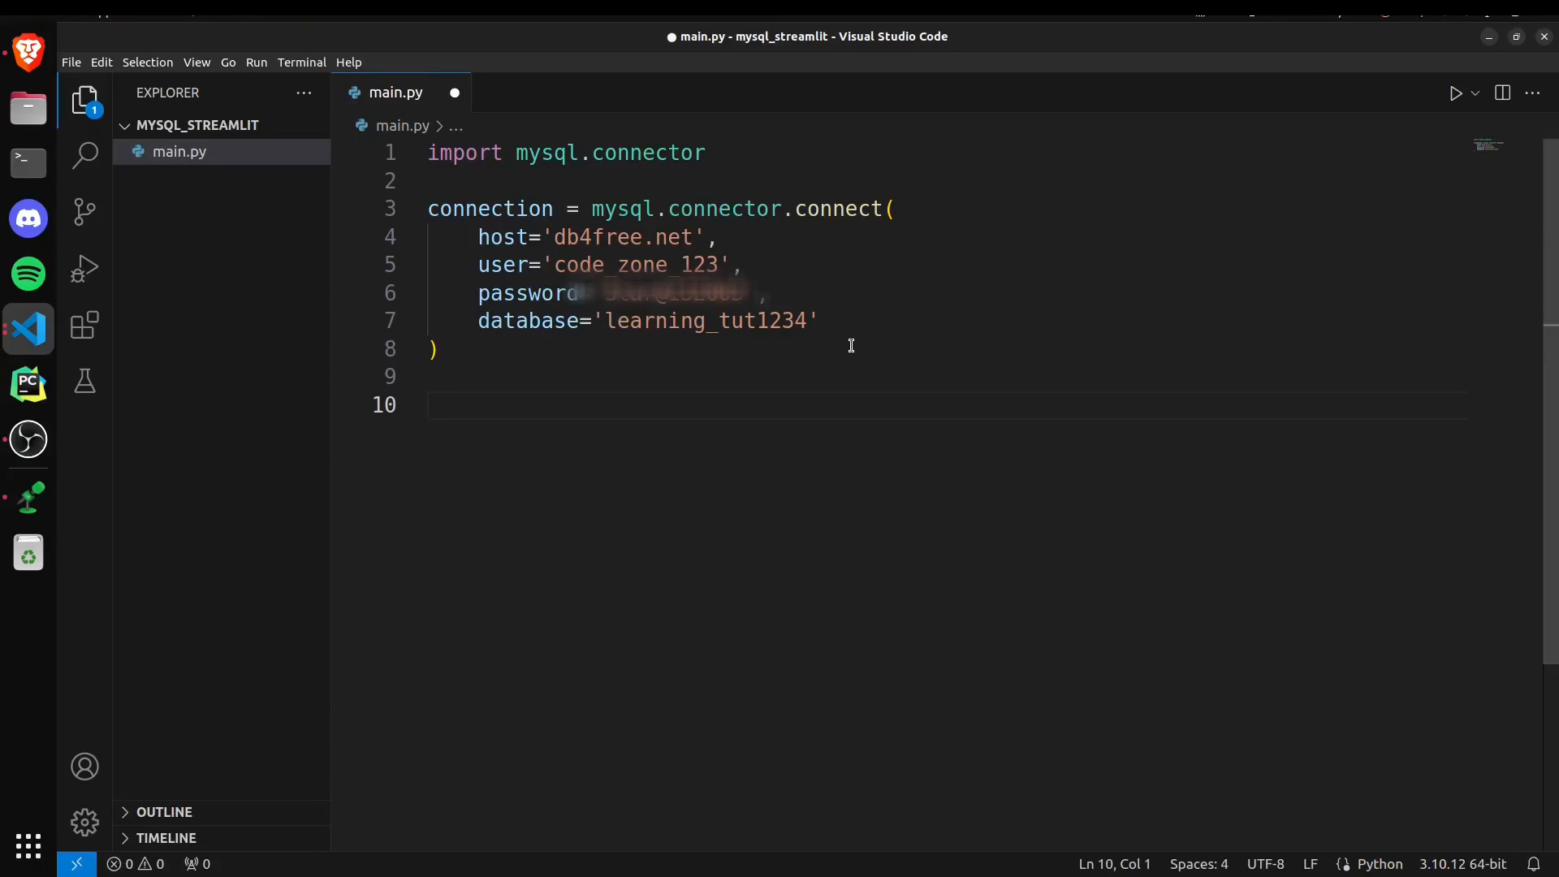
Add print('connected') and run main.py to confirm the connection.
text(print)
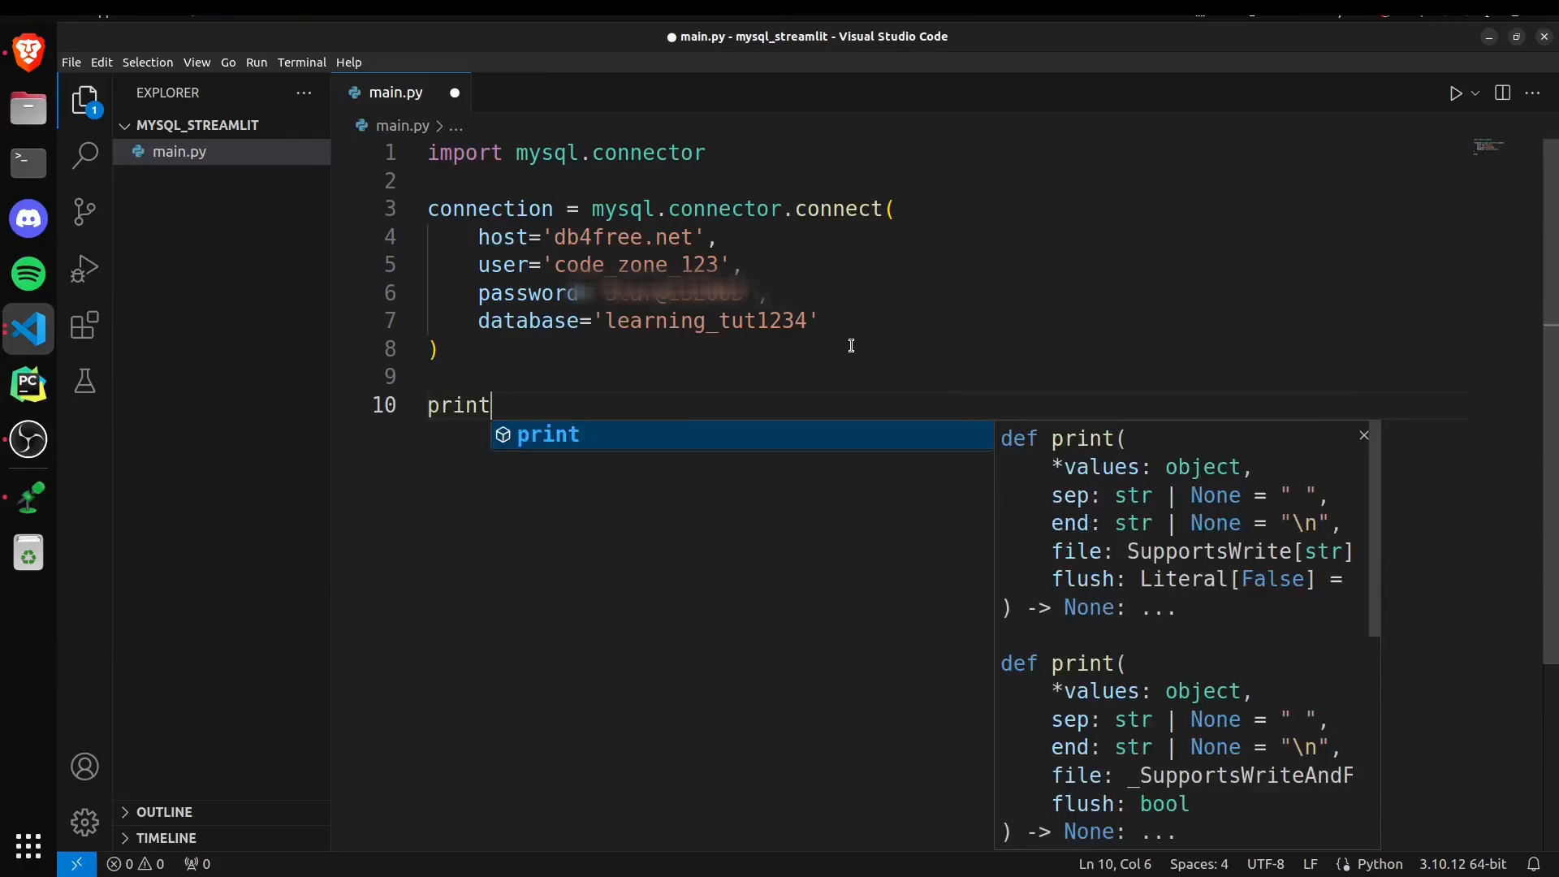
text(('connec')
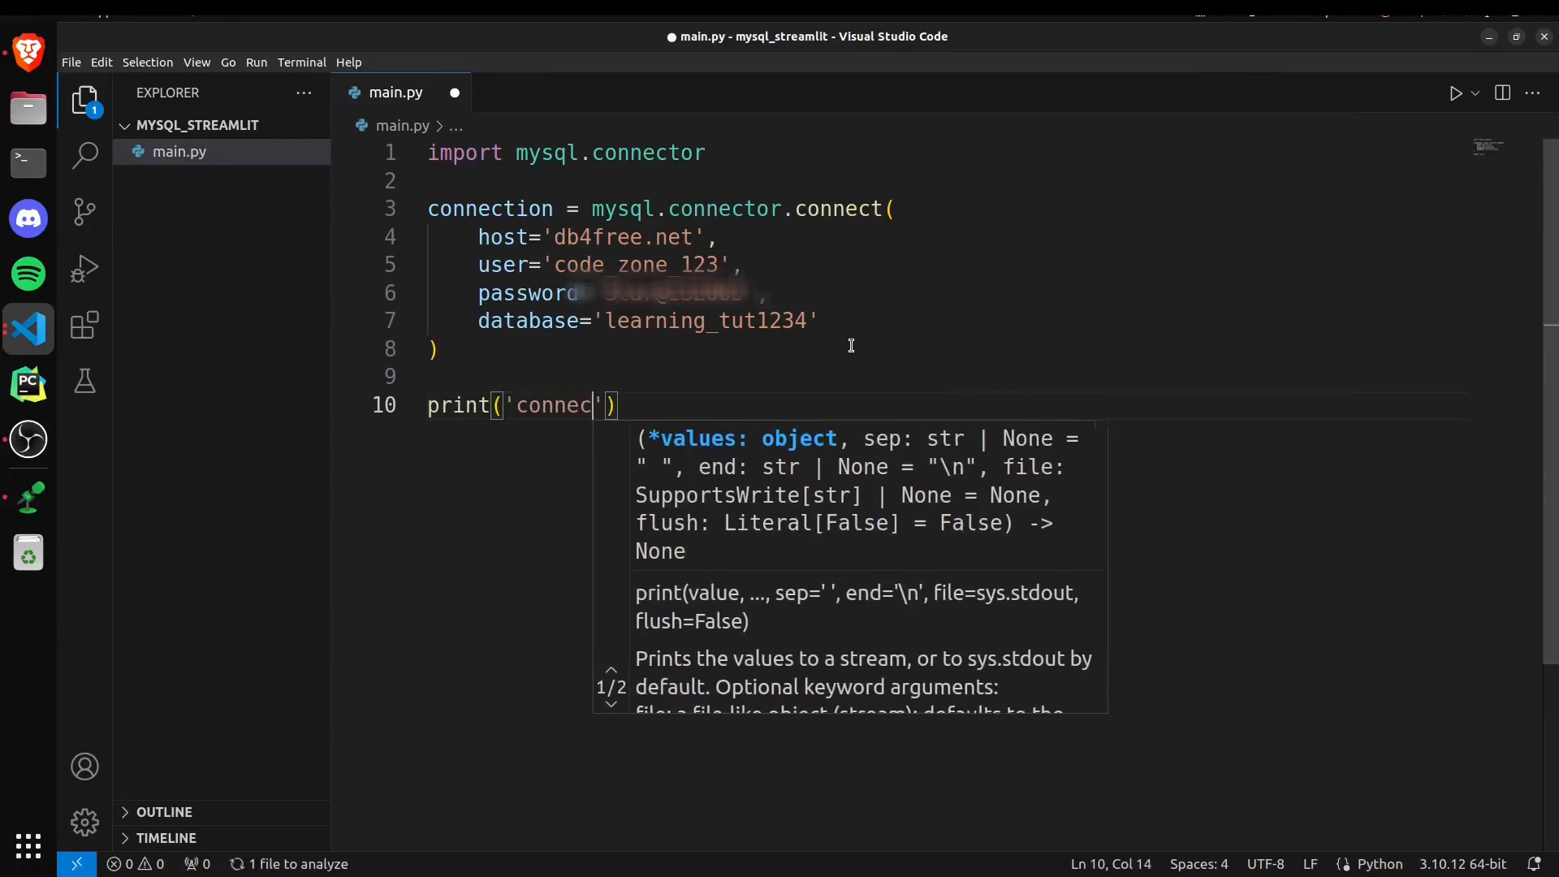
text(ted)
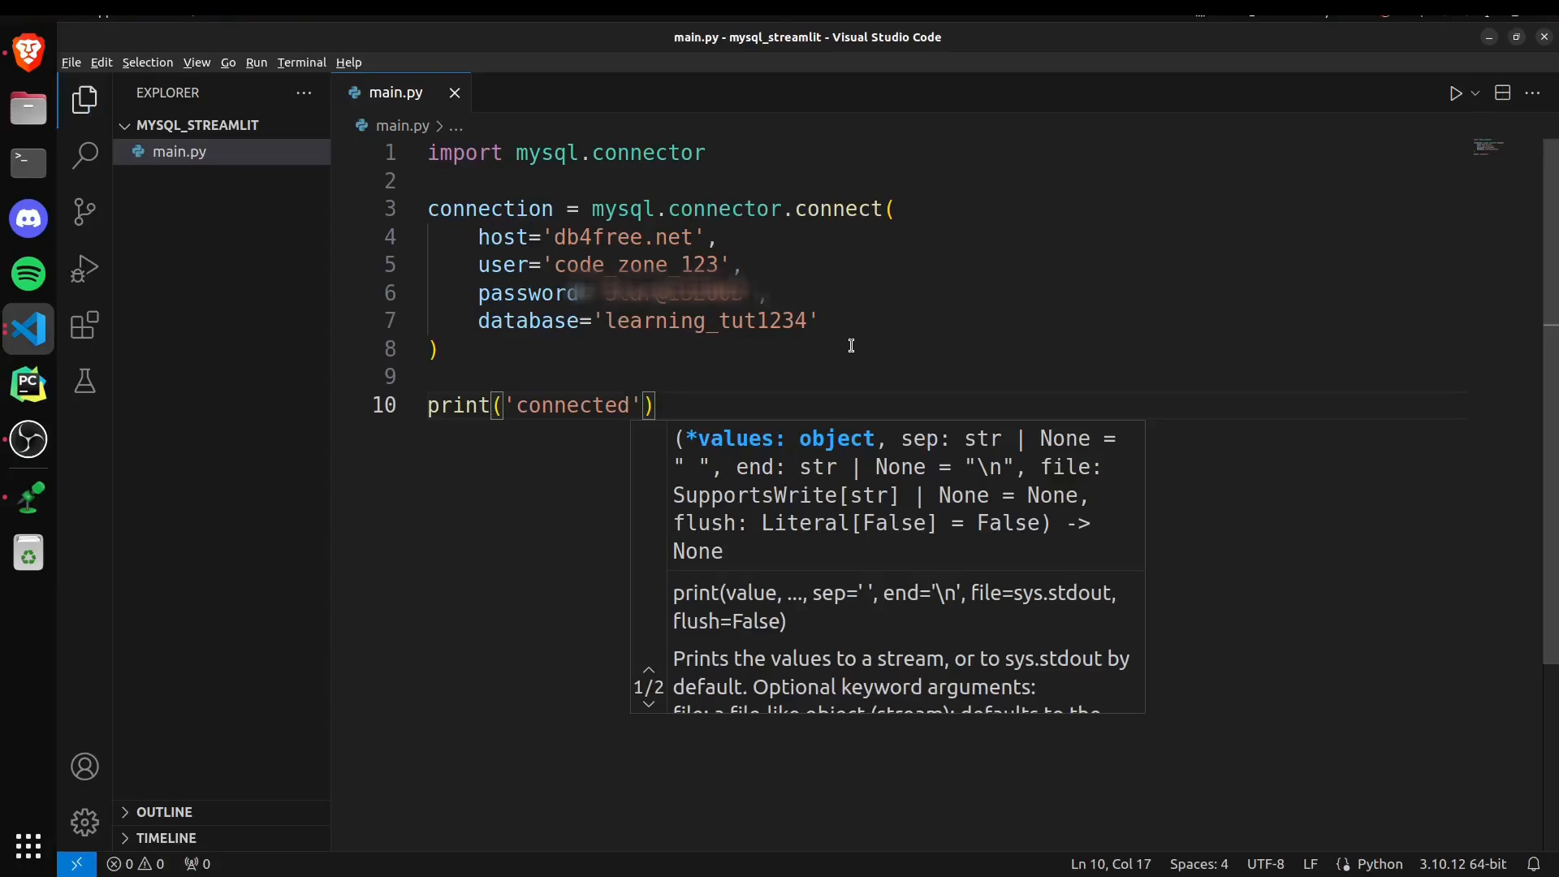
click(1452, 93)
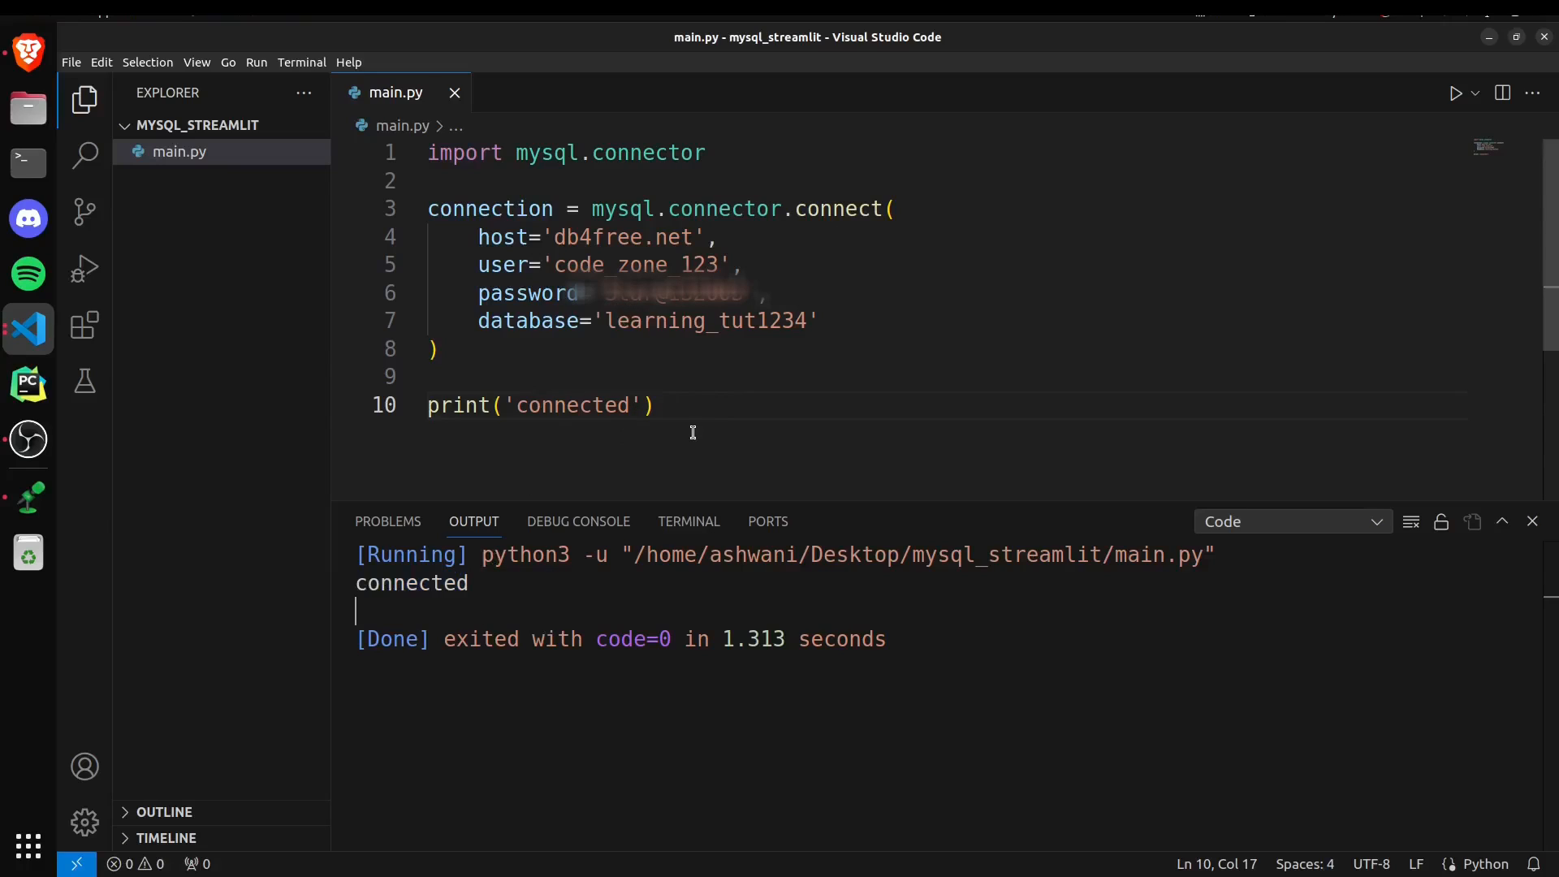
mouse_move(492, 578)
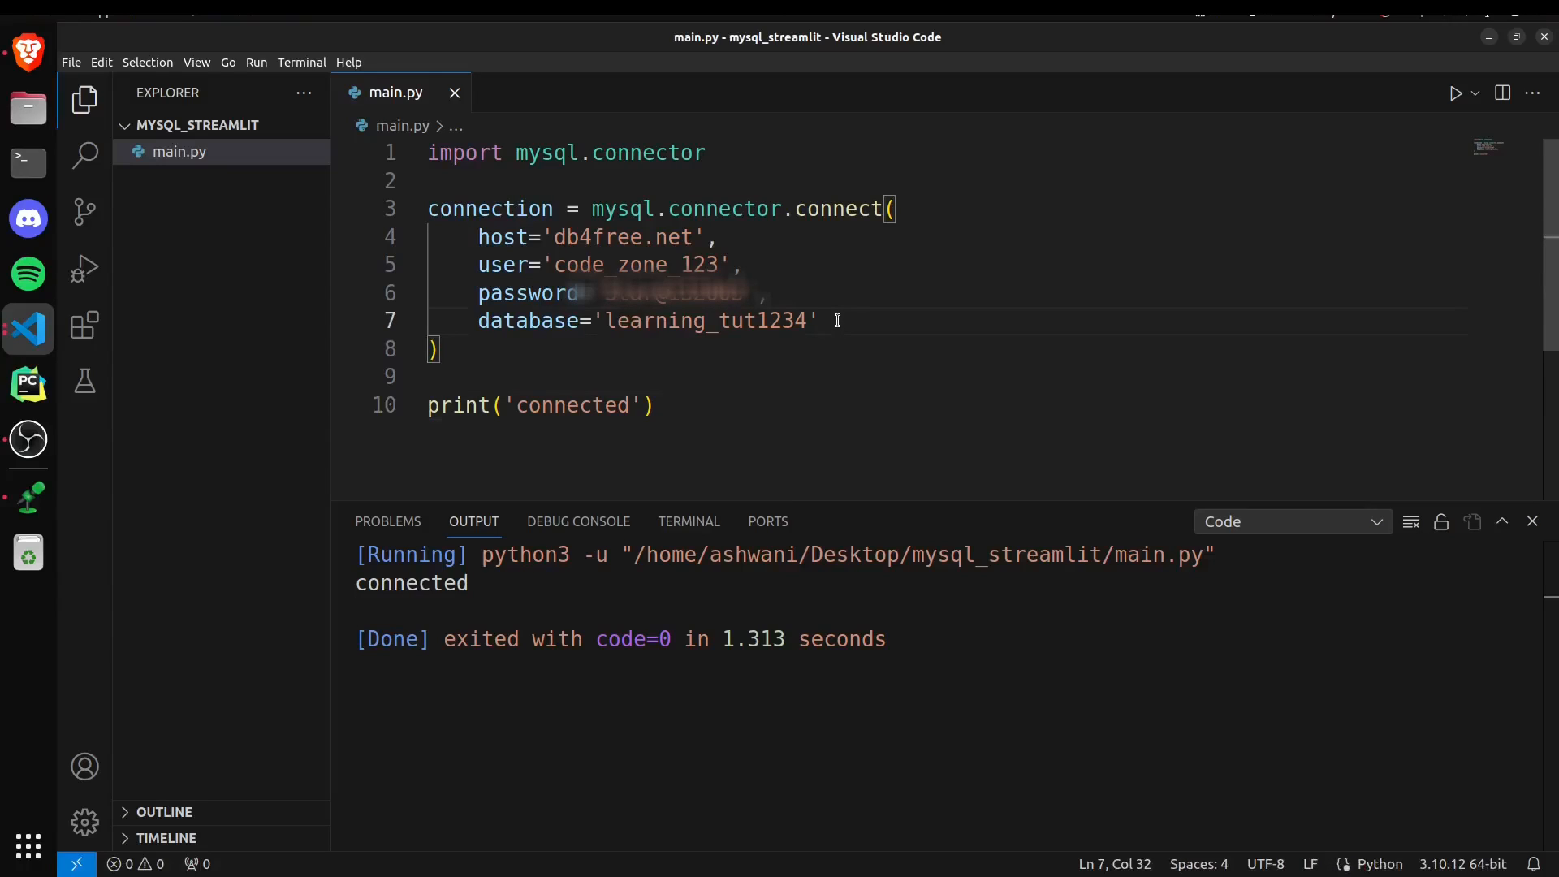
Append '1' to the database name to see access denied, then revert it.
text(1)
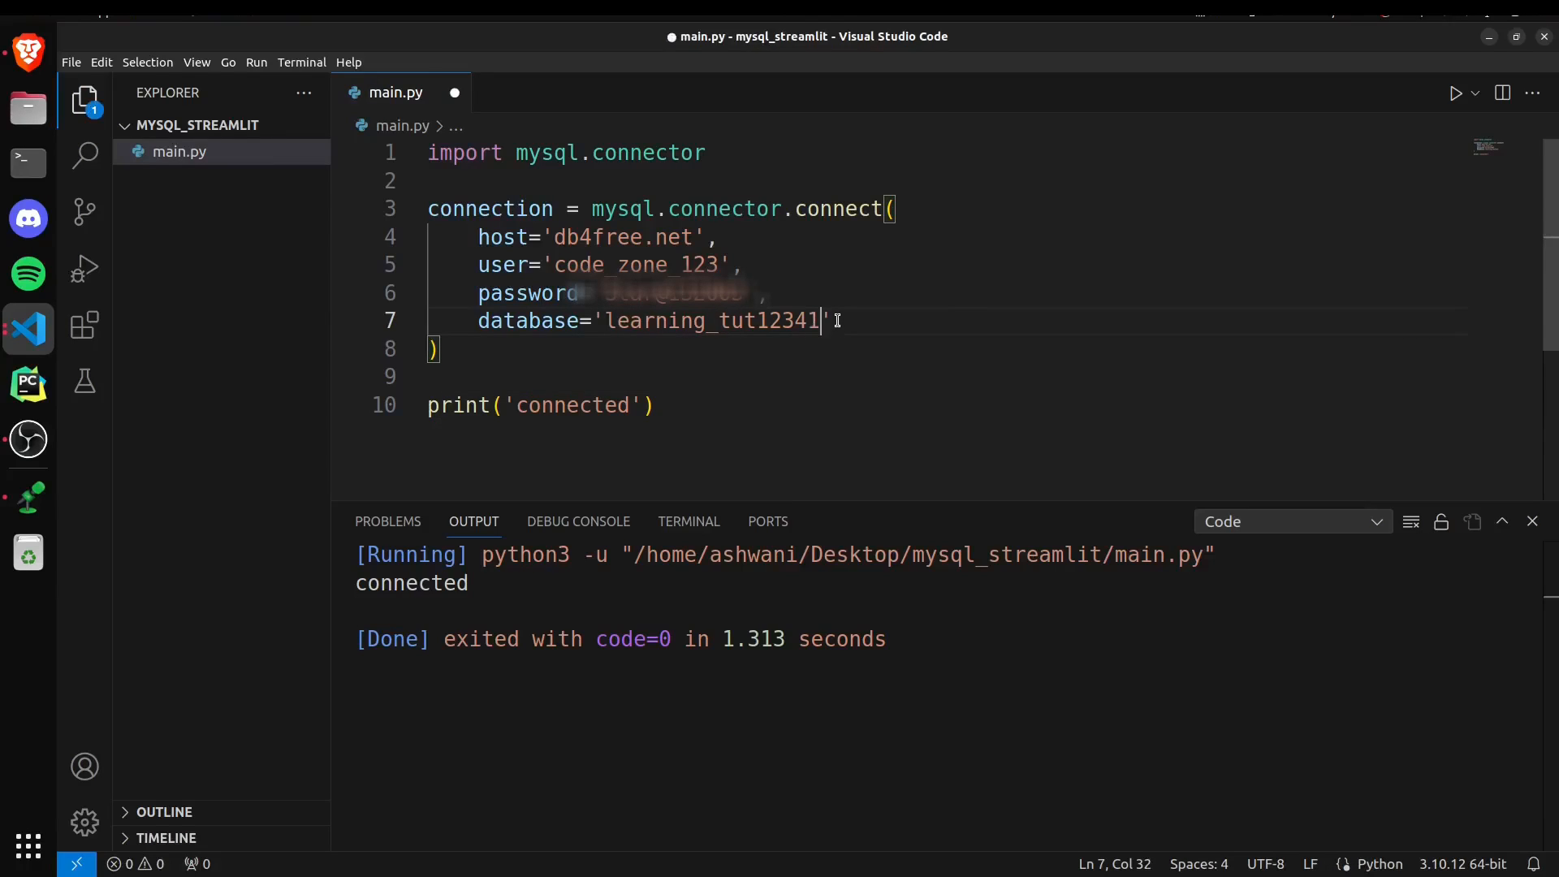
key(ctrl+s)
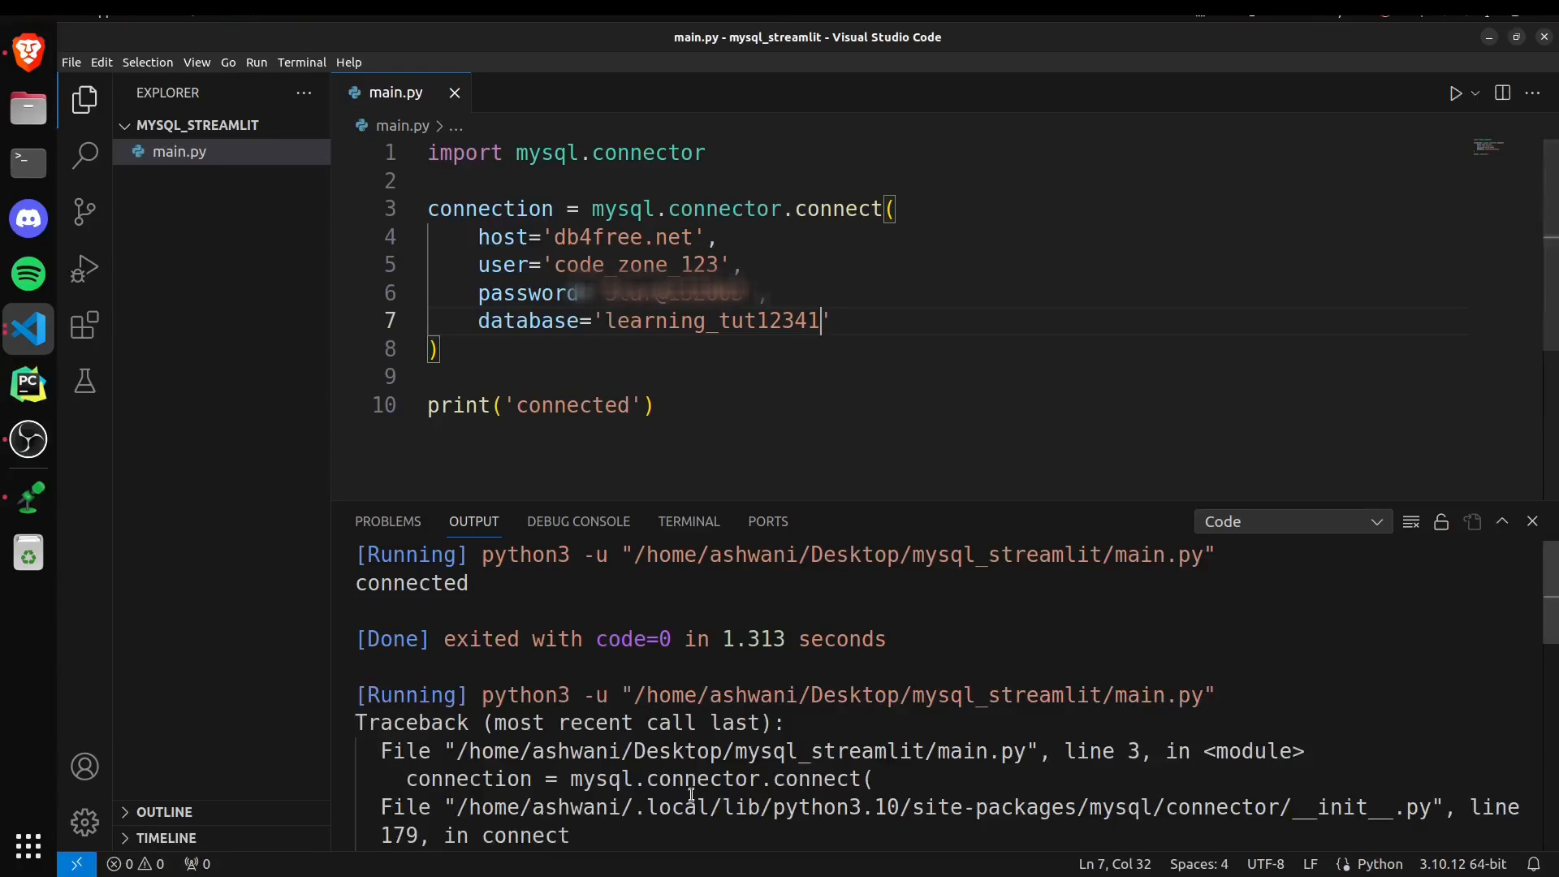
scroll(down, 3)
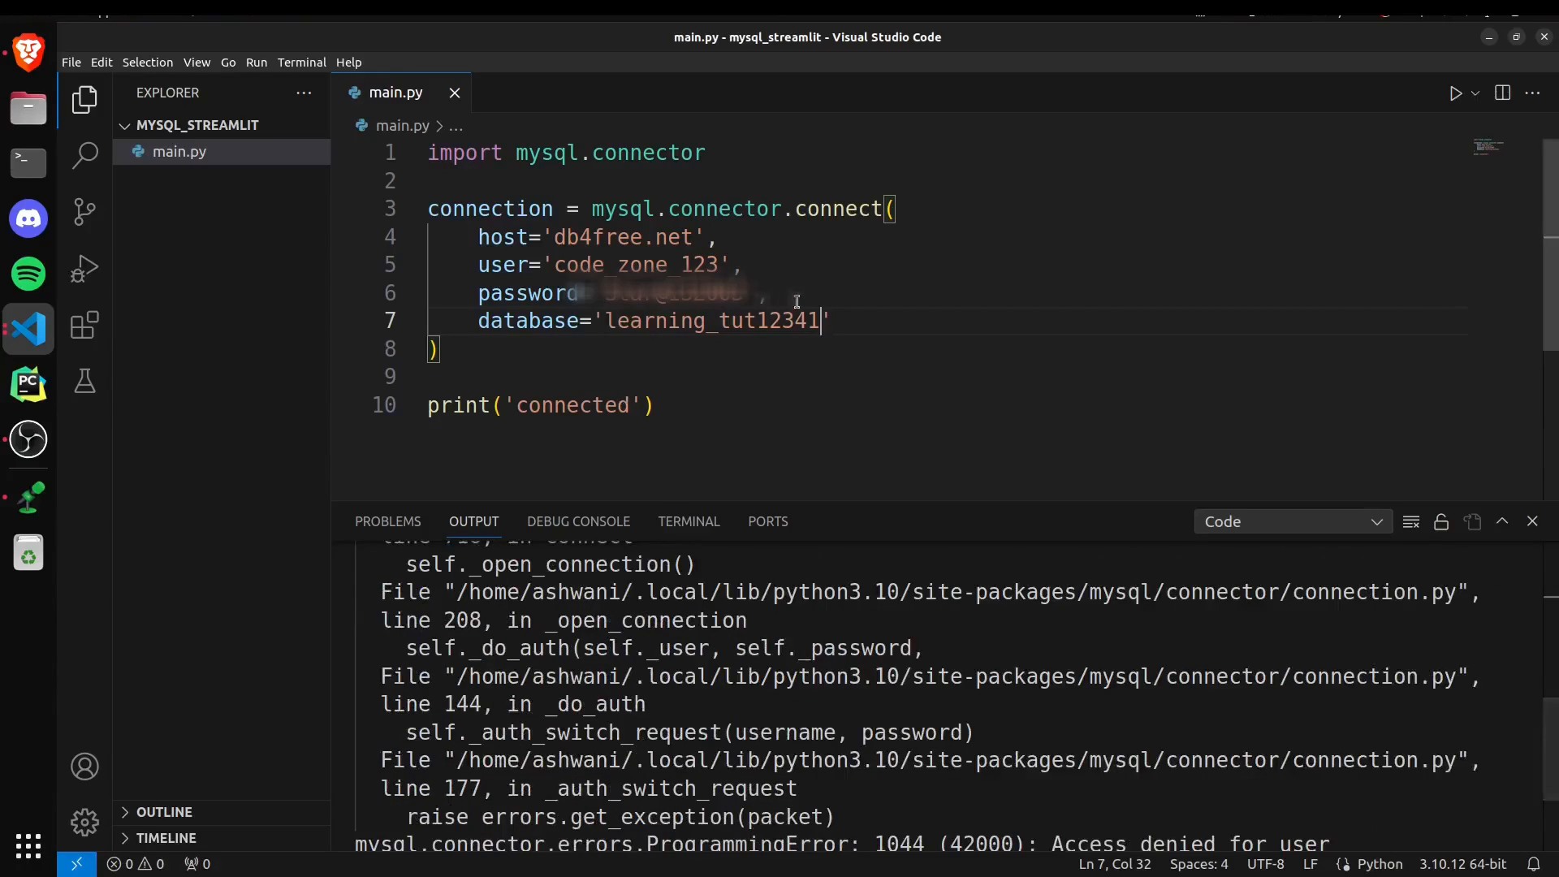
key(Backspace)
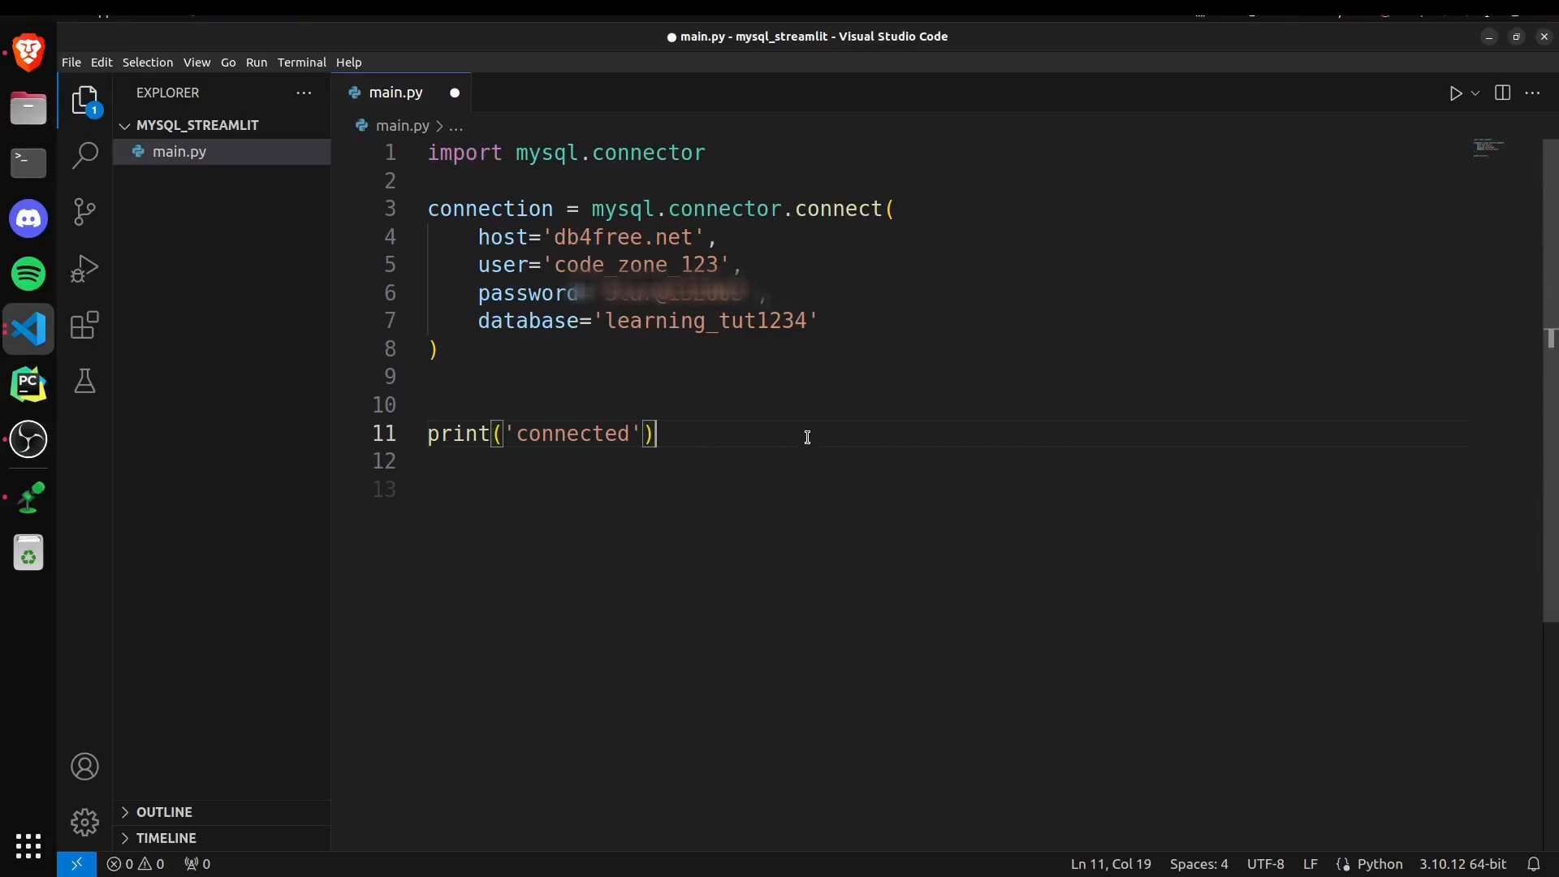
Add the line cursor = connection.cursor() below the connected message.
text(cu)
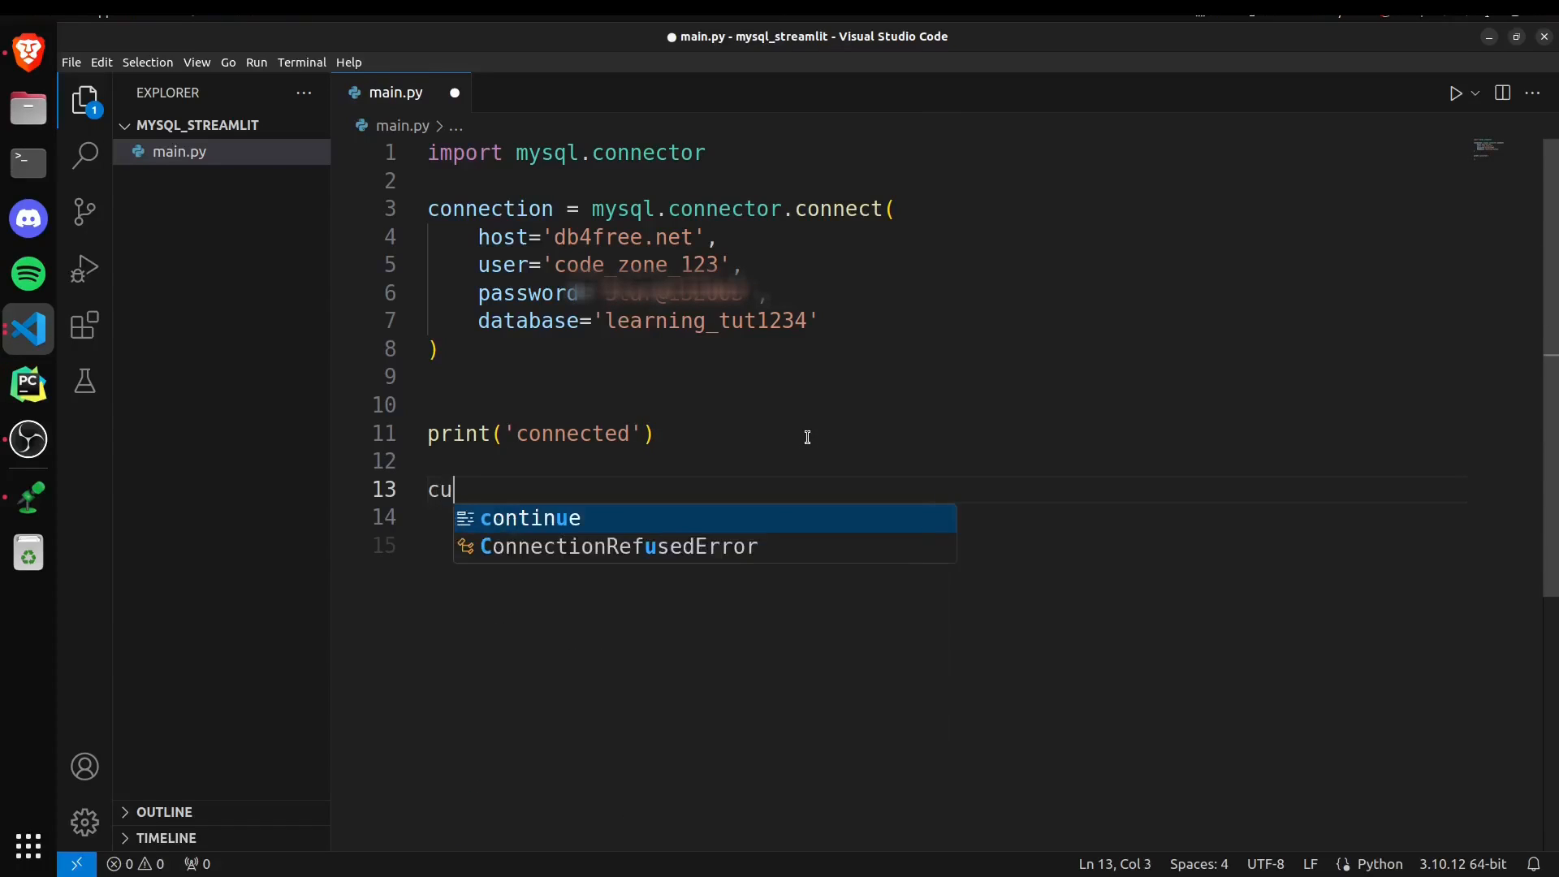
text(rsor =)
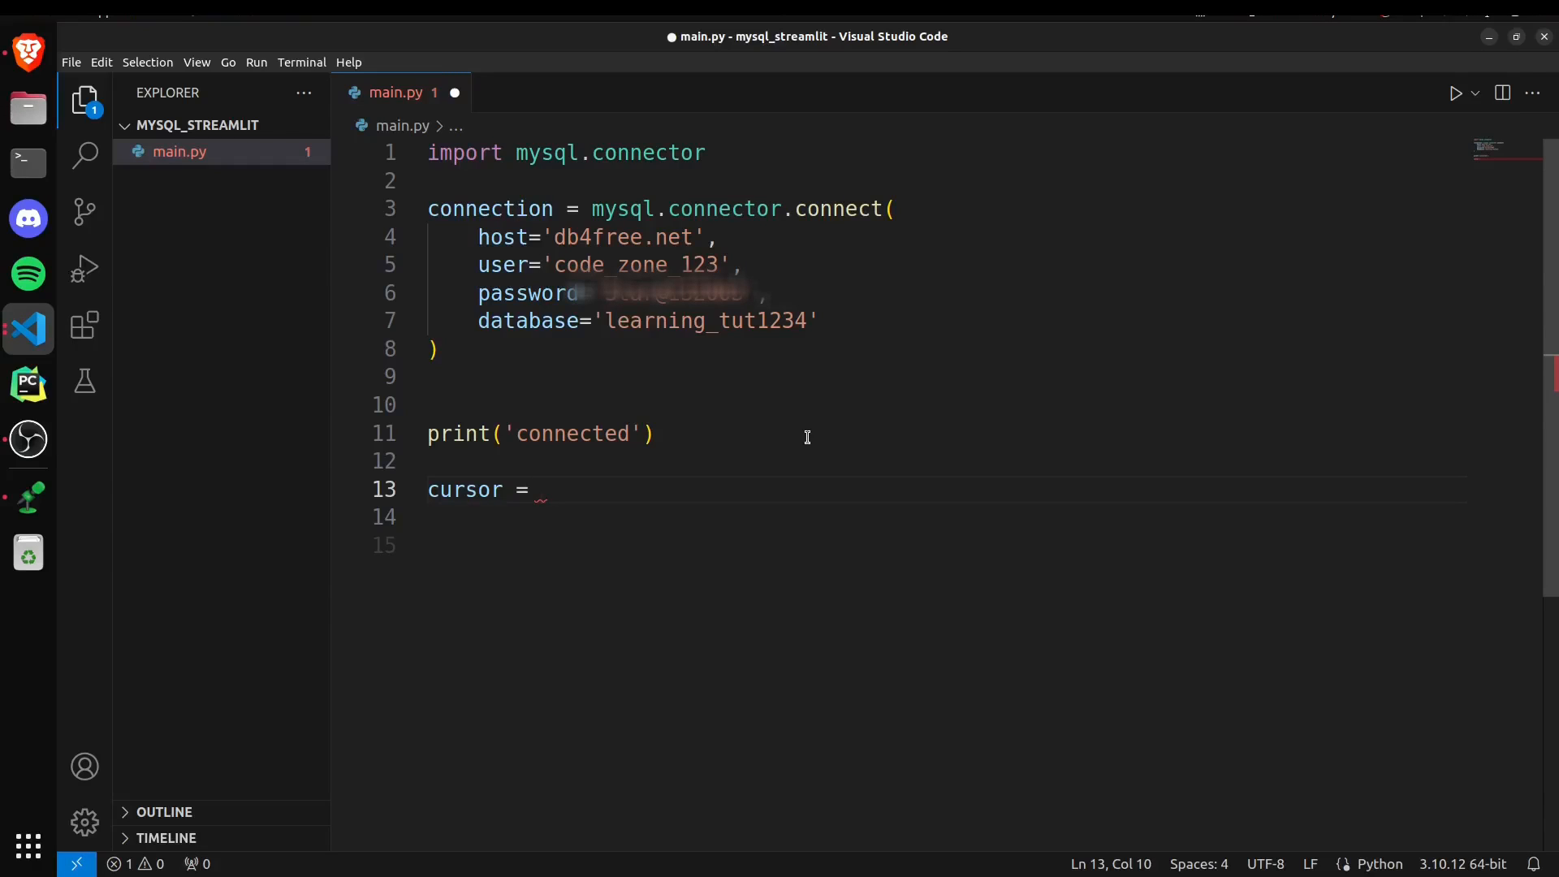
text(c)
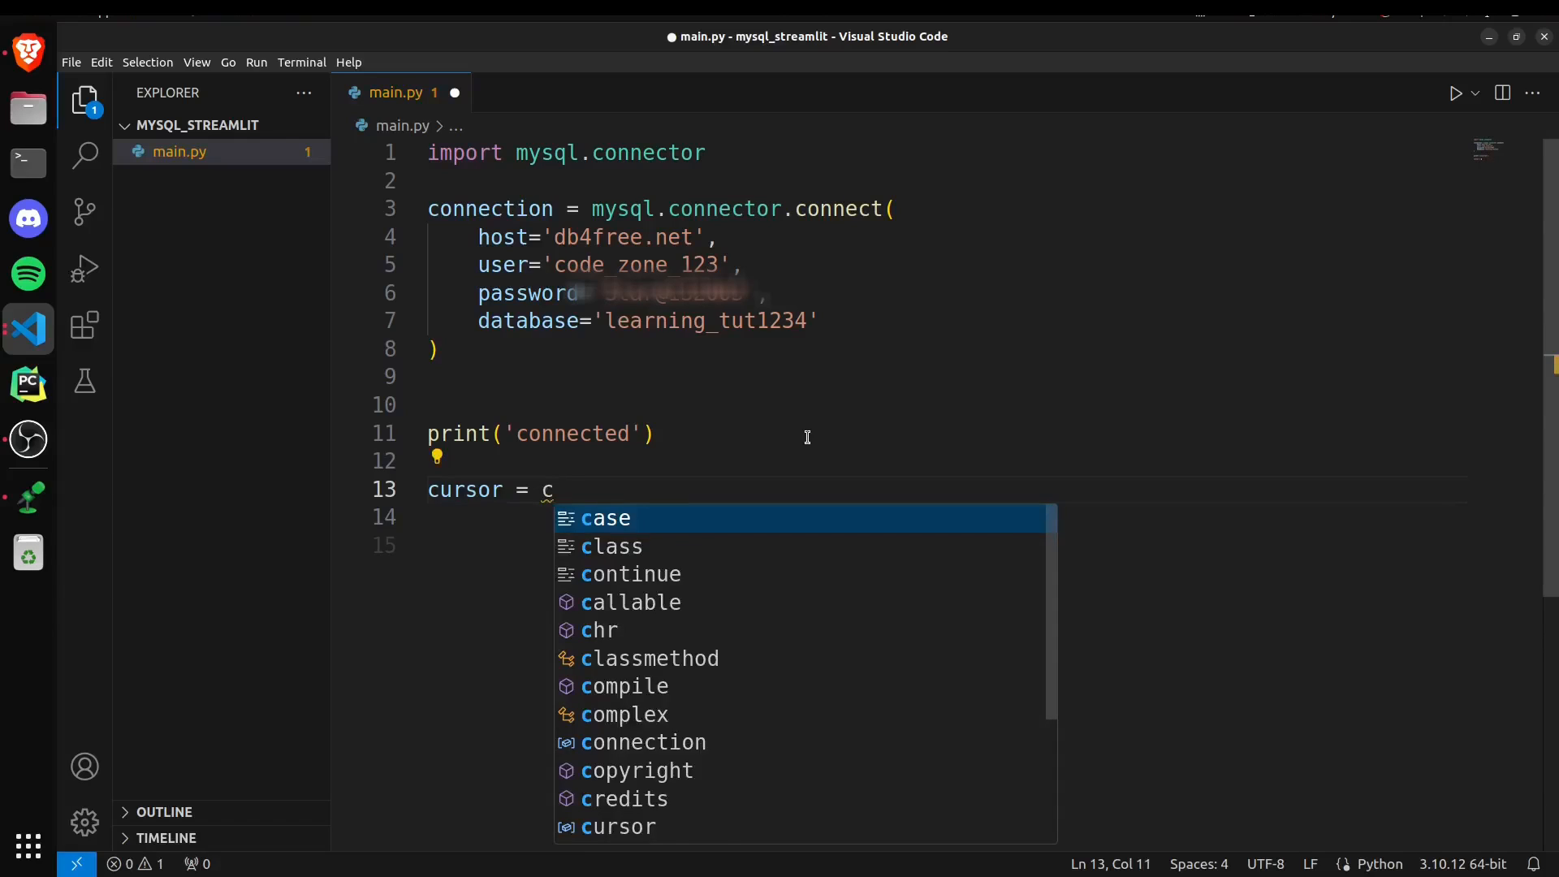
text(onnection.)
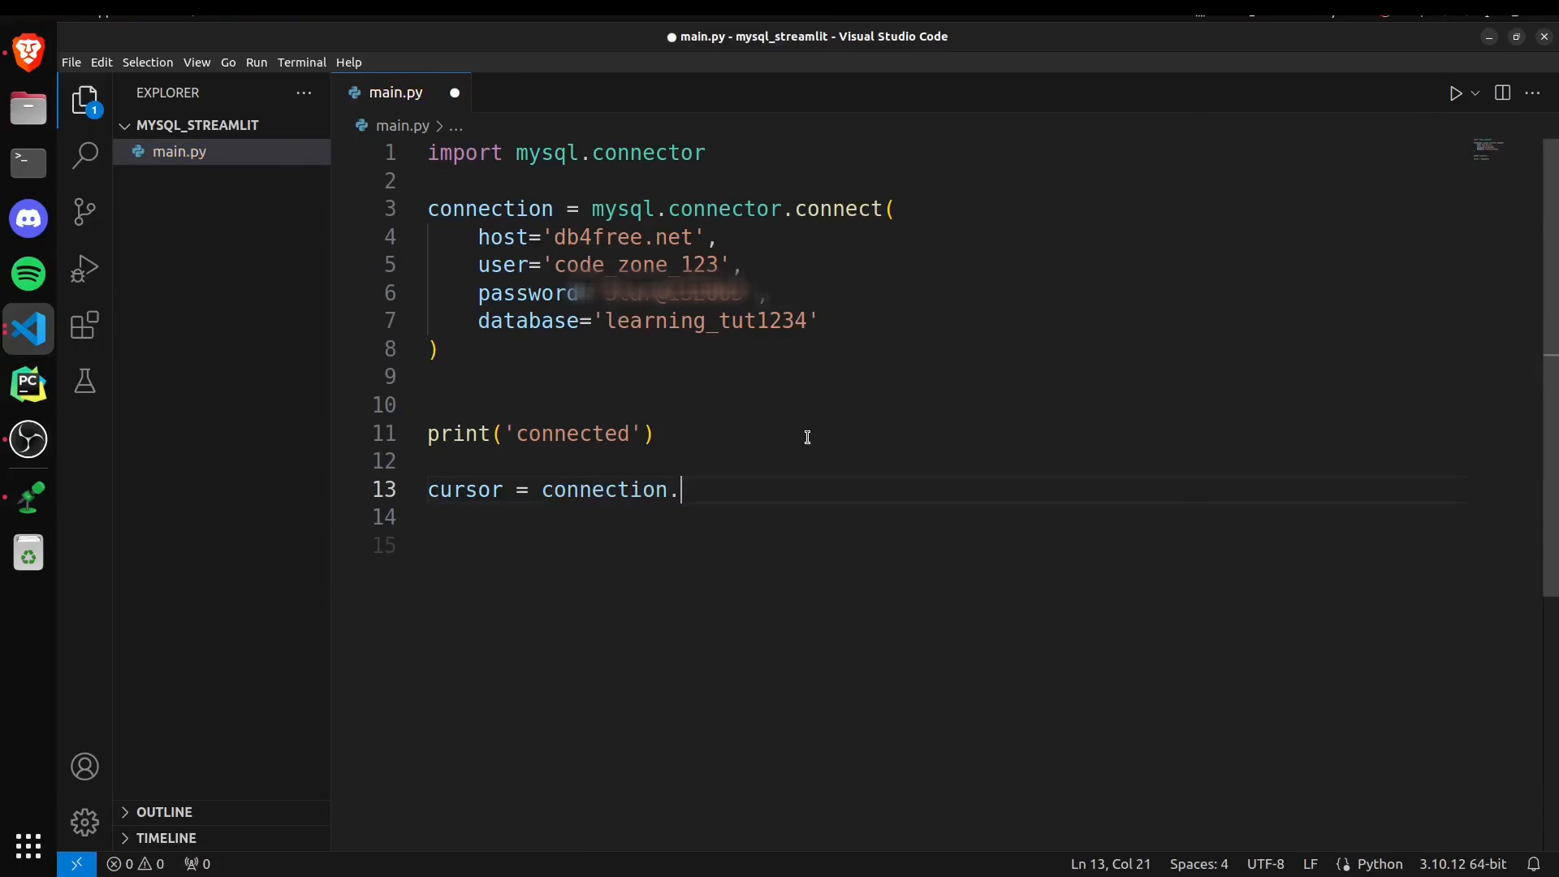
text(cursor)
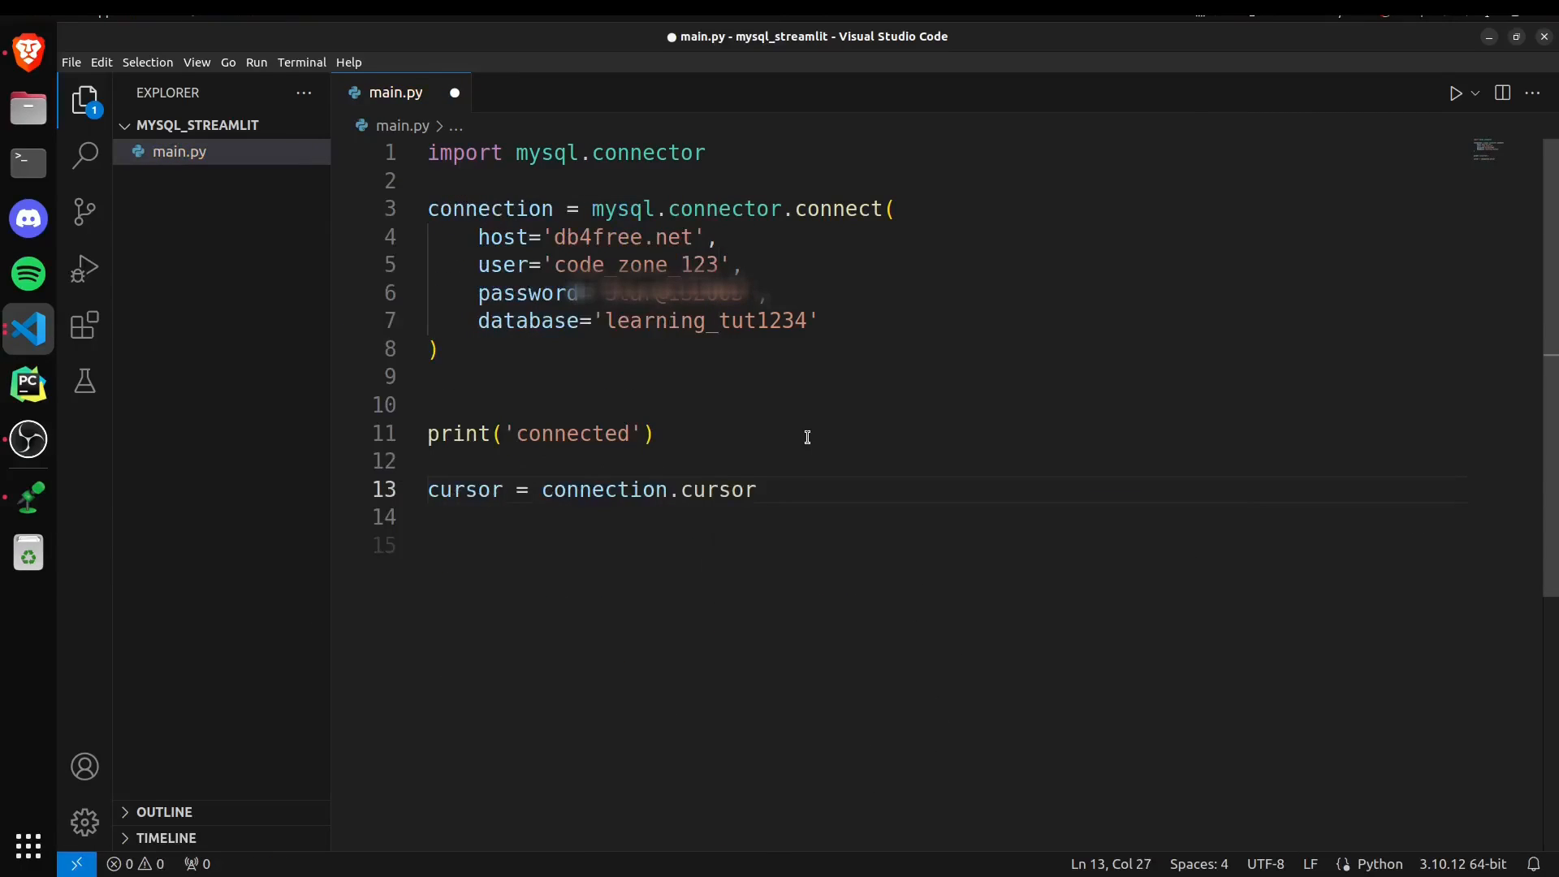
text(())
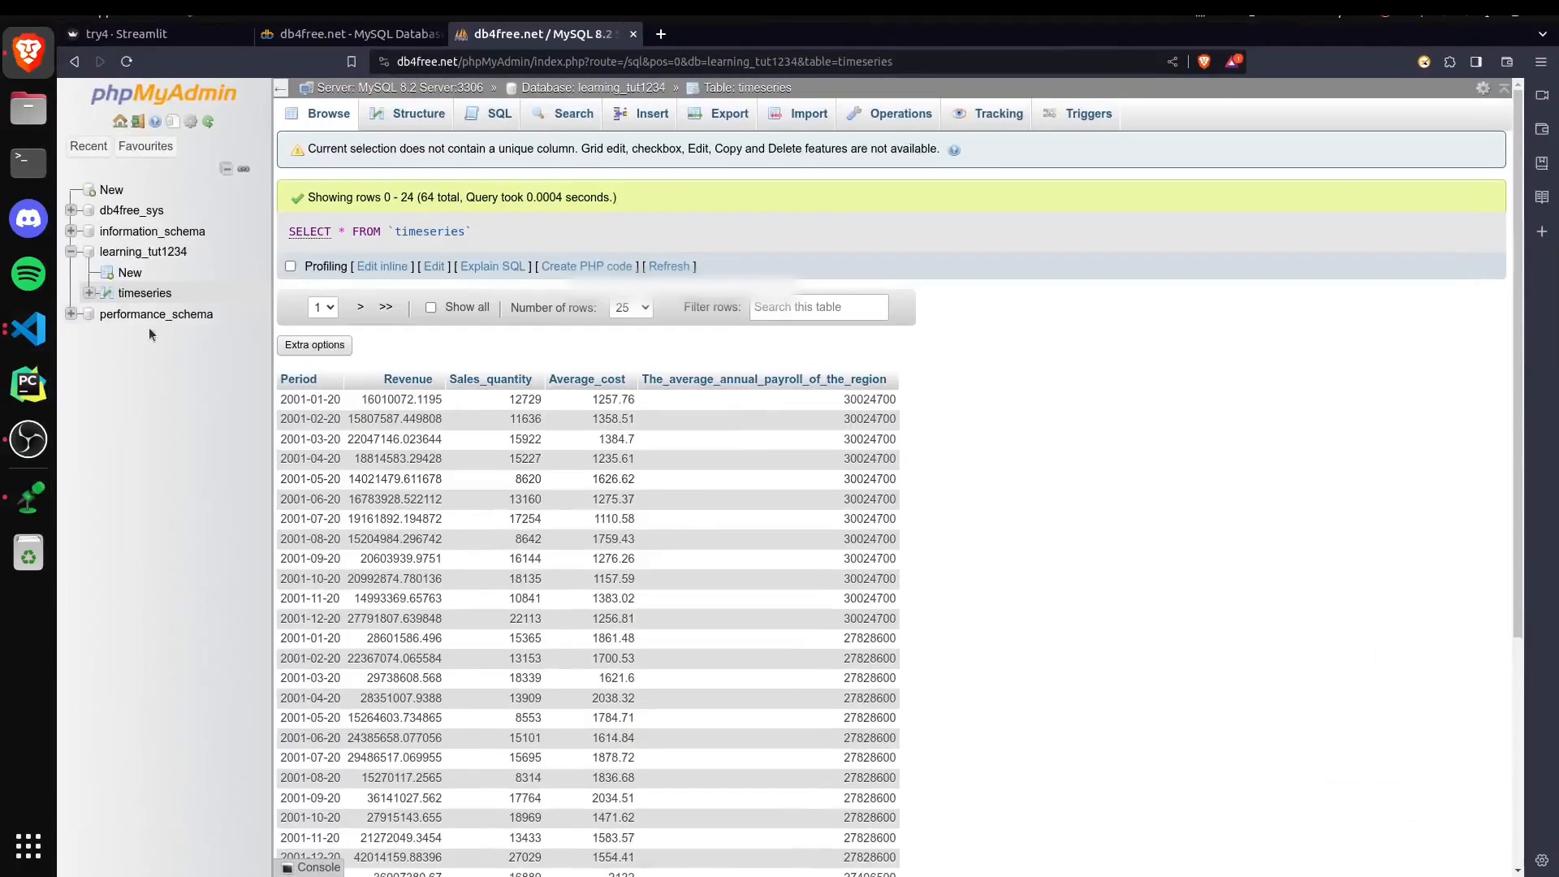
mouse_move(405, 247)
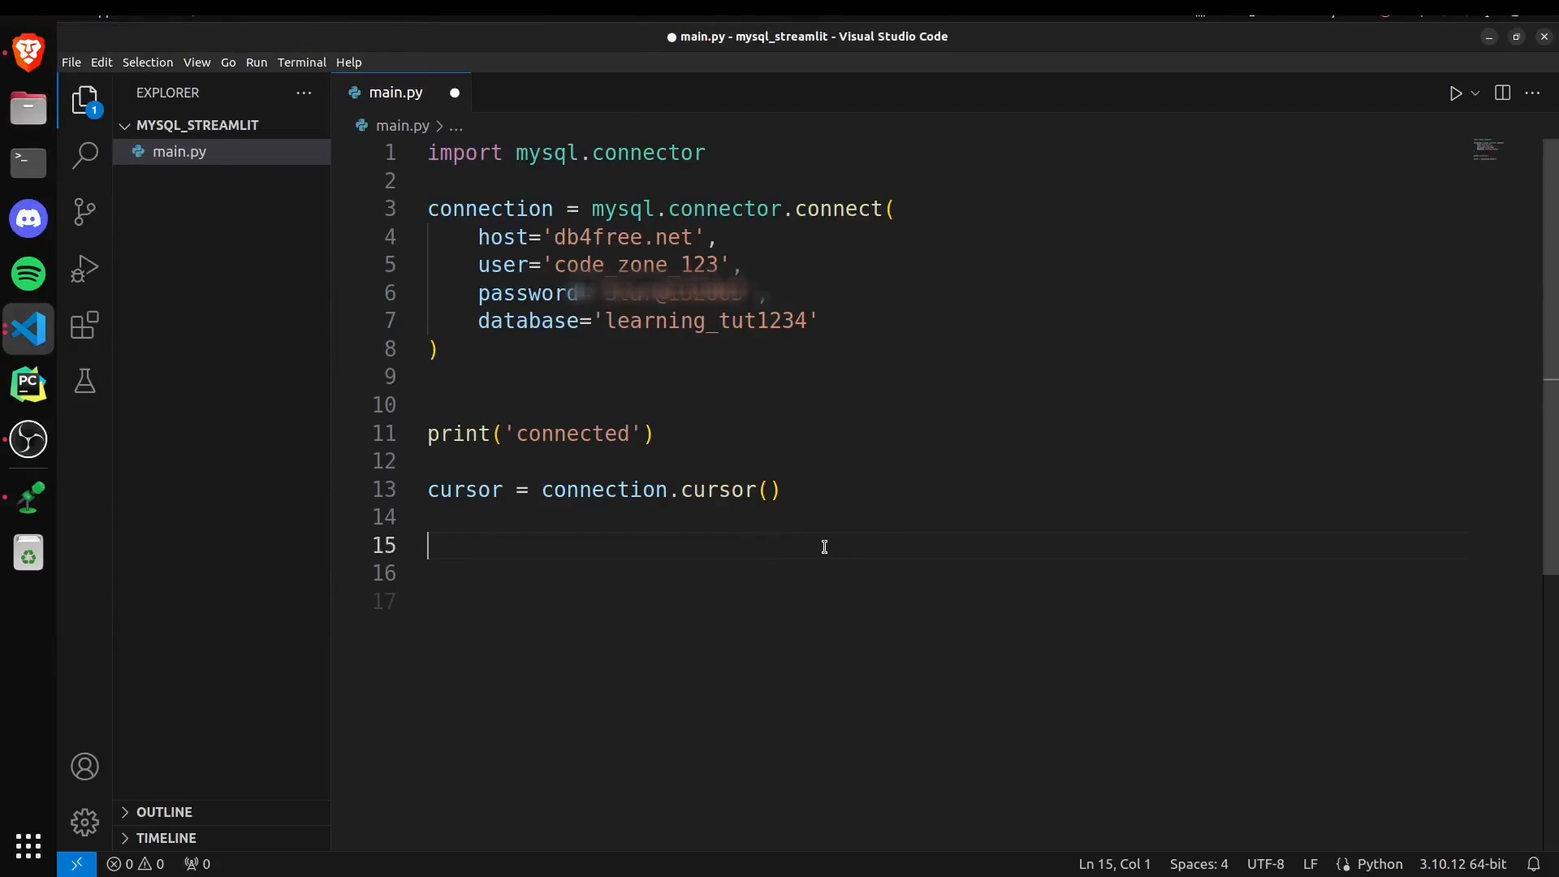
Add cursor.execute with the query Select * from timeseries.
text(cursor)
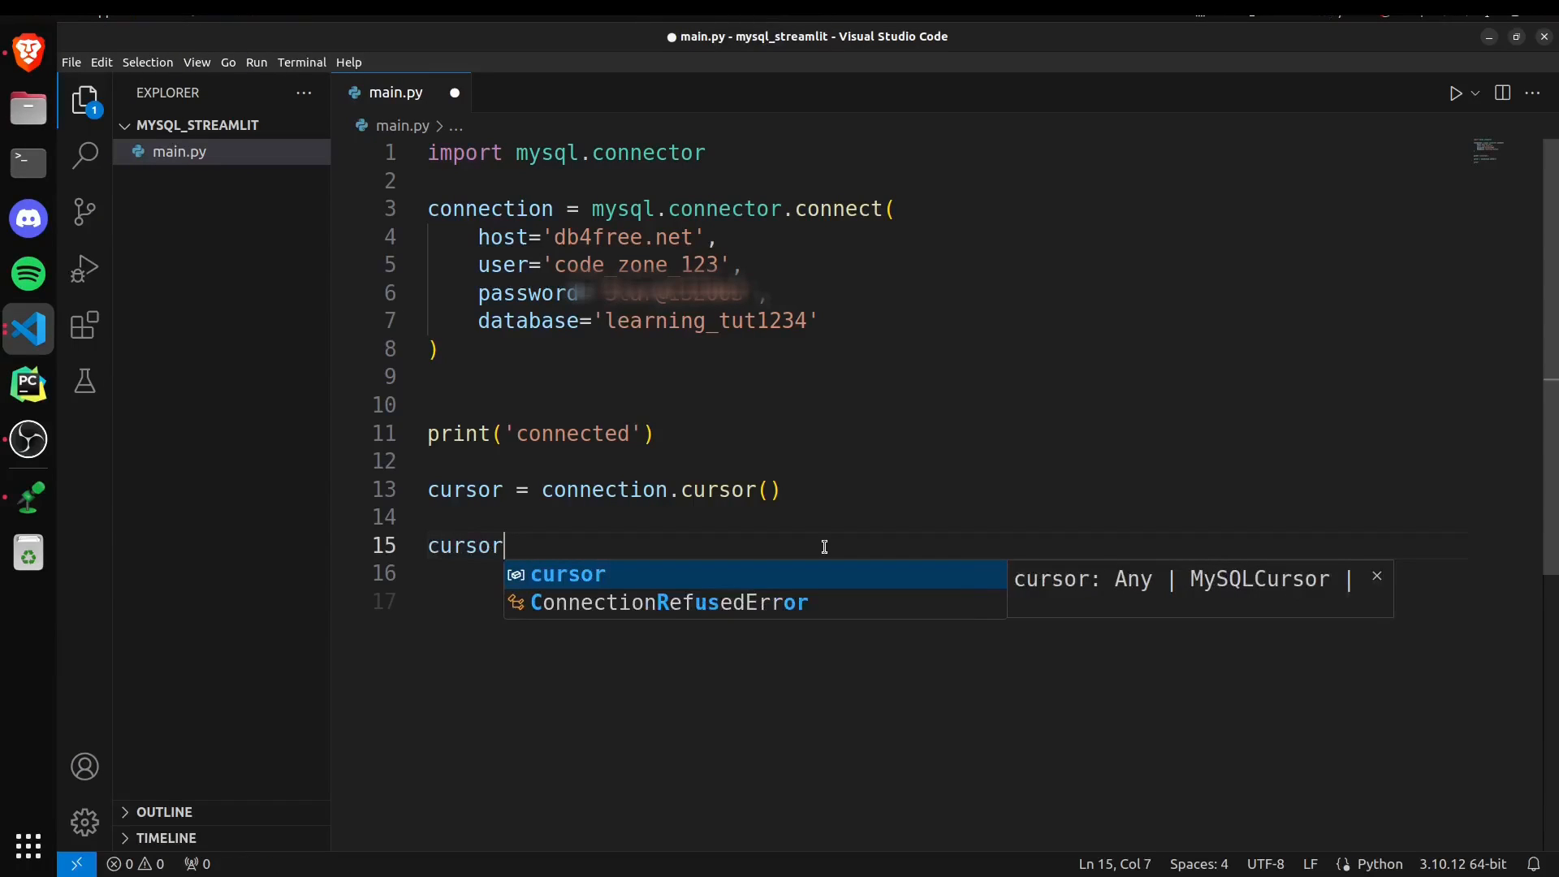
text(.exce)
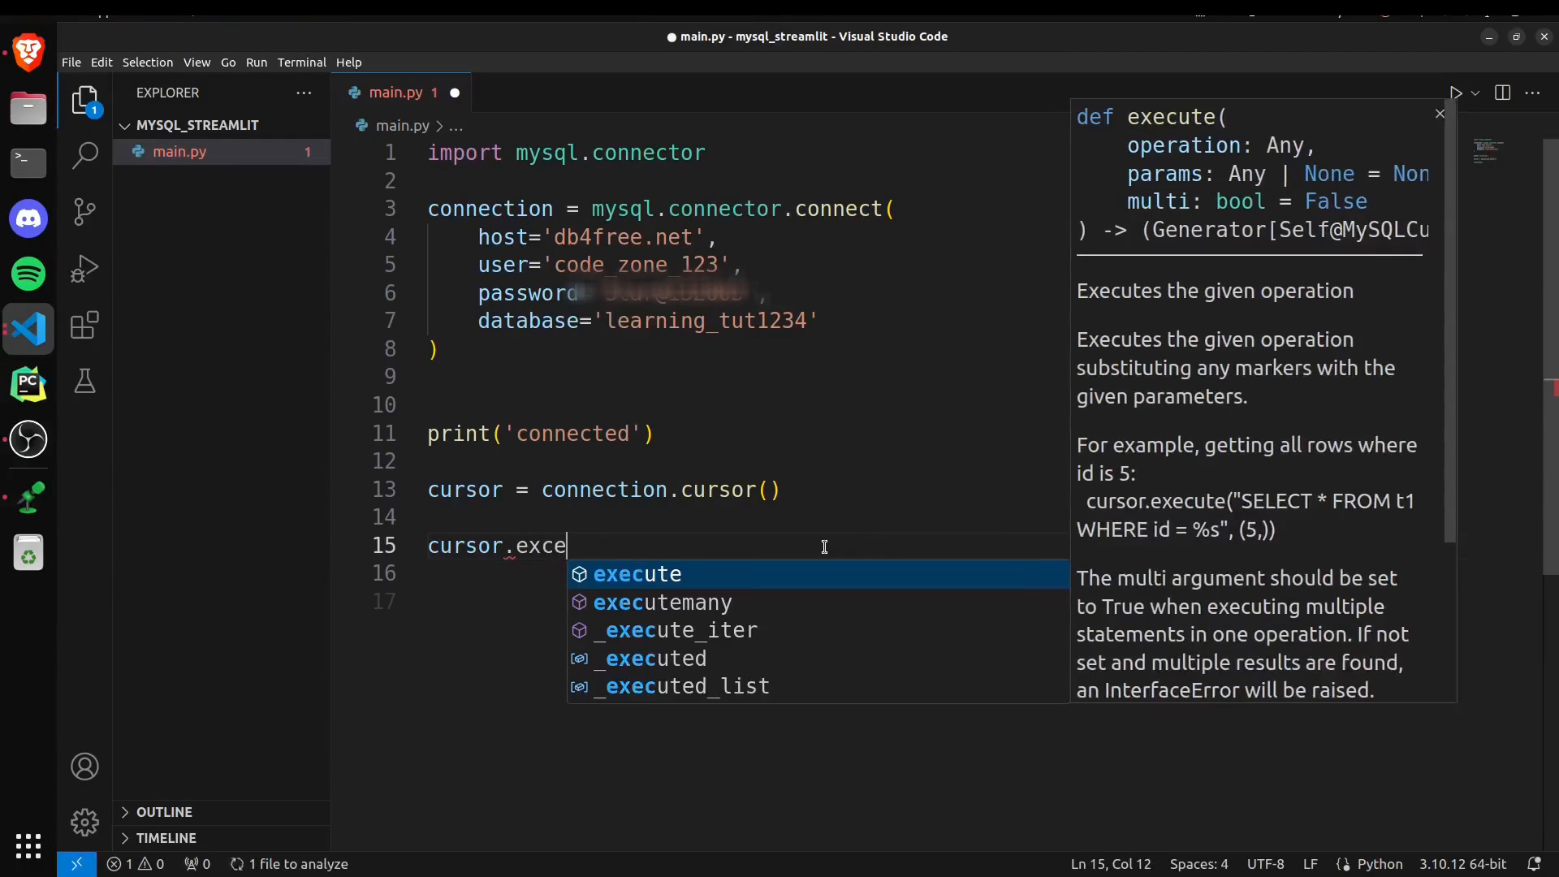
key(Tab)
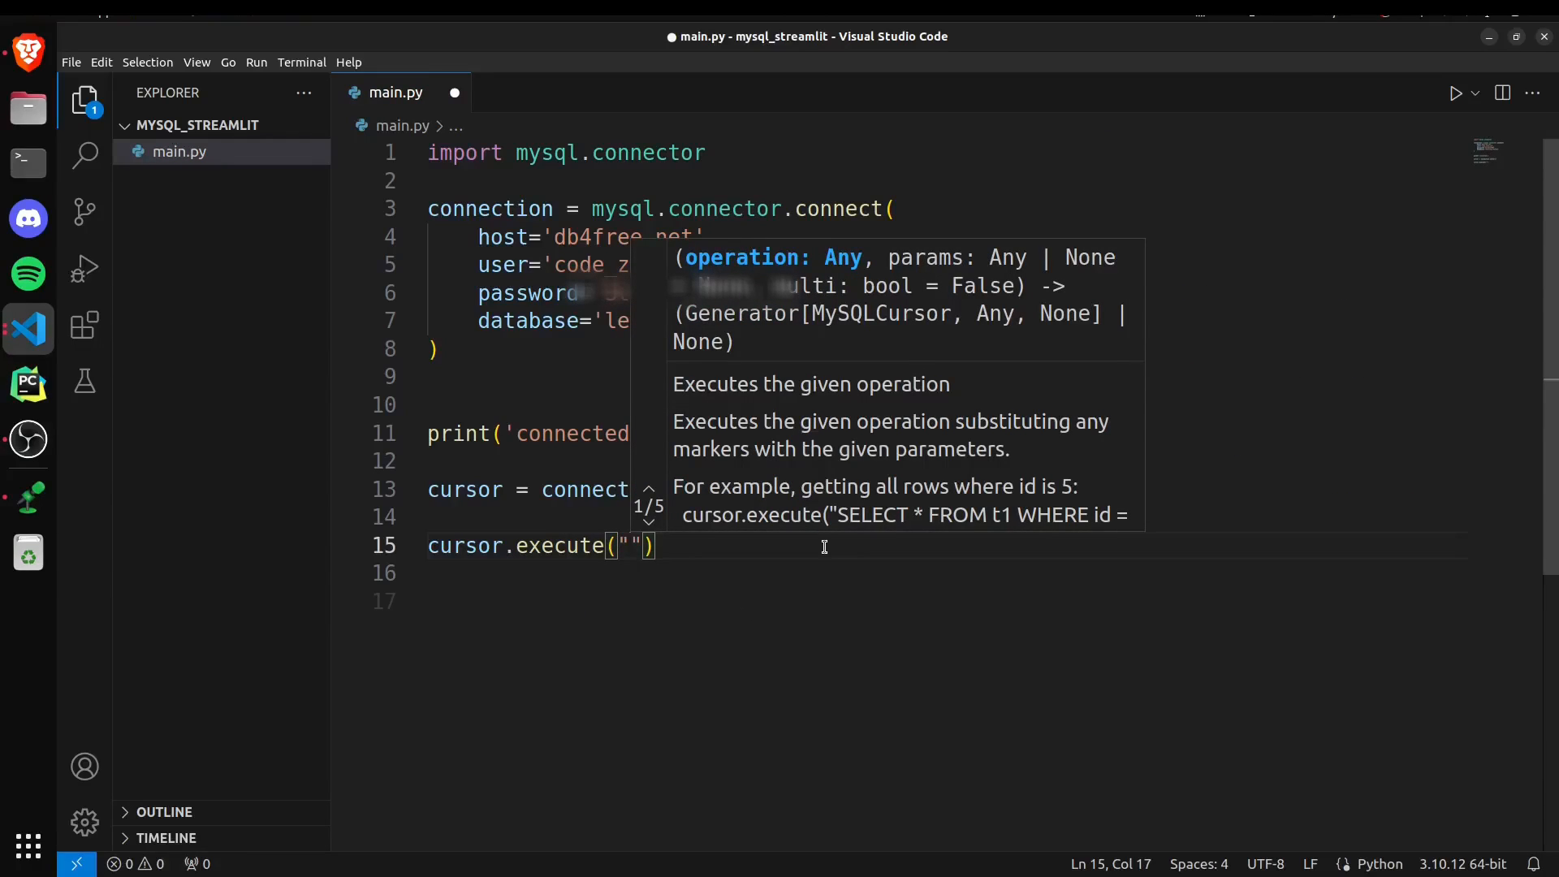
text(Select)
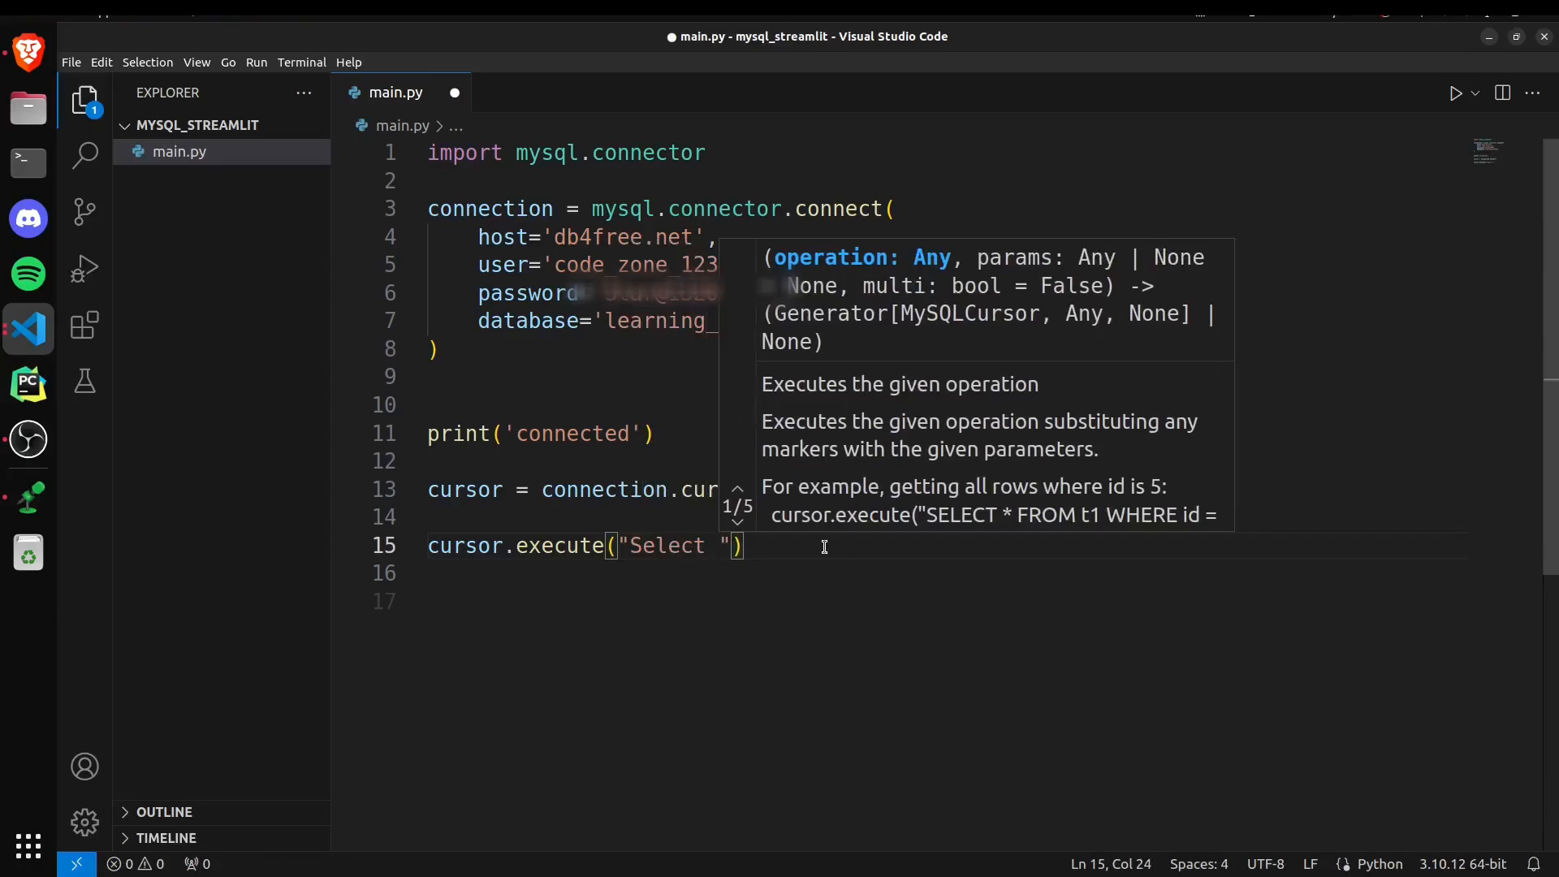
text(* fro)
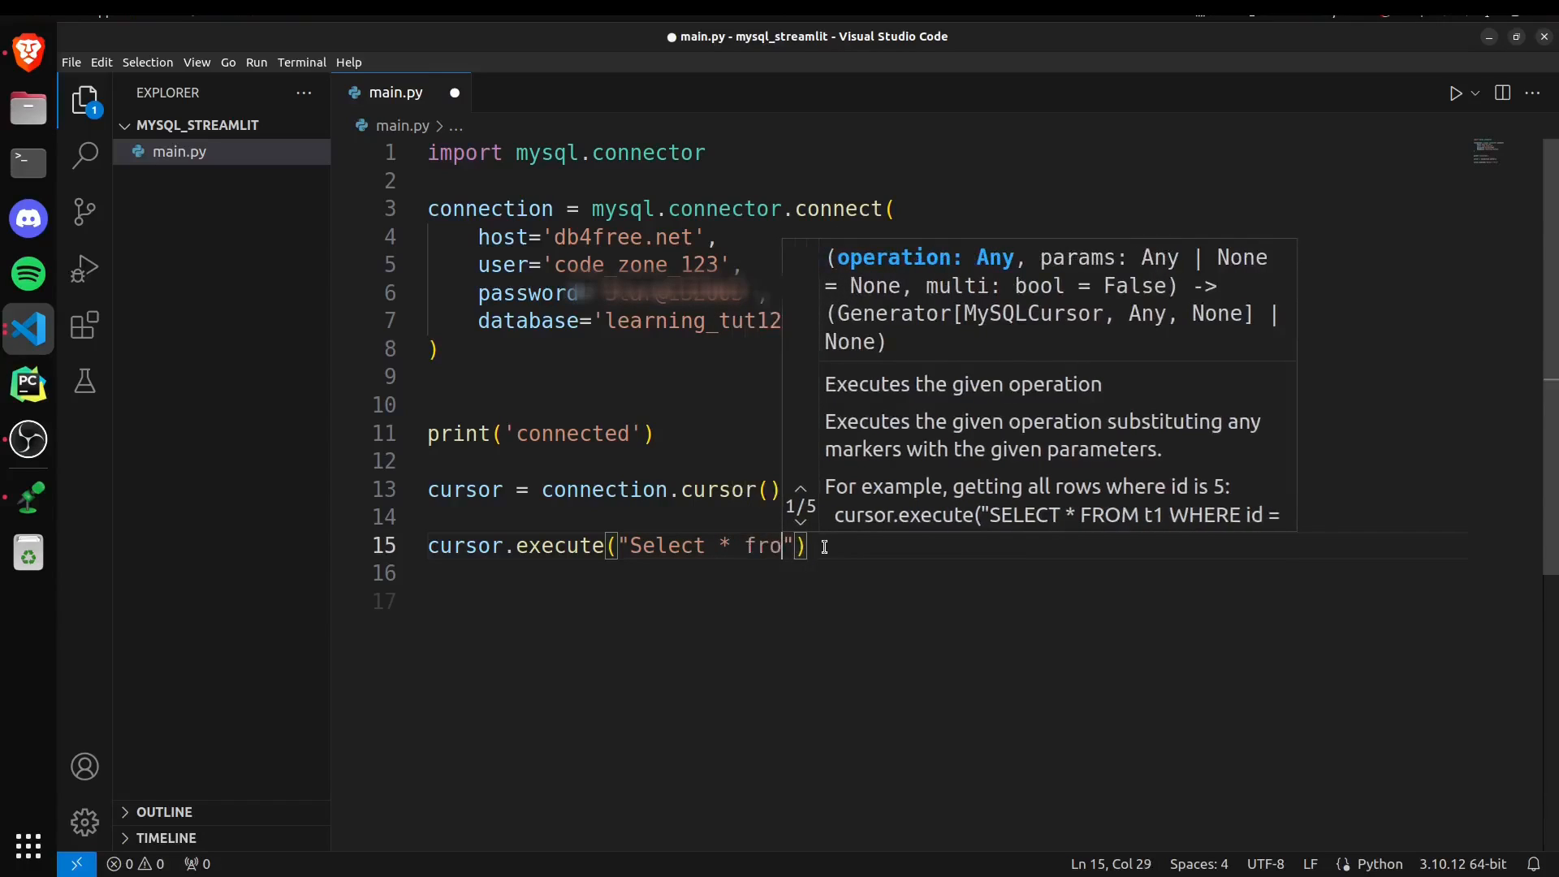
text(m tim)
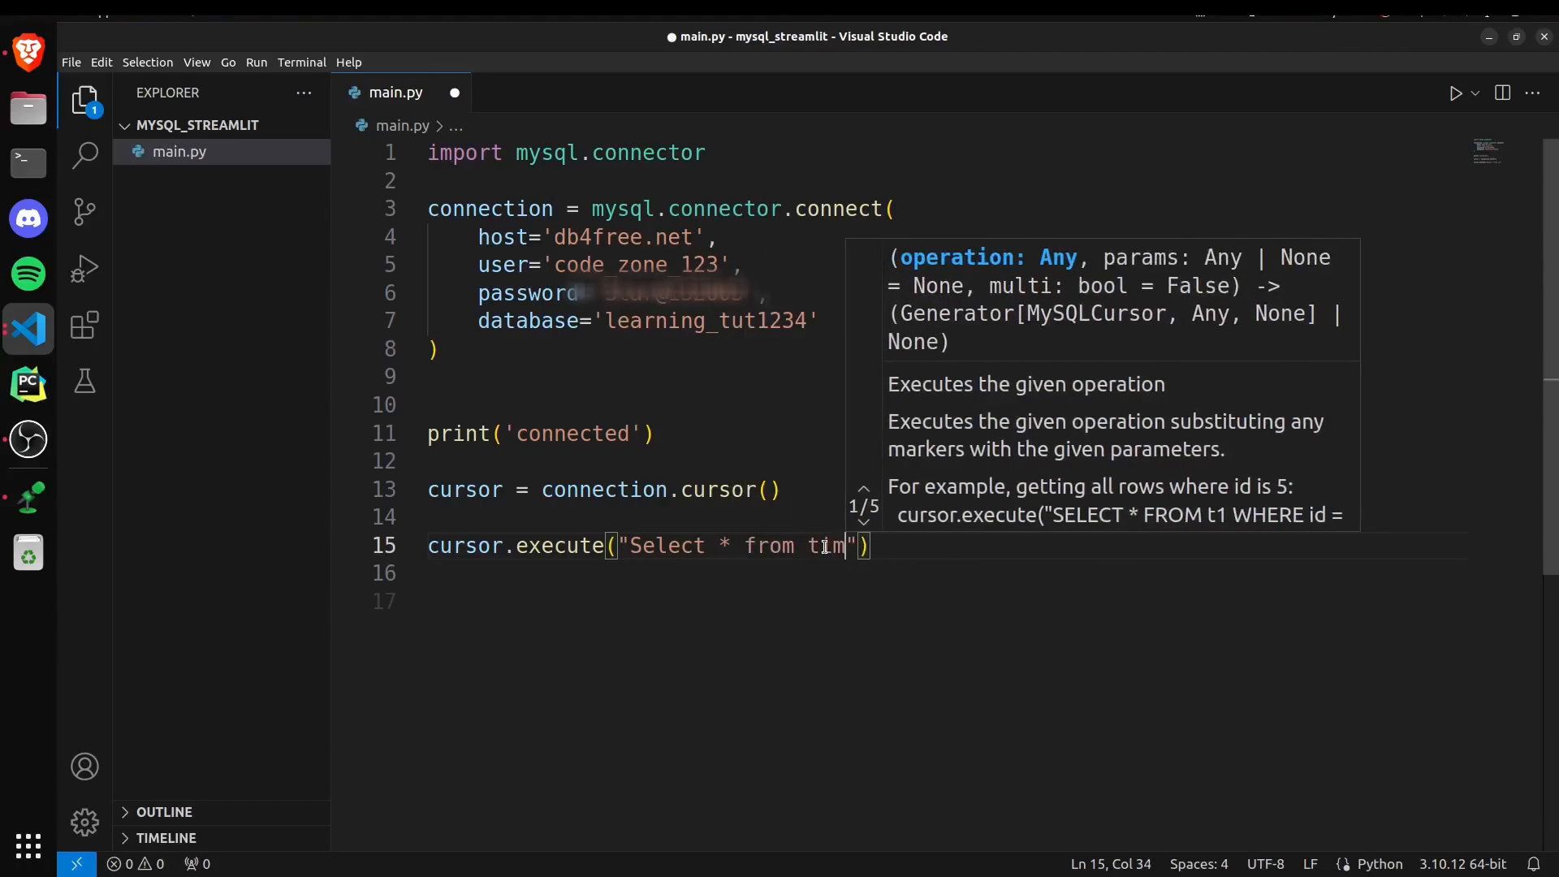
text(eseries)
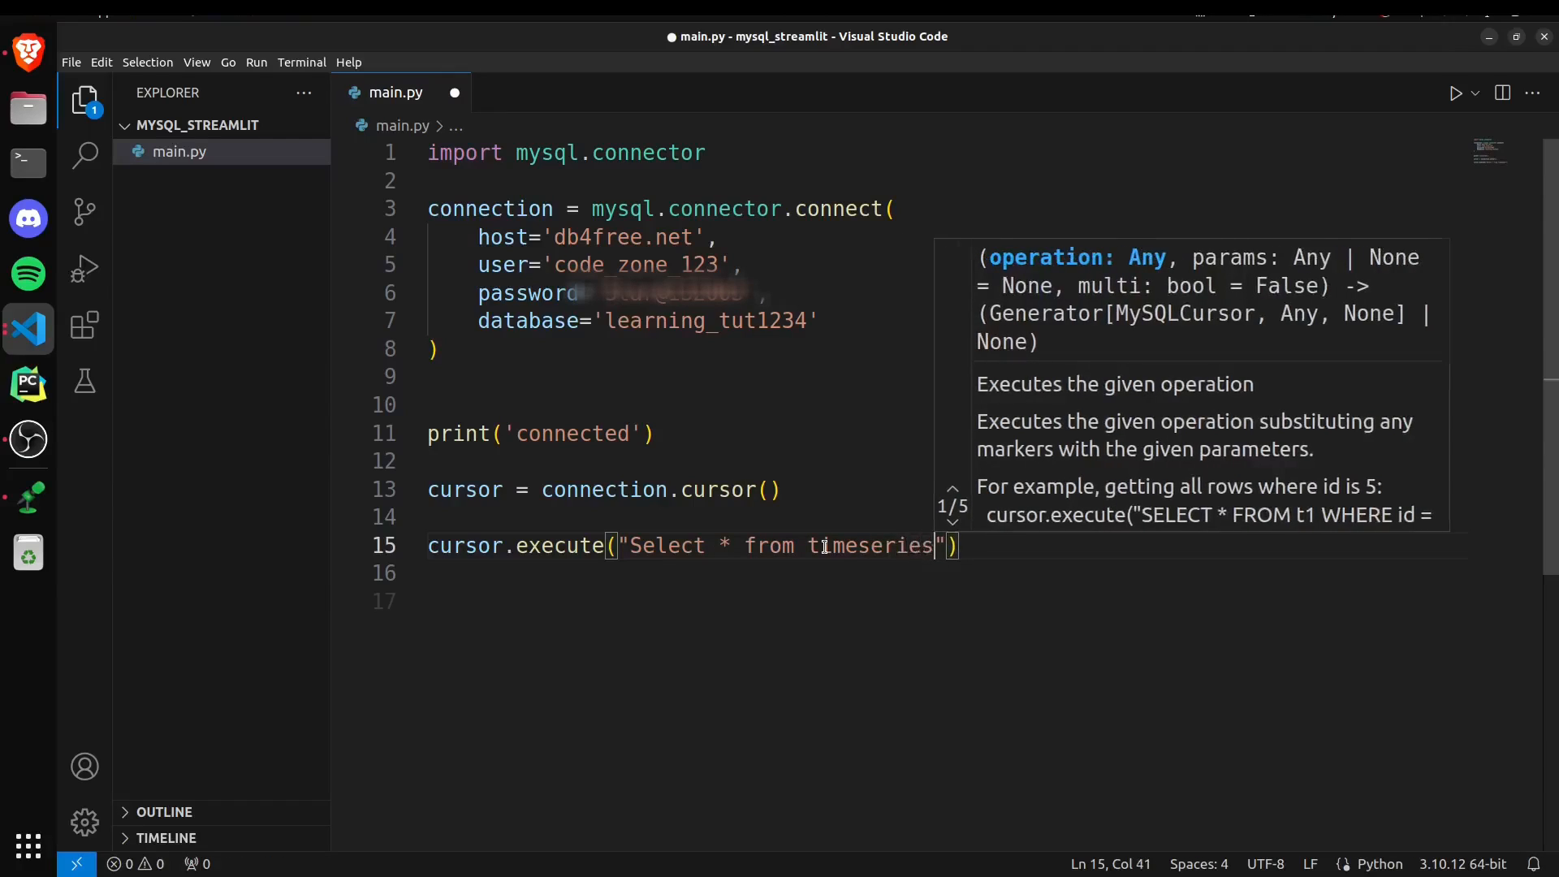
click(1045, 554)
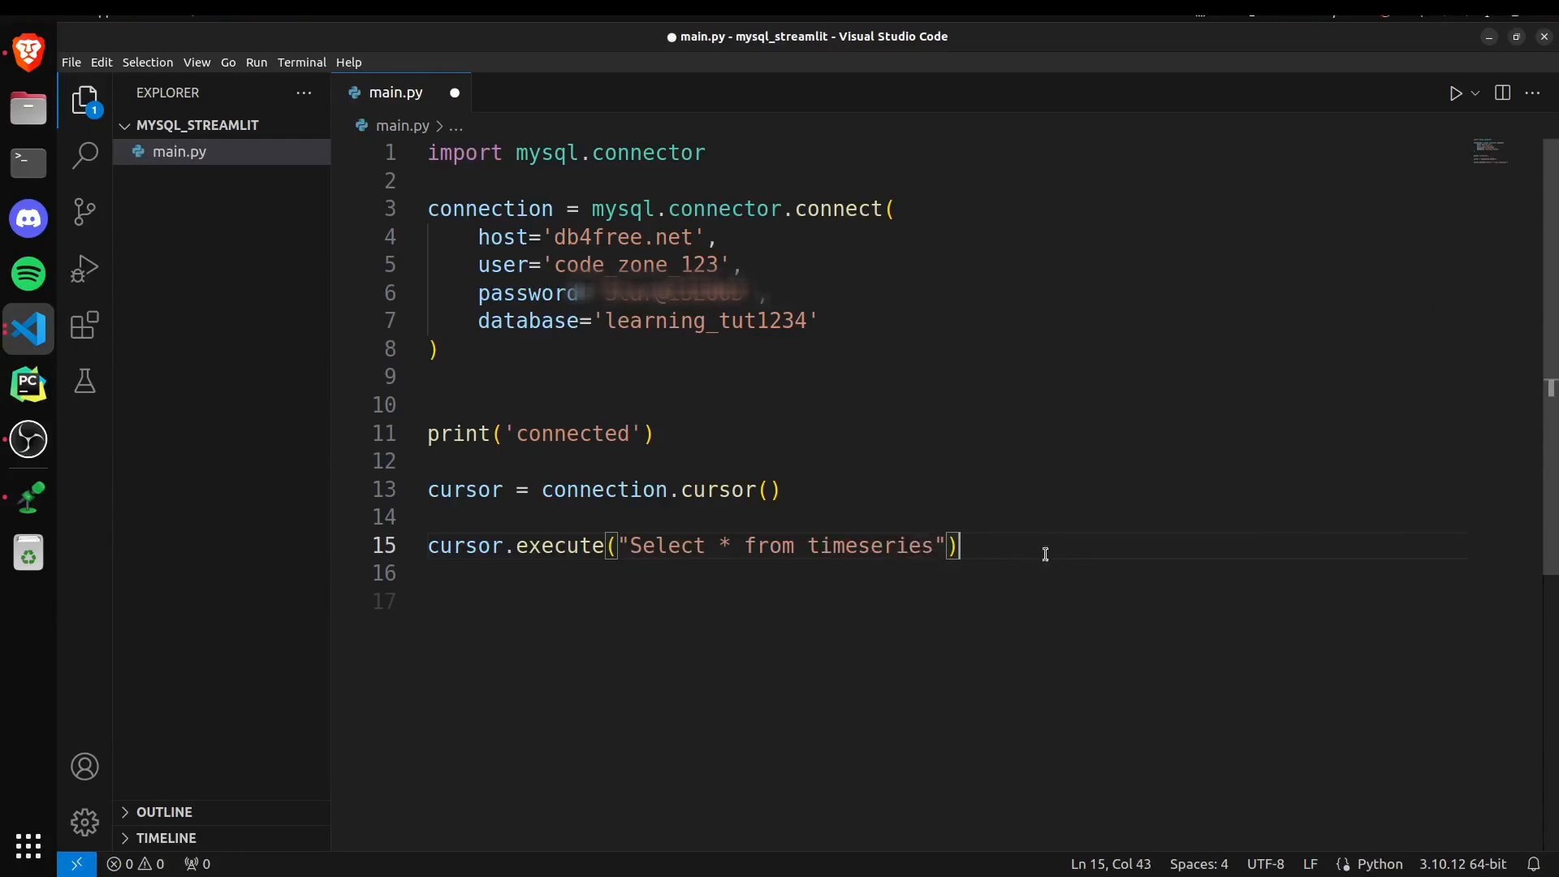
mouse_move(861, 619)
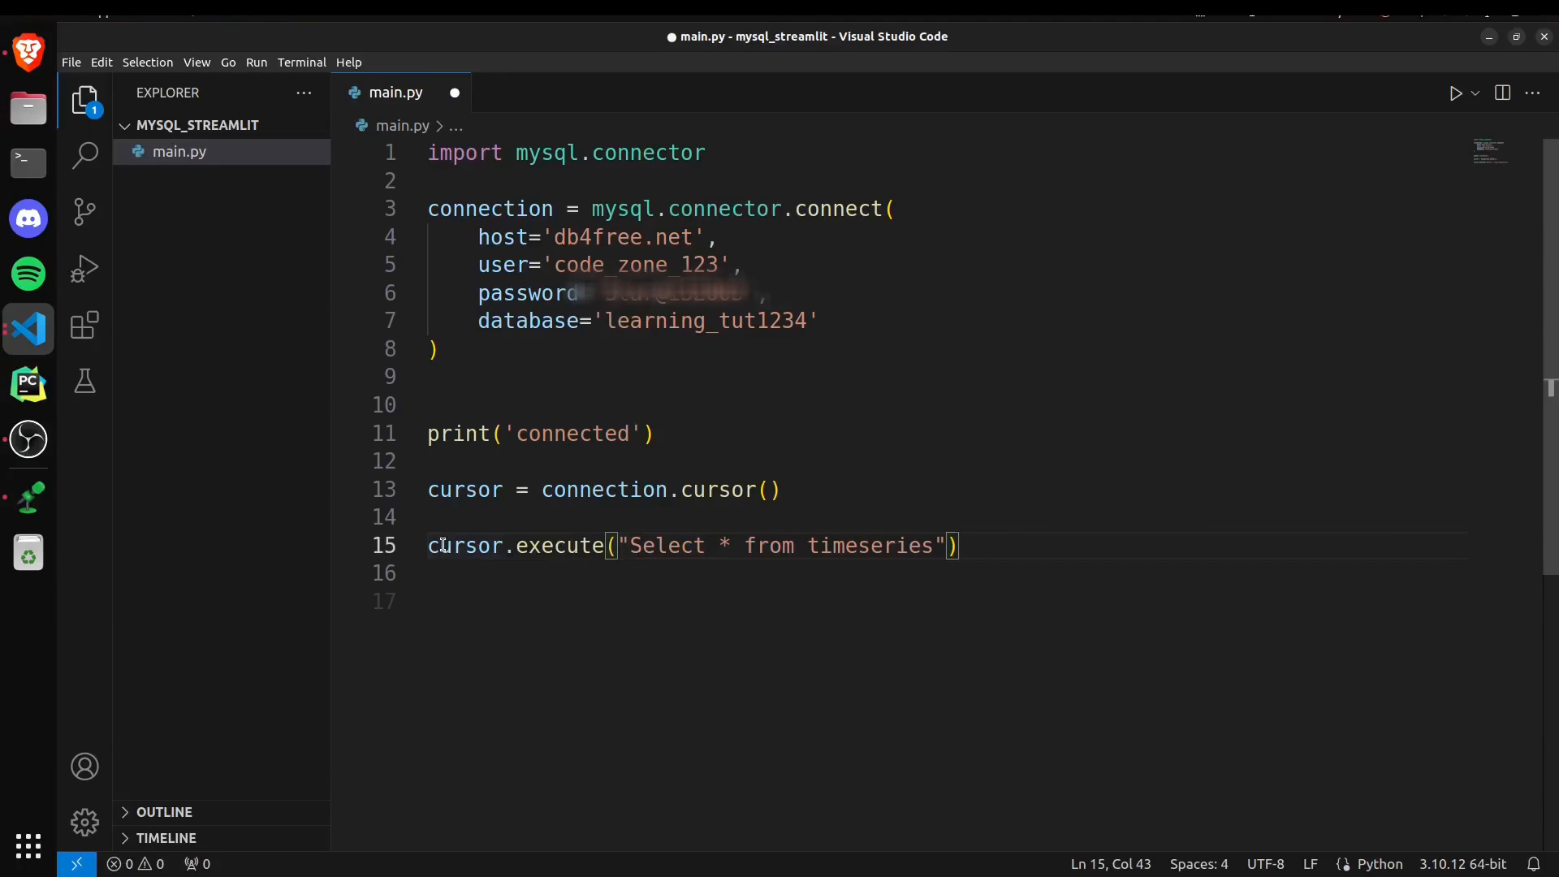
mouse_move(1088, 556)
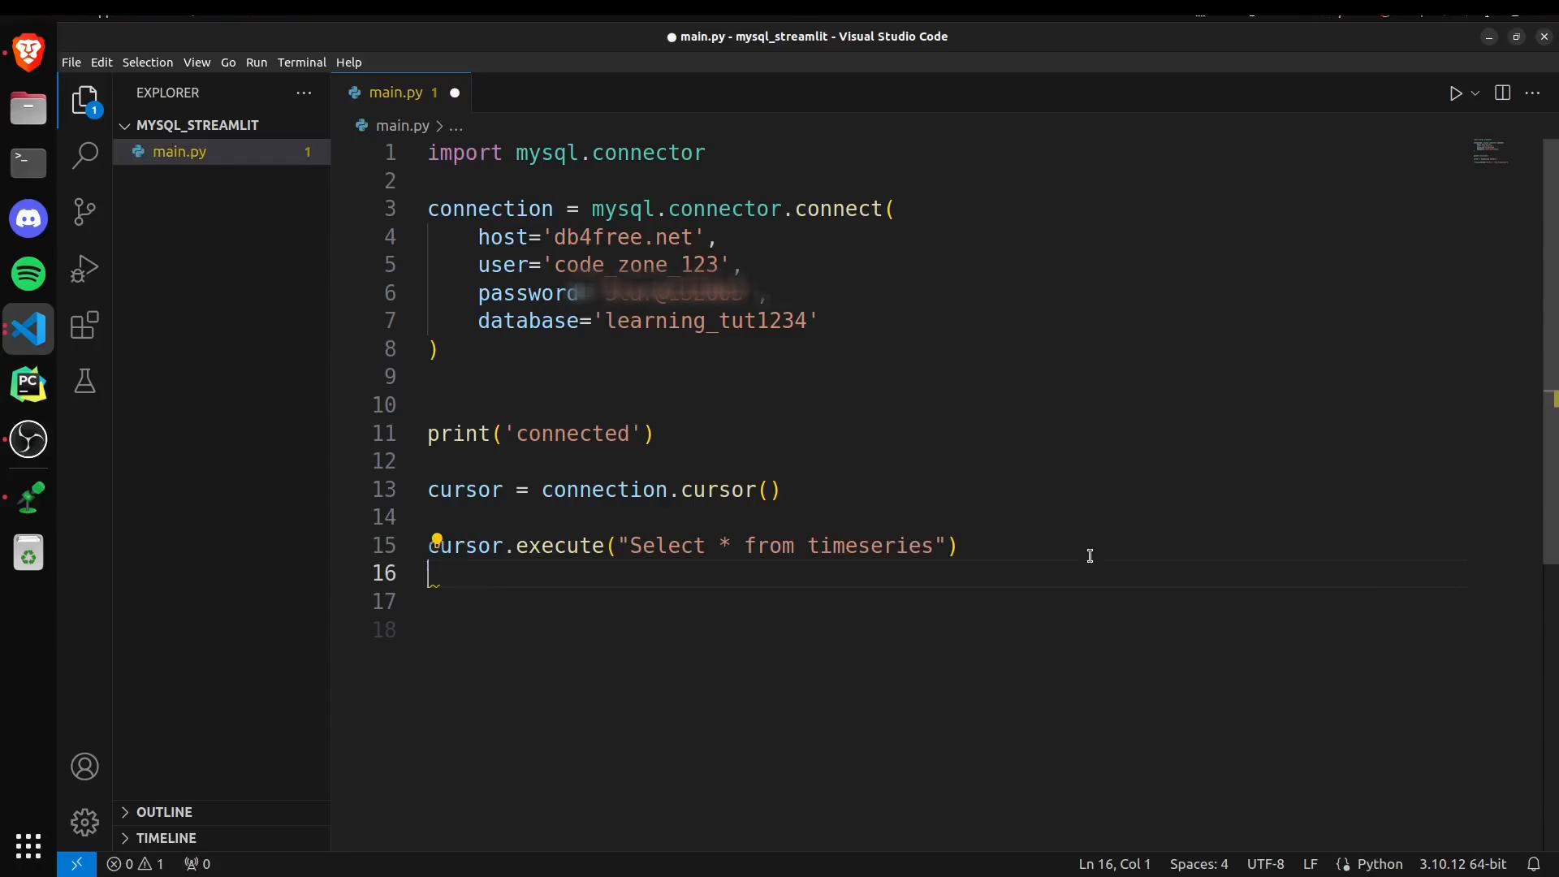
Add print(cursor.fetchall()) on line 16 and save main.py.
text(print(c)
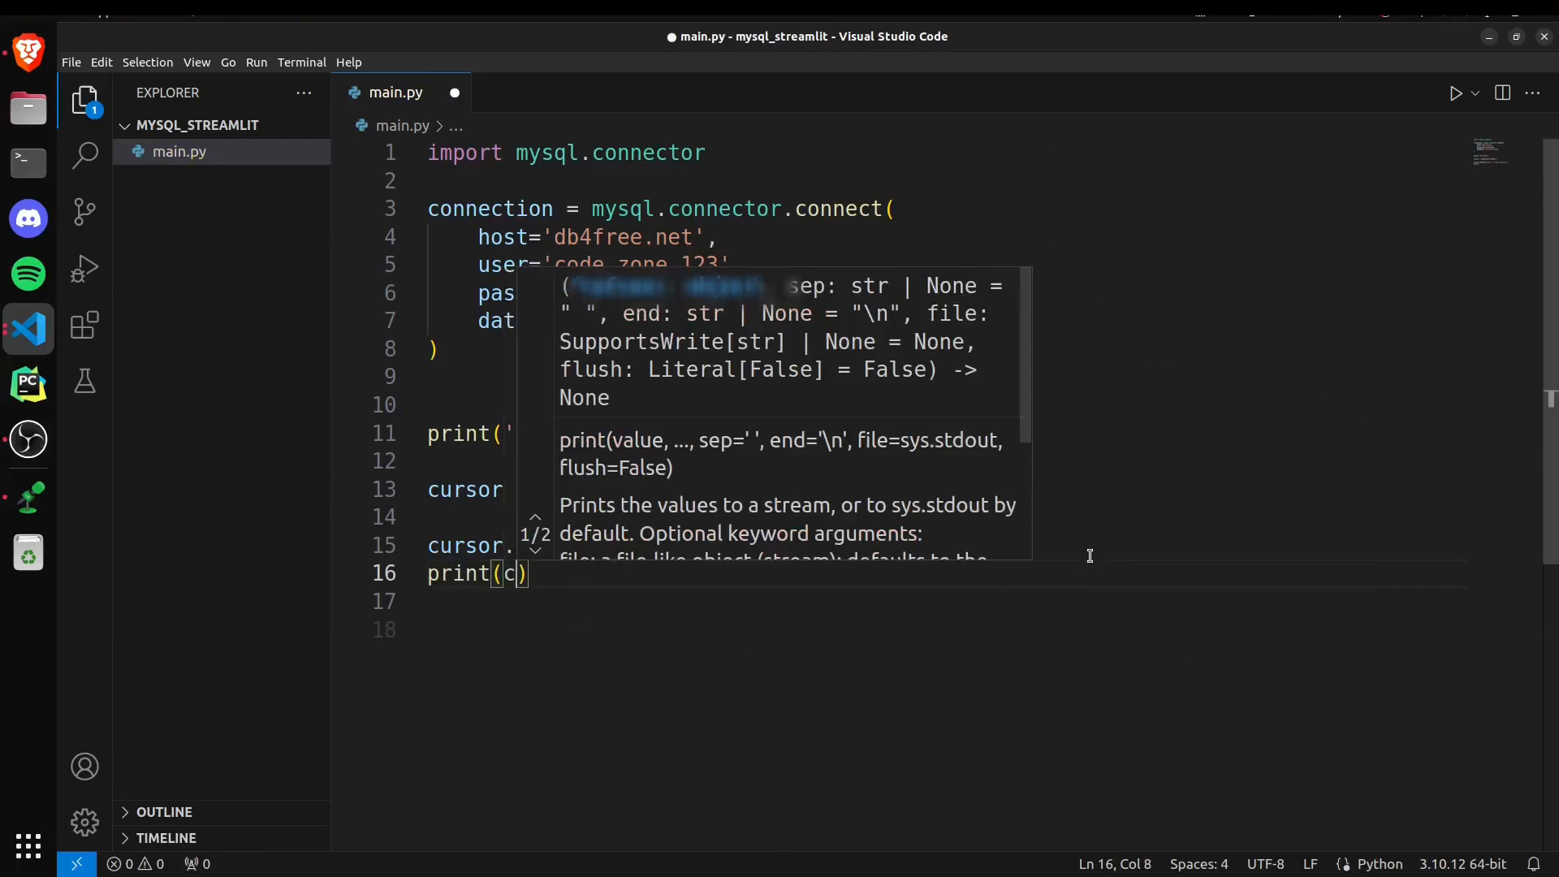
text(ursor.fetchall()
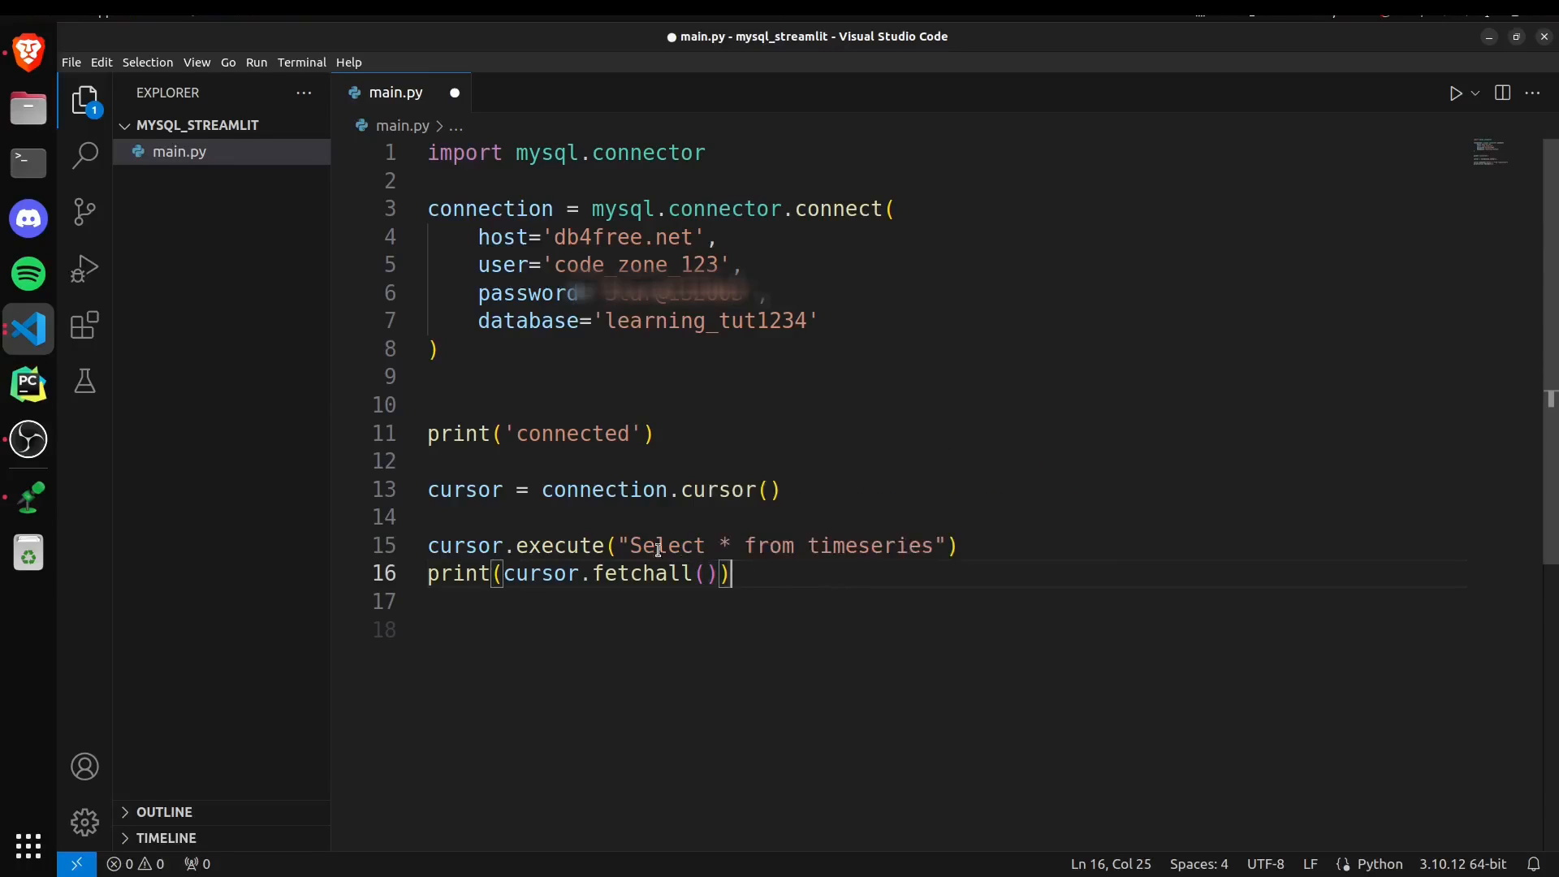
key(ctrl+s)
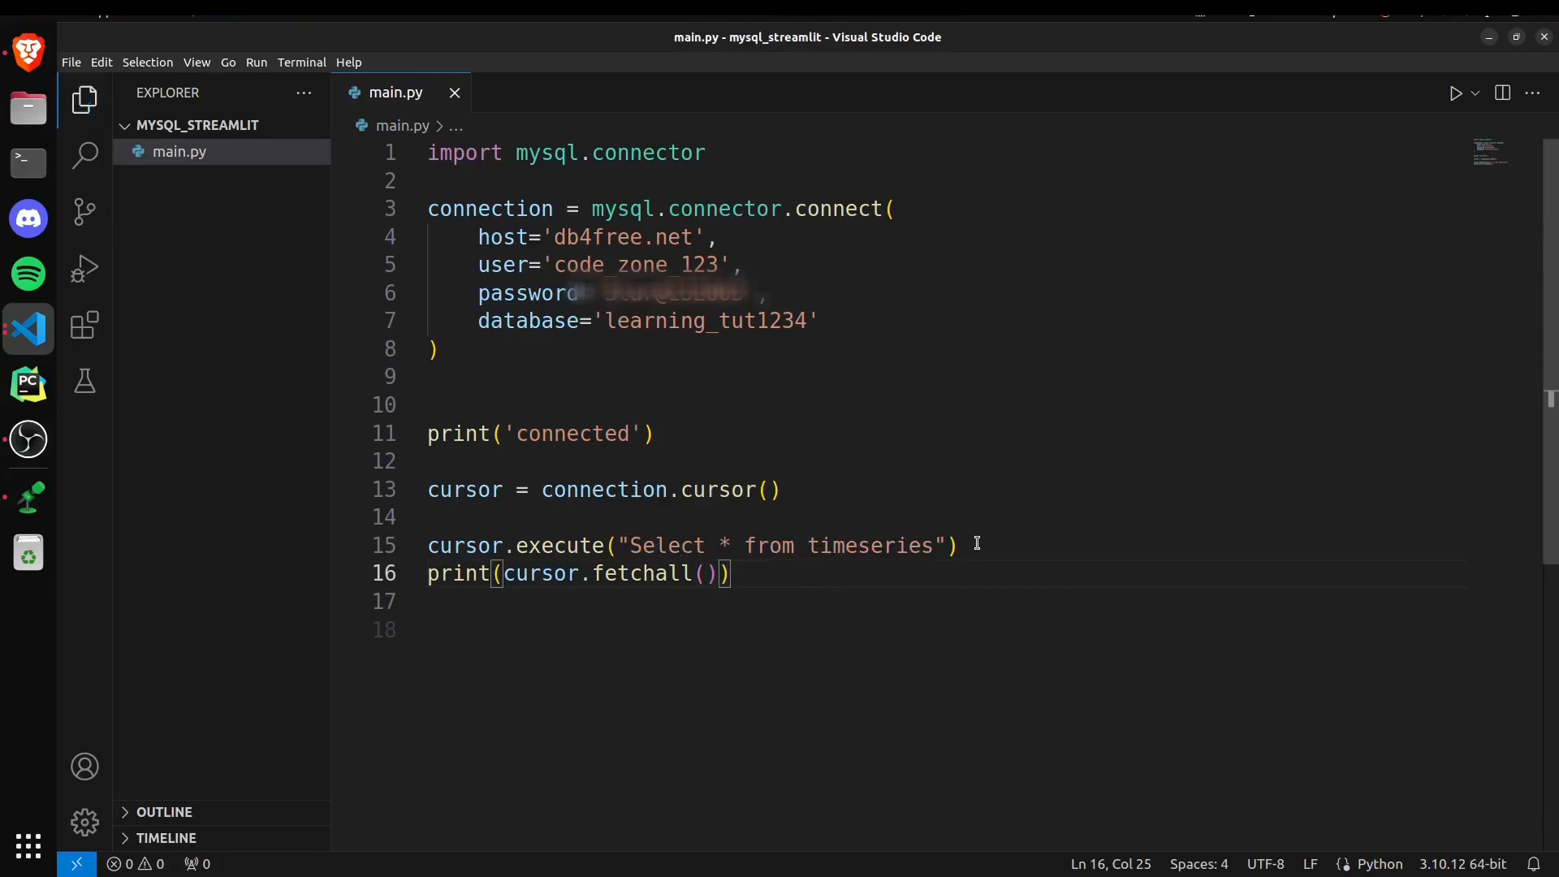
Run main.py so the Output panel lists connected and the fetched timeseries rows.
click(1424, 93)
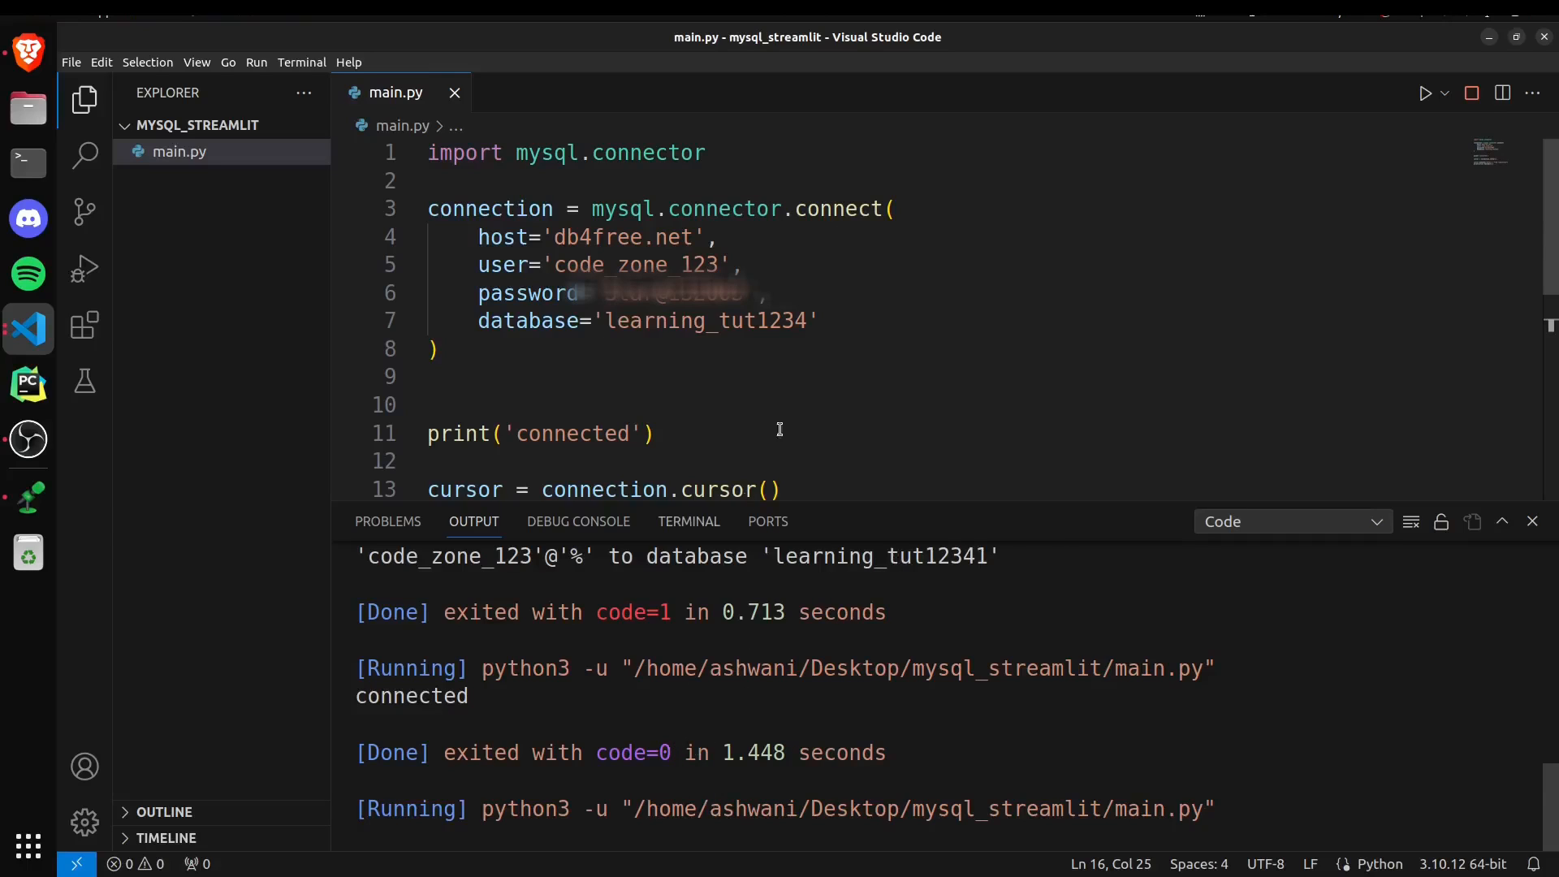
scroll(down, 3)
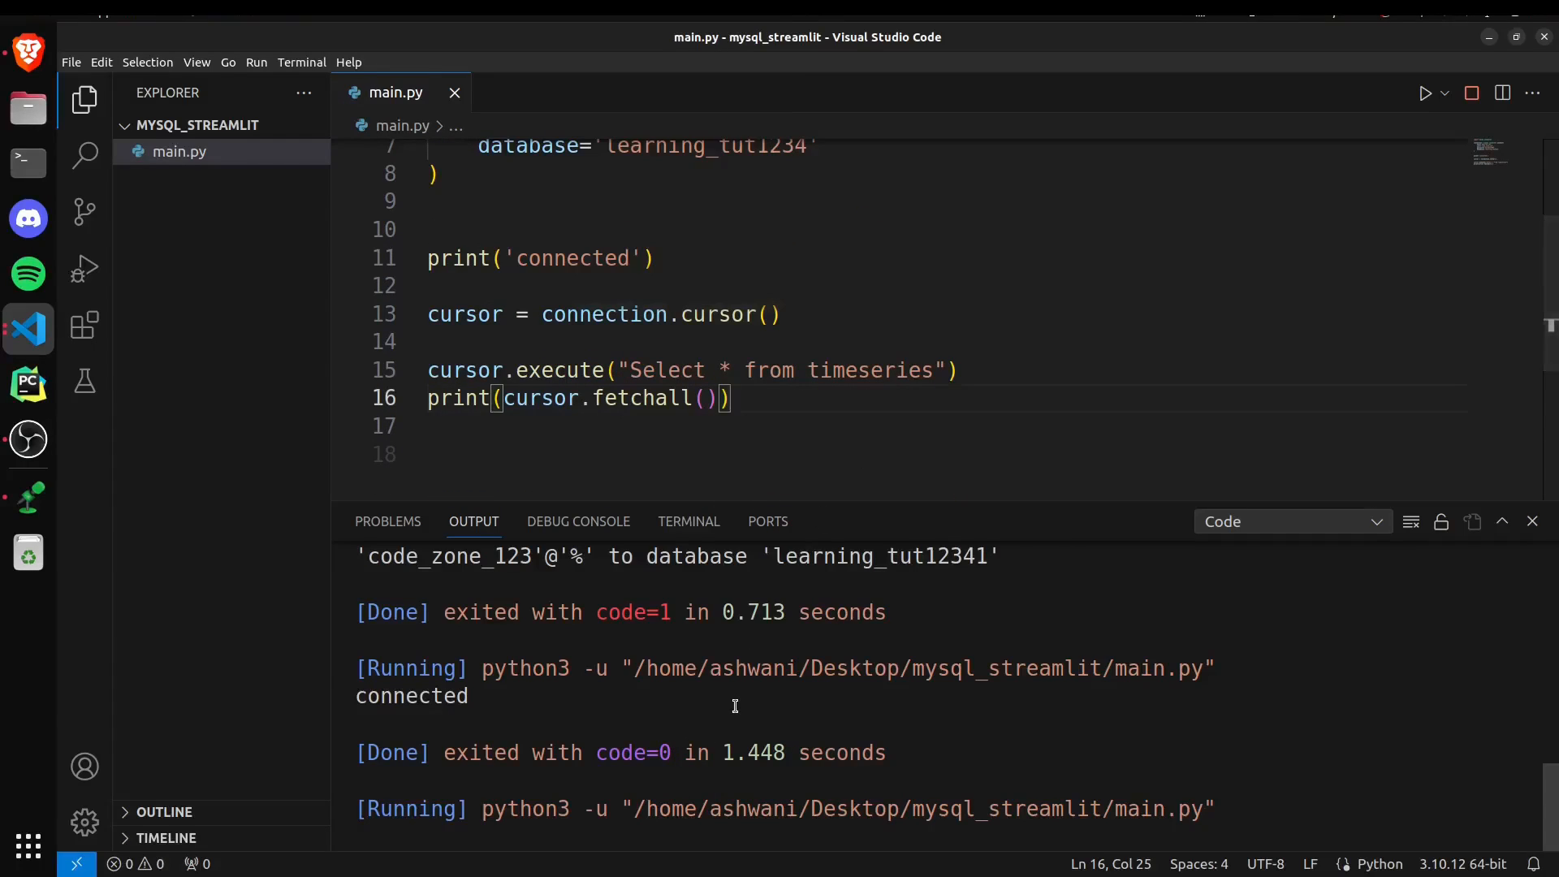
click(1452, 93)
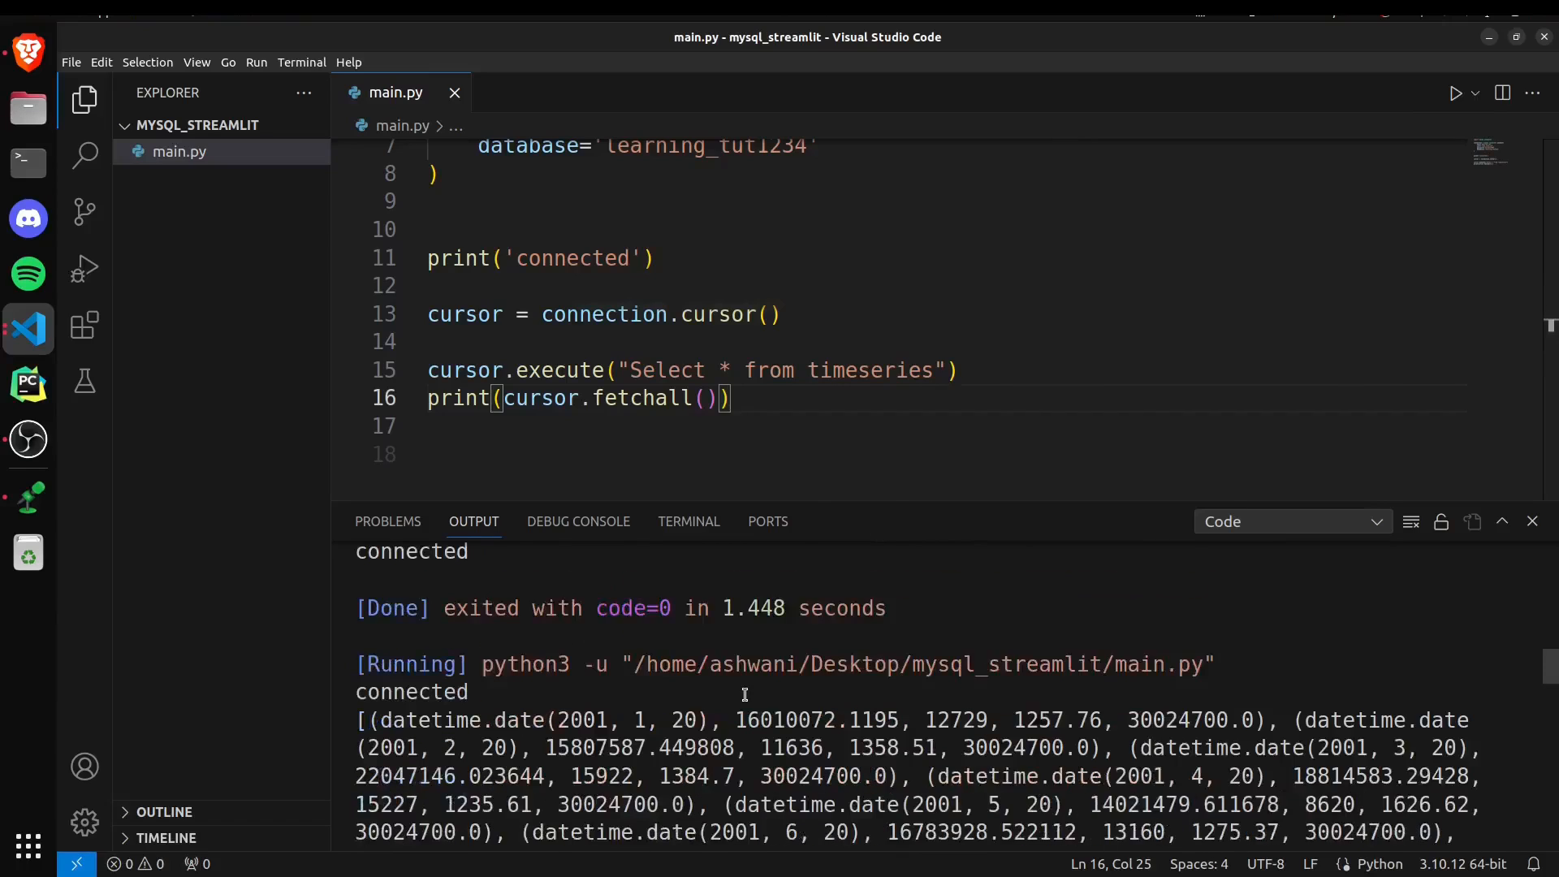
scroll(down, 3)
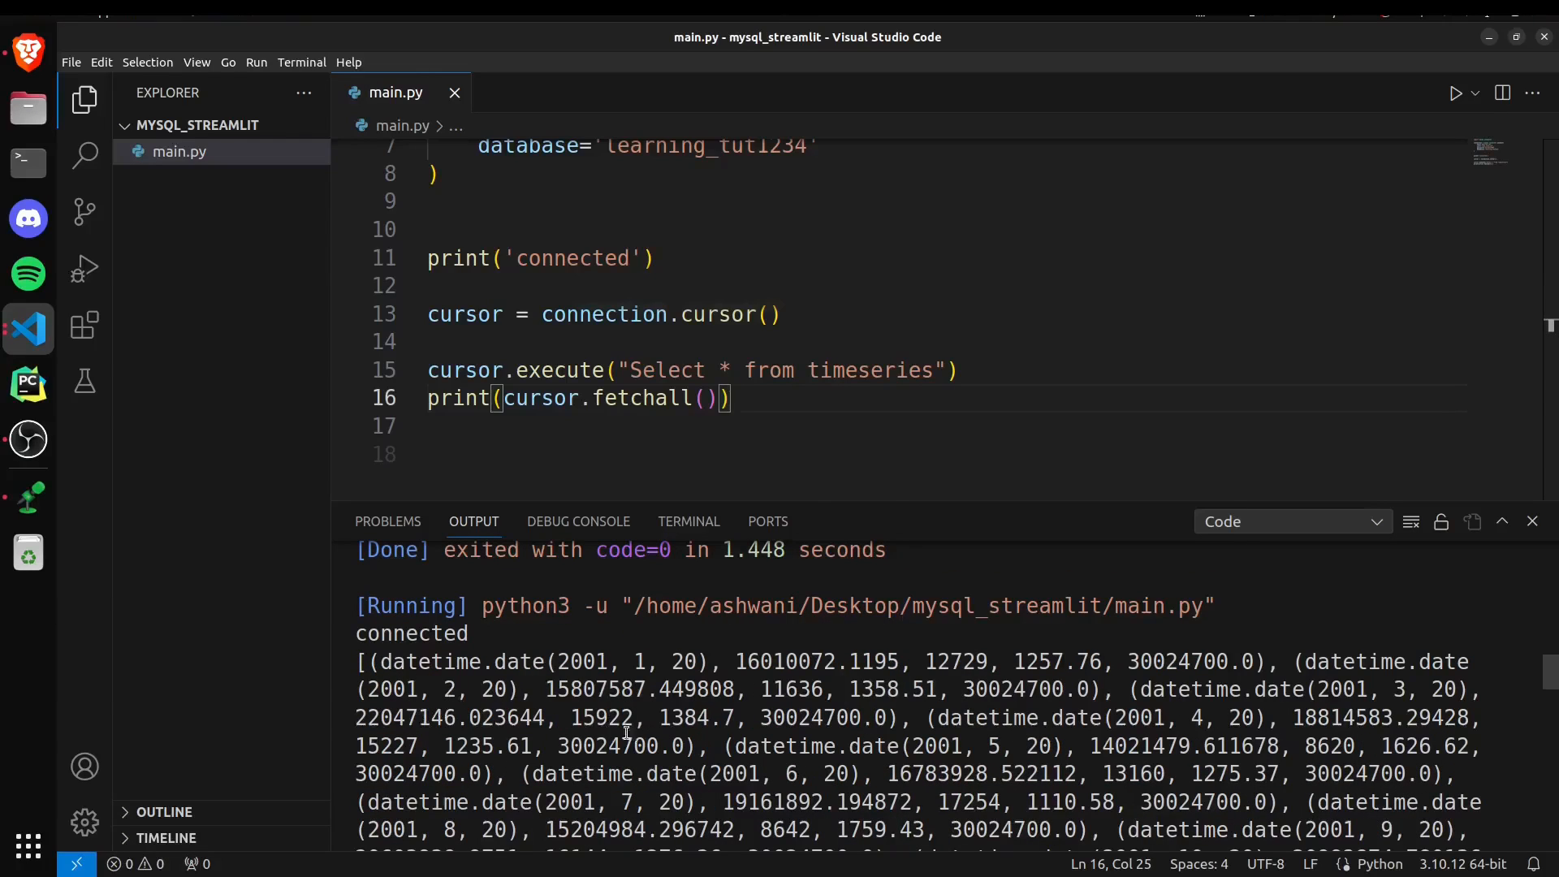
Select the first printed date-and-value tuple in the output, then close the panel.
double_click(388, 663)
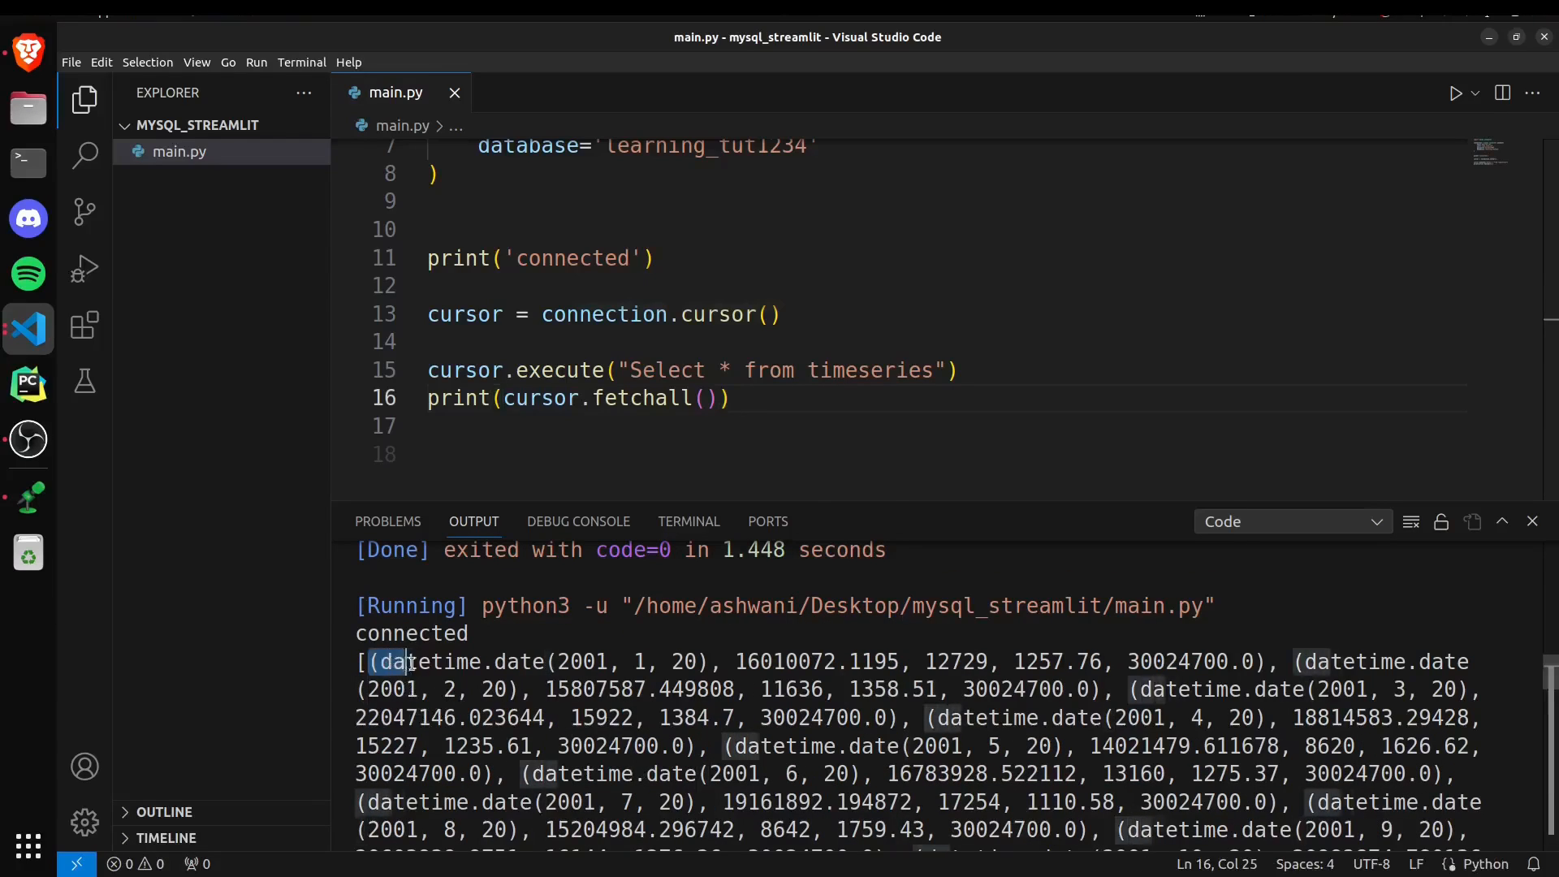
drag(374, 663, 1194, 663)
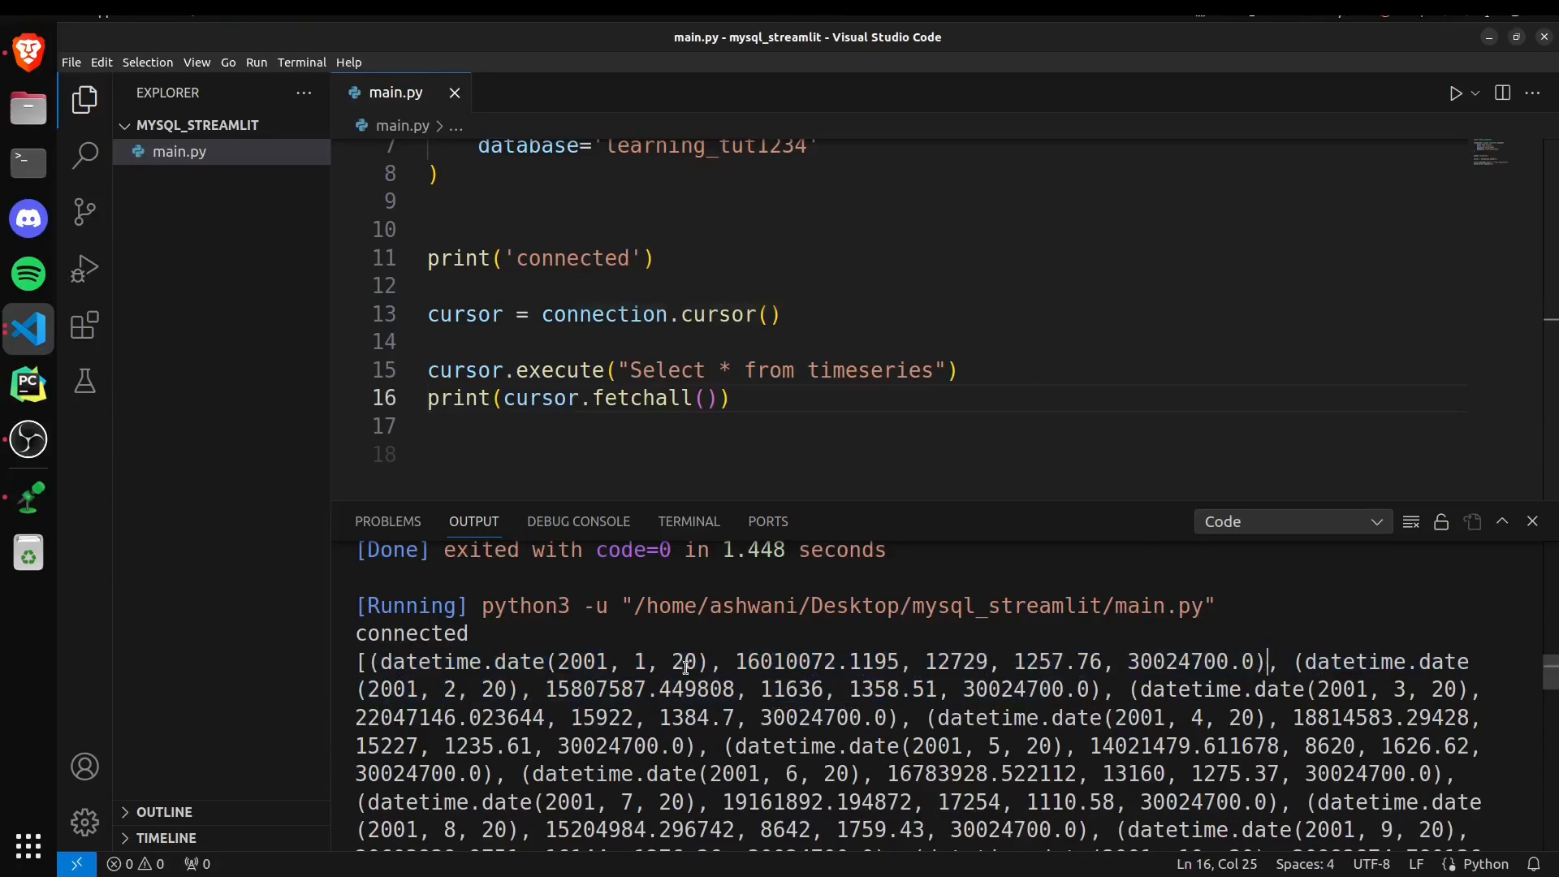
drag(366, 662, 1199, 663)
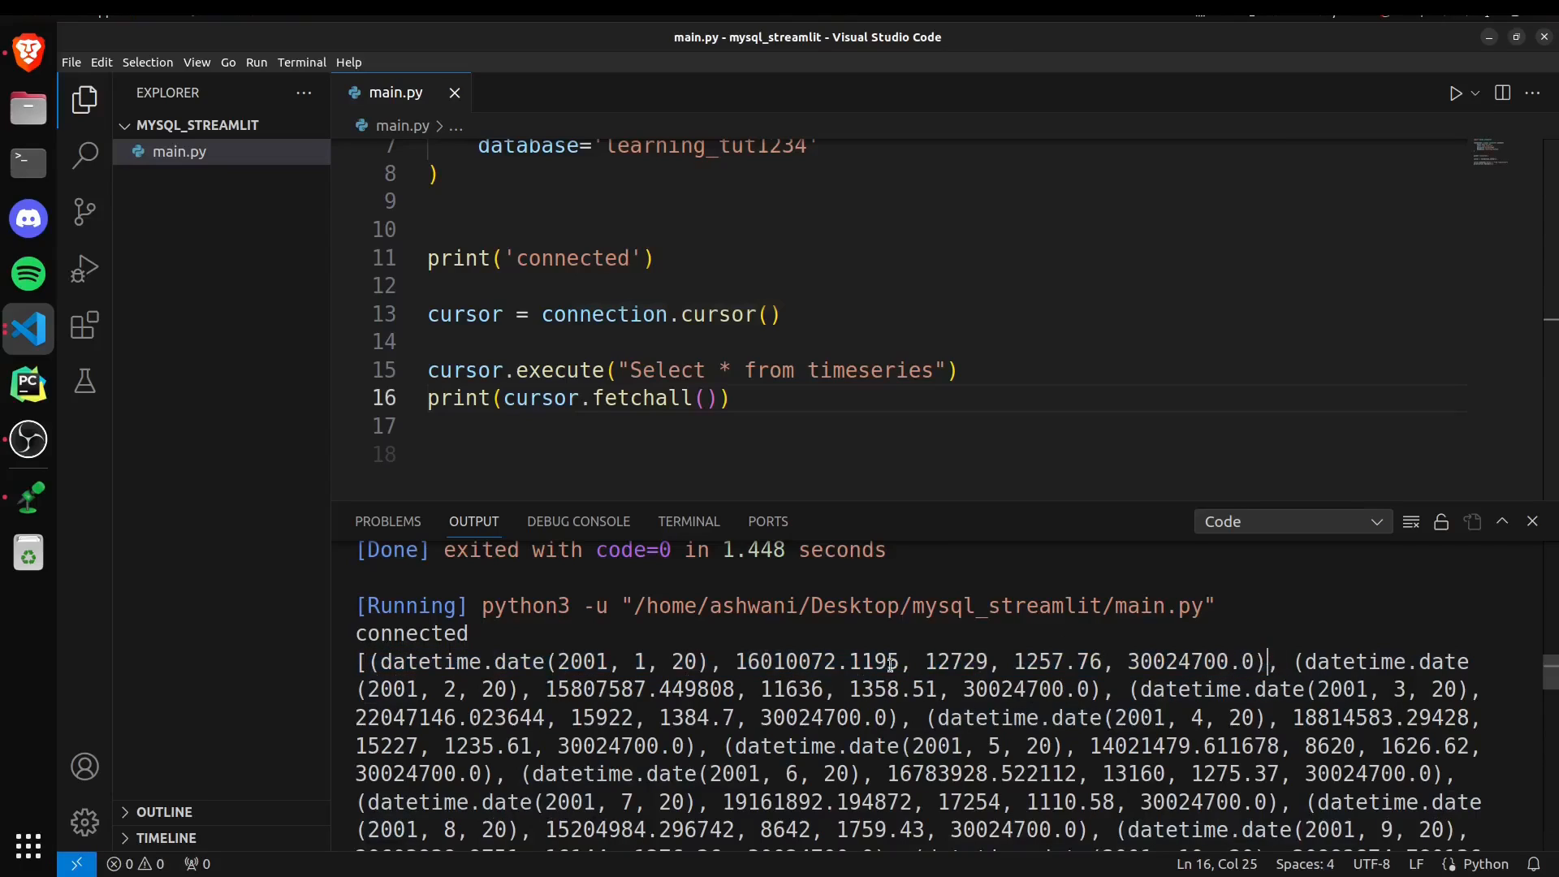
click(865, 455)
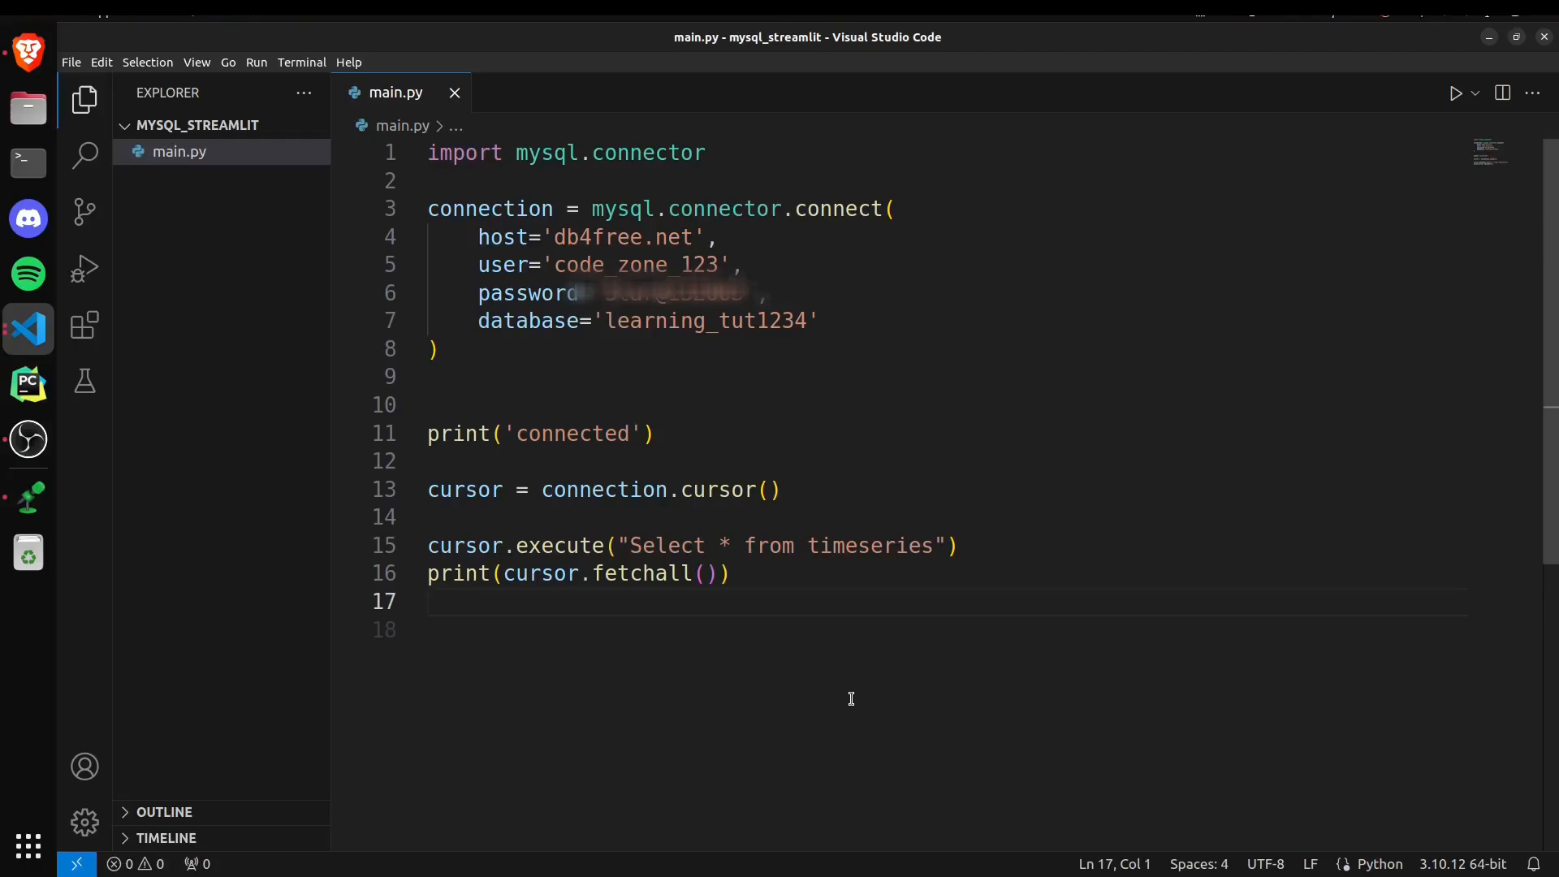
Add import streamlit as st on line 2 of main.py.
text(impor)
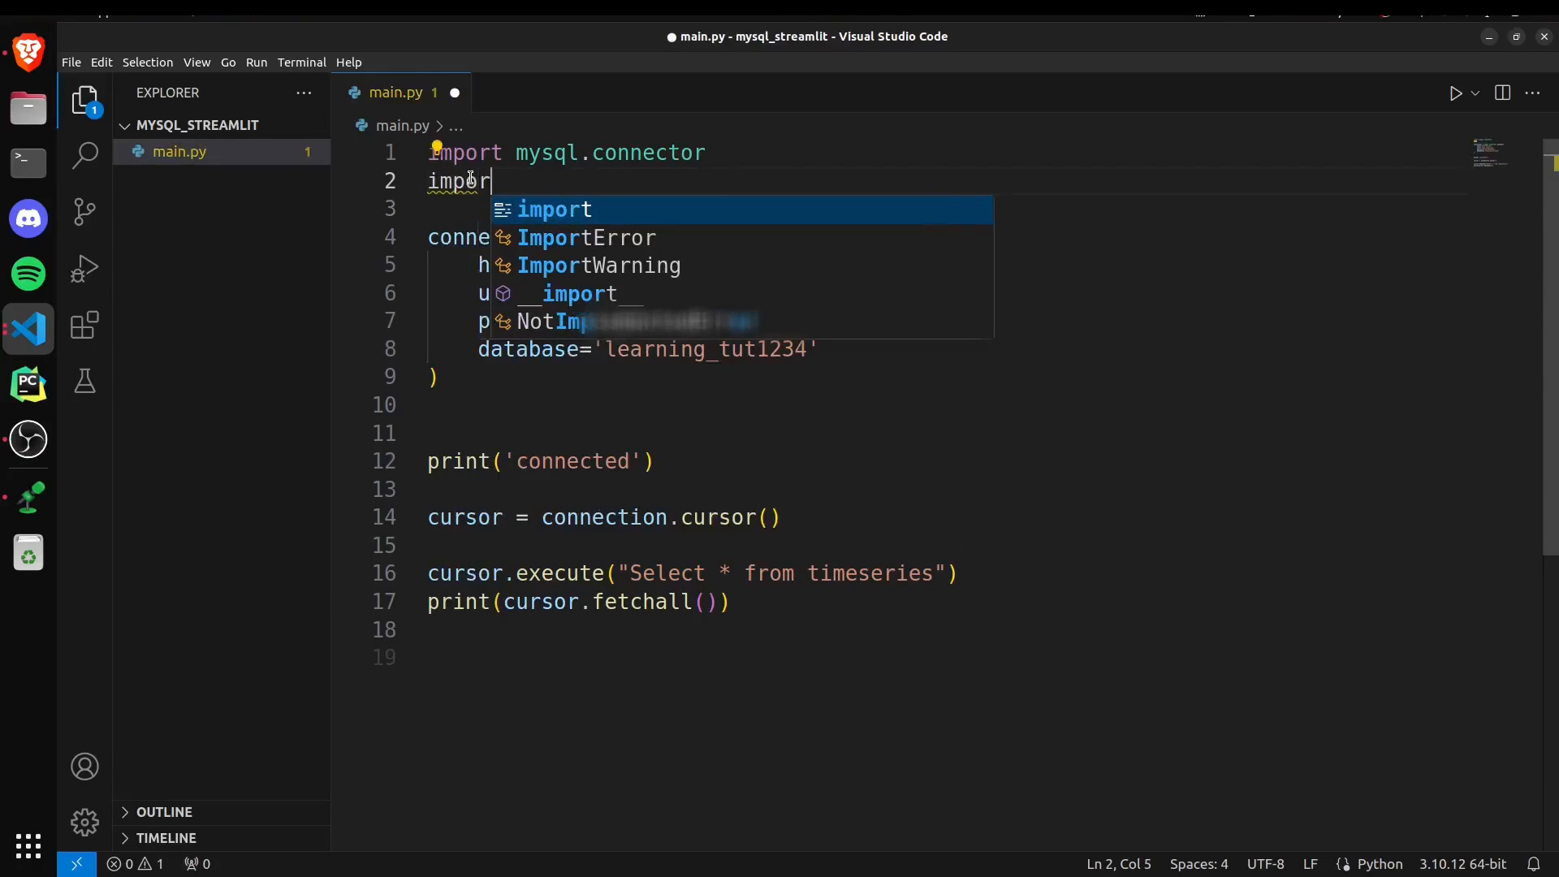
text(streamlit a)
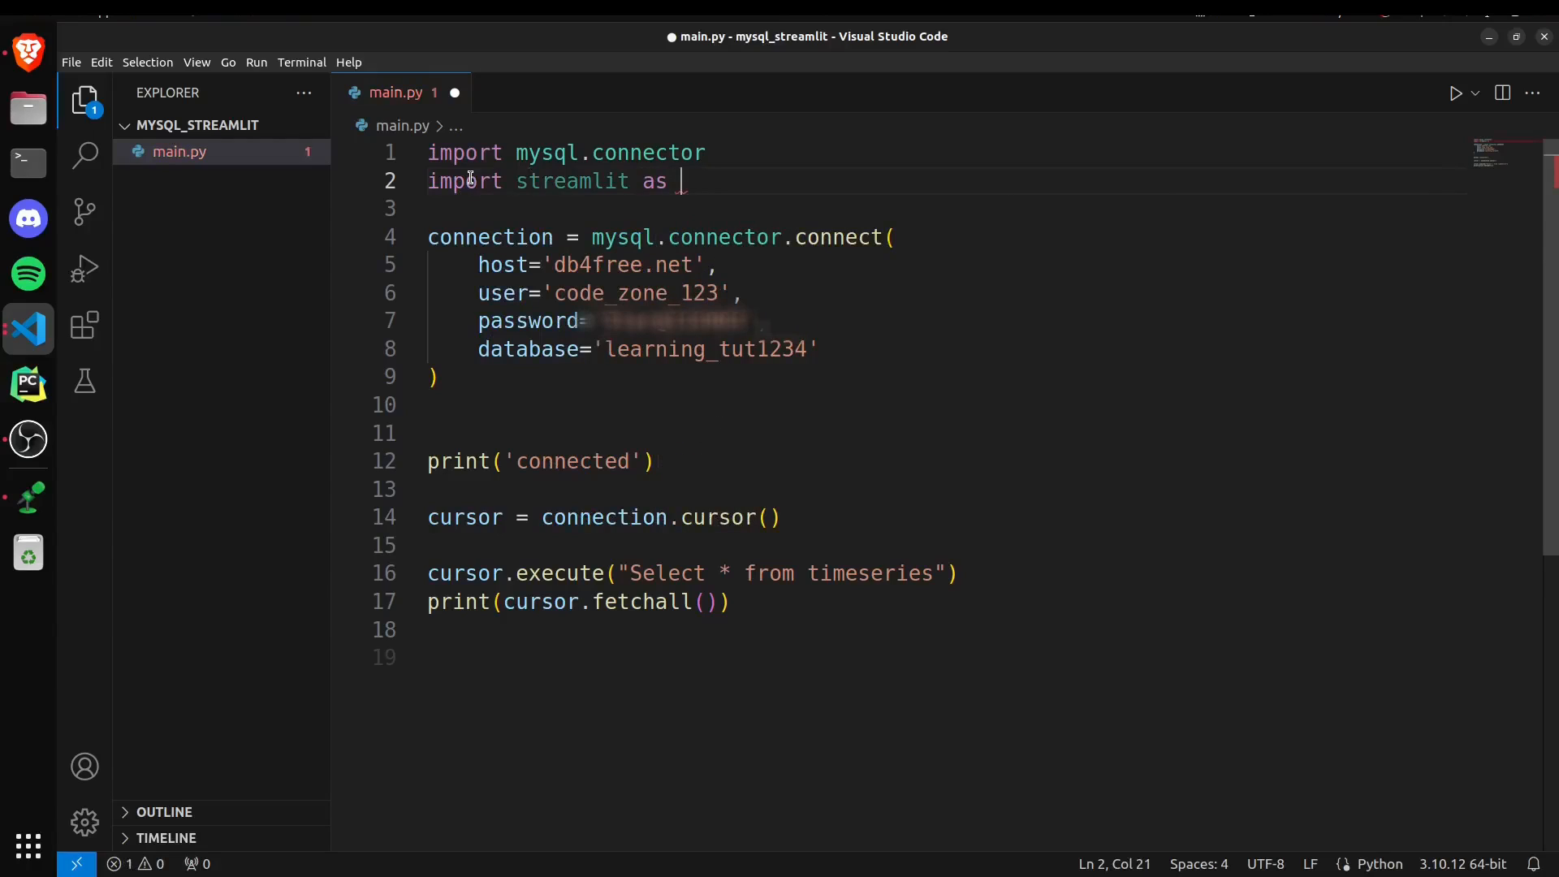
text(st)
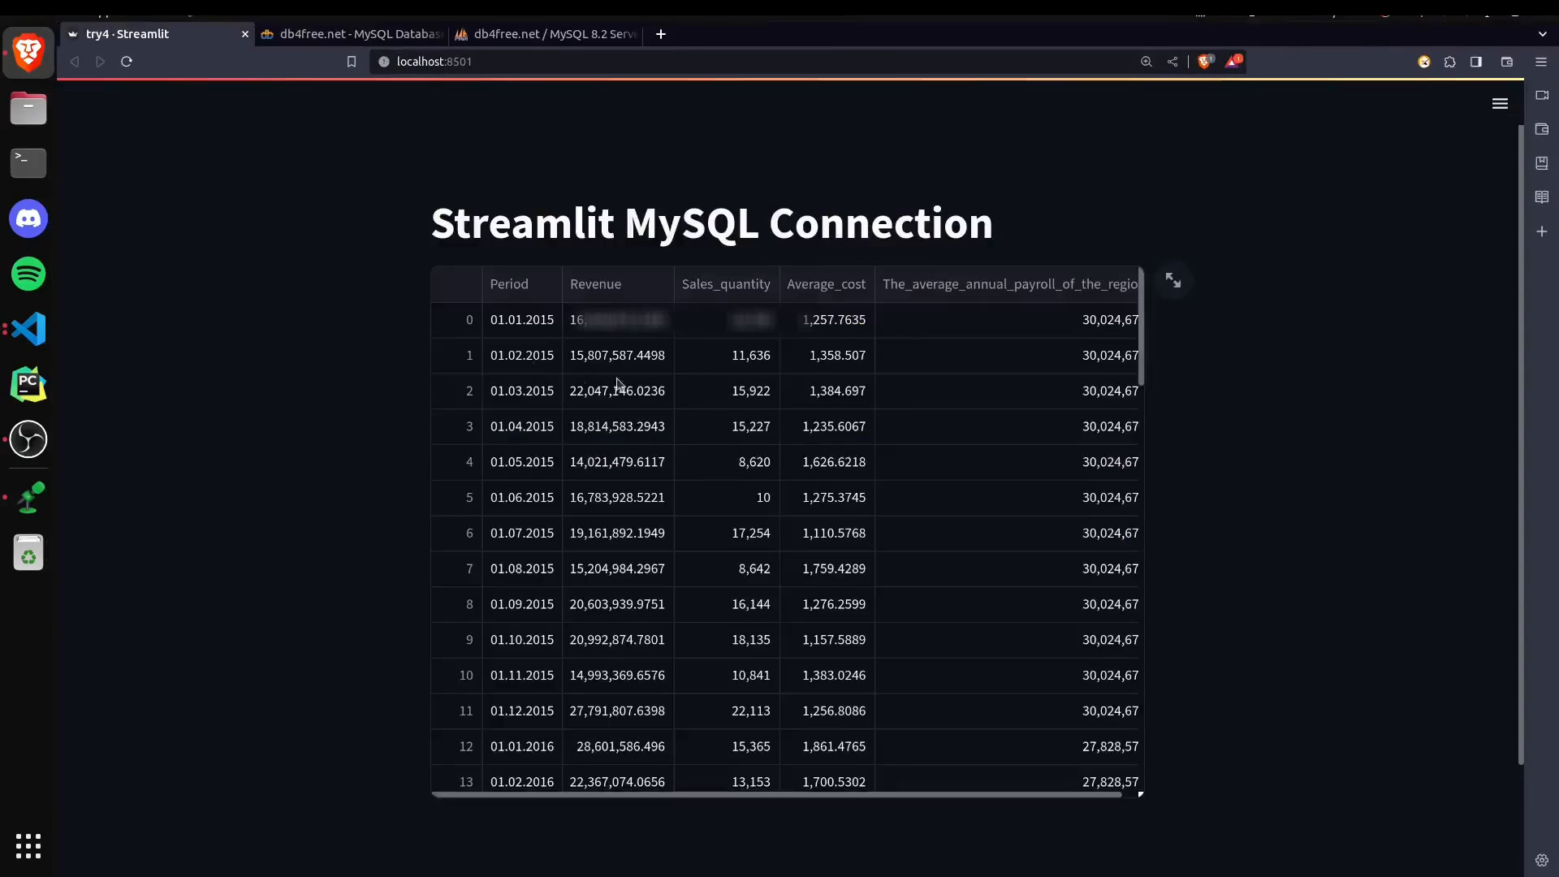
right_click(750, 674)
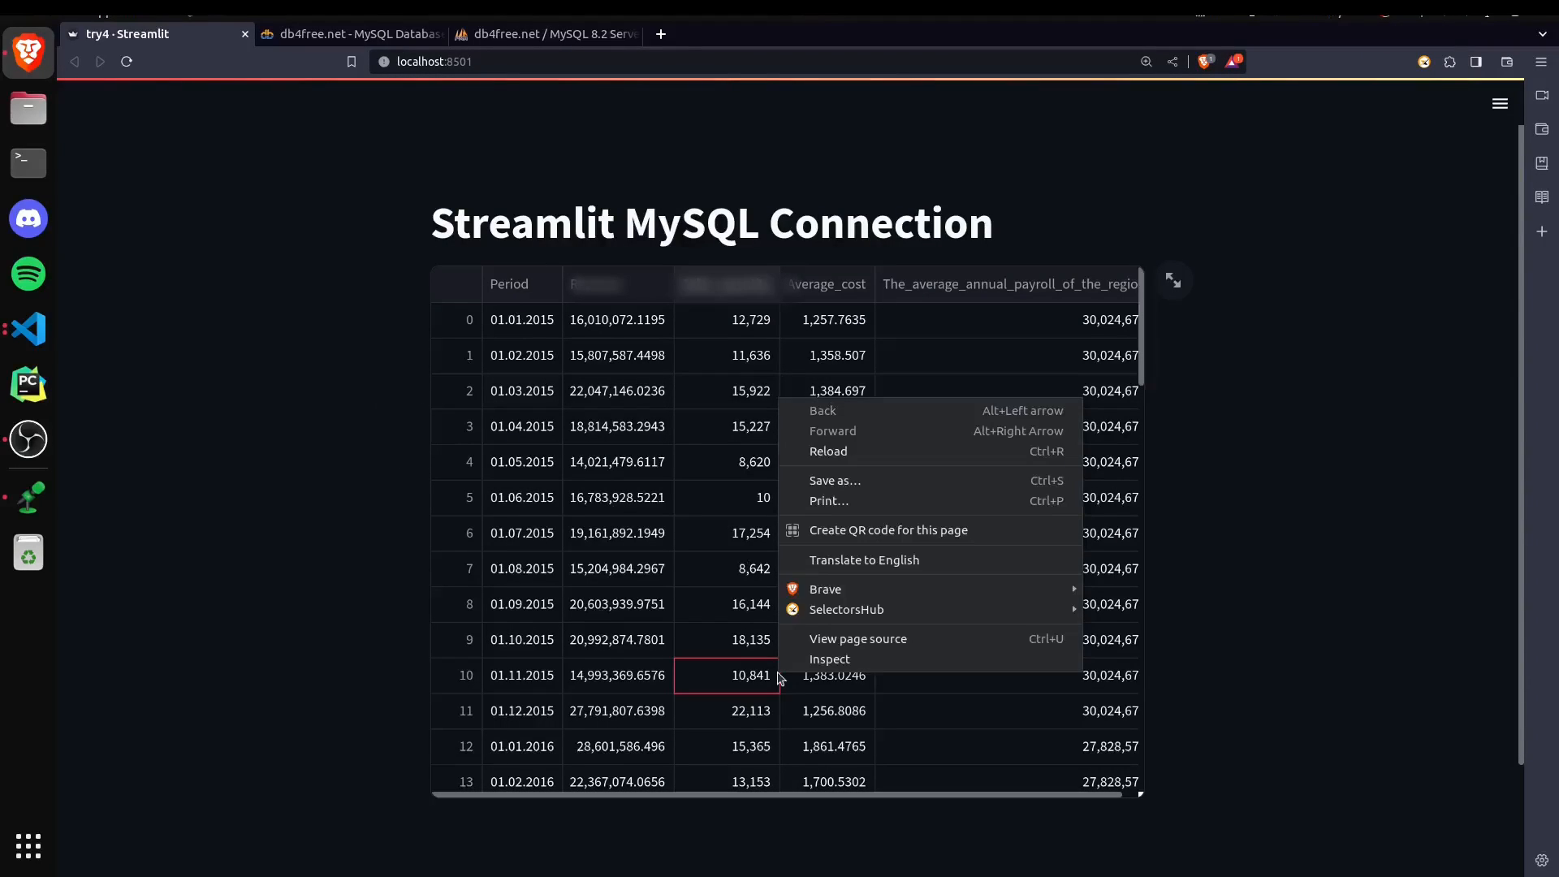
click(334, 316)
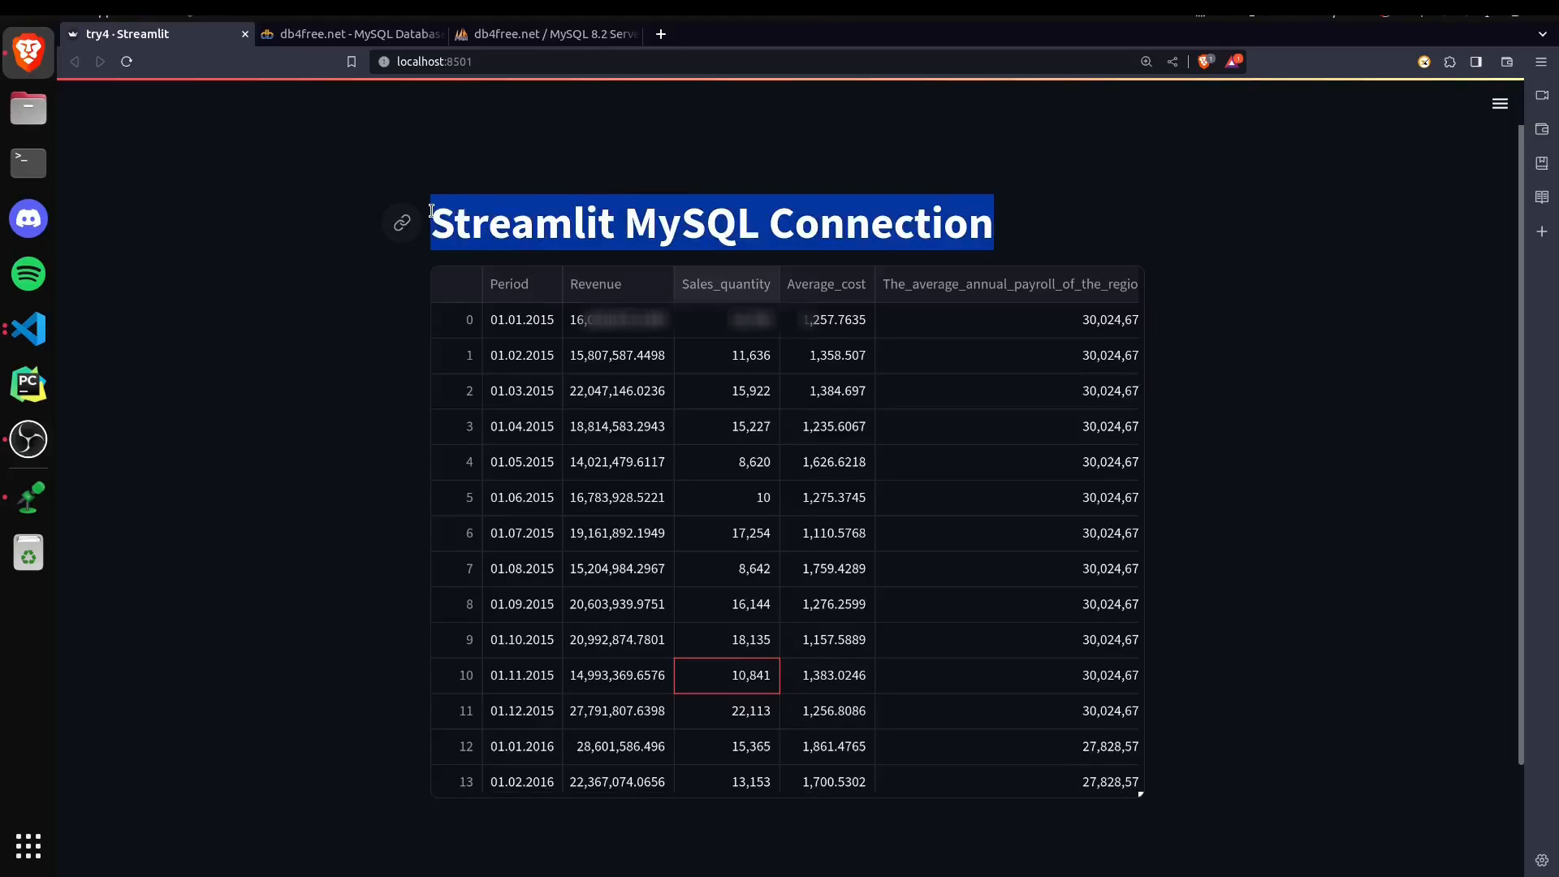
click(28, 330)
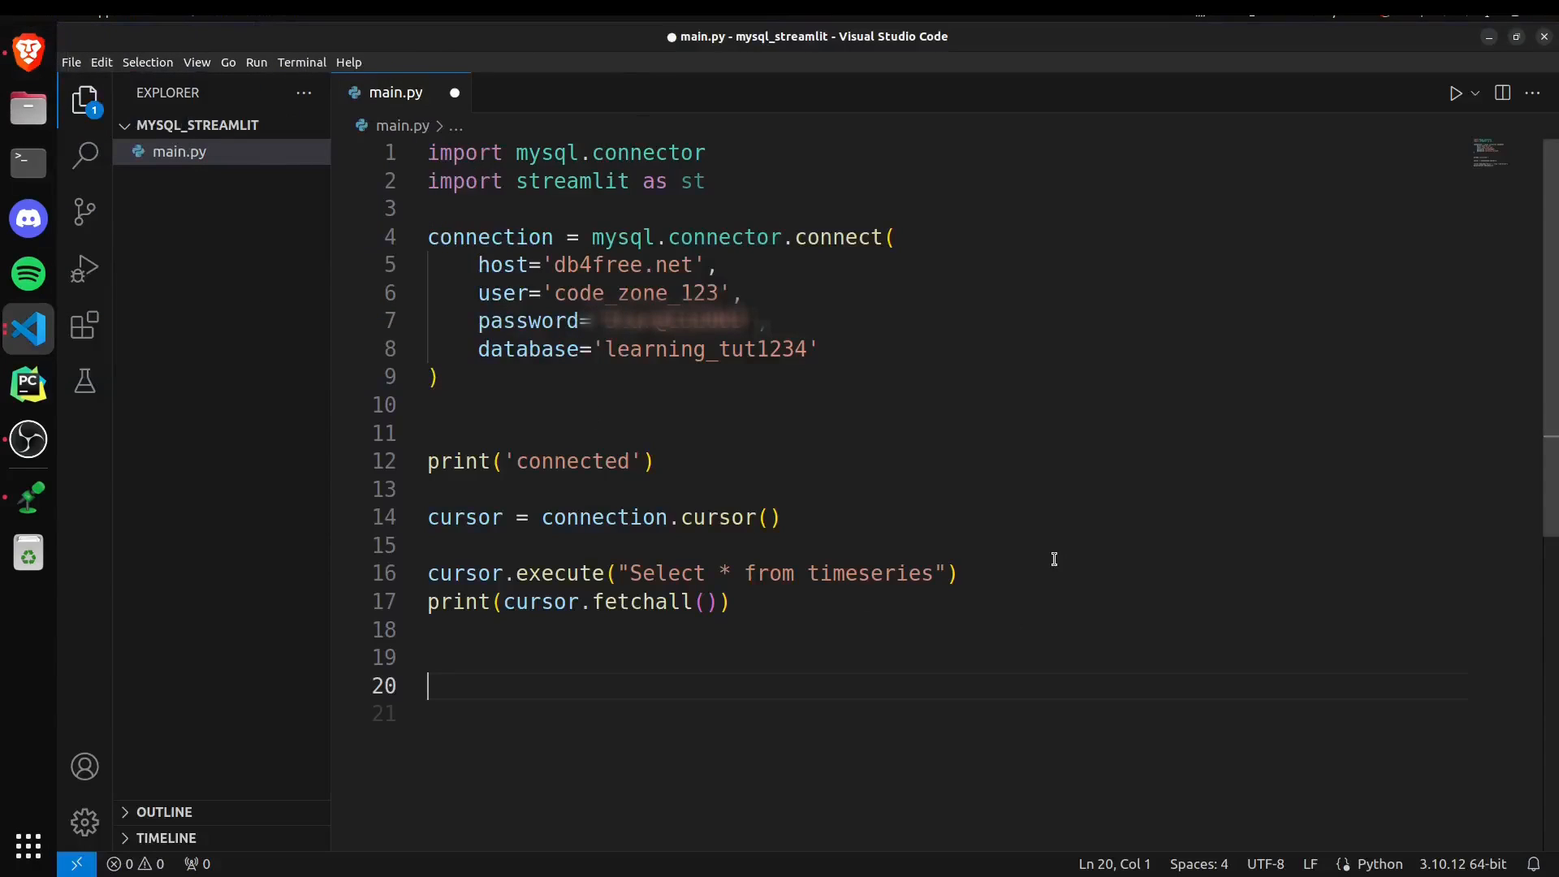
Add st.title('Streamlit MySQL Connection') on line 20.
text(st.t)
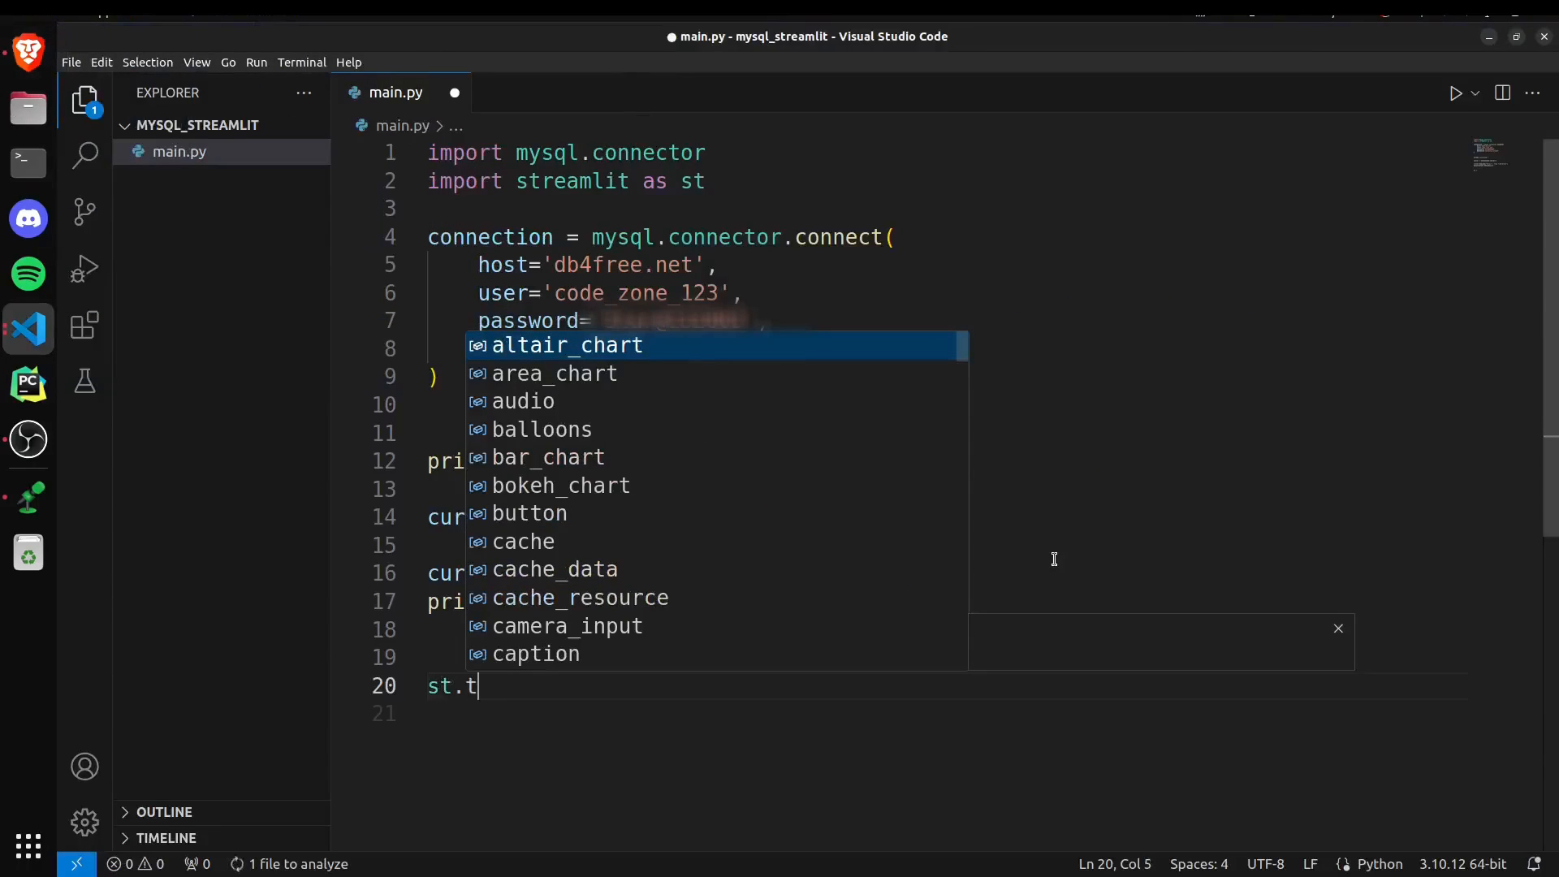
text(itle()
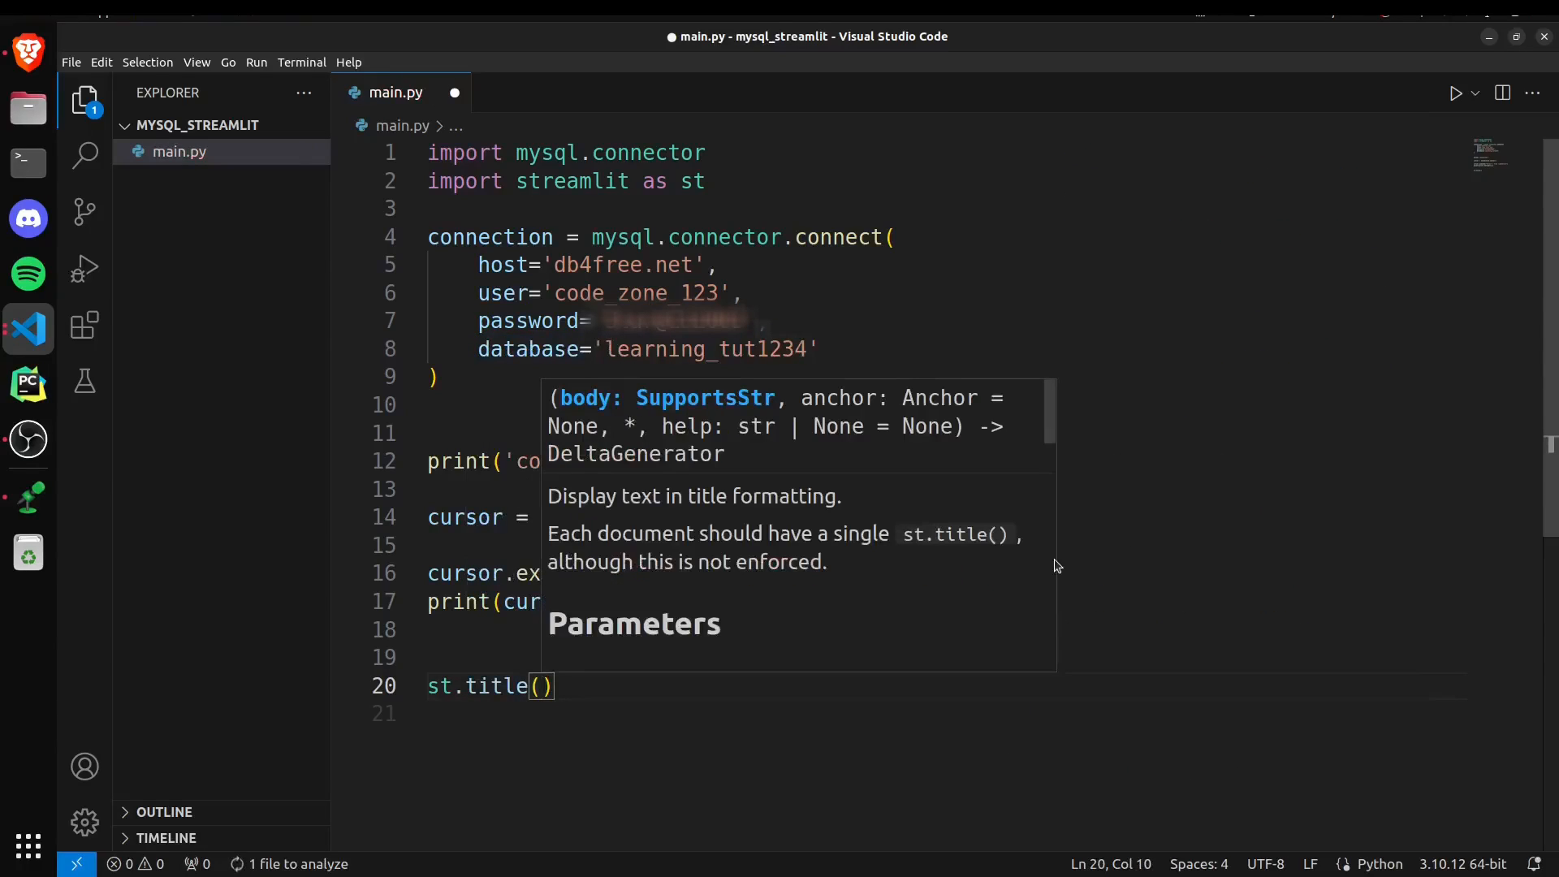
text('')
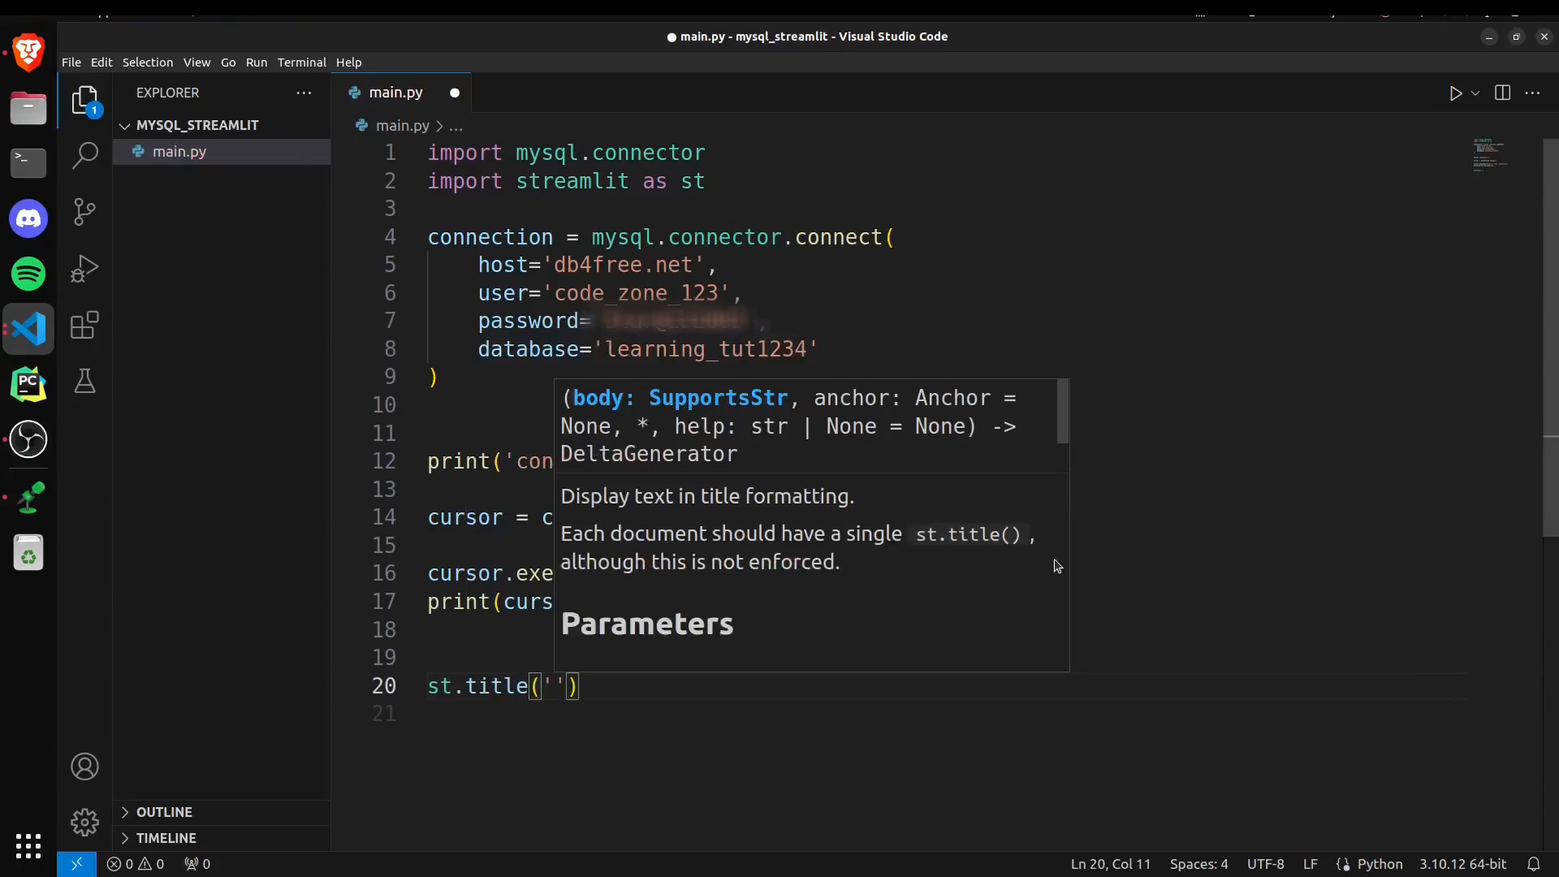
text(Streamlit MySQL Connection)
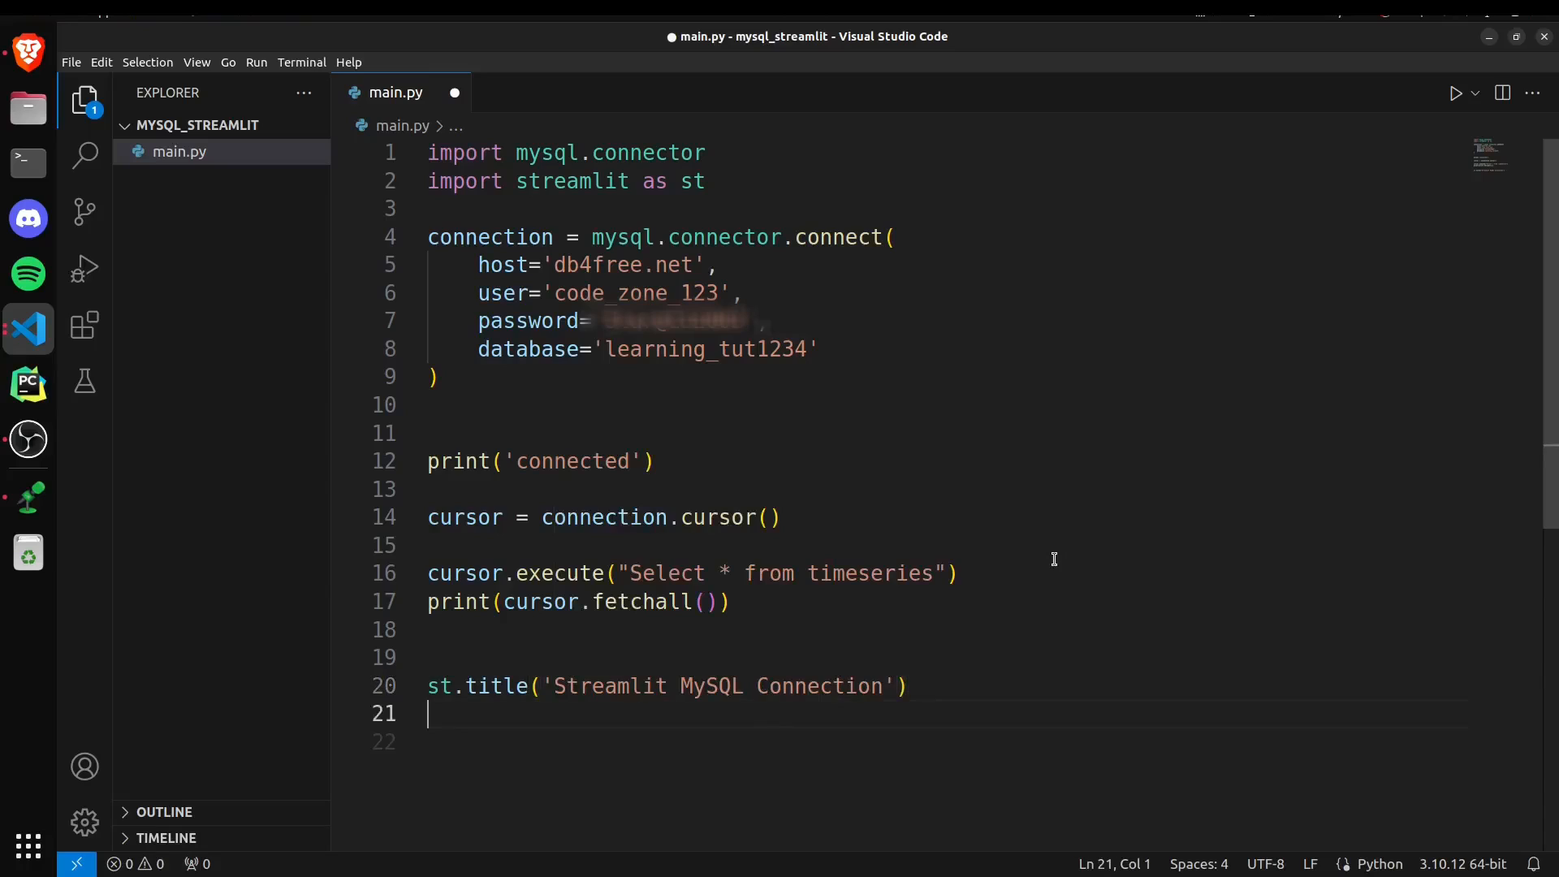
key(enter)
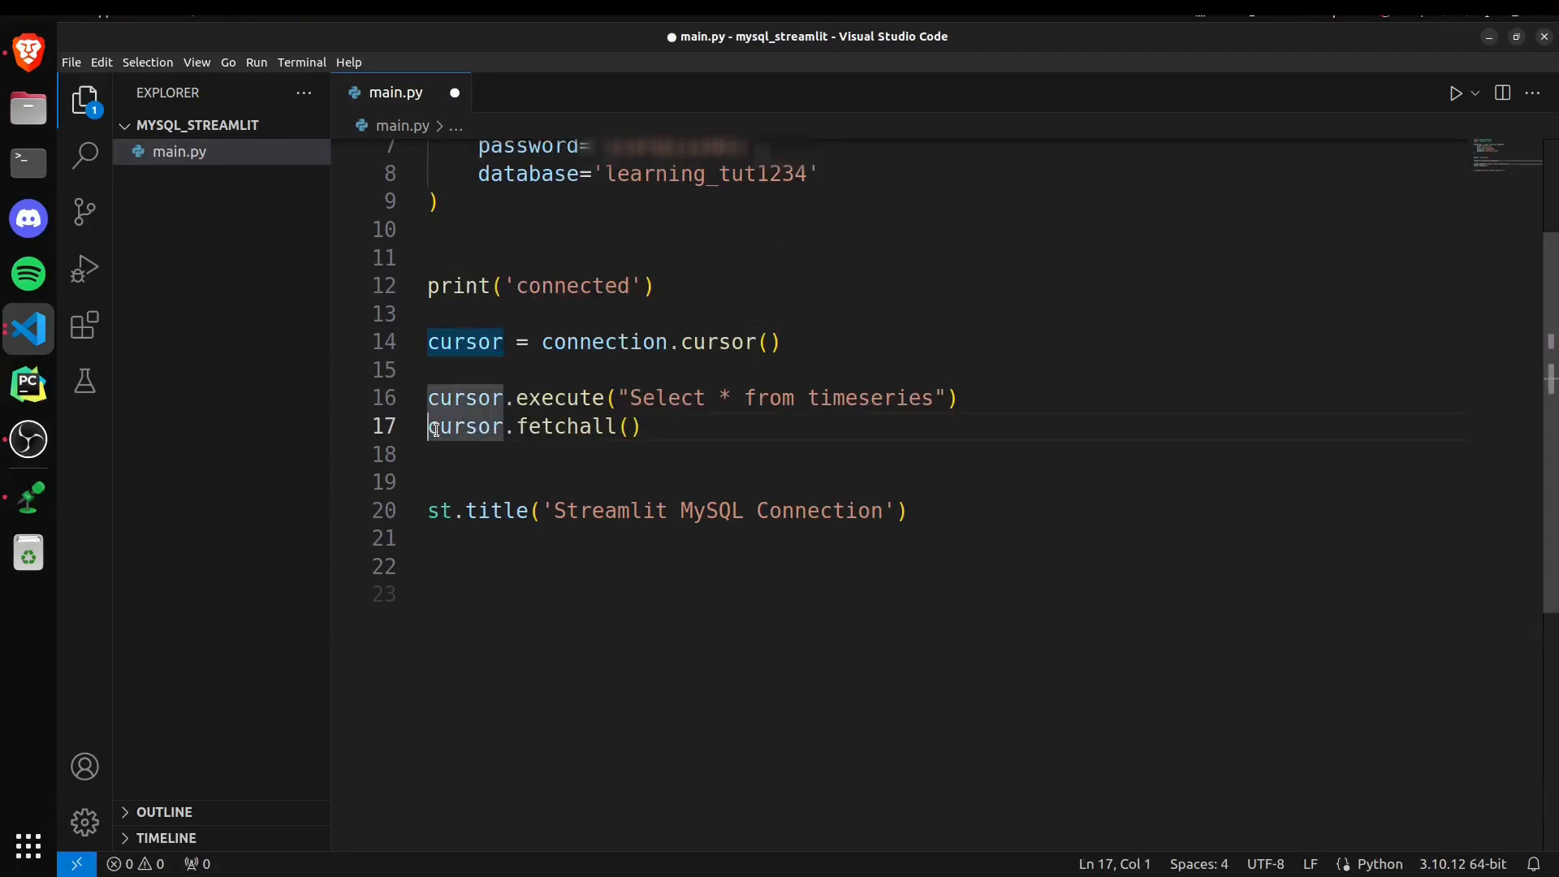
Replace the print on line 17 with data = cursor.fetchall().
text(data=)
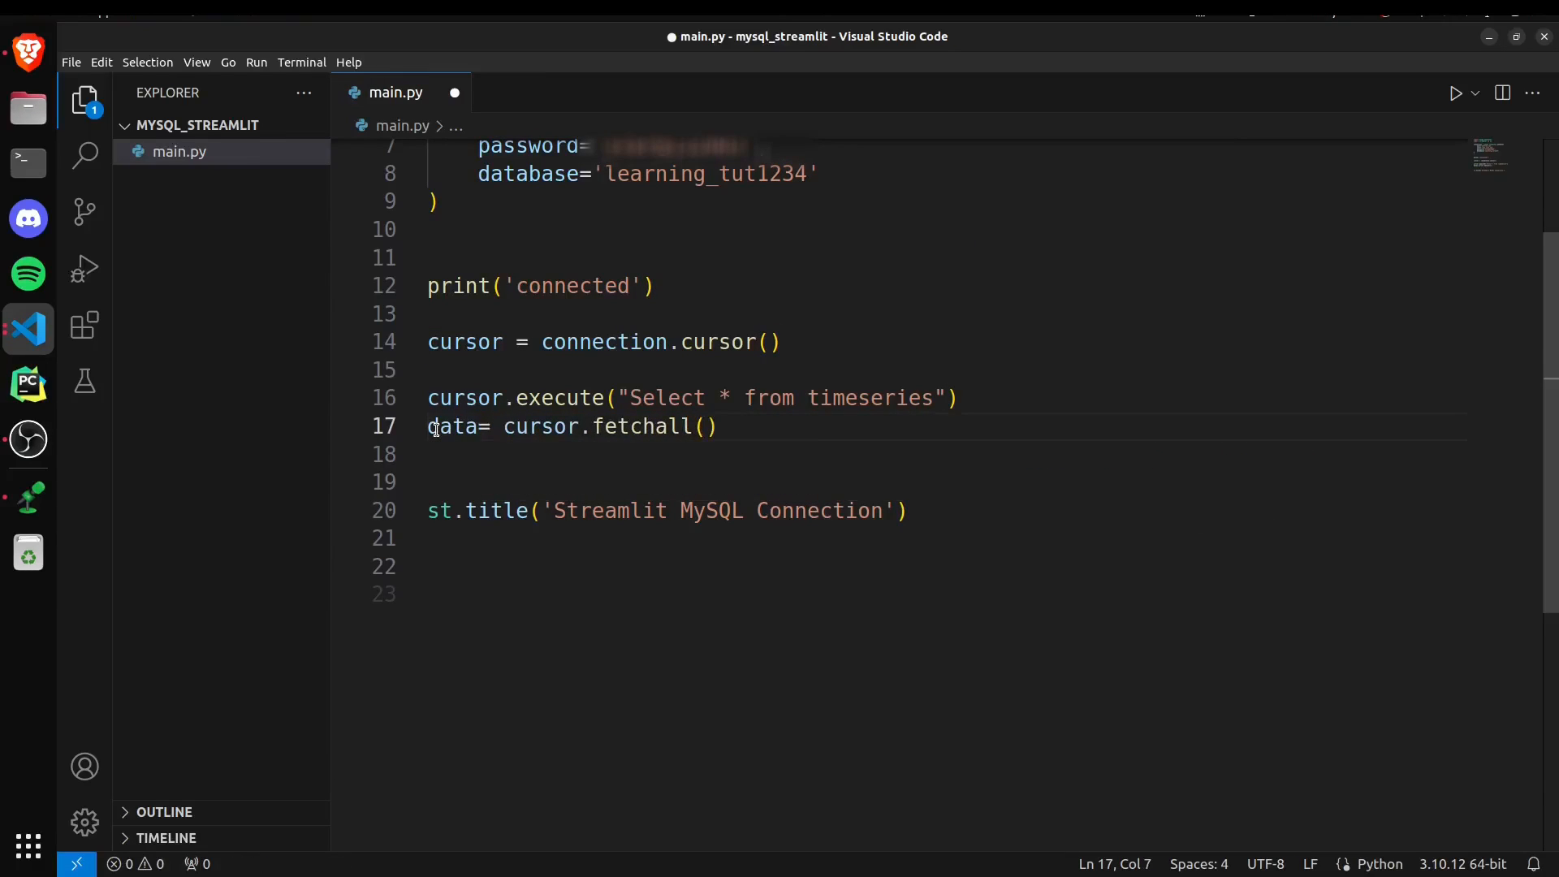
text(" ")
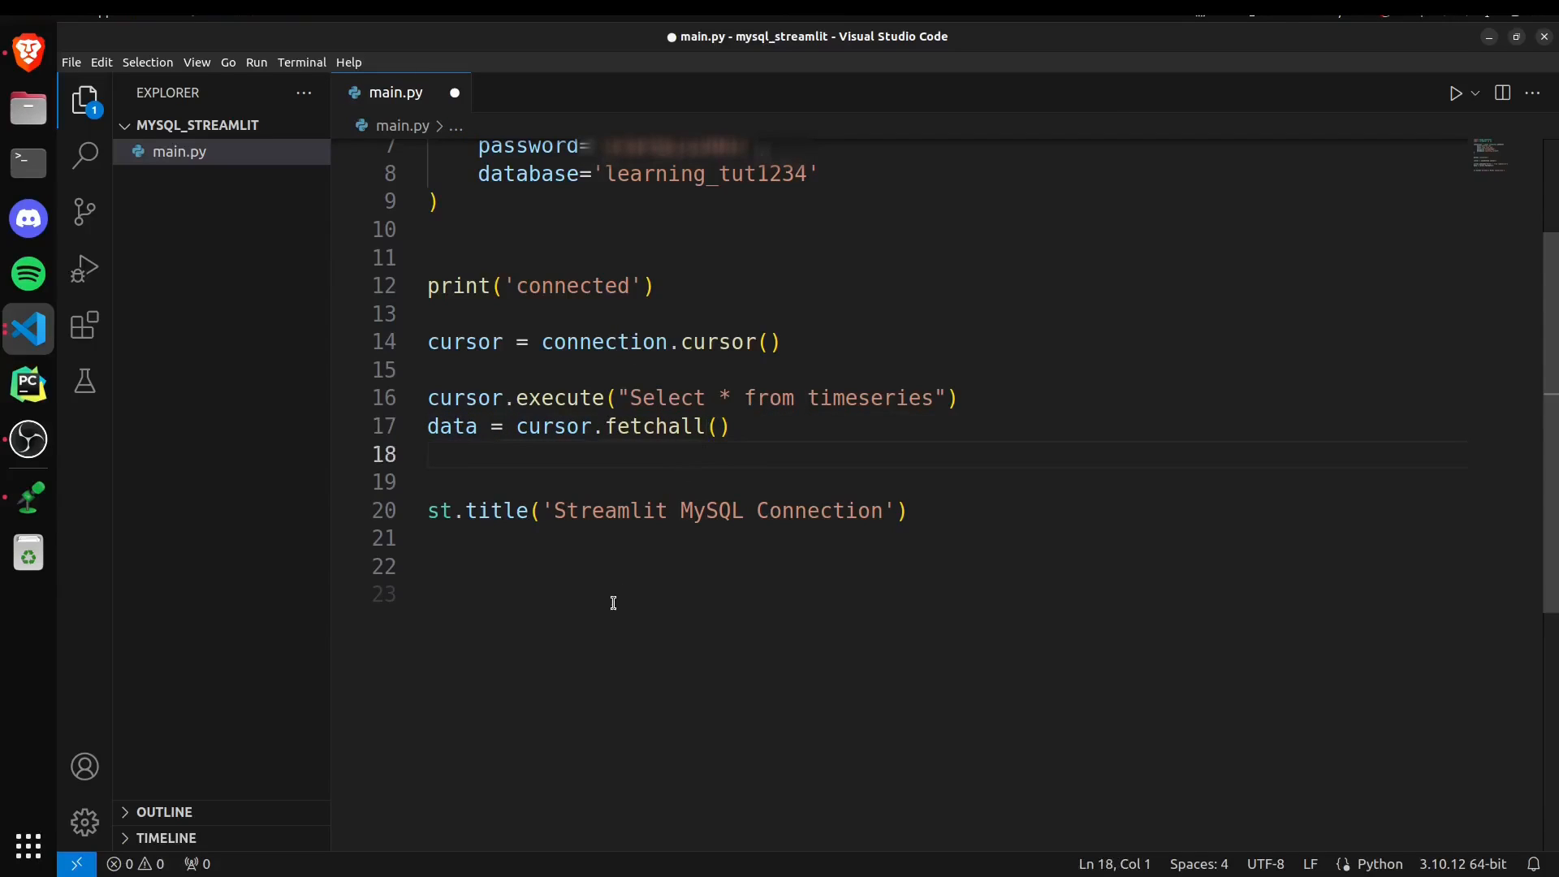
Add import pandas as pd after the existing imports.
click(582, 565)
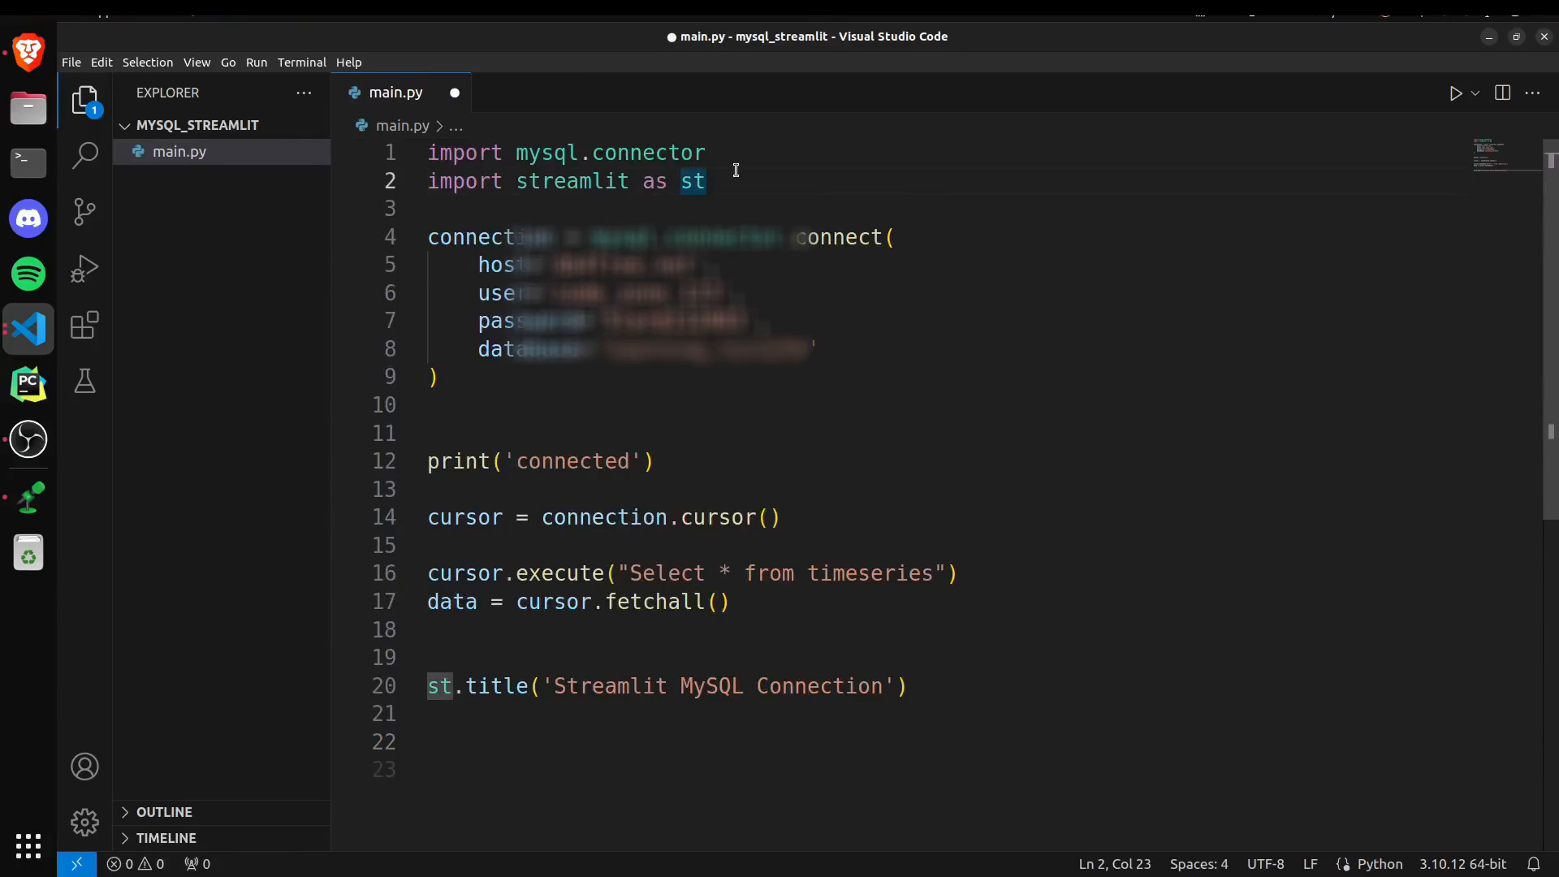
text(import)
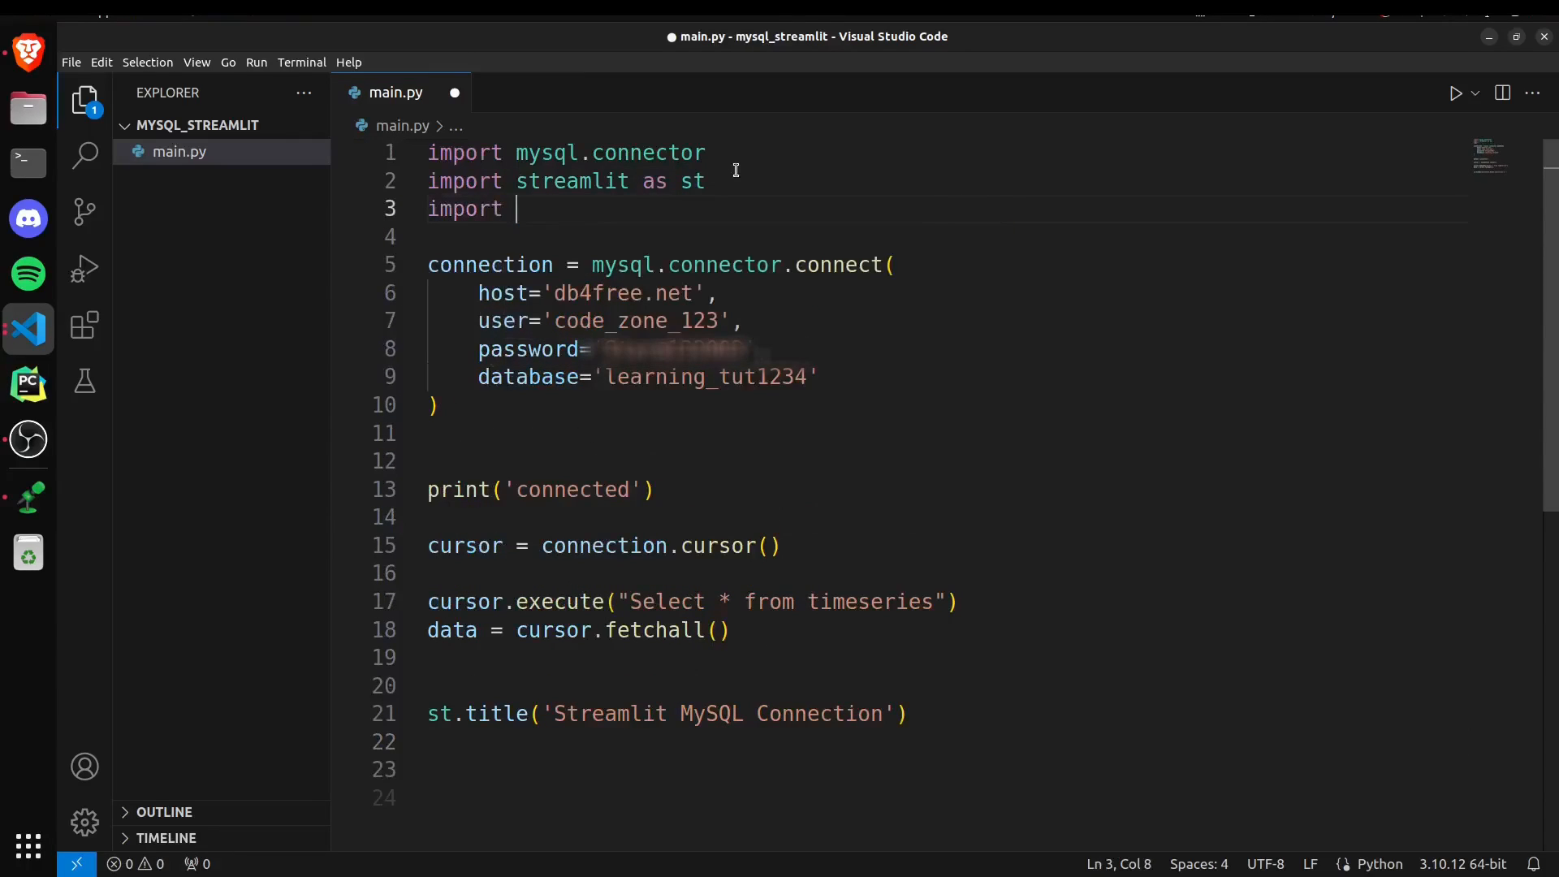
text(pandas)
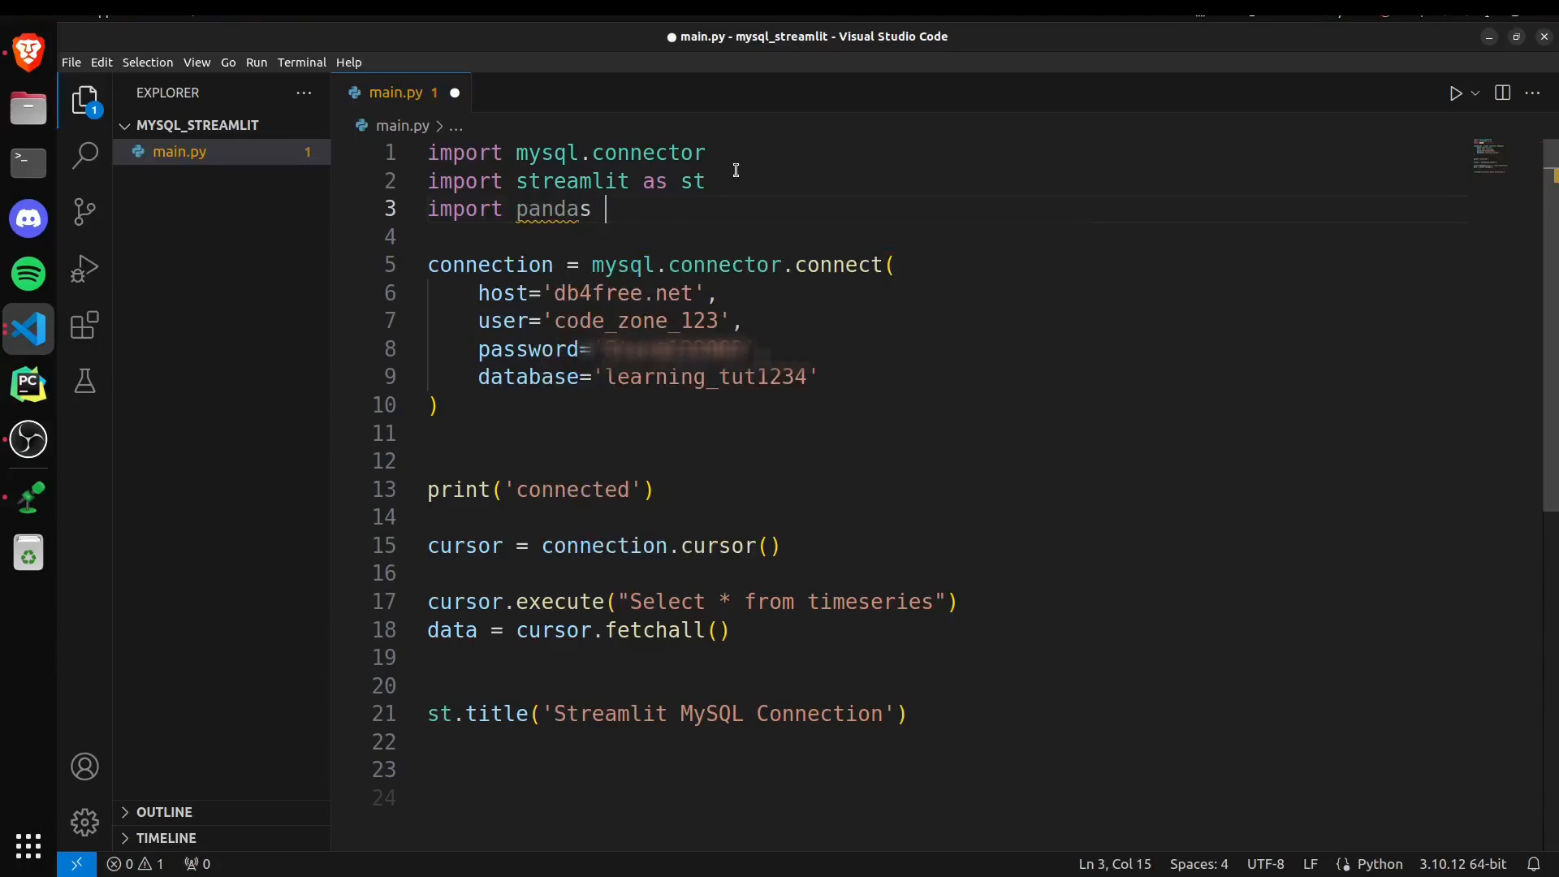
text(as pd)
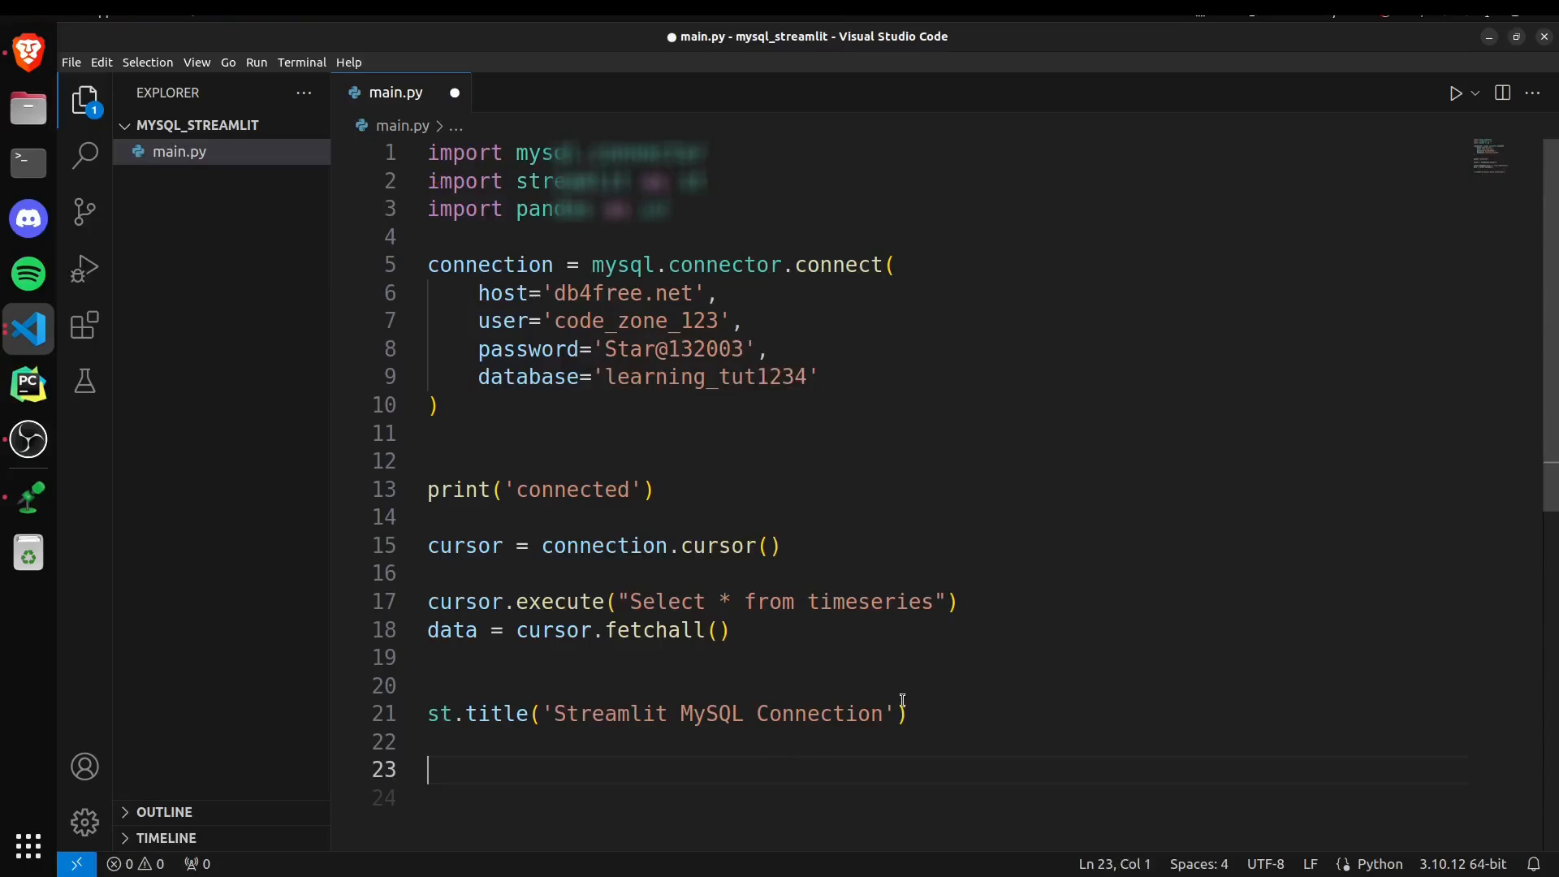
Start line 23 as df = pd.DataFrame(data, columns=) with the columns value still empty.
scroll(down, 3)
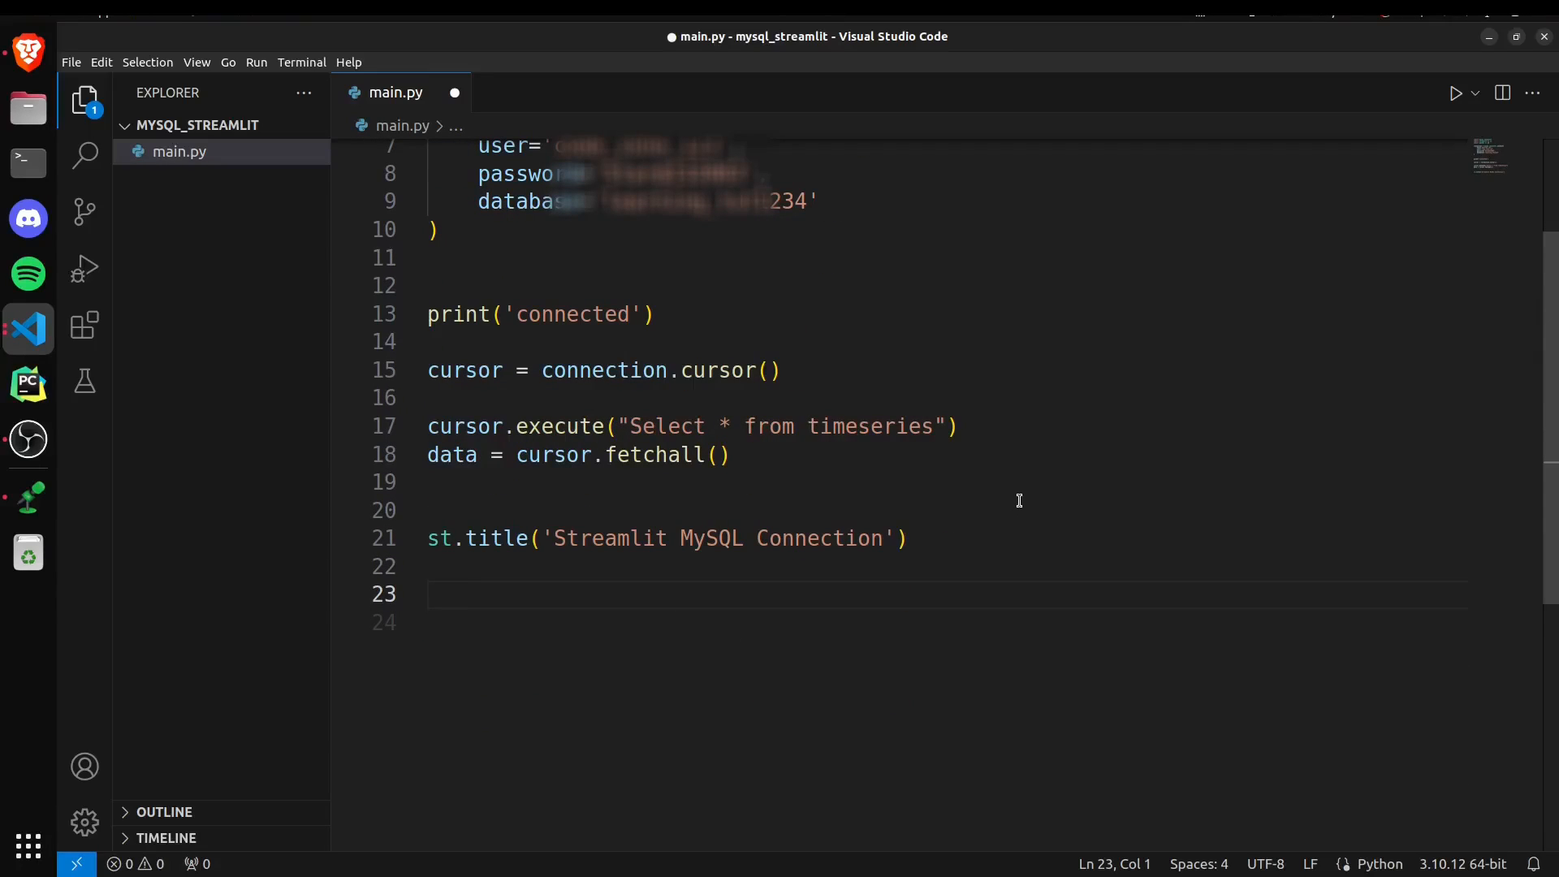
text(df =)
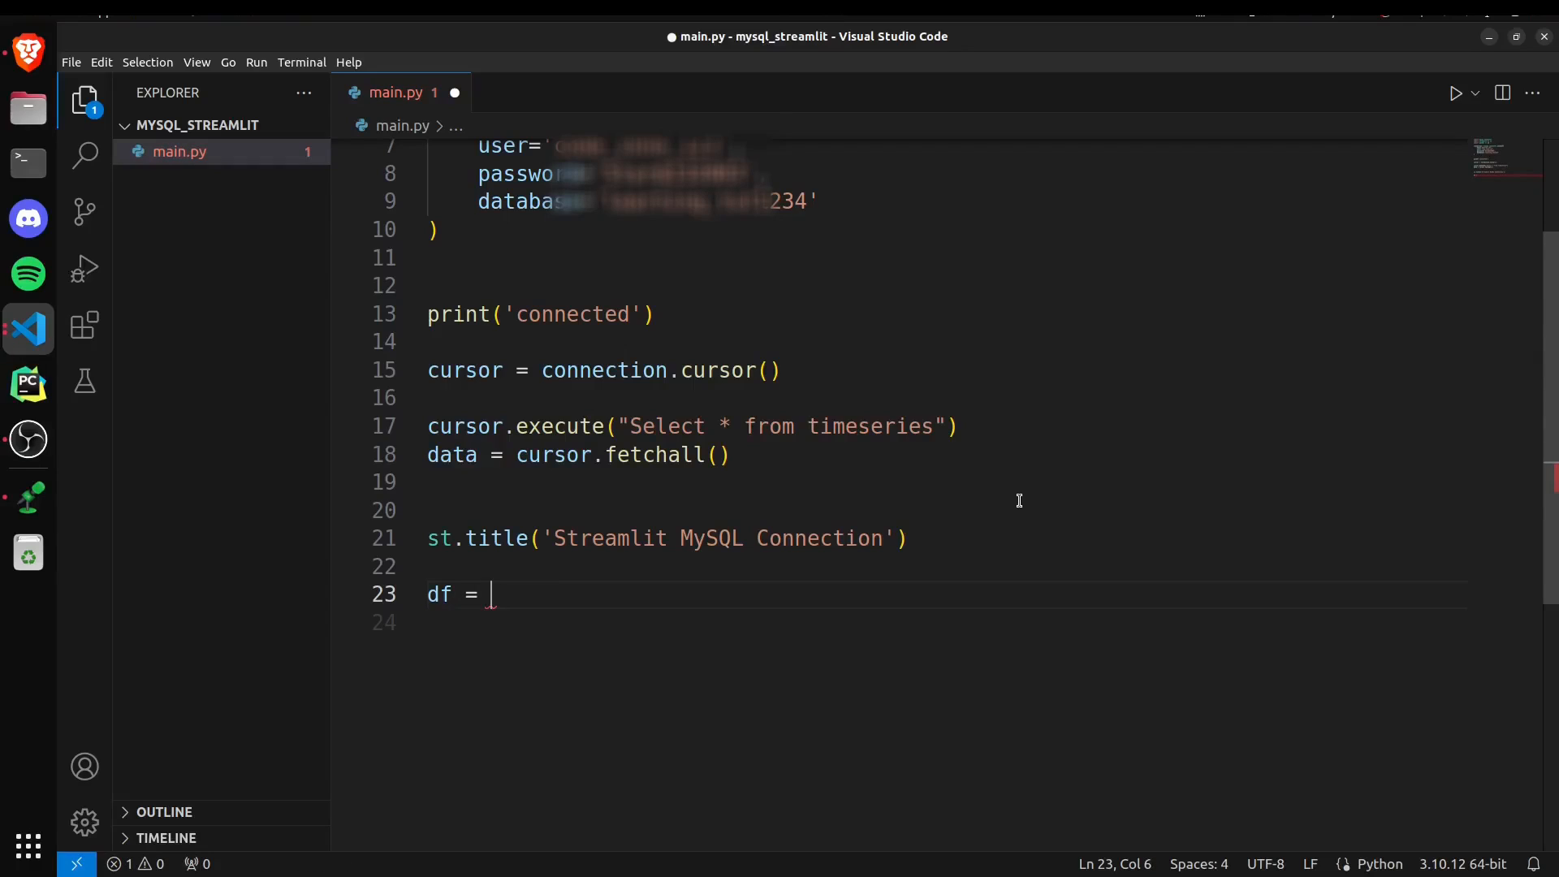
text(pd.)
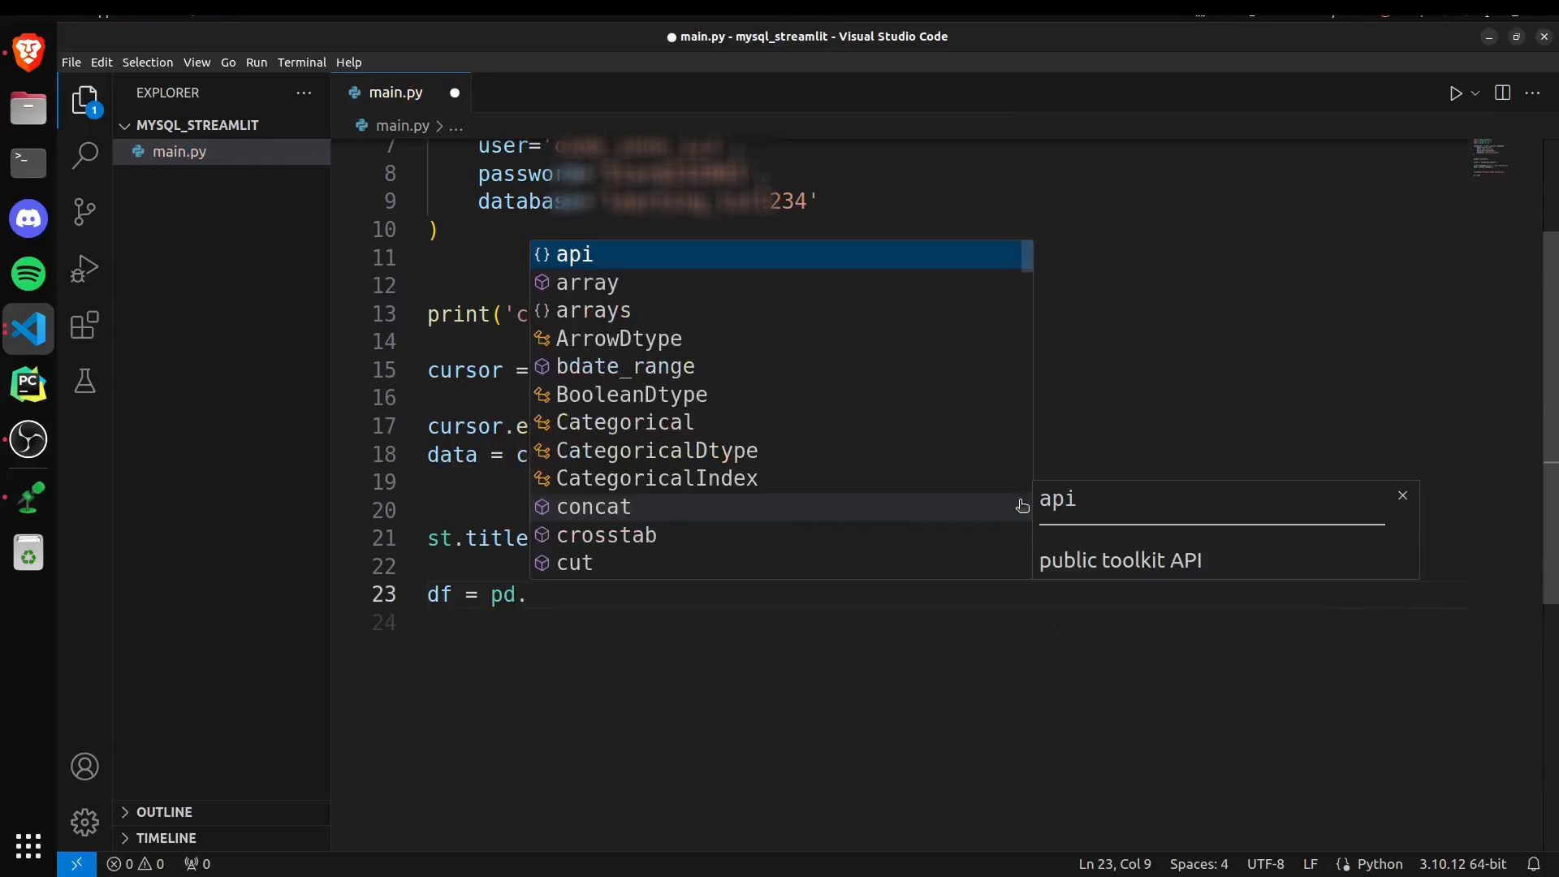
text(da)
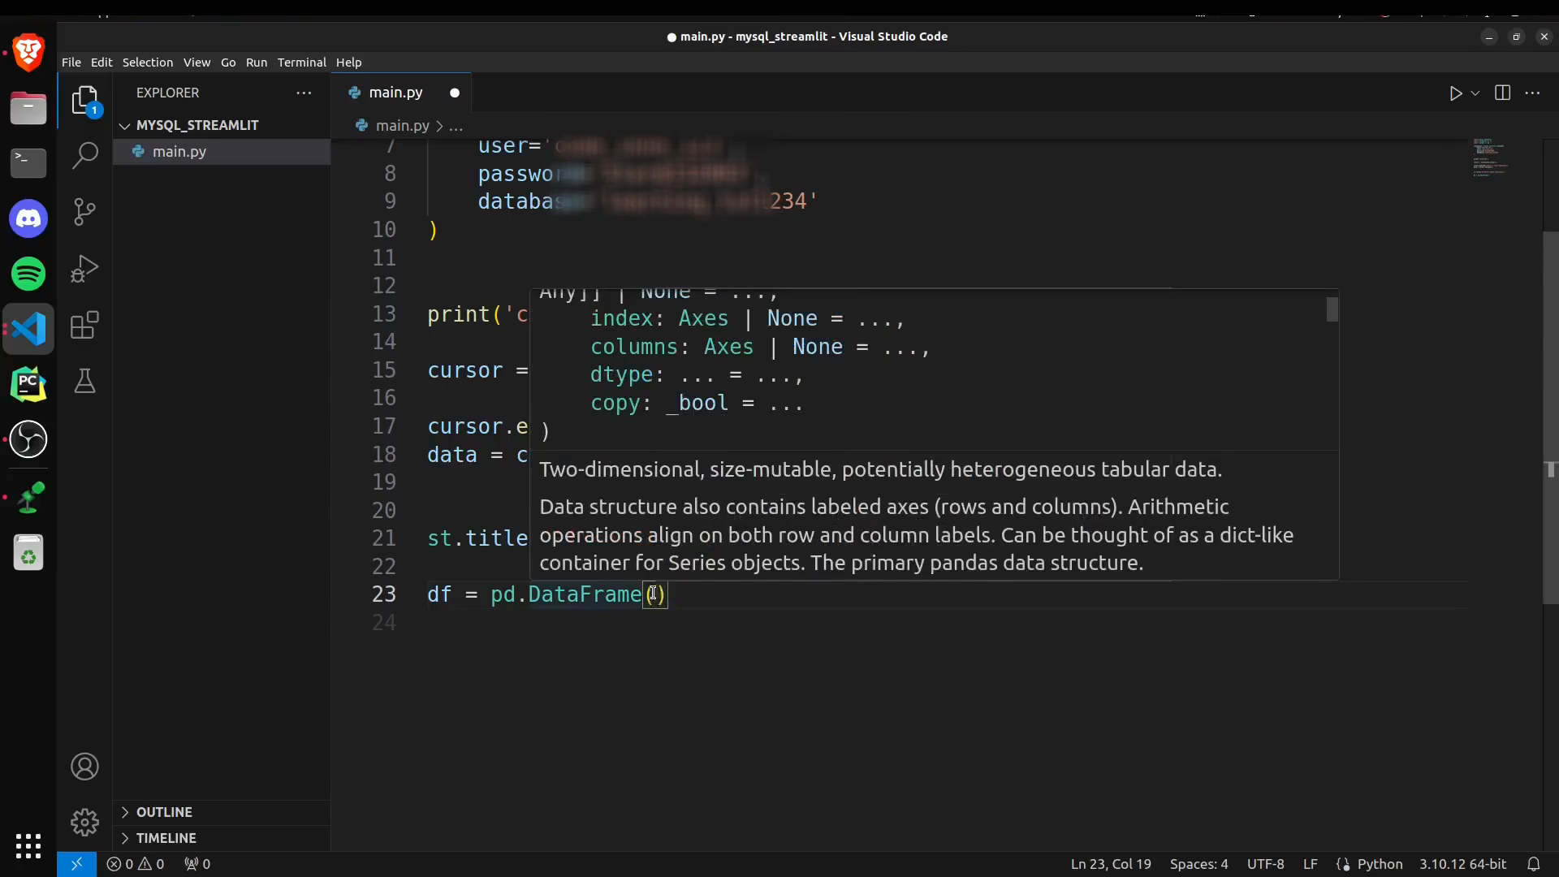
text(d)
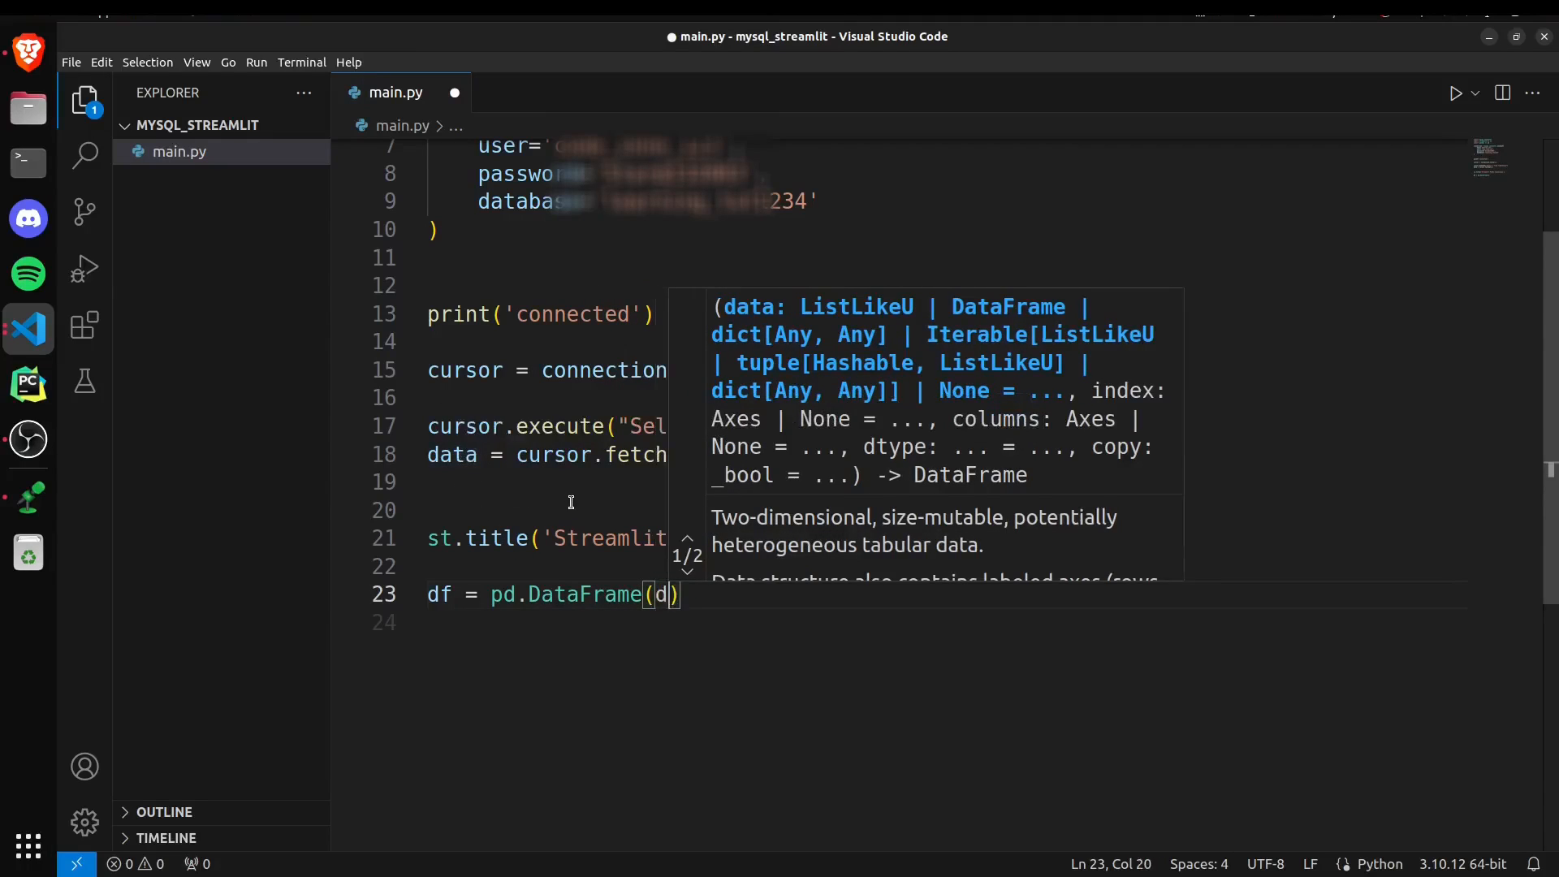
text(ata)
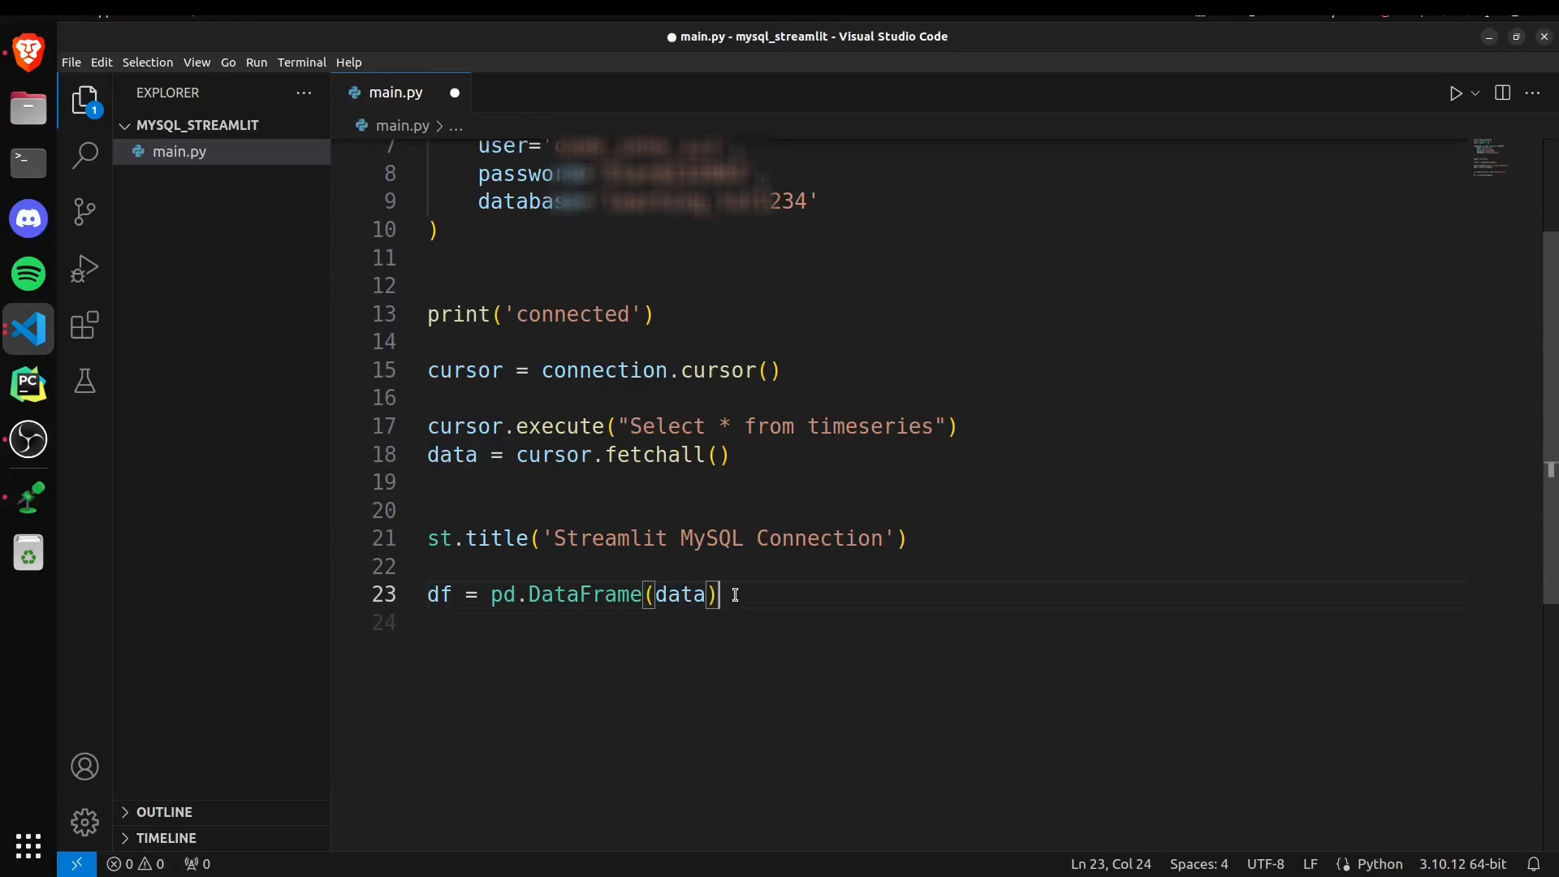
double_click(681, 595)
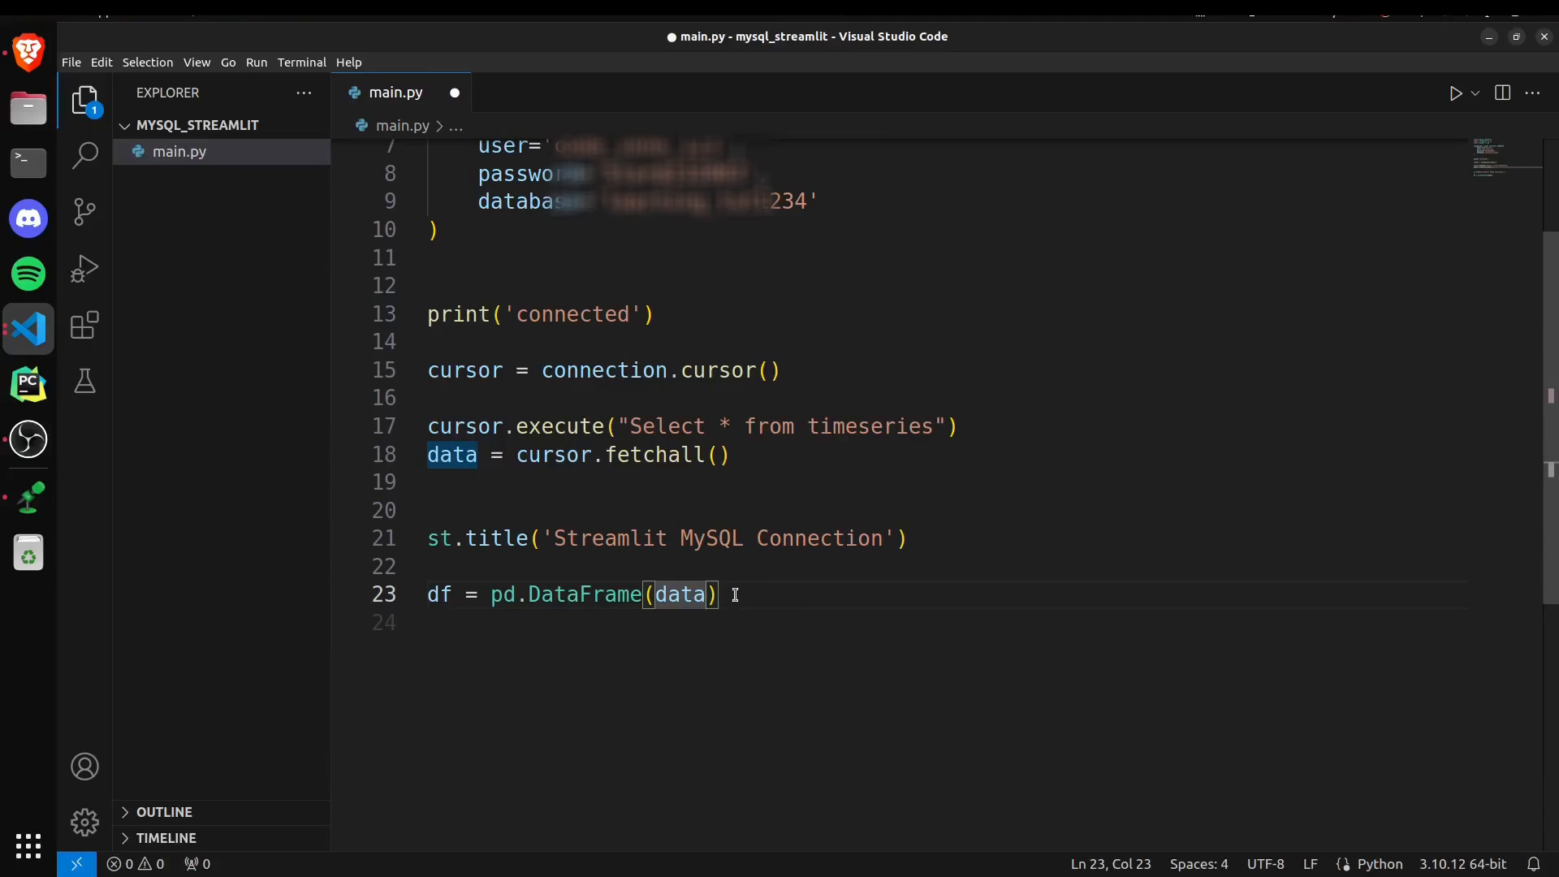
text(,columns=)
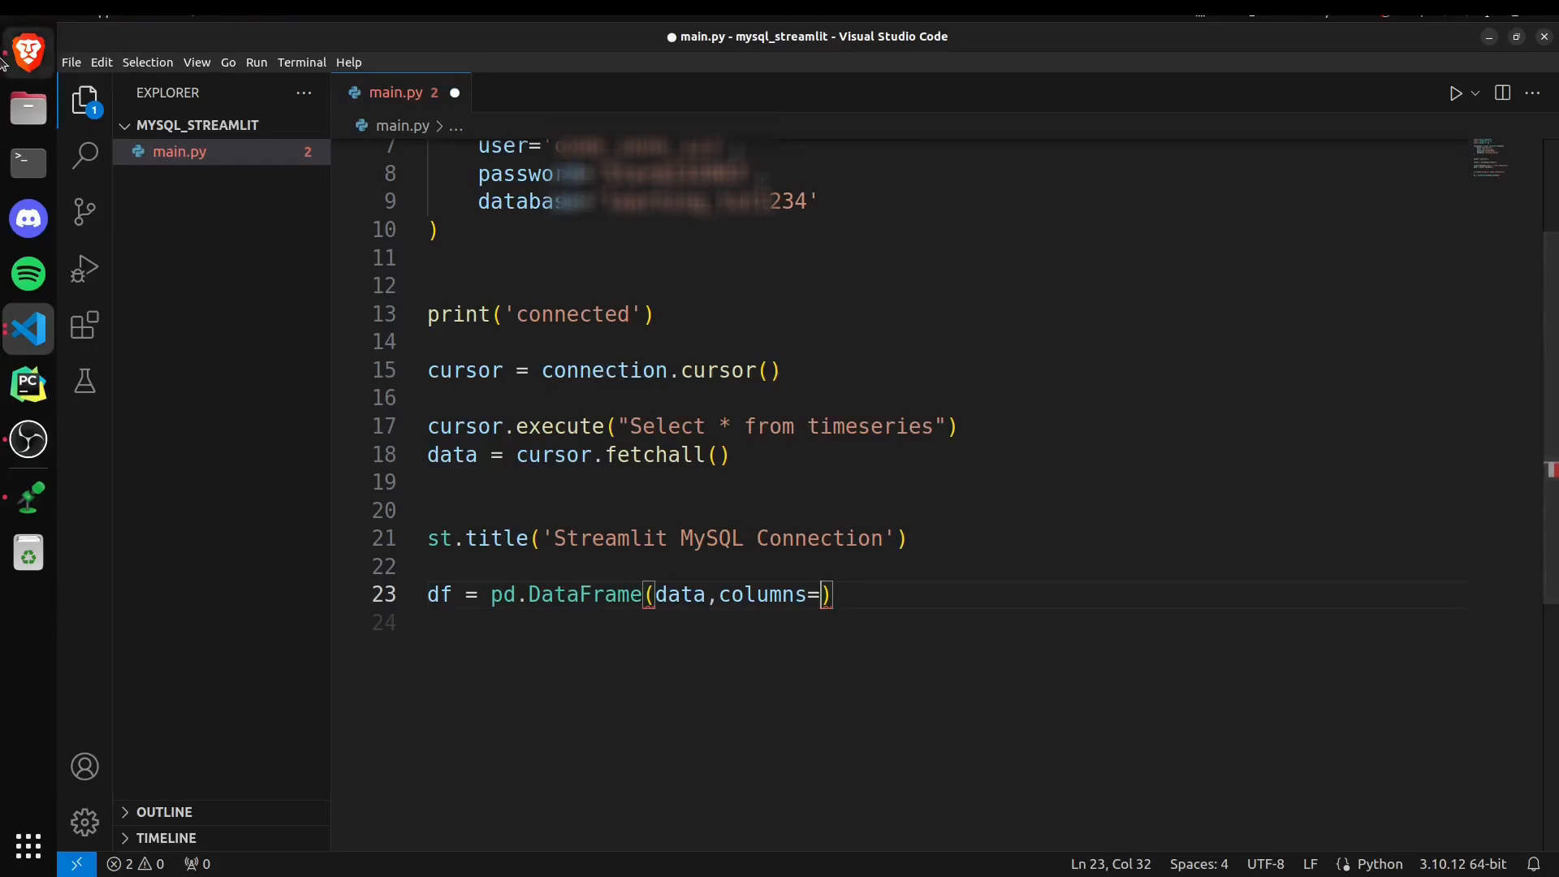
click(543, 34)
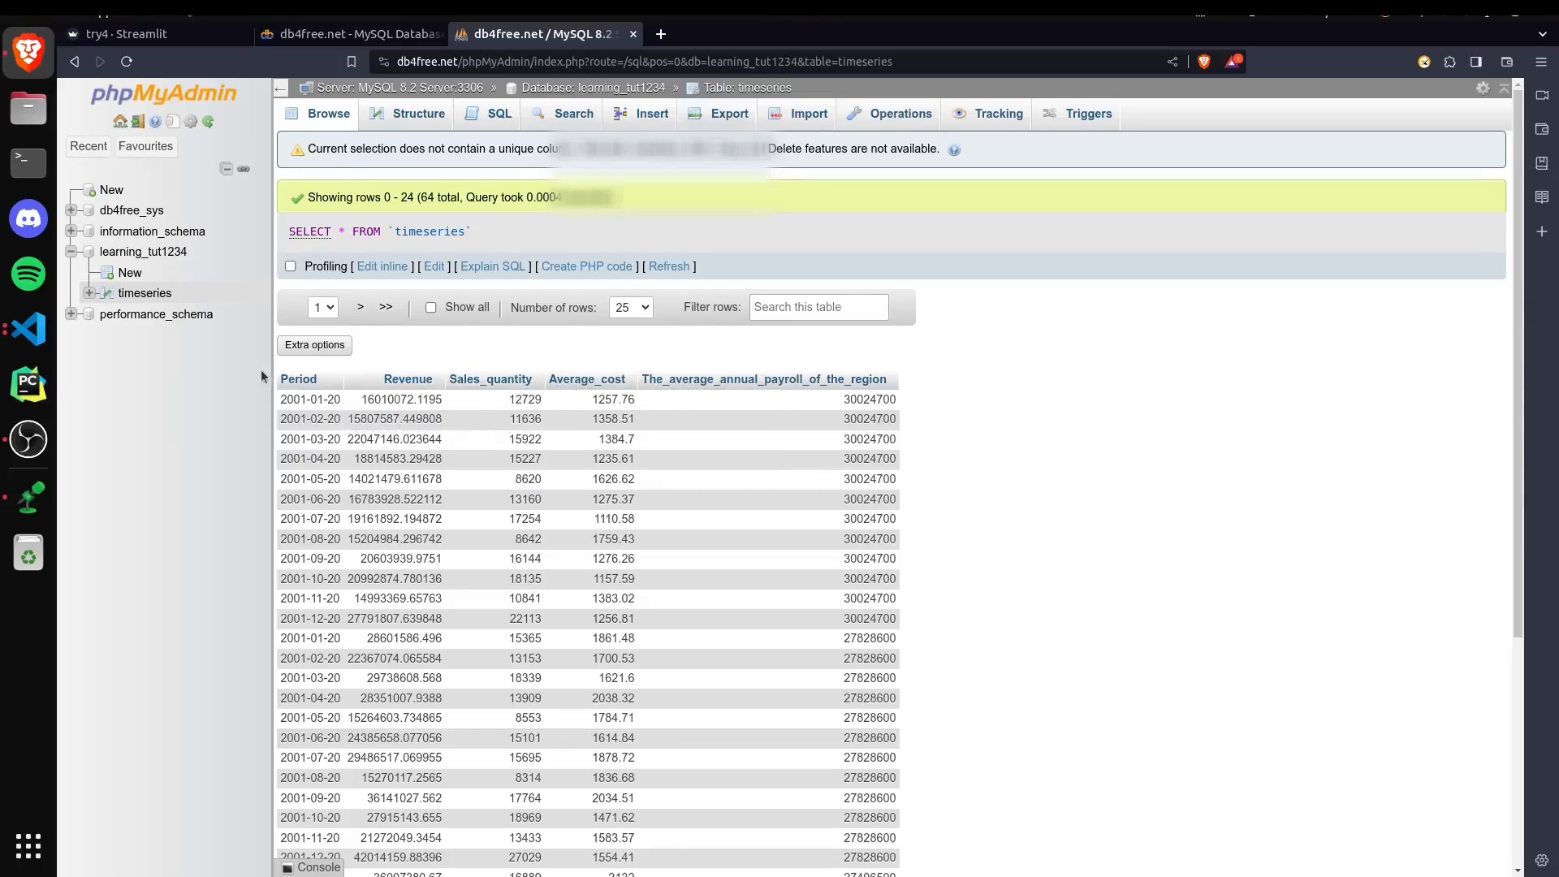
mouse_move(8, 84)
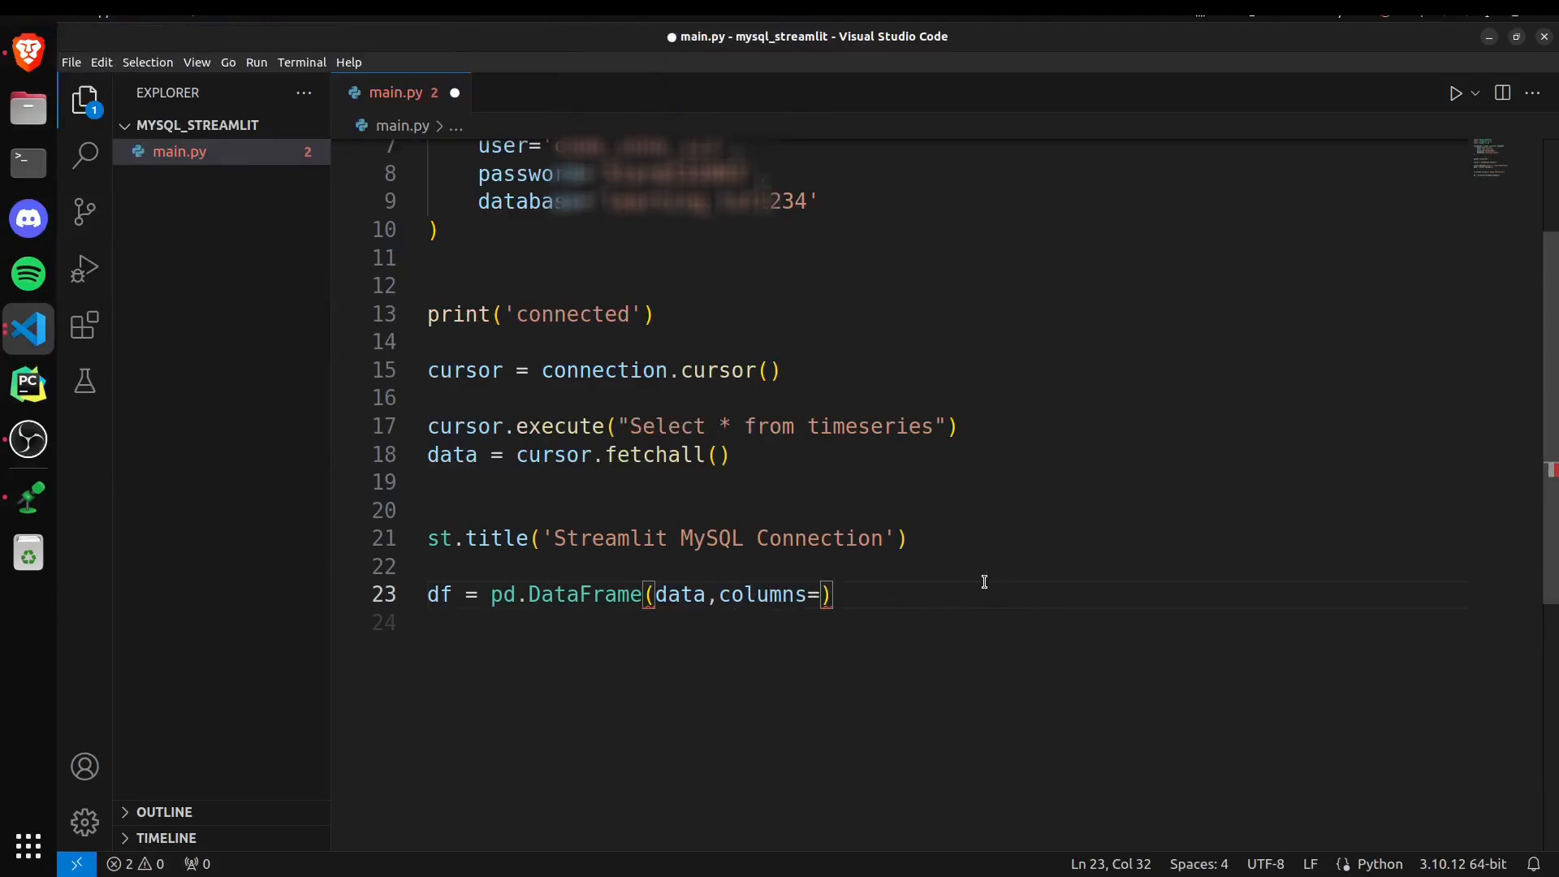
Complete the DataFrame call with columns=cursor.column_names.
text(cursor)
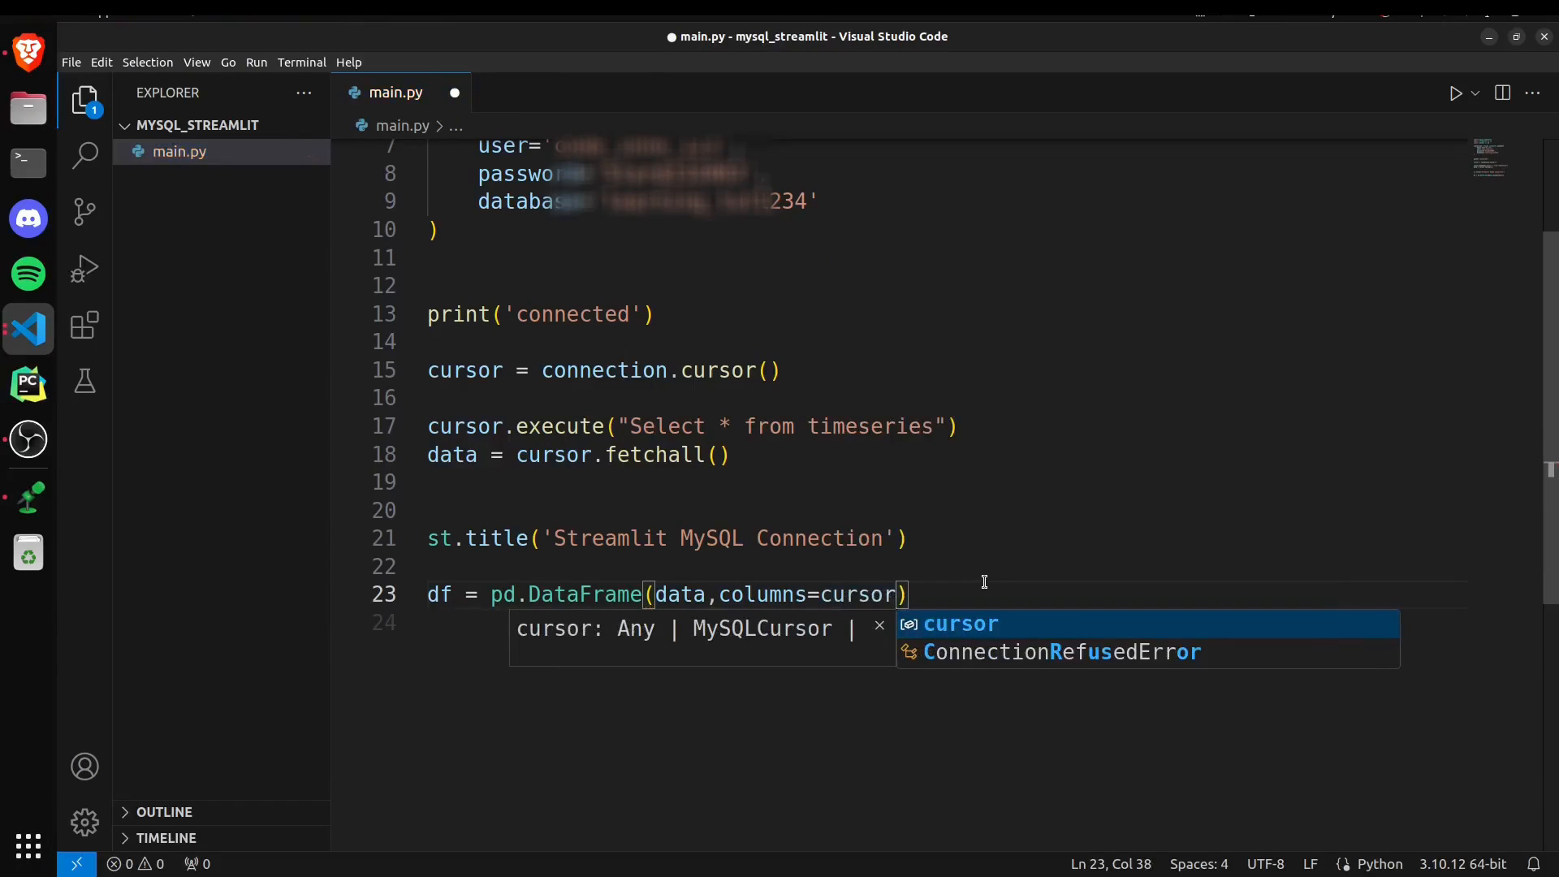
text(.)
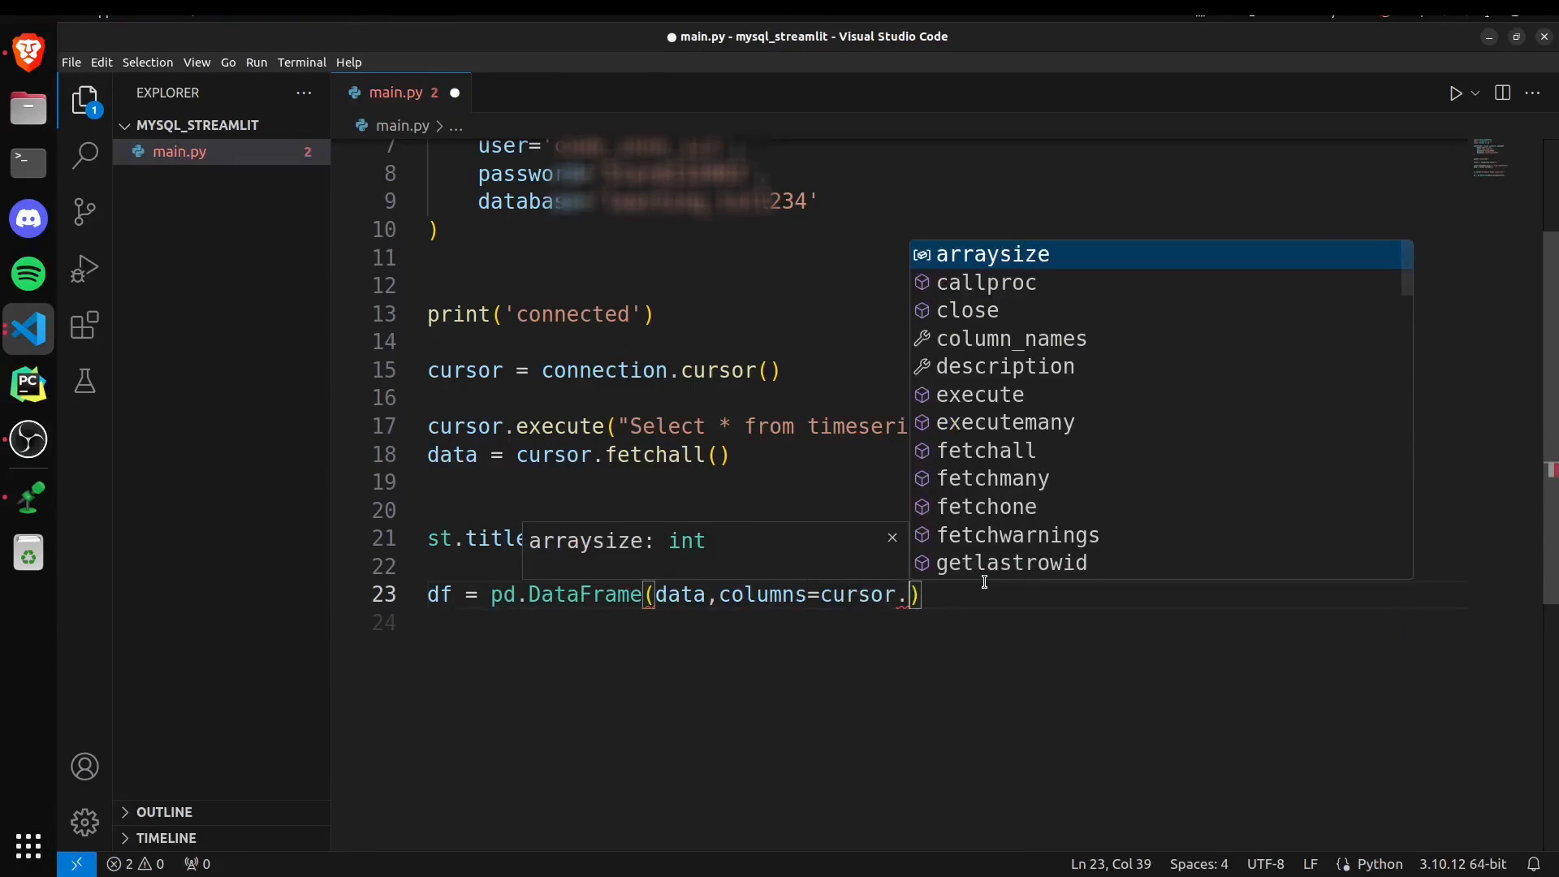
text(col)
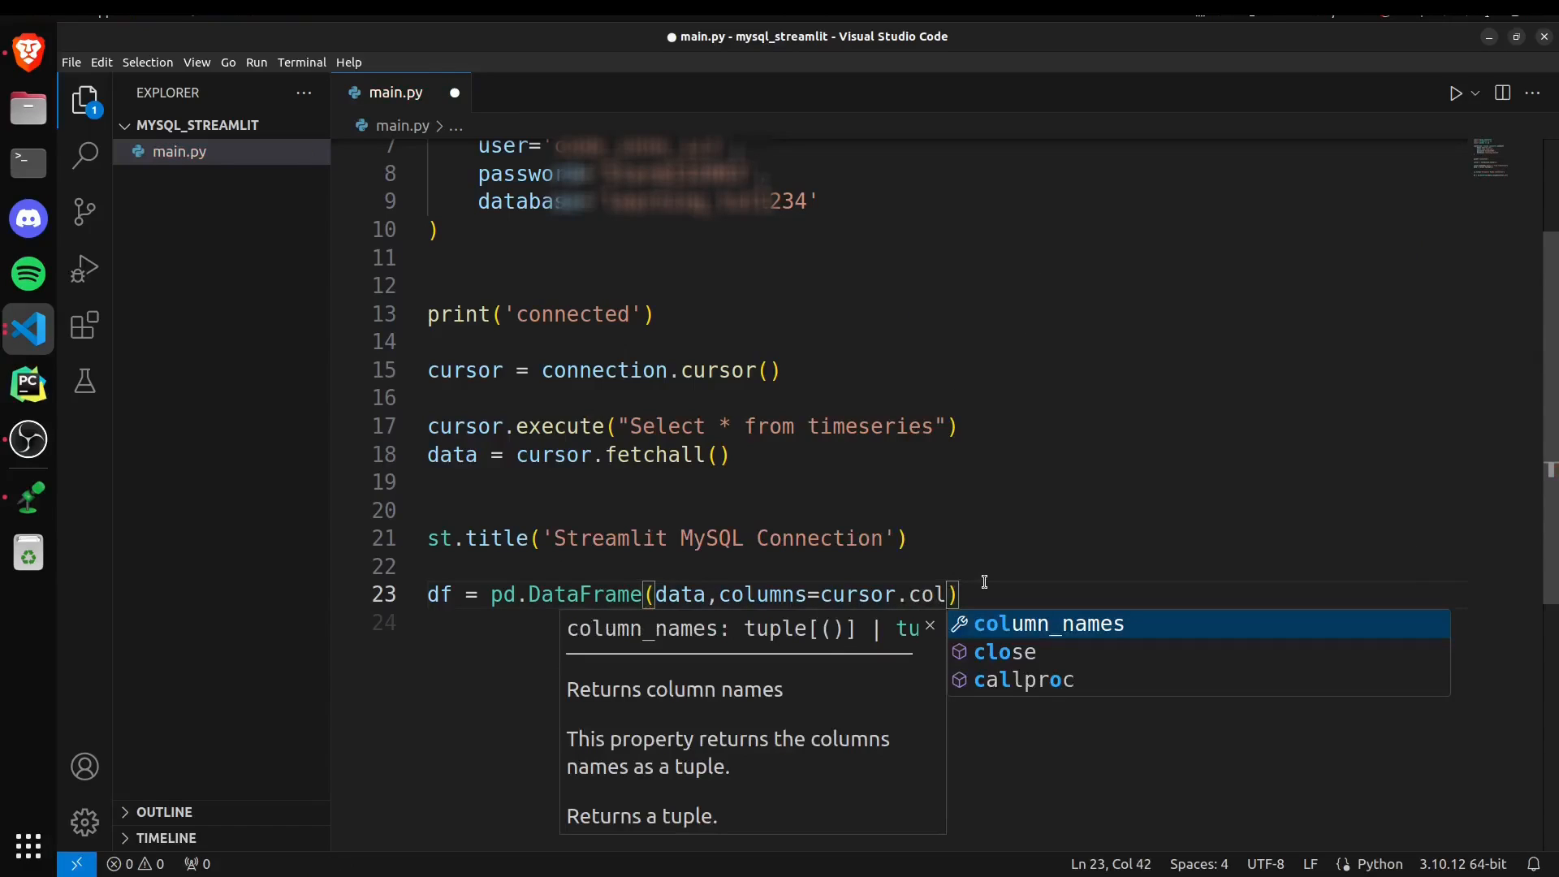
key(Tab)
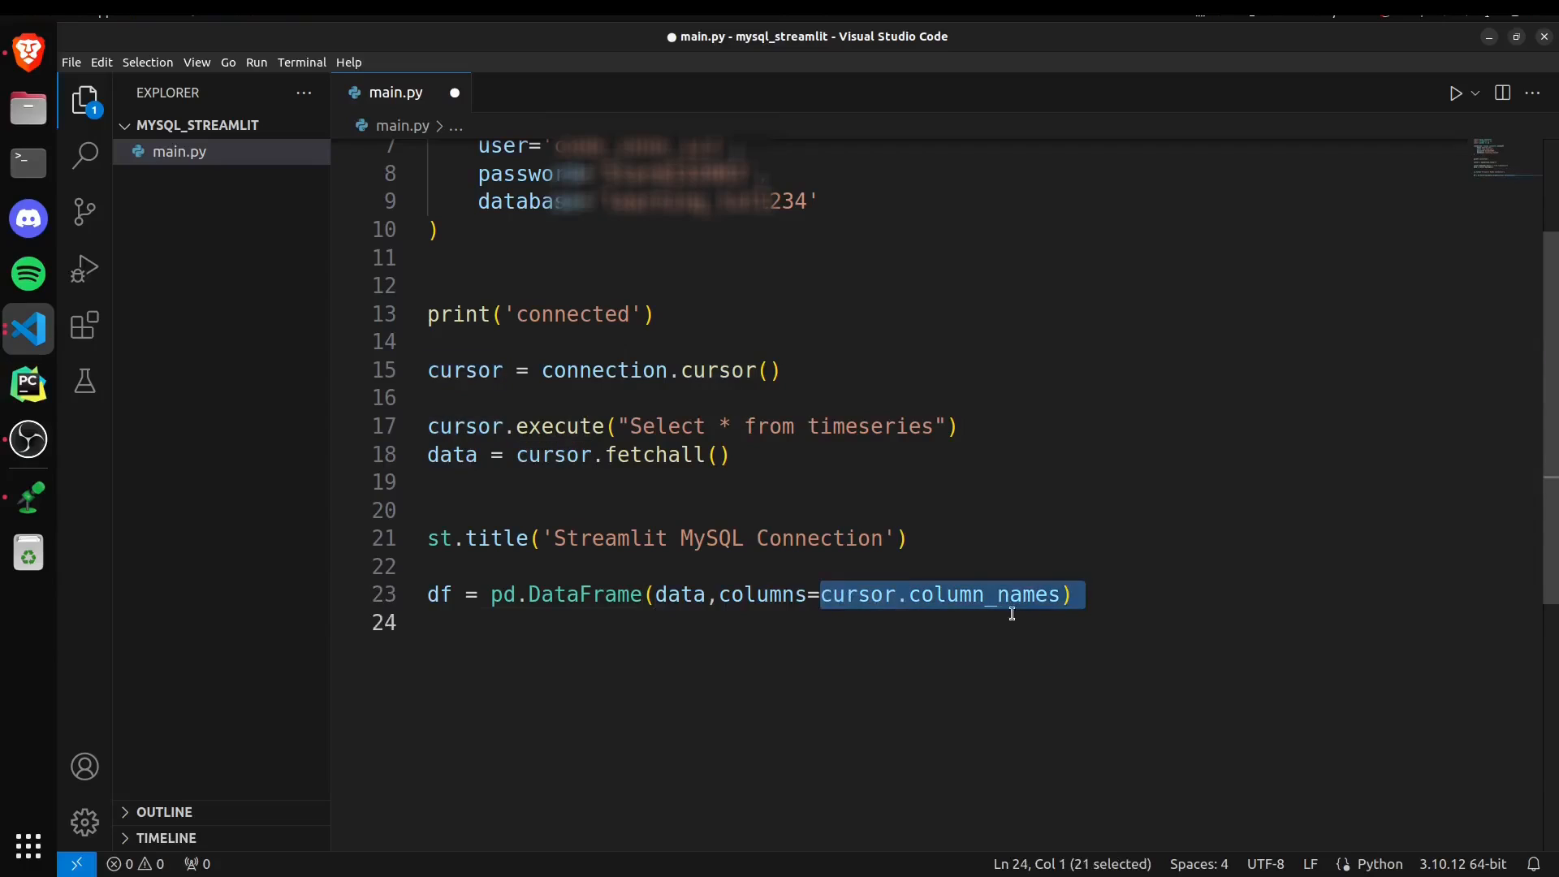
Add st.dataframe(df) to display the DataFrame in the app.
text(st)
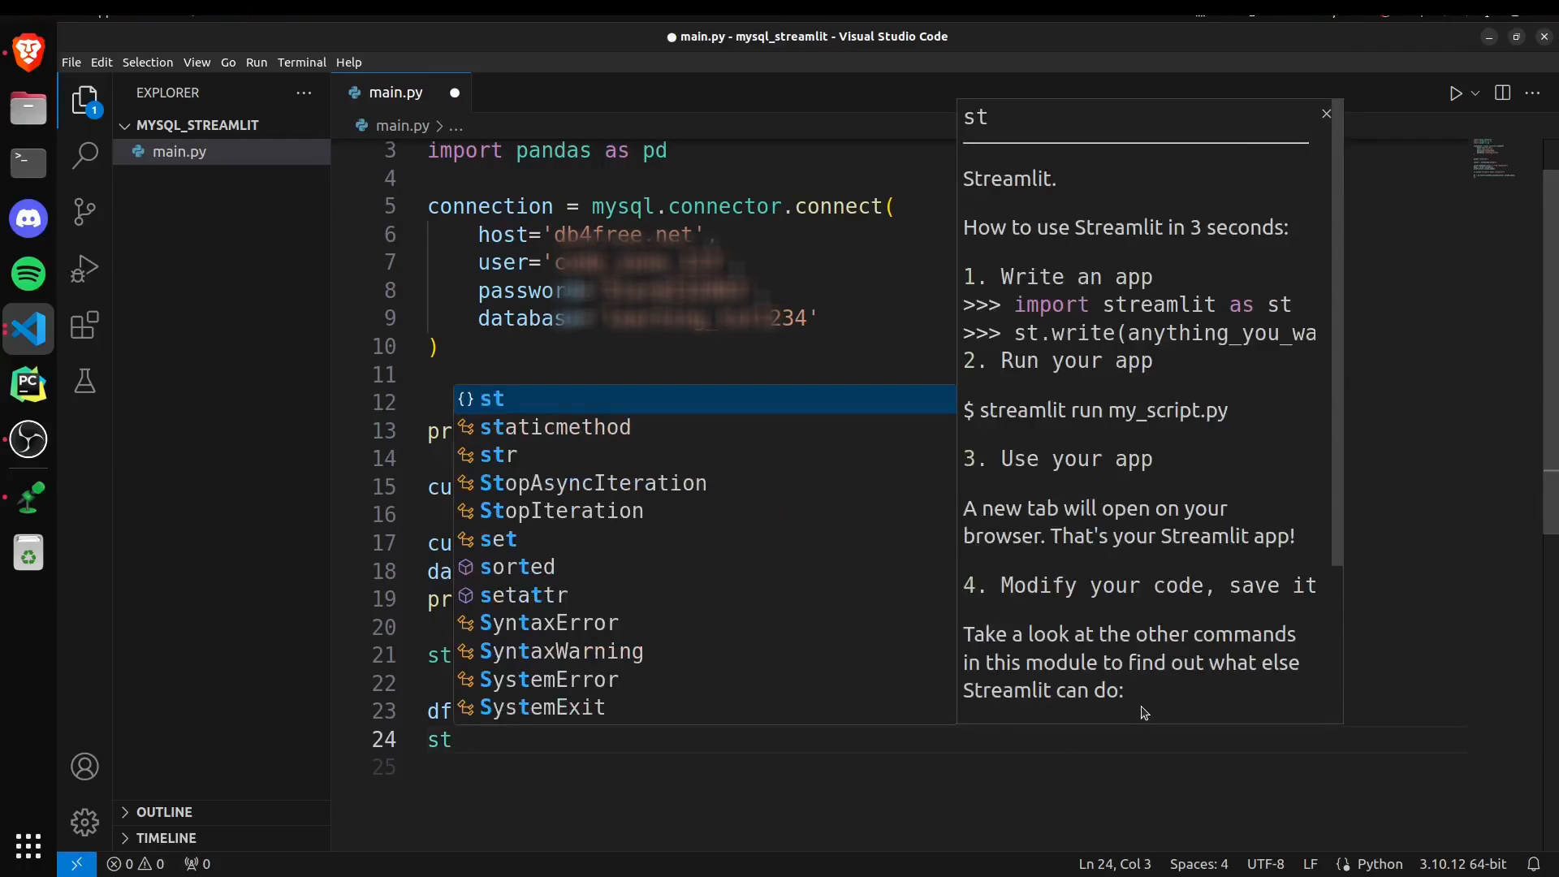
text(.Da)
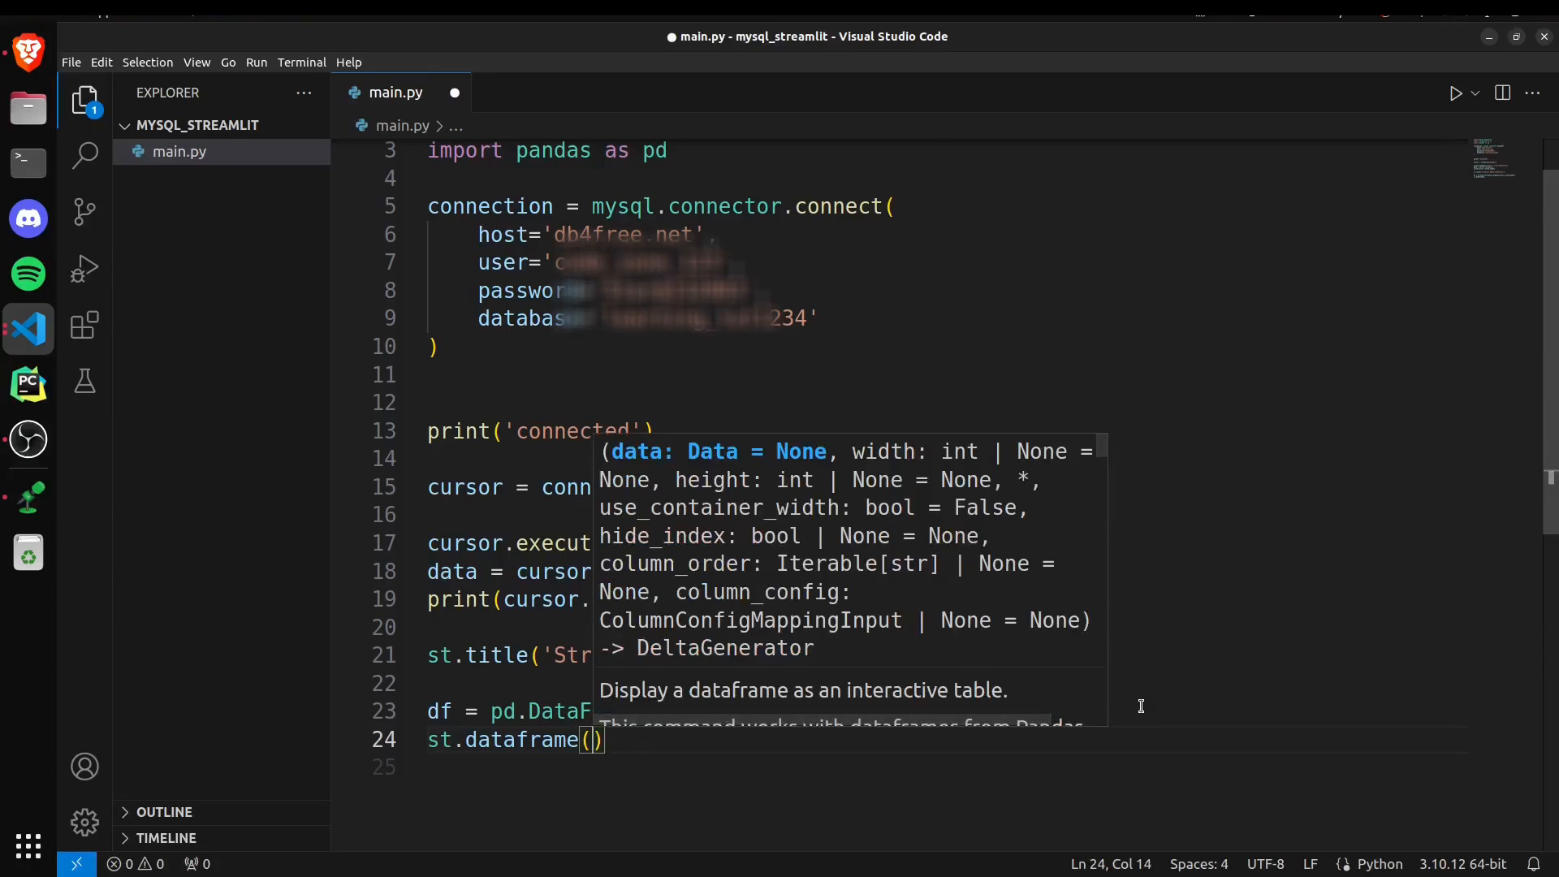
text(df)
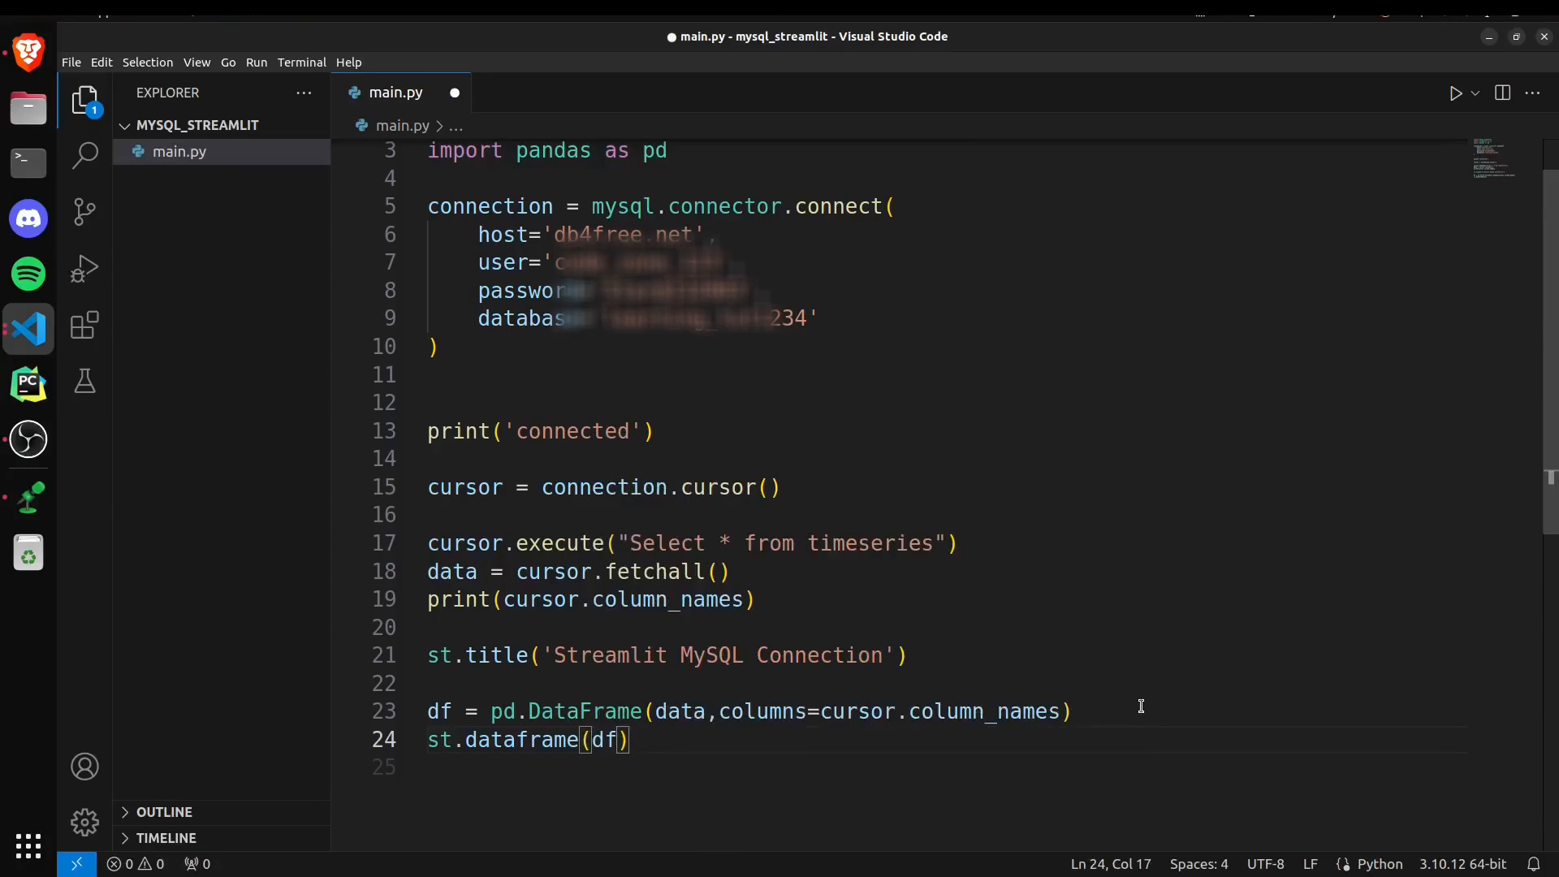
click(302, 62)
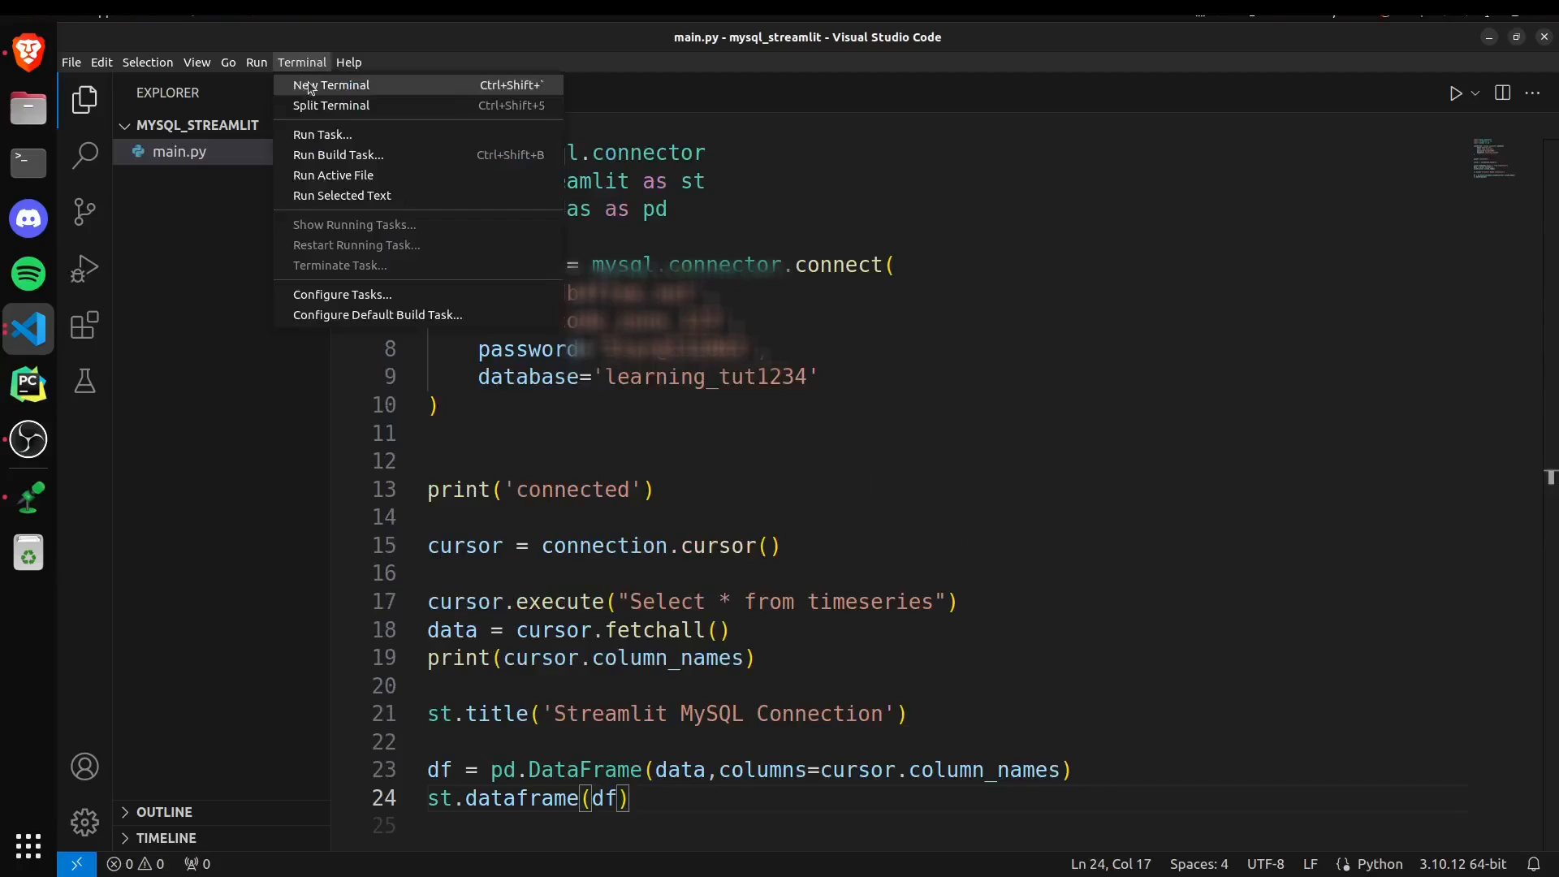
Run streamlit run main.py from a new terminal to open the app in the browser.
click(330, 84)
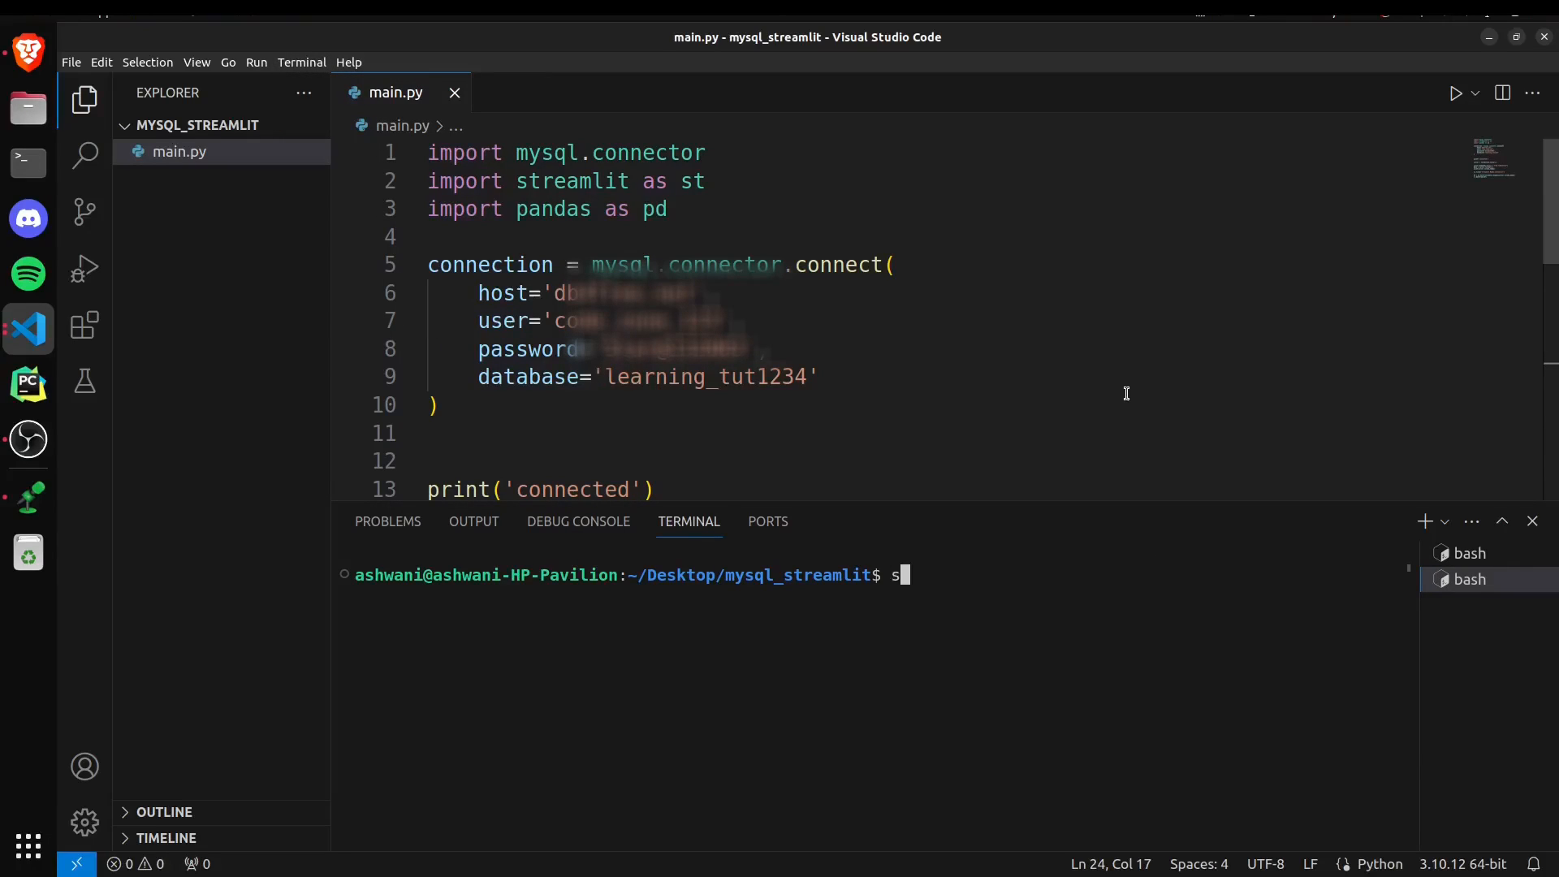
text(treamlit run)
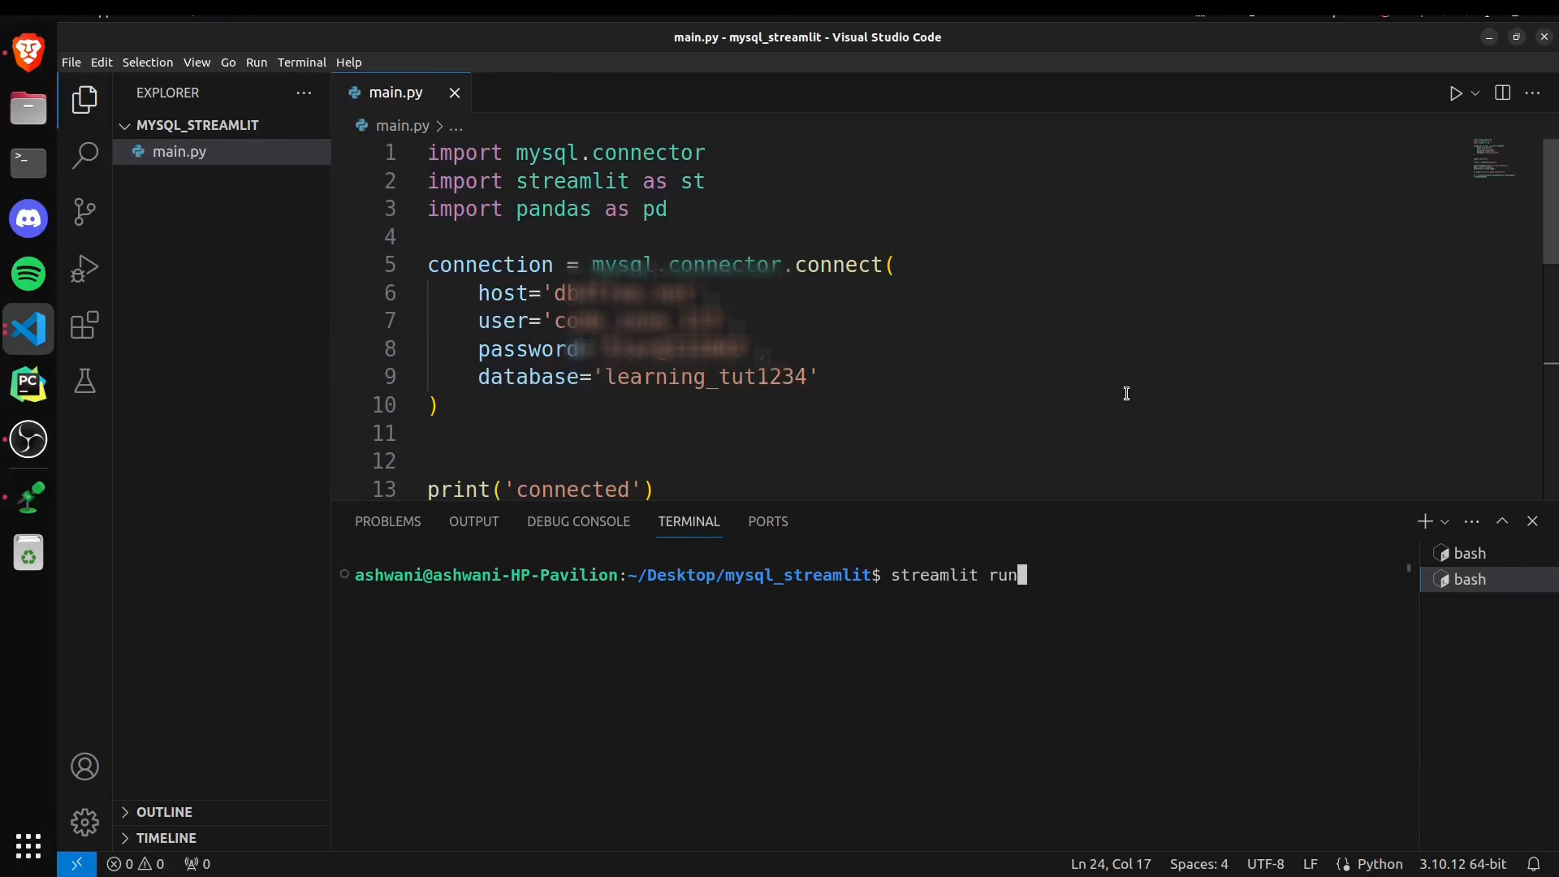
text(main.py)
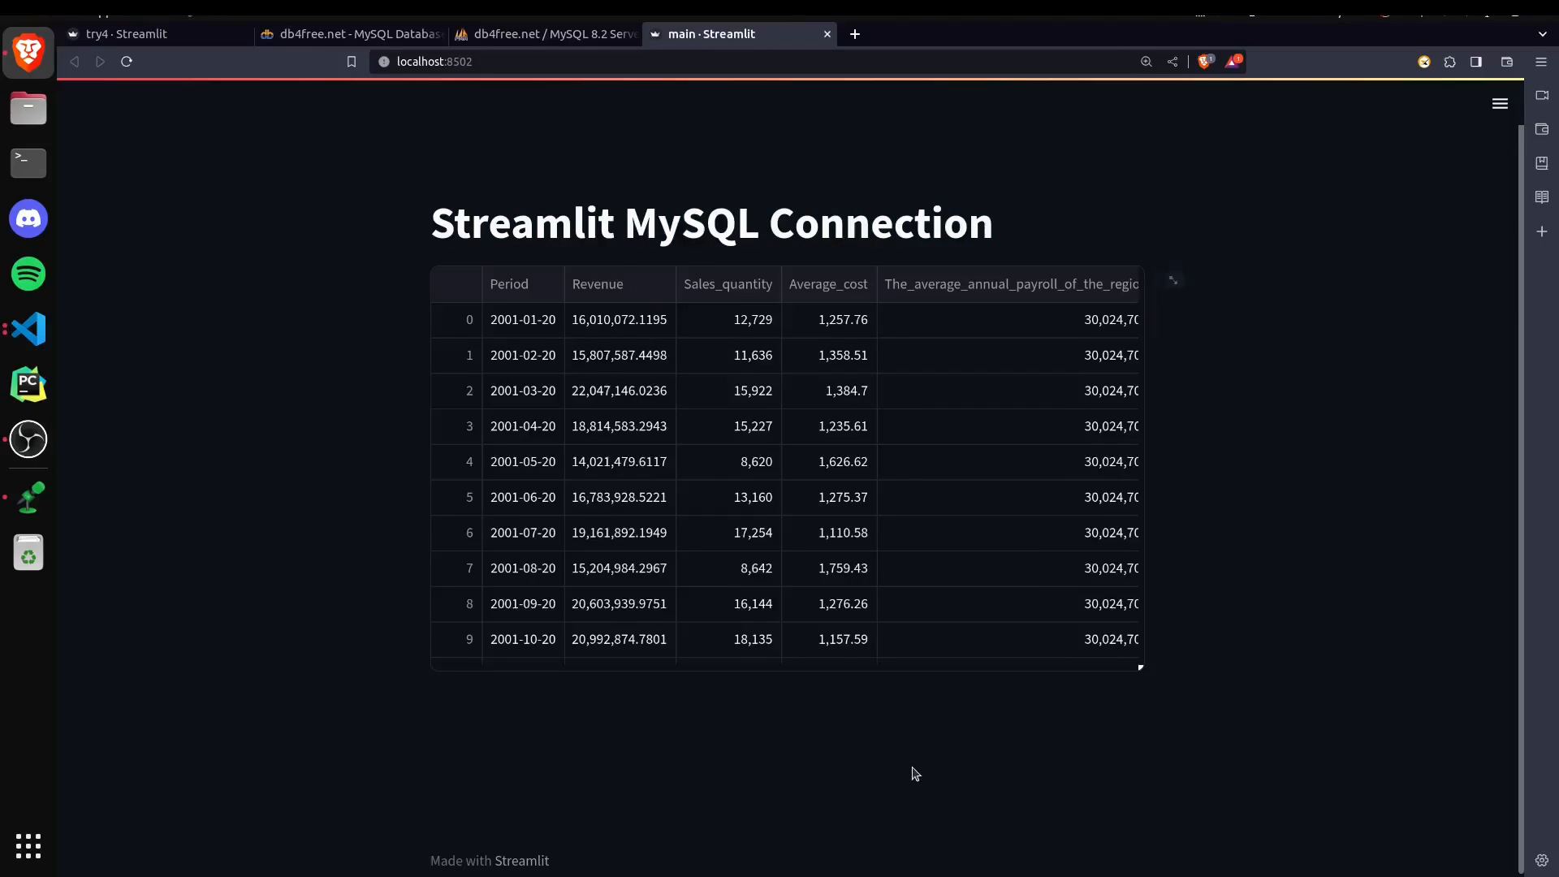
Return from the rendered Streamlit table to editing main.py in VS Code.
click(517, 282)
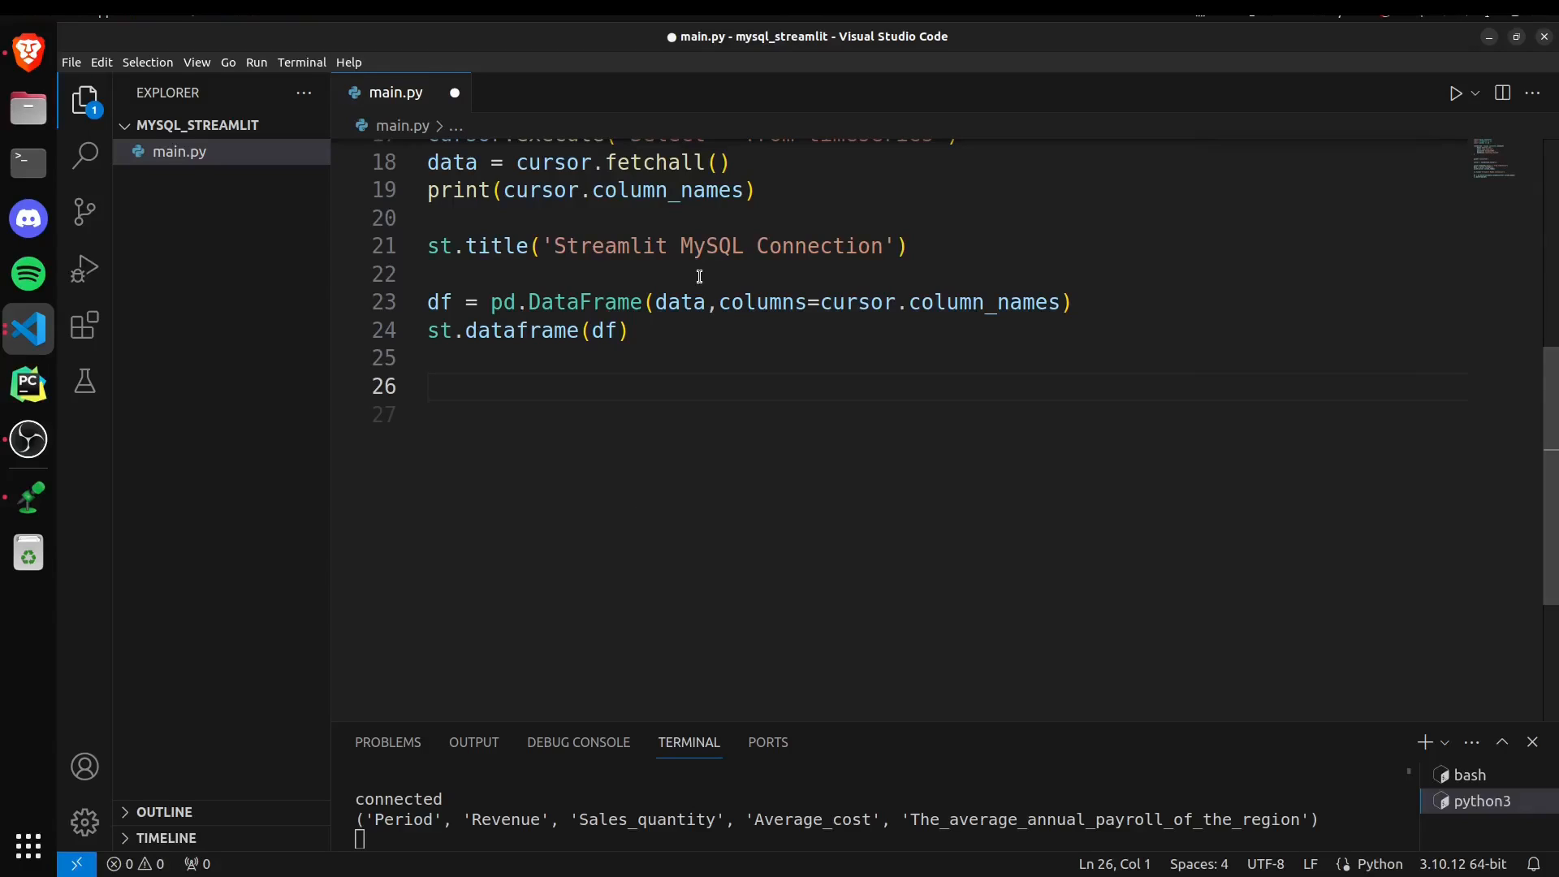
Add st.write(df[df['Sales_quantity']==...]) filtering rows by Sales_quantity on line 26.
text(st.)
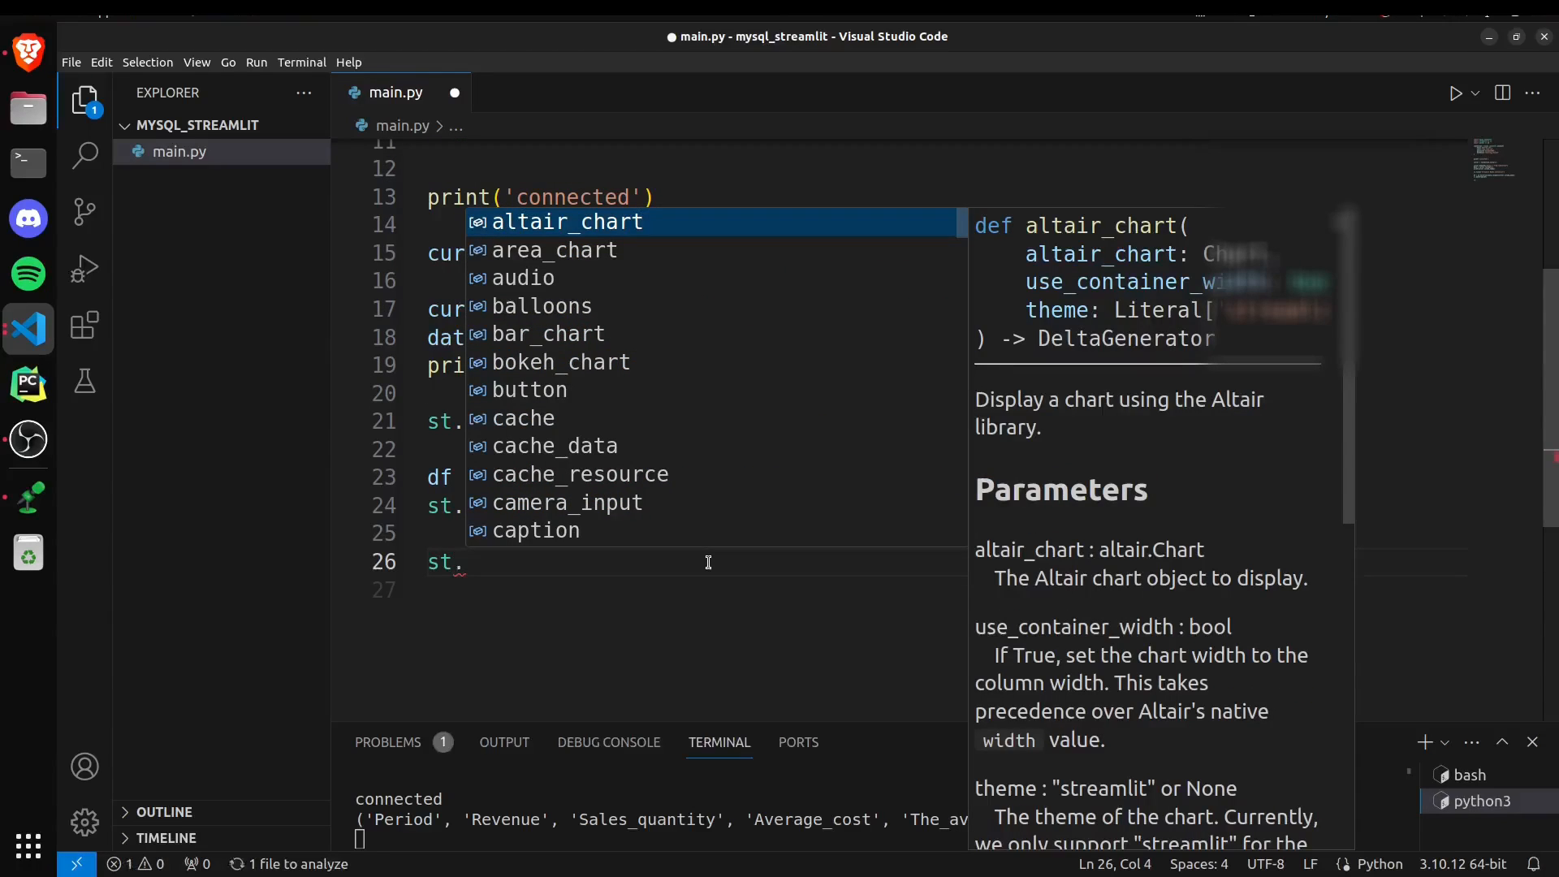
text(write()
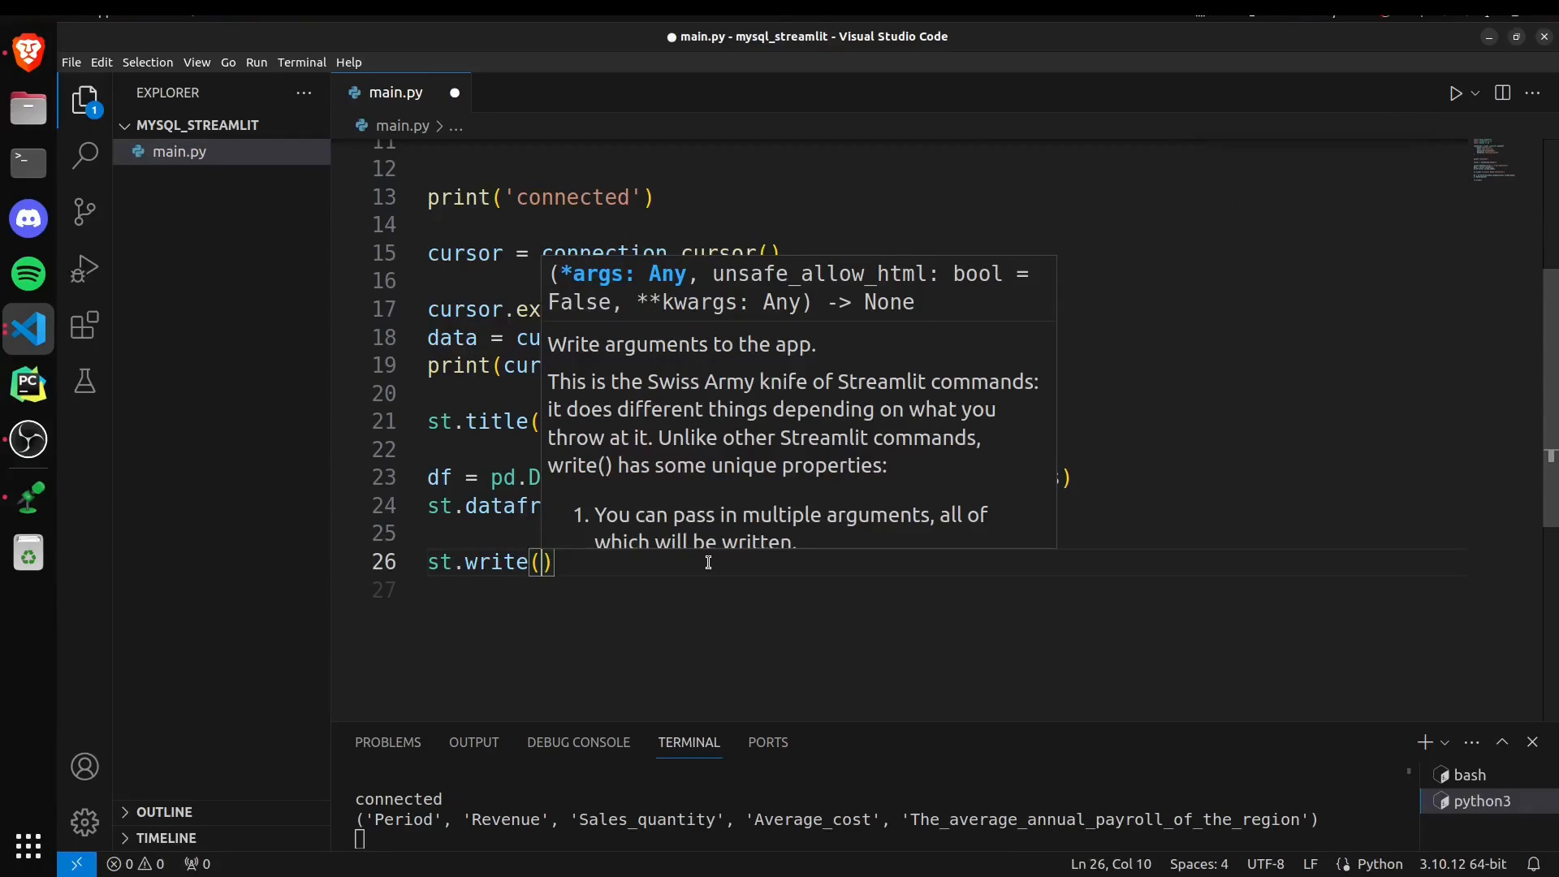
text(df[df)
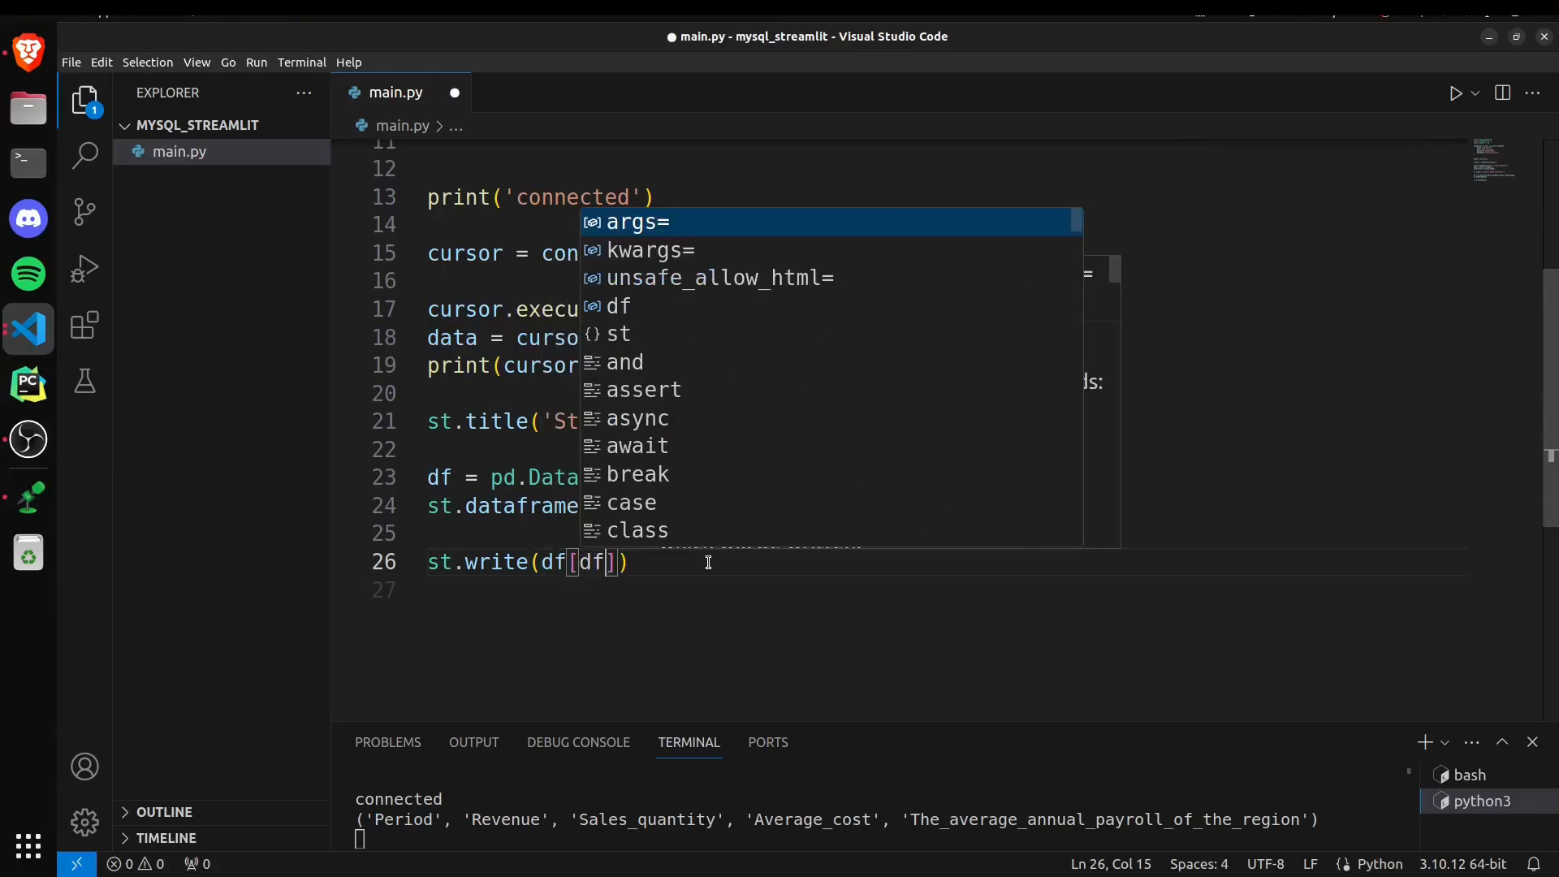
text(')
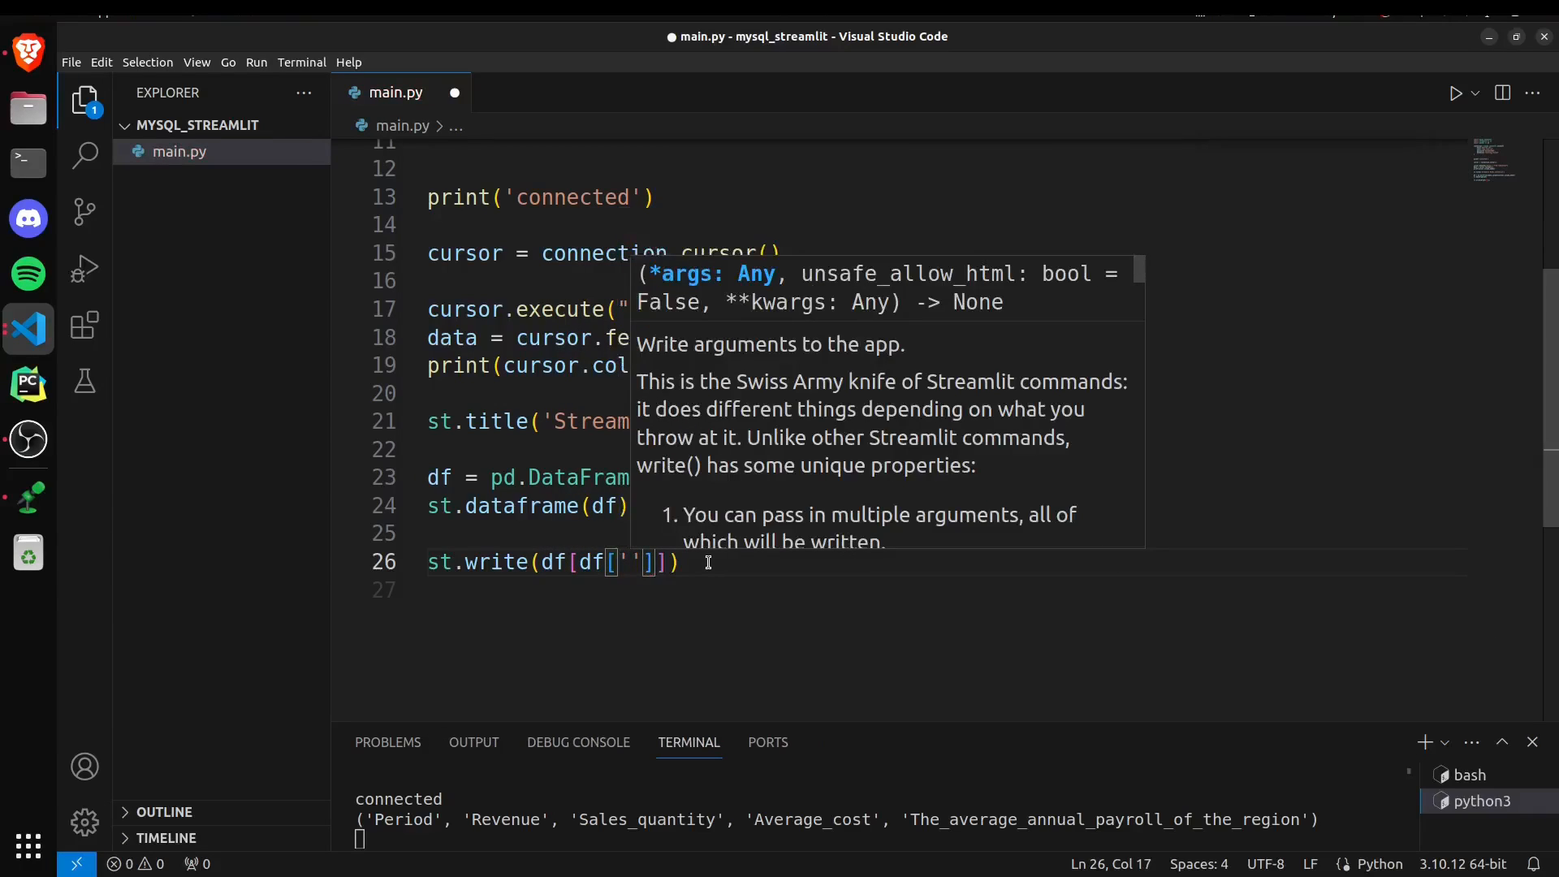
text(Sales)
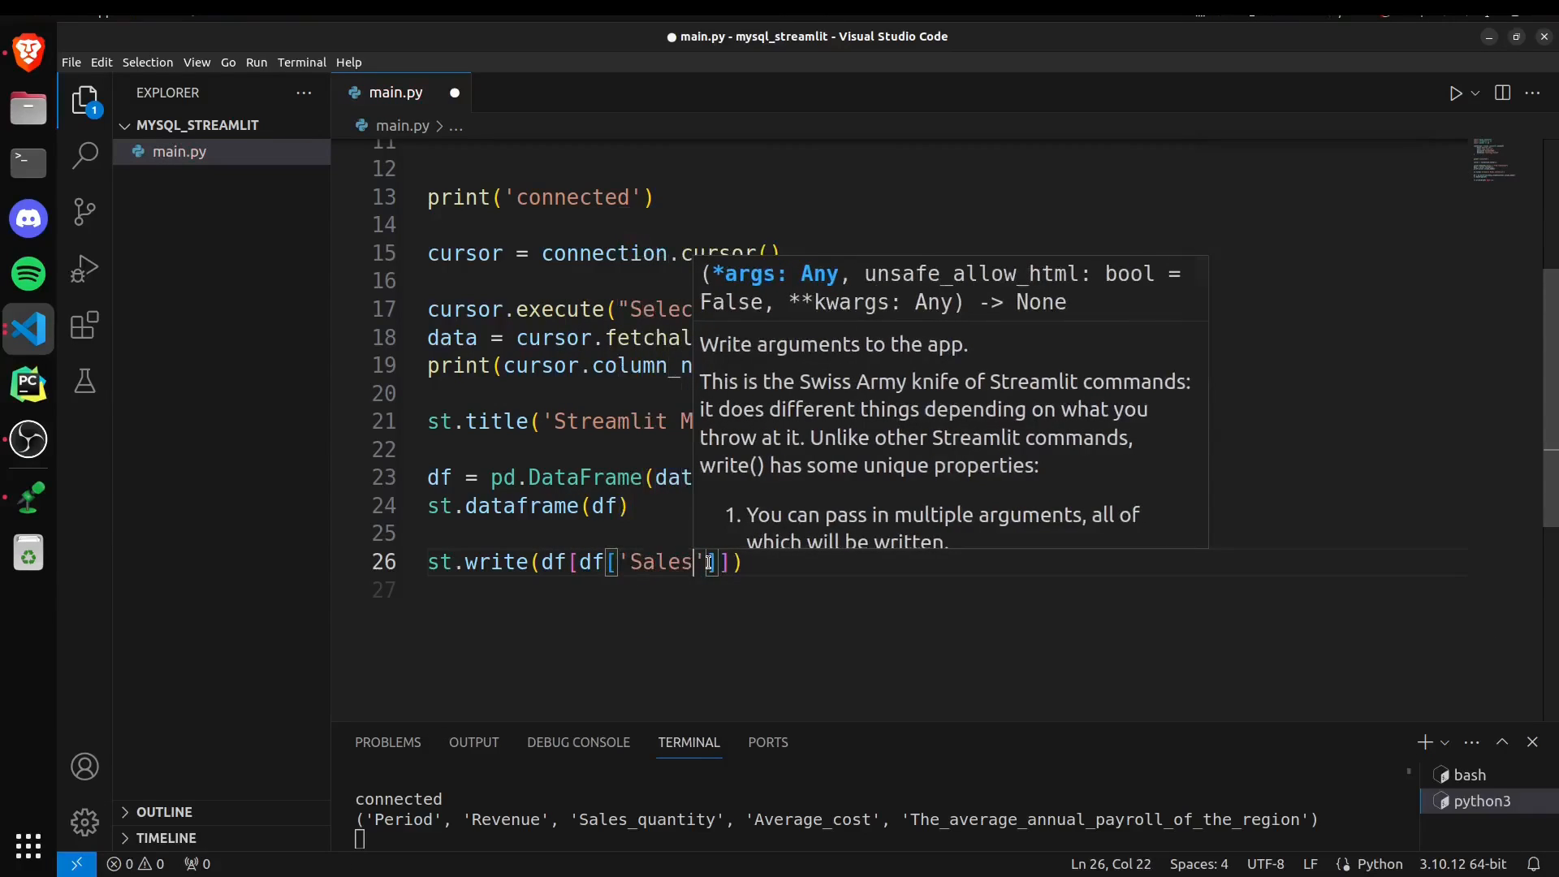
text(quan)
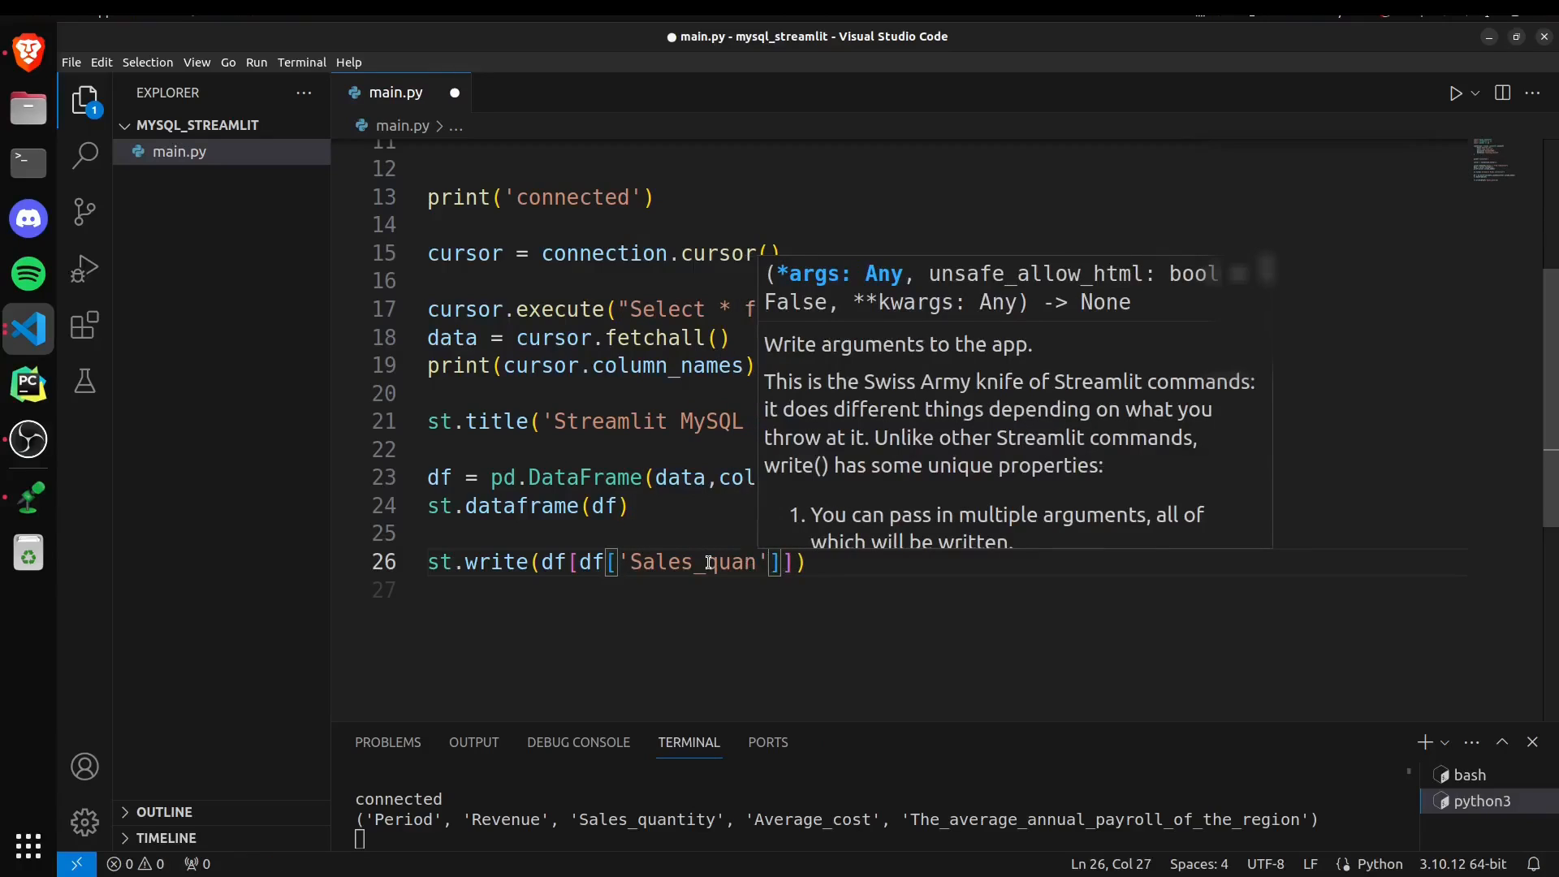
text(tity)
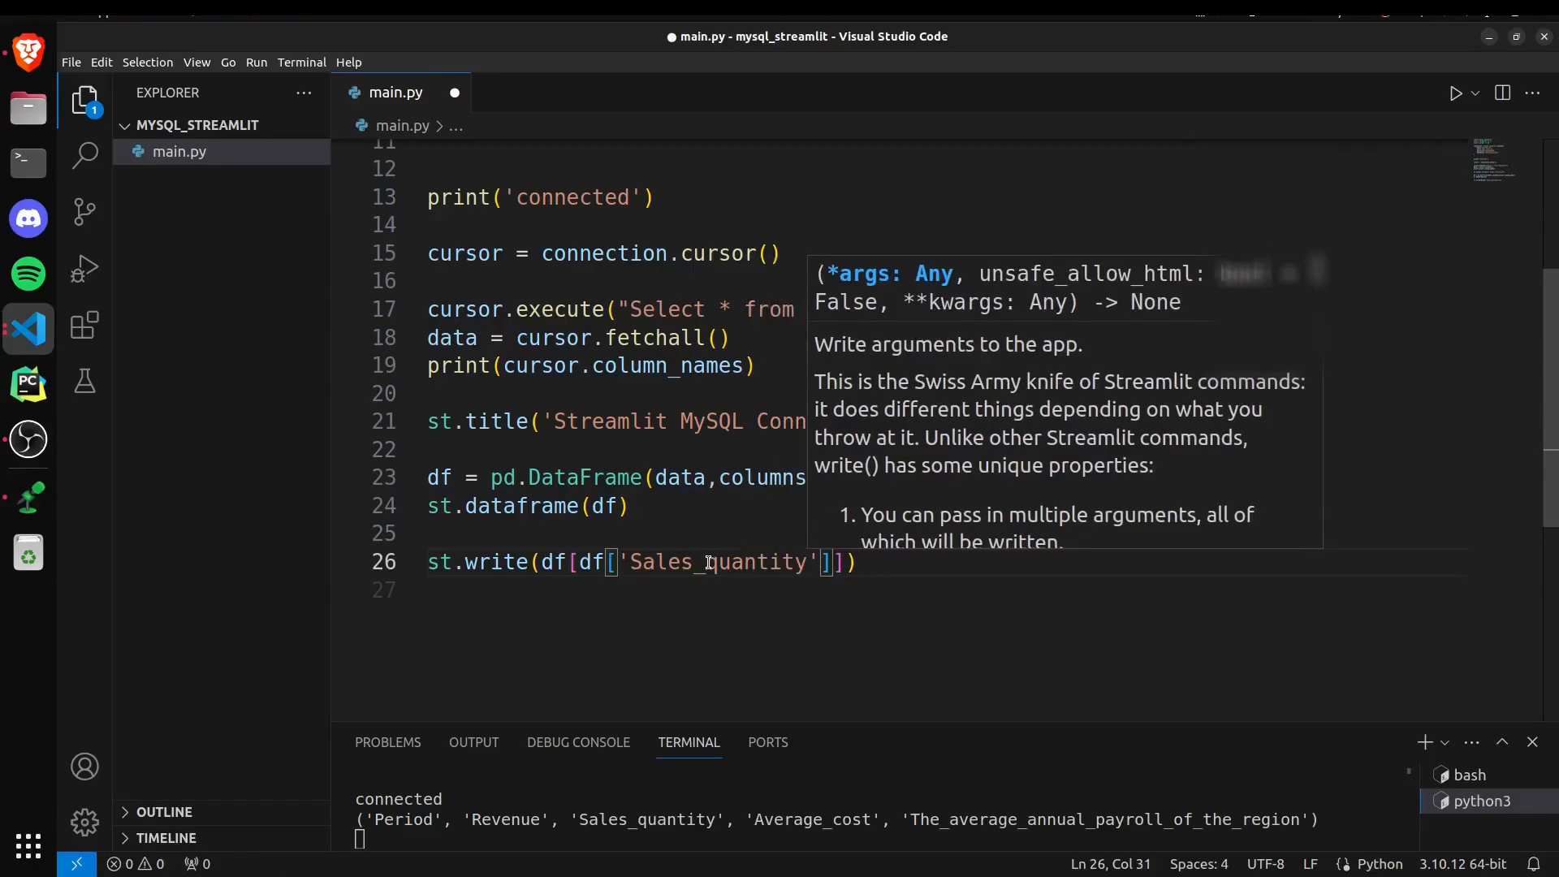
text(==1)
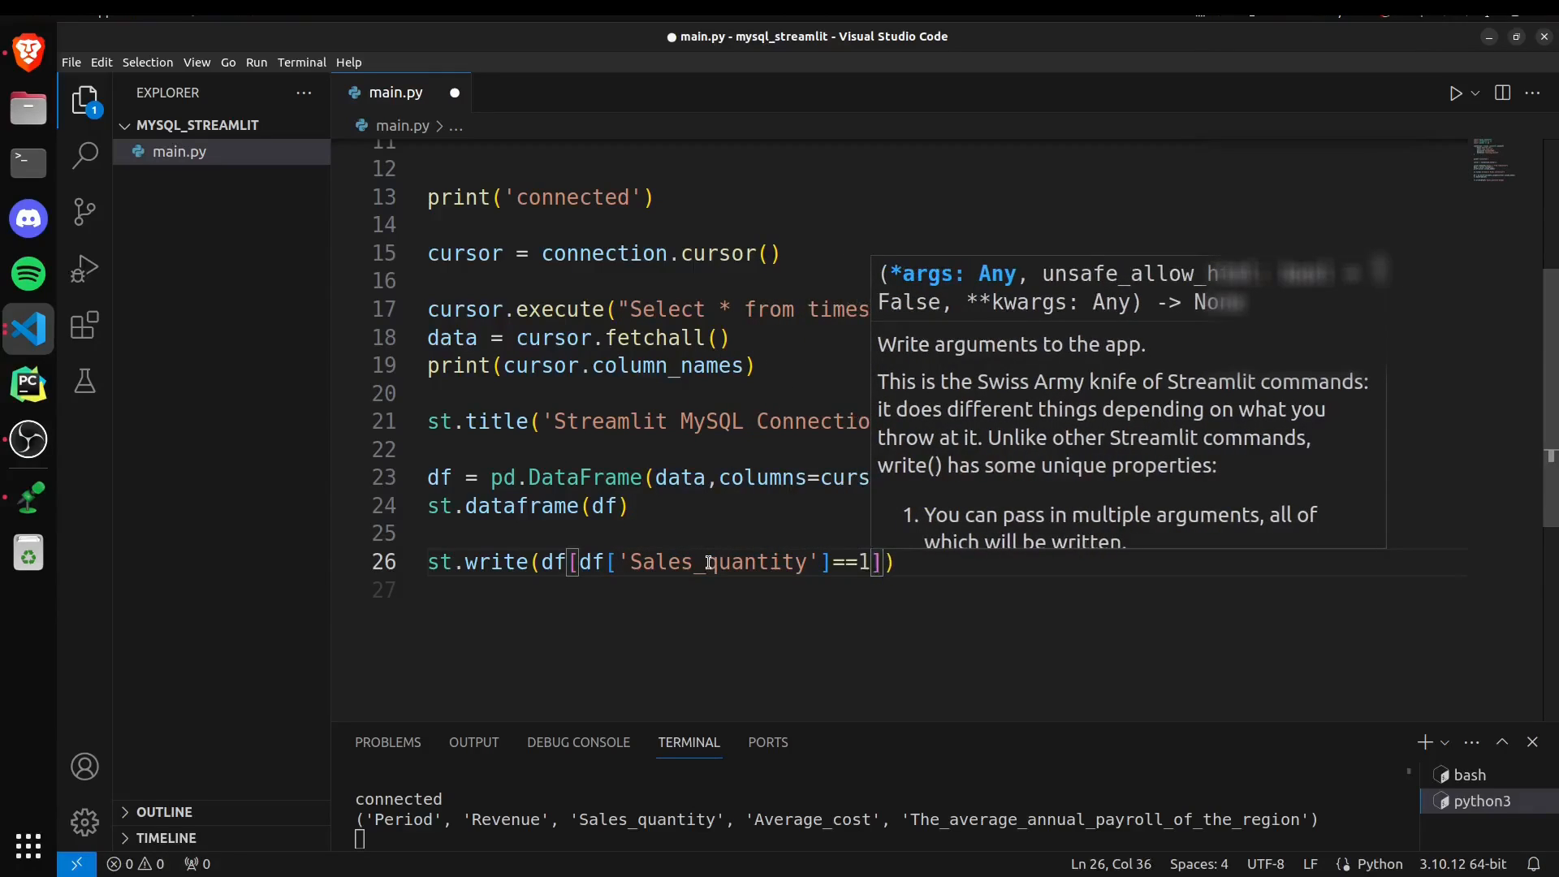
text(0)
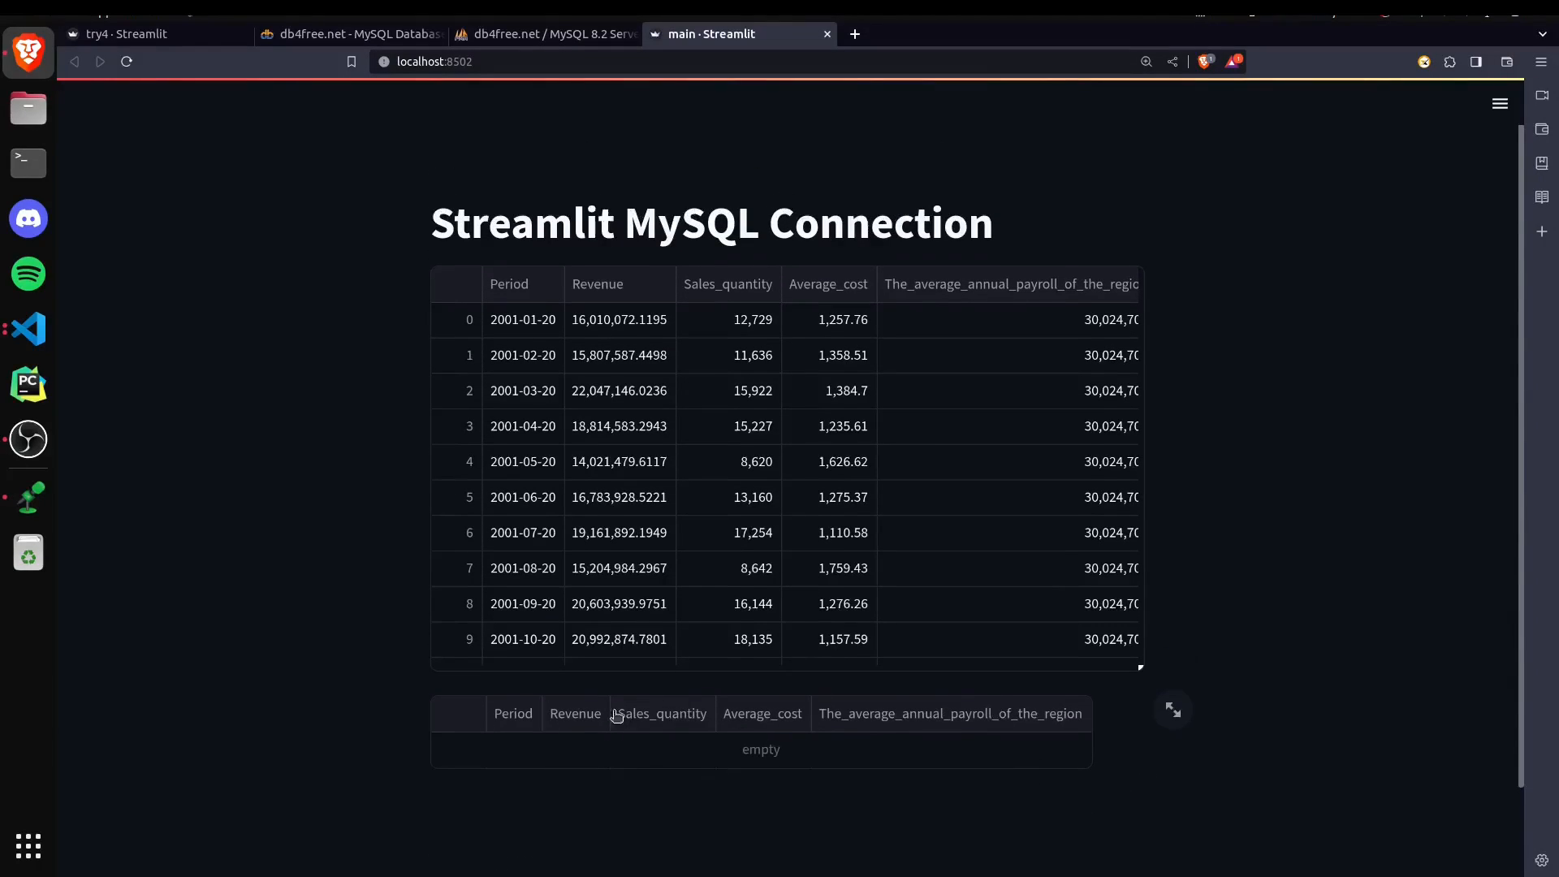
mouse_move(704, 742)
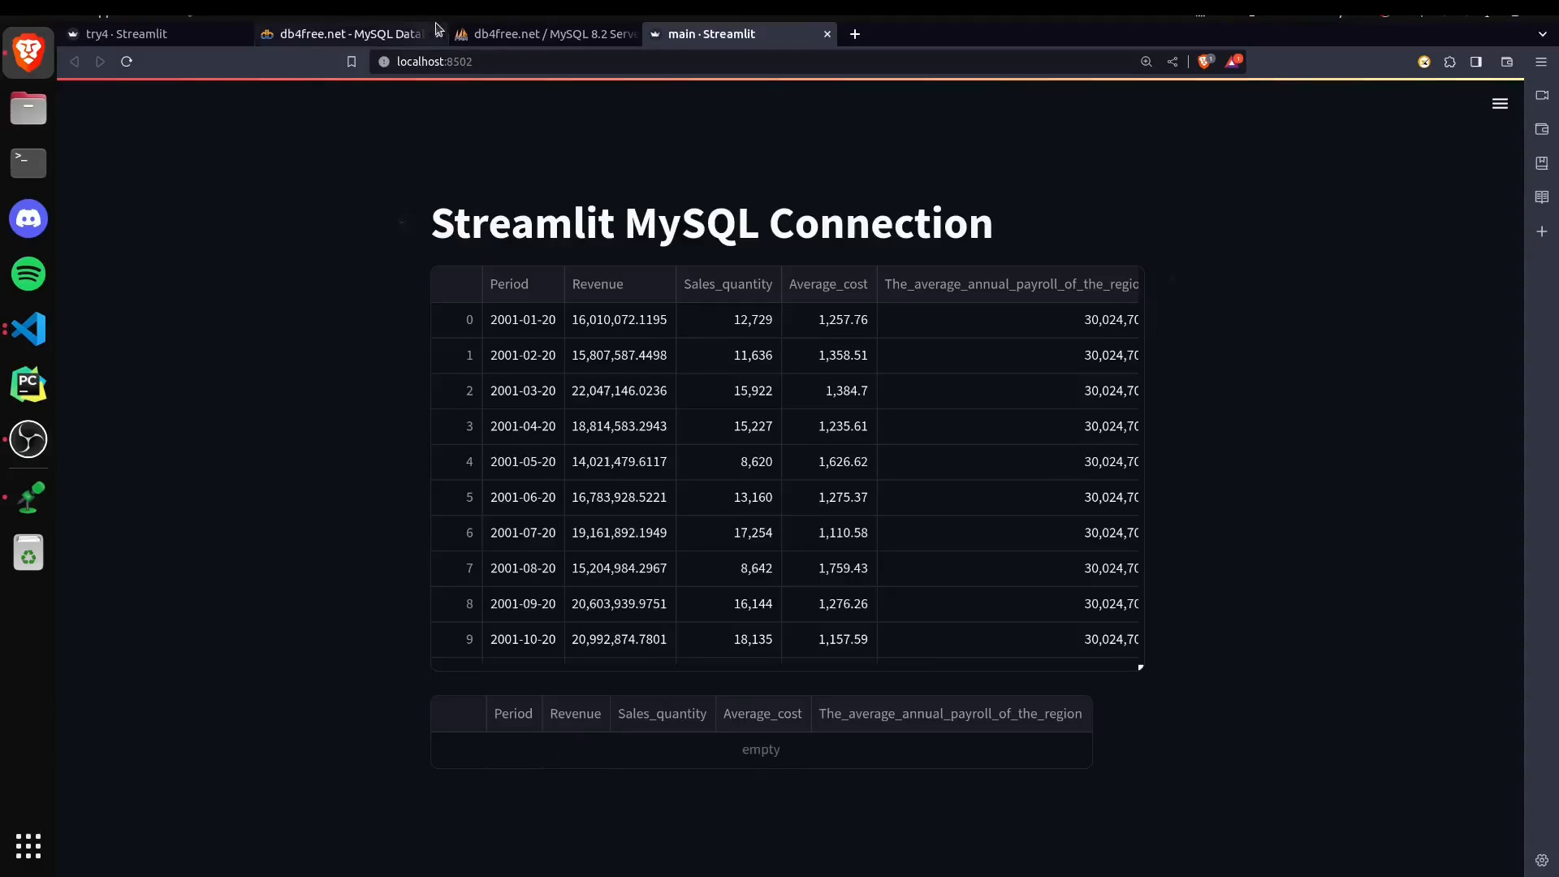
Copy 15922 from phpMyAdmin as the filter value and reload the app to show the matching row.
click(543, 33)
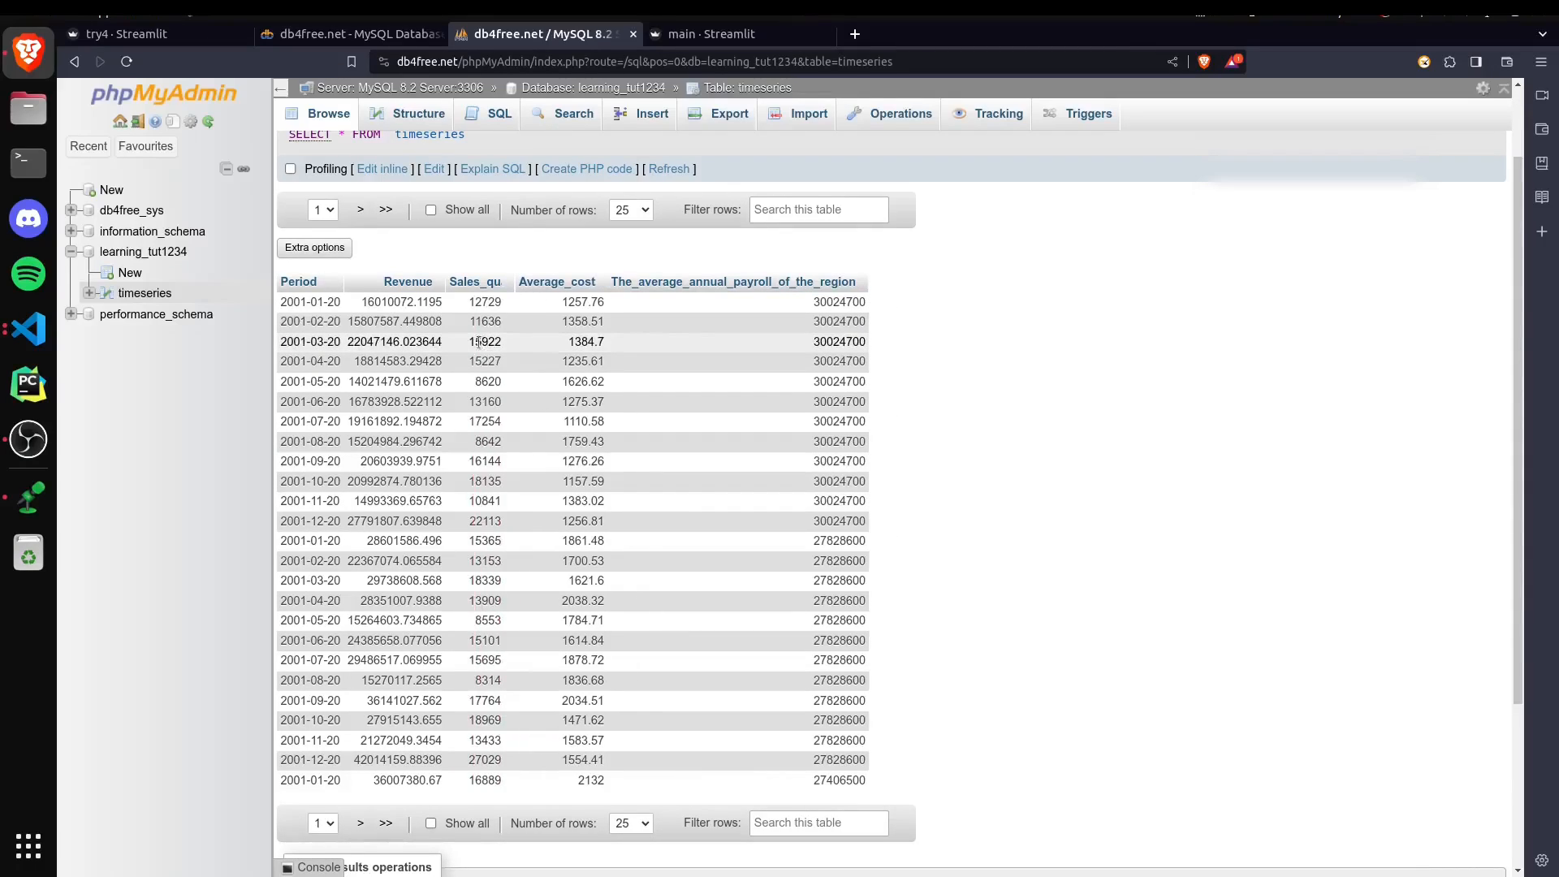
double_click(484, 341)
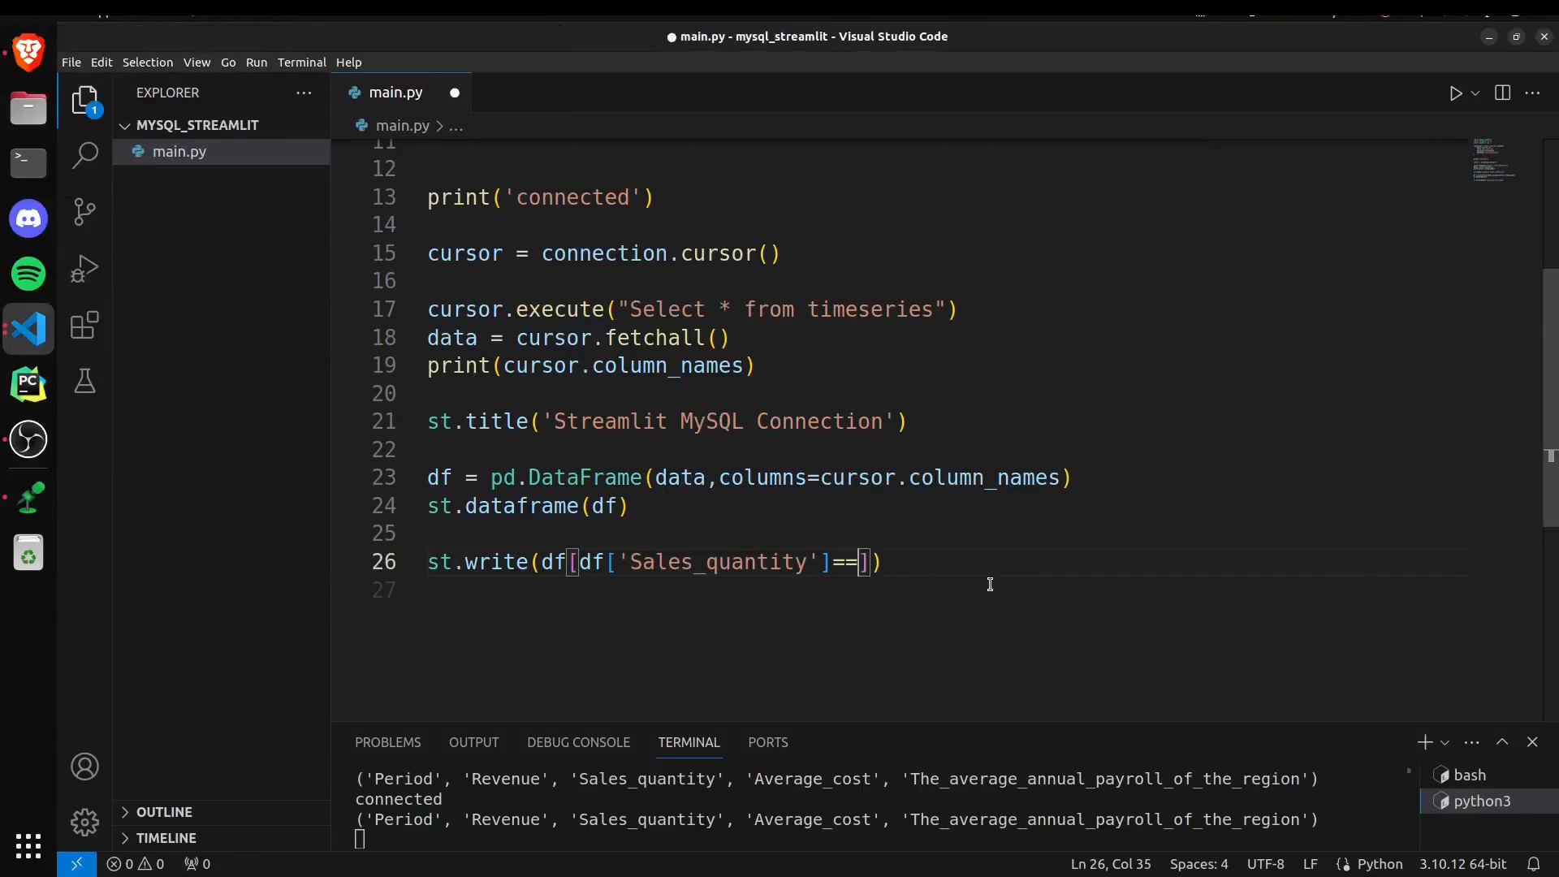
text(15922)
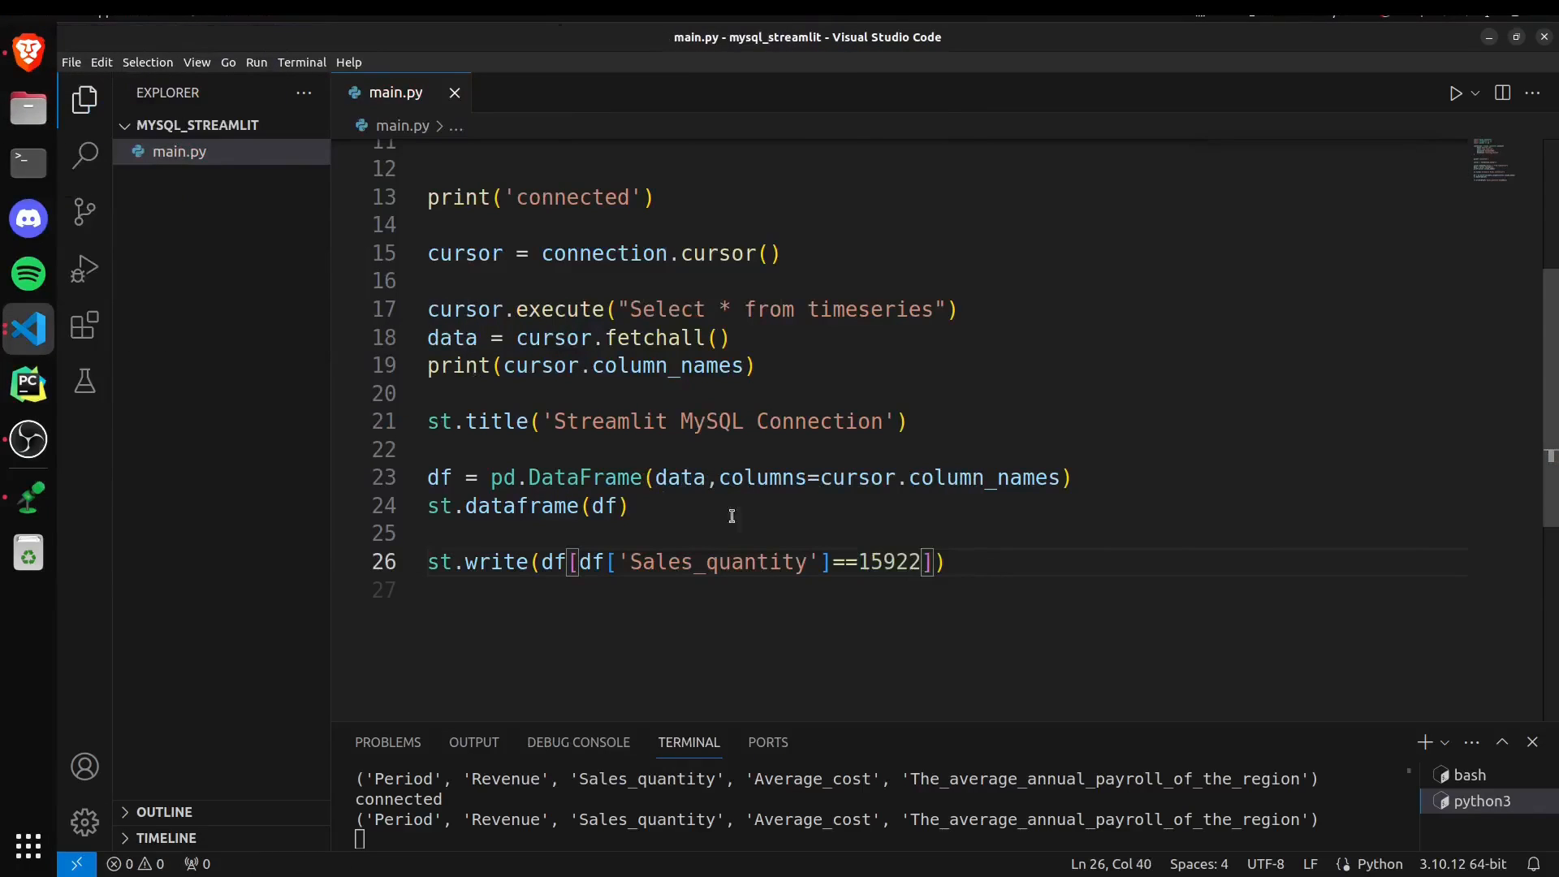
click(710, 34)
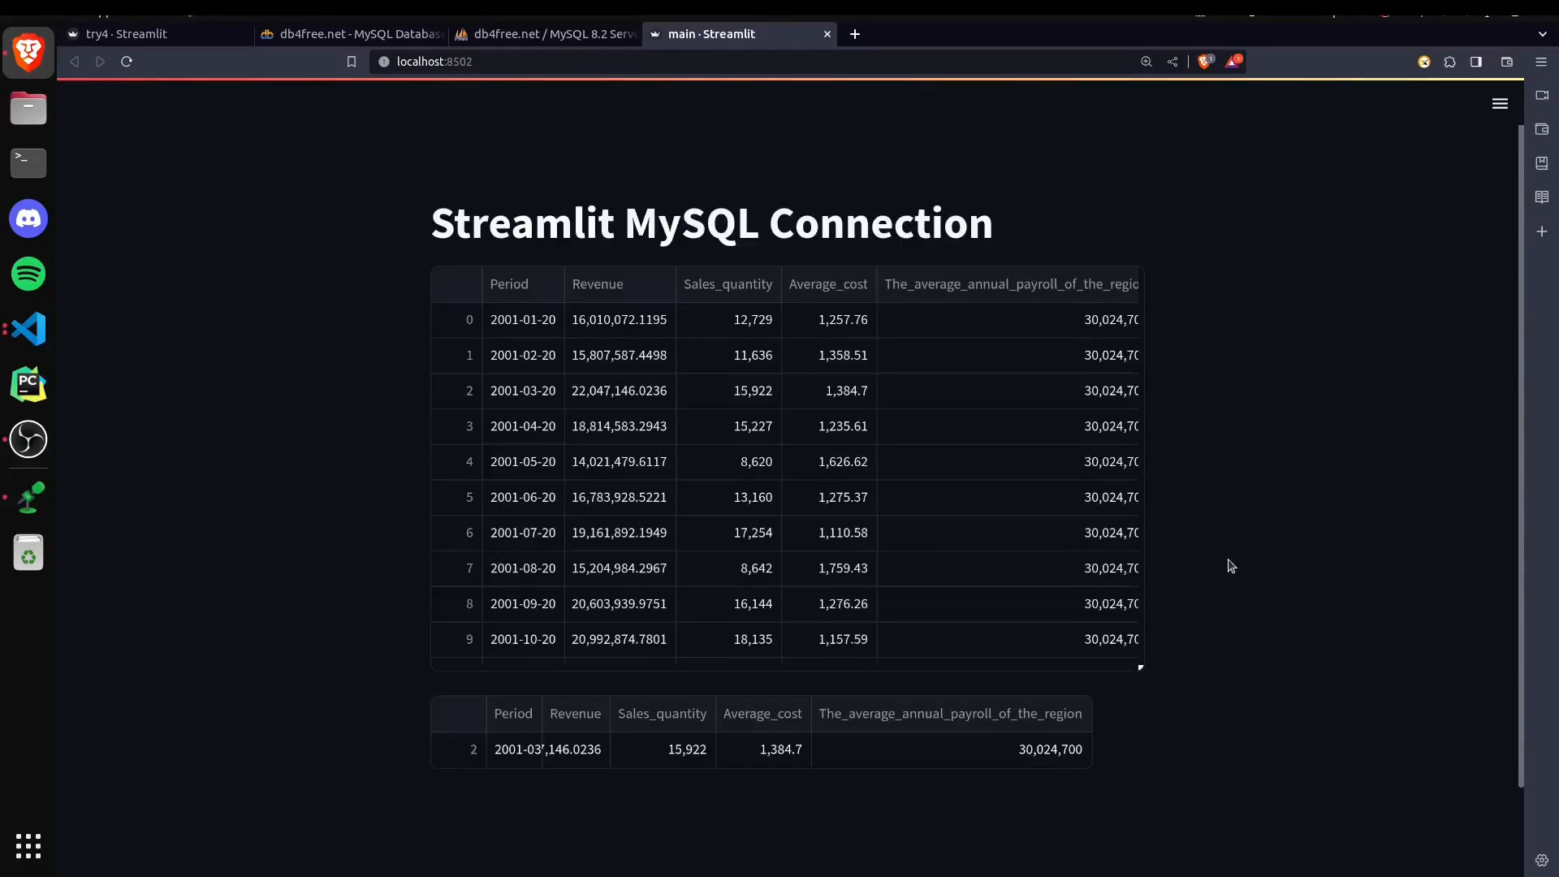
scroll(down, 3)
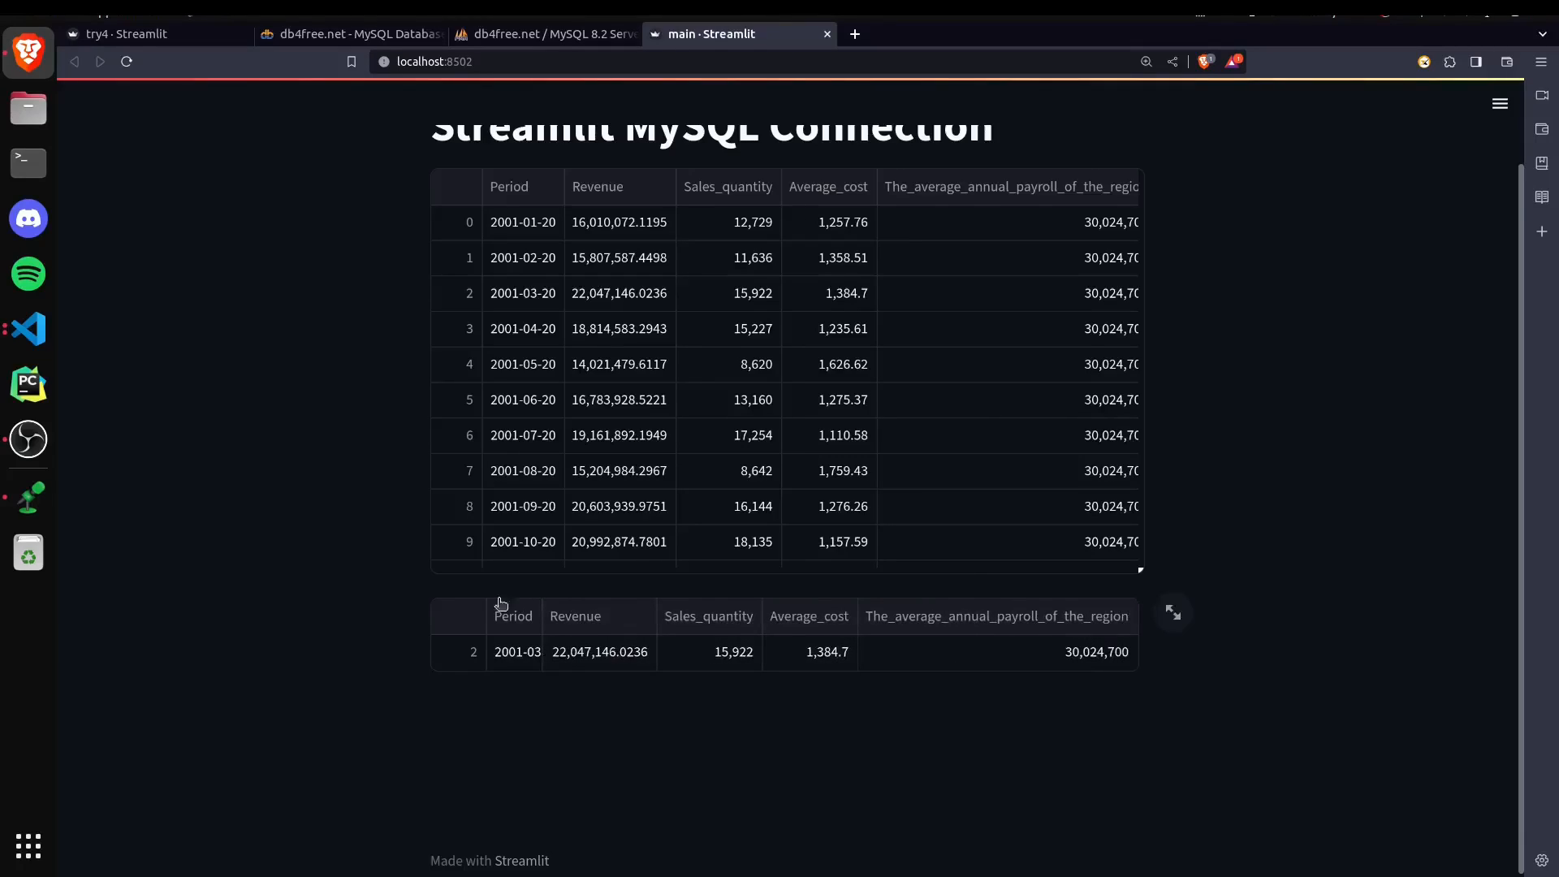
Order the filtered one-row table by Revenue, then go to phpMyAdmin to write a query.
click(587, 615)
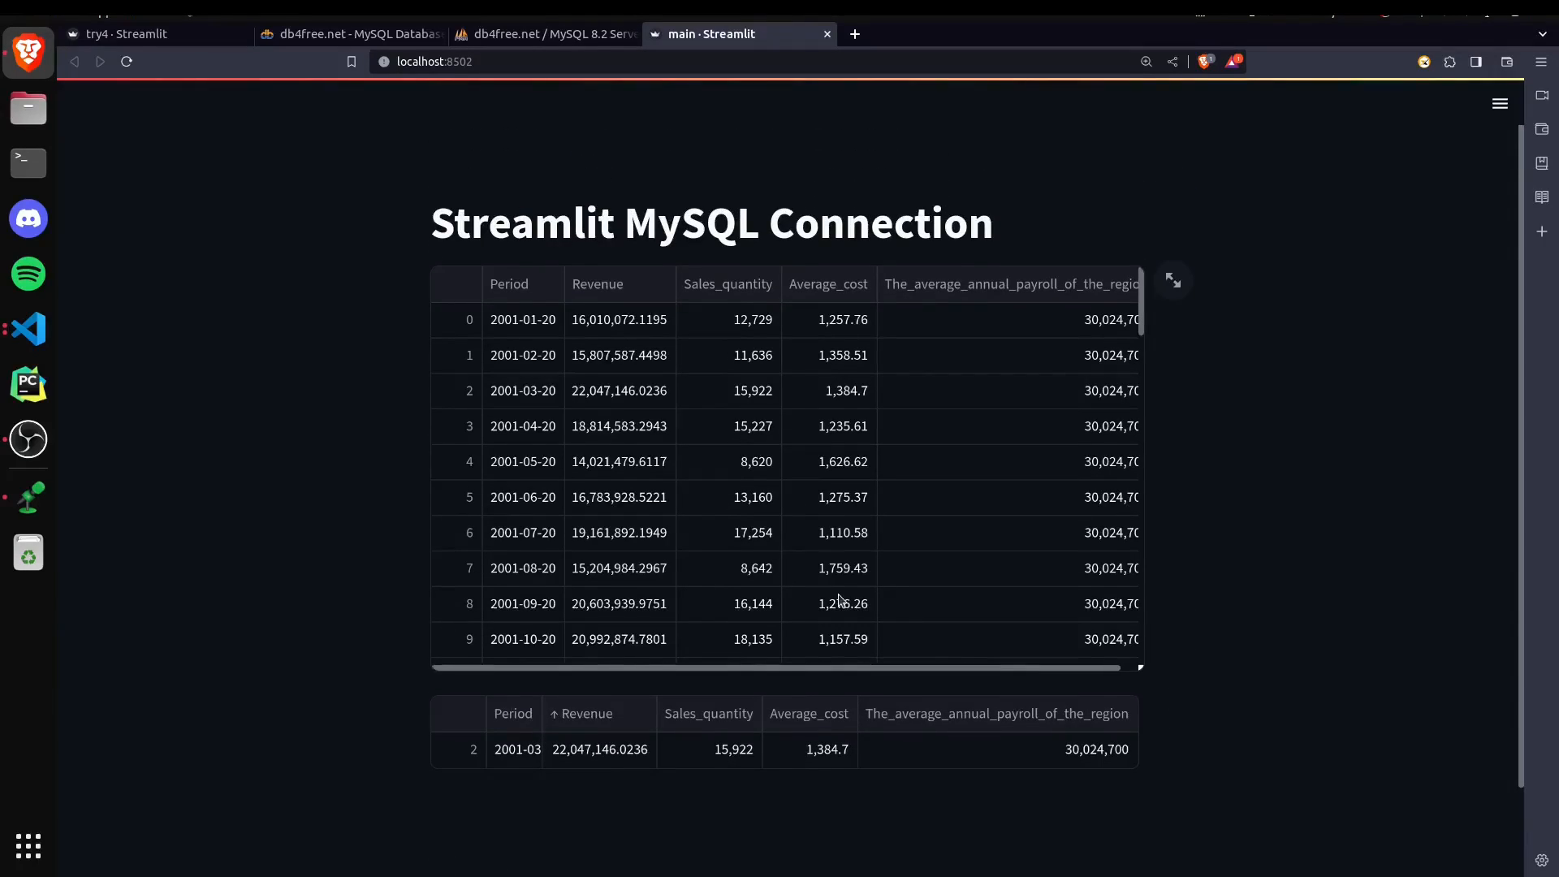
mouse_move(1248, 552)
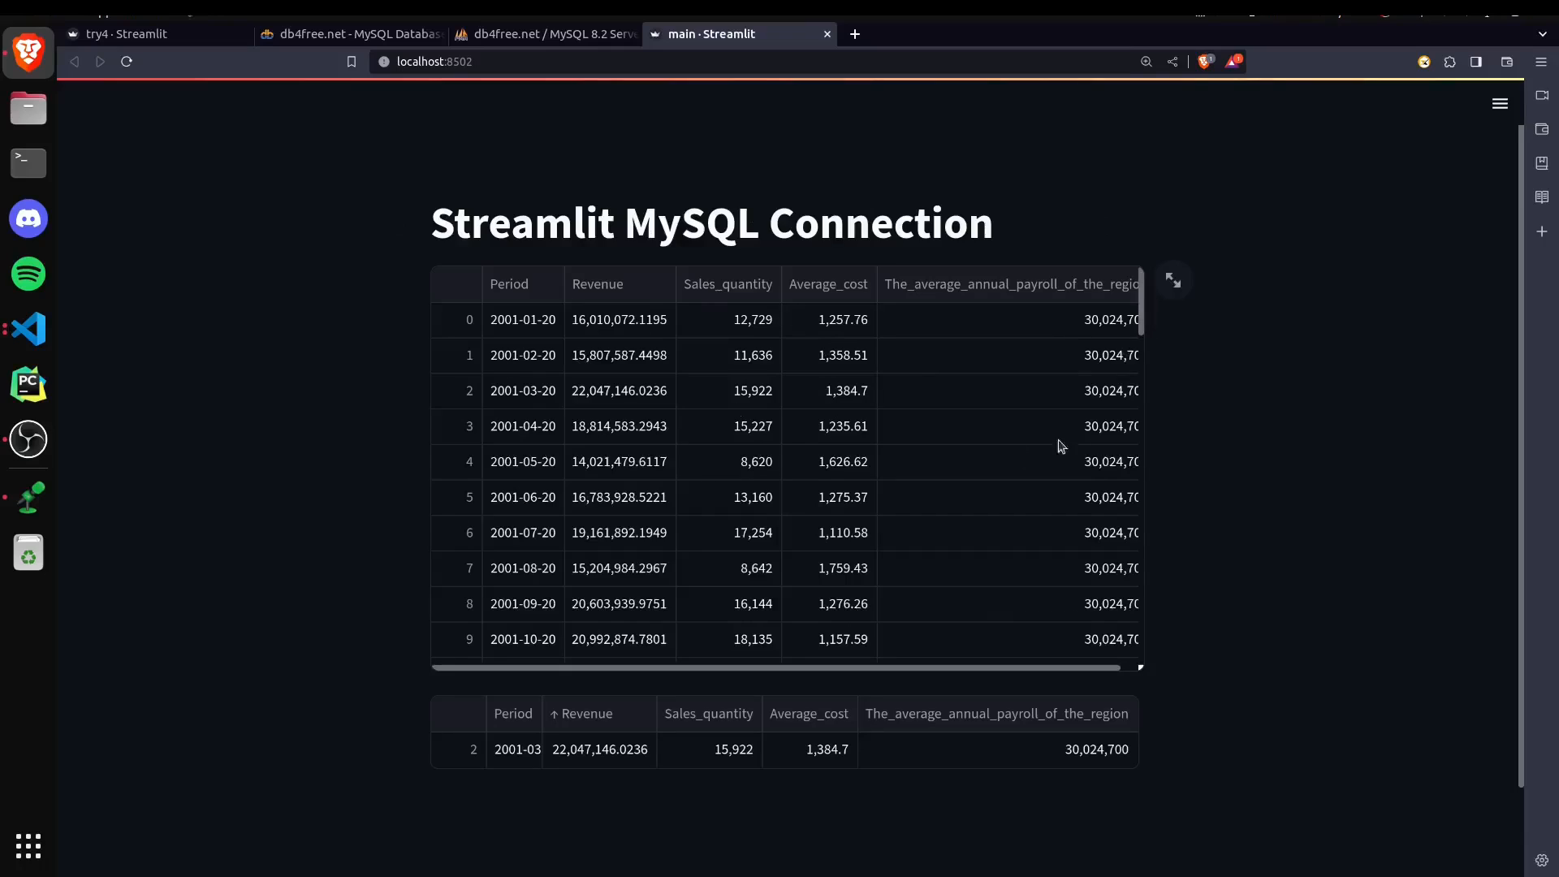
mouse_move(1065, 427)
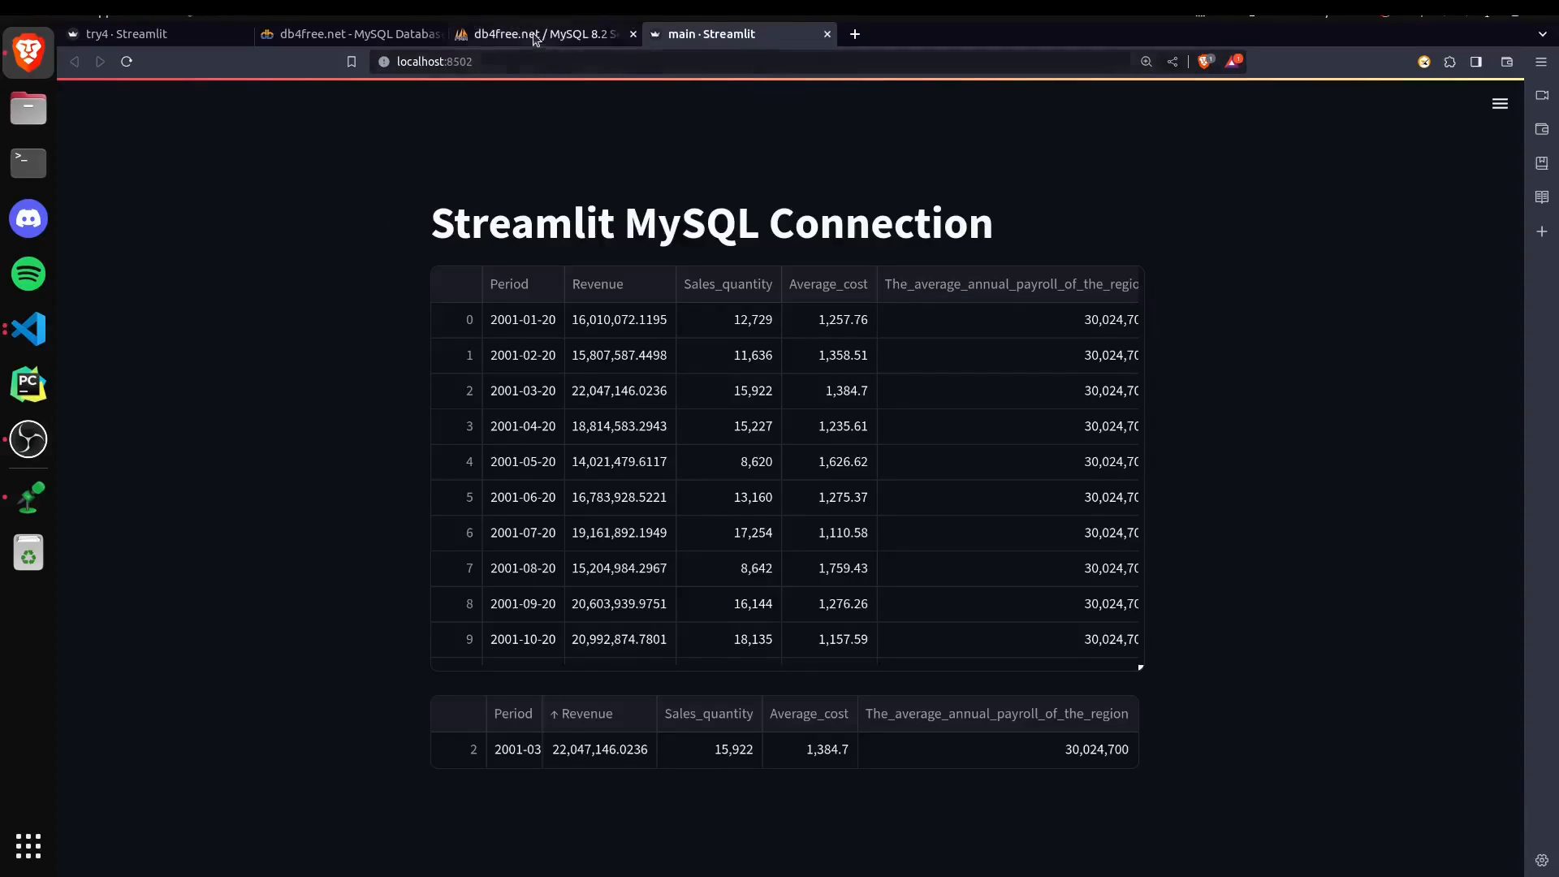
click(546, 32)
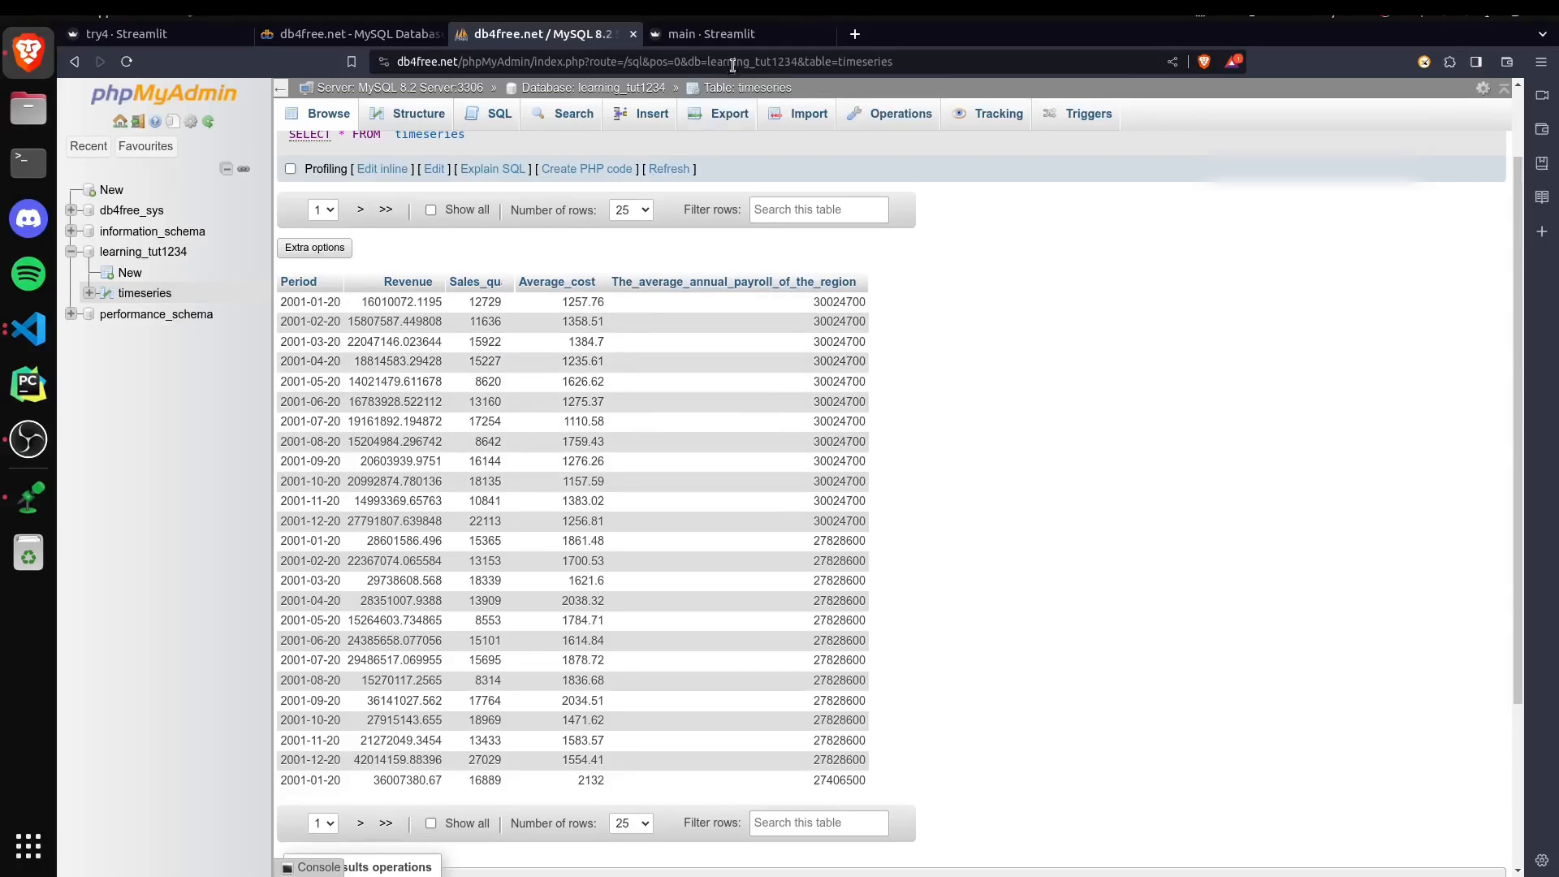
click(712, 34)
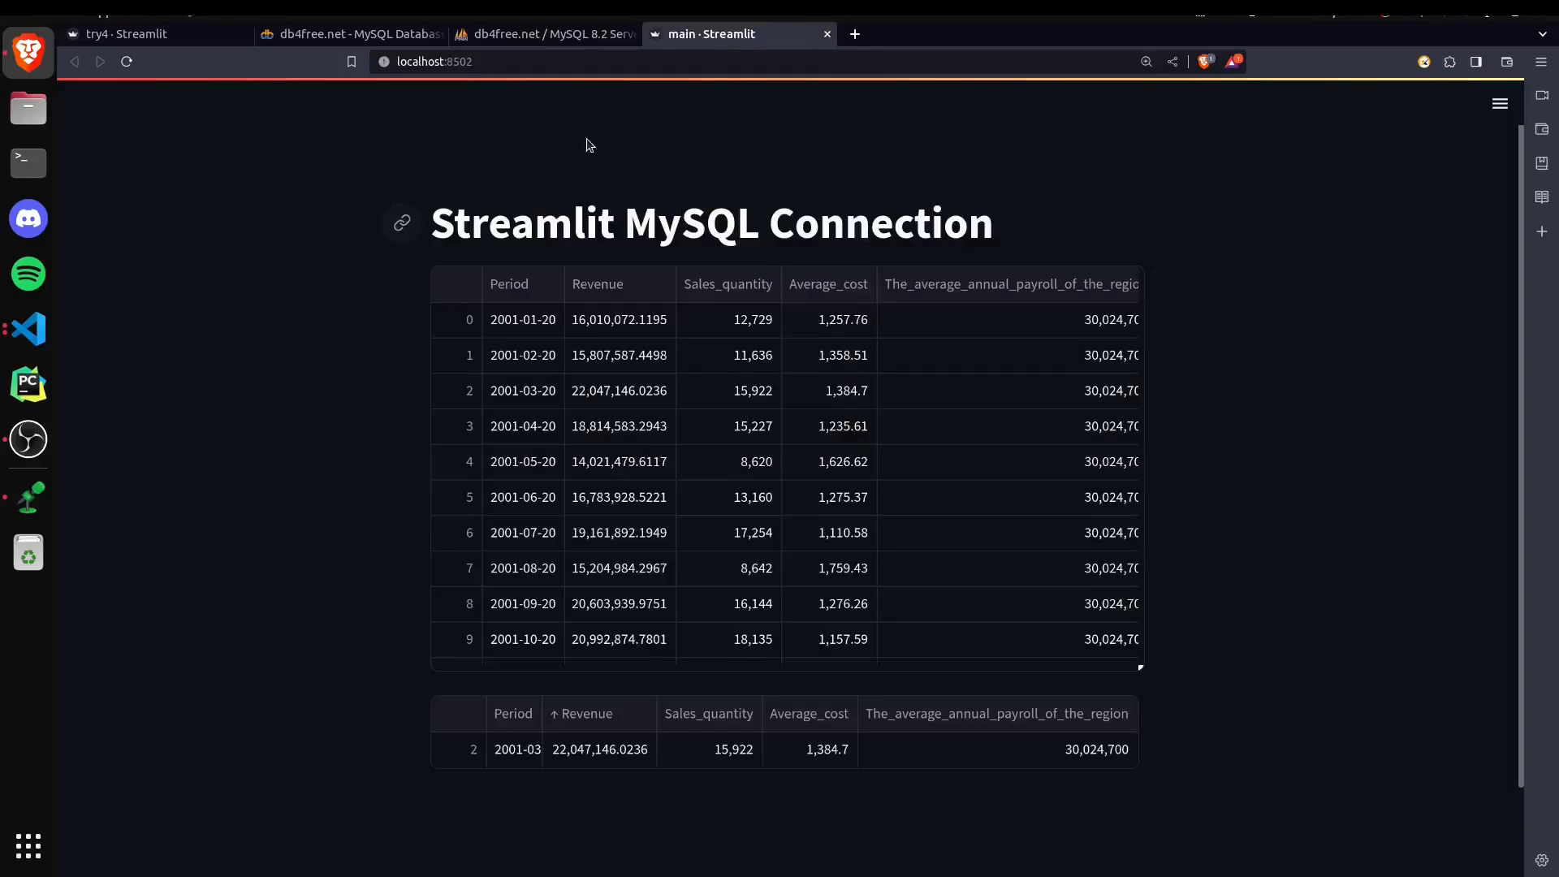
click(546, 32)
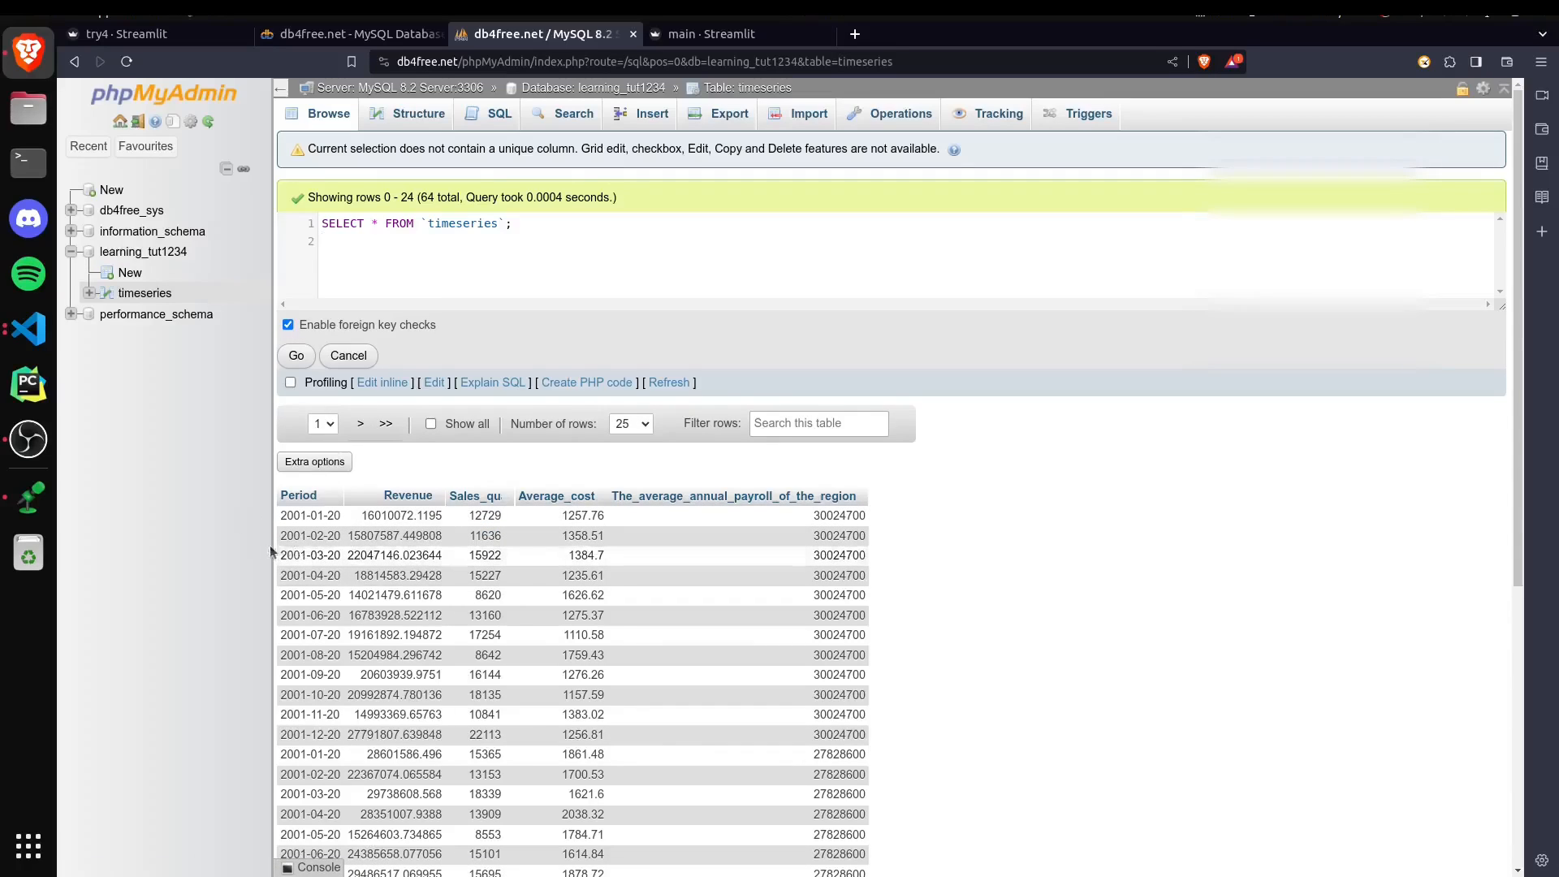
Write UPDATE timeseries SET Sales_quantity = 10 WHERE Period = 2001-03-20; in the SQL box.
text(up)
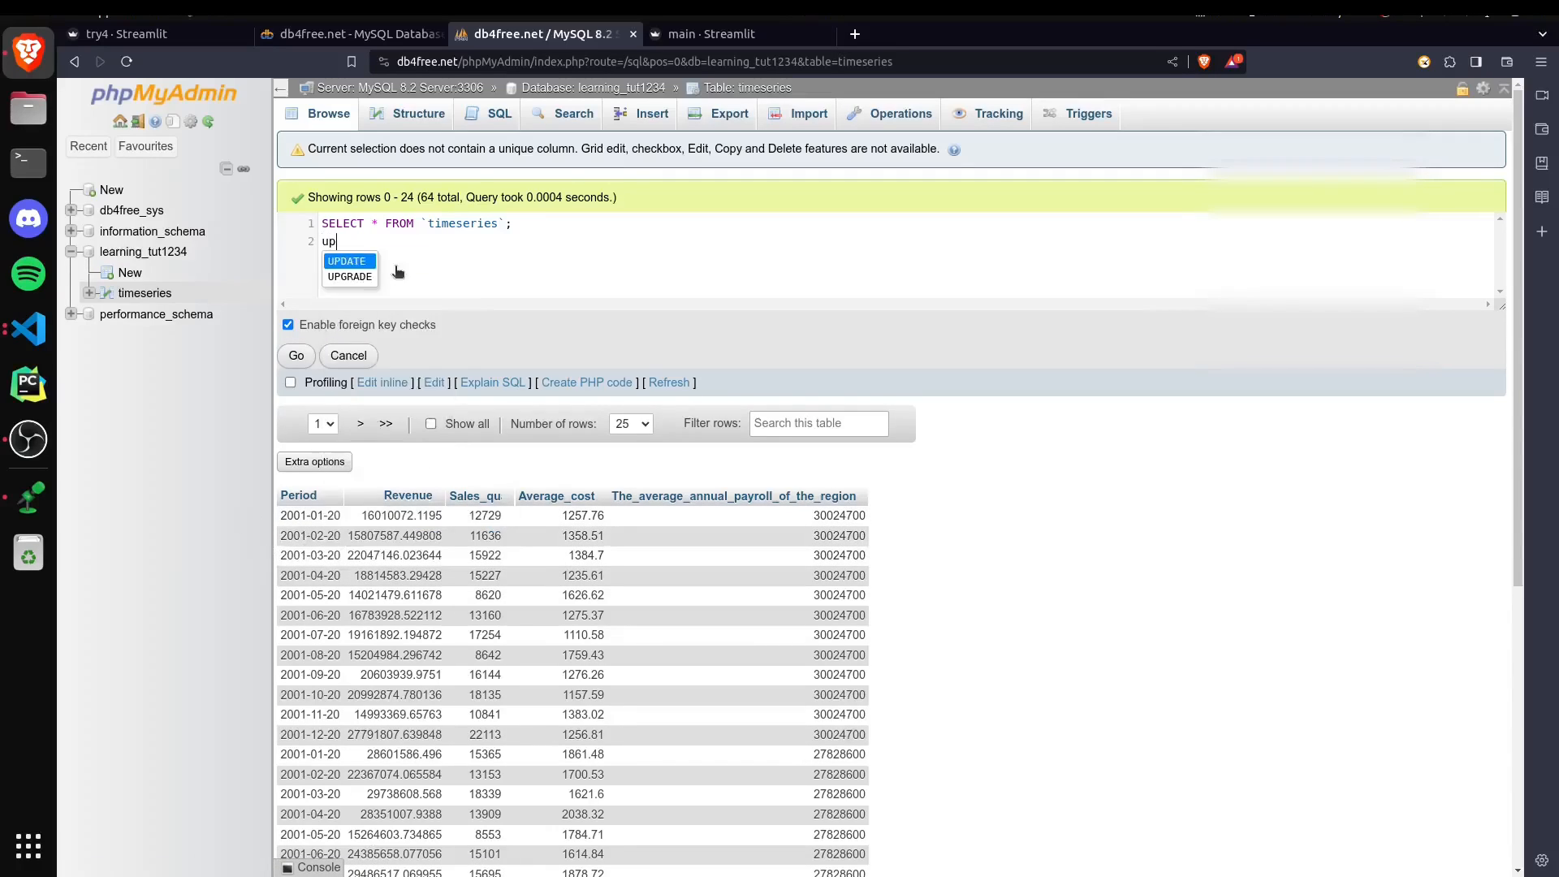
click(344, 260)
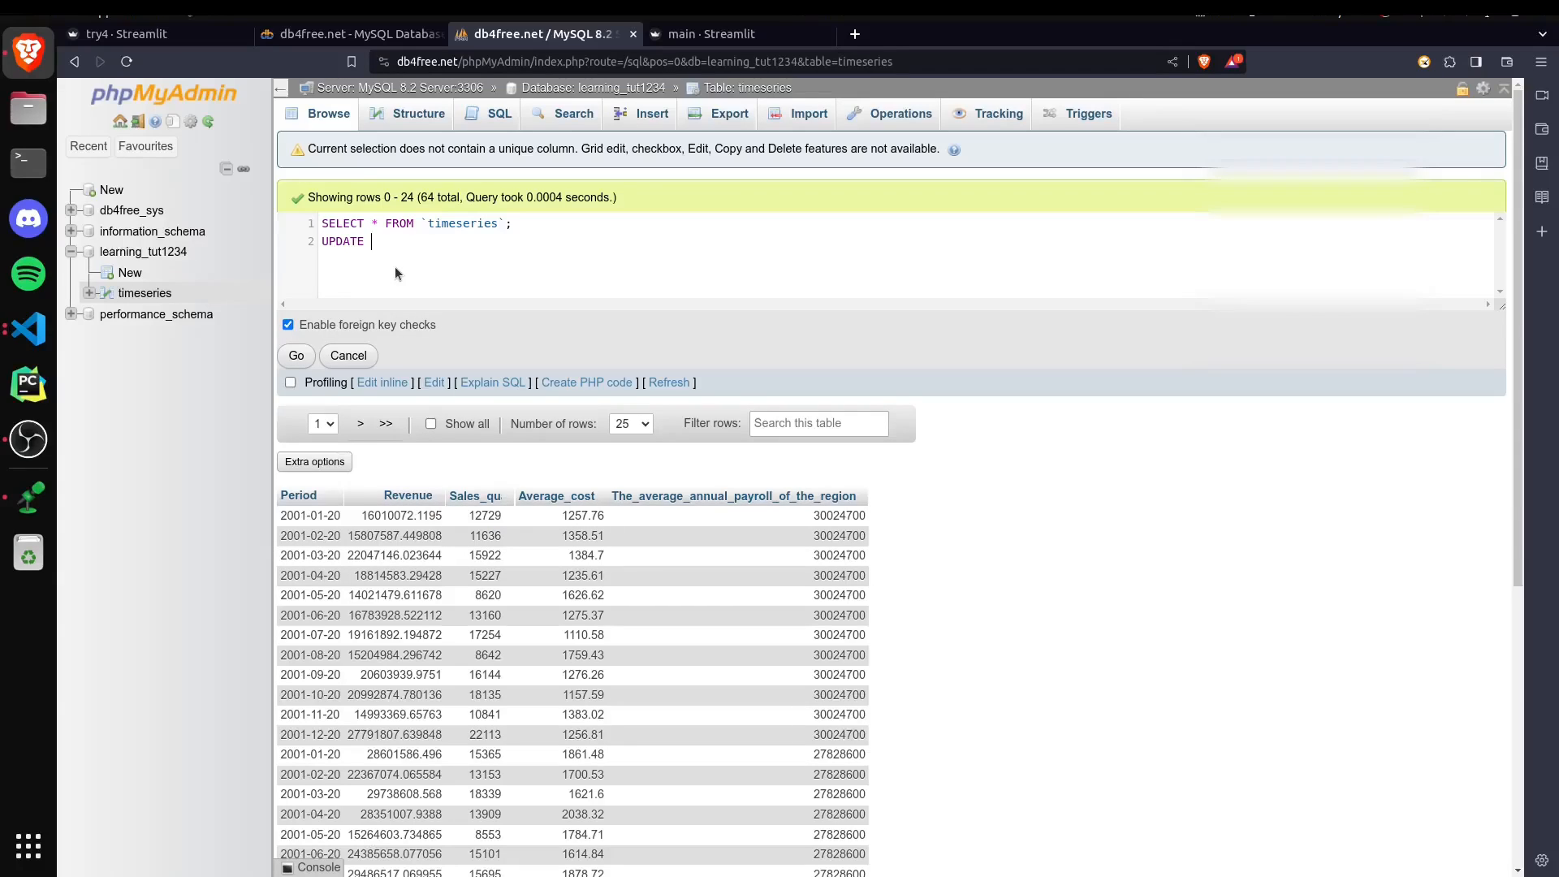
text(timeseries)
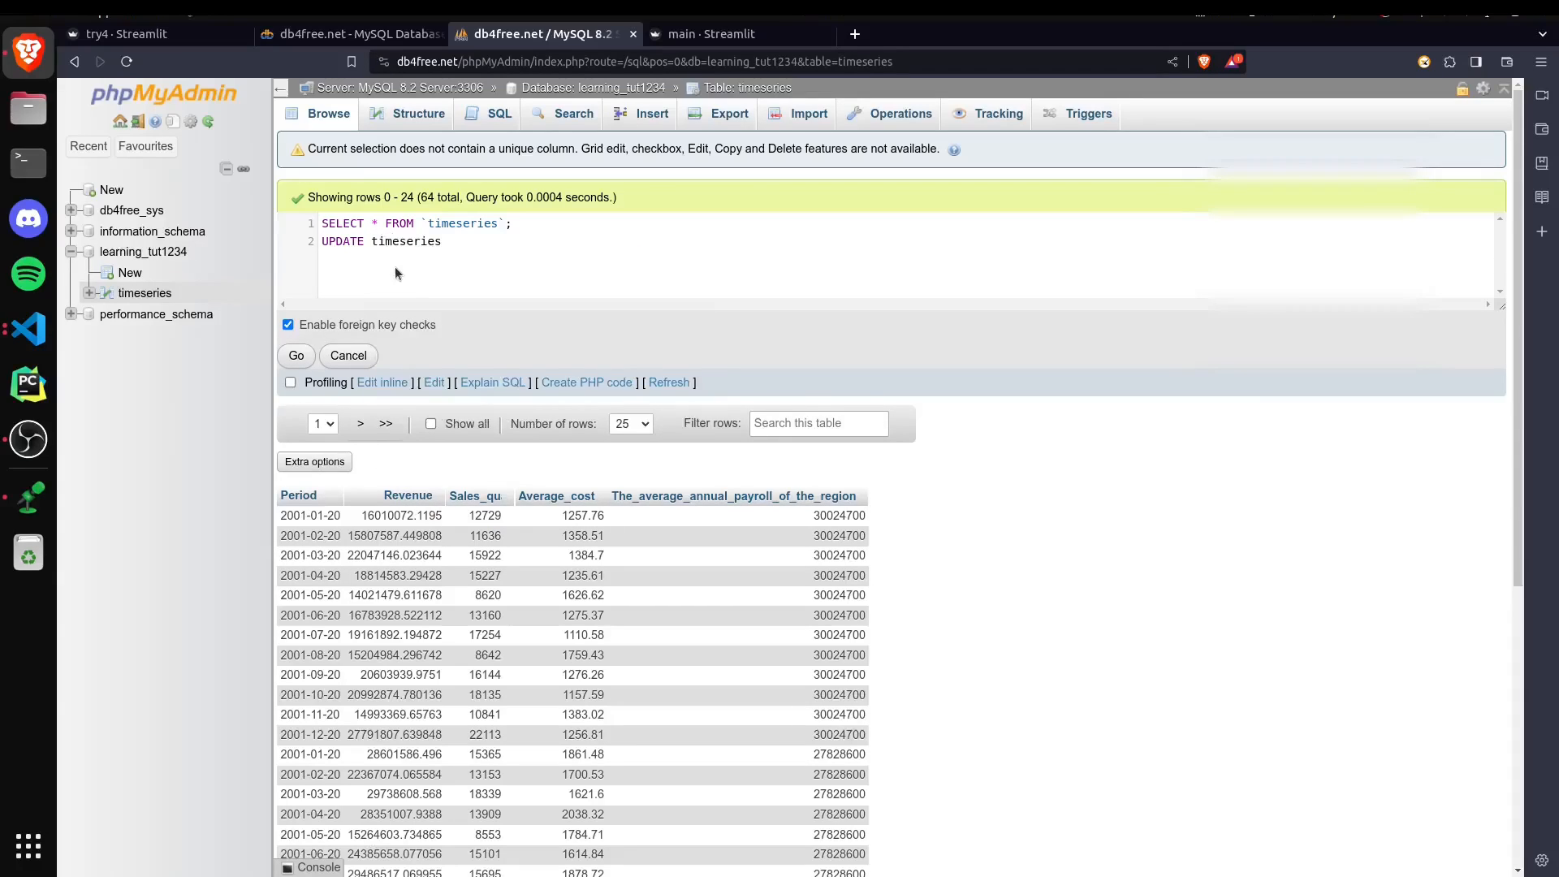
text(set)
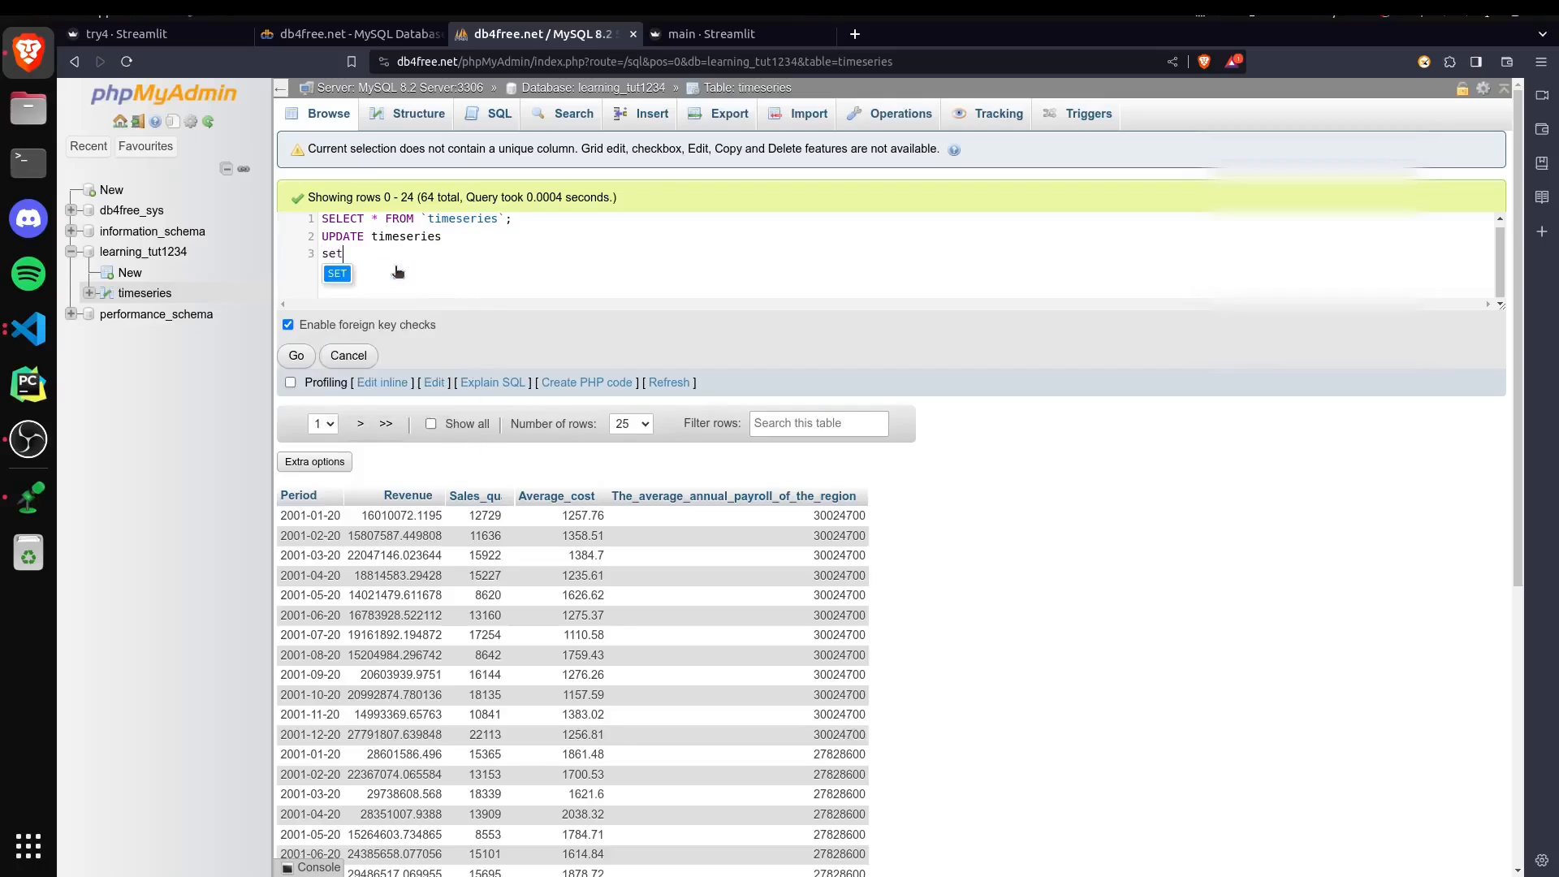
text(Sales_quantity = 10)
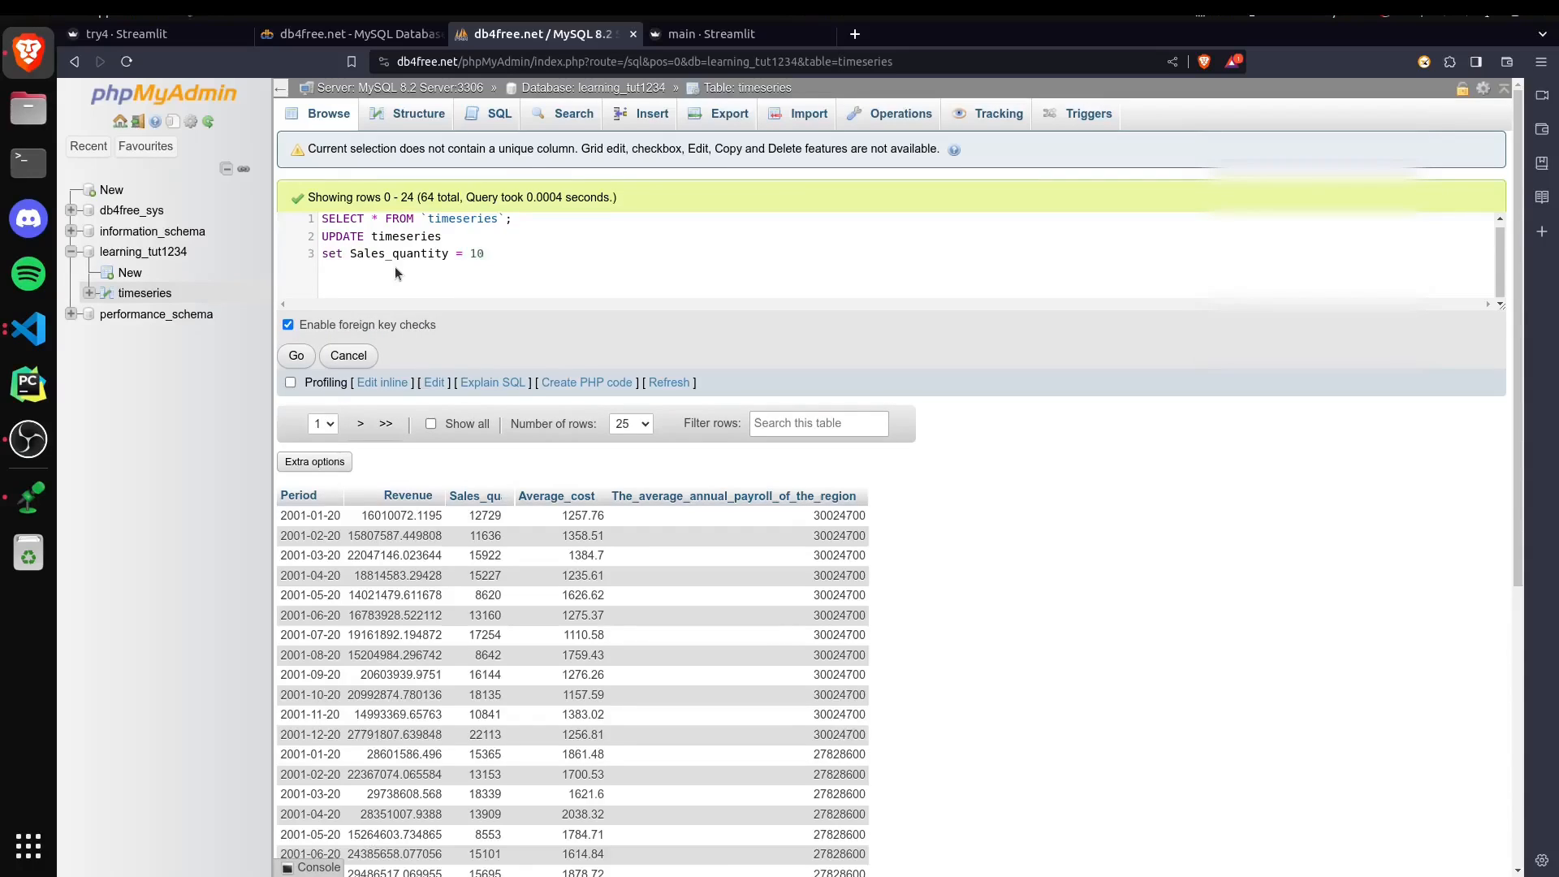
text(wgere)
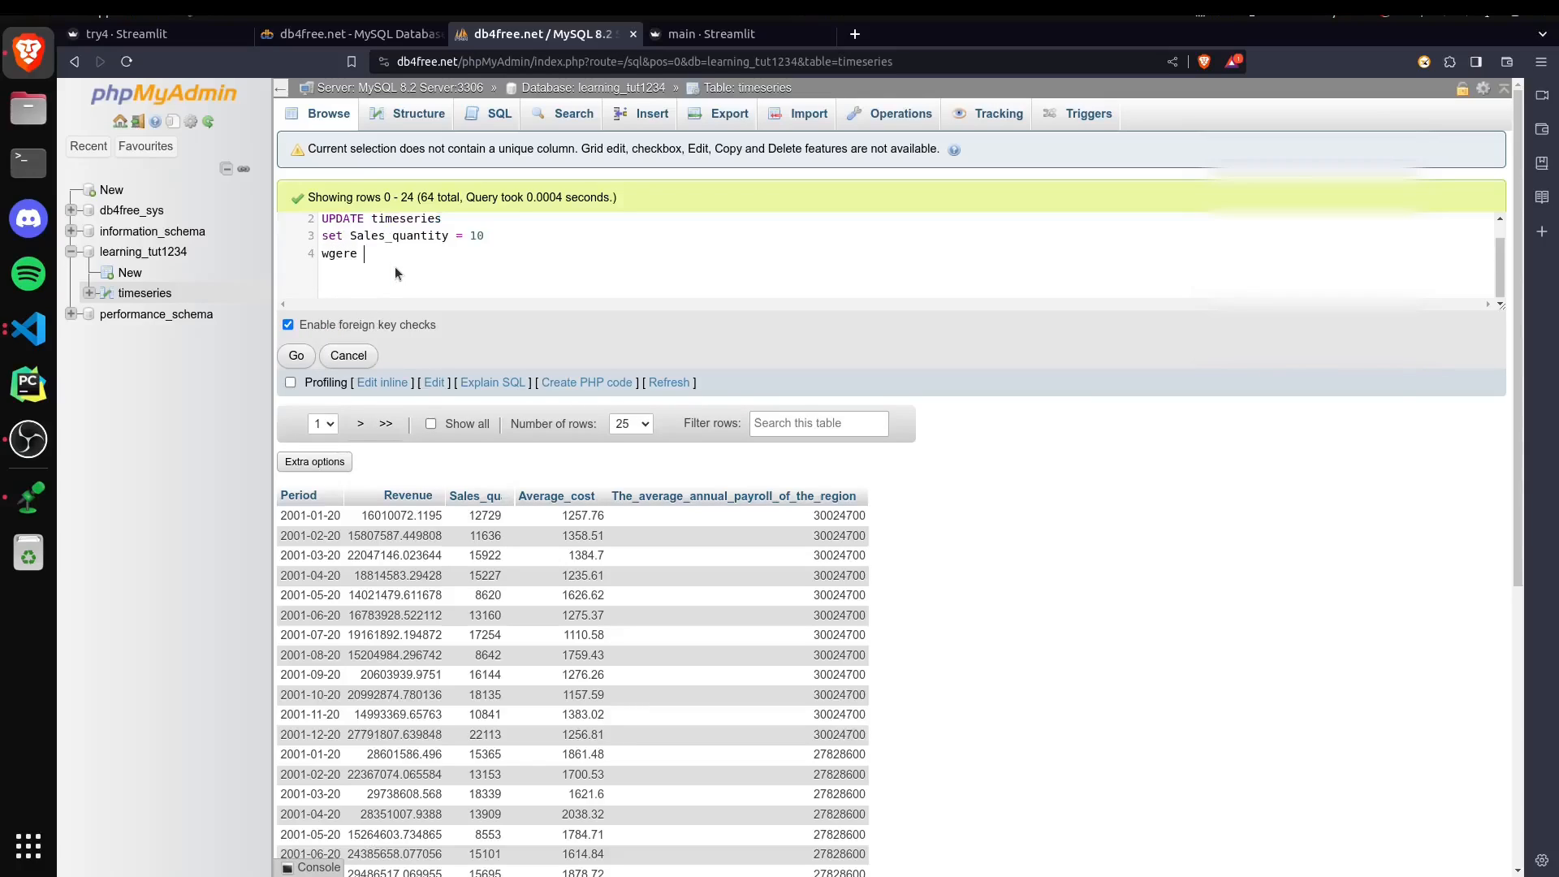
text(WHERE)
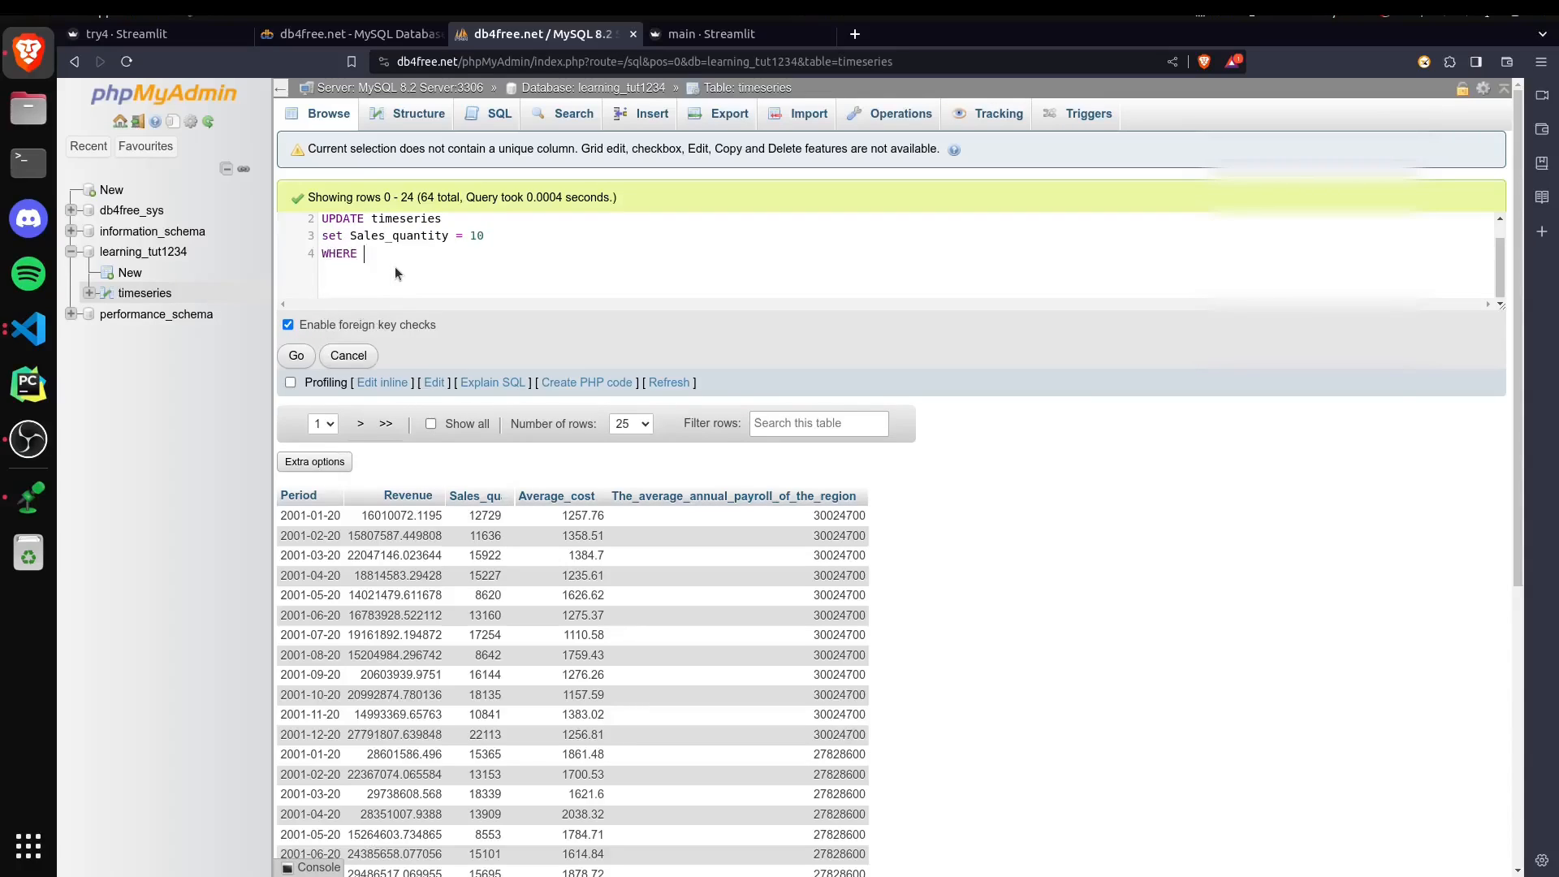
text(Period)
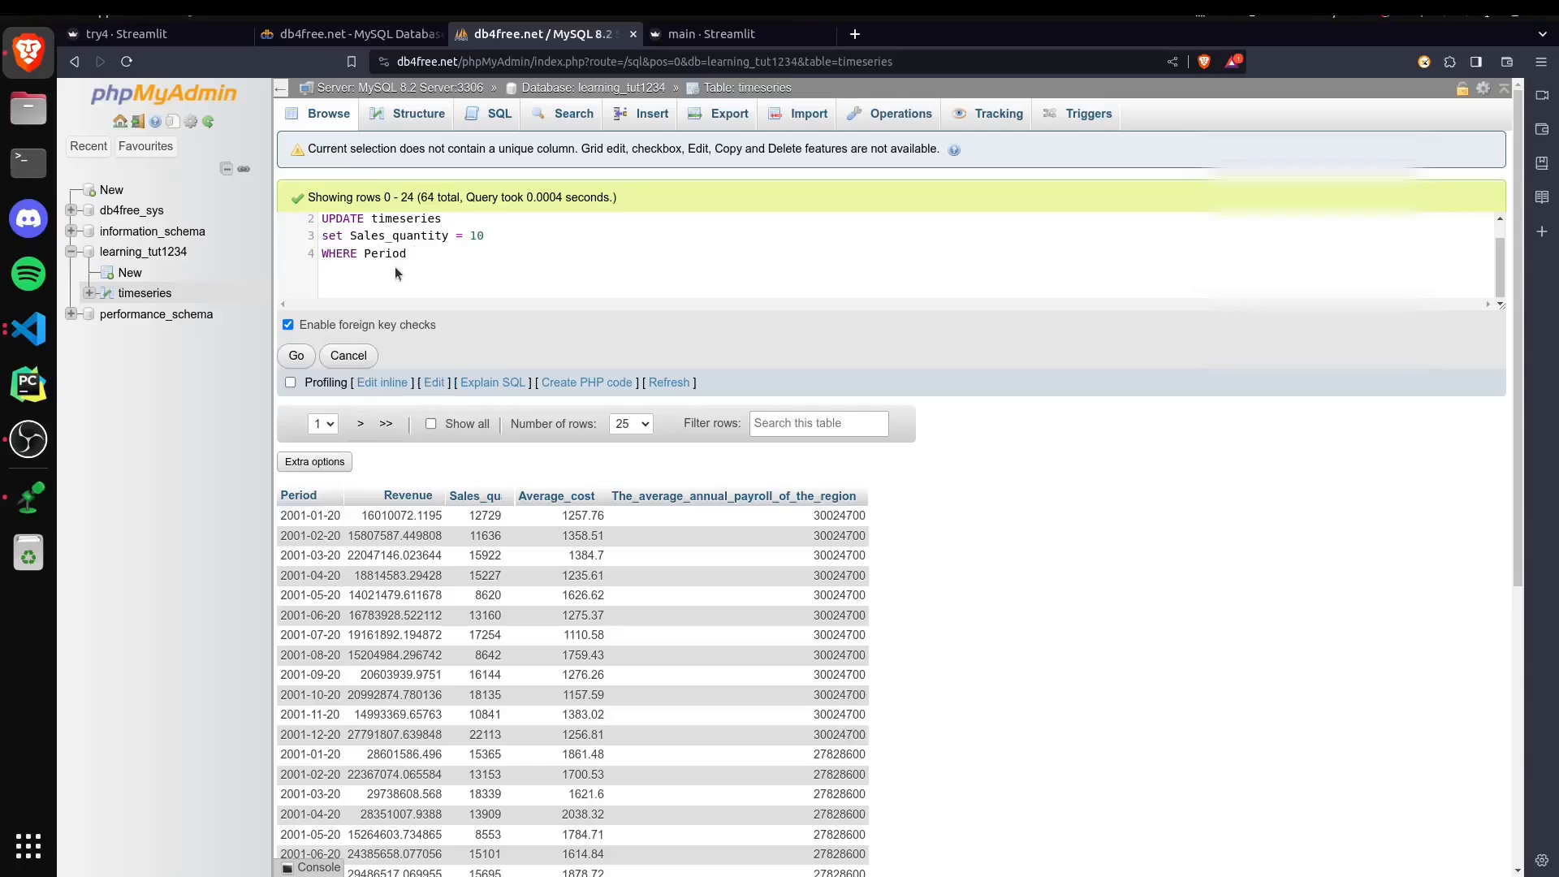
text(= 2001-0)
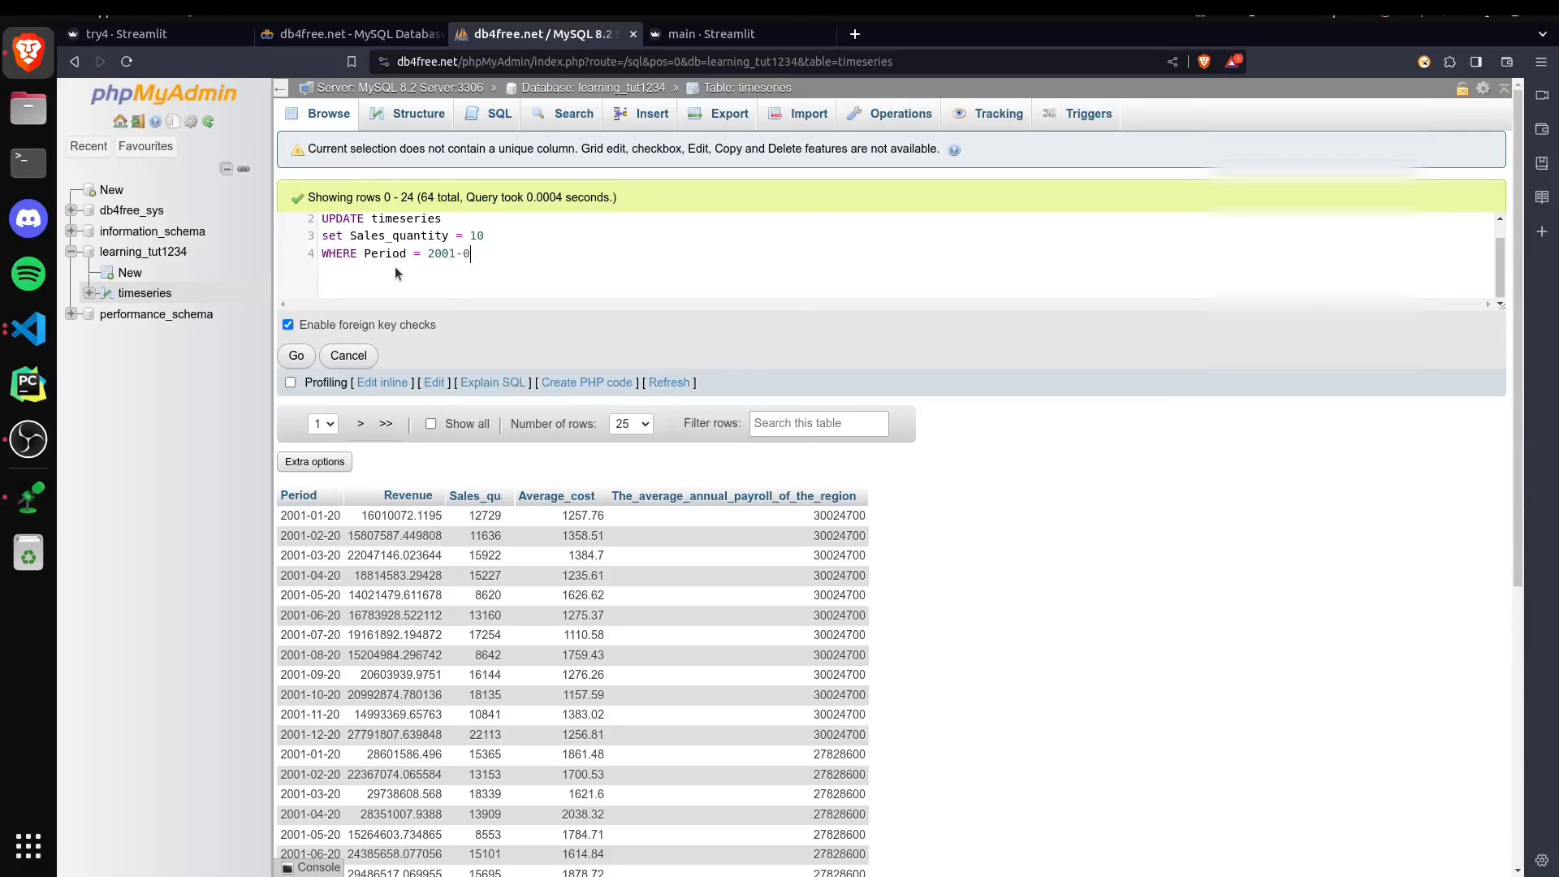
text(3-20)
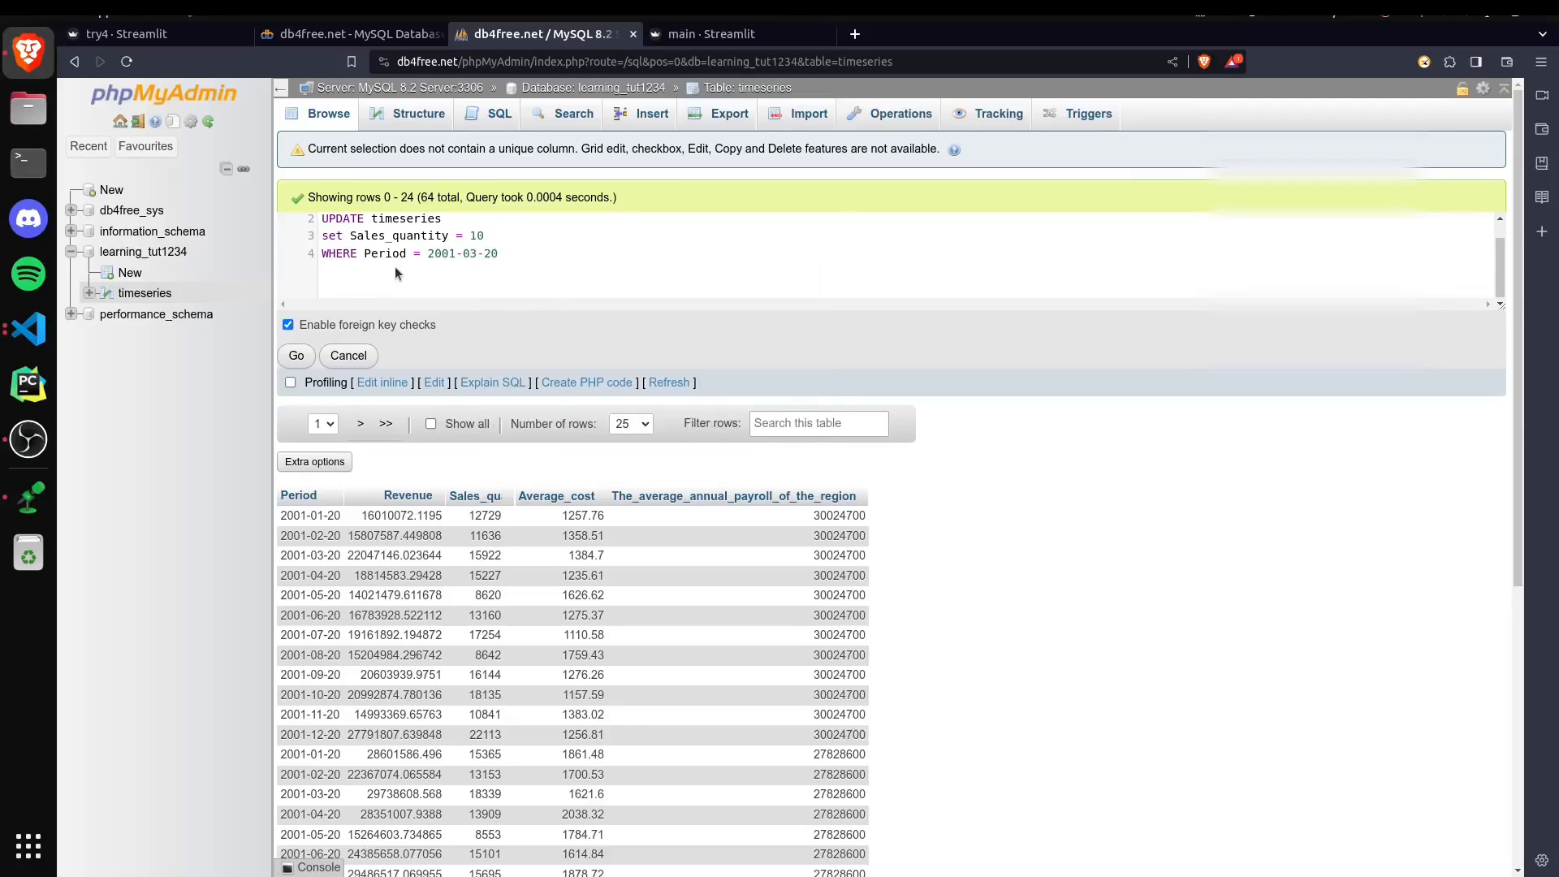
text(;)
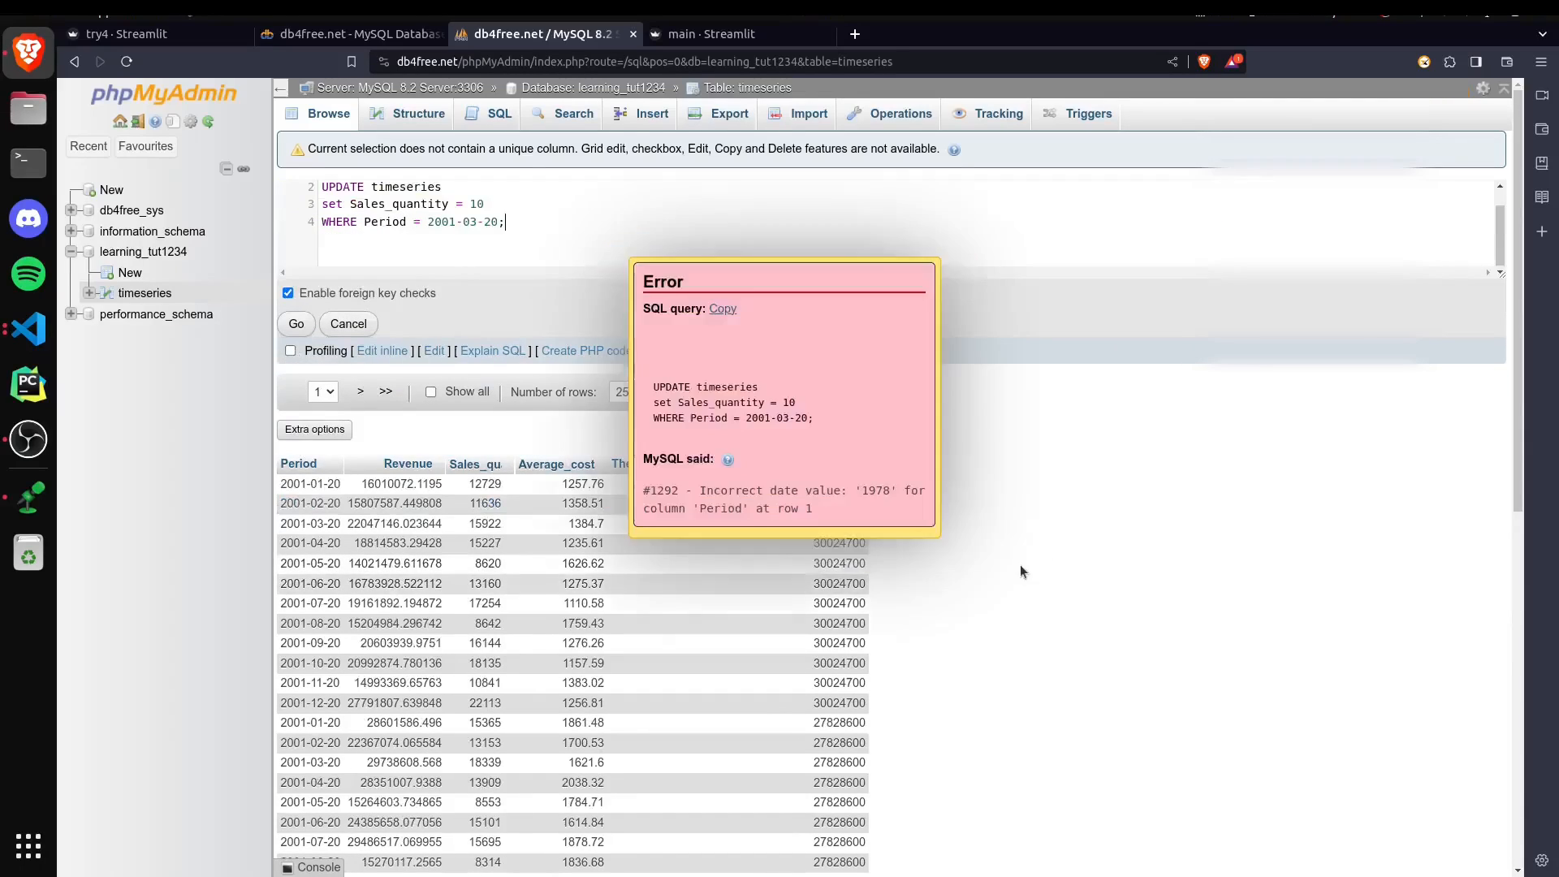
Quote the date as '2001-03-20' after the error and run the UPDATE query.
scroll(down, 3)
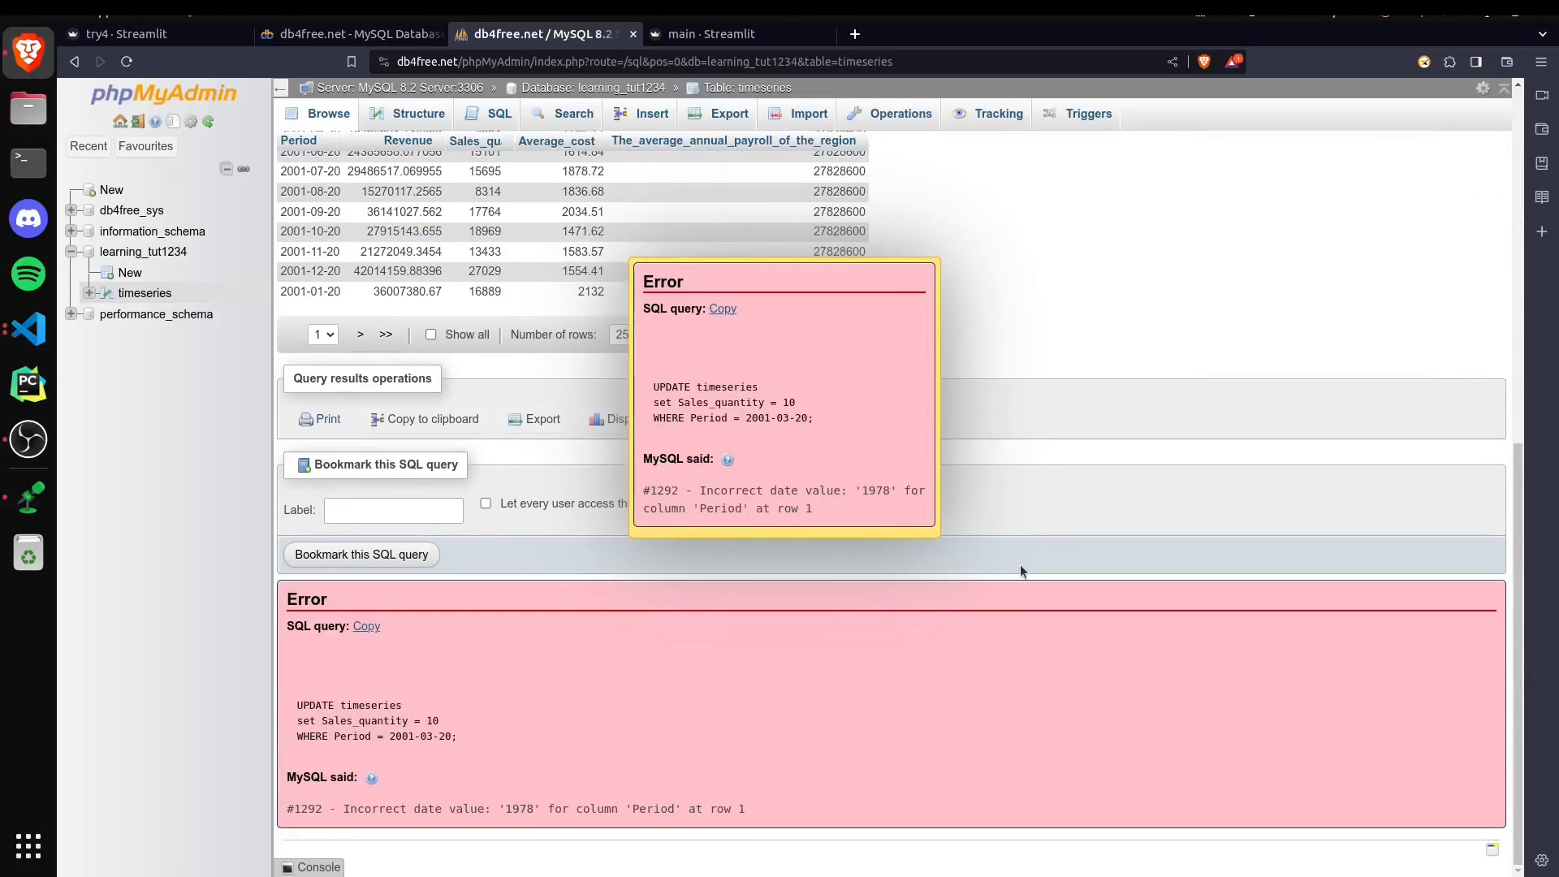
mouse_move(835, 522)
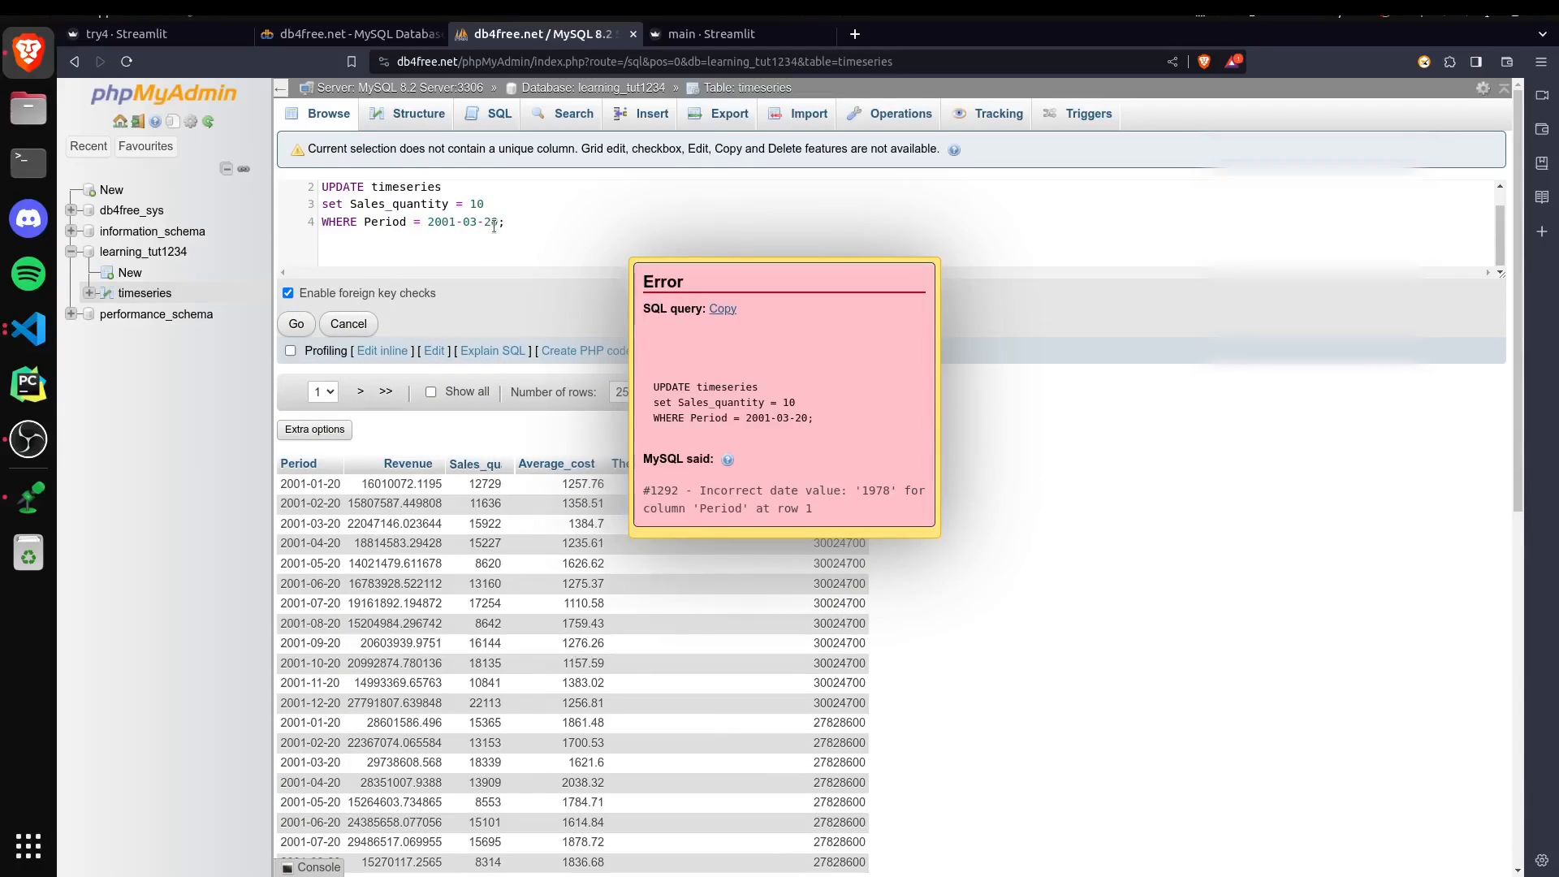
text(')
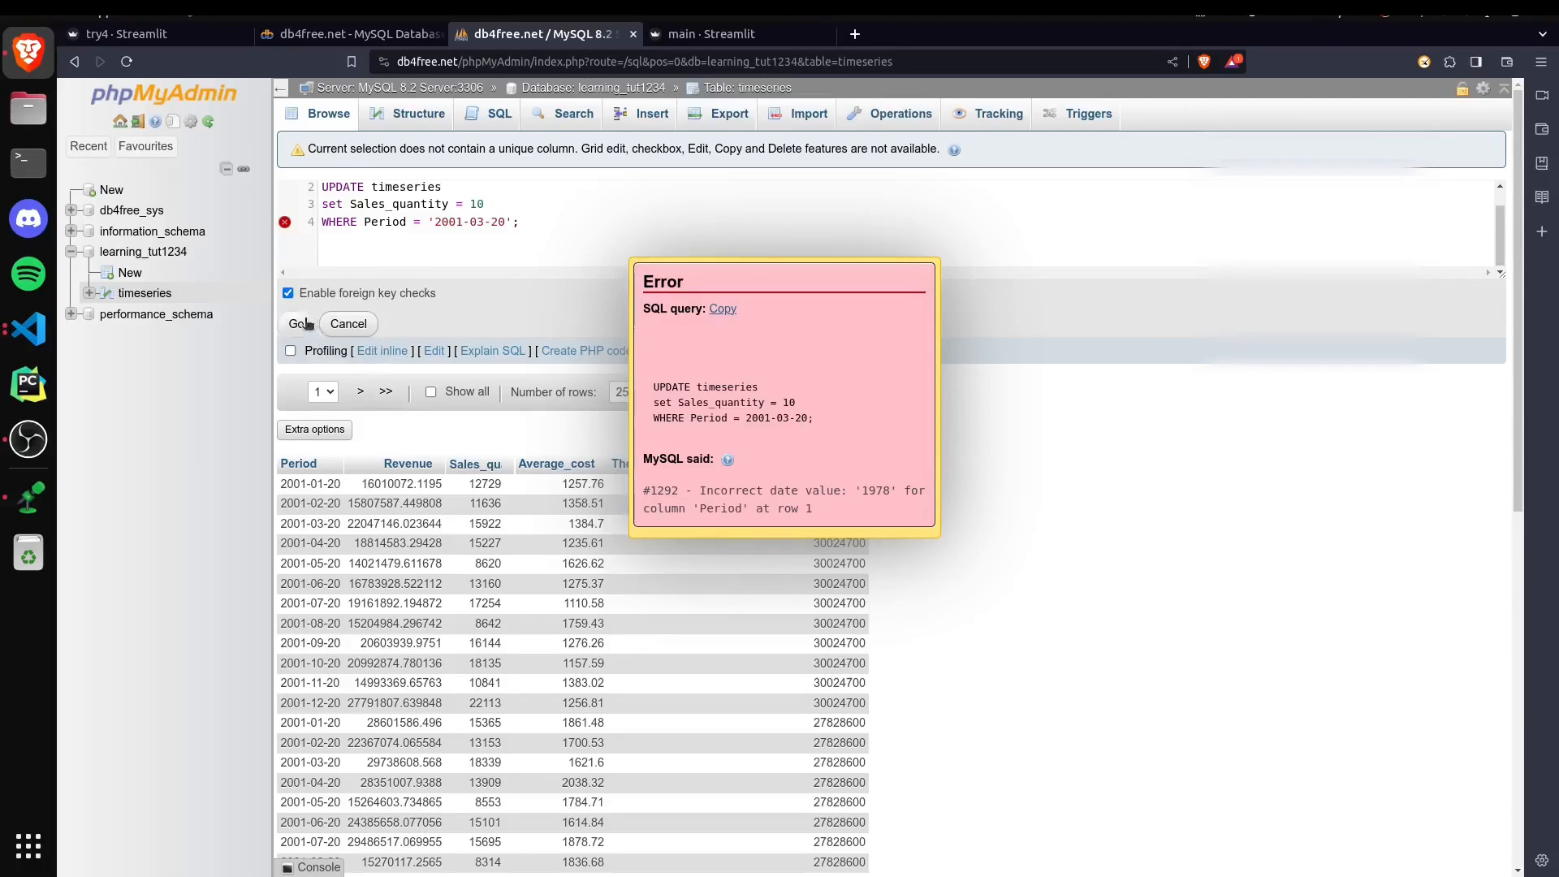
click(296, 323)
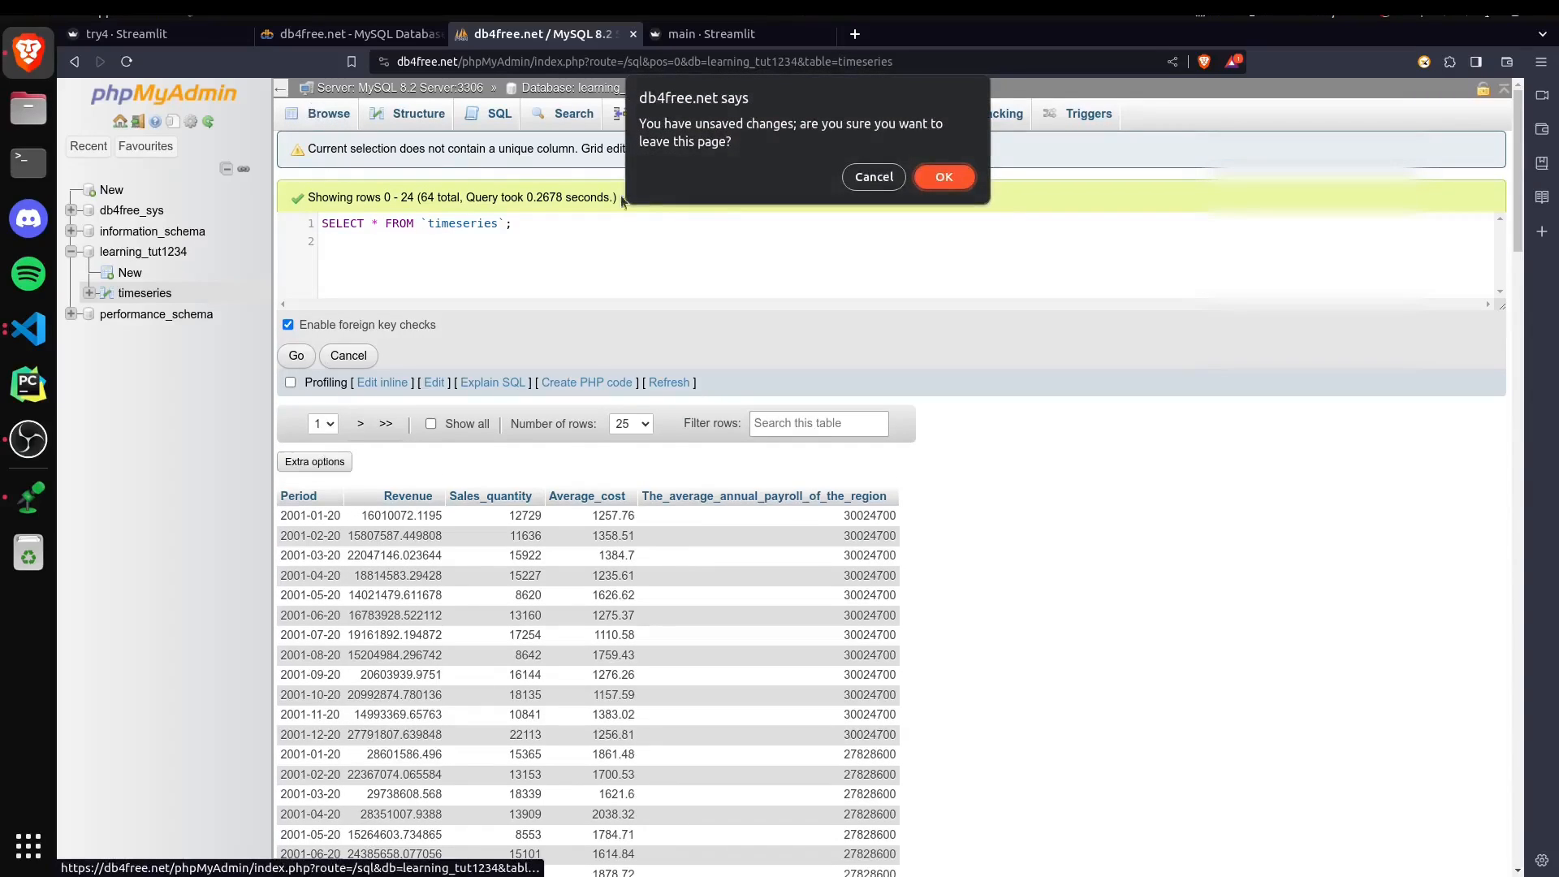
Confirm leaving the page, check the updated Sales_quantity results, and return to the Streamlit app.
click(942, 175)
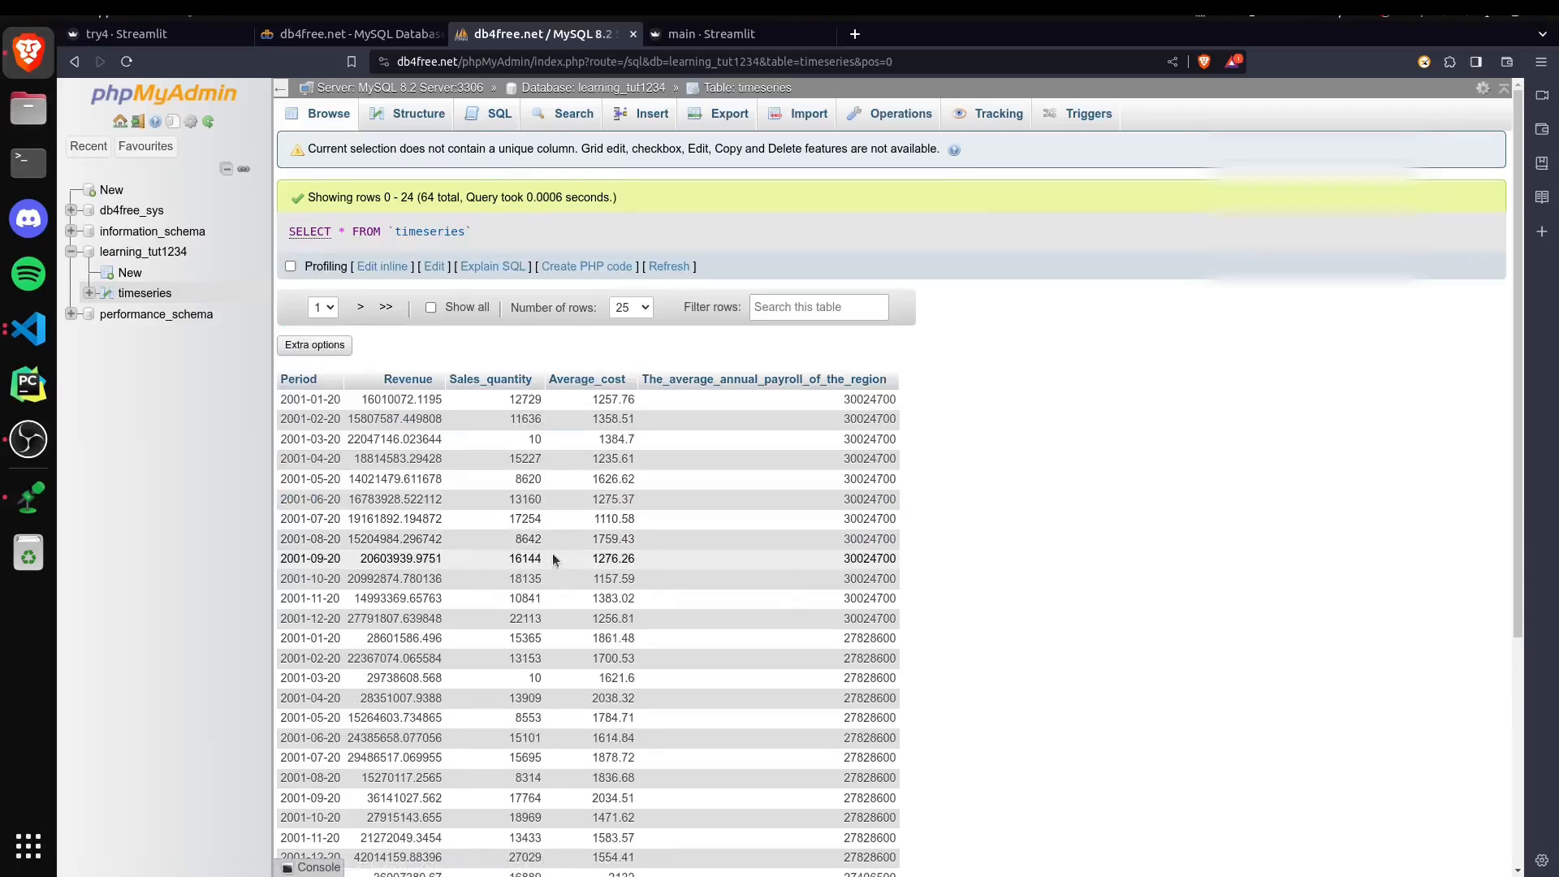
drag(309, 400, 538, 438)
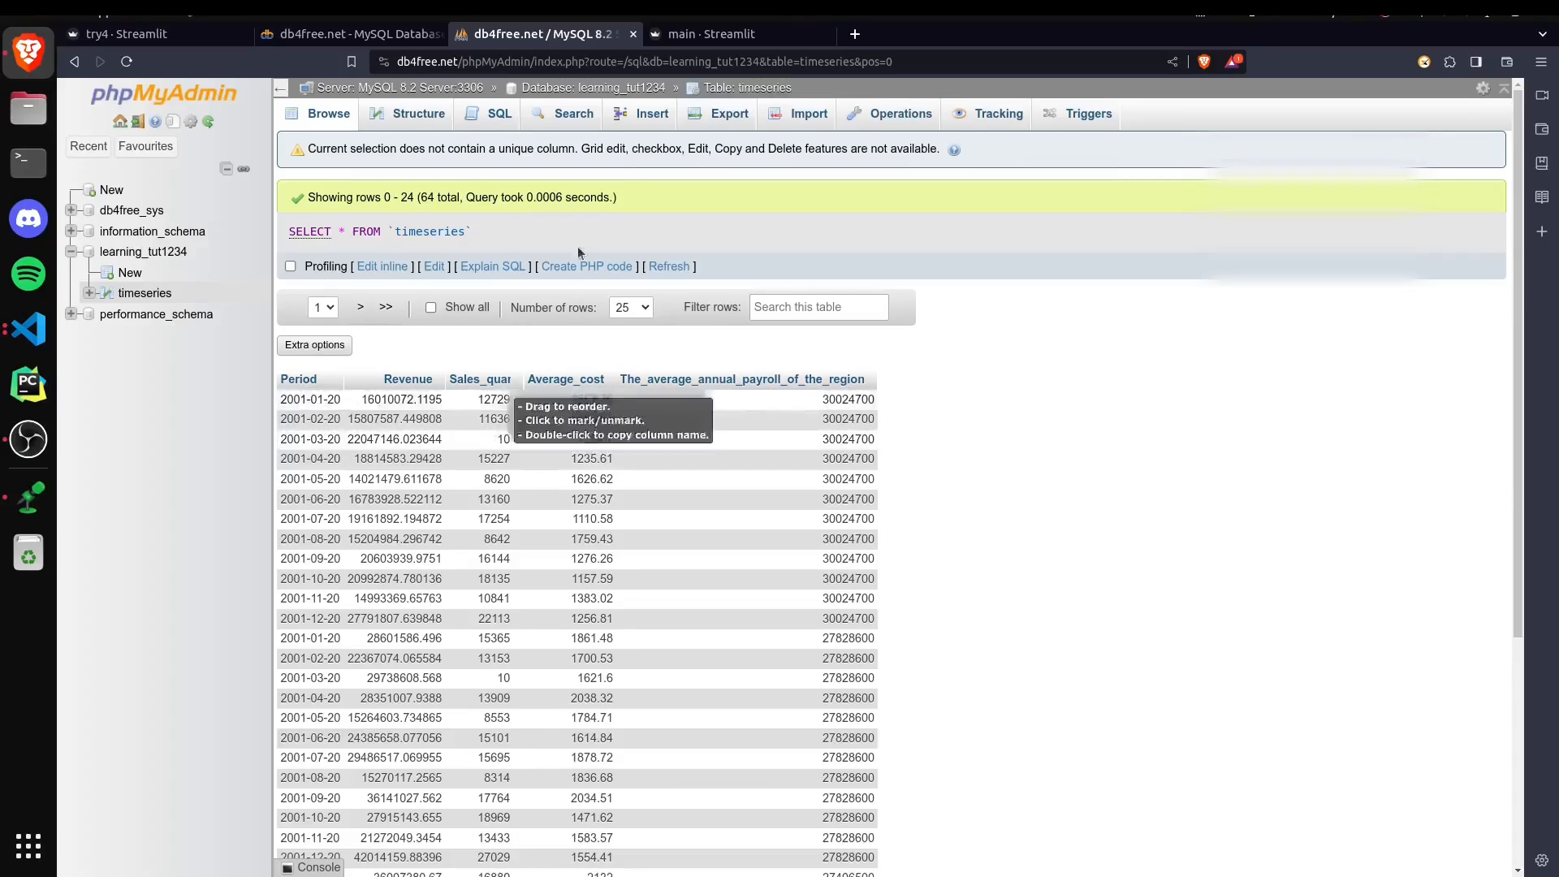
click(710, 33)
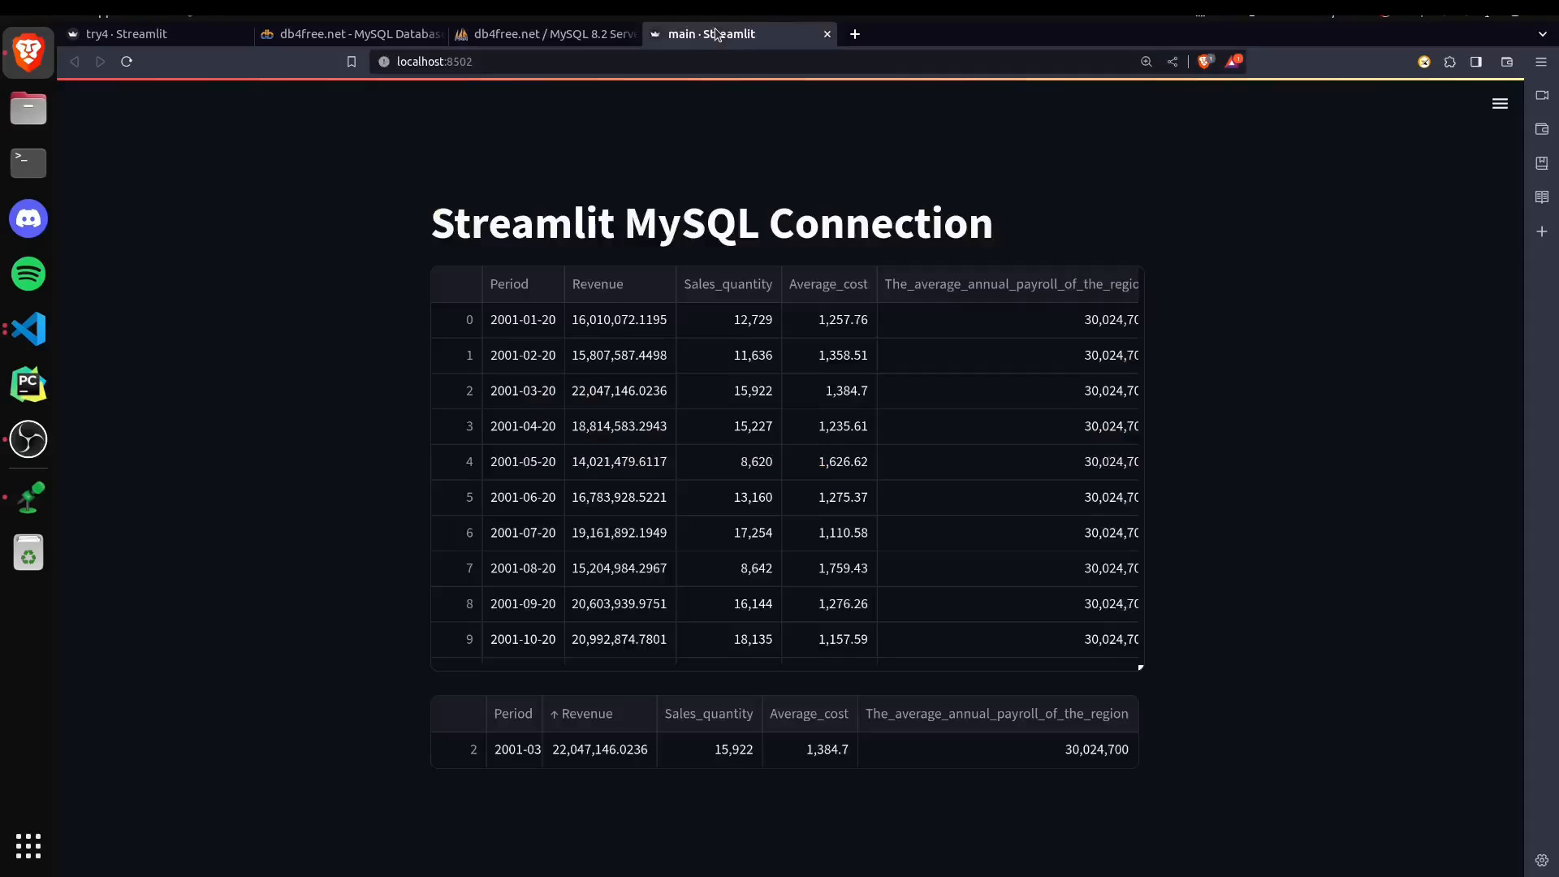
Reload the Streamlit app to show Sales_quantity 10, then switch back to phpMyAdmin.
click(1499, 104)
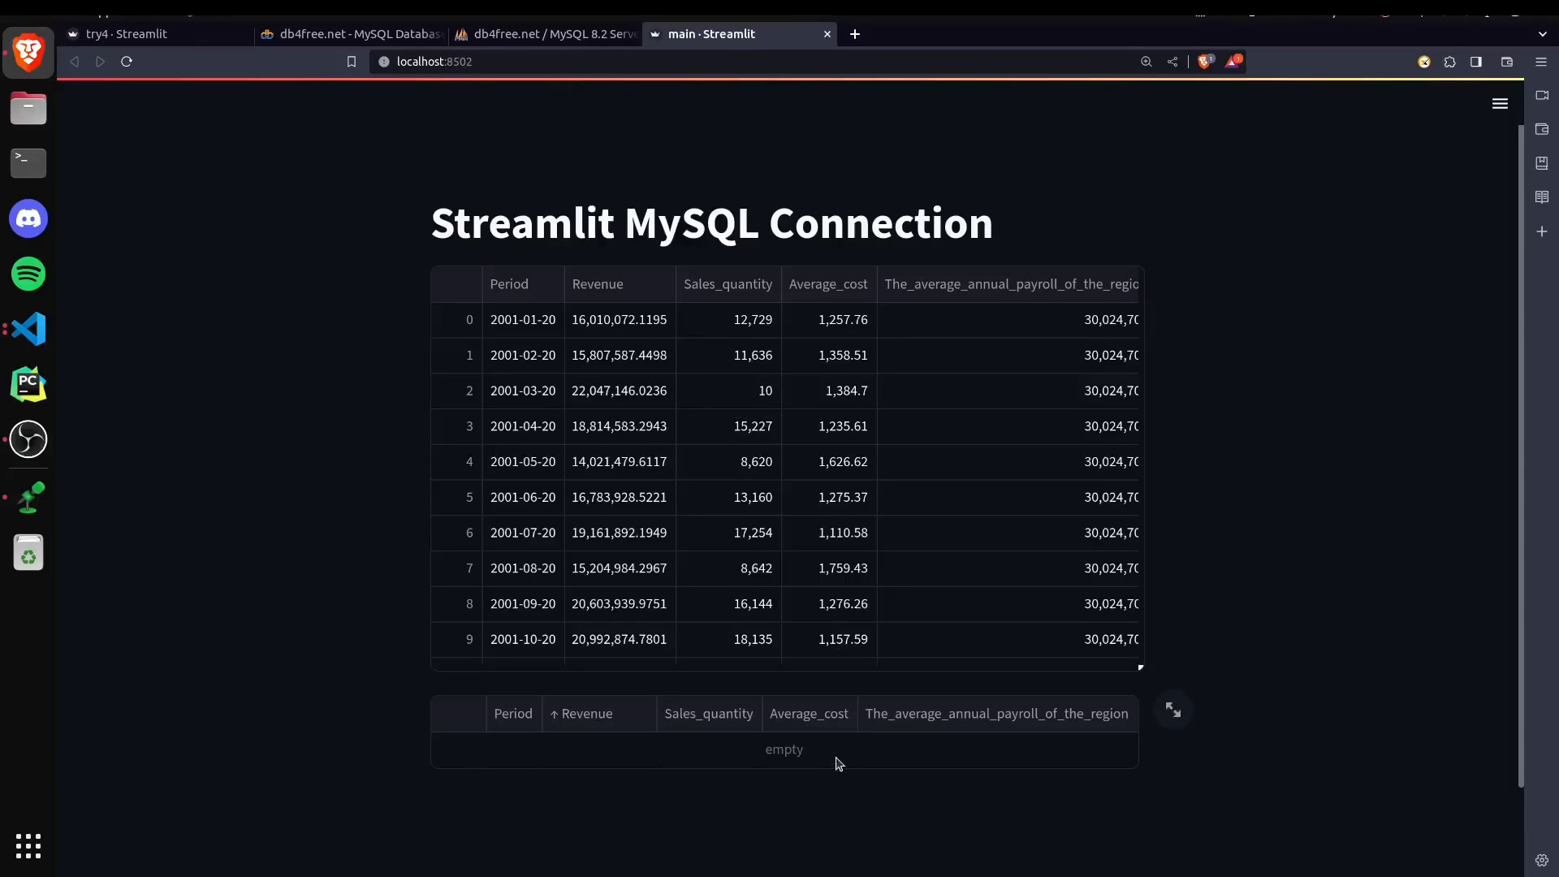
mouse_move(546, 34)
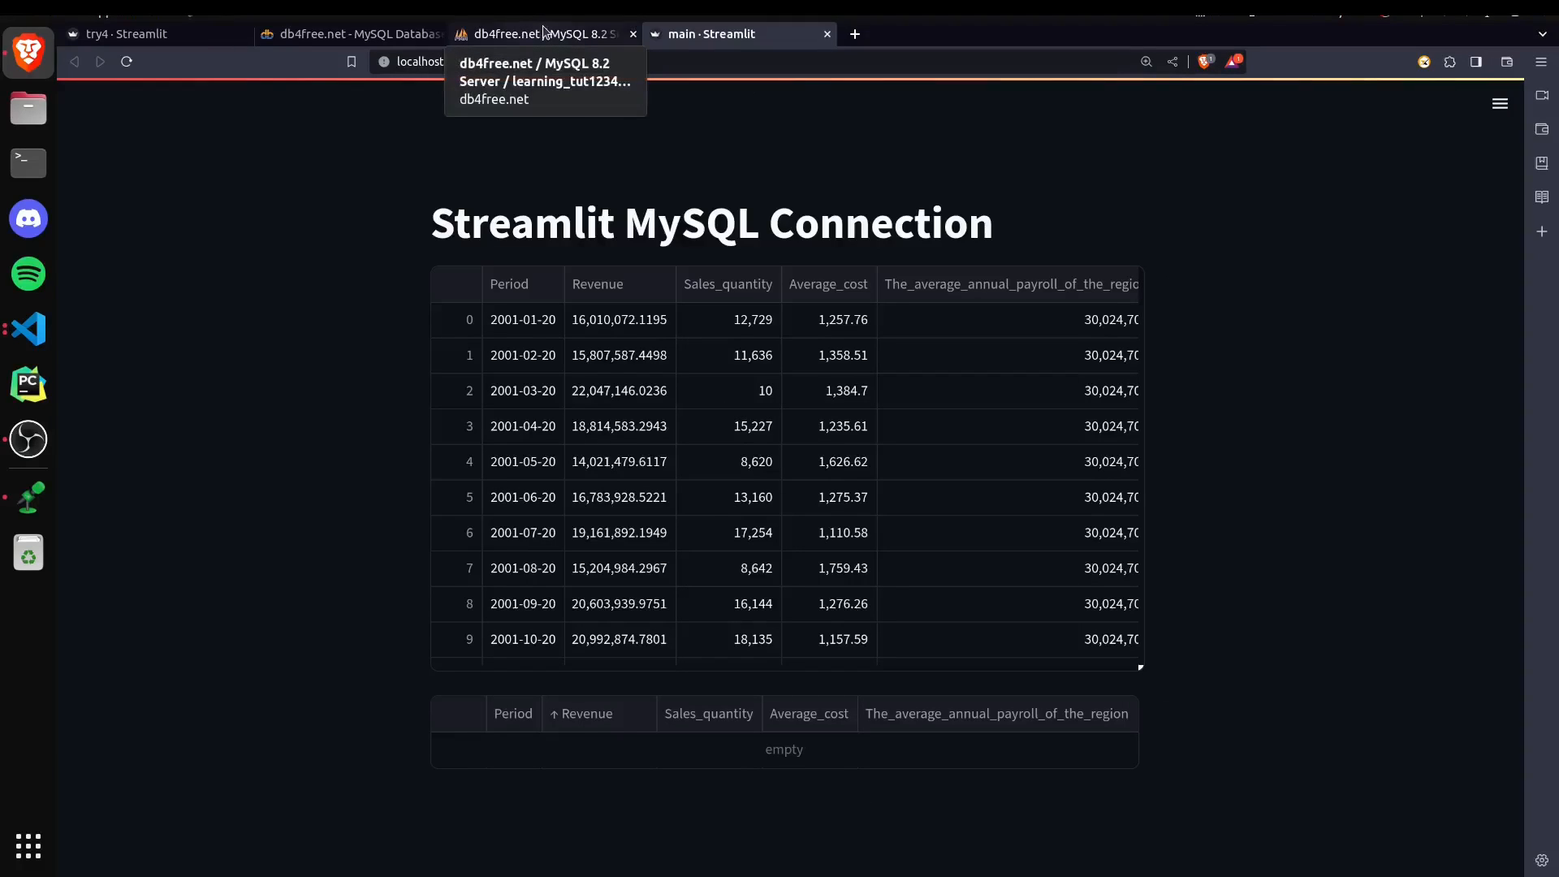
click(542, 33)
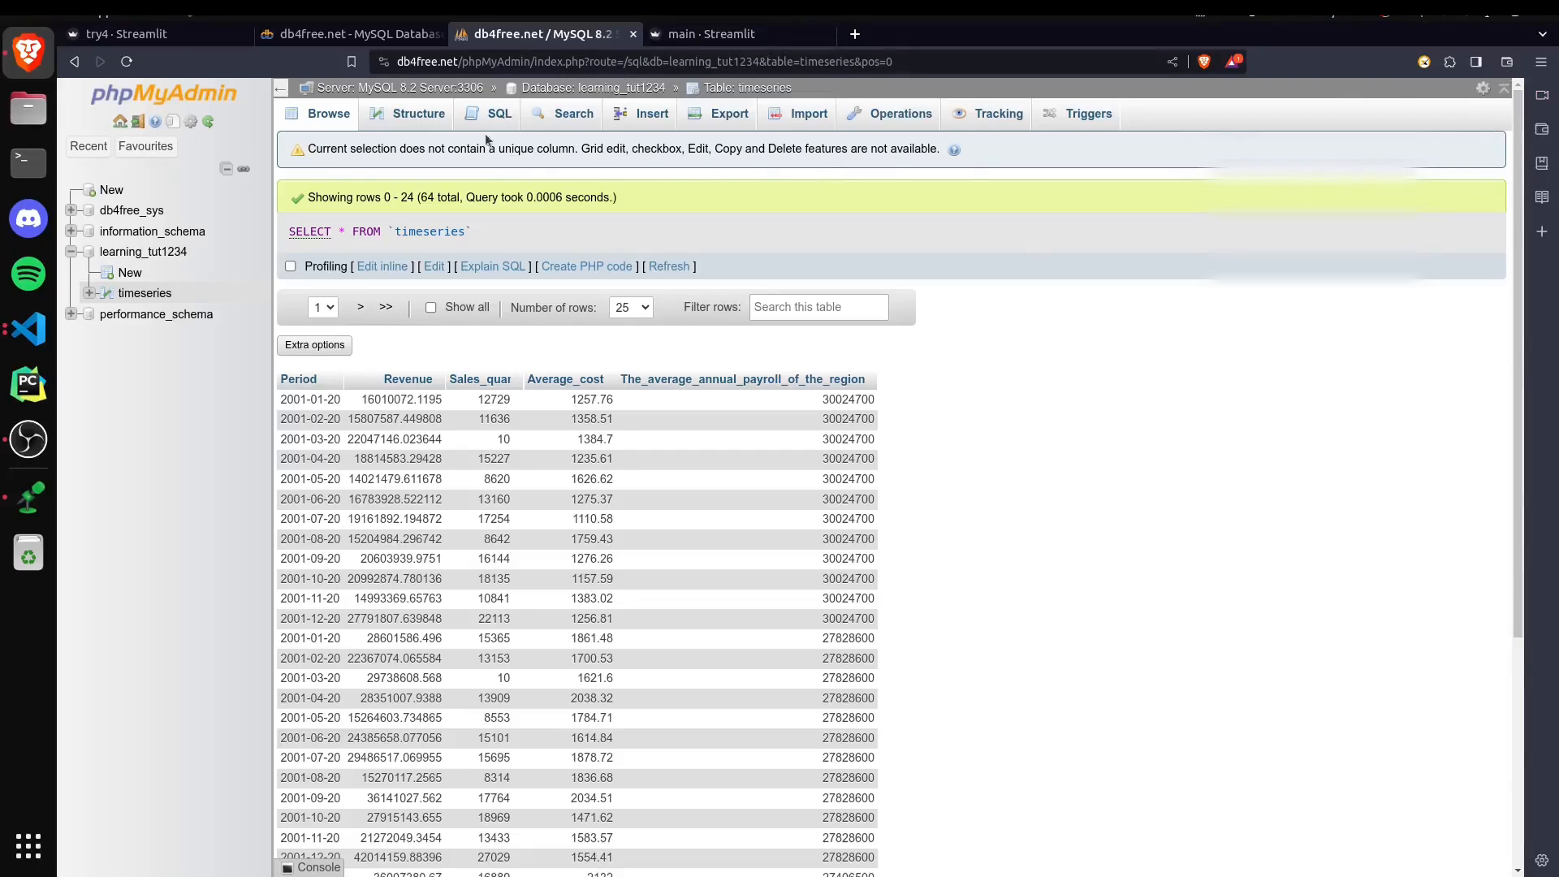
mouse_move(290, 111)
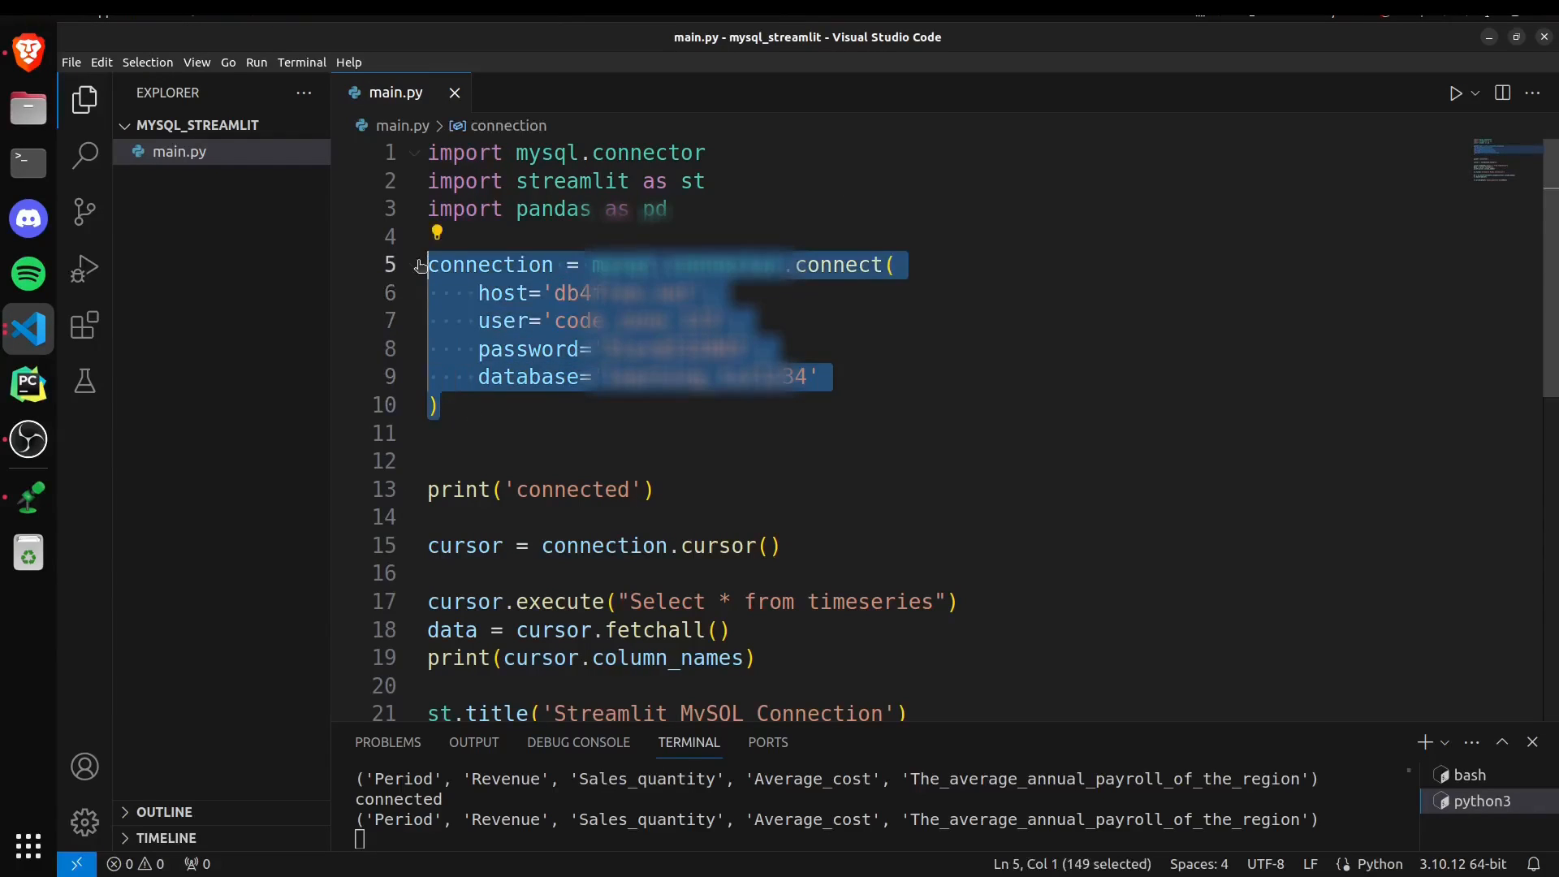
Comment out the remote connection block and set the copy's host to localhost.
key(ctrl+/)
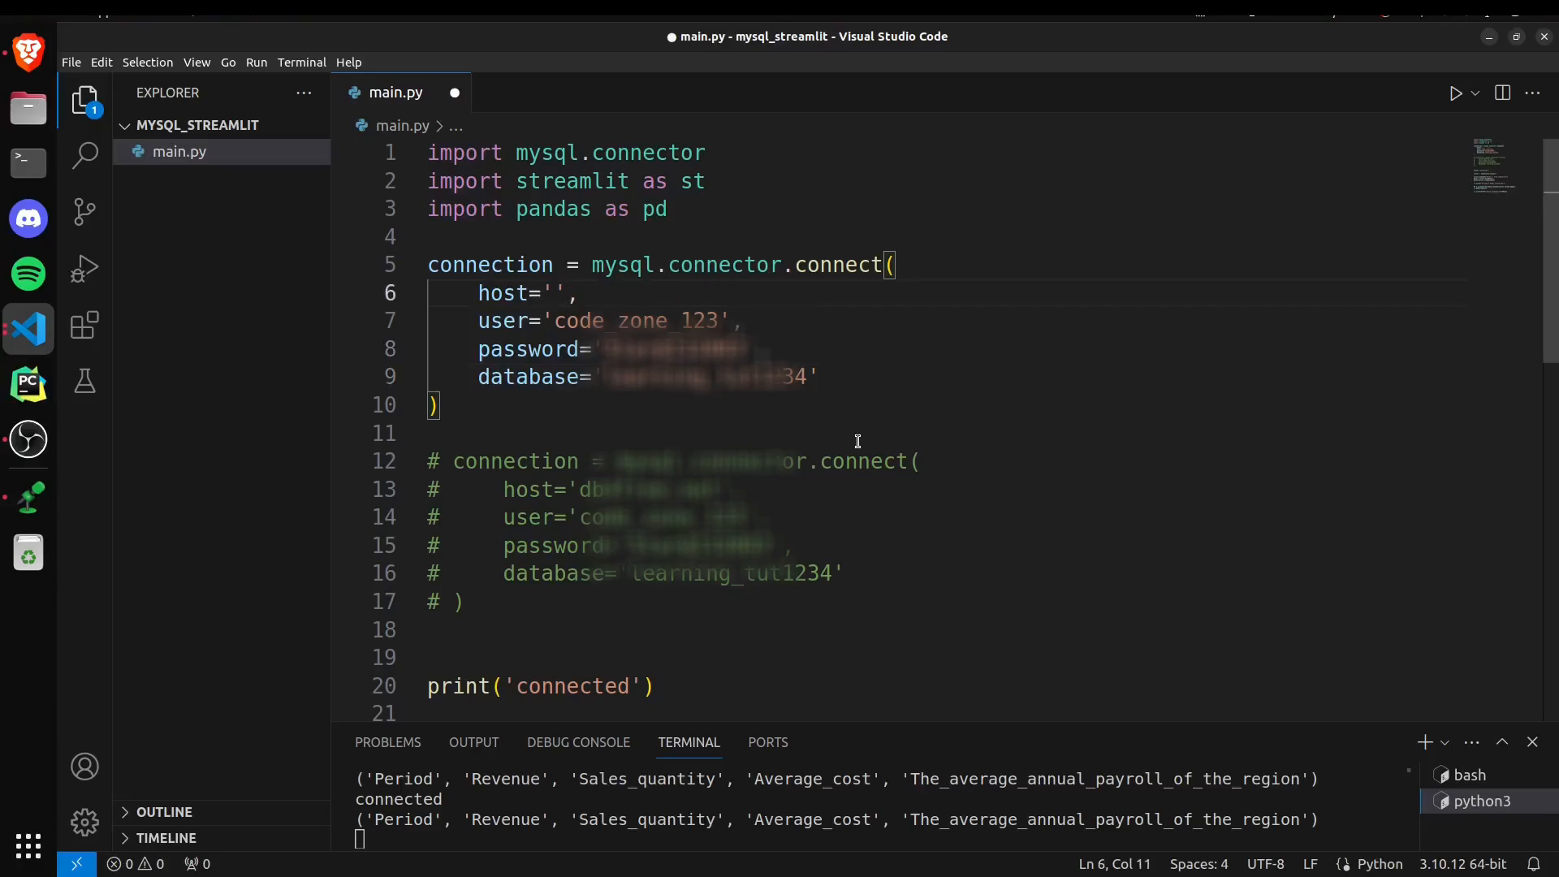
text(localhost)
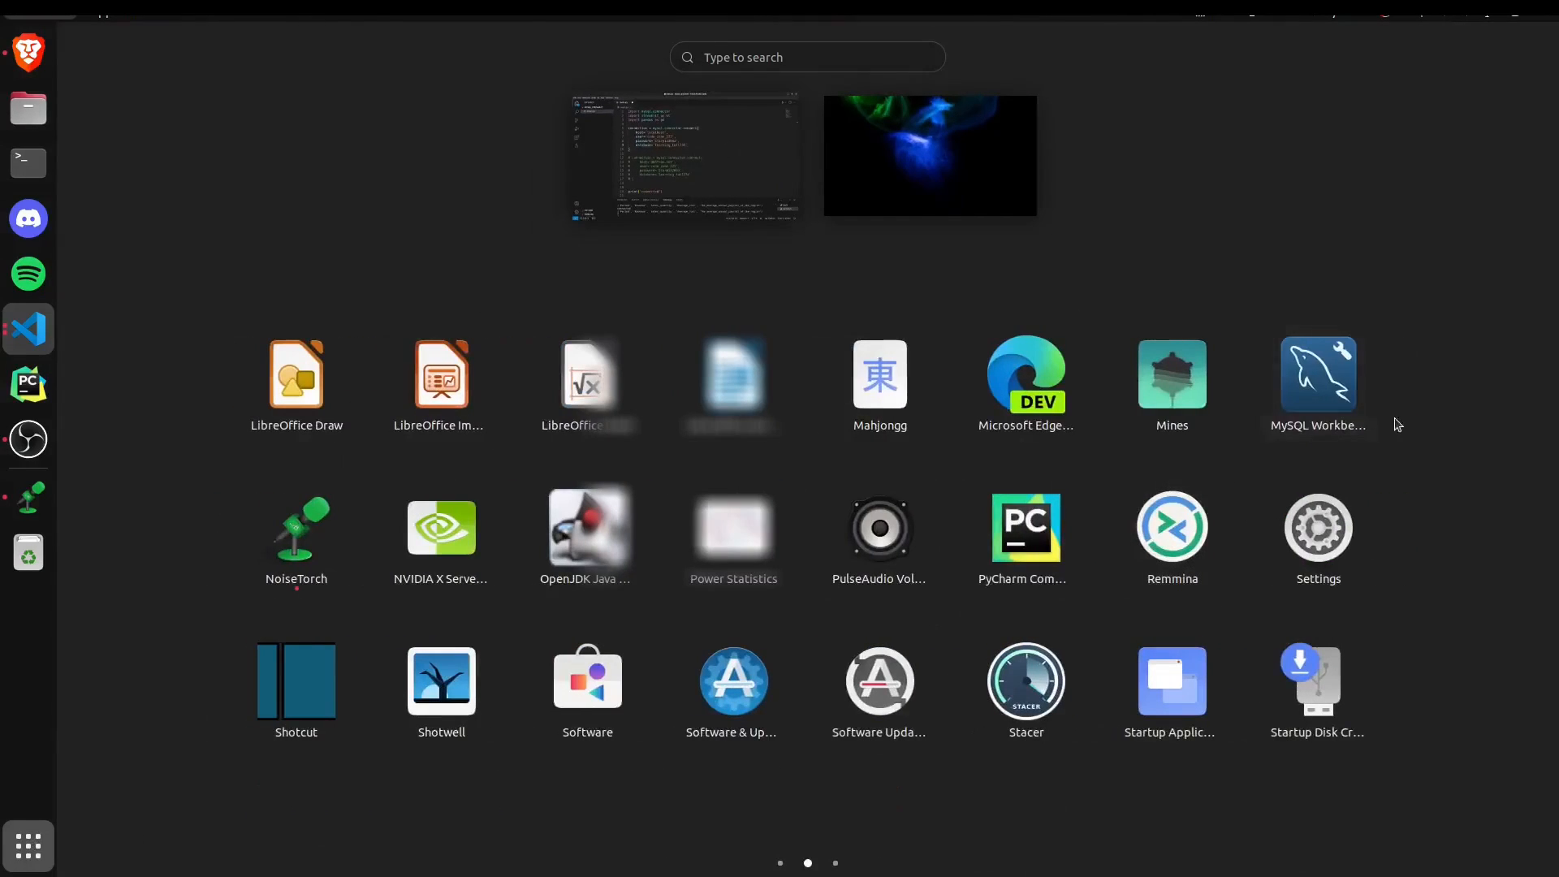
Create a MySQL Workbench connection named tutorial to 127.0.0.1:3306 as root.
click(28, 328)
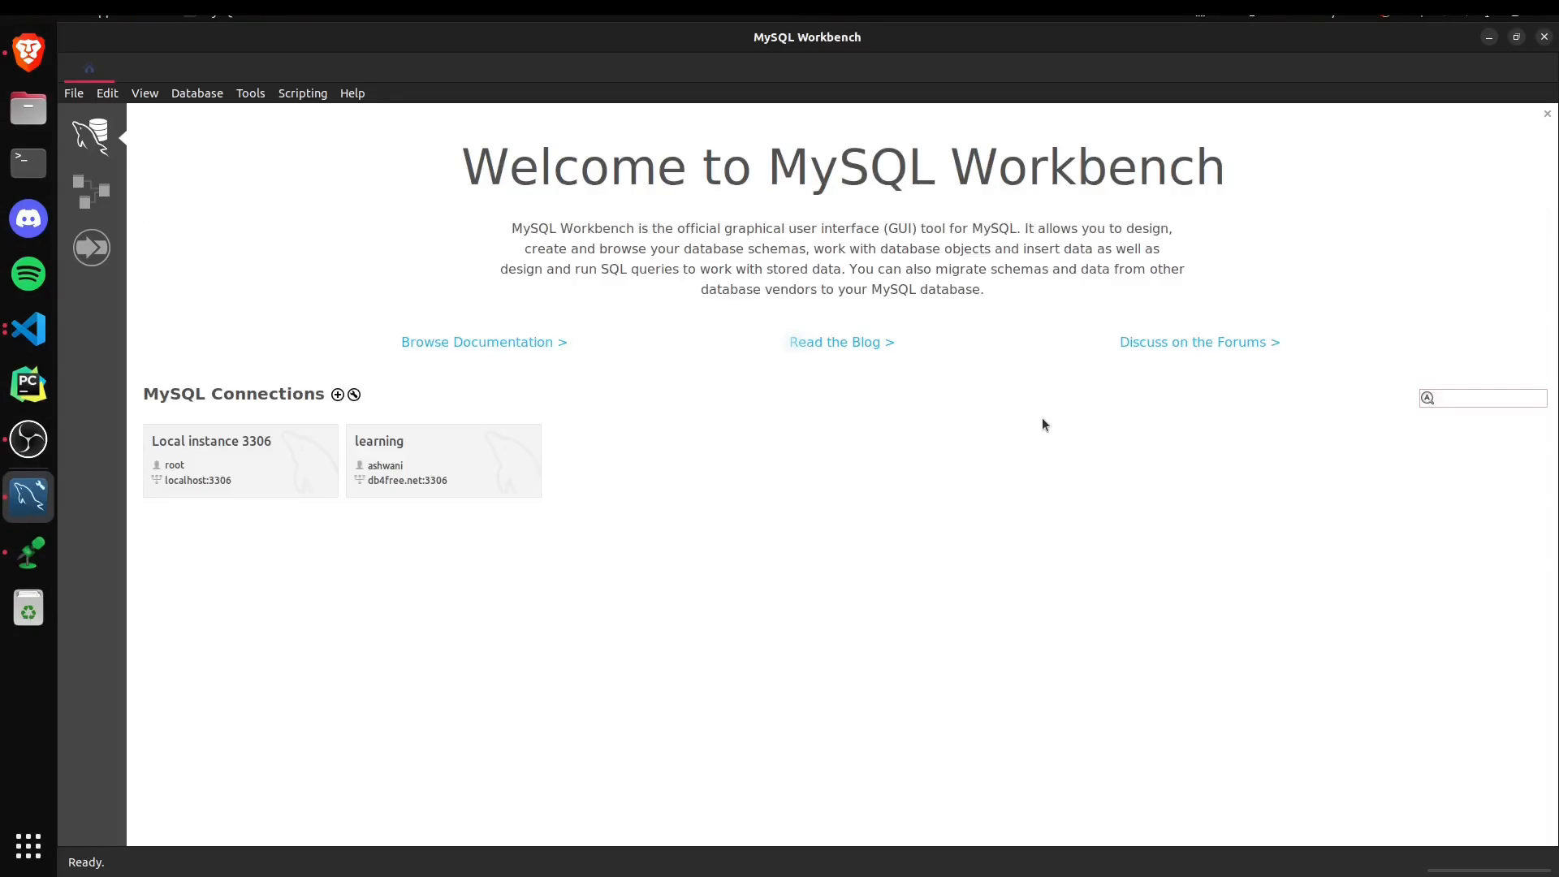
mouse_move(241, 459)
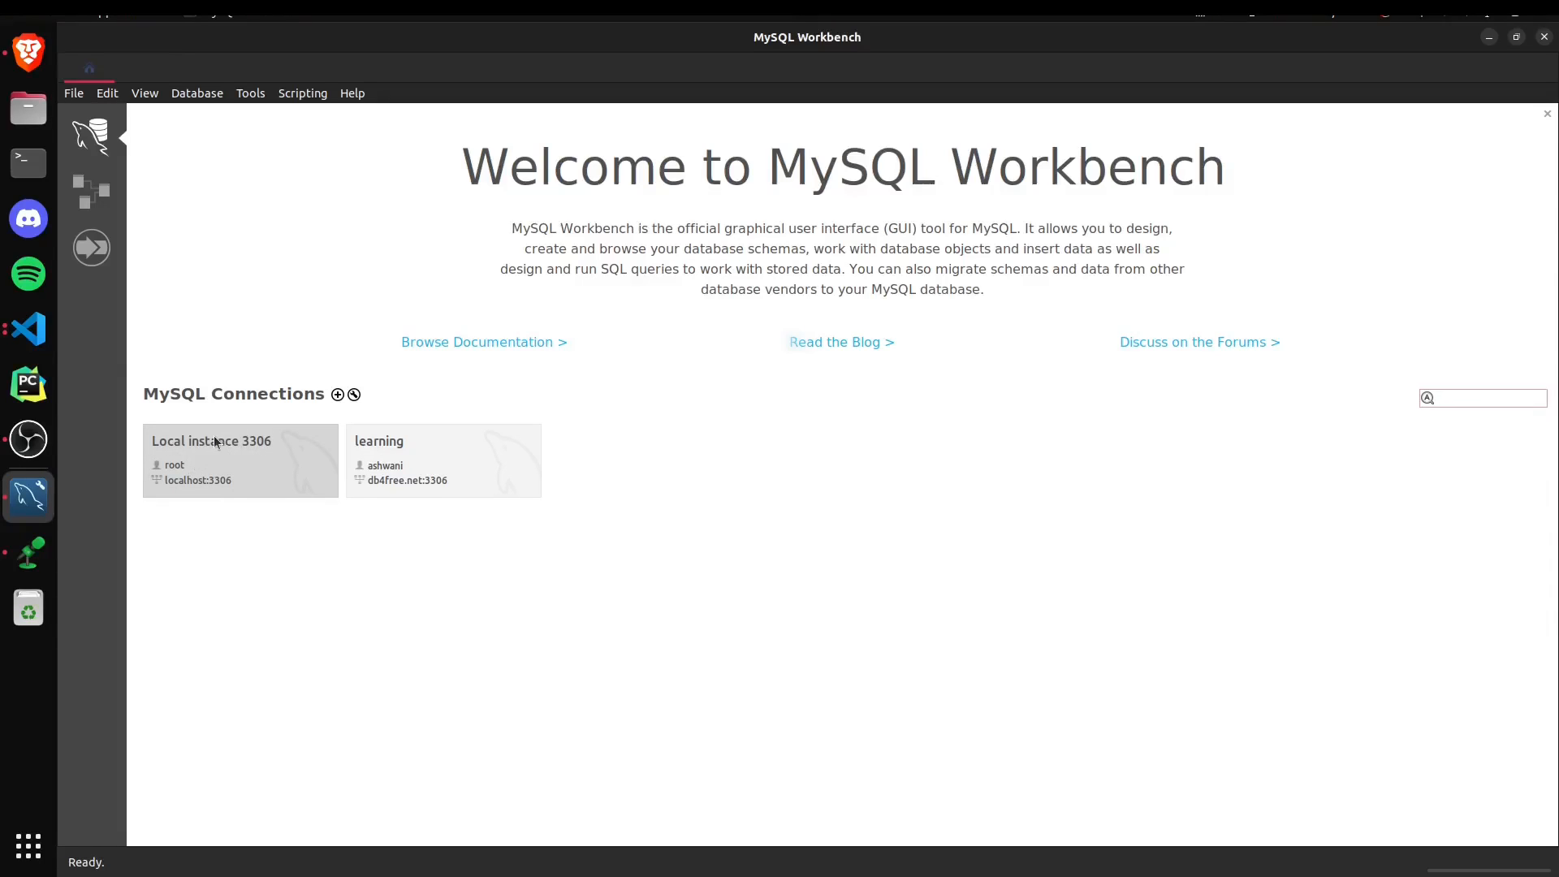
click(338, 395)
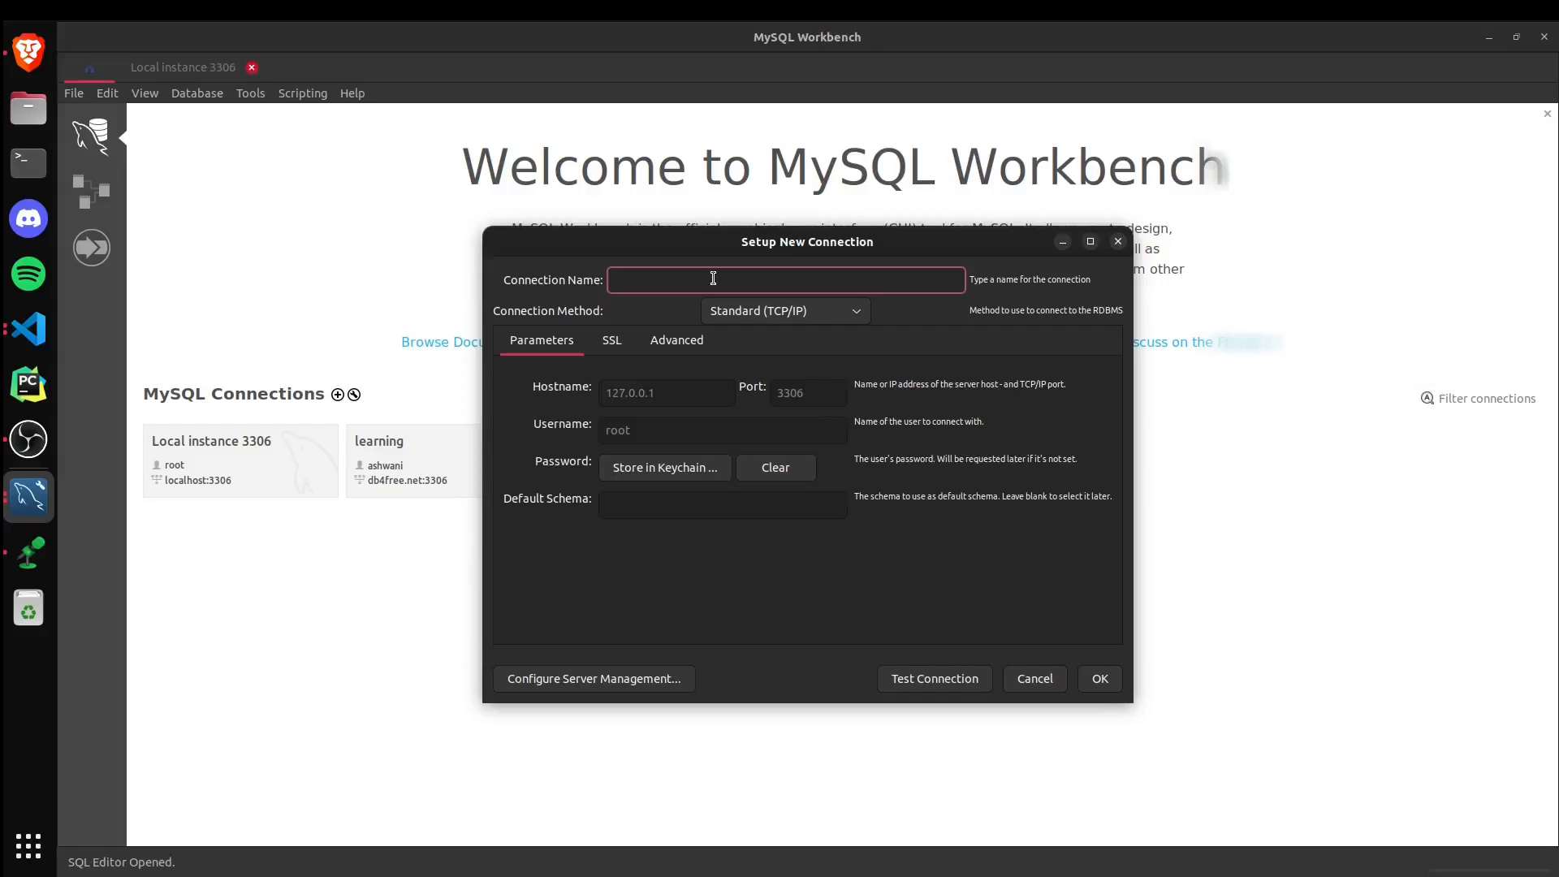
text(tut)
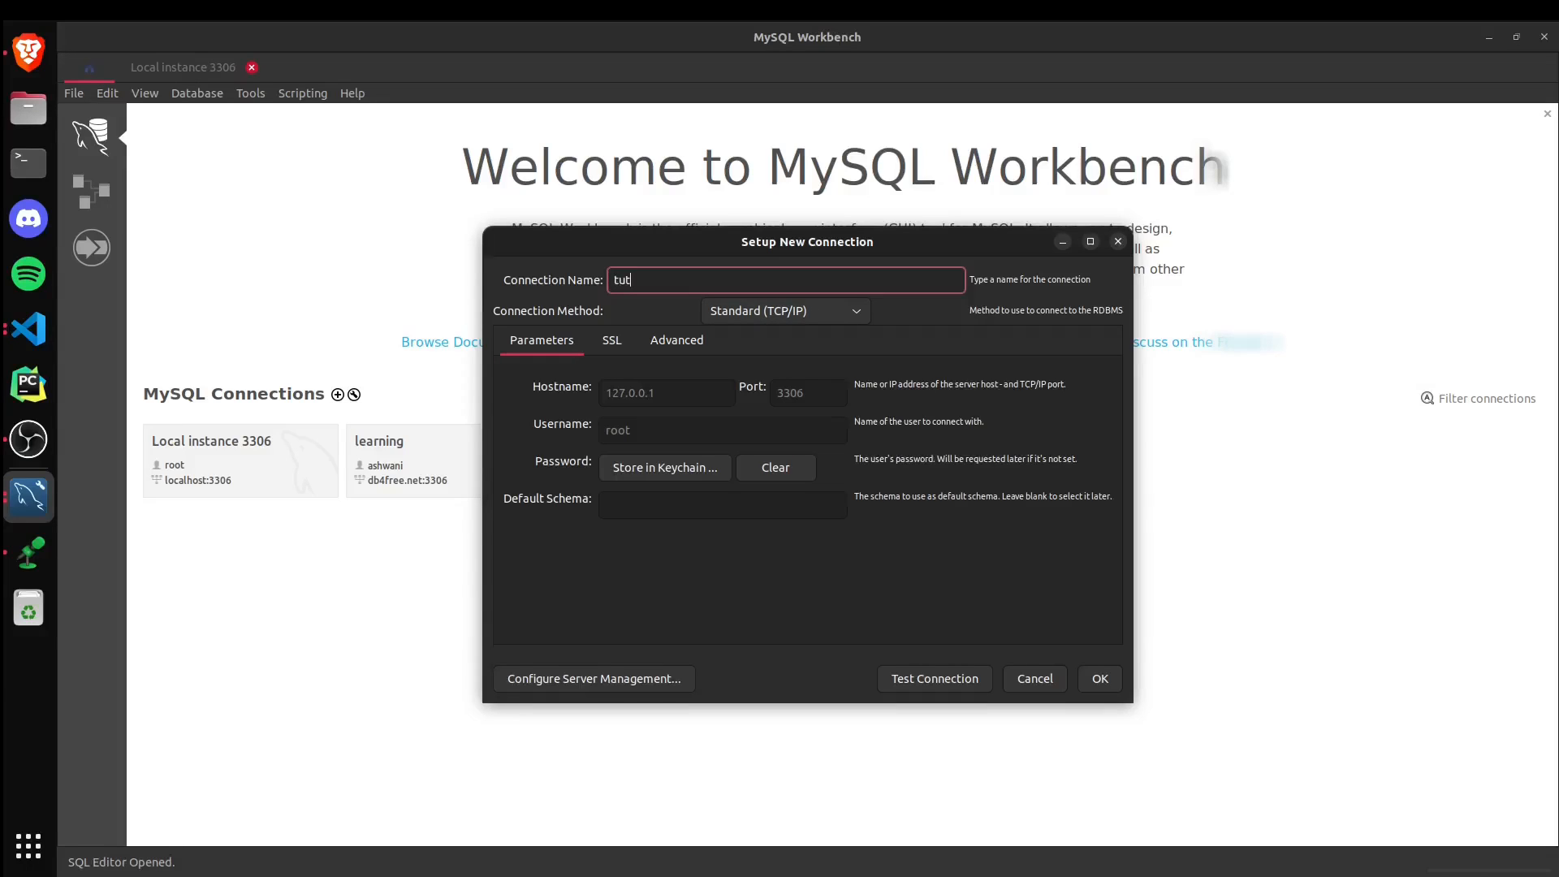
text(orial)
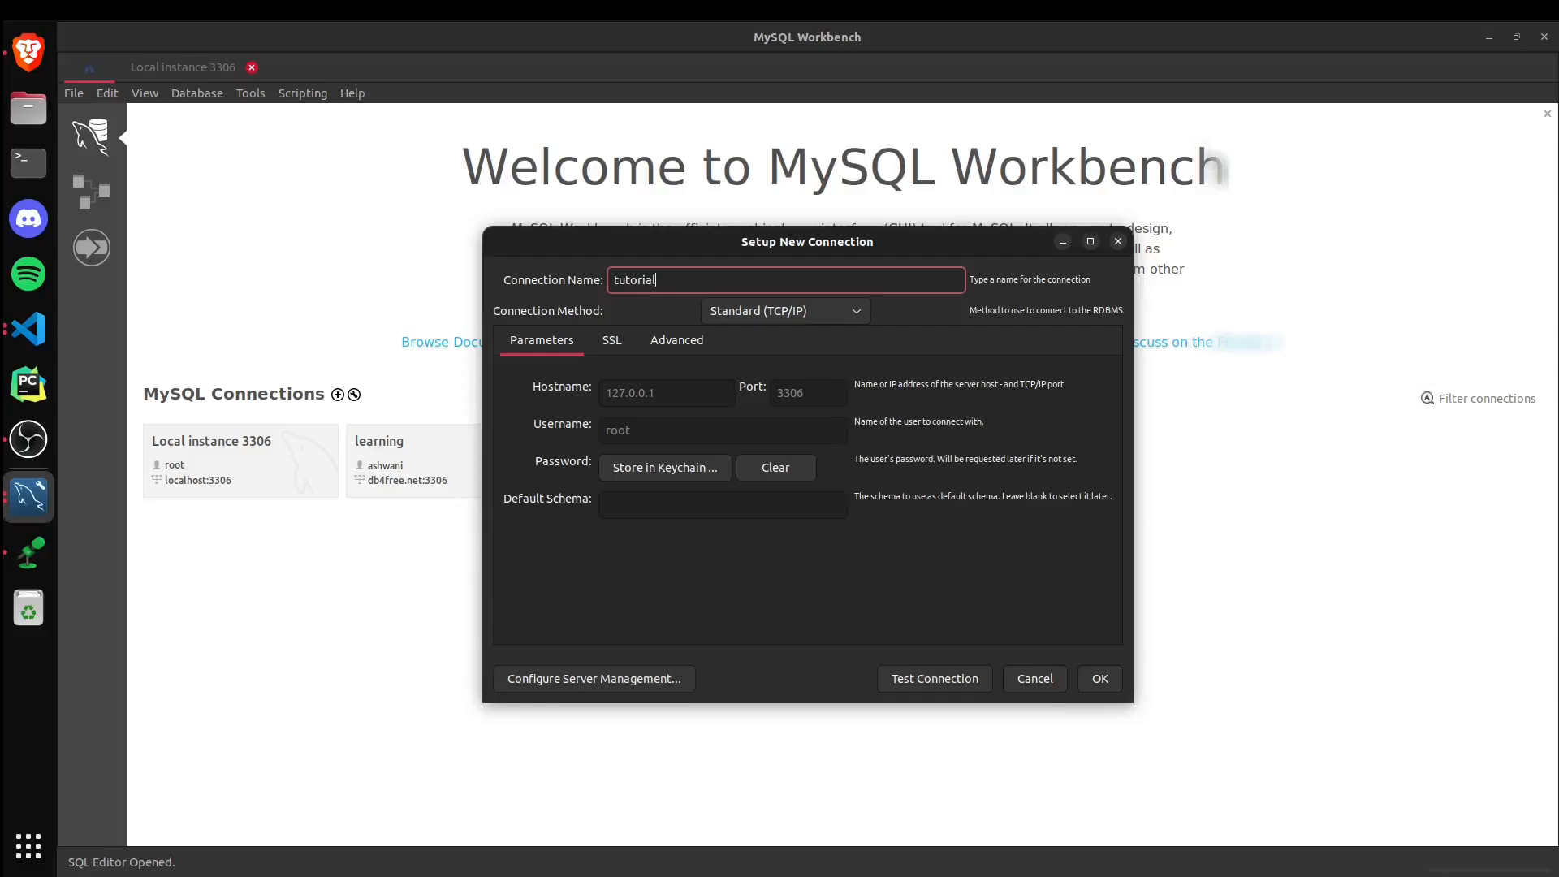
mouse_move(683, 391)
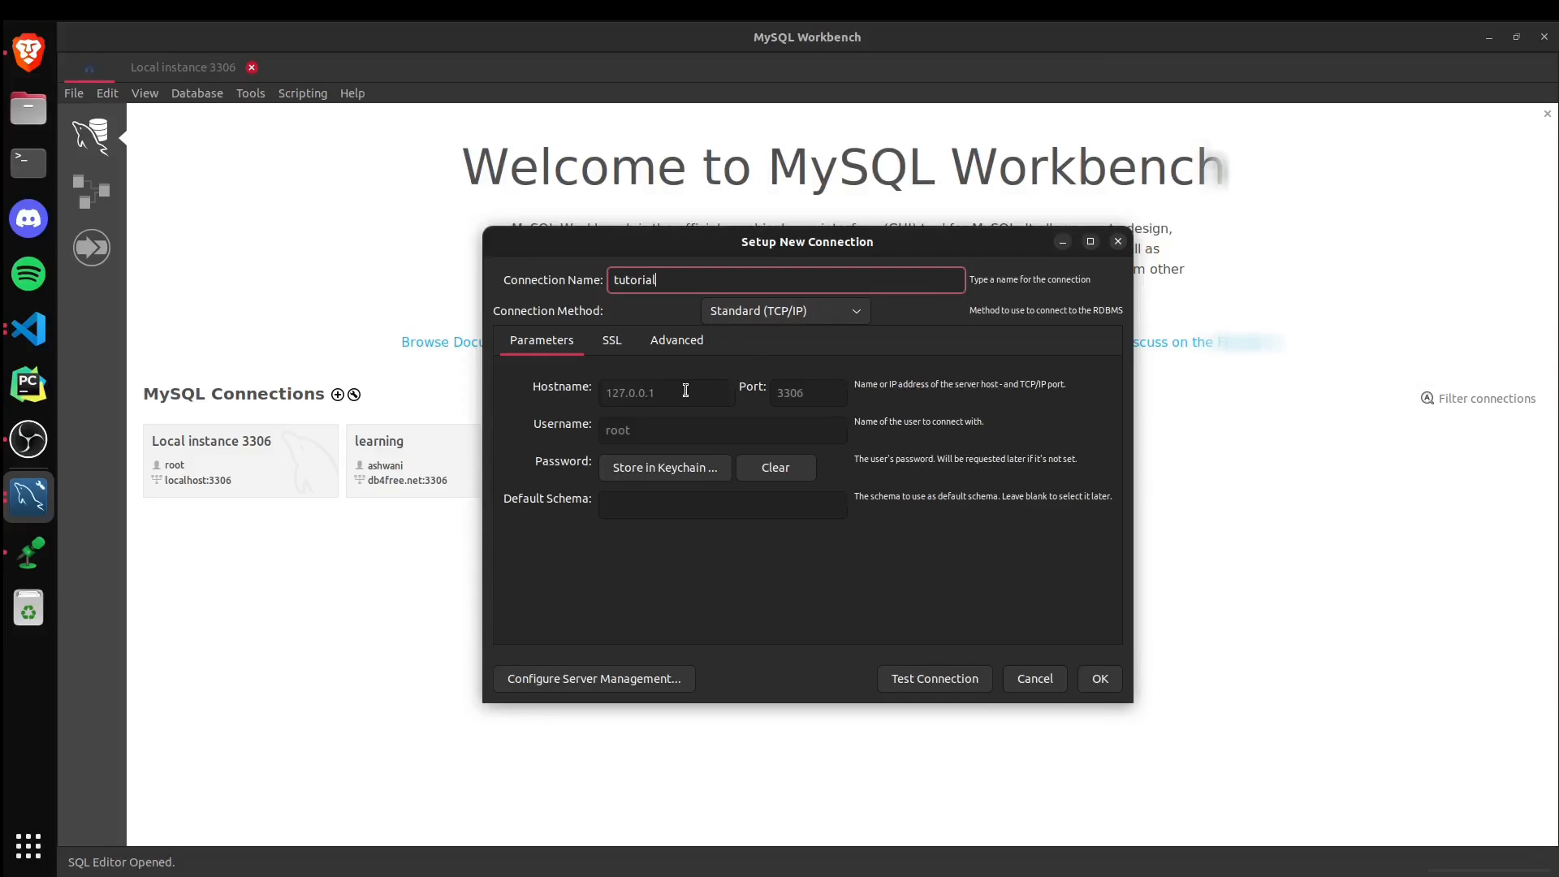
click(807, 391)
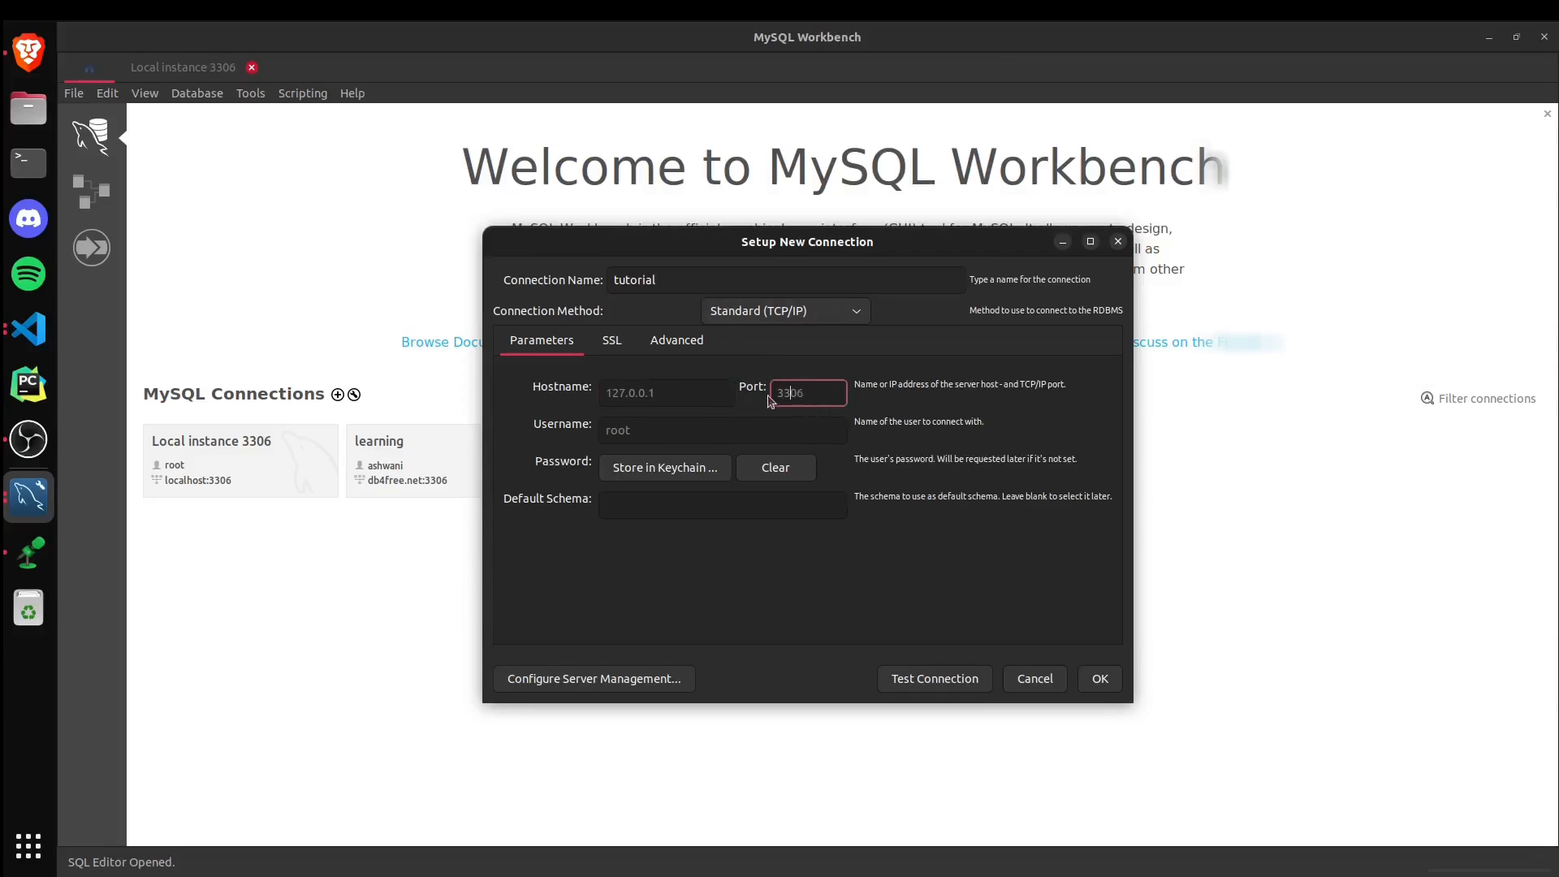
click(723, 428)
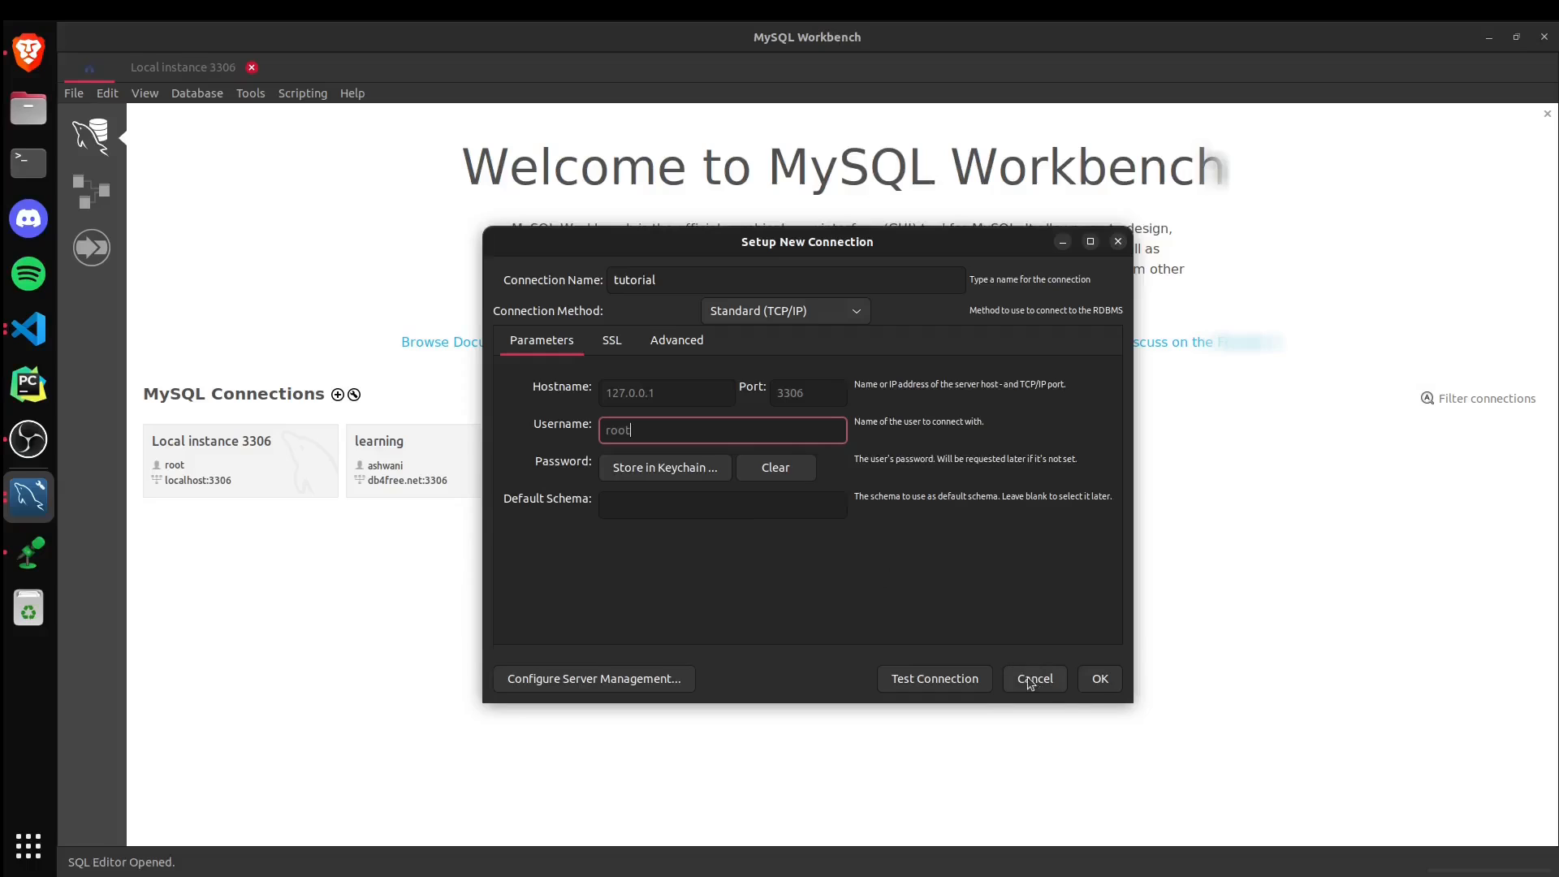
click(1098, 679)
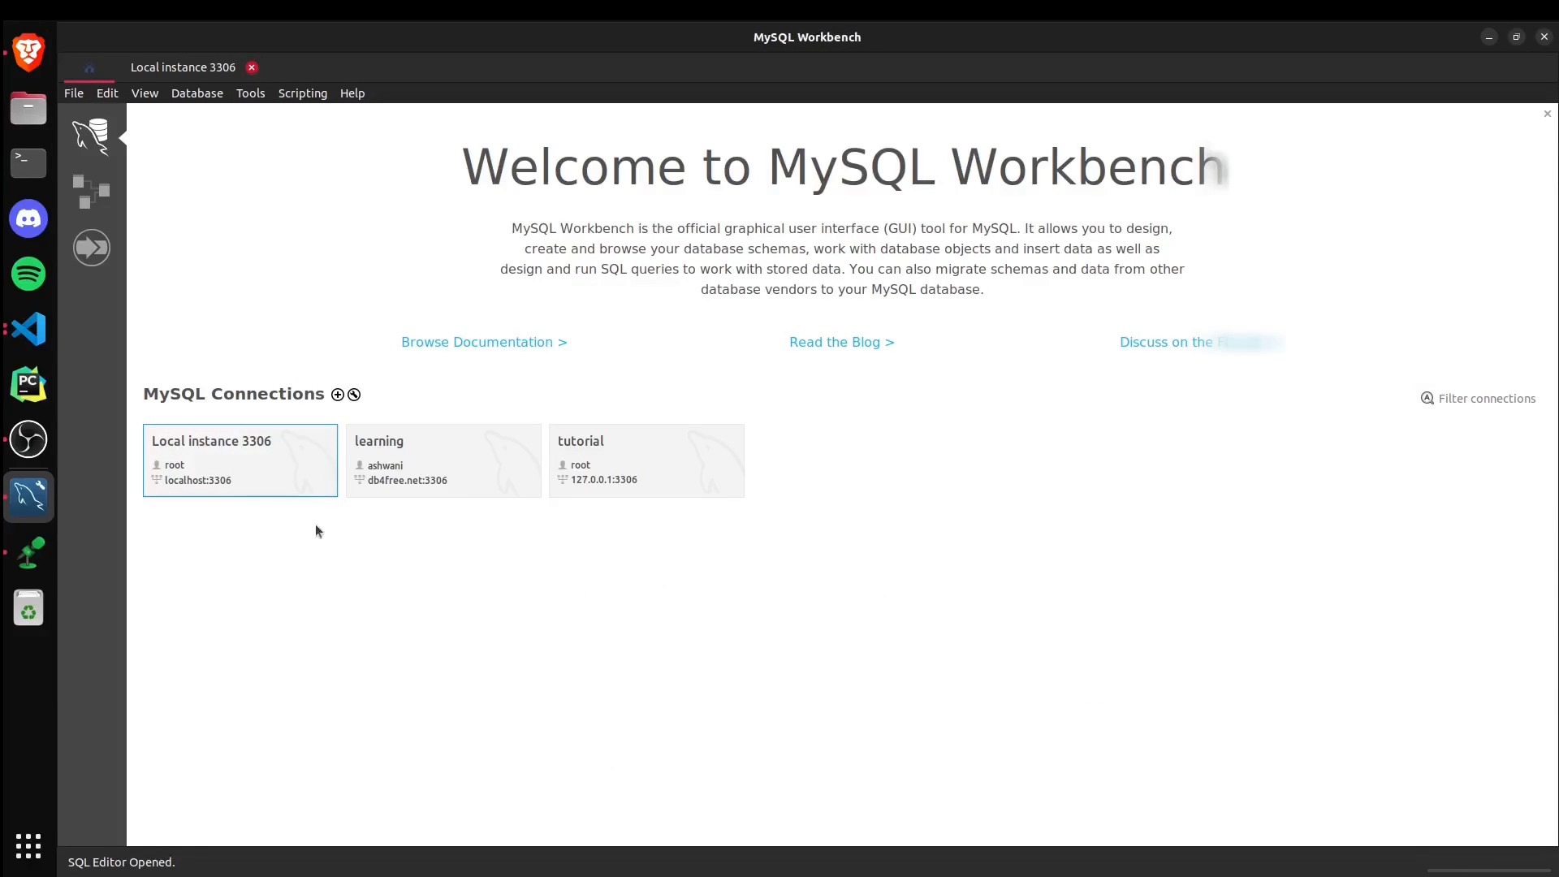
mouse_move(644, 423)
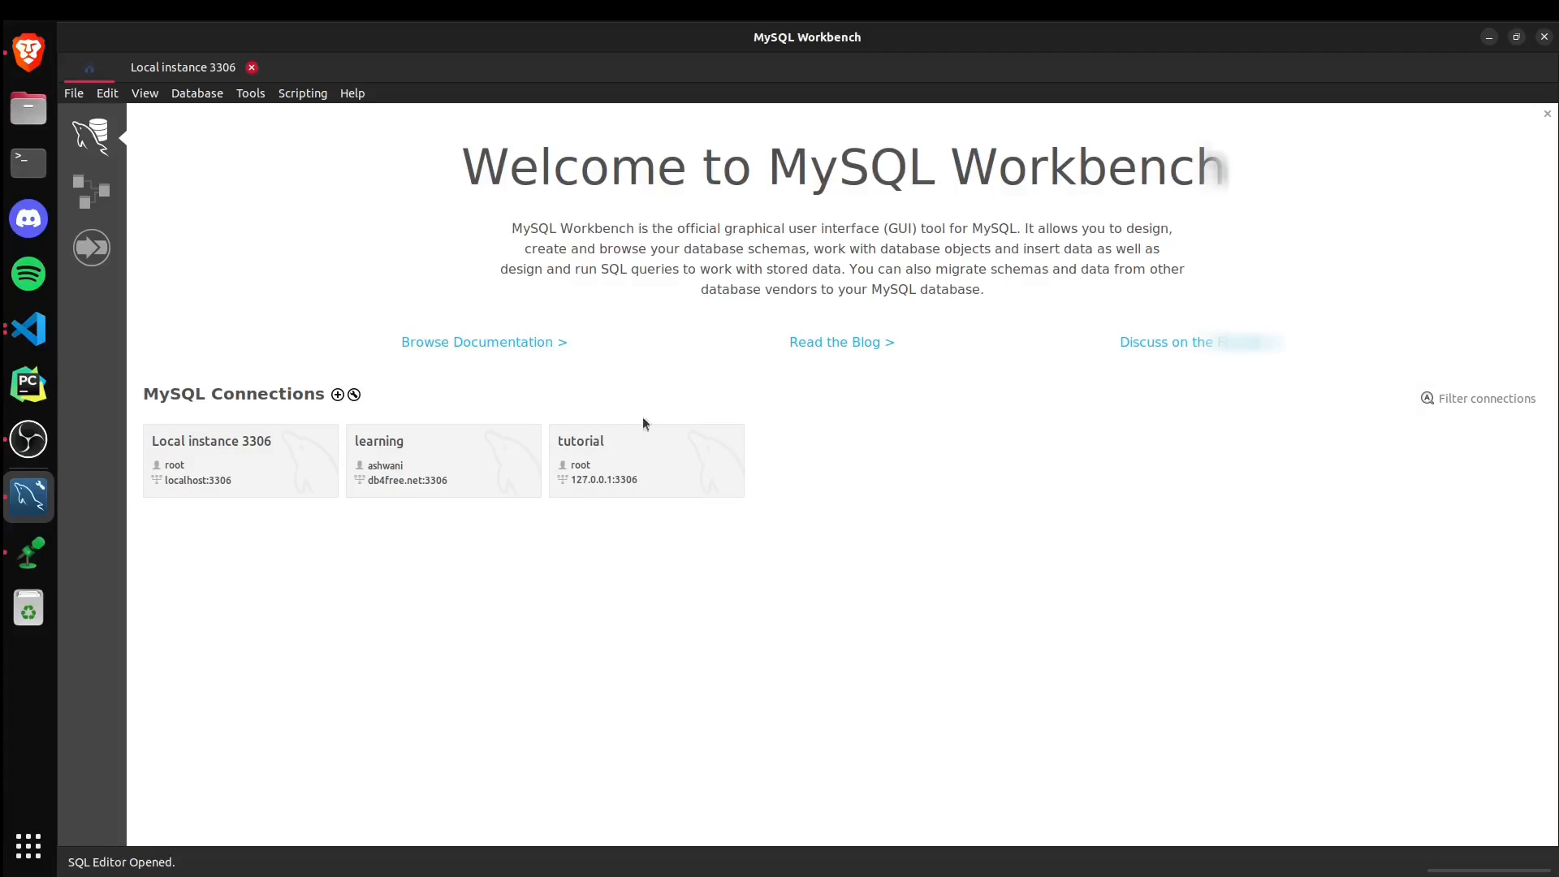
Connect to tutorial and select the demo schema in its SQL editor.
double_click(644, 459)
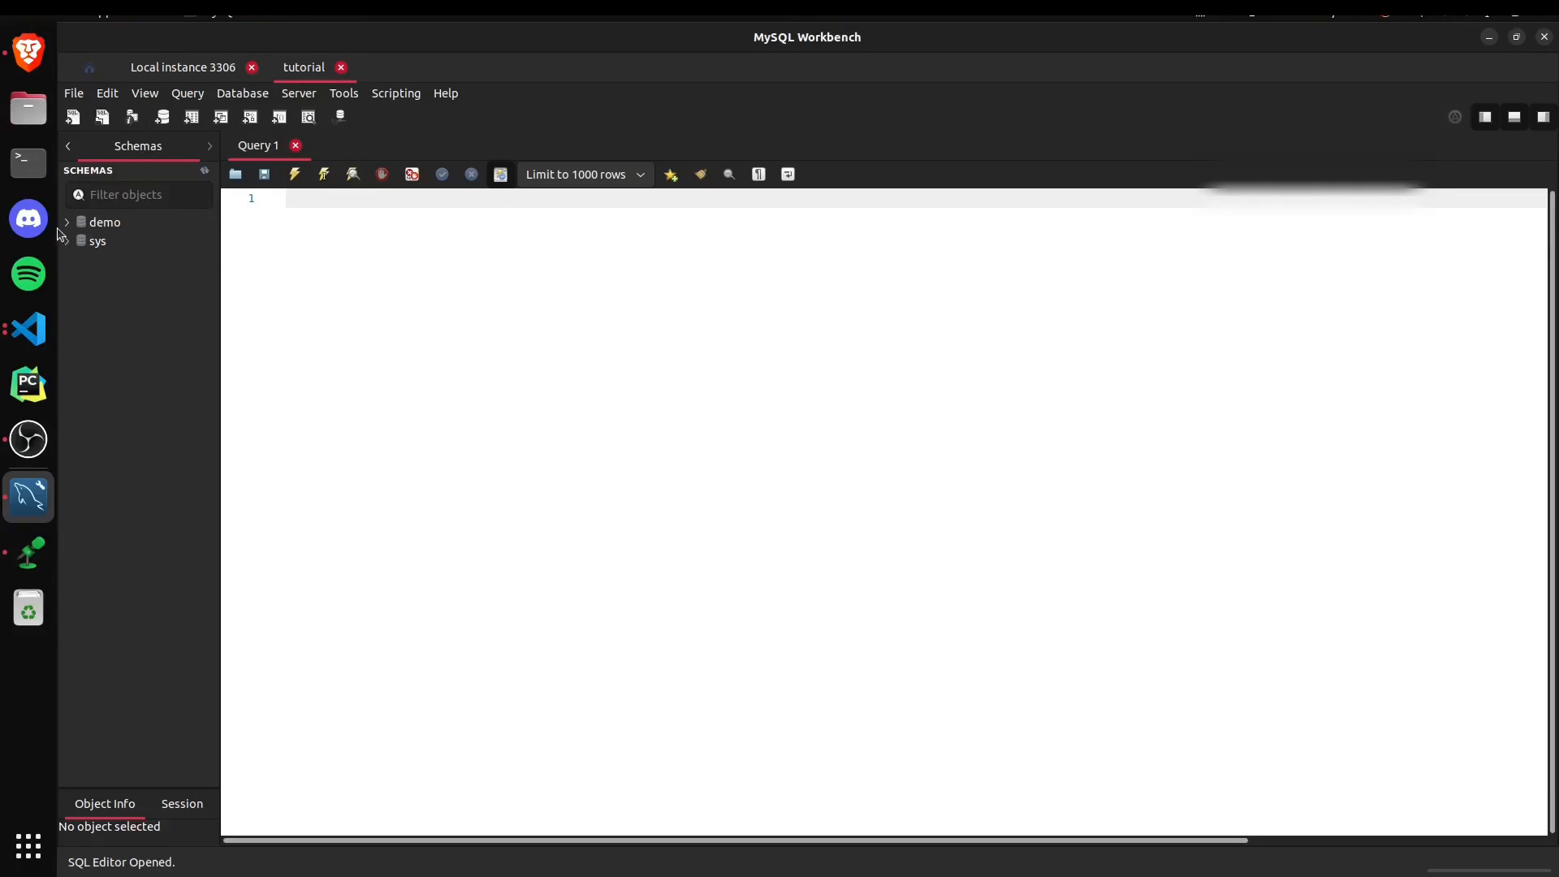
click(97, 241)
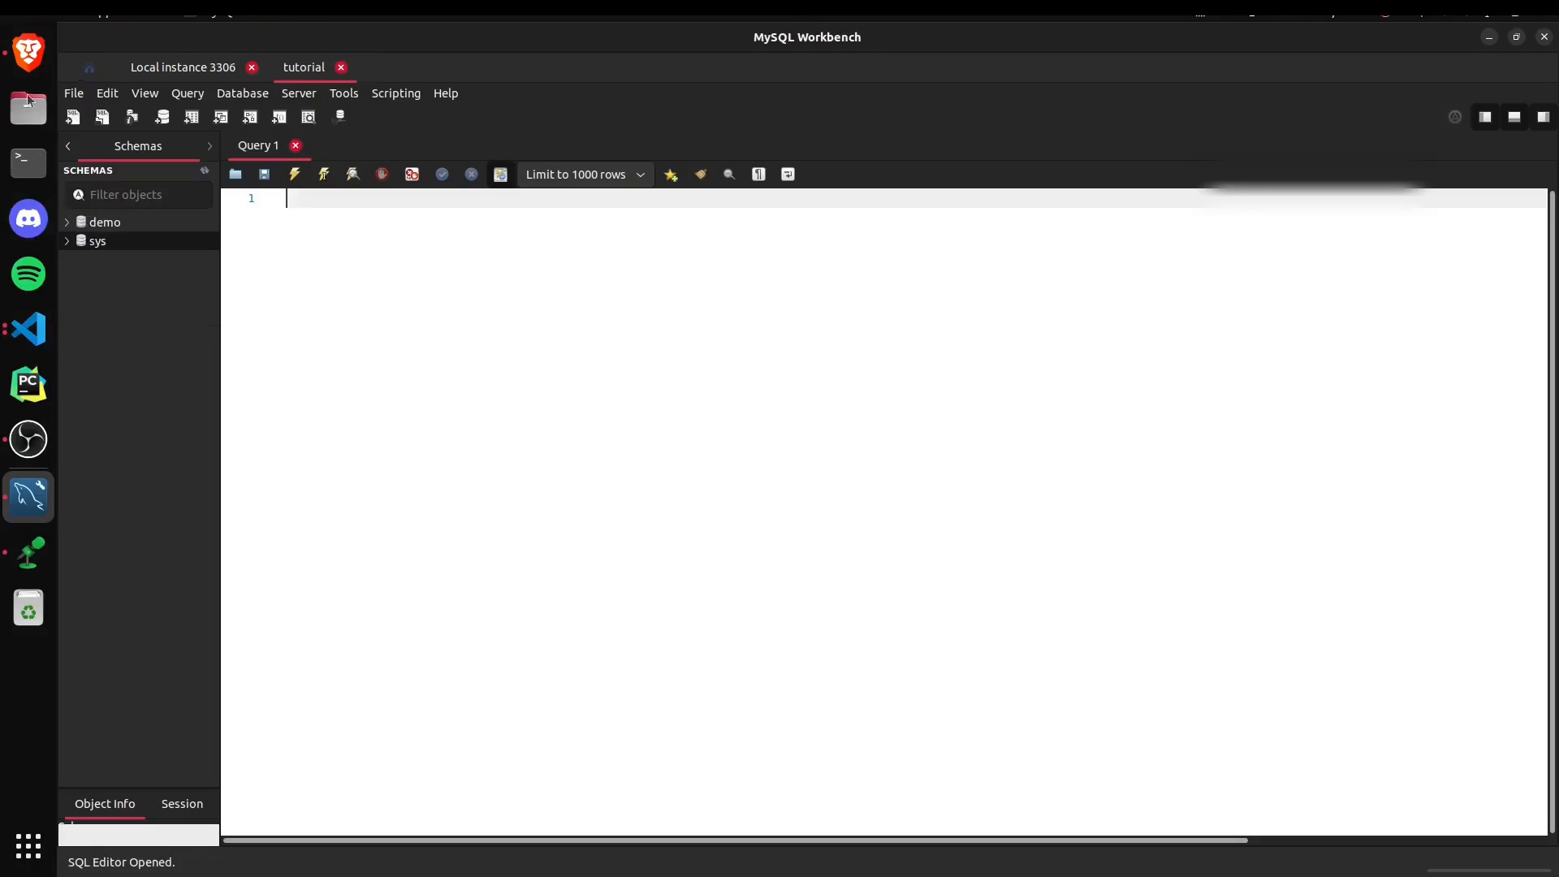
Start the Table Data Import on demo with timeseries_data.csv from Downloads.
right_click(103, 222)
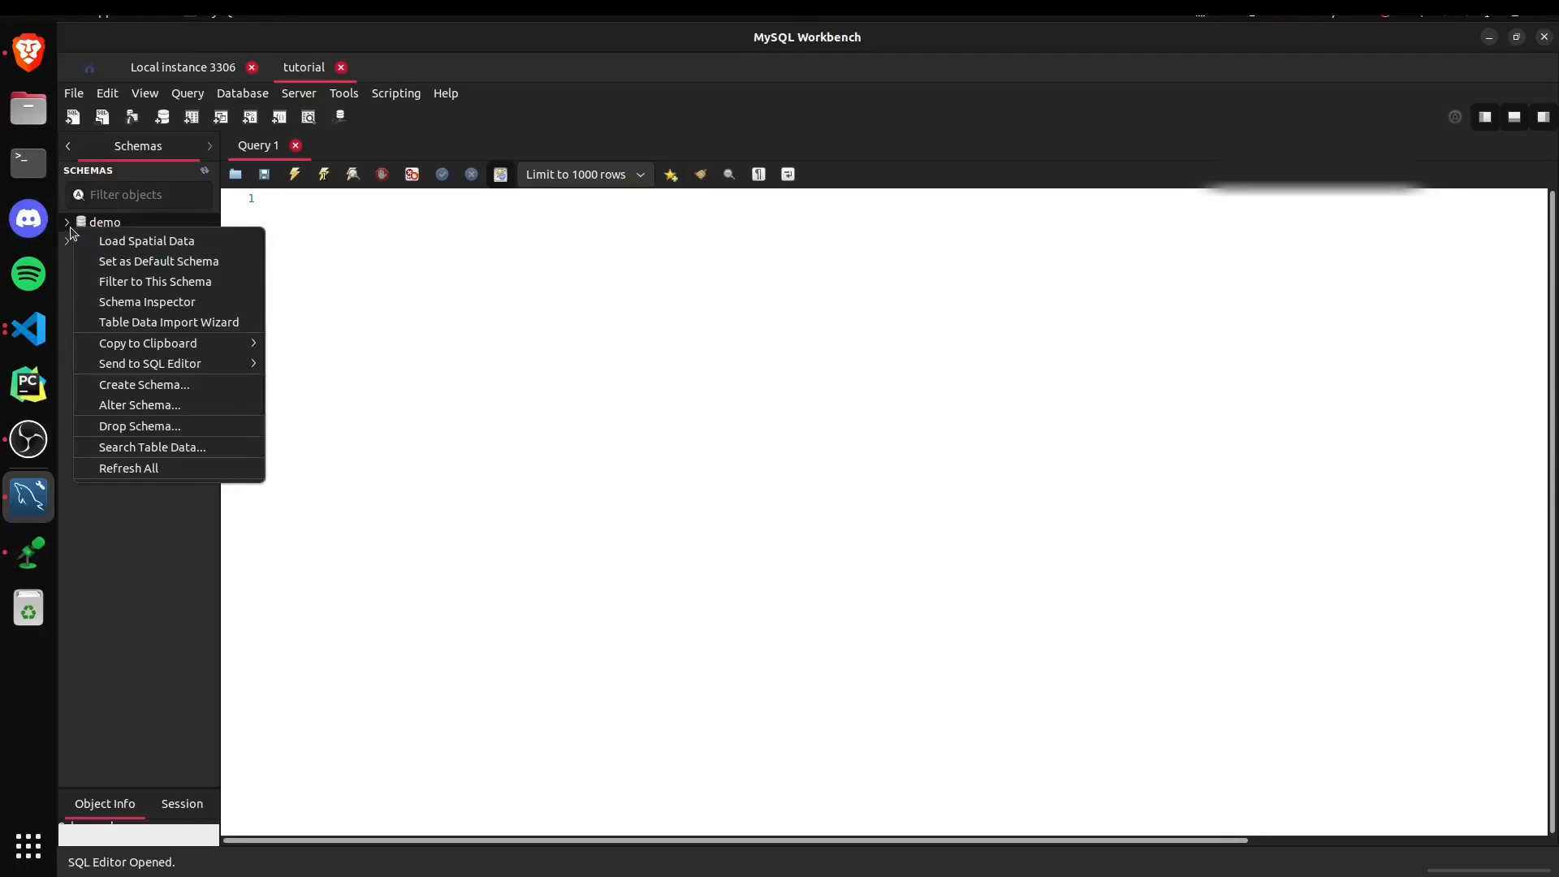
click(169, 322)
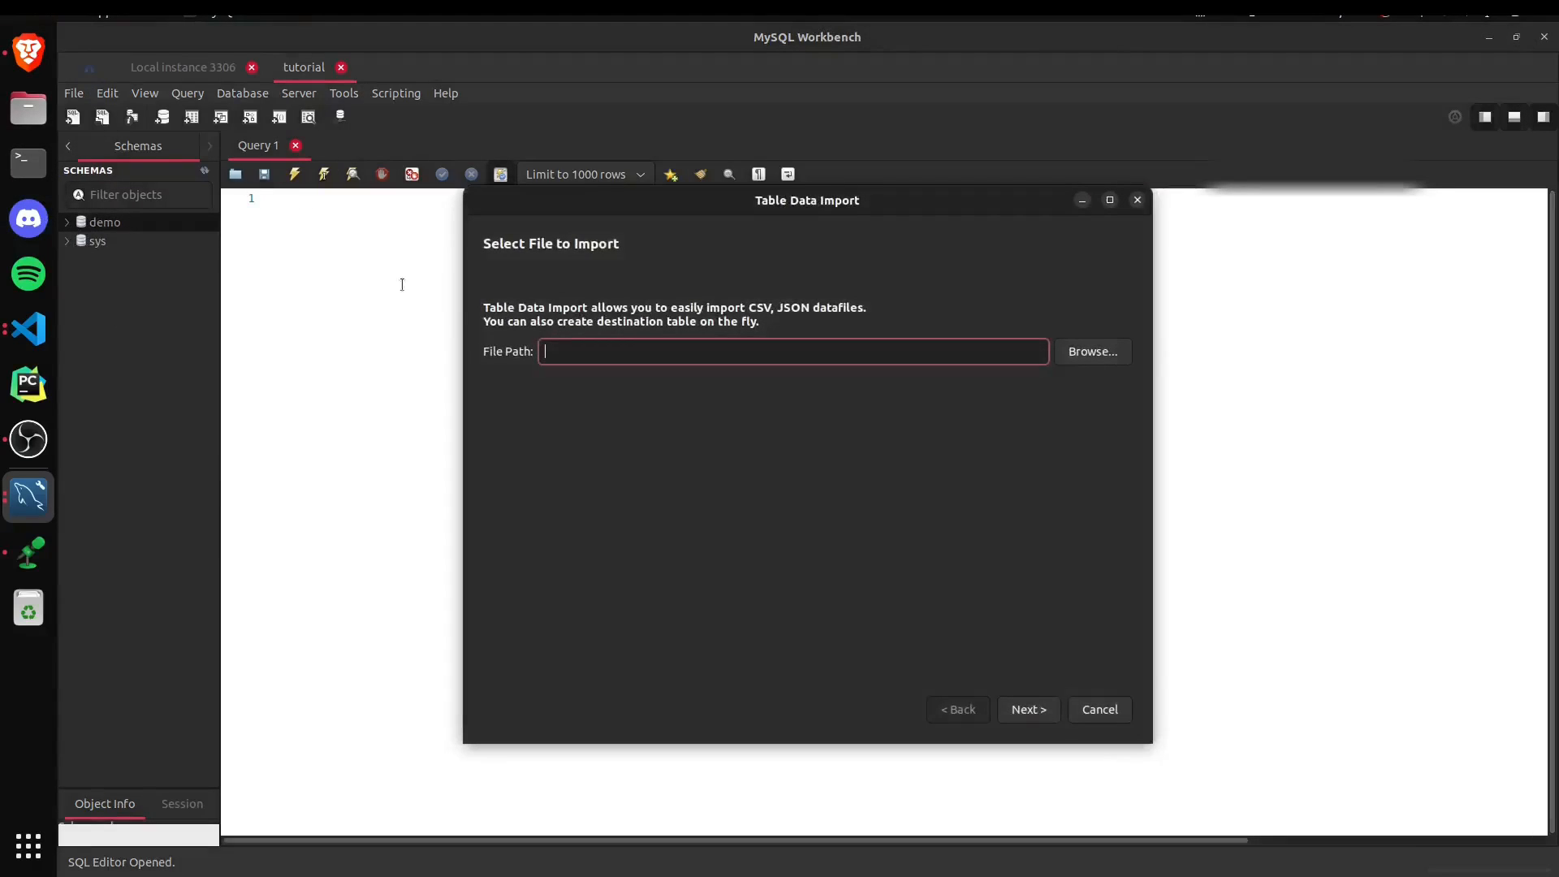
click(1091, 351)
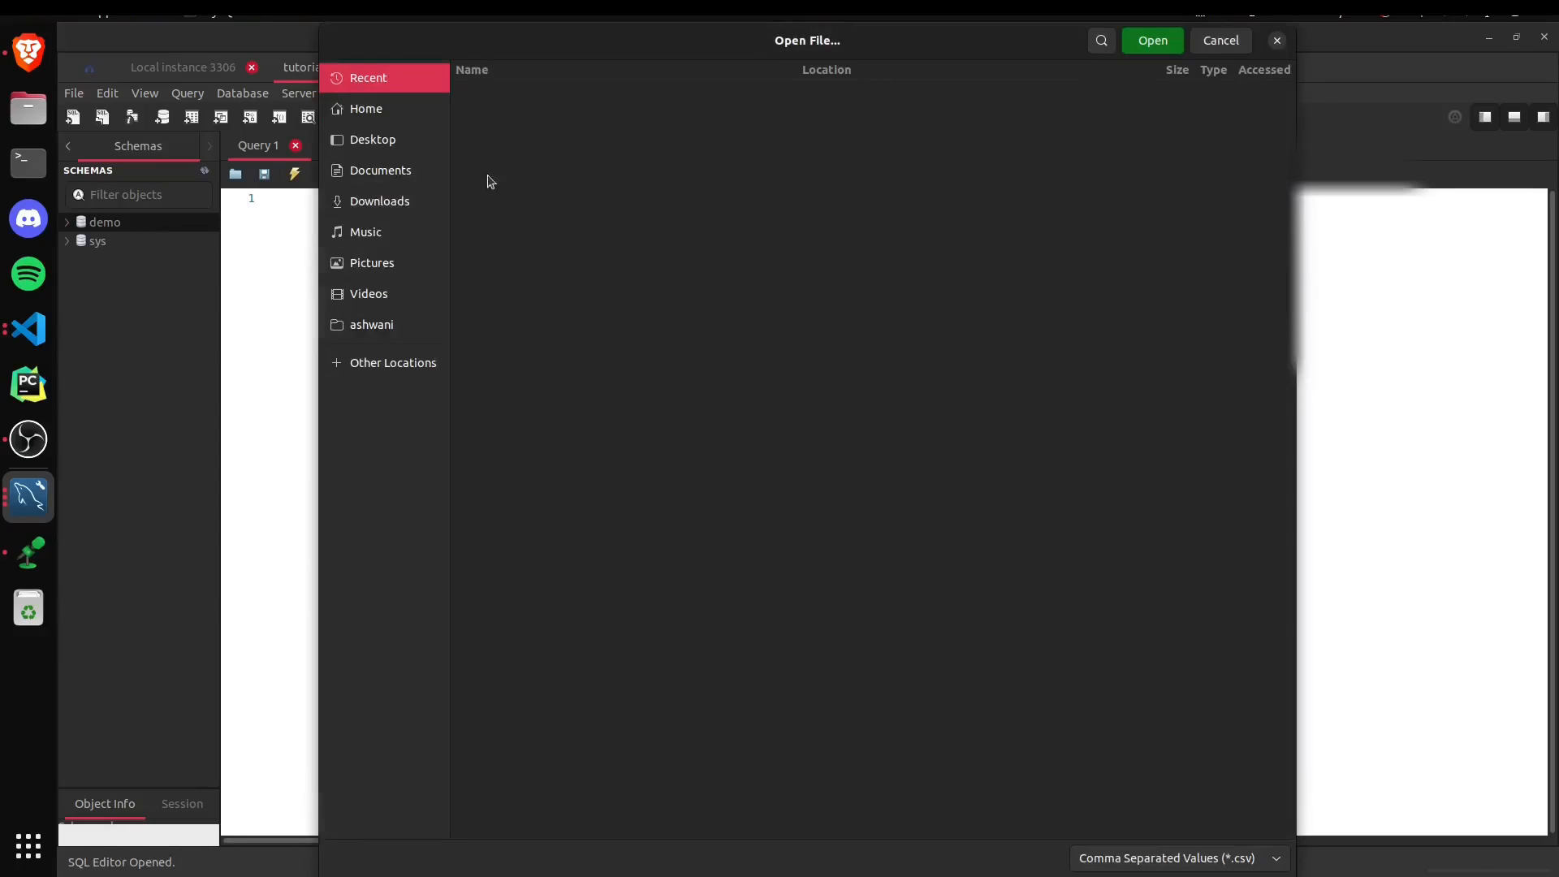
click(380, 202)
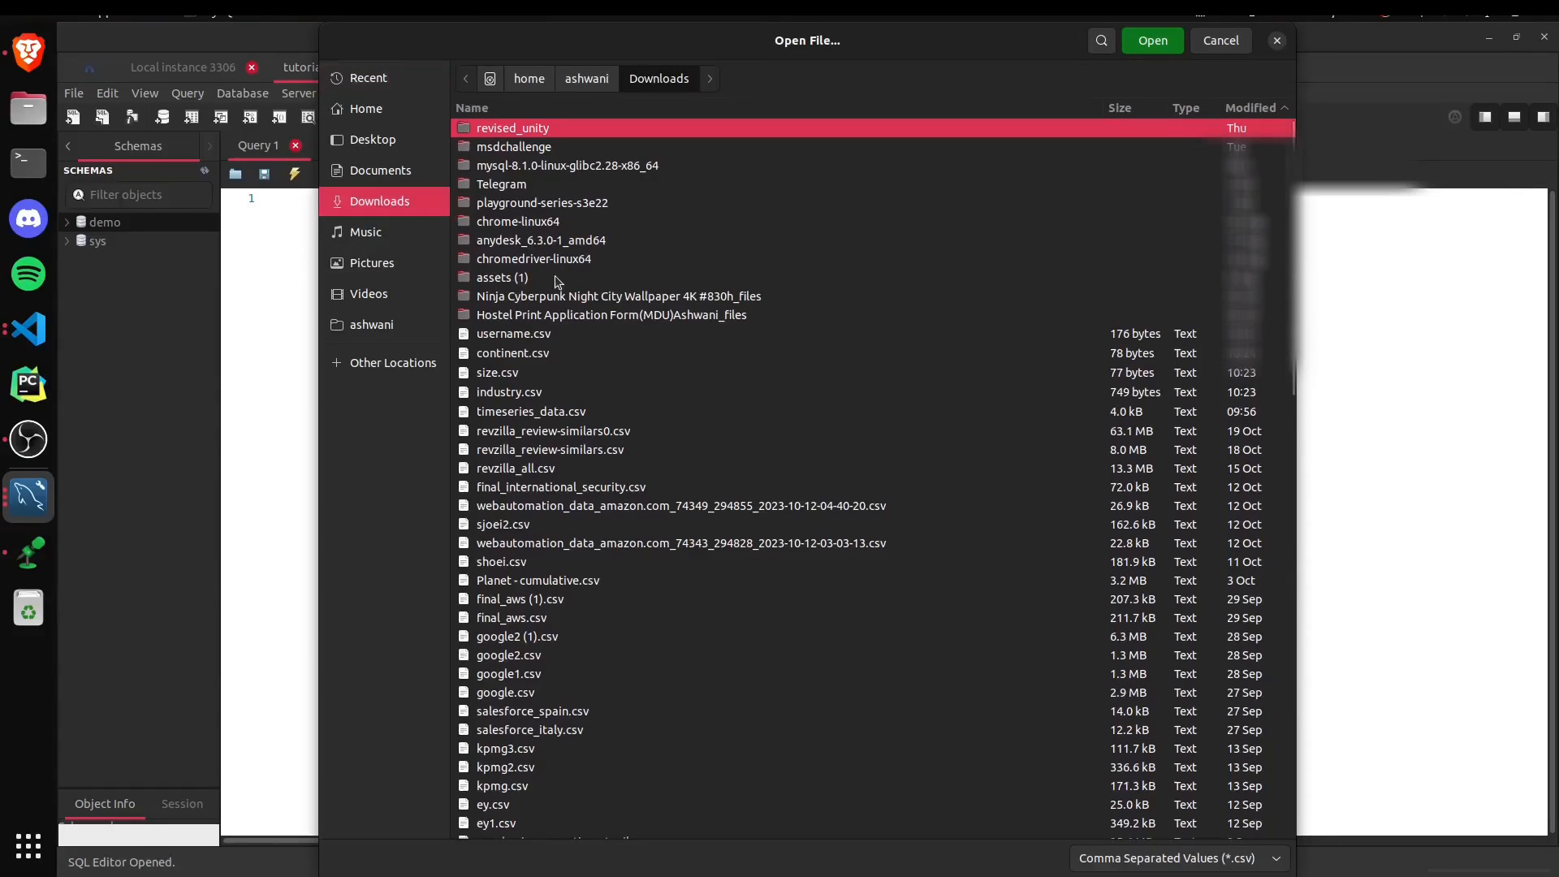
mouse_move(535, 390)
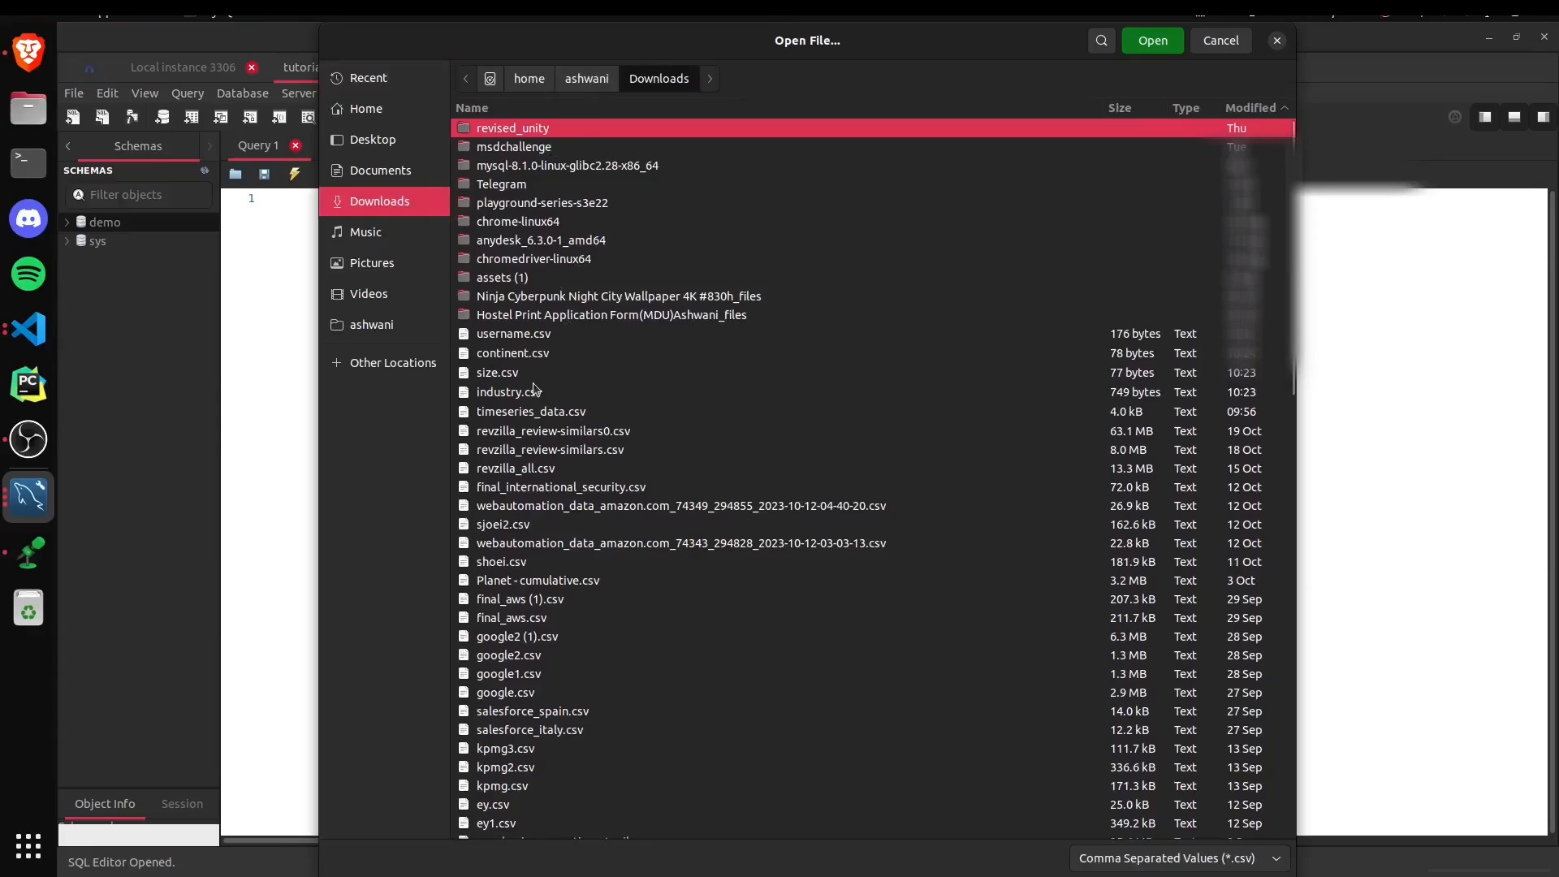
click(1150, 39)
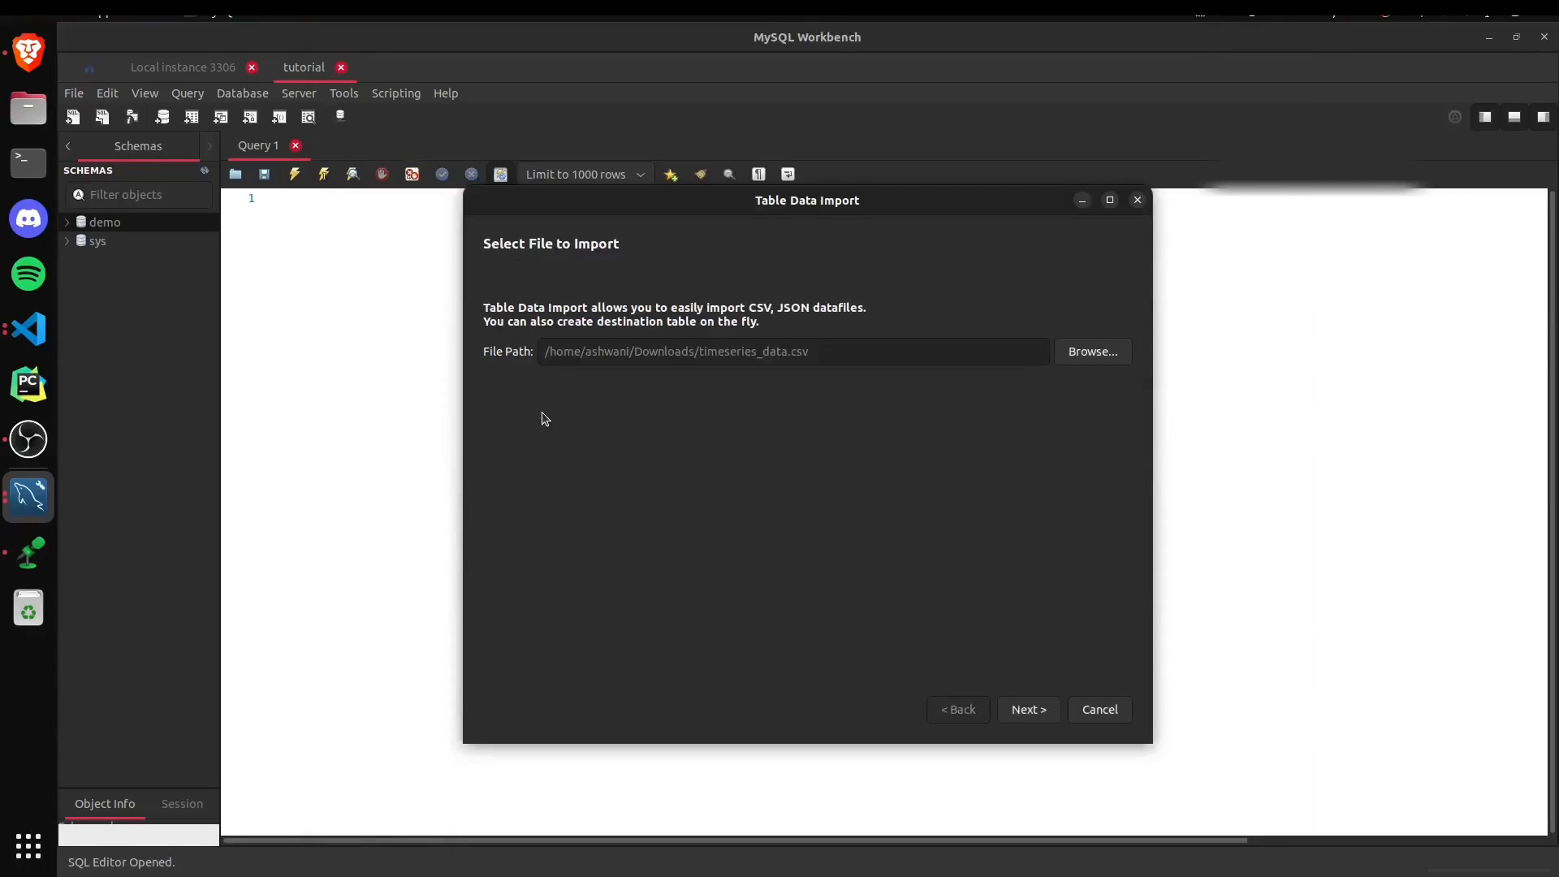
click(1026, 710)
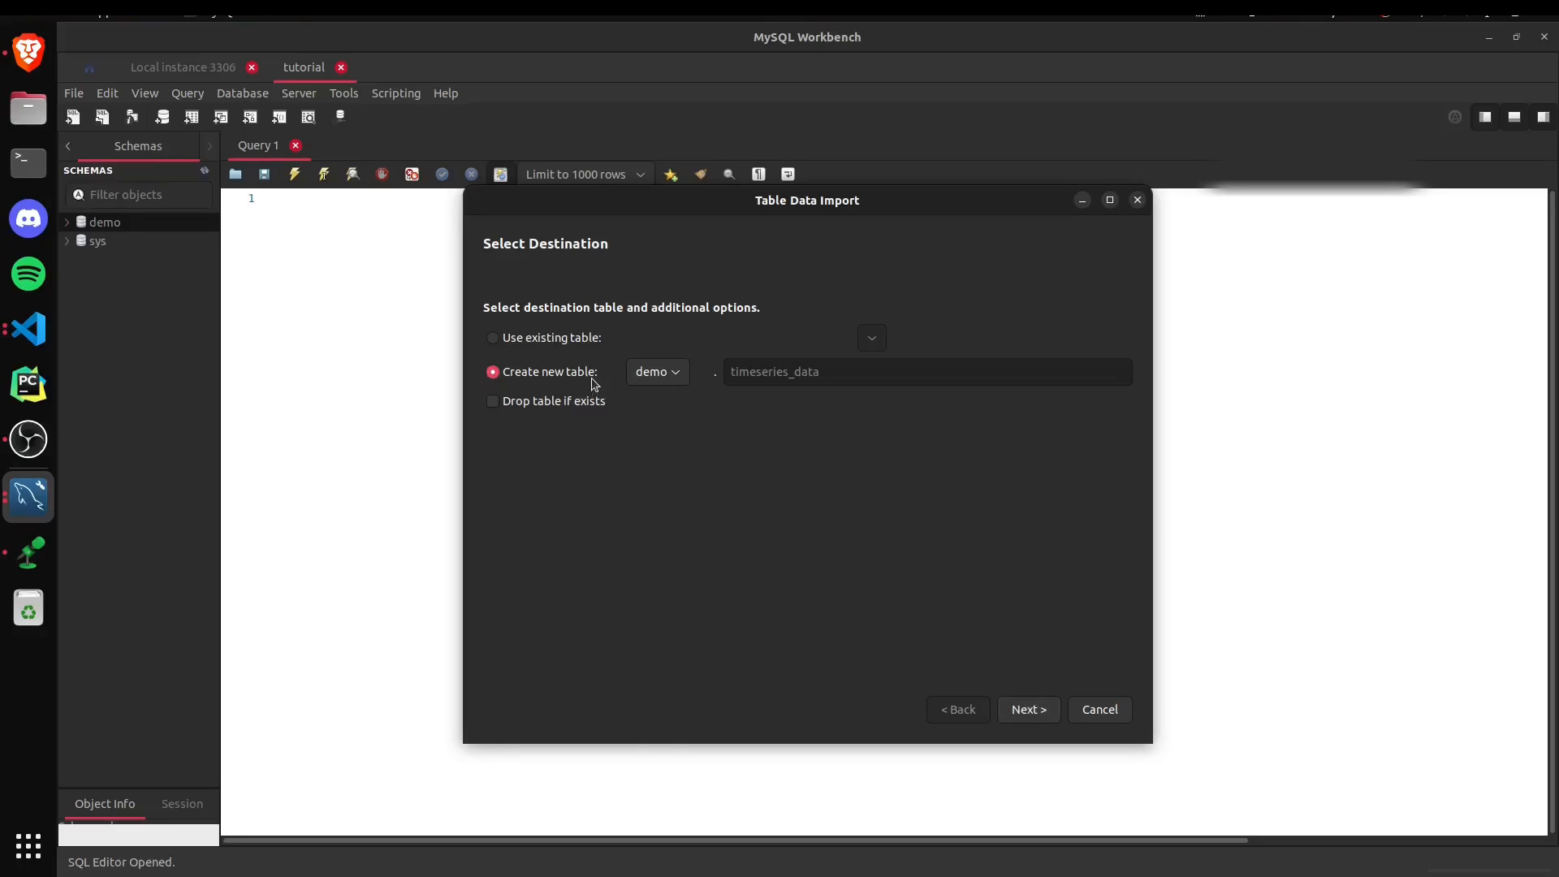
mouse_move(585, 353)
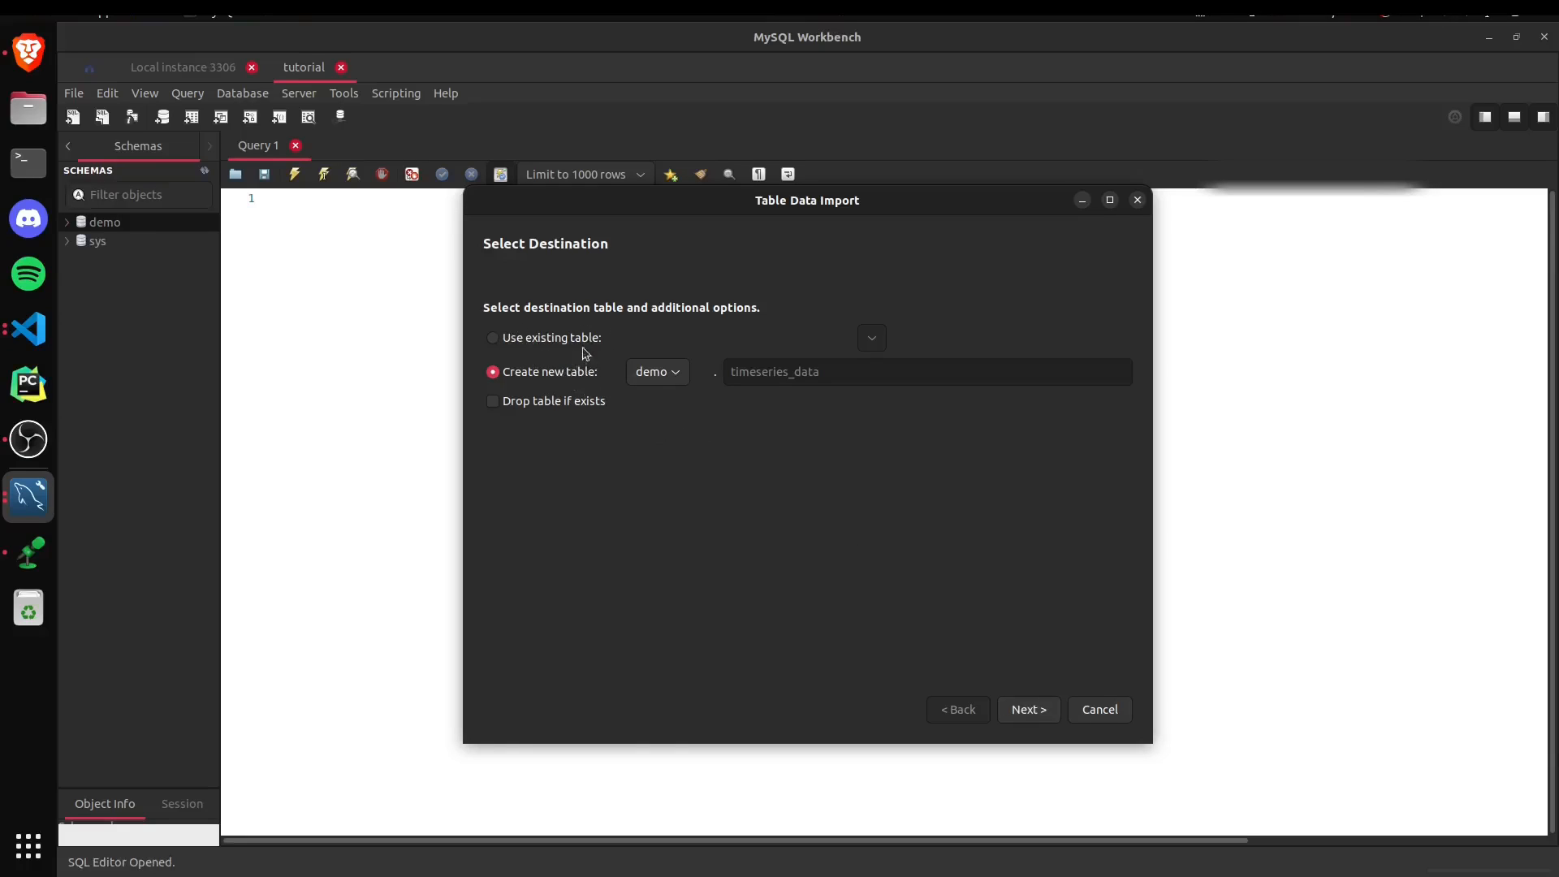
mouse_move(775, 396)
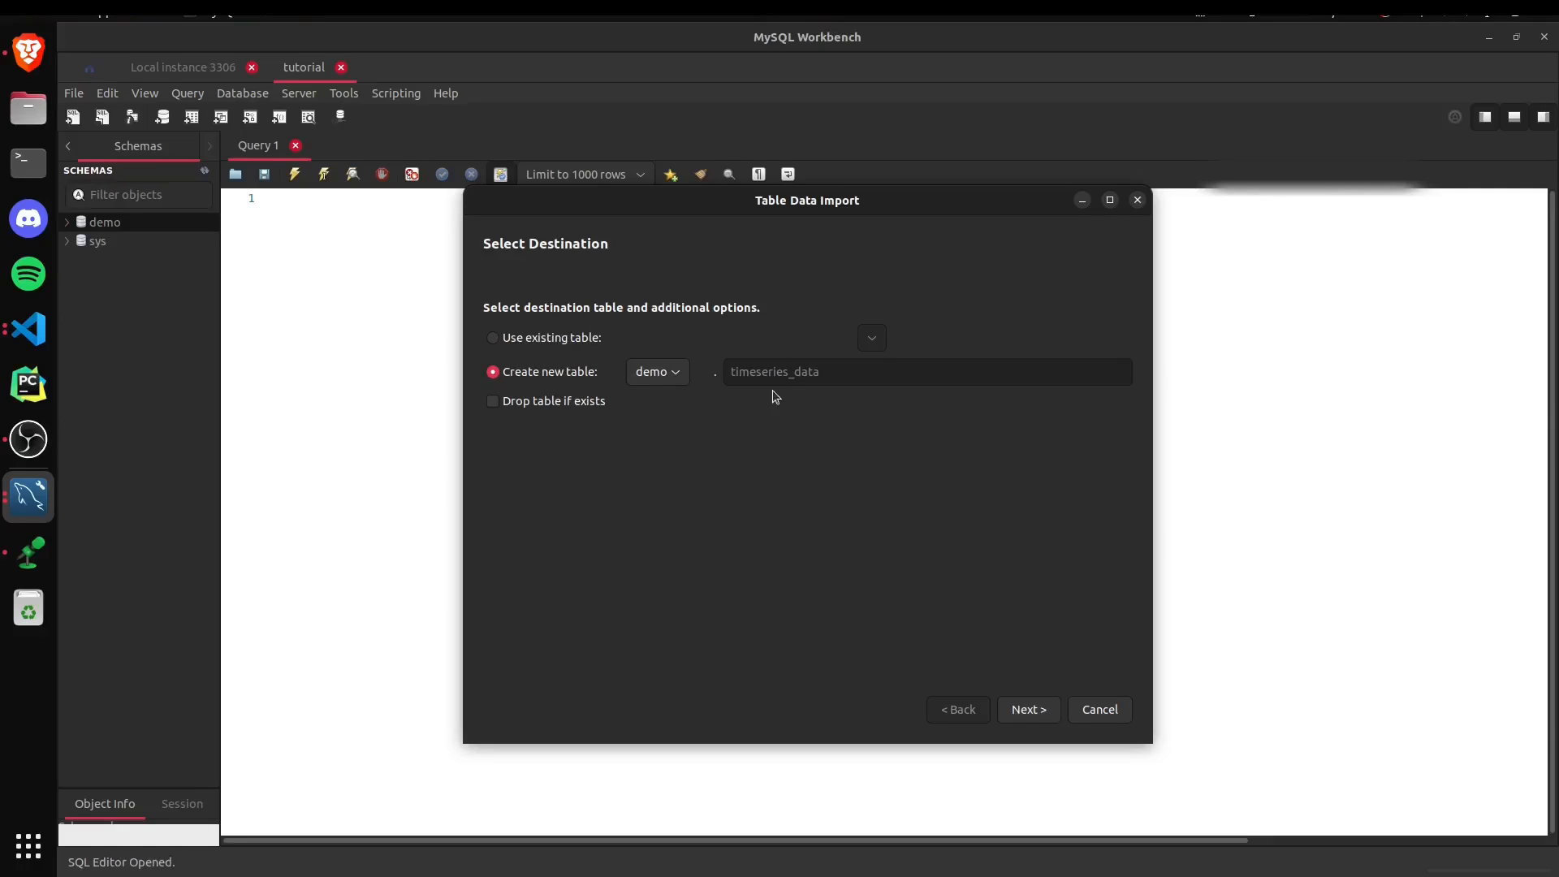
Import into a new demo.timeseries_data table (64 records) and finish the wizard.
click(1026, 710)
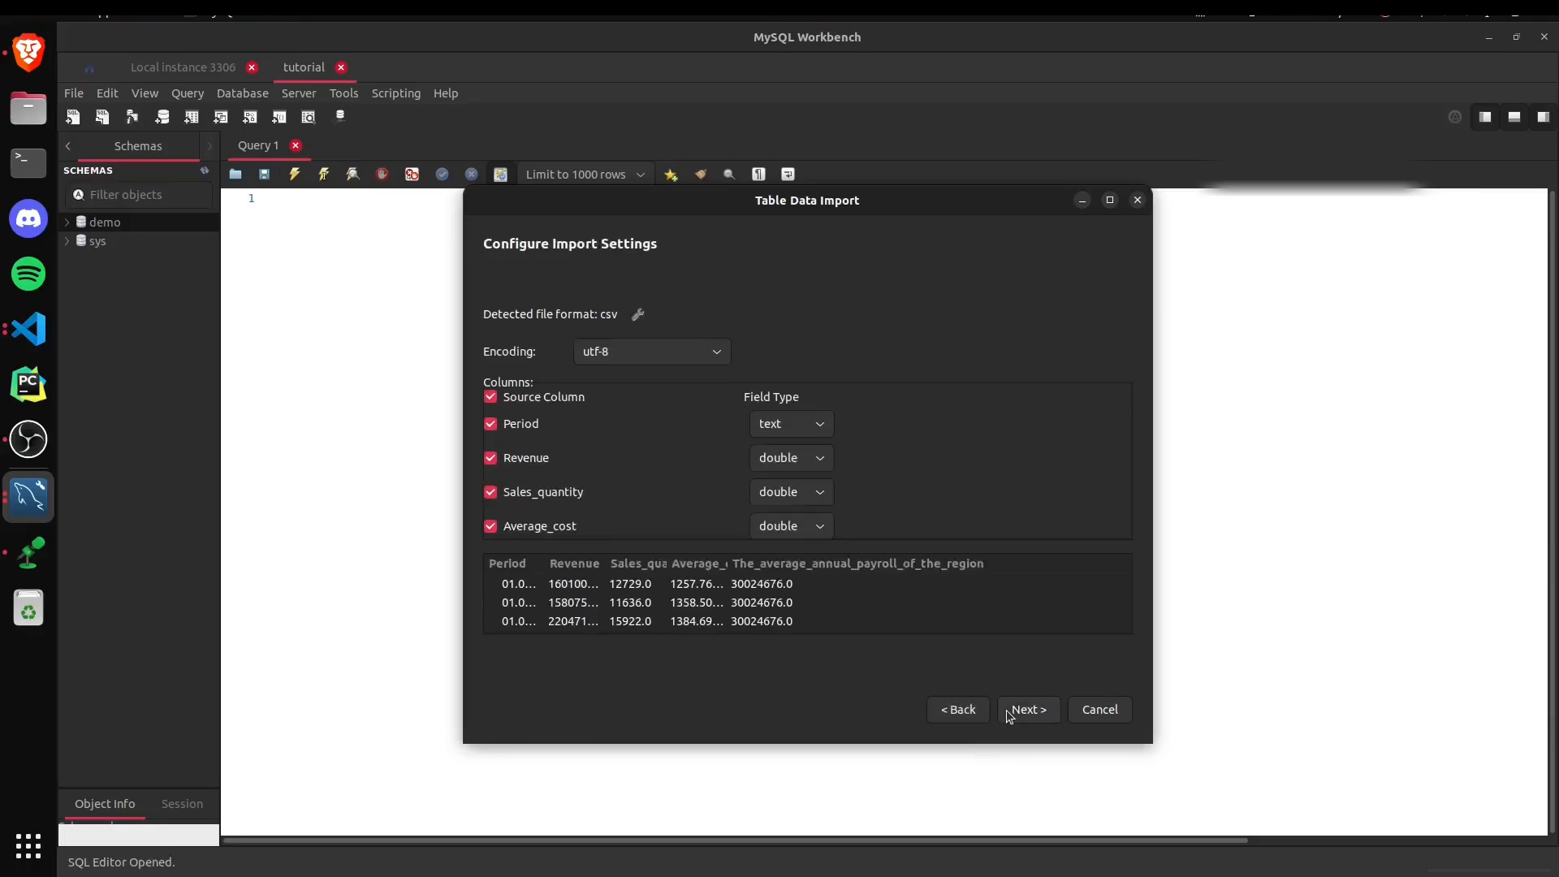
click(1026, 710)
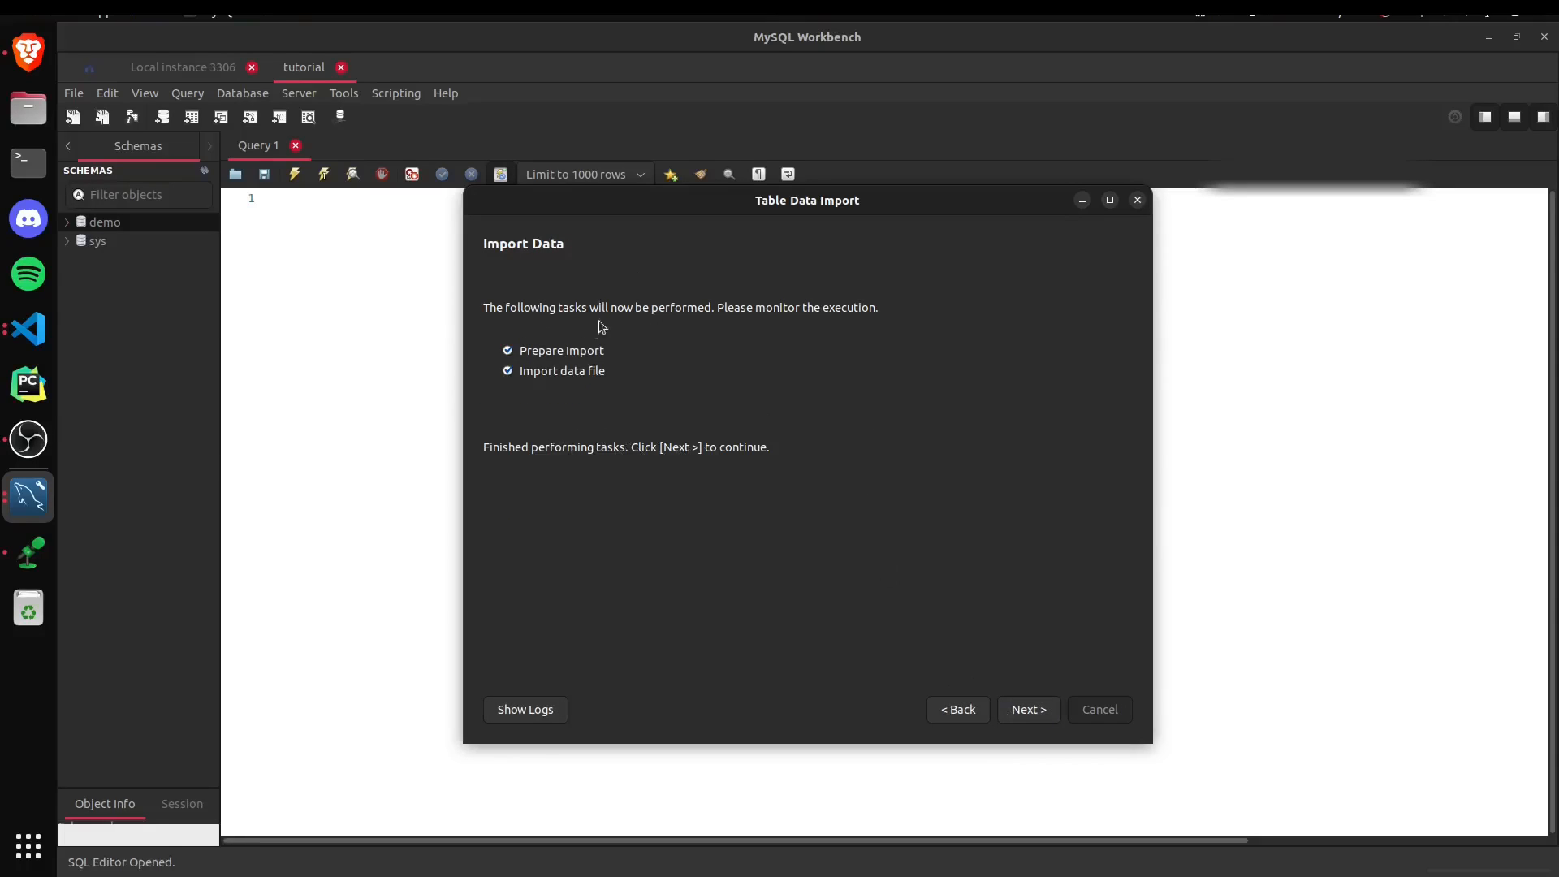
click(1027, 710)
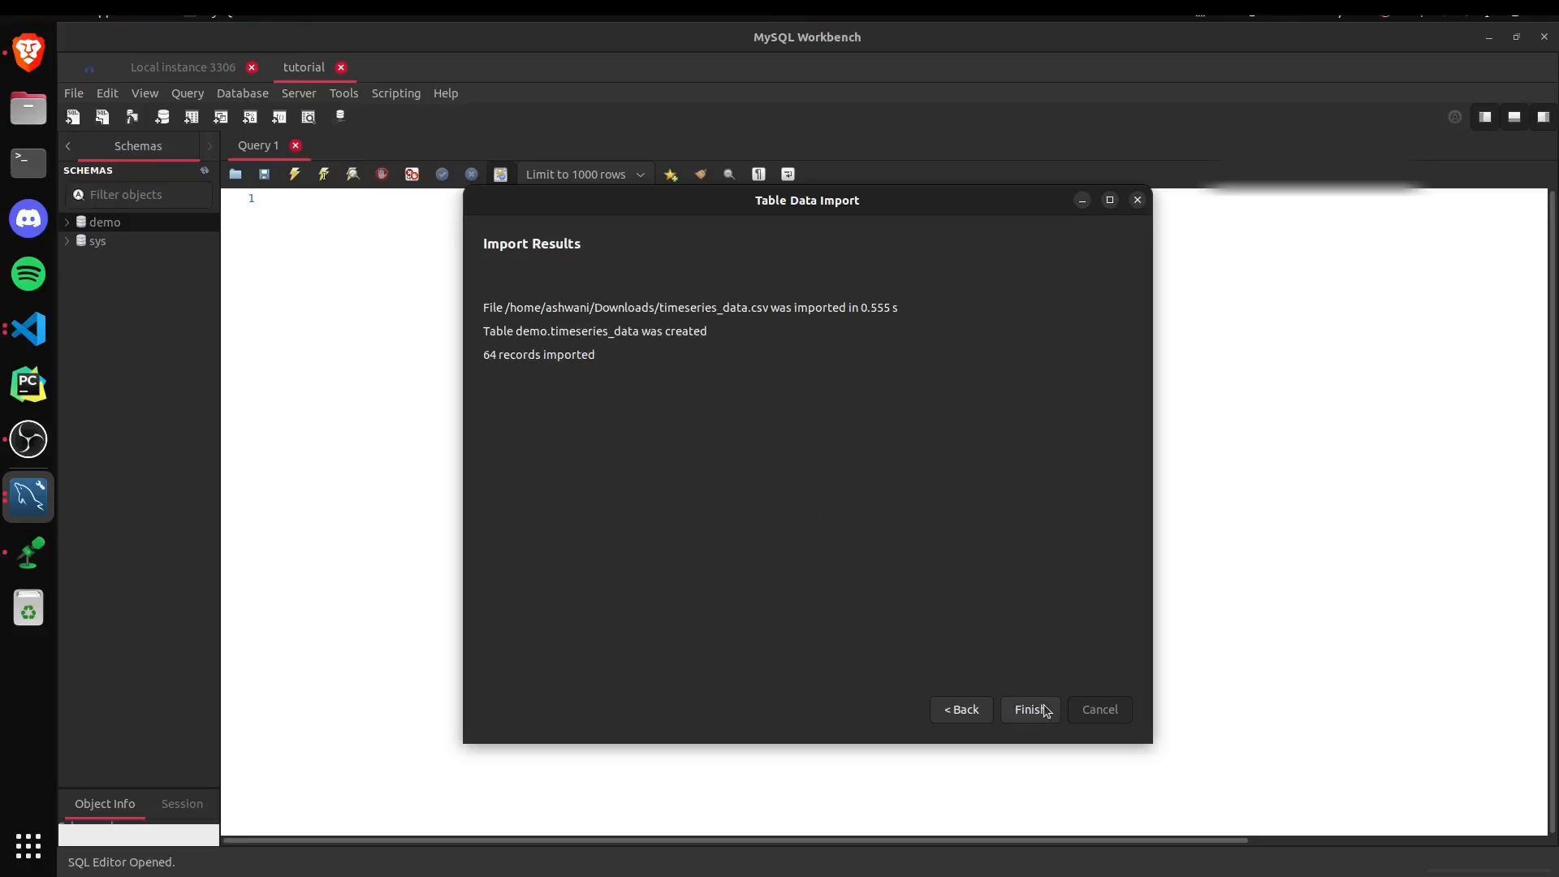
click(1030, 709)
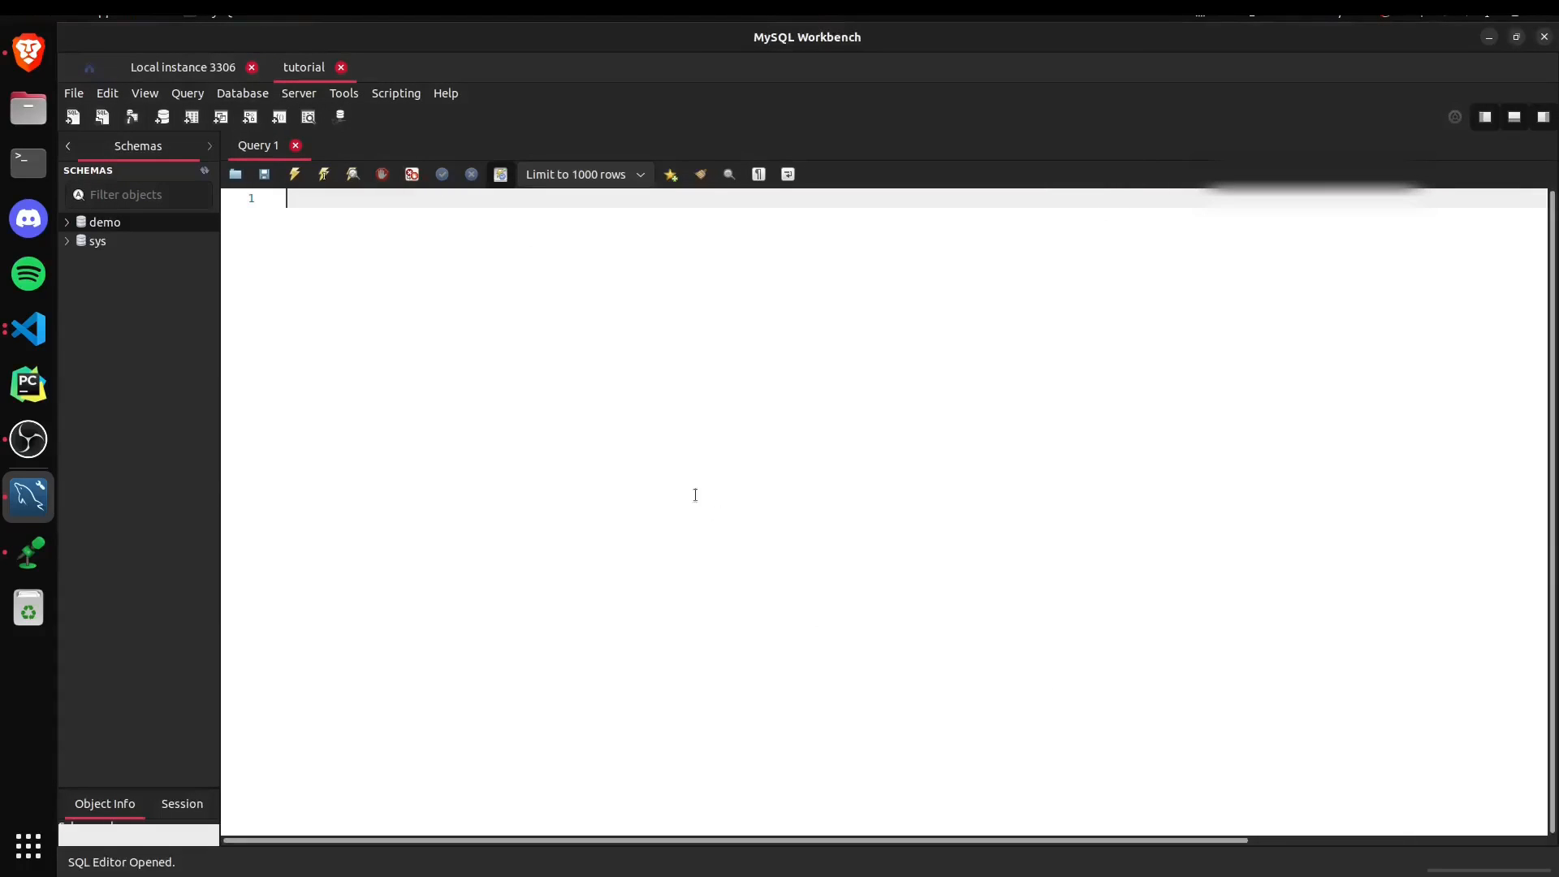
Refresh the schemas and expand demo's timeseries_data table.
click(67, 222)
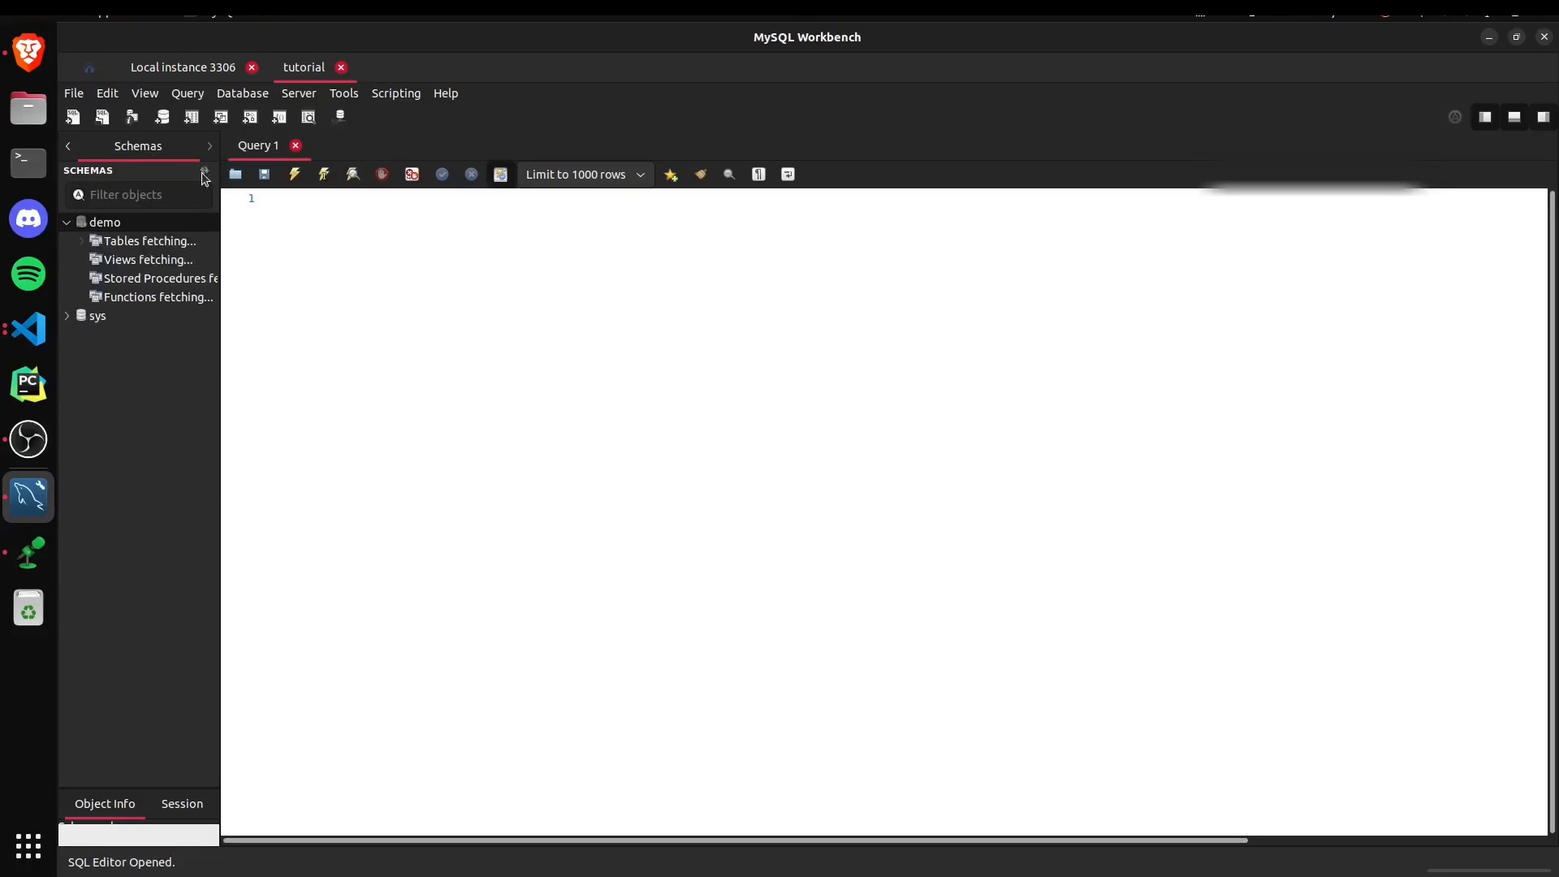
click(81, 240)
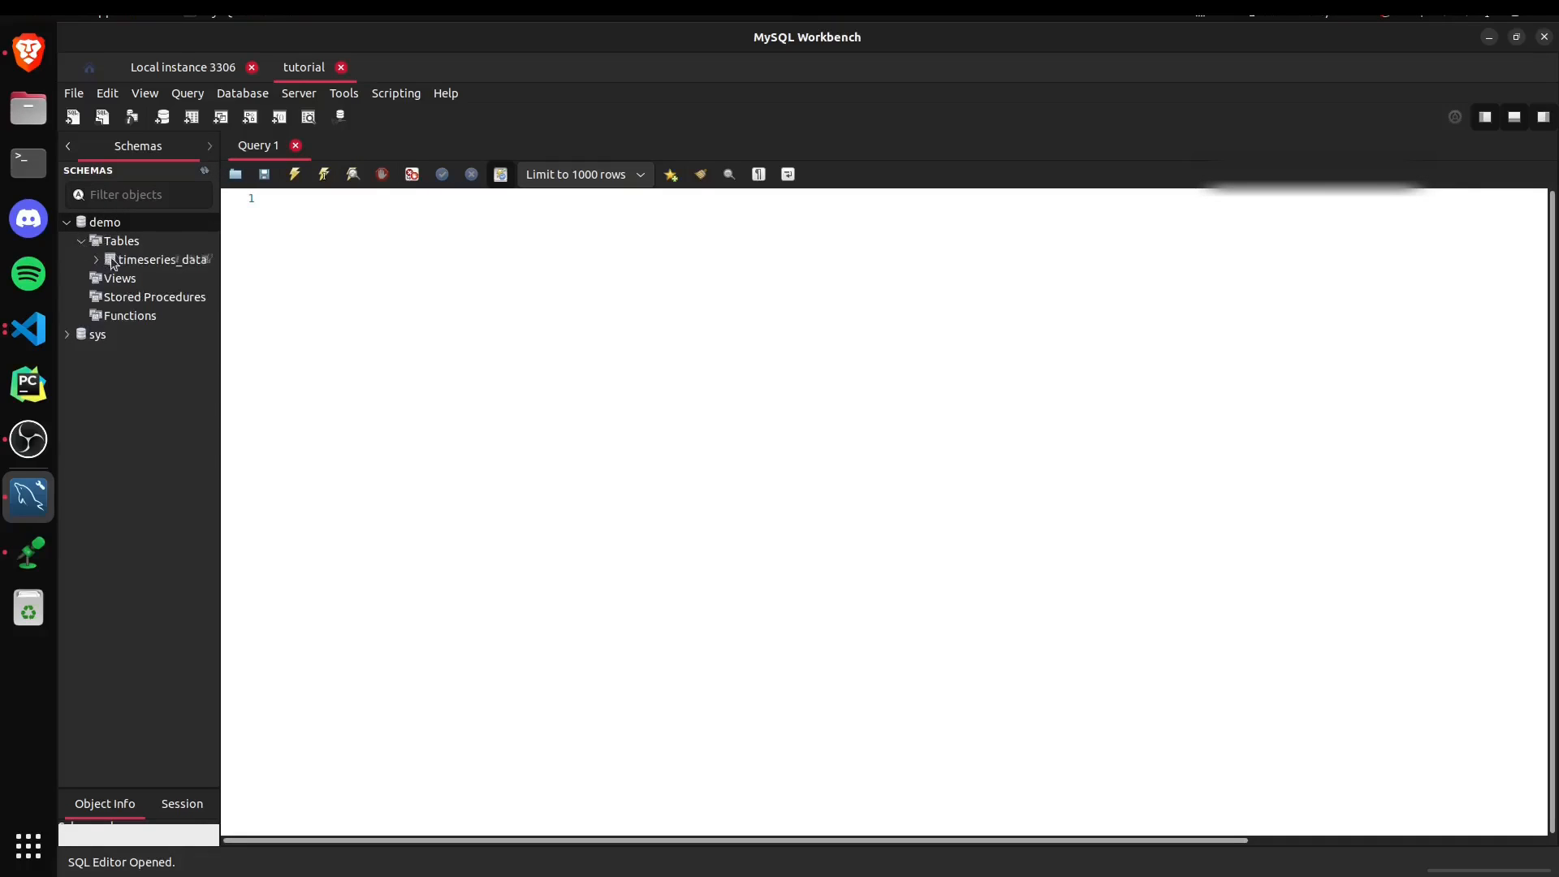
text(timeseries_data)
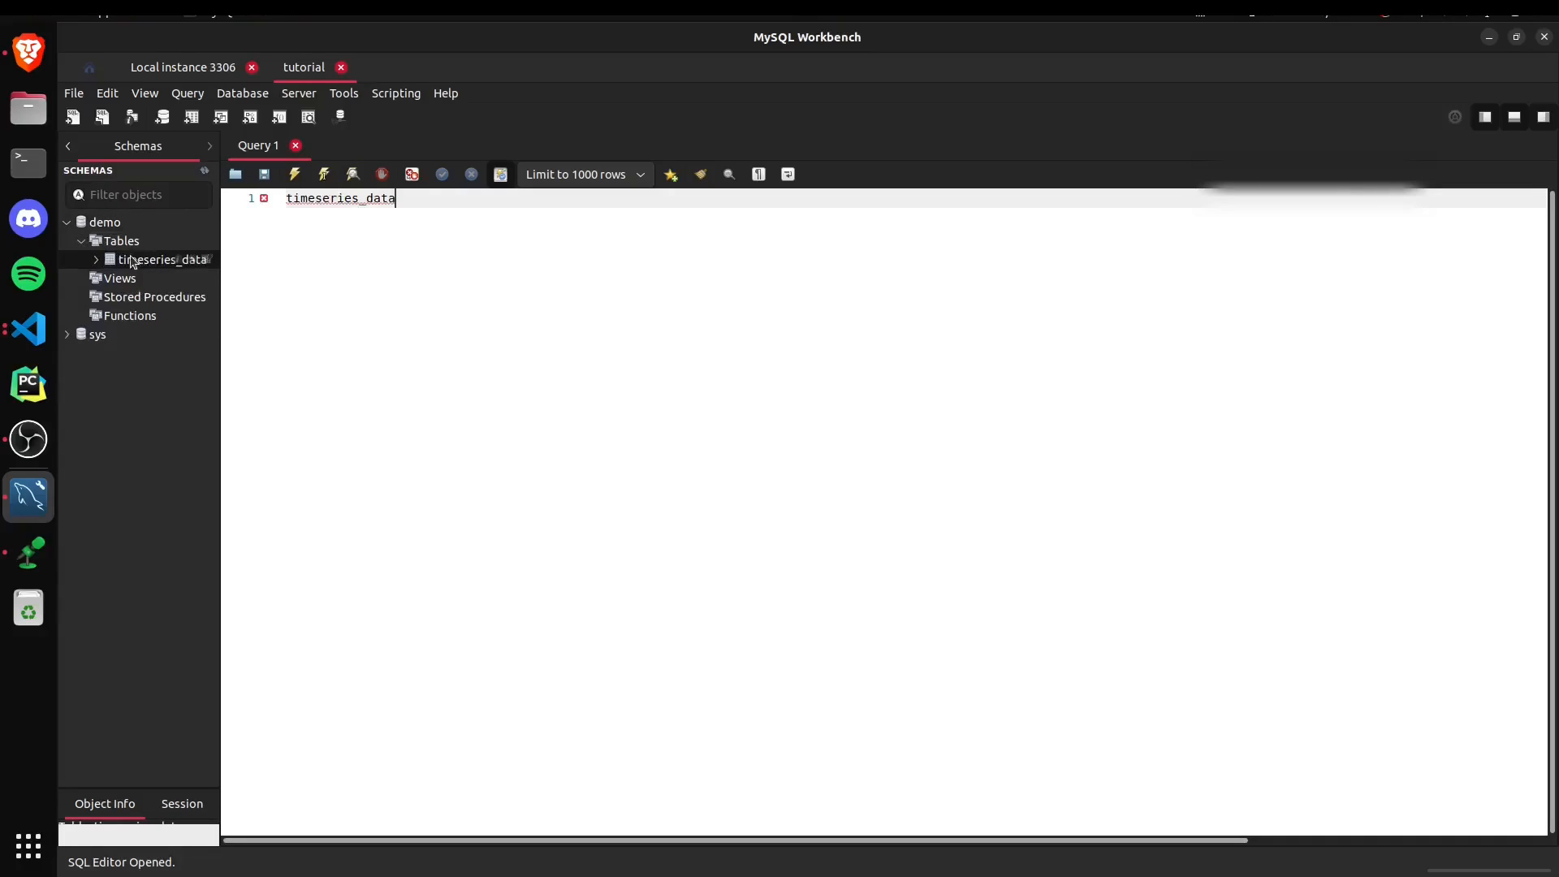
click(96, 260)
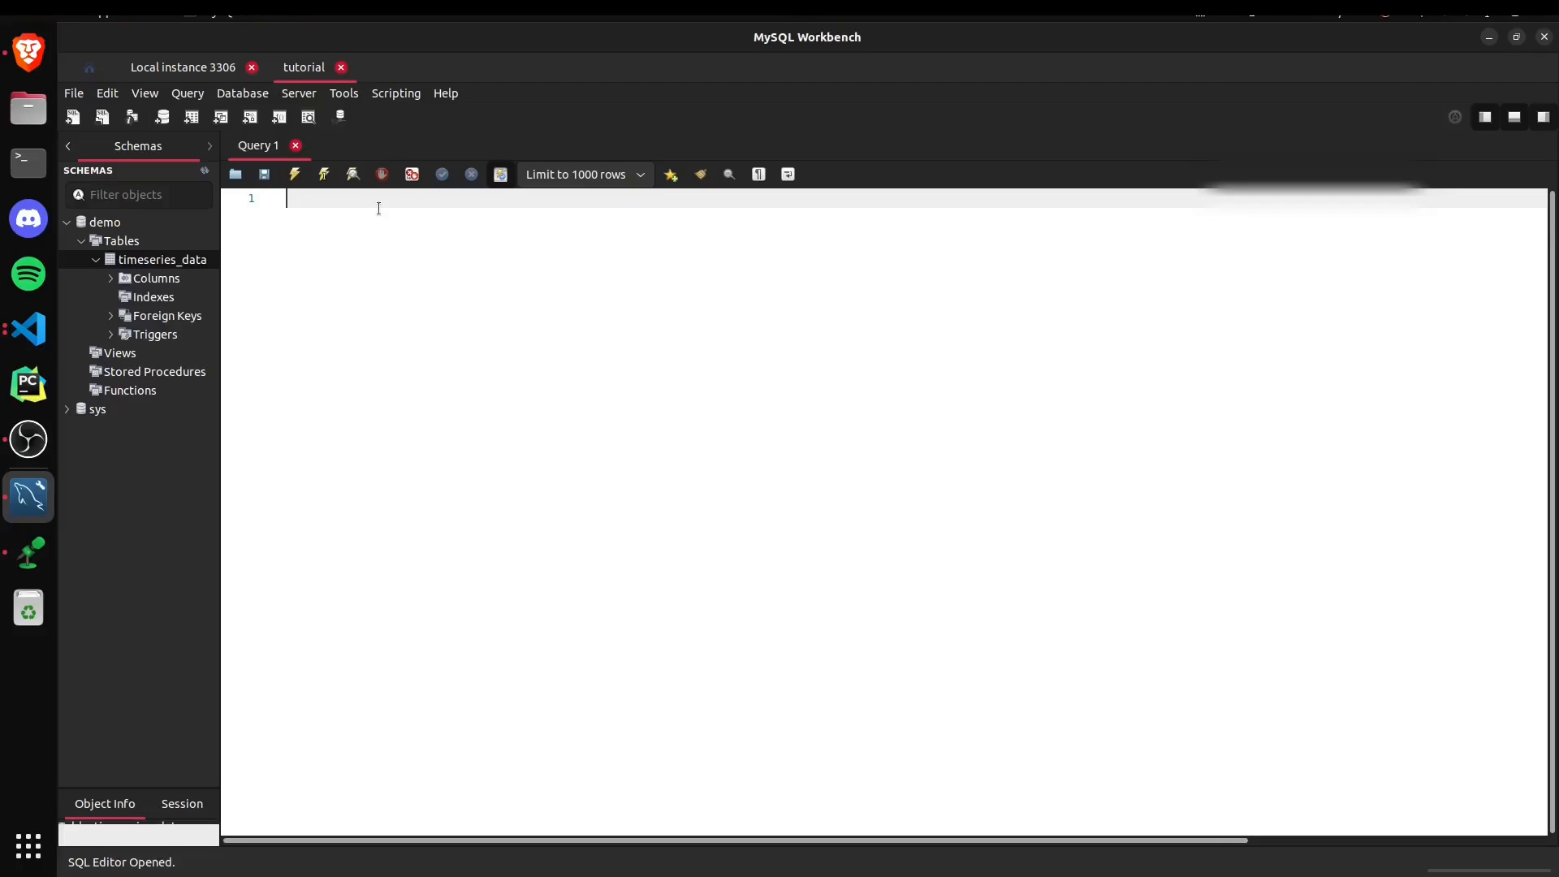
Run 'select * from timeseries_data' and review the returned rows.
text(select)
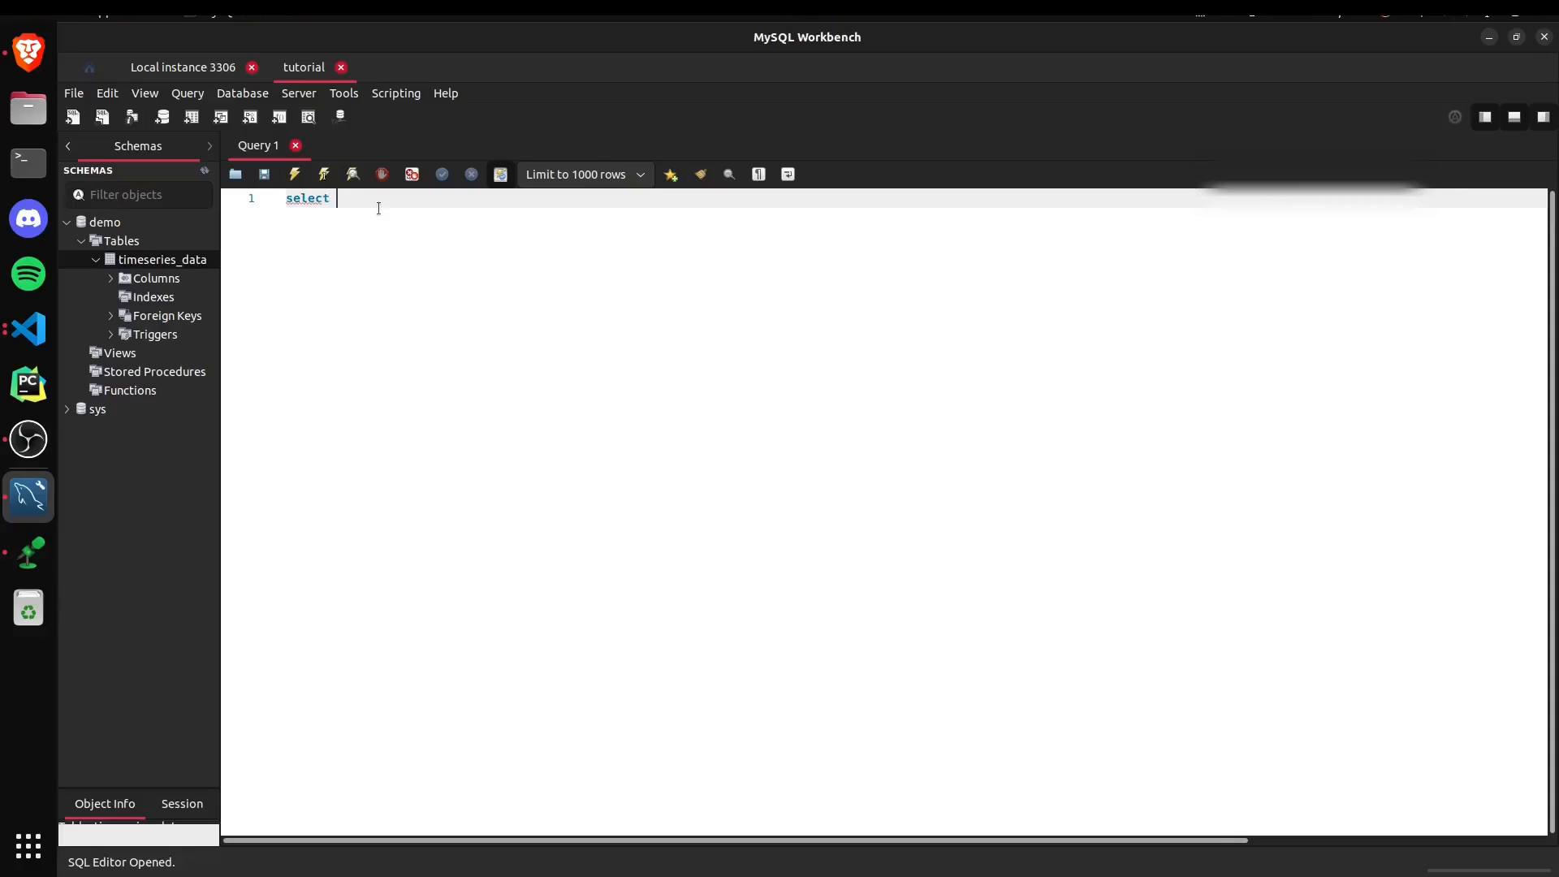
text(* from tim)
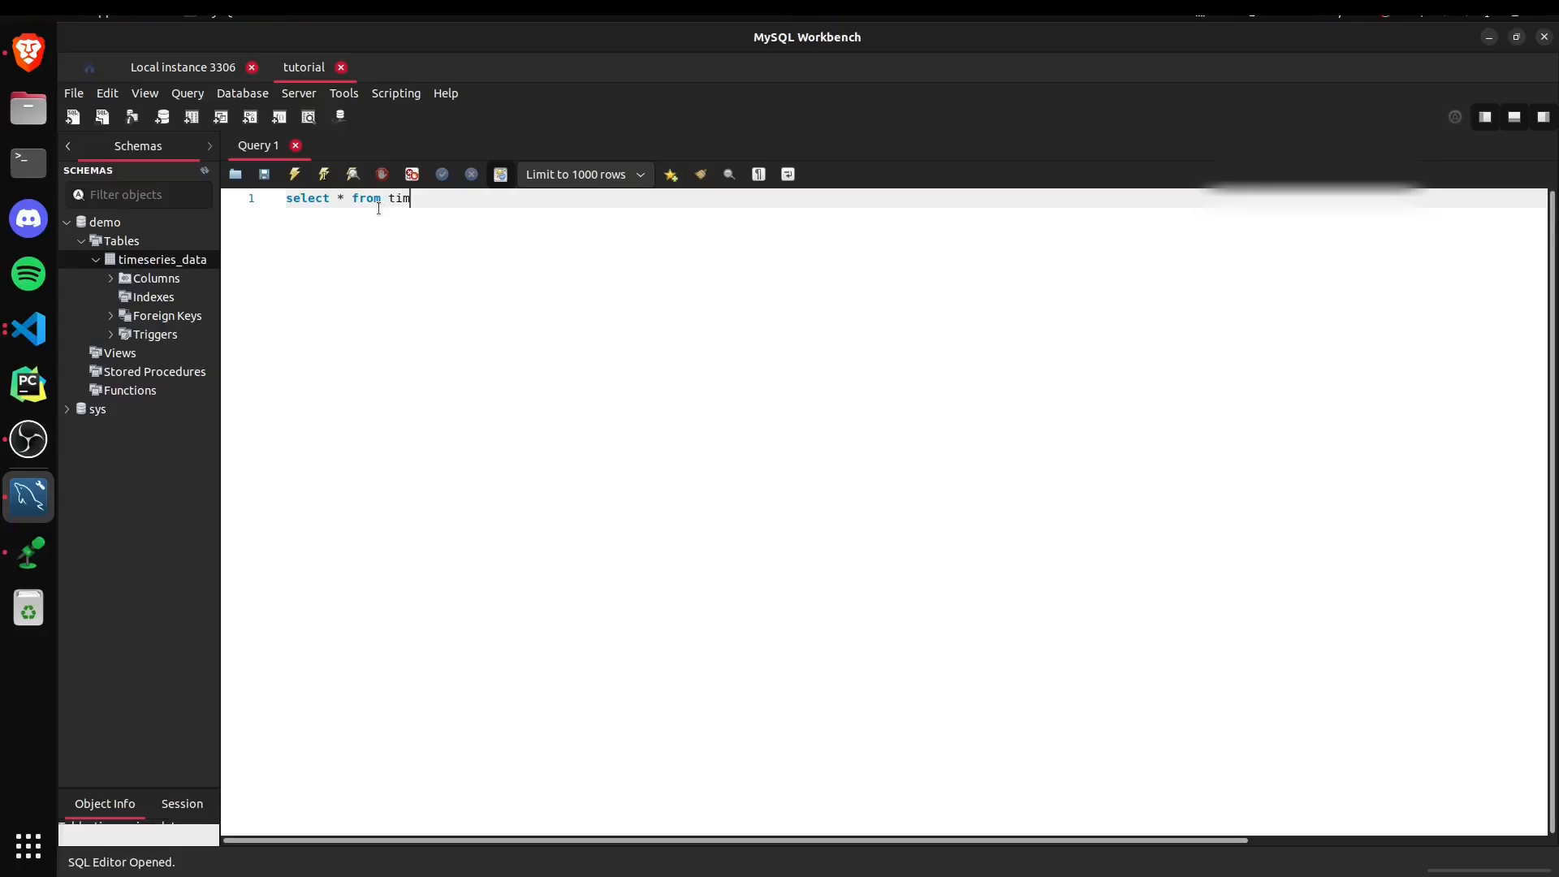
text(eseri)
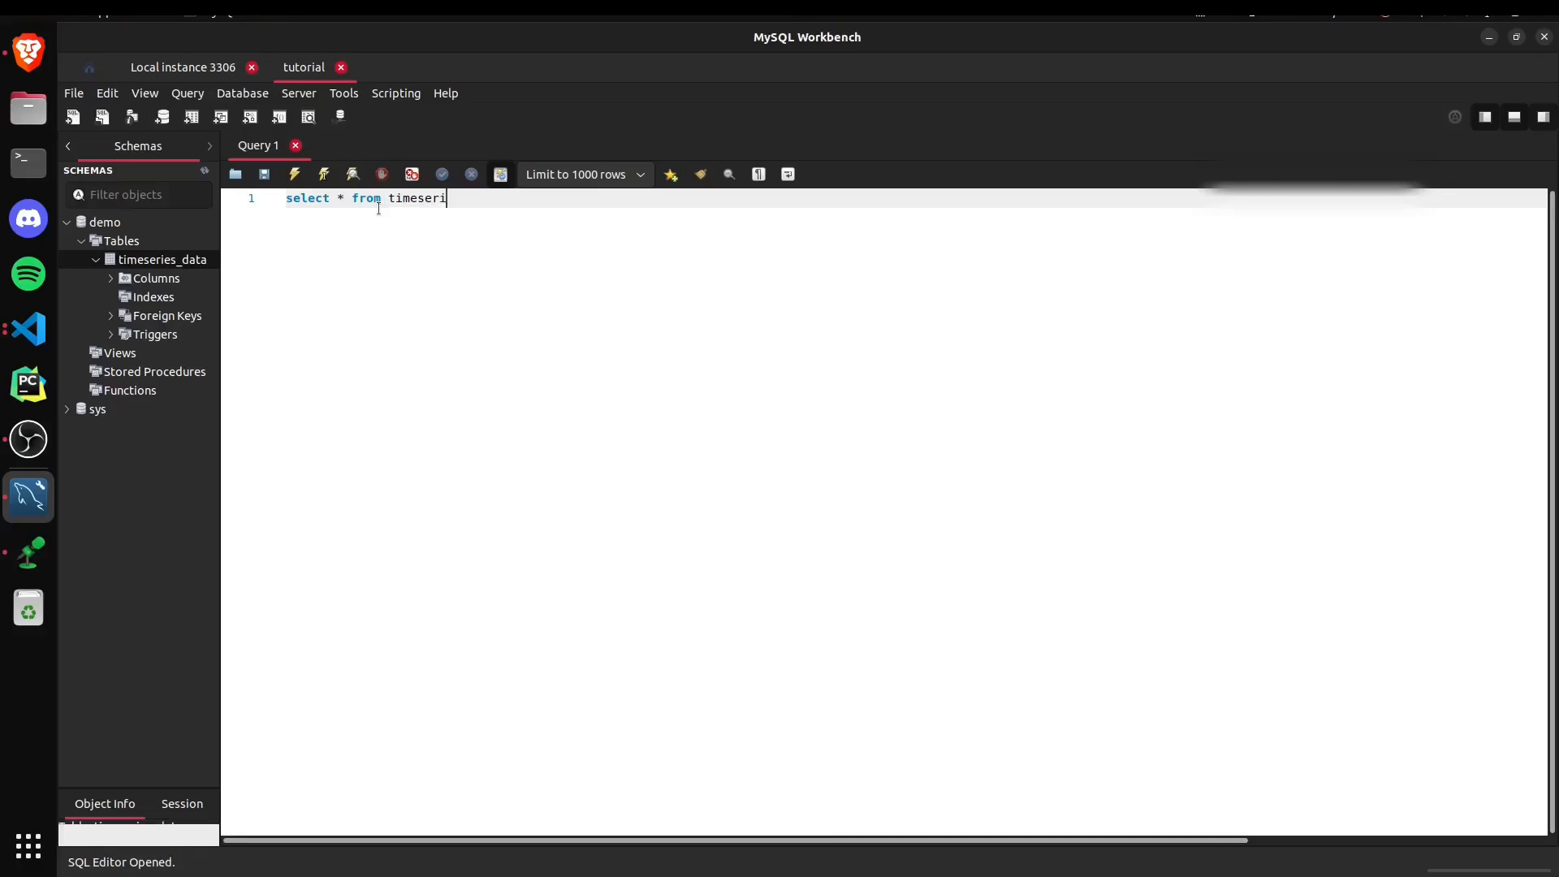
text(es_data)
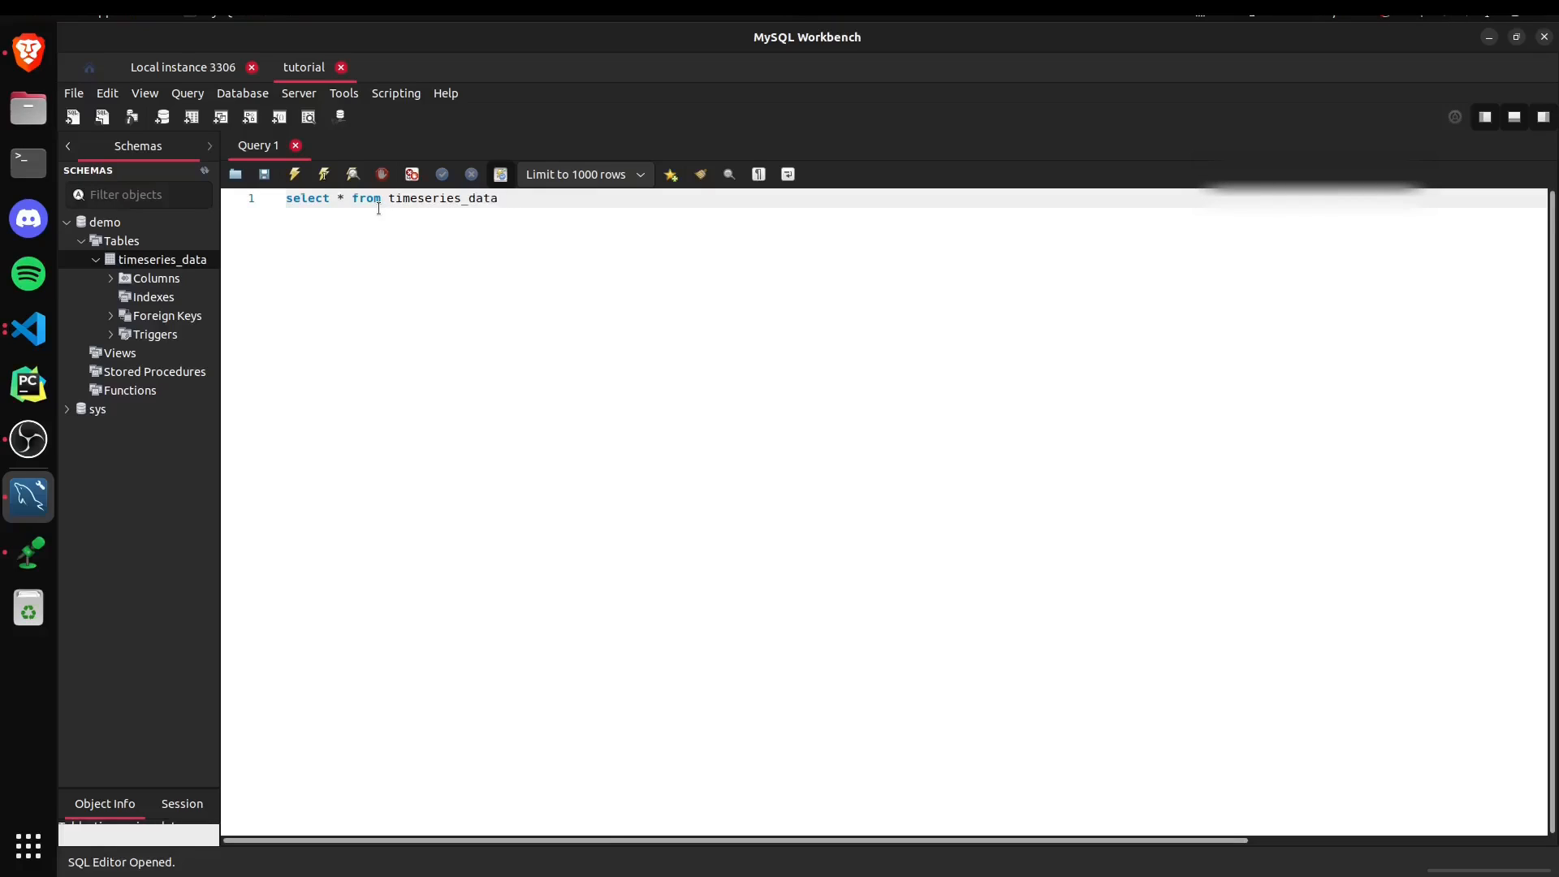
click(294, 174)
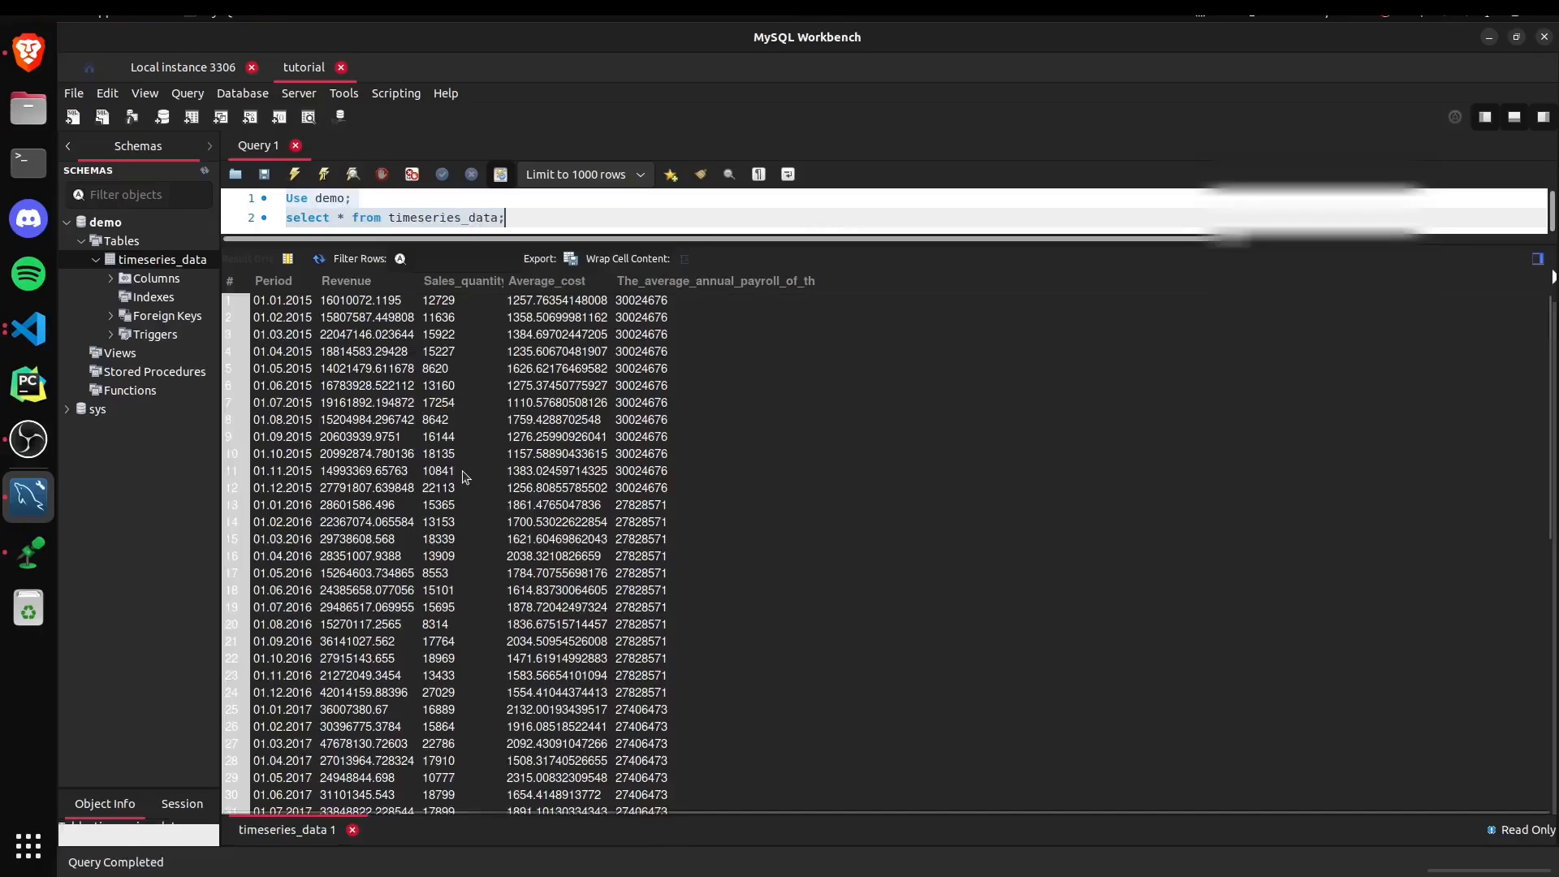
scroll(down, 3)
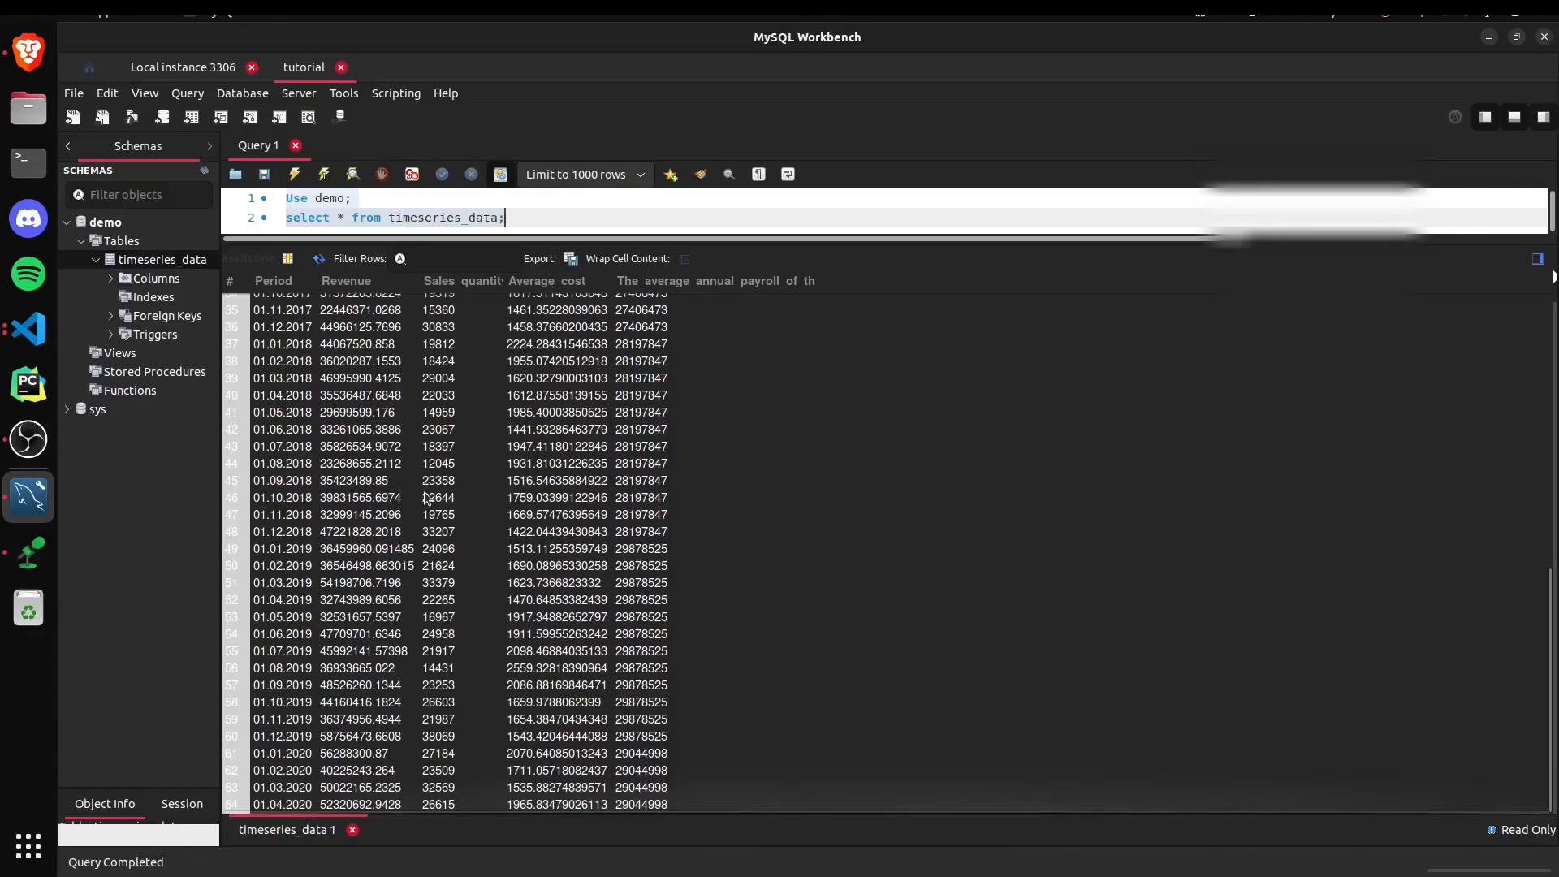
click(272, 281)
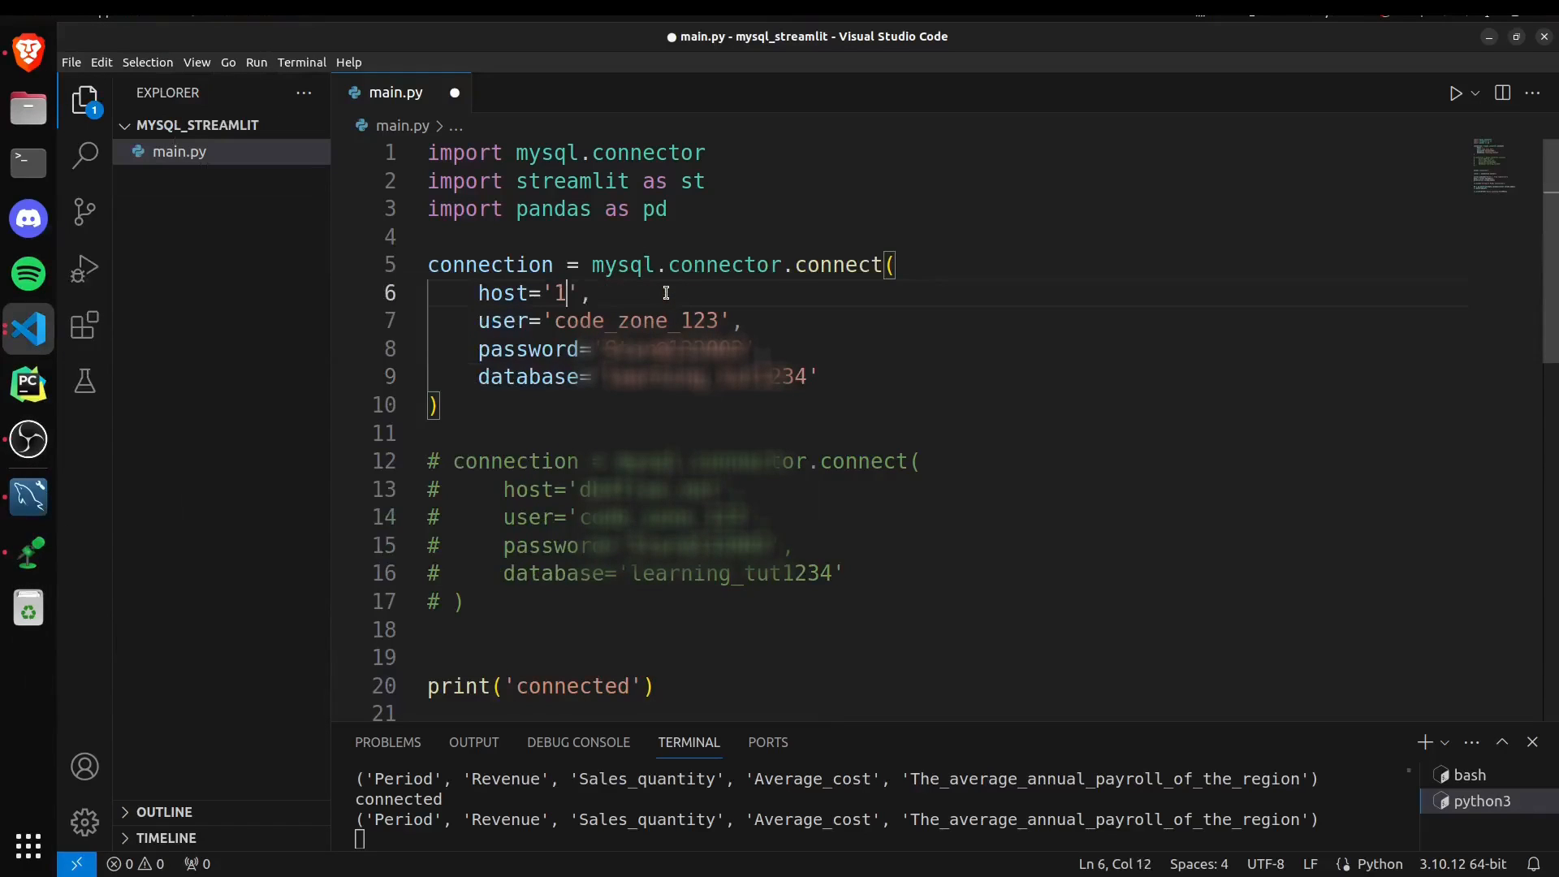
Point main.py at host 127.0.0.1 as root and query timeseries_data, then check the browser.
text(27.0.0.1)
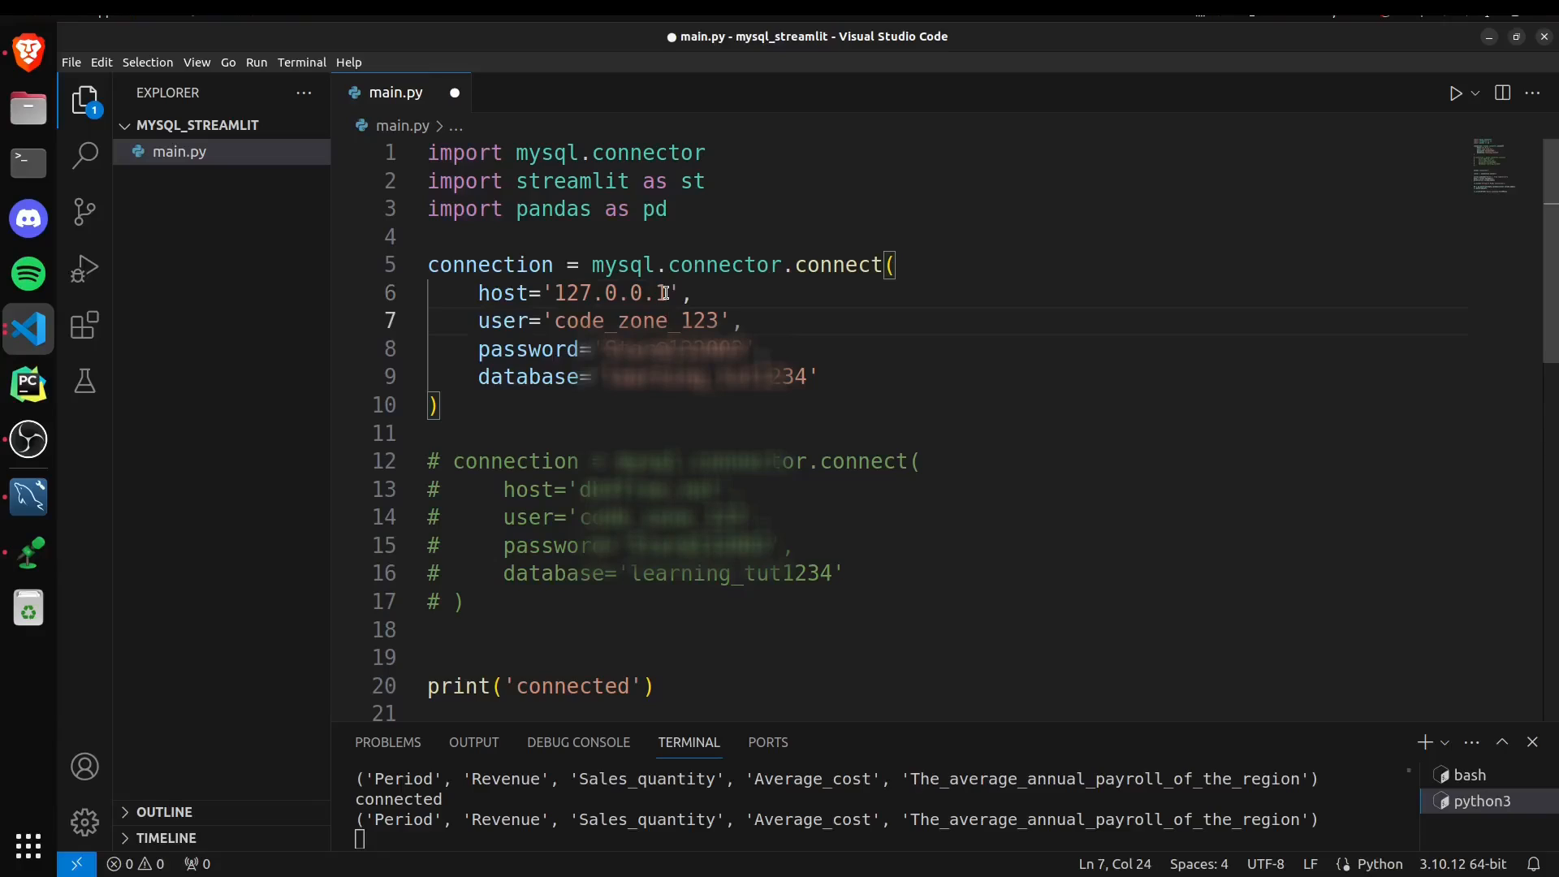
text(root',)
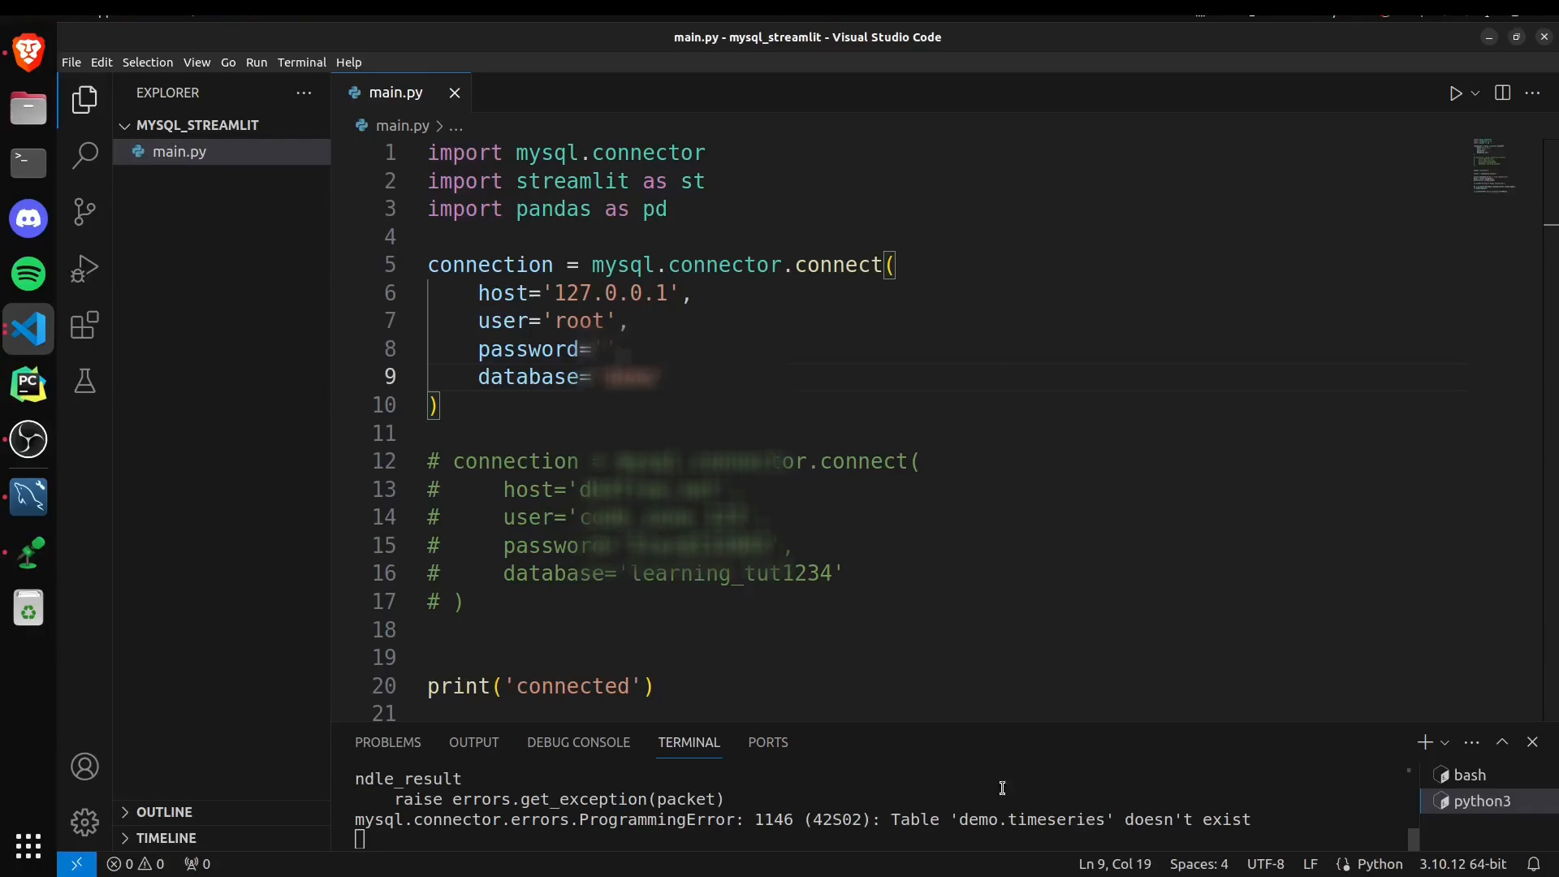
mouse_move(107, 546)
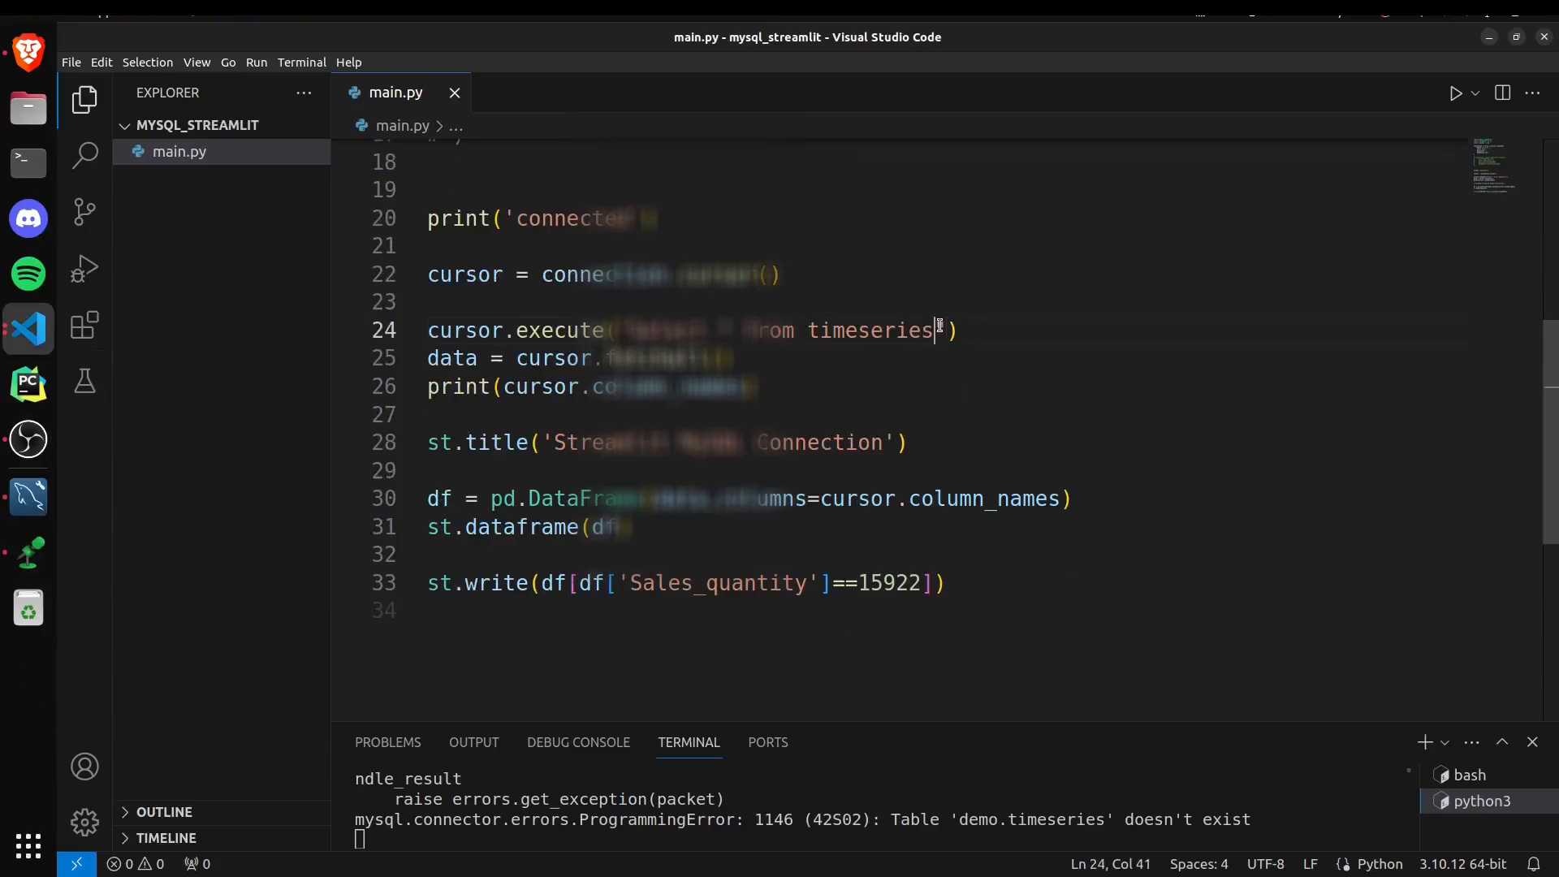
text(_data)
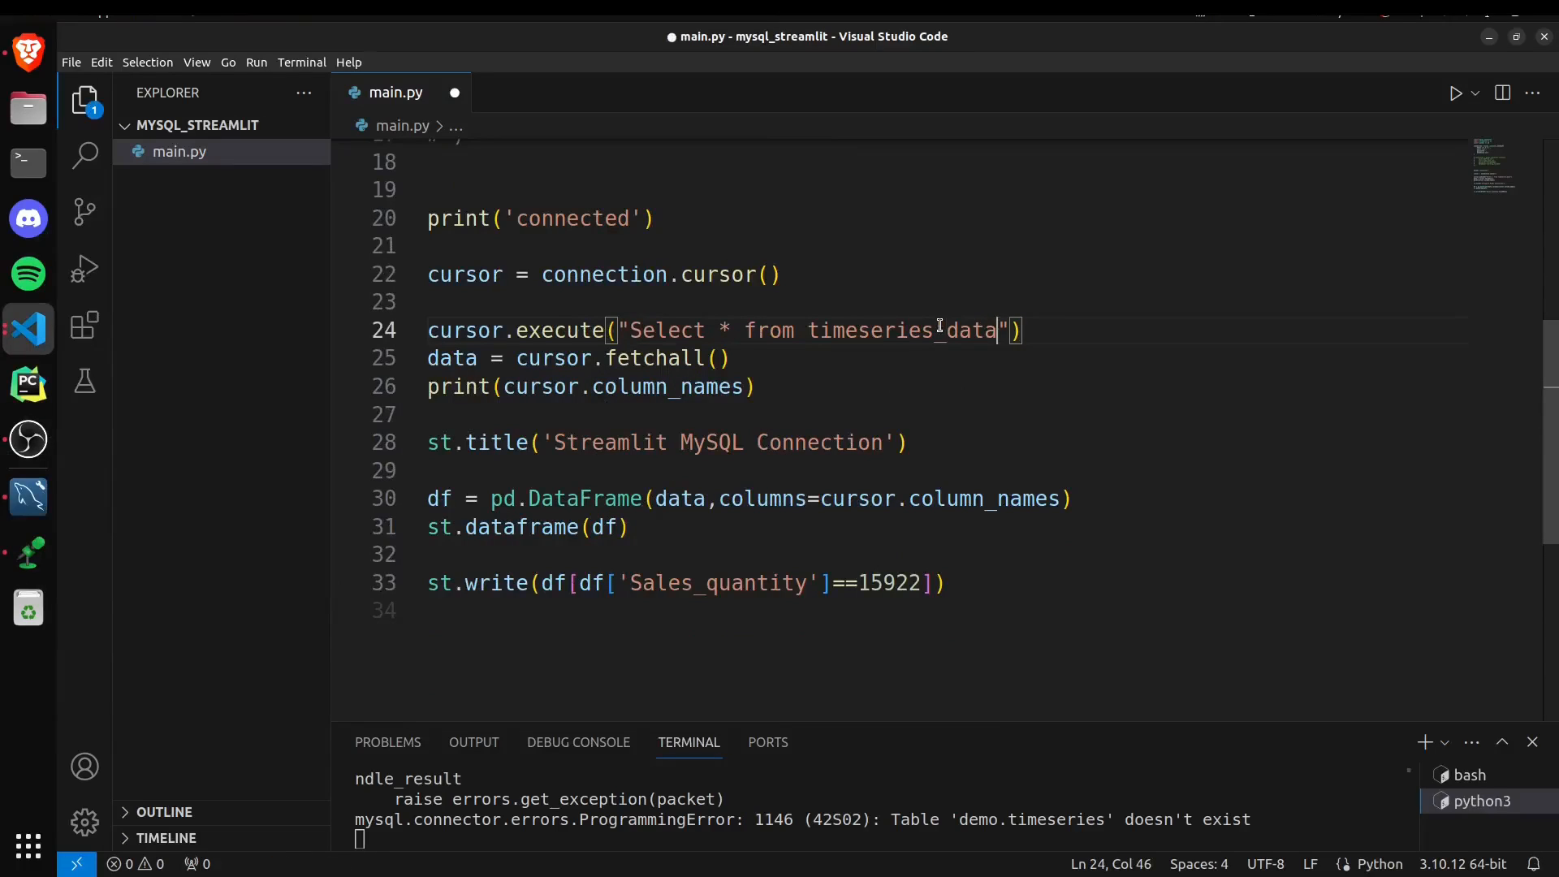
click(526, 34)
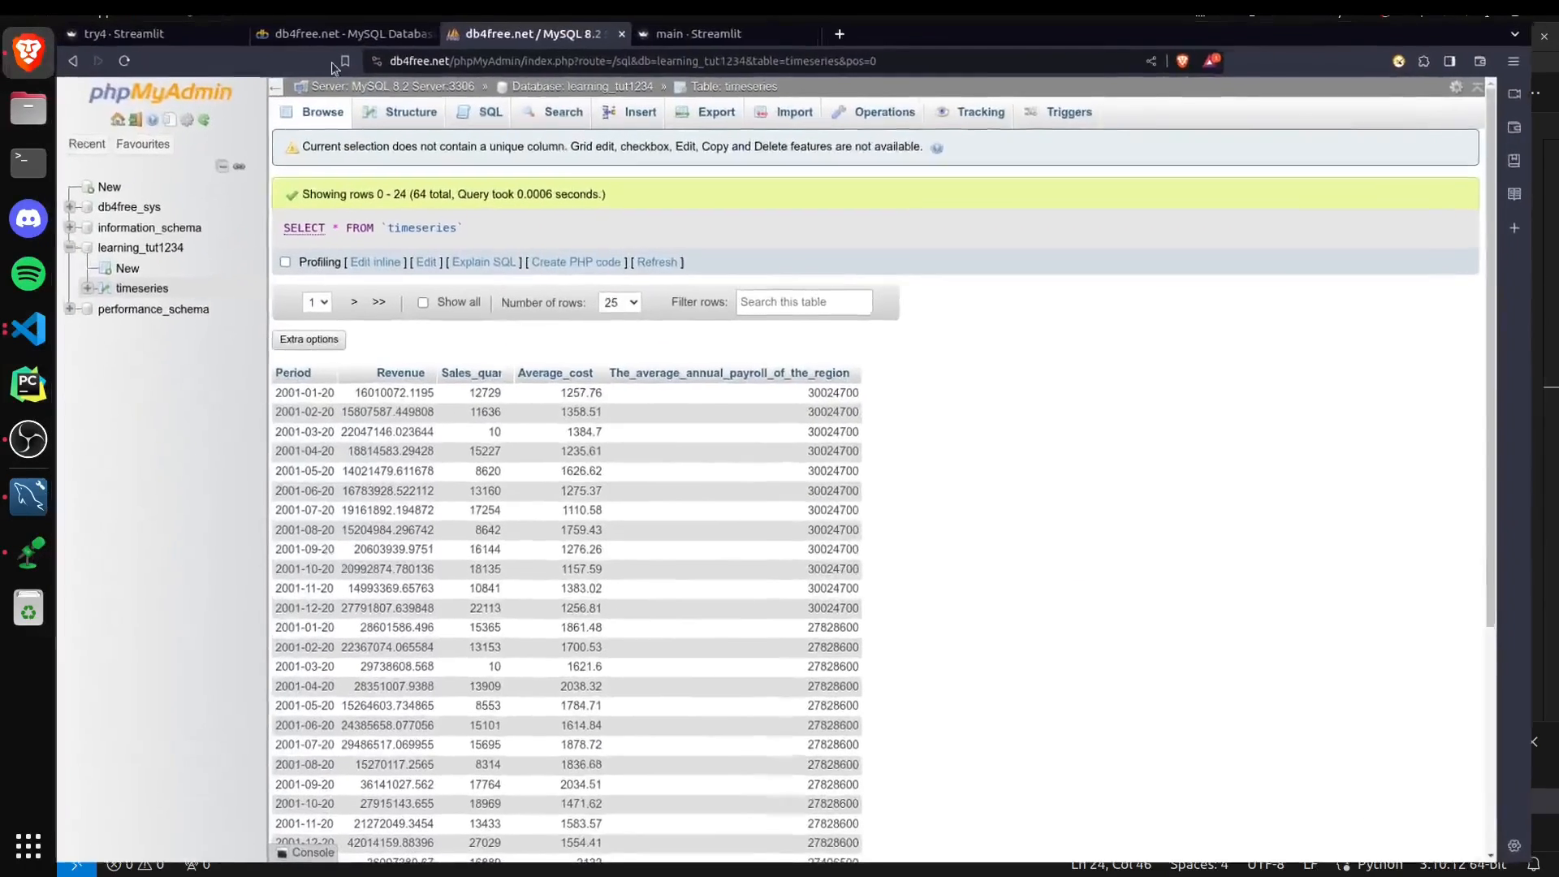
View the Streamlit app's local 2015 data against phpMyAdmin and pick the 15,922 Sales_quantity cell.
click(698, 34)
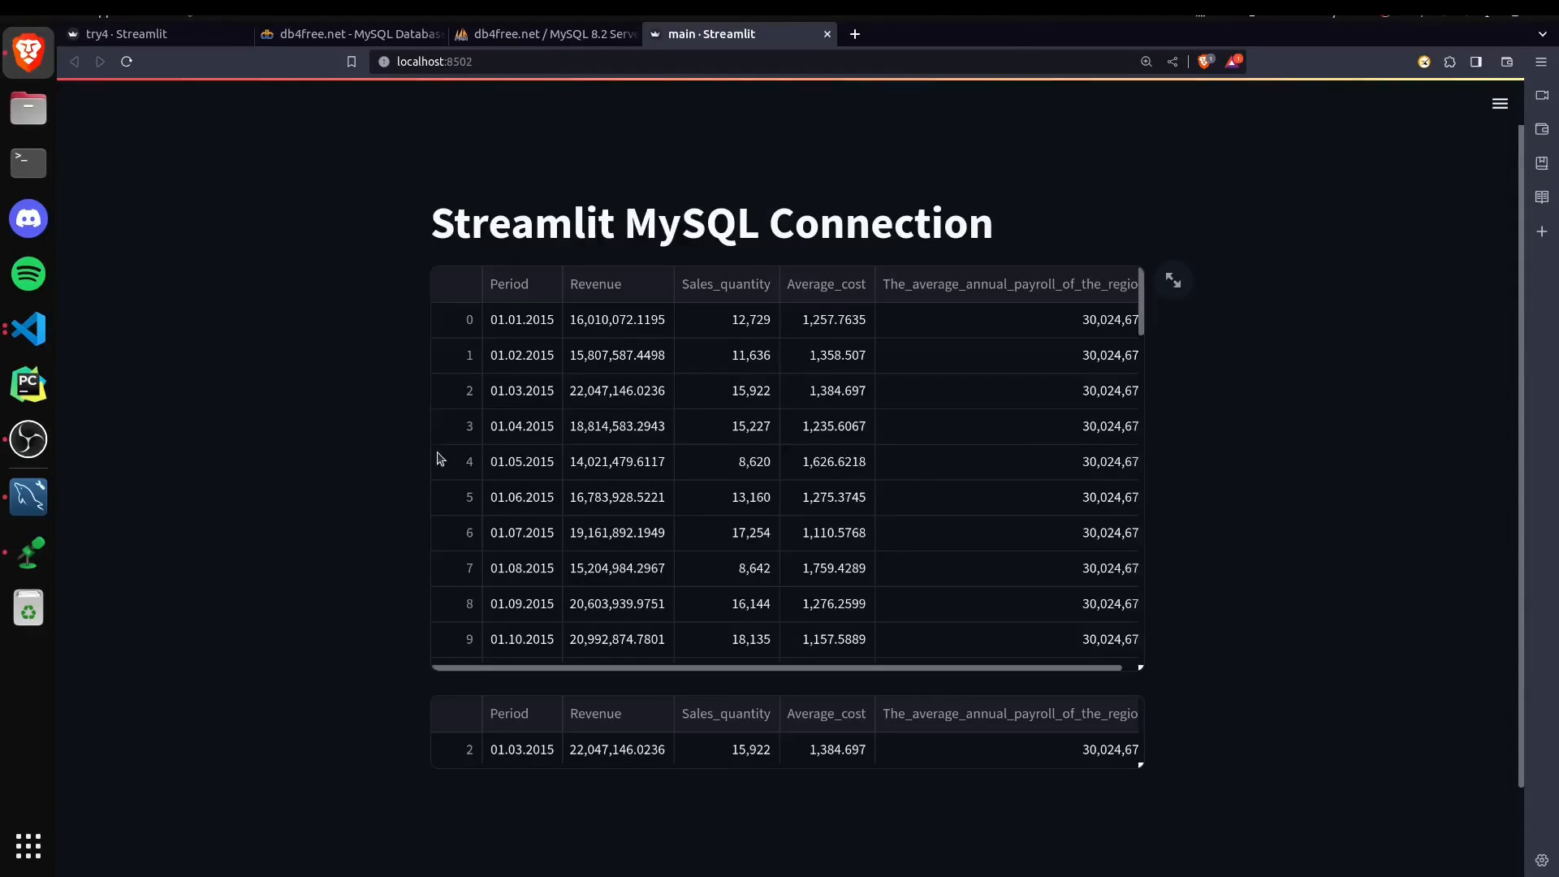
mouse_move(725, 391)
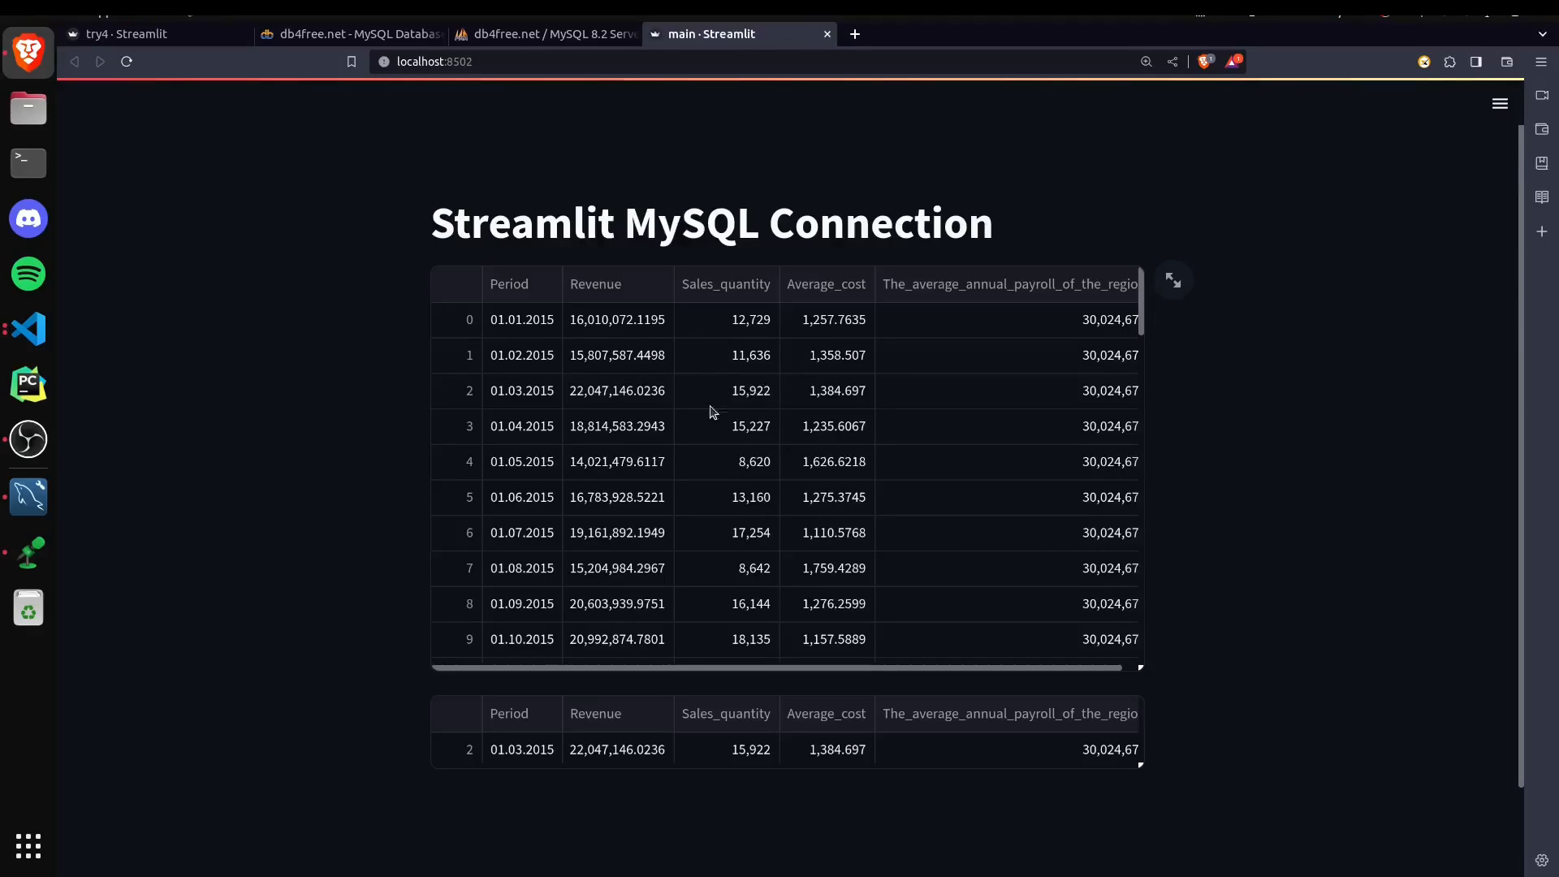
mouse_move(697, 398)
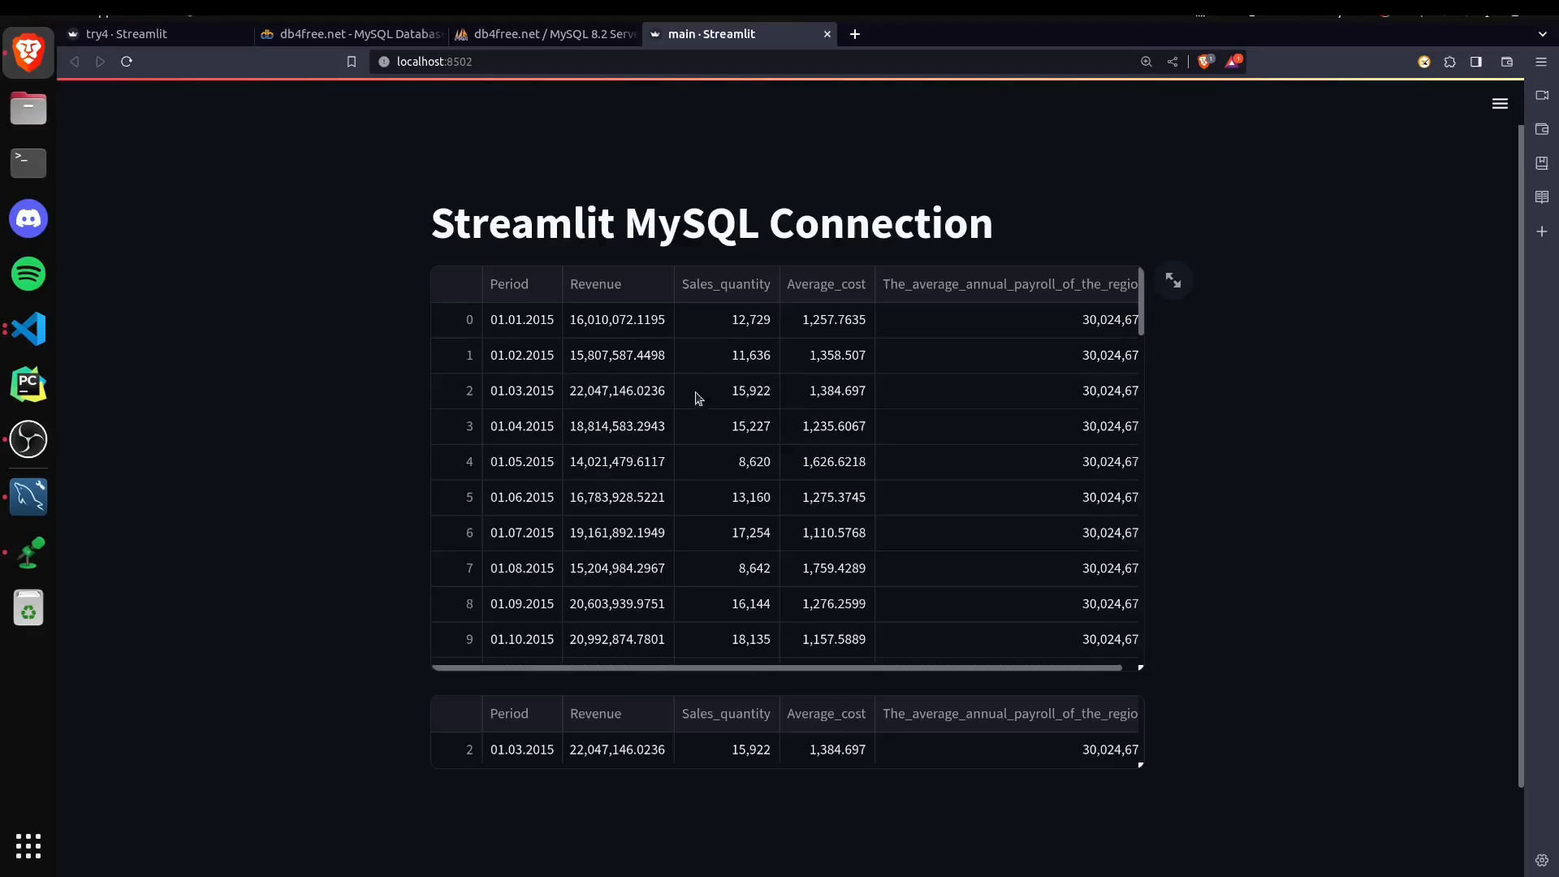
click(546, 34)
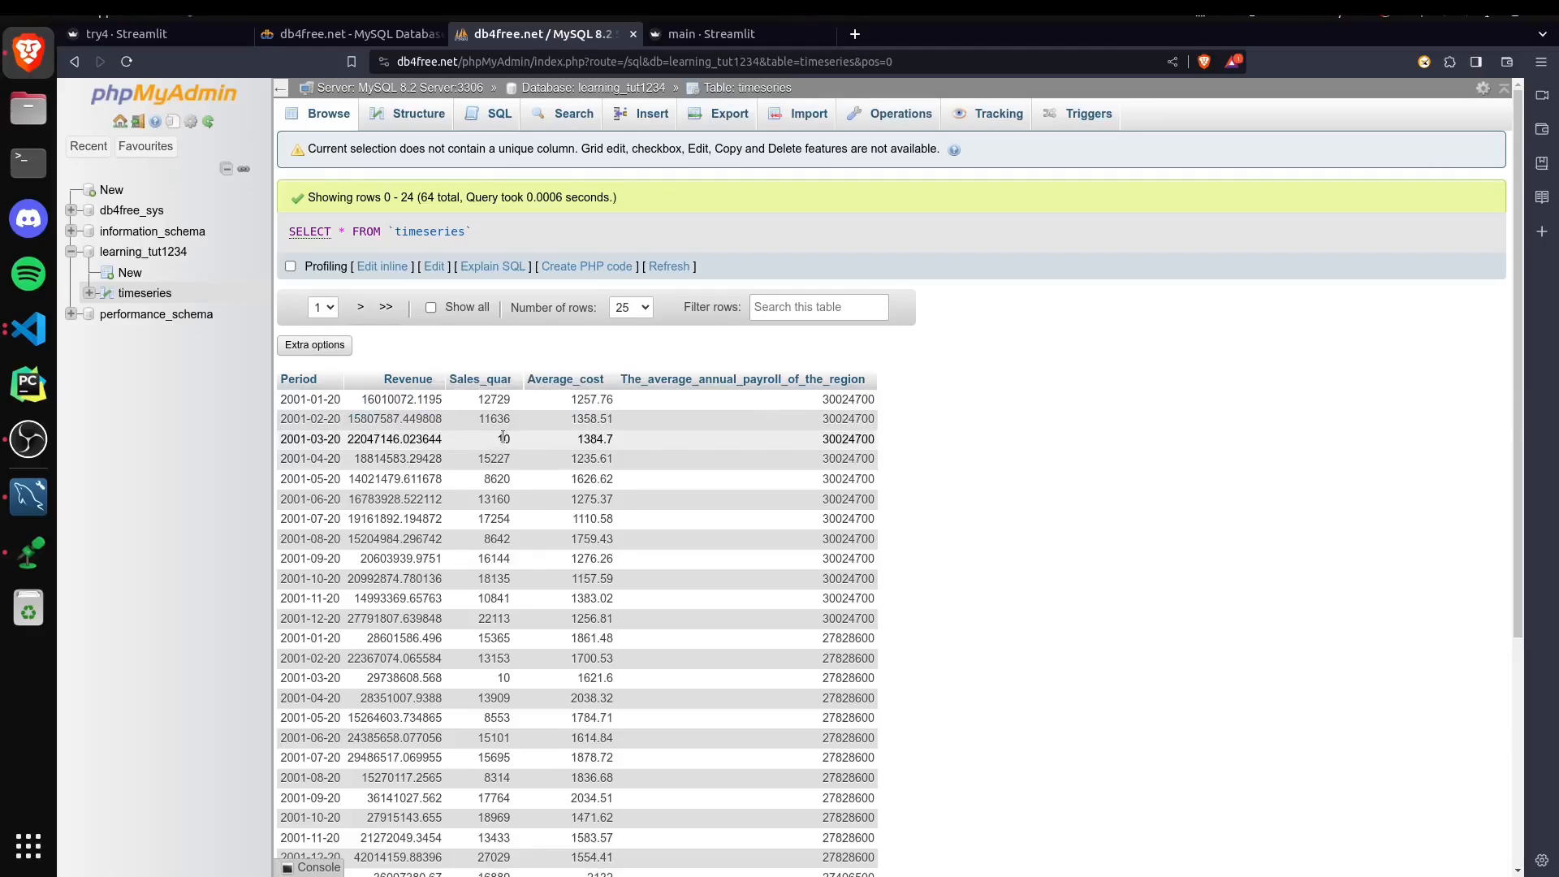
click(710, 33)
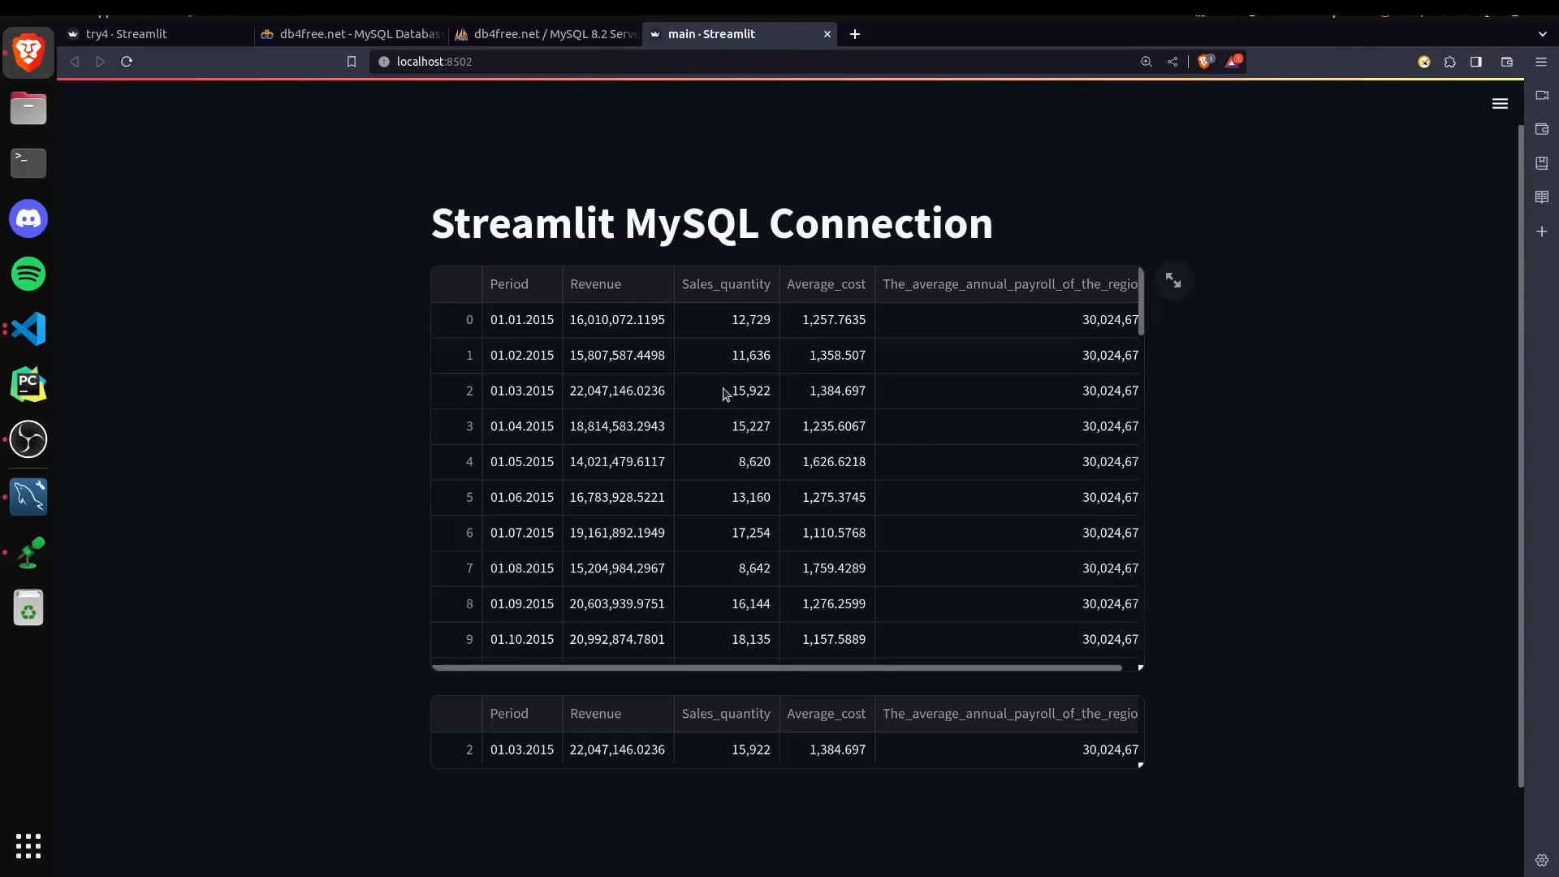
click(726, 390)
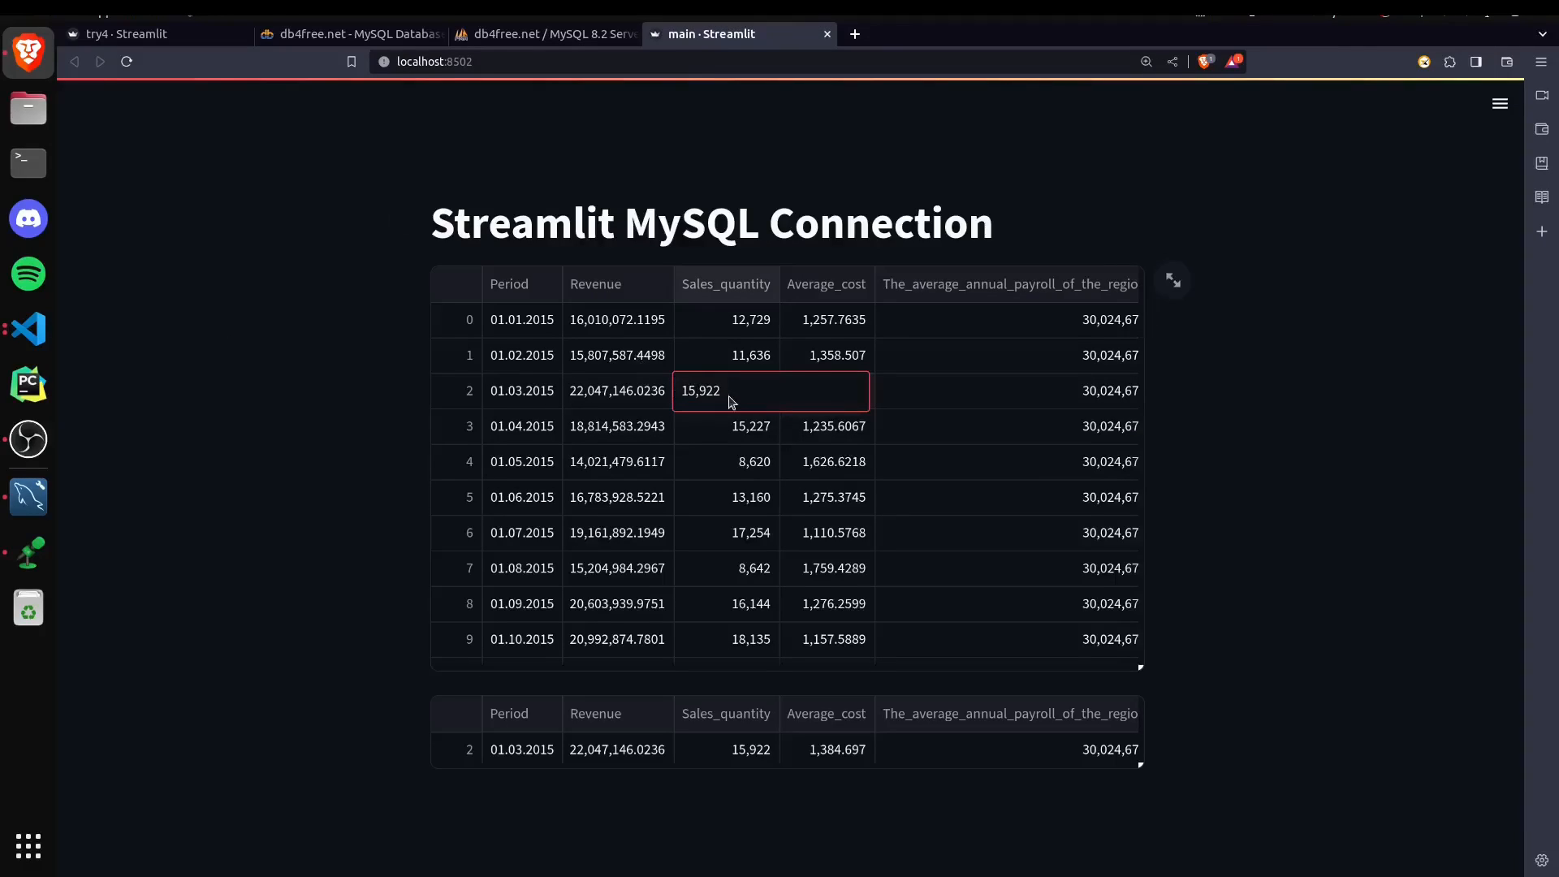
key(Enter)
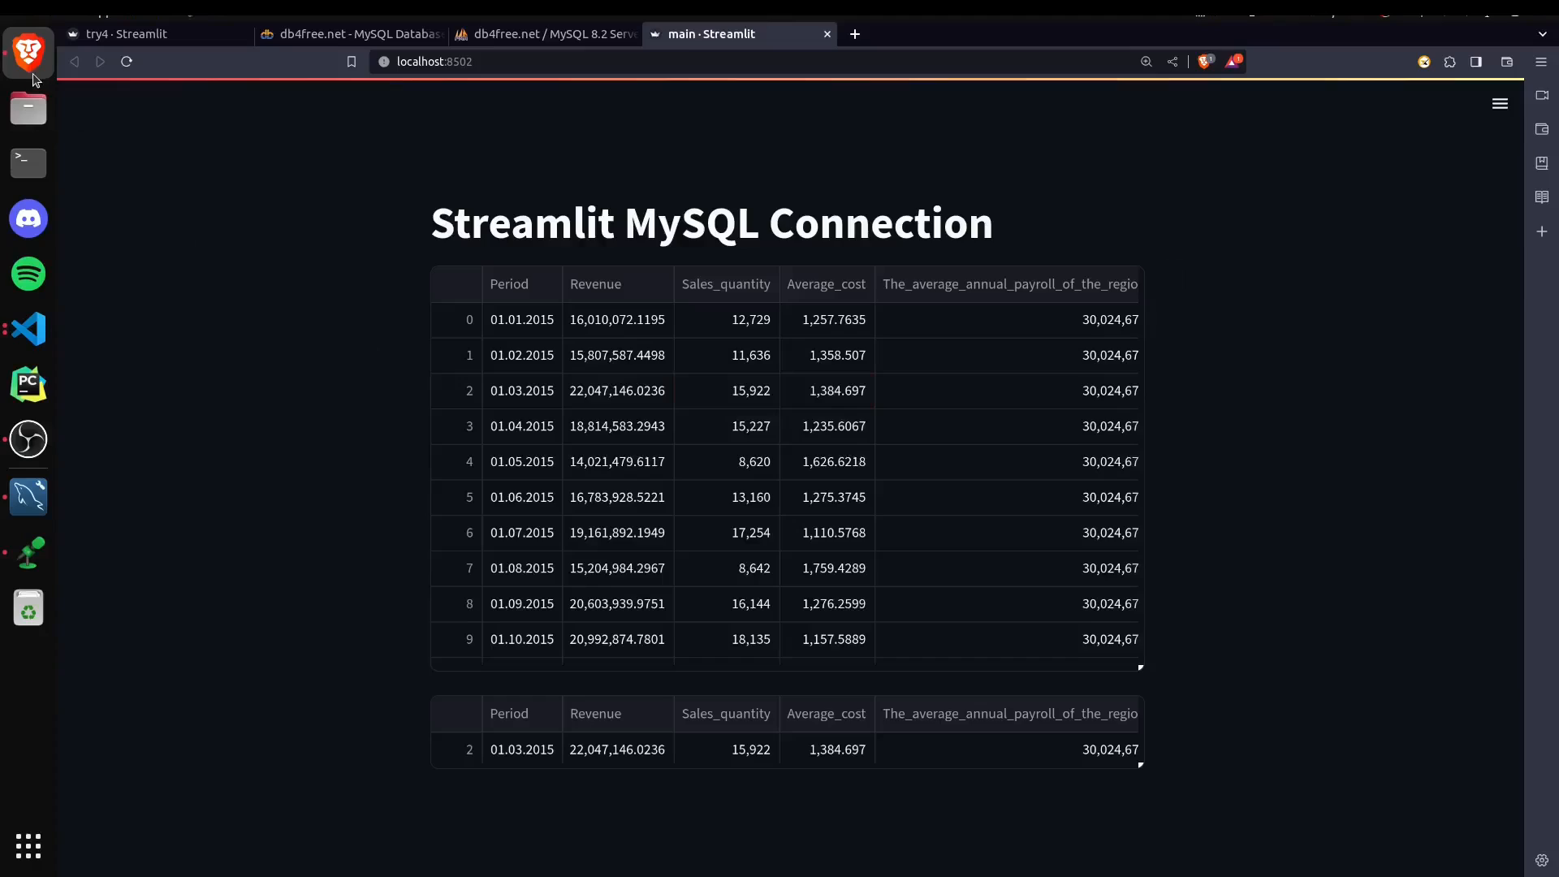
Return to the code editor and close the terminal panel so main.py is fully visible.
click(27, 328)
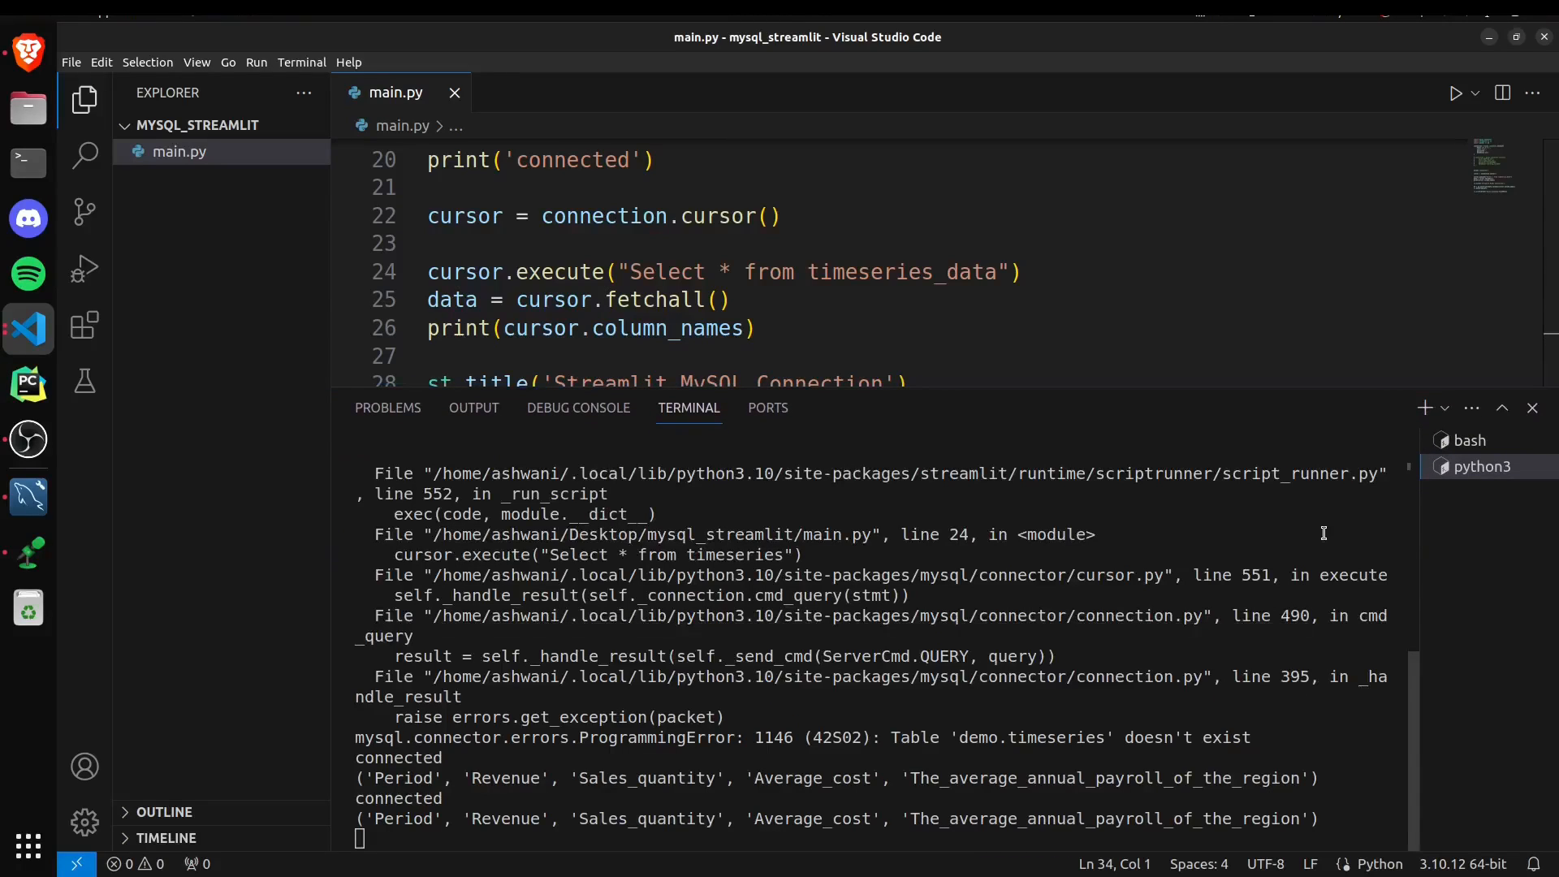
mouse_move(1535, 407)
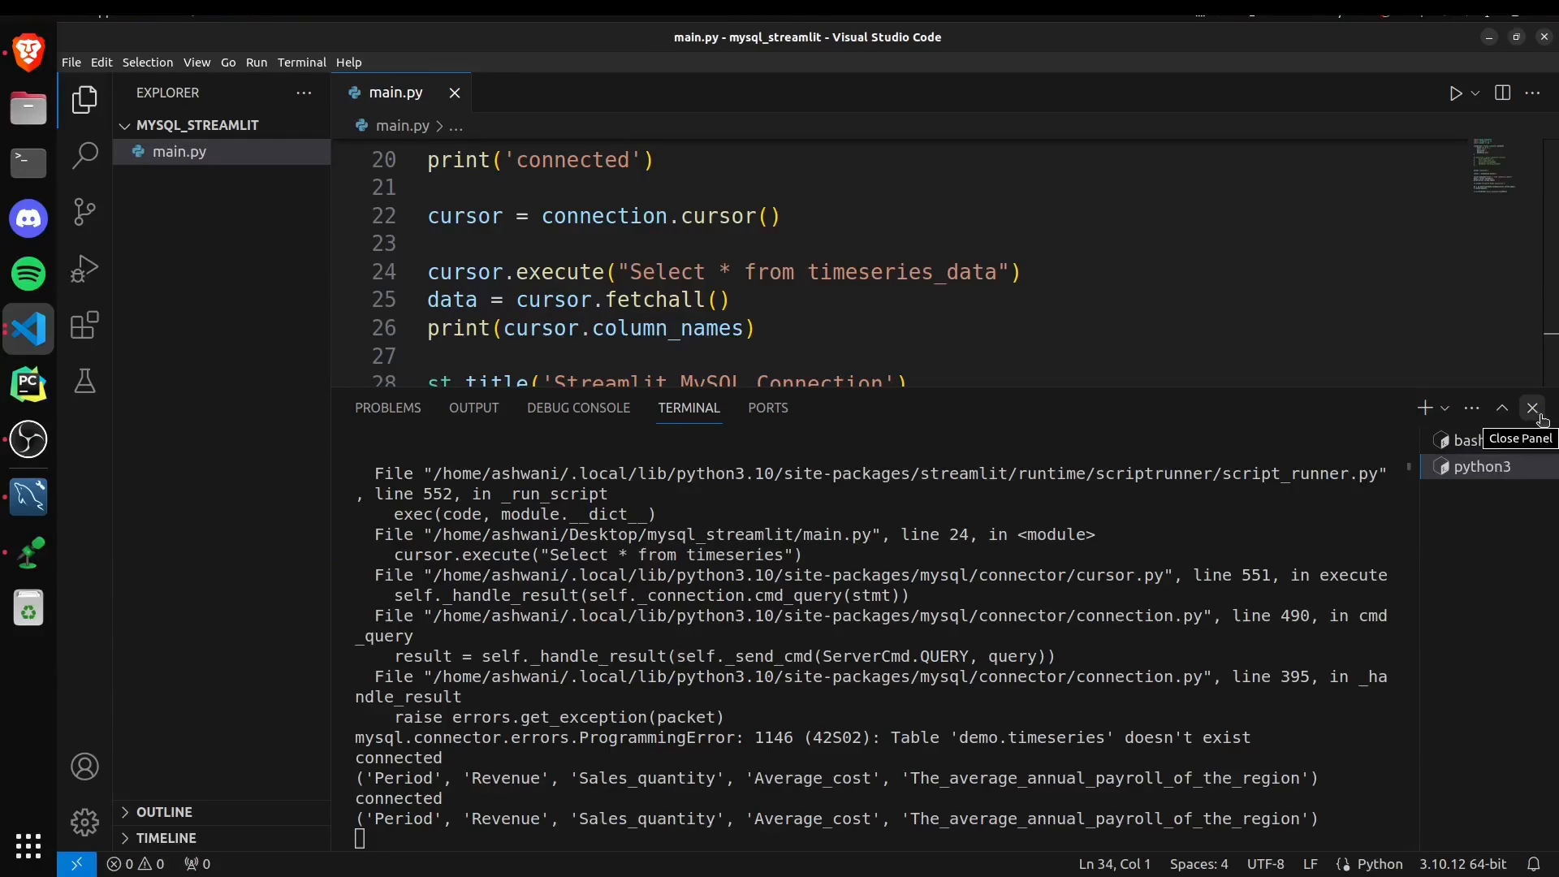
click(1531, 408)
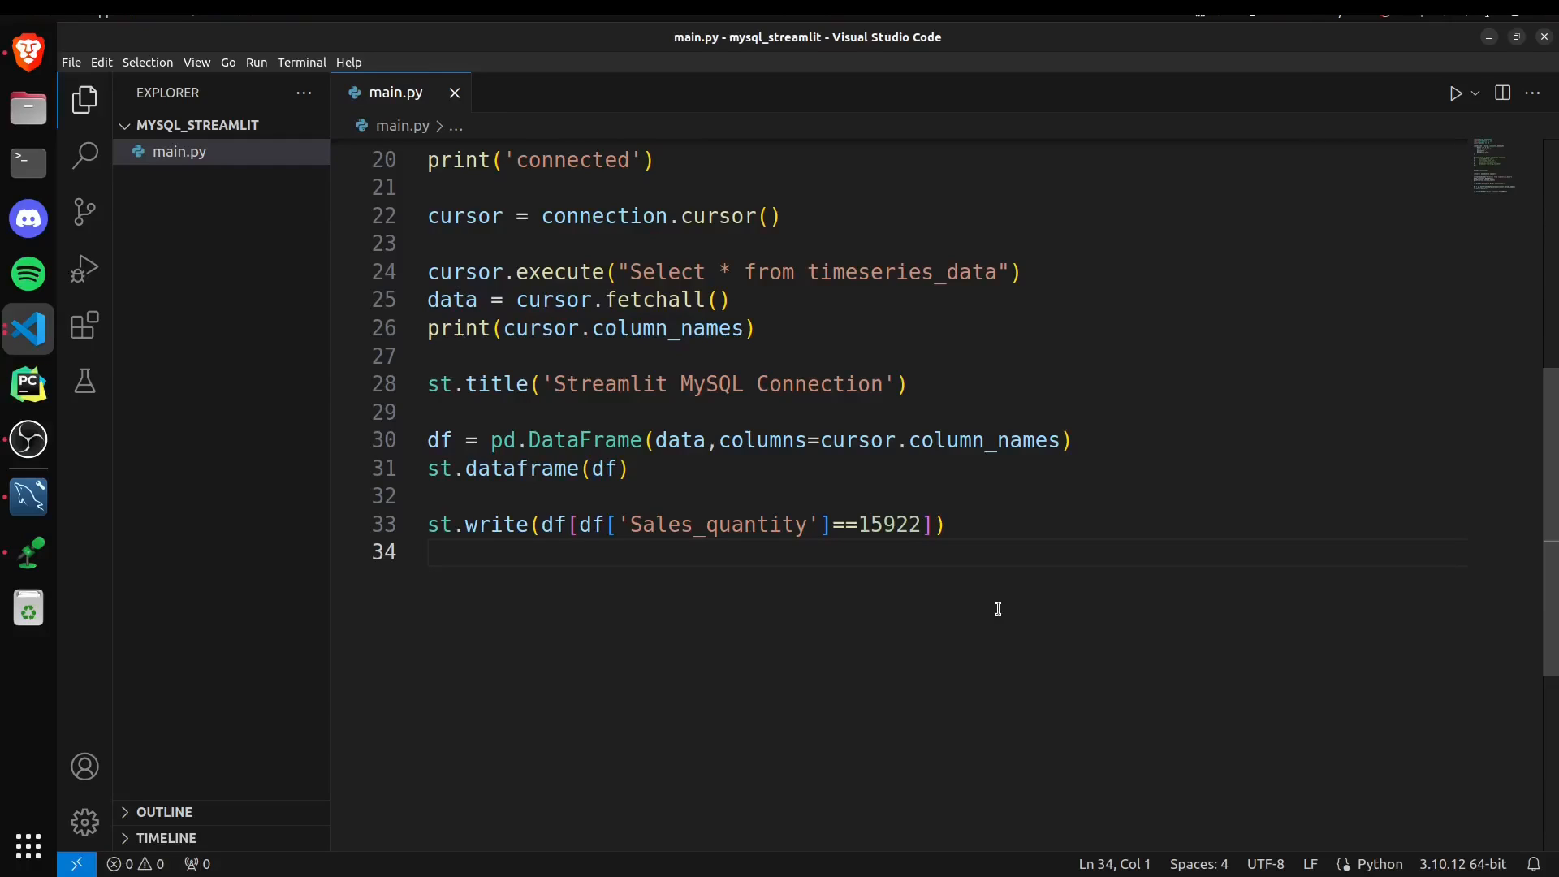
mouse_move(999, 589)
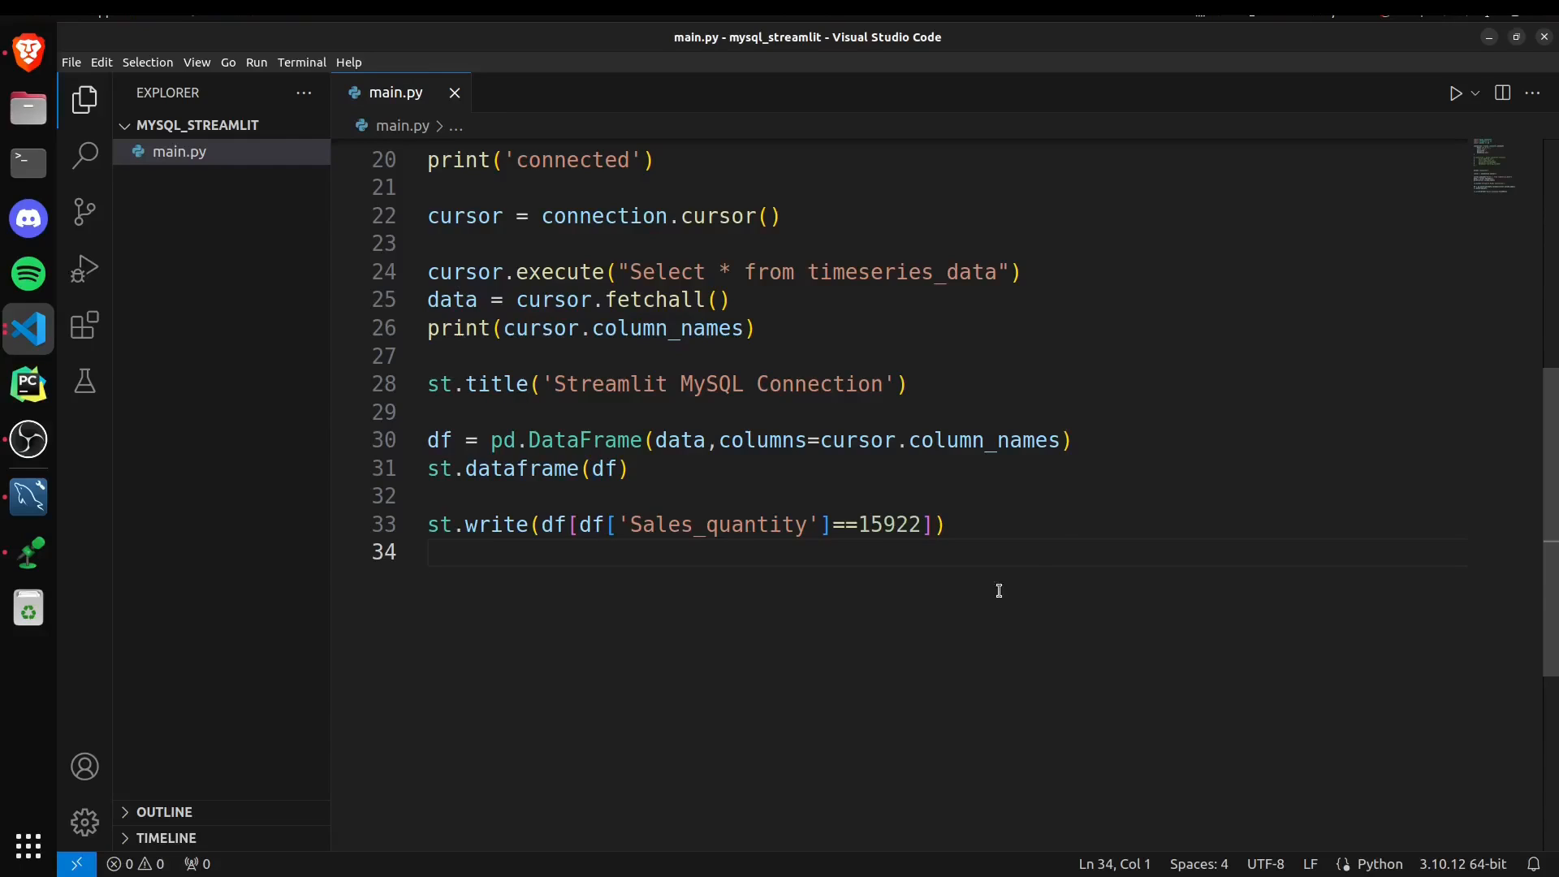